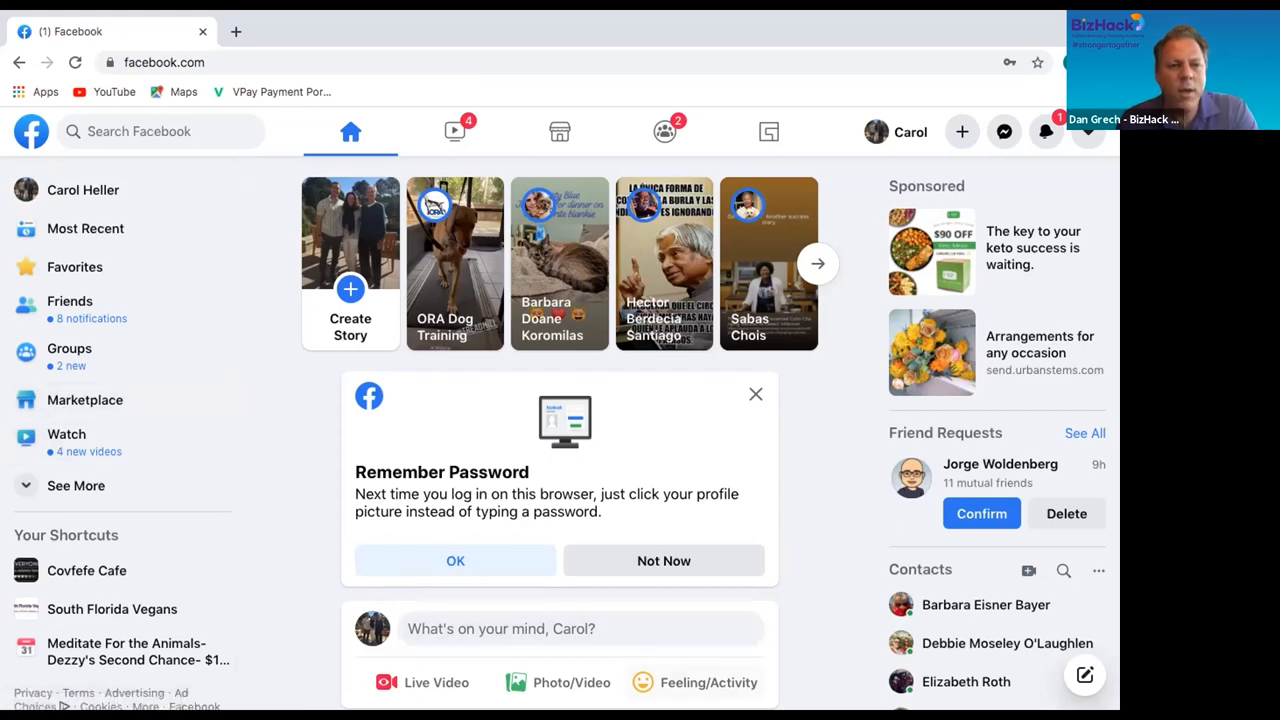
pyautogui.moveTo(808, 607)
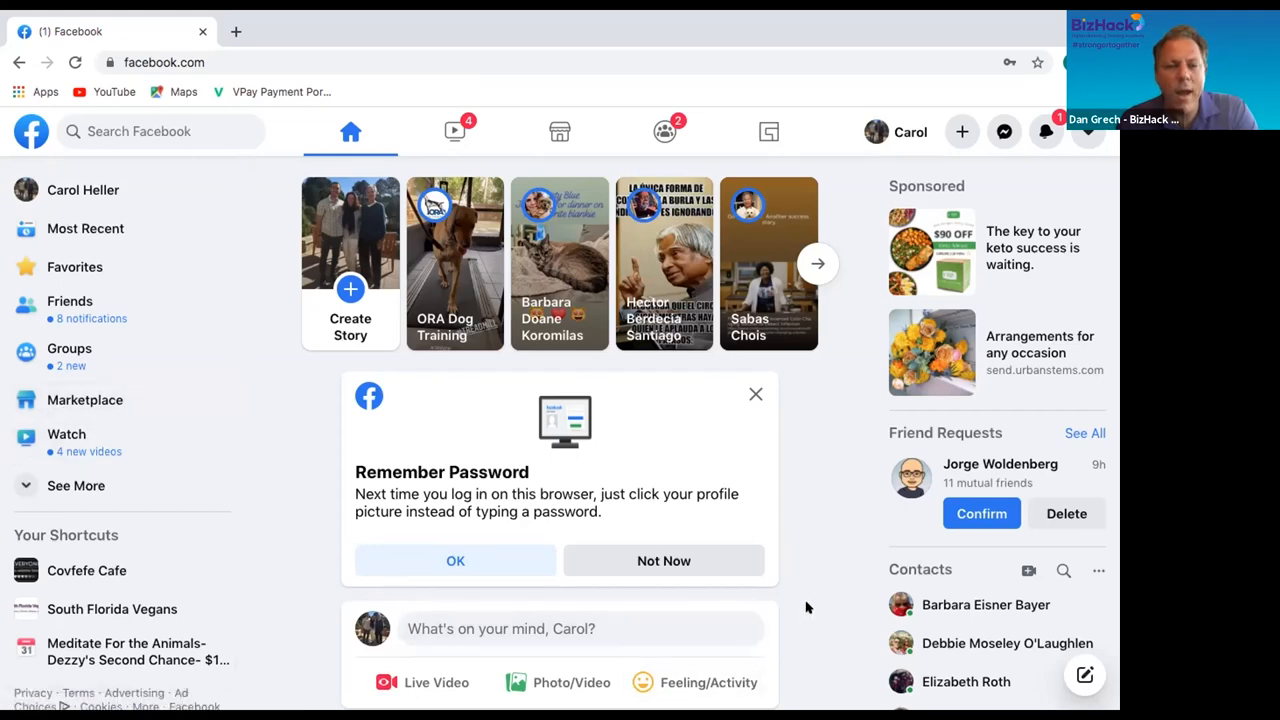
pyautogui.moveTo(814, 604)
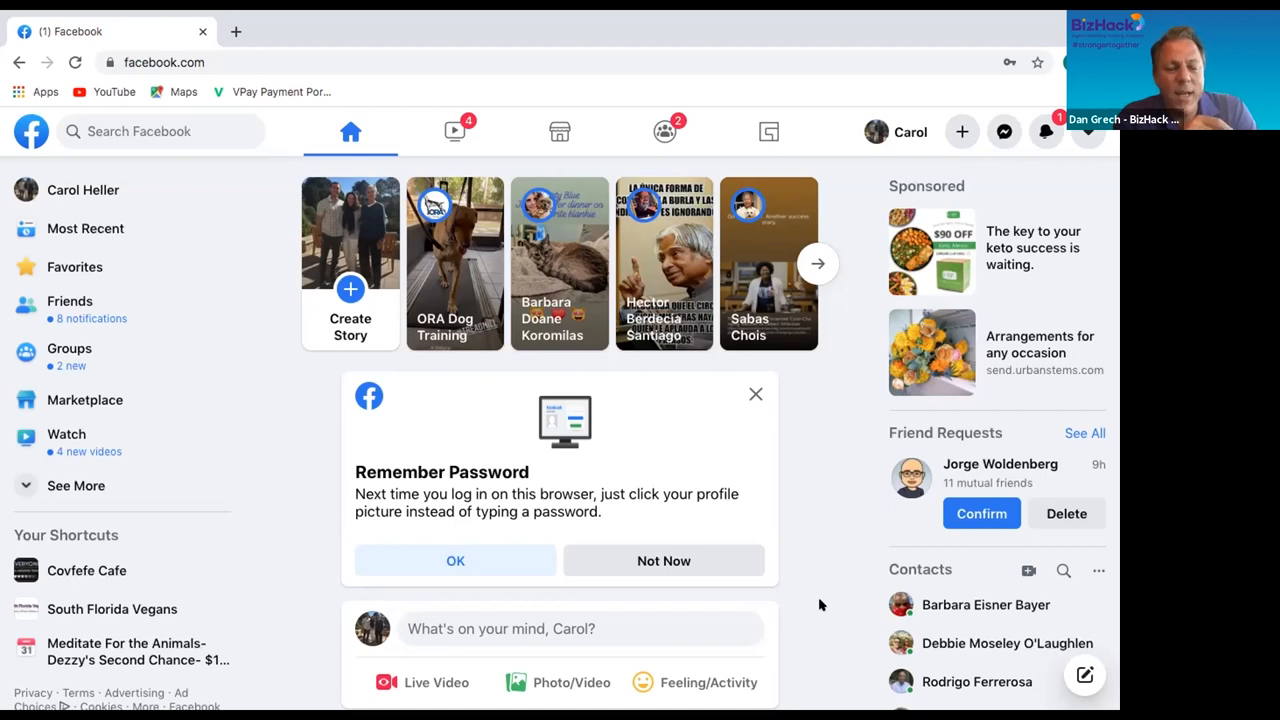
pyautogui.moveTo(970, 17)
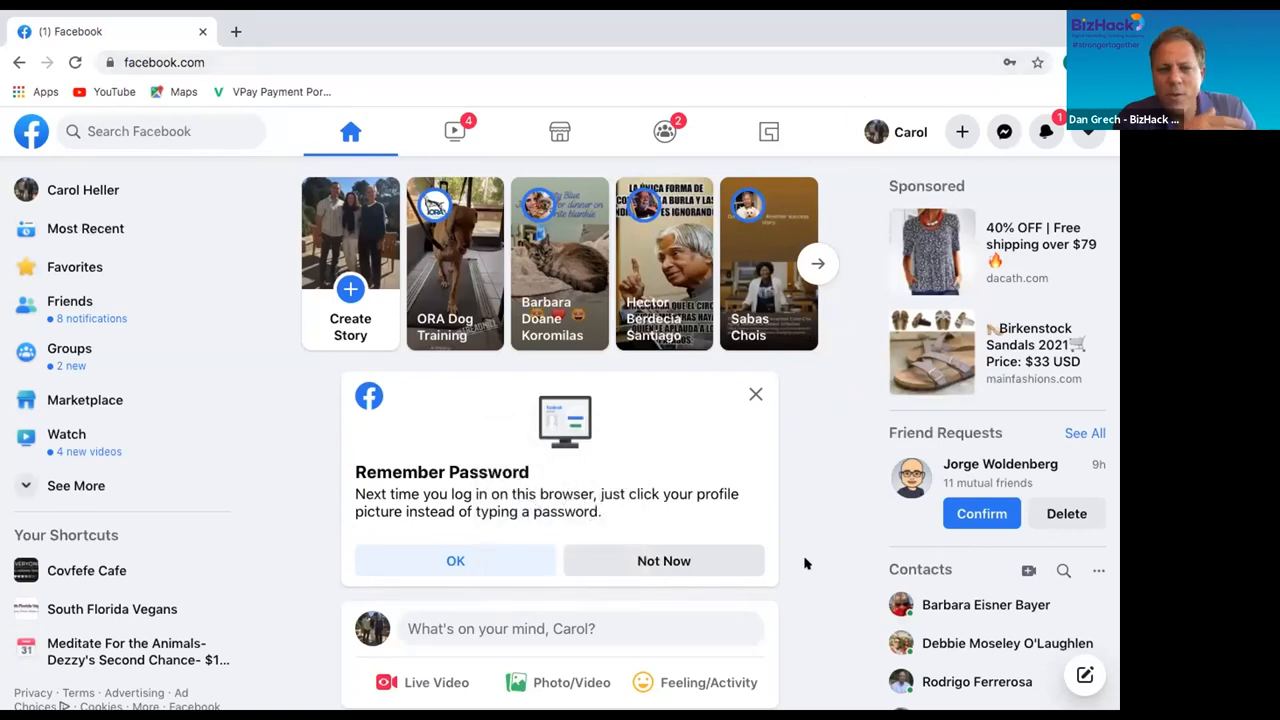
pyautogui.moveTo(793, 654)
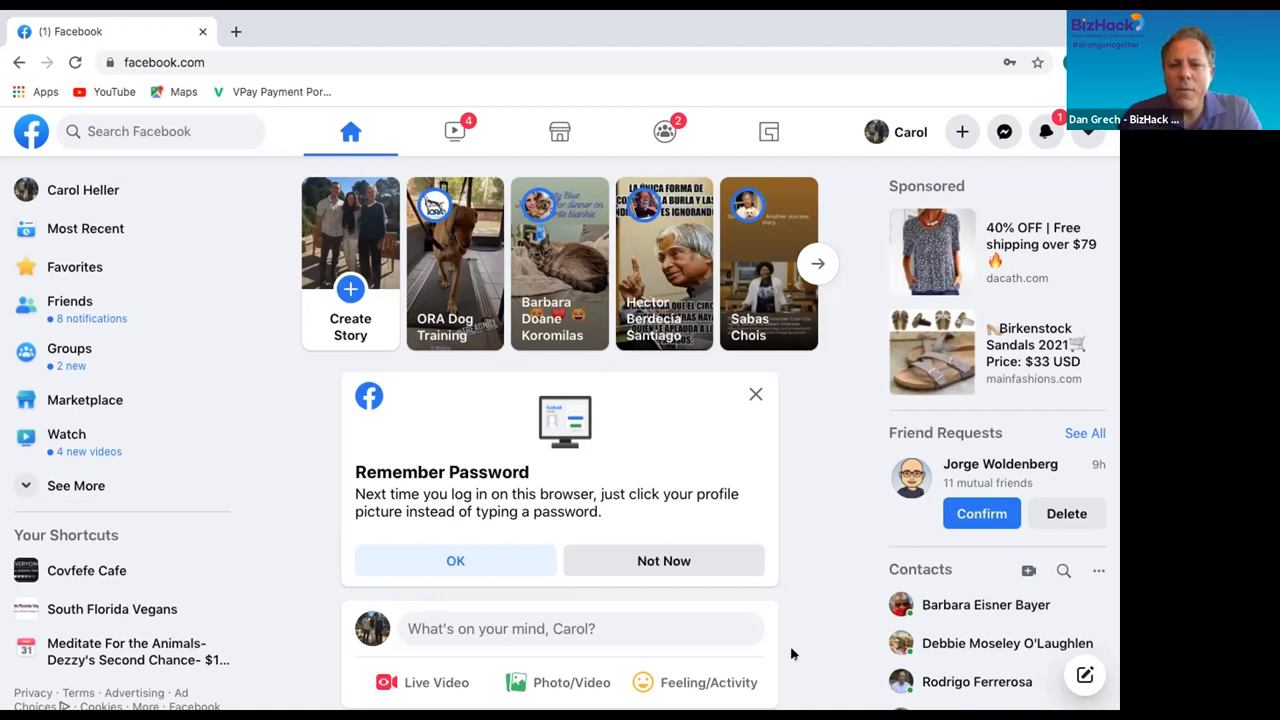
# - Open Facebook's Create menu listing post, story, page, group and other options
pyautogui.click(1087, 131)
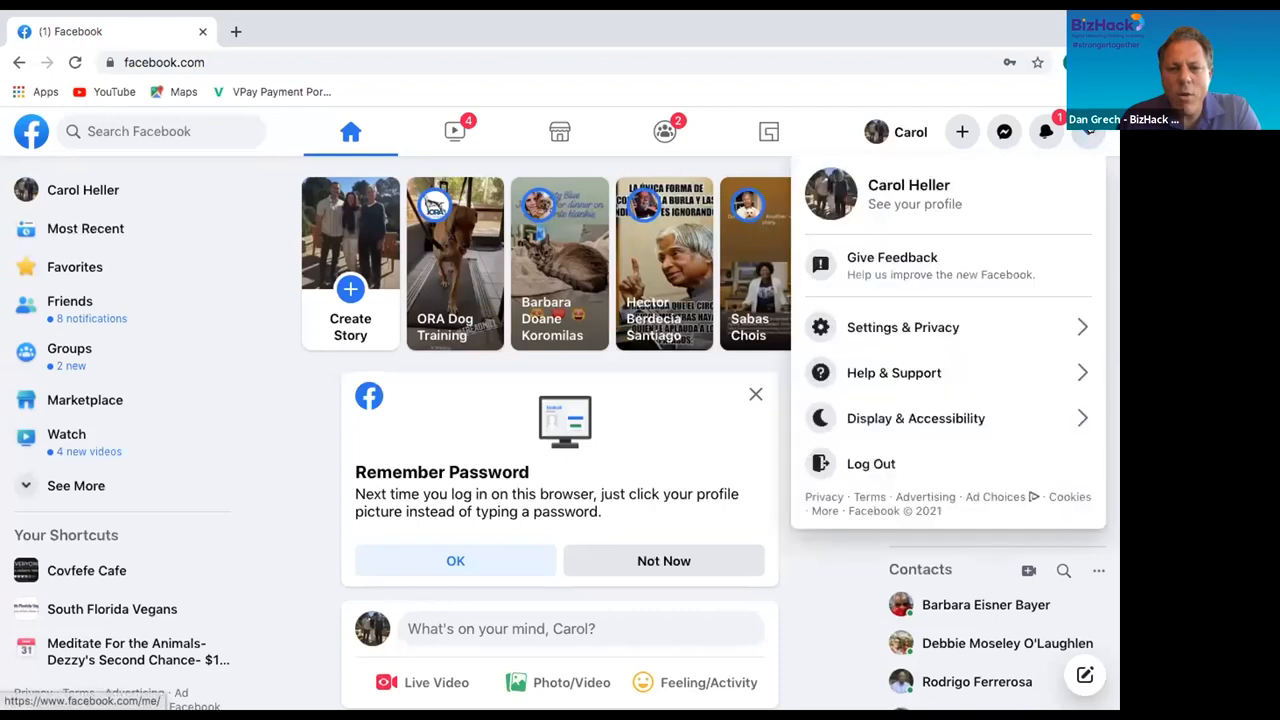
pyautogui.moveTo(1081, 195)
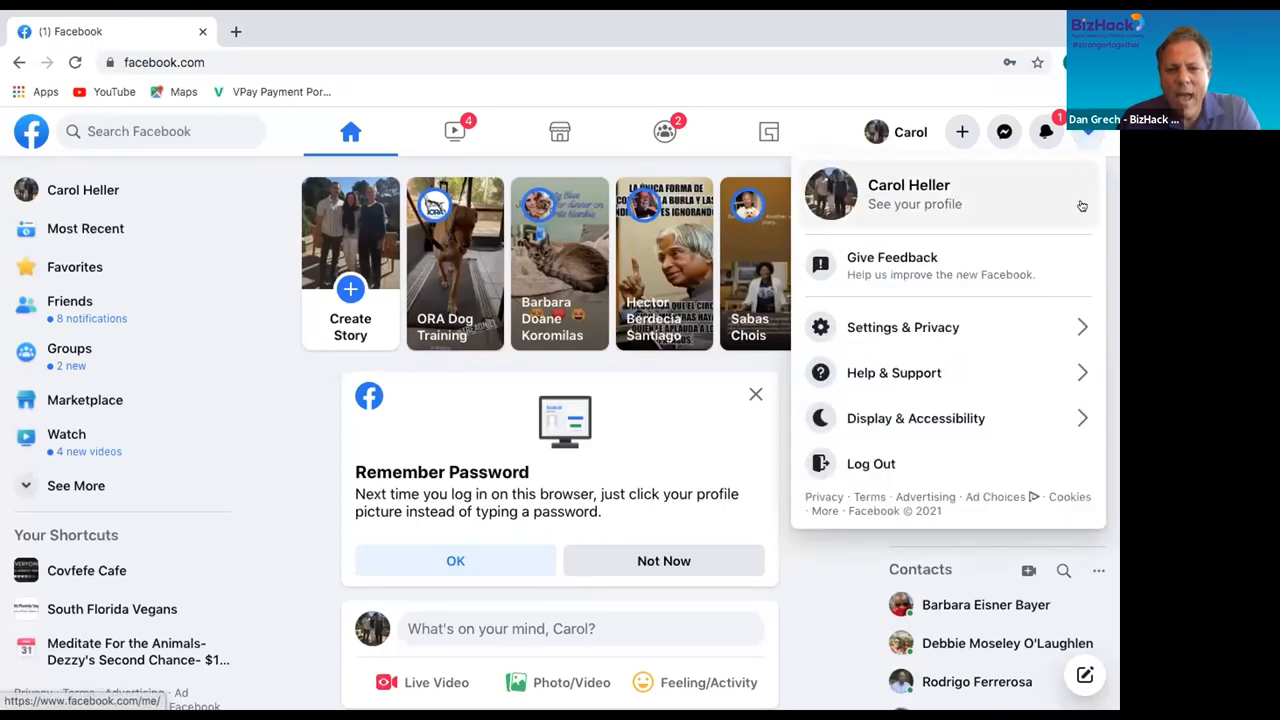
pyautogui.moveTo(1038, 361)
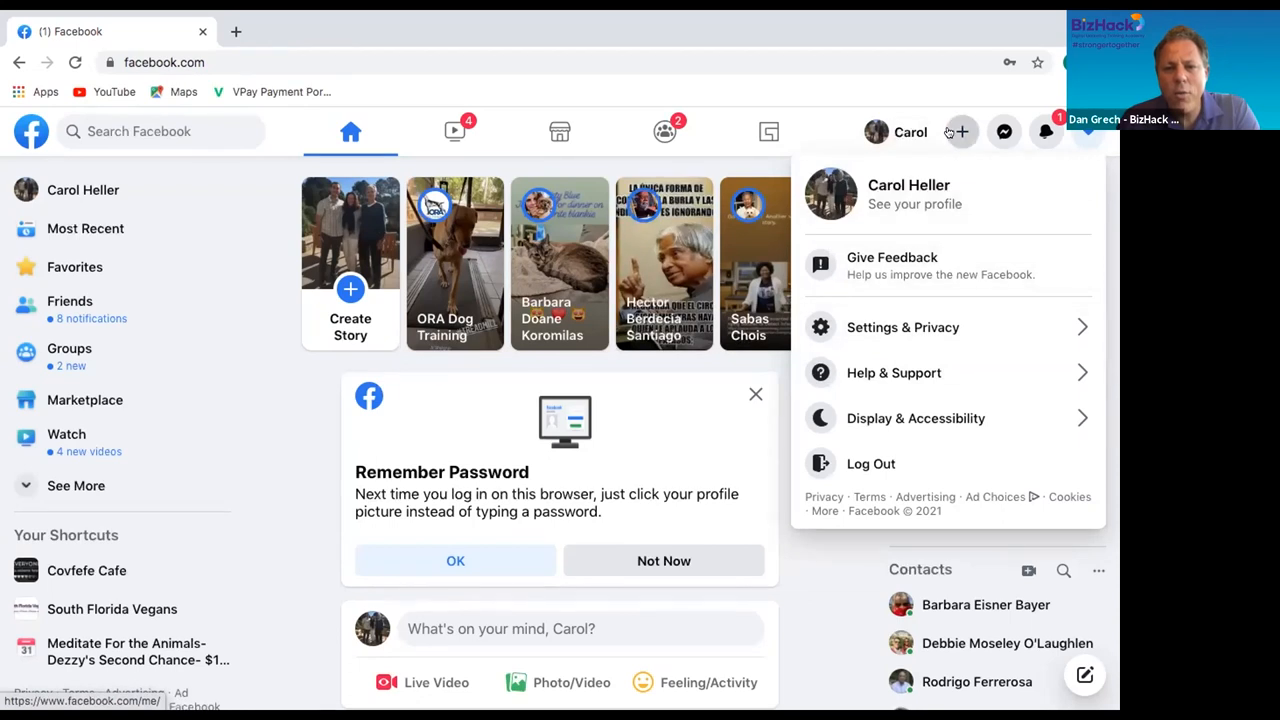
pyautogui.click(960, 131)
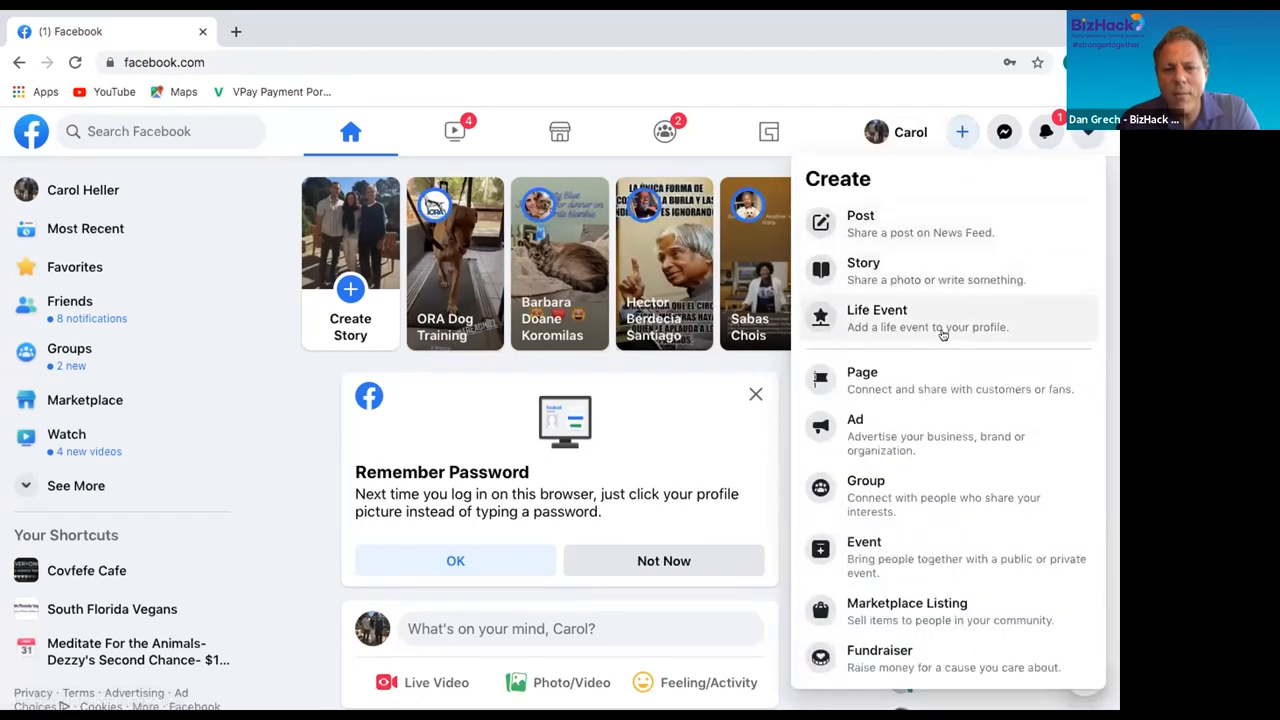
pyautogui.moveTo(910, 378)
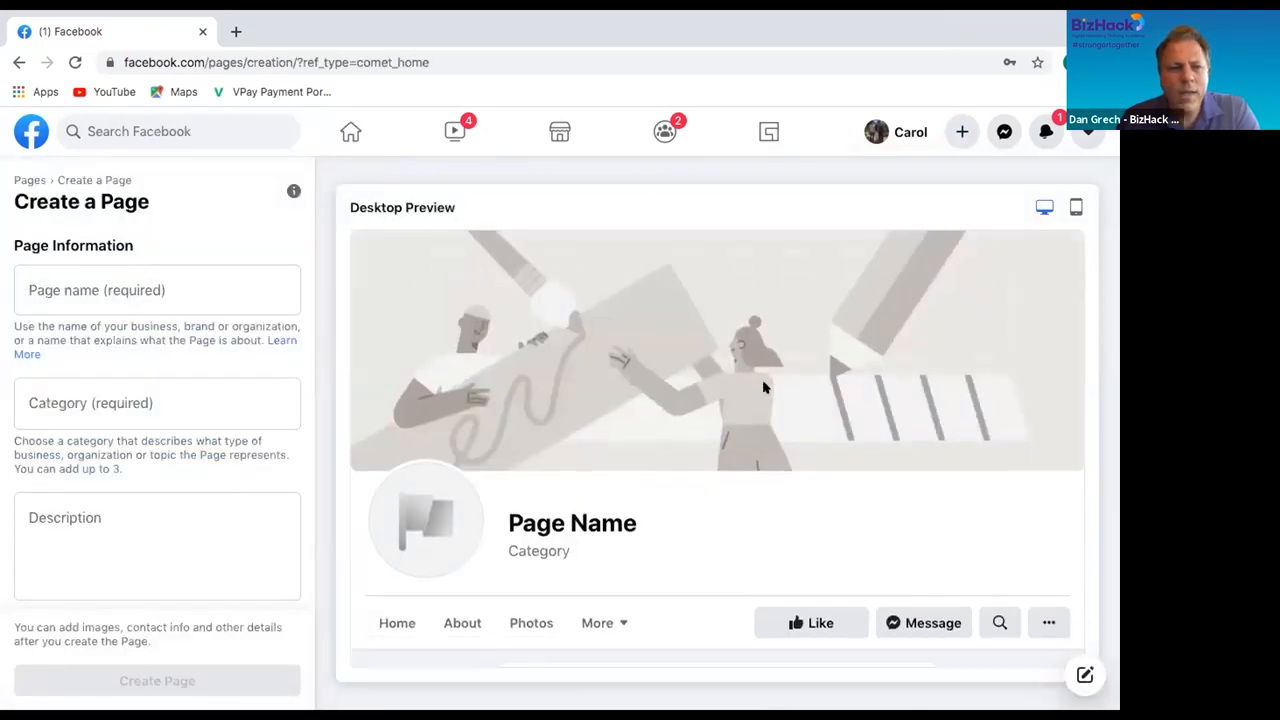
# - Enter 'Cognitive Behavioral Therapy Florida' as the page name, removing a stray letter first
pyautogui.click(157, 290)
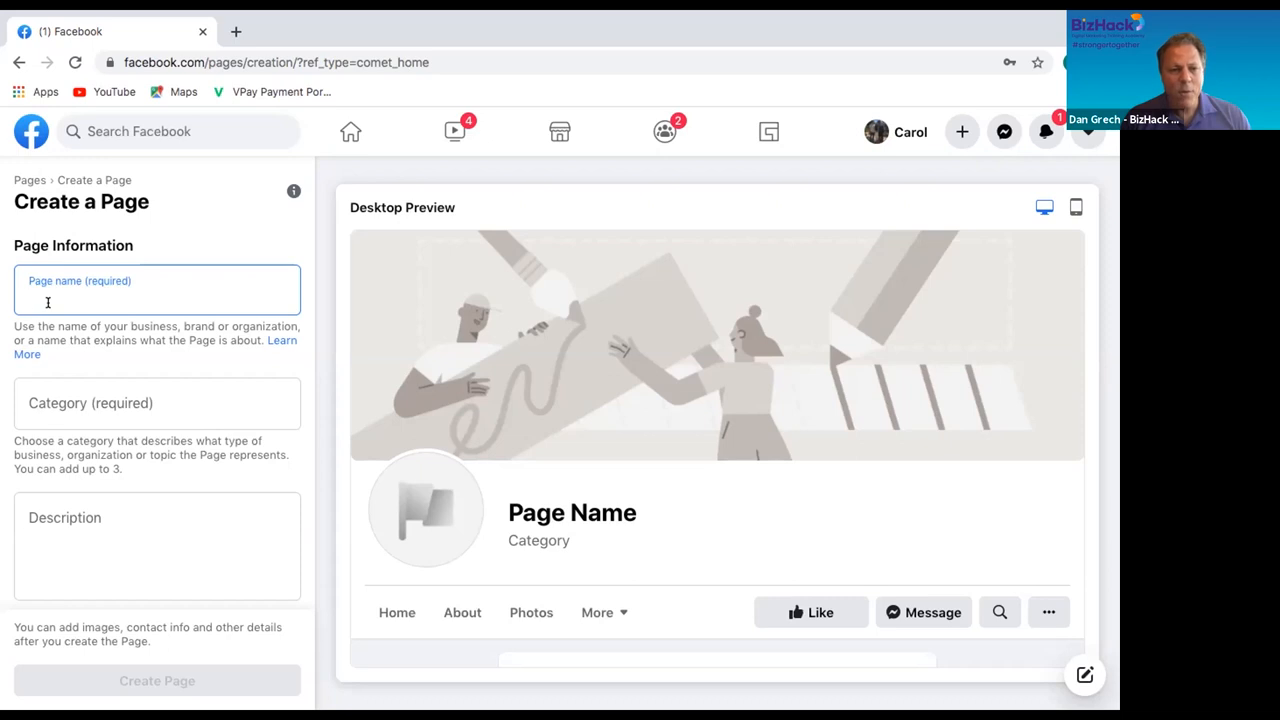
pyautogui.write('A')
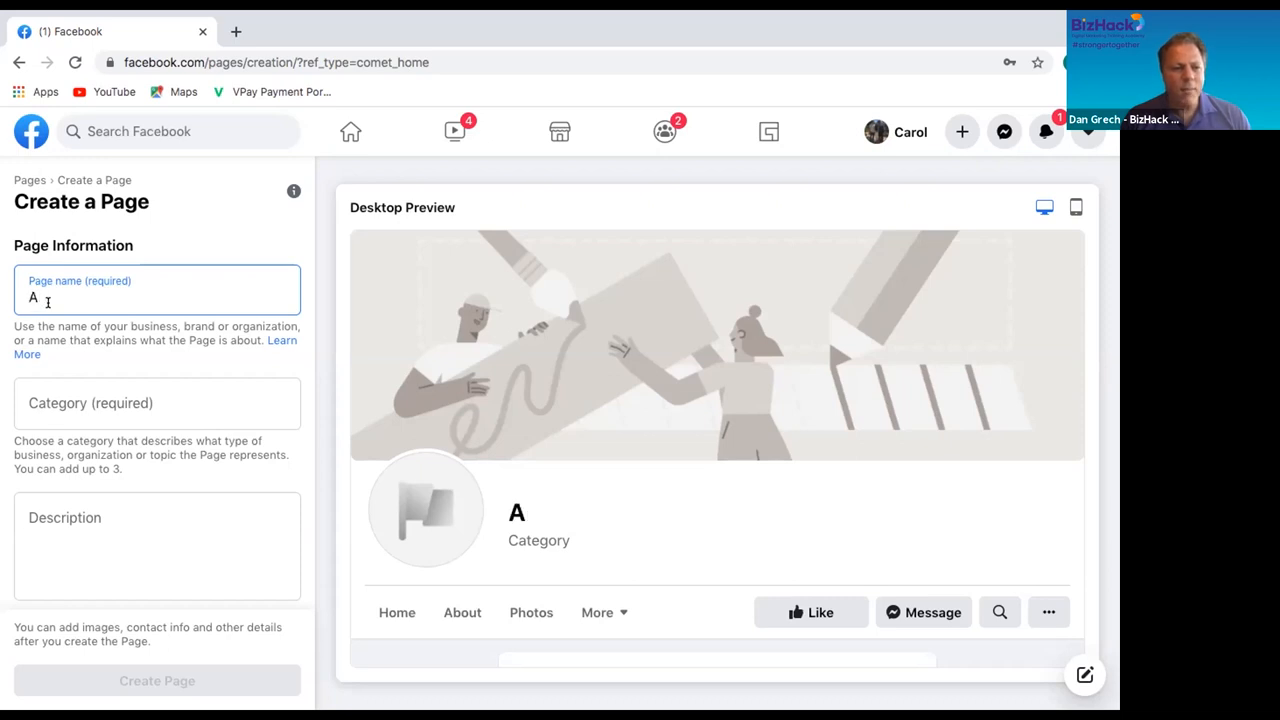
pyautogui.press('Backspace')
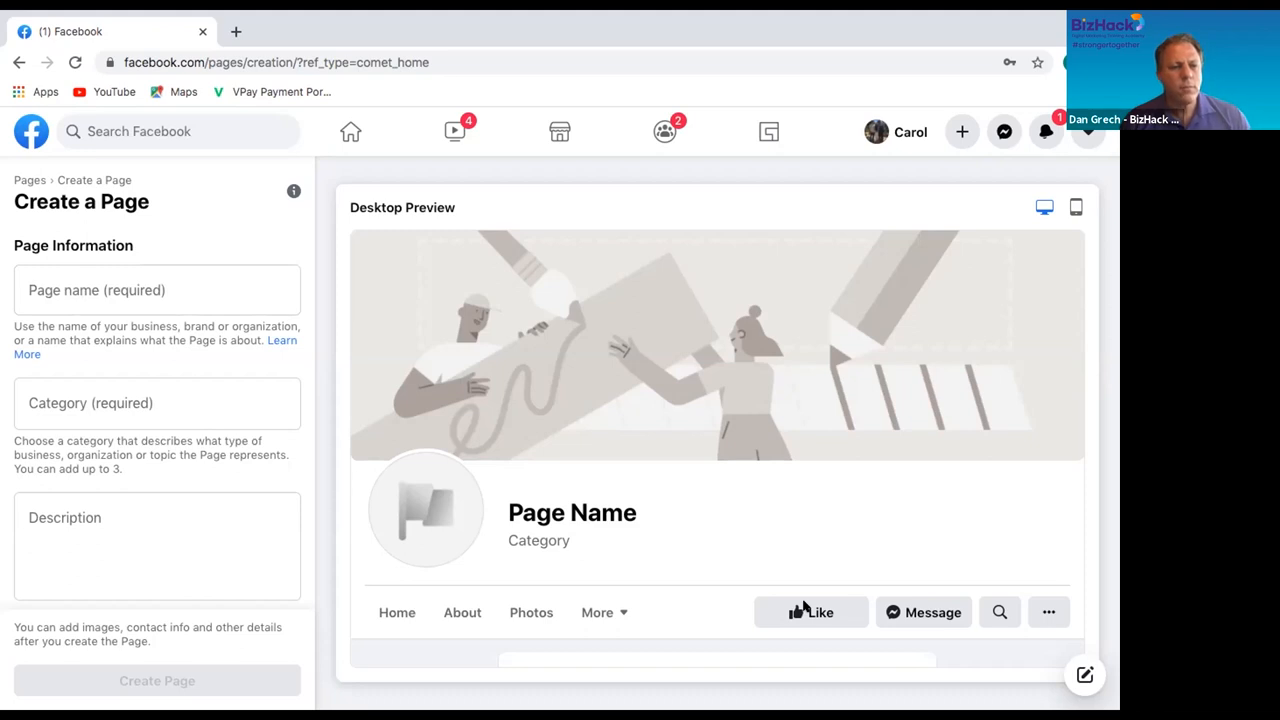
pyautogui.click(157, 290)
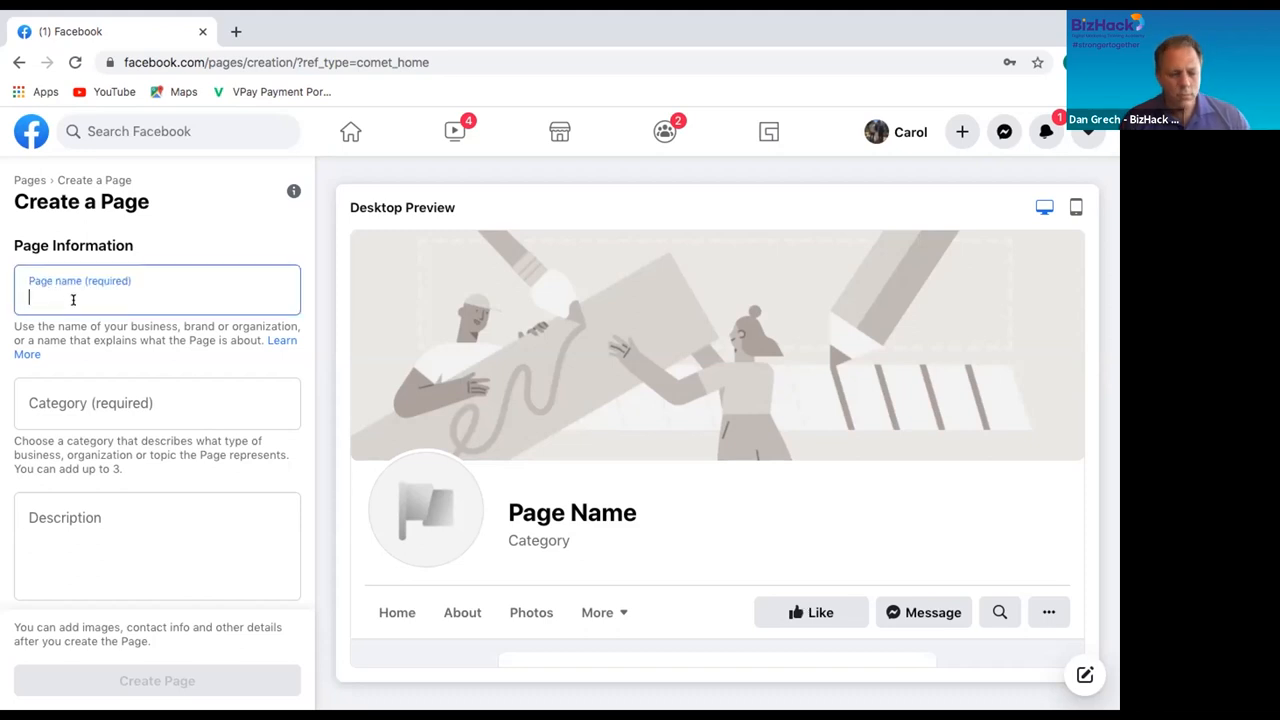
pyautogui.write('Cogni')
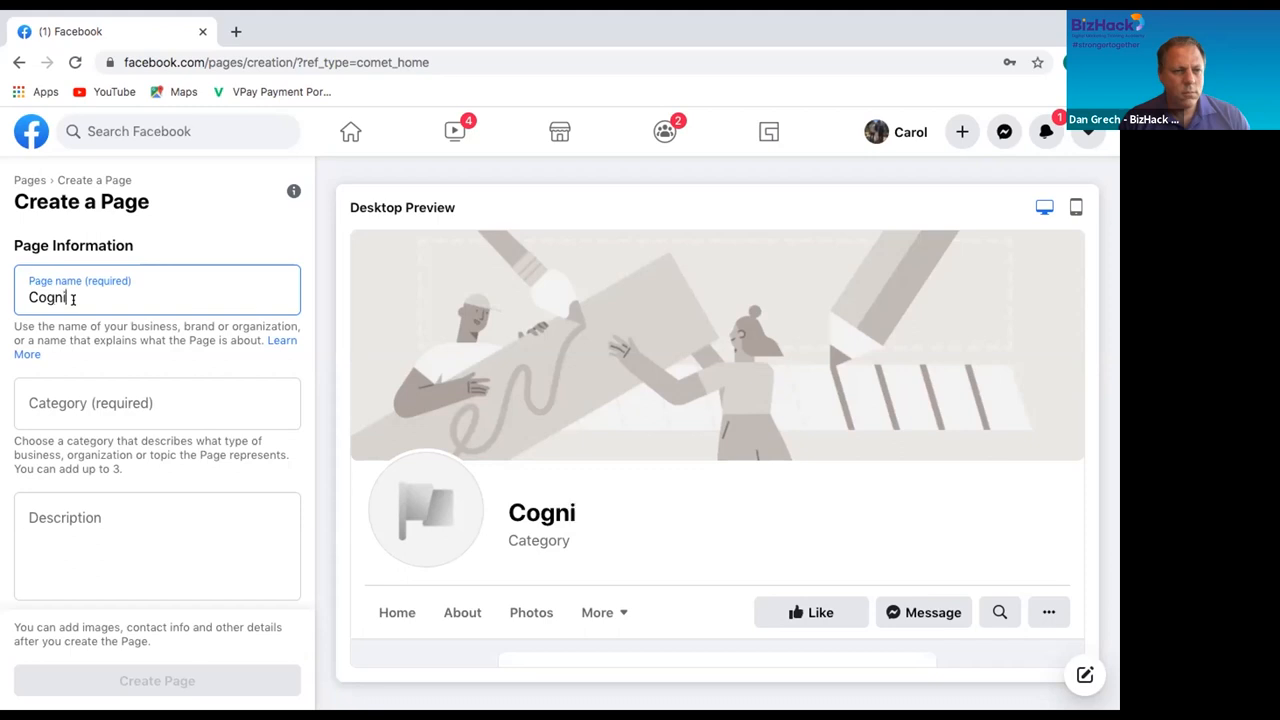
pyautogui.write('tive')
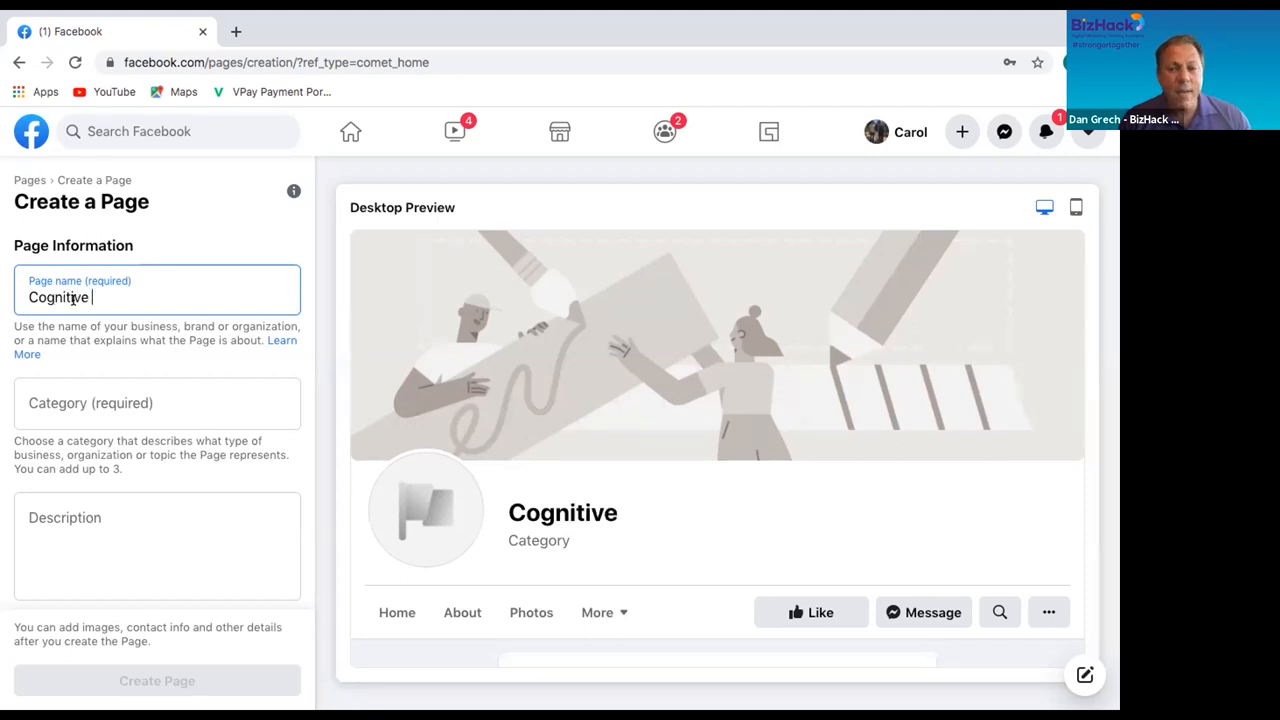
pyautogui.write('Be')
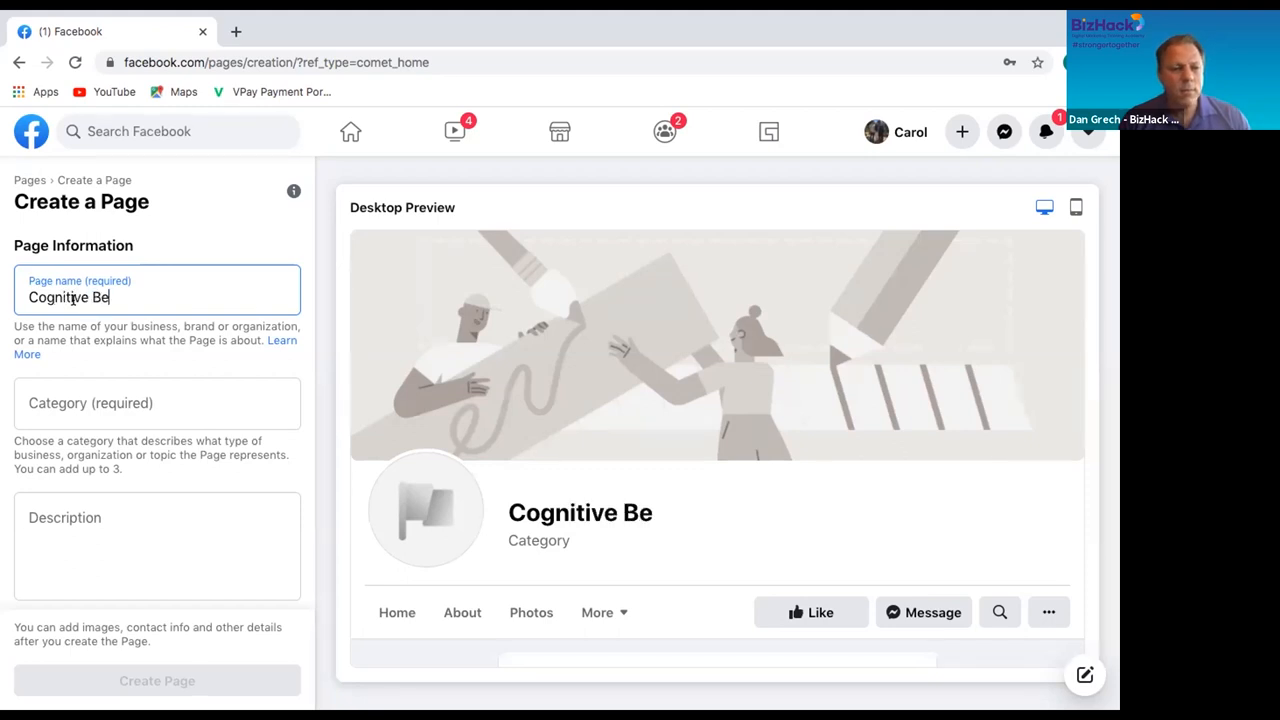
pyautogui.write('havio')
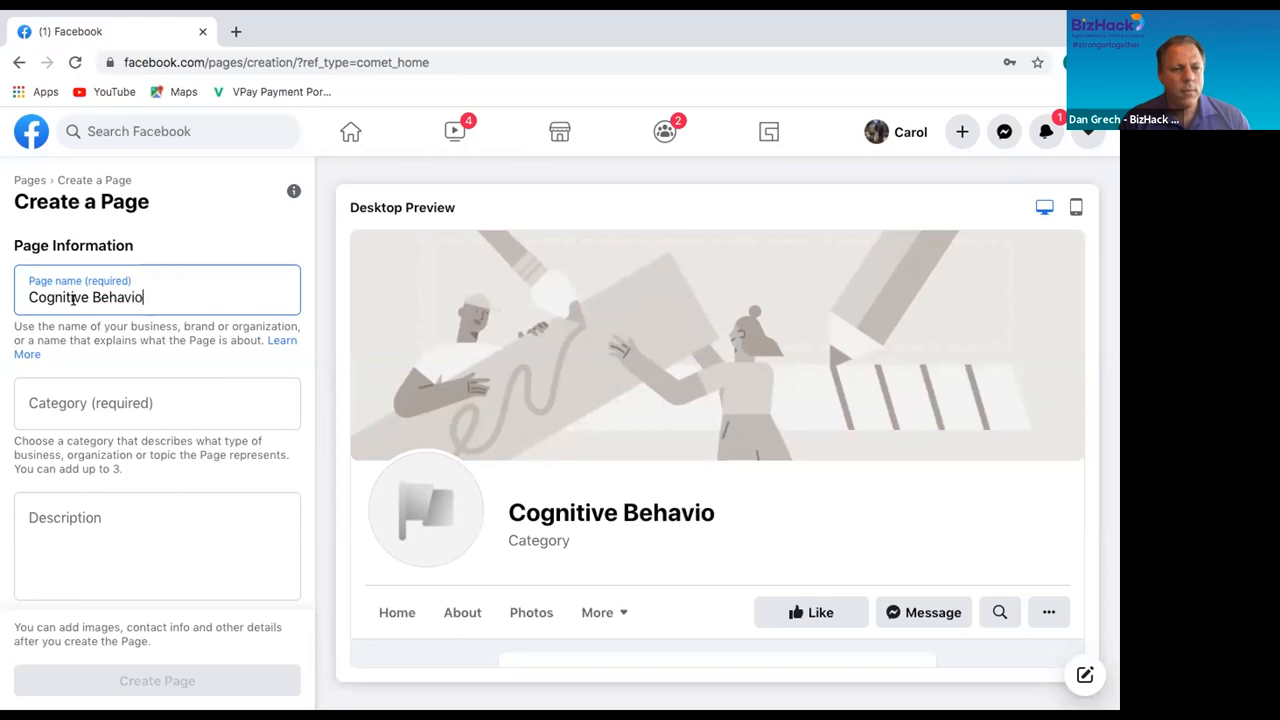
pyautogui.write('ral Thera')
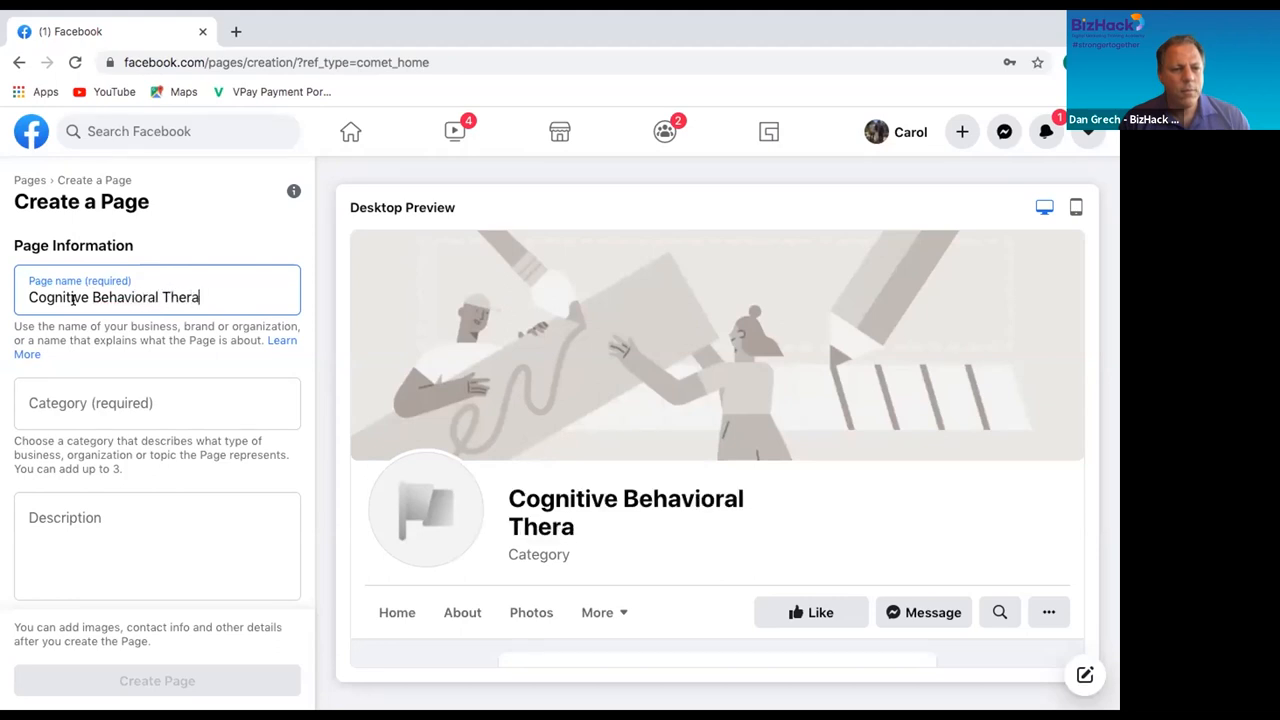
pyautogui.write('py Fl')
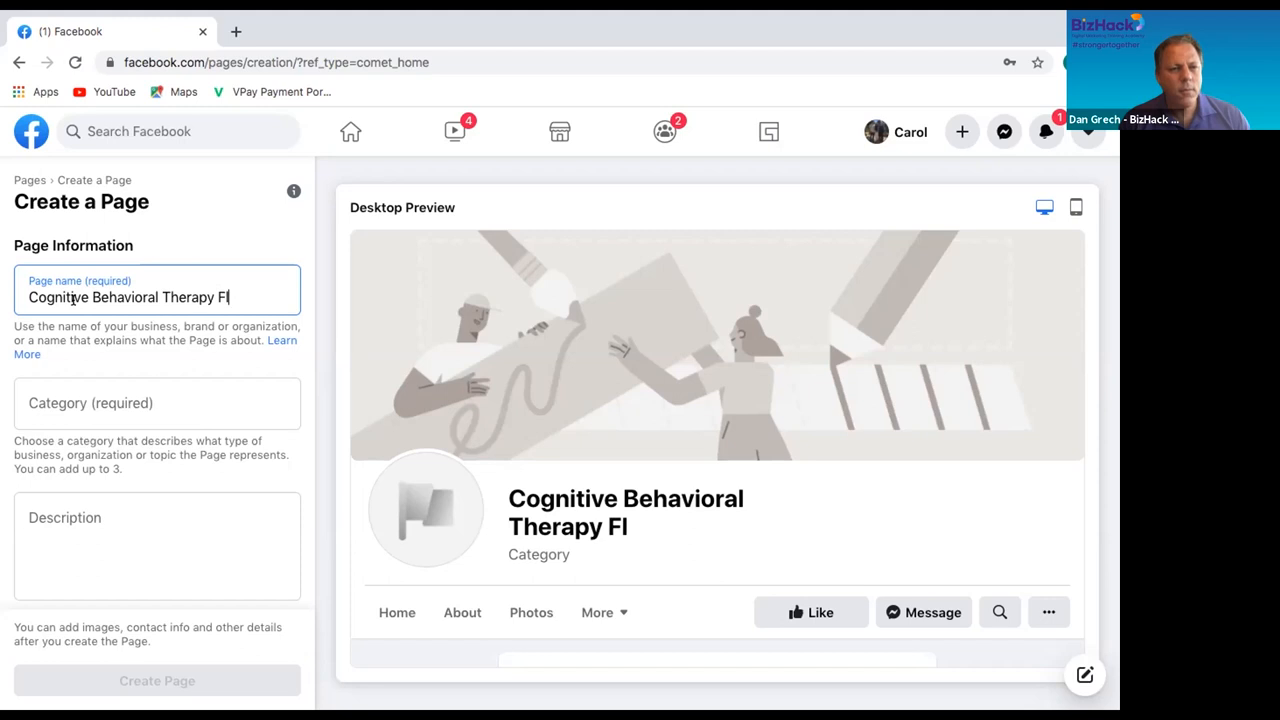
pyautogui.write('orida')
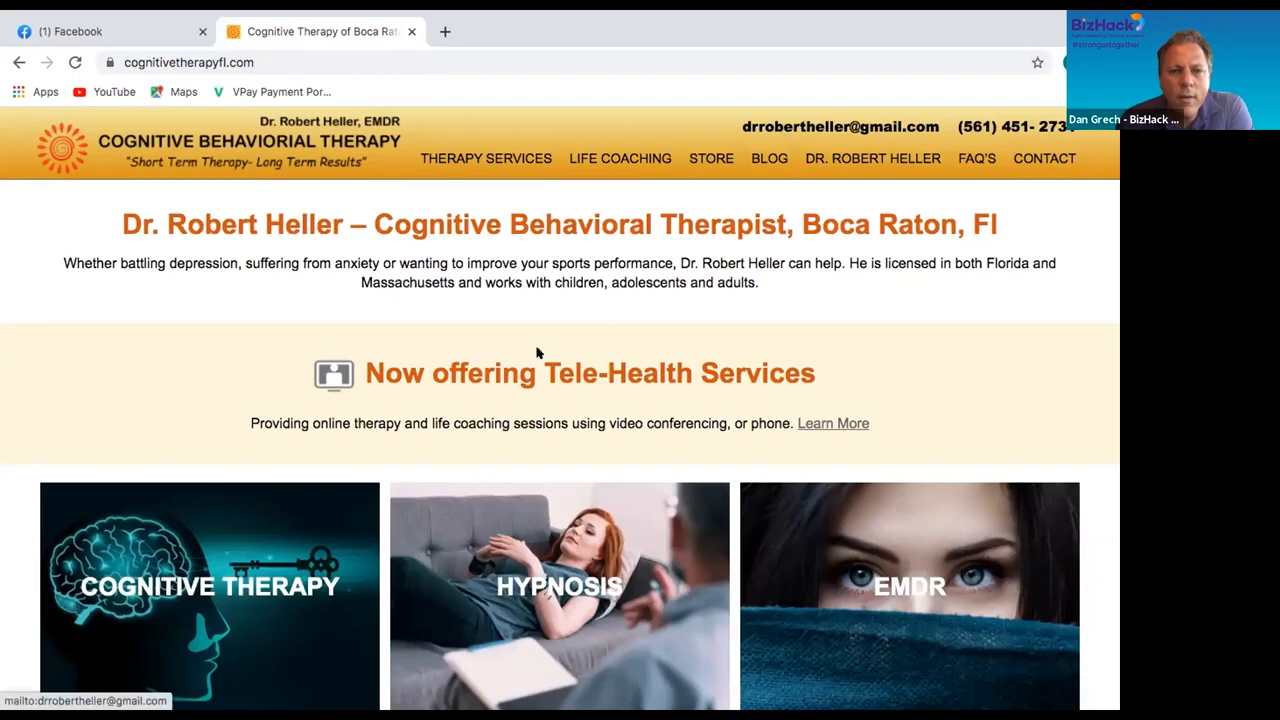
# - Scroll through the cognitivetherapyfl.com home page past the bio and testimonial
pyautogui.scroll(-3)
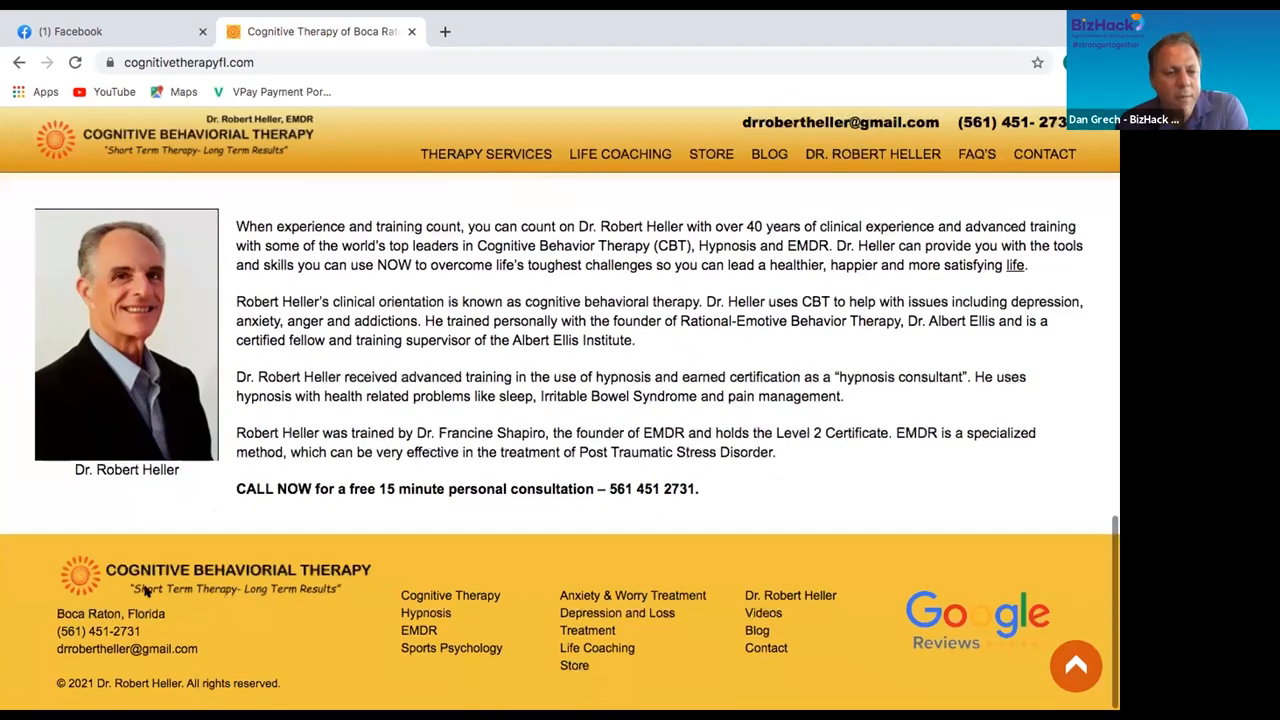
pyautogui.scroll(3)
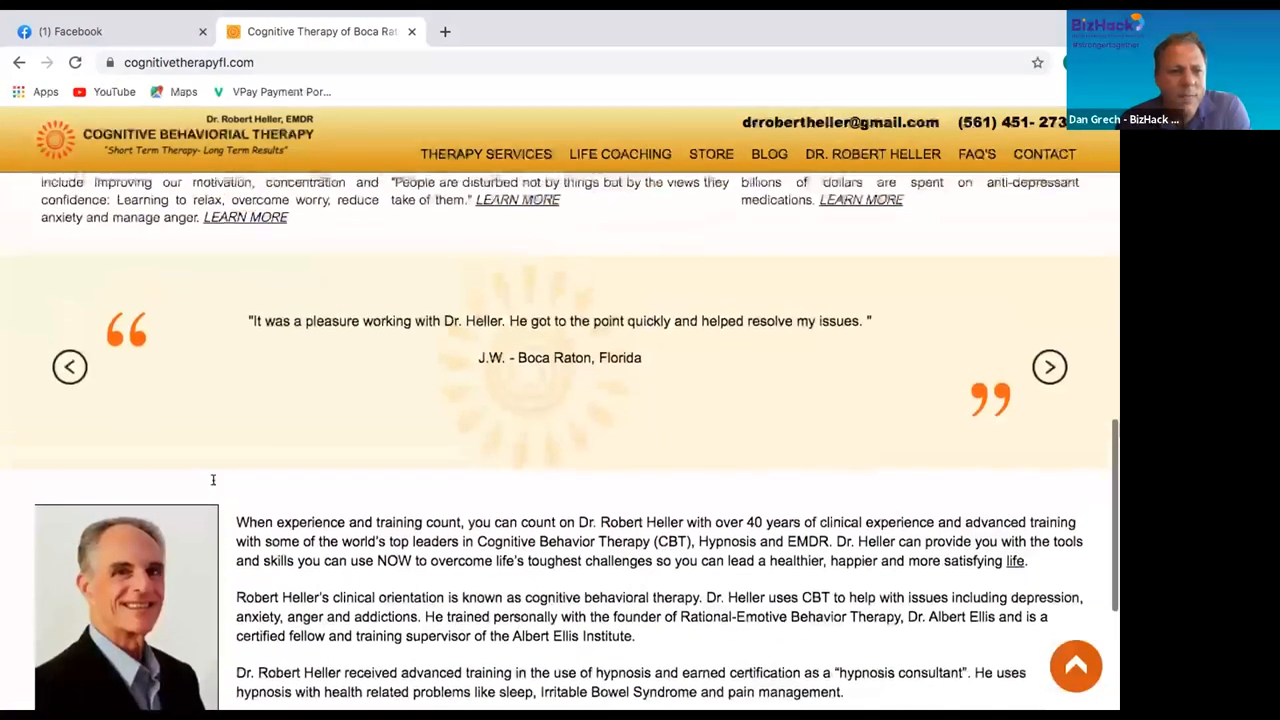
pyautogui.moveTo(170, 135)
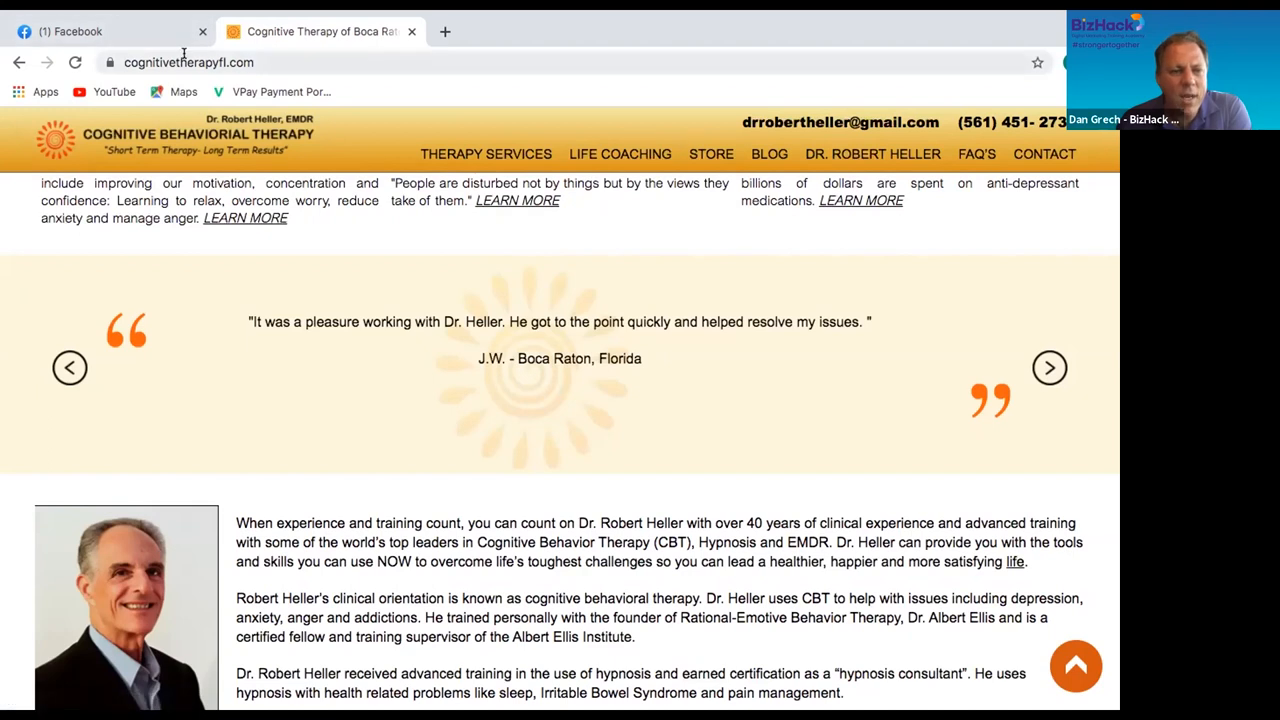
# - Back on the page form, search the category field for 'ther' and browse suggestions
pyautogui.click(100, 31)
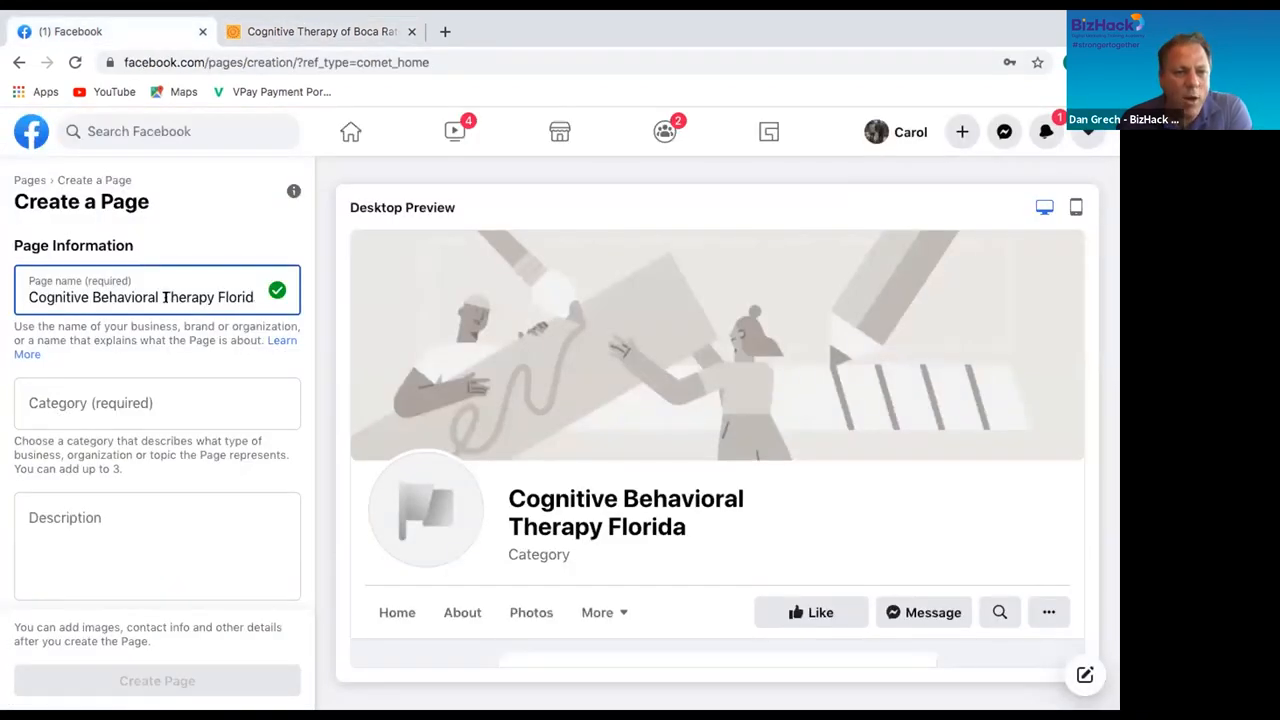
pyautogui.click(157, 402)
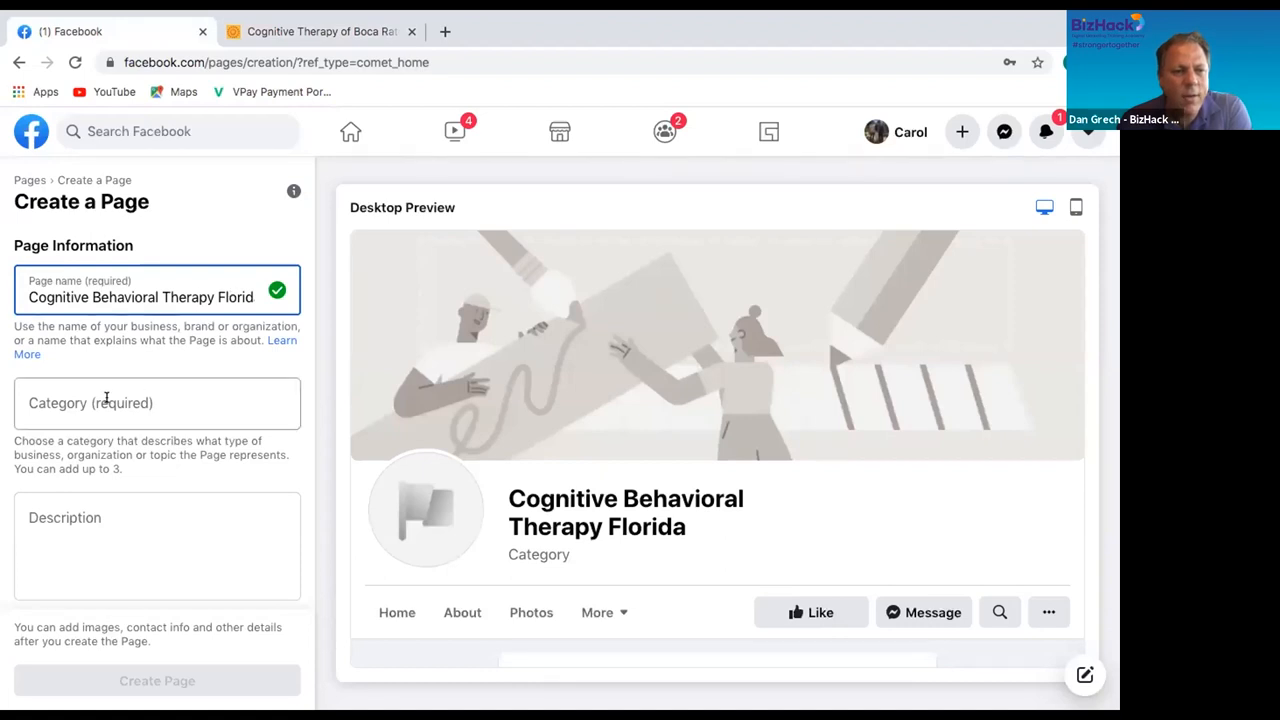
pyautogui.click(157, 403)
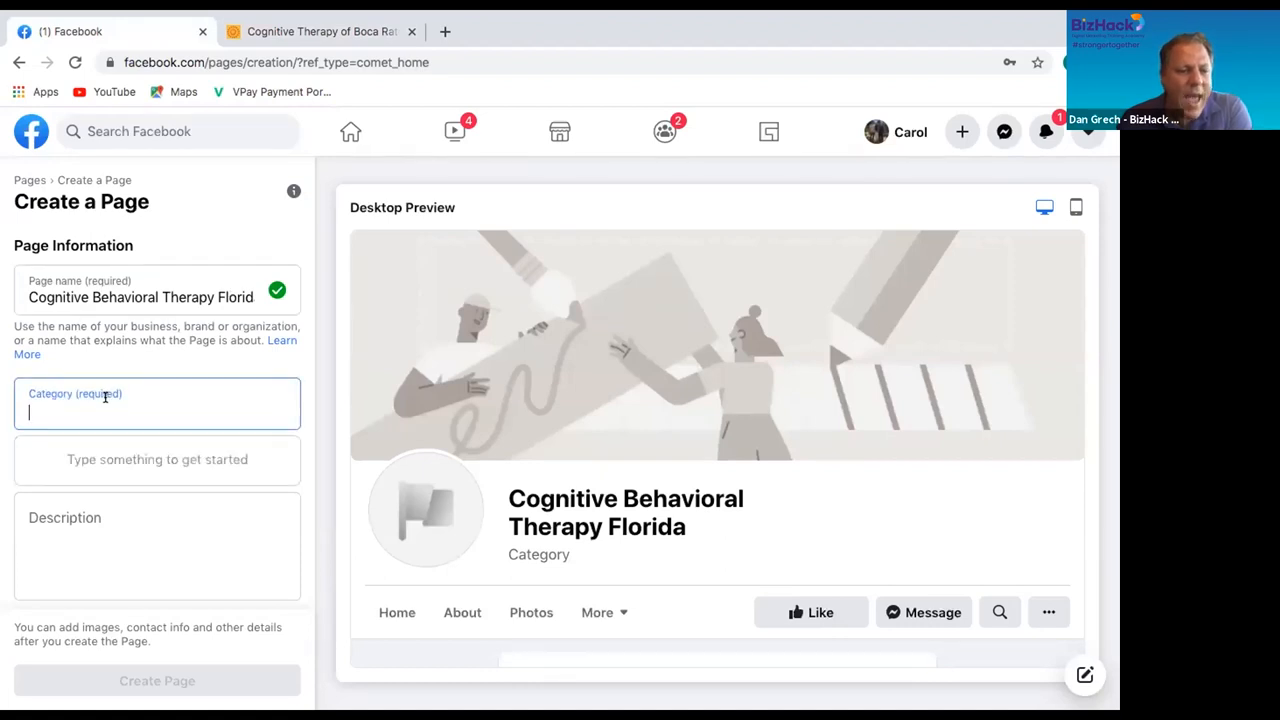
pyautogui.write('the')
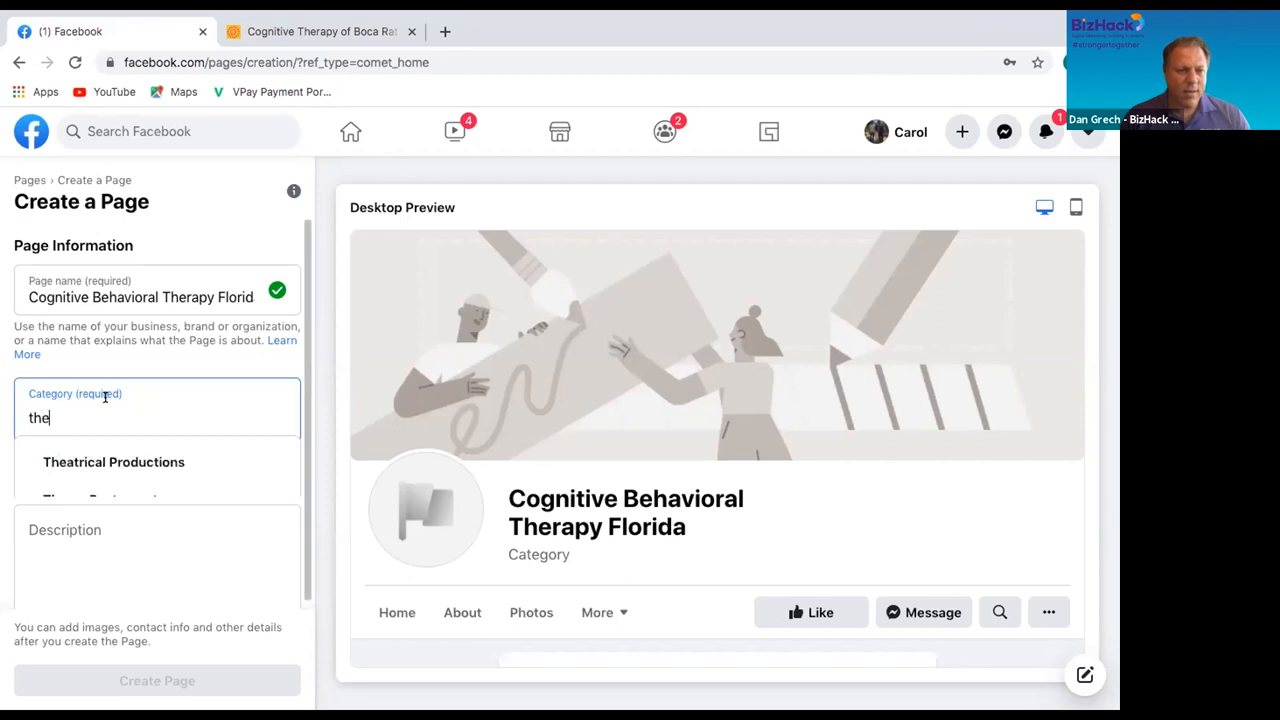
pyautogui.write('r')
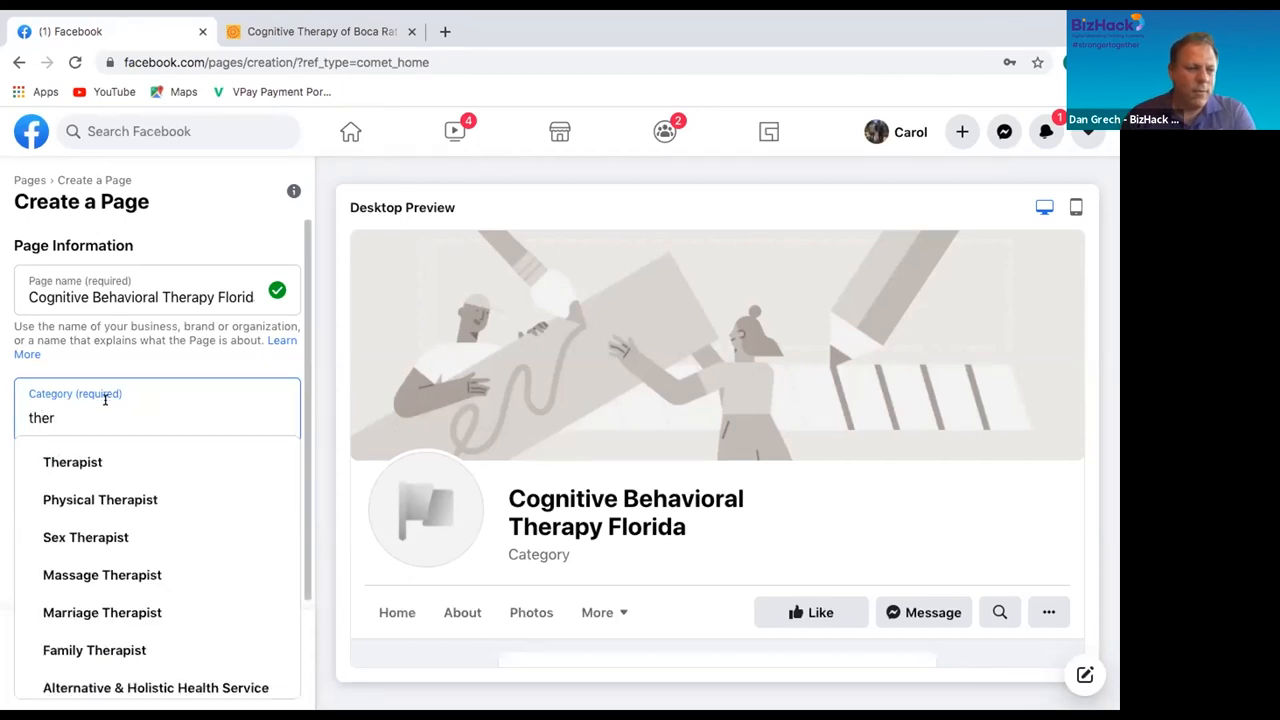
pyautogui.scroll(-3)
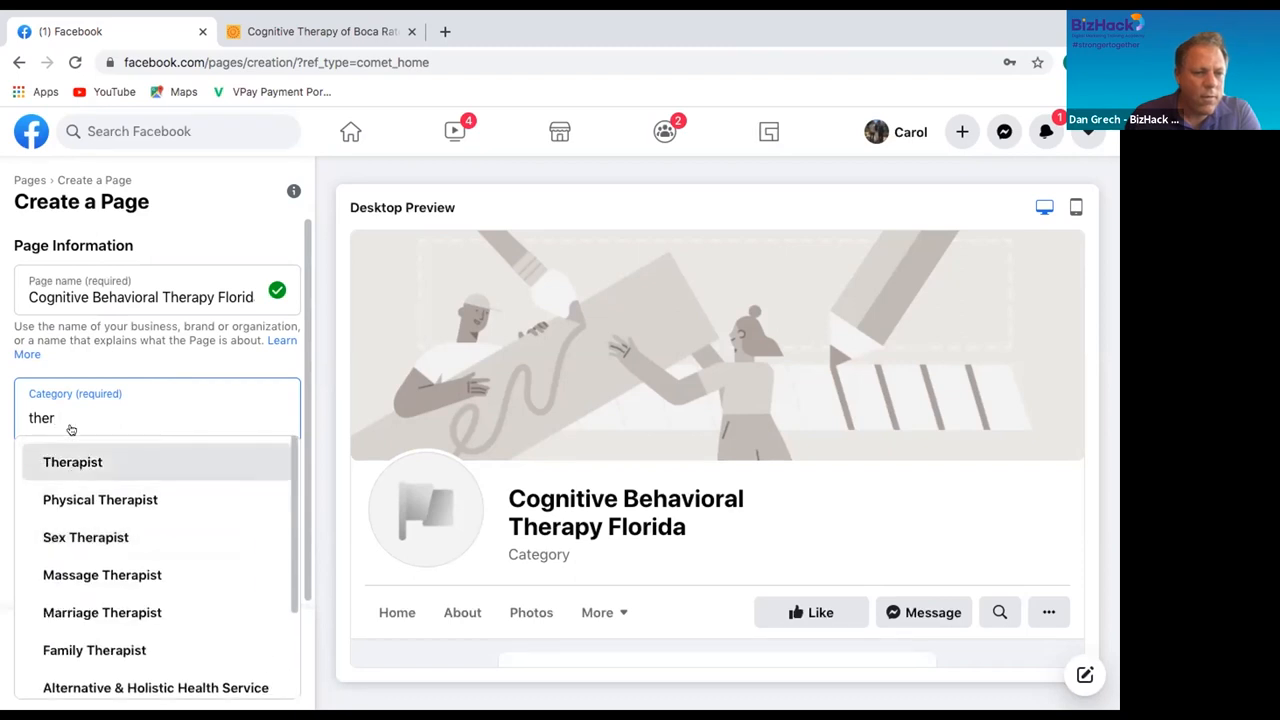
pyautogui.scroll(-3)
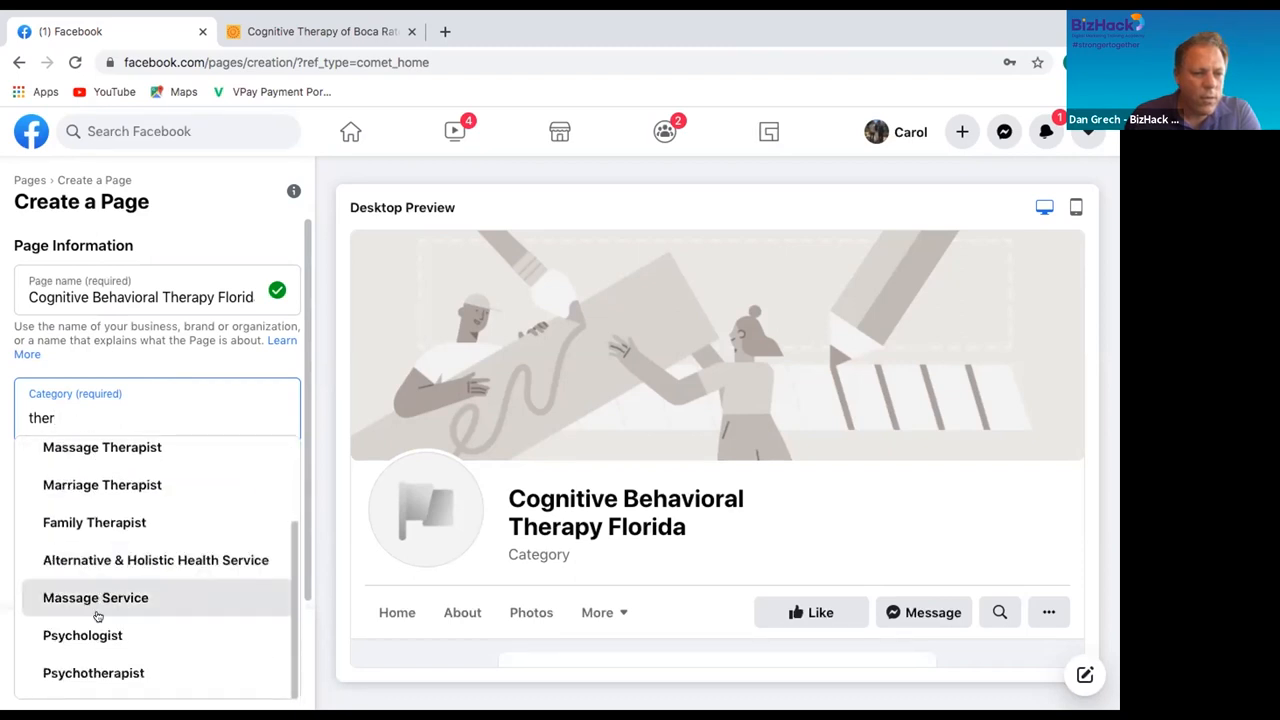
pyautogui.moveTo(102, 485)
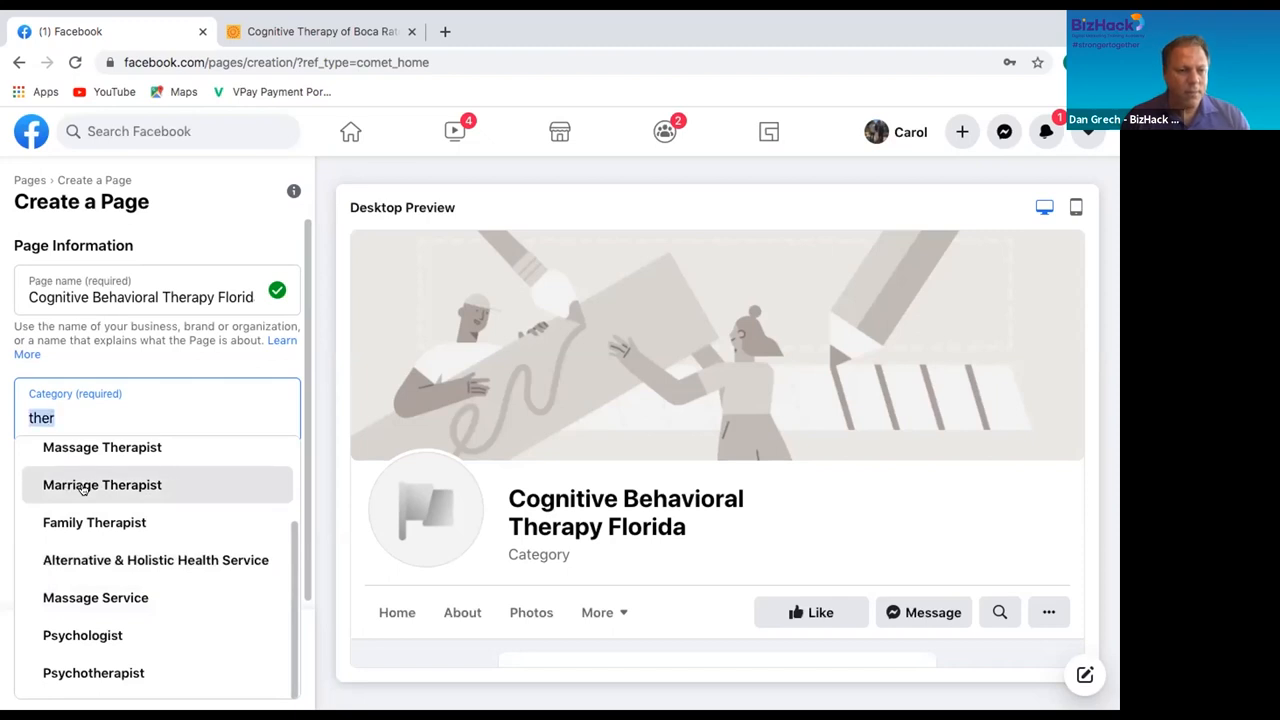
# - Refine the category search to 'psyc' and choose Psychologist
pyautogui.write('mental')
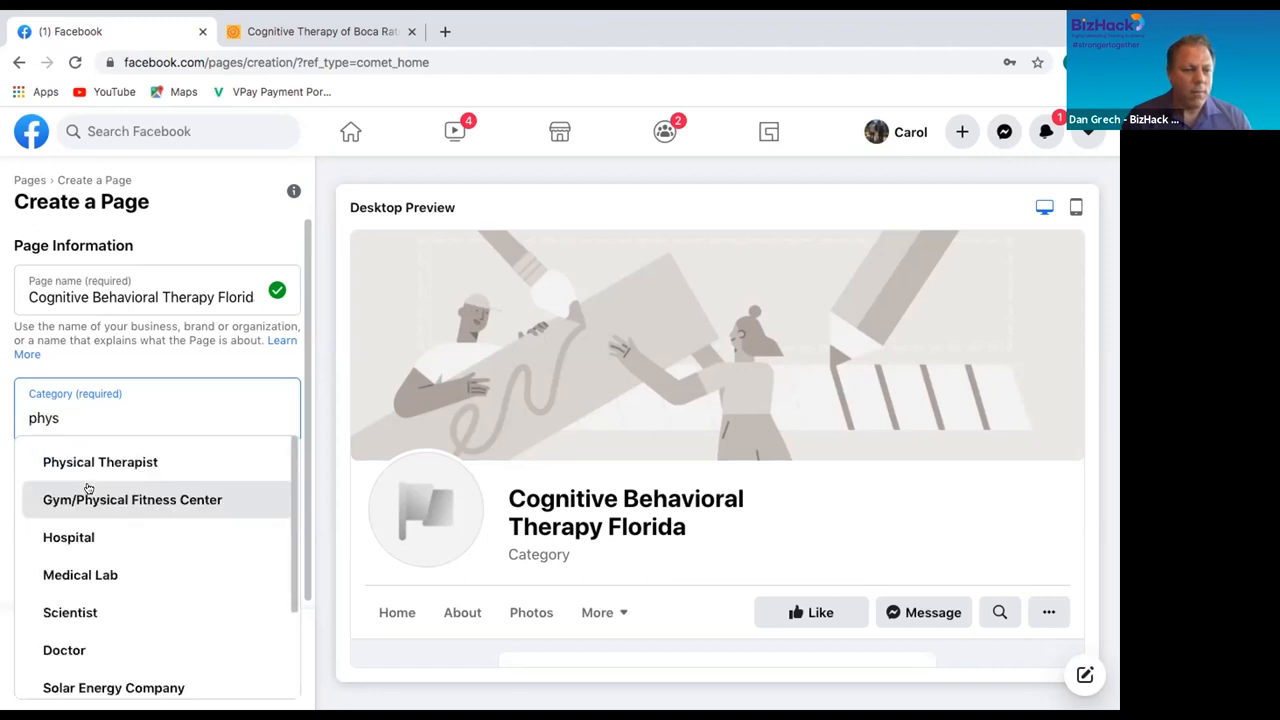
pyautogui.press('Backspace')
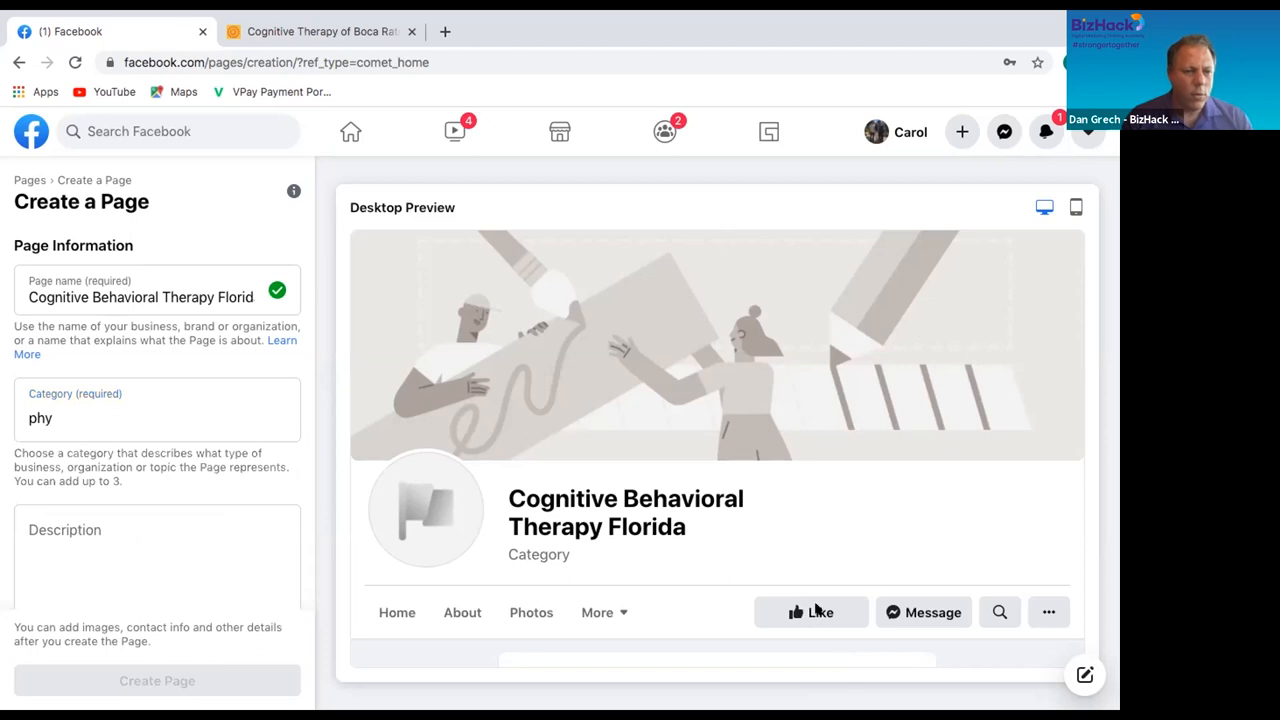
pyautogui.click(157, 417)
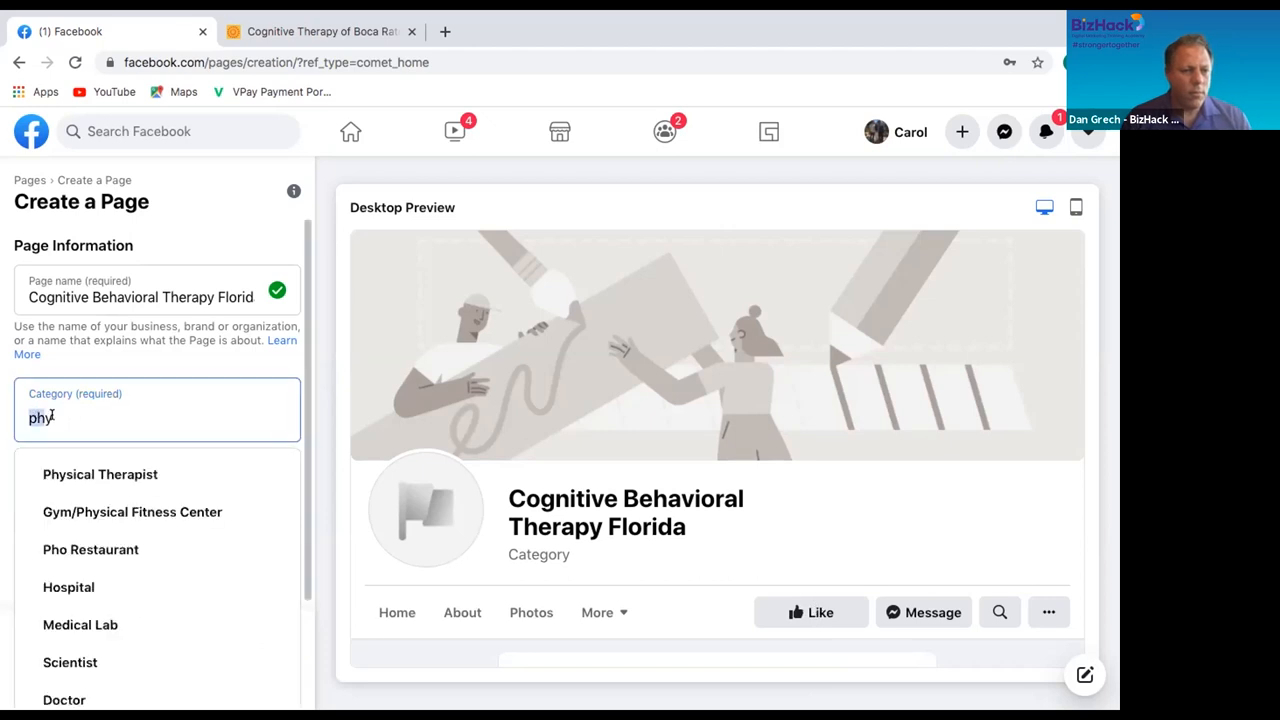
pyautogui.write('s')
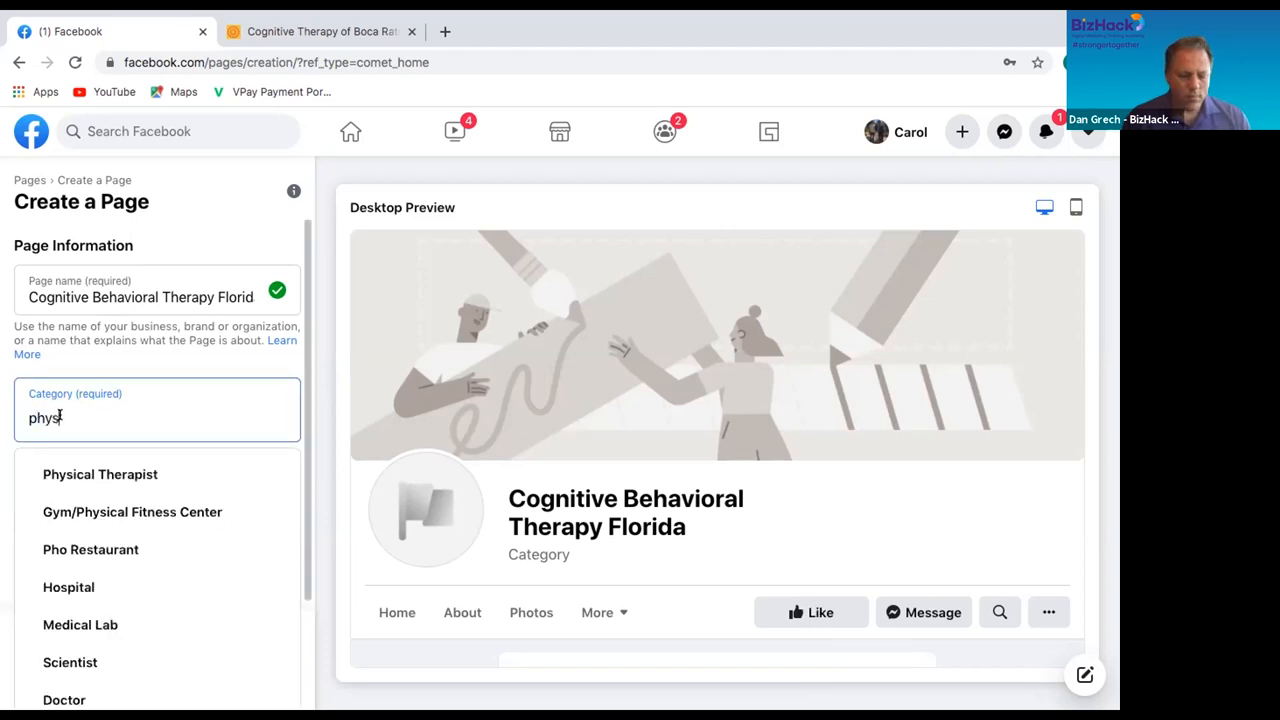
pyautogui.write('ycho')
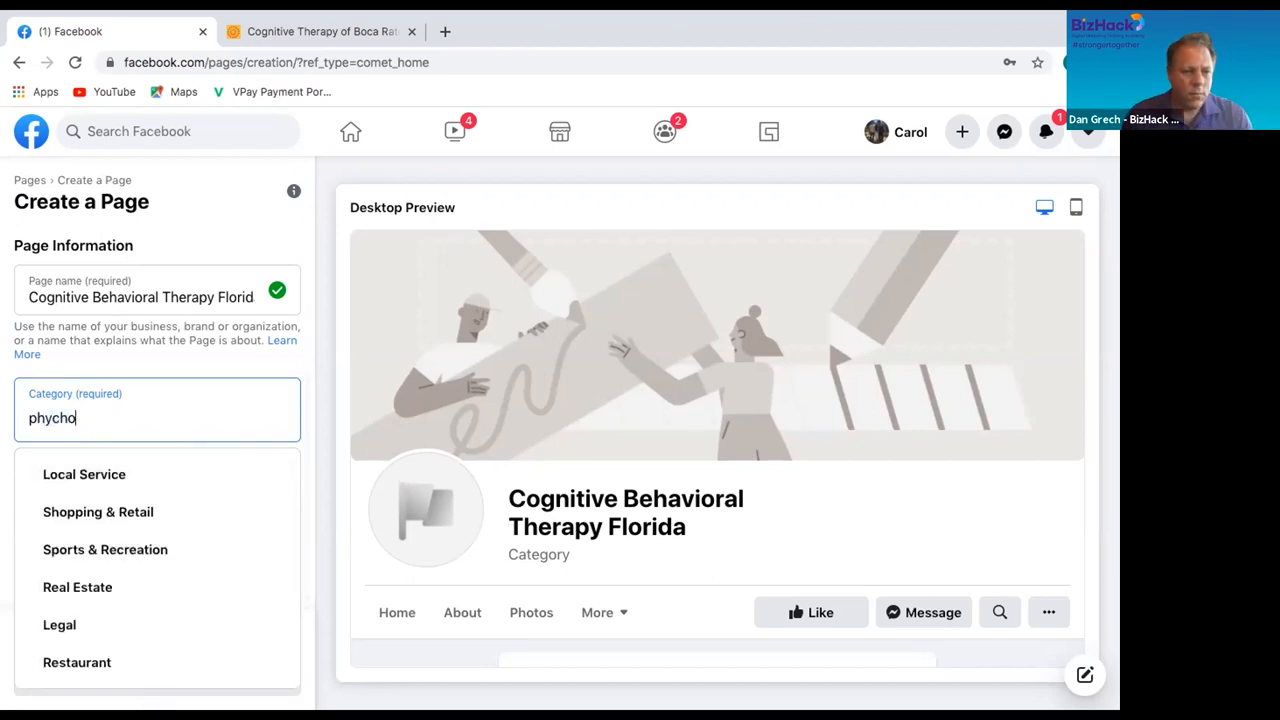
pyautogui.press('Backspace')
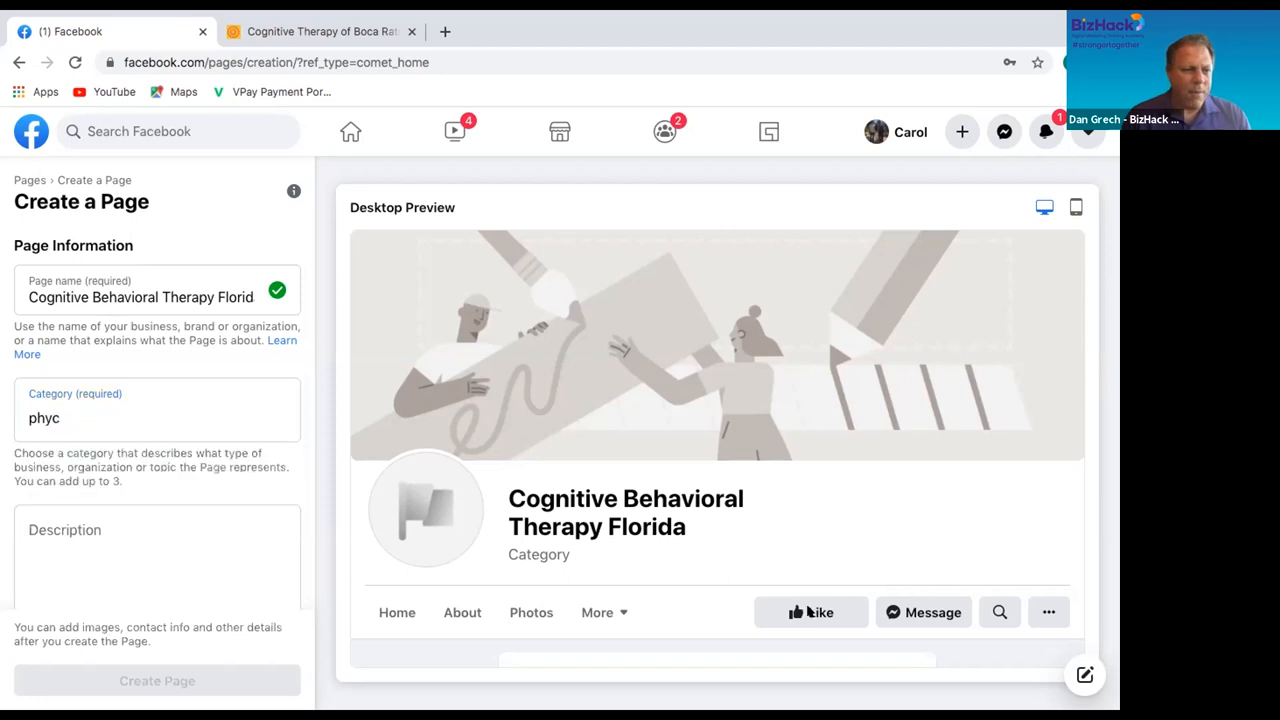
pyautogui.click(157, 417)
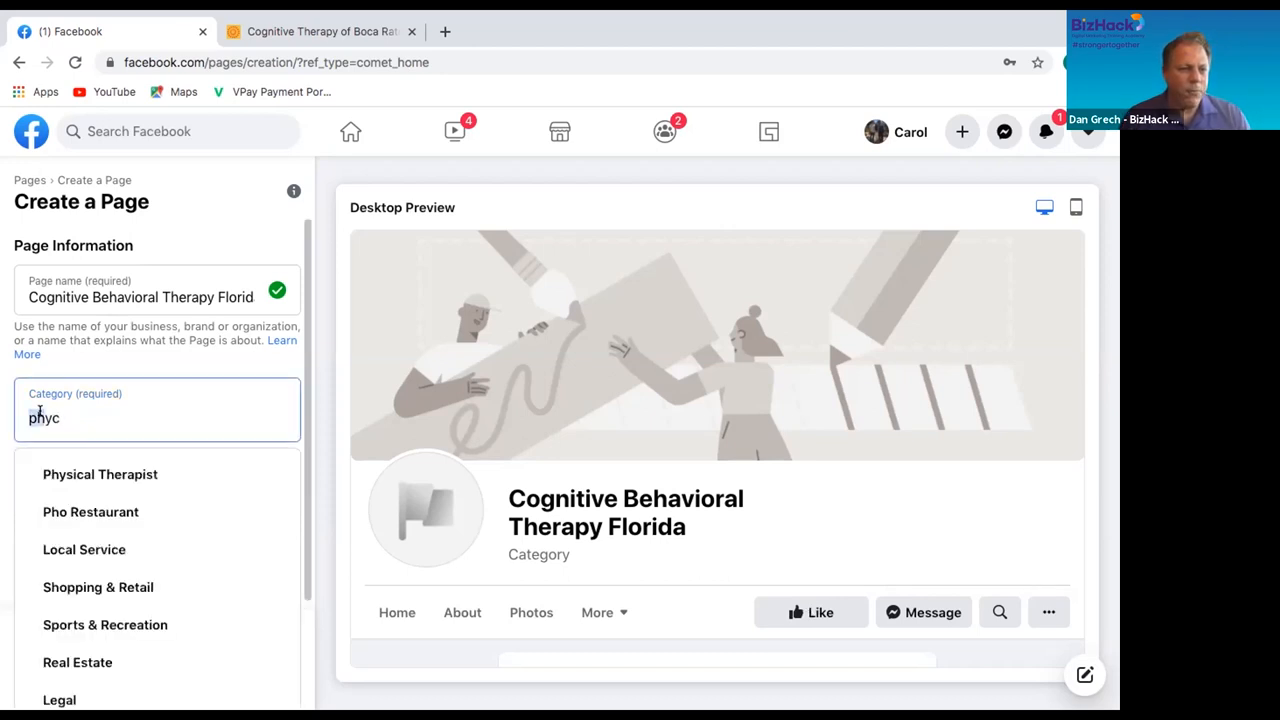
pyautogui.write('c')
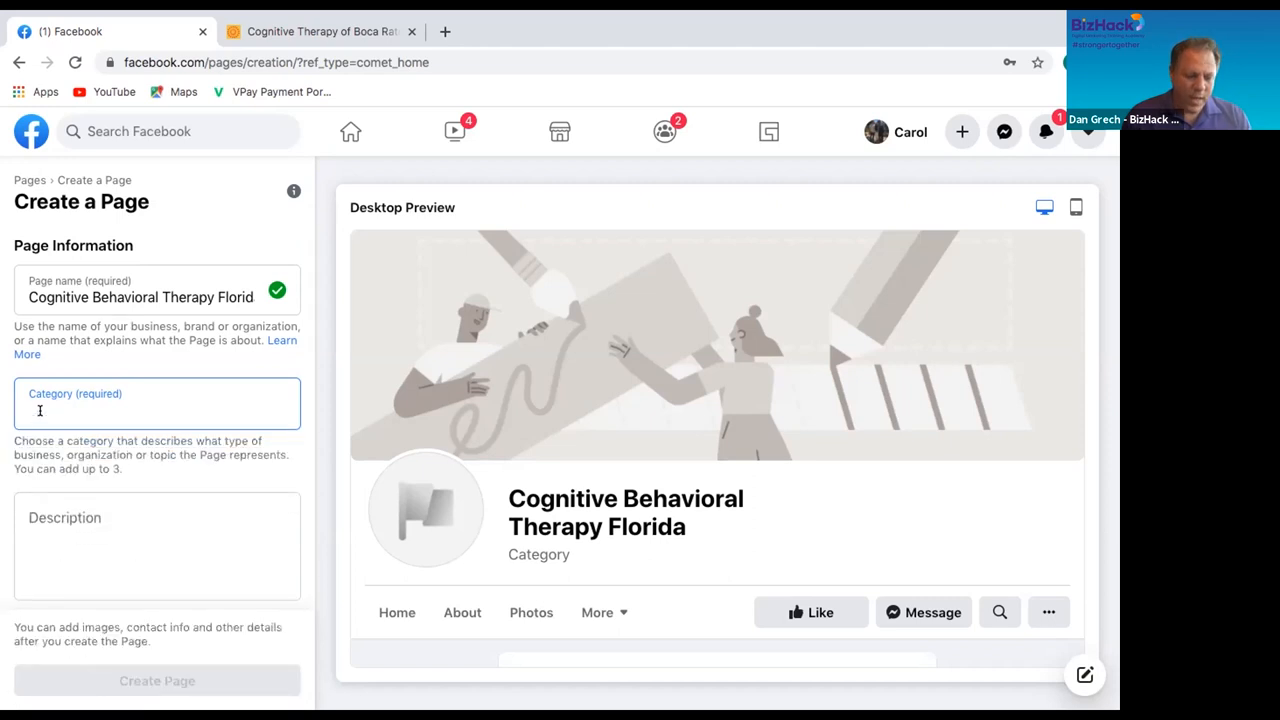
pyautogui.write('psyc')
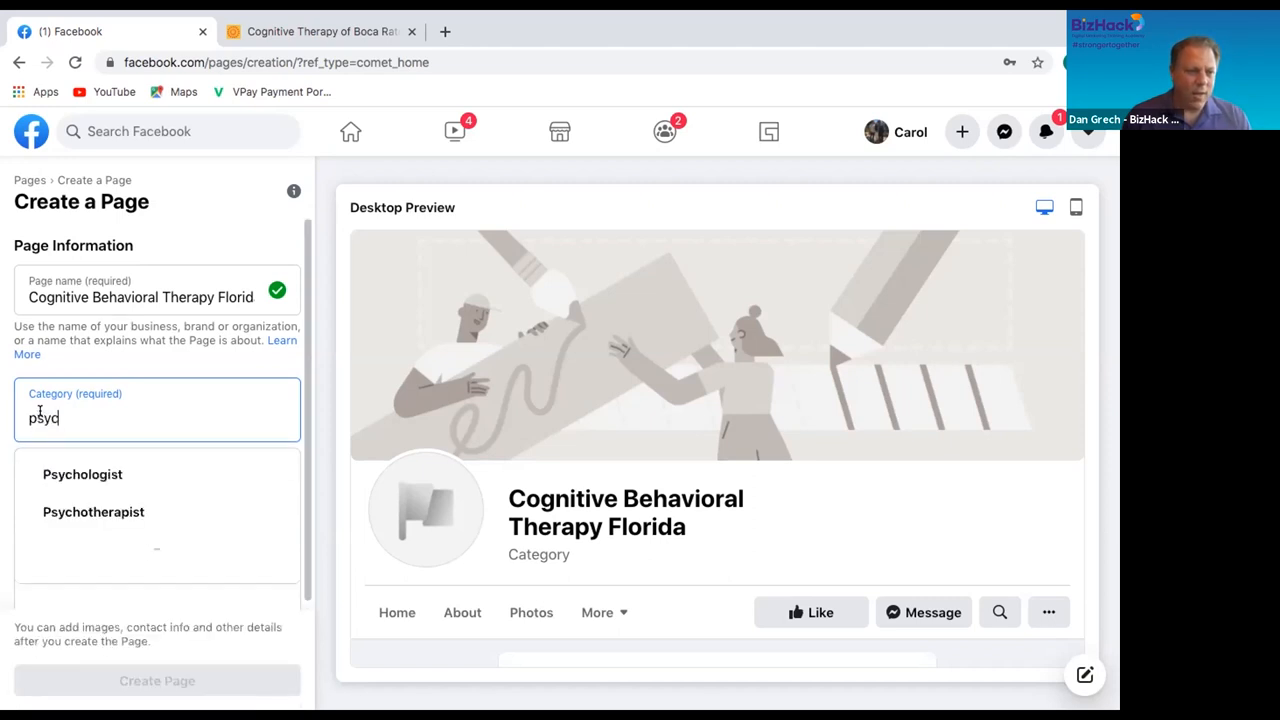
pyautogui.click(82, 474)
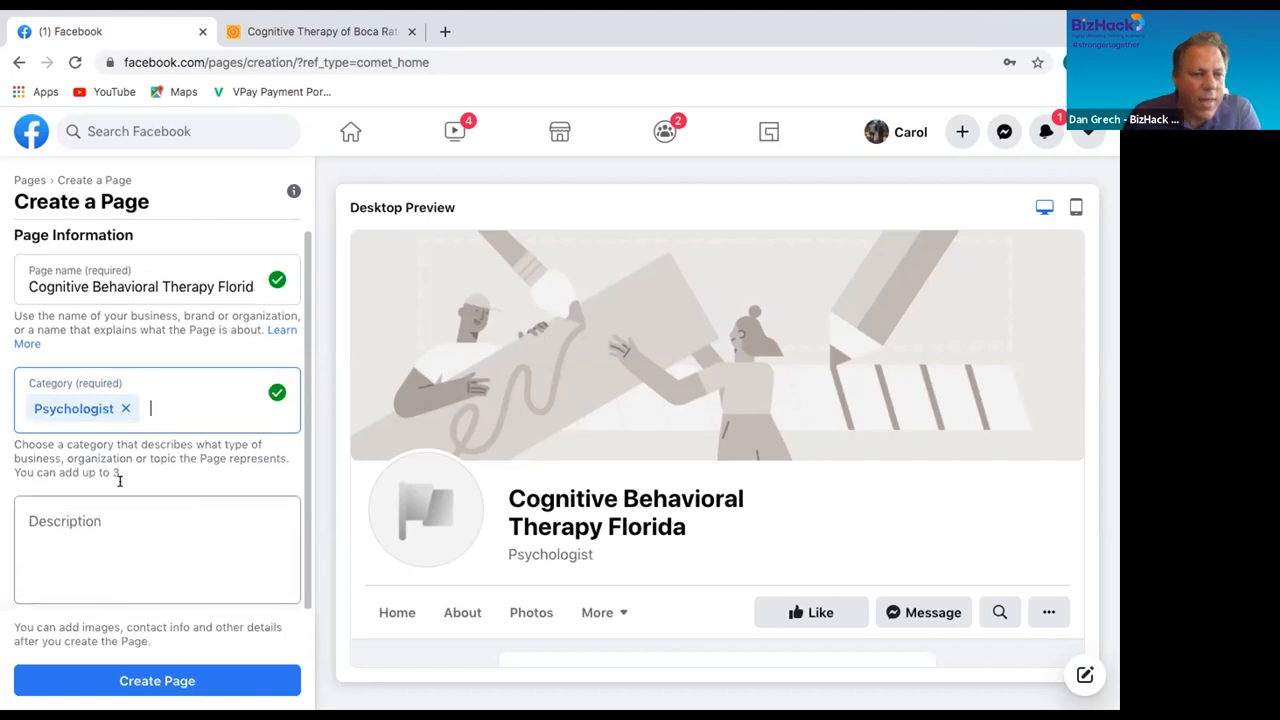
pyautogui.click(156, 540)
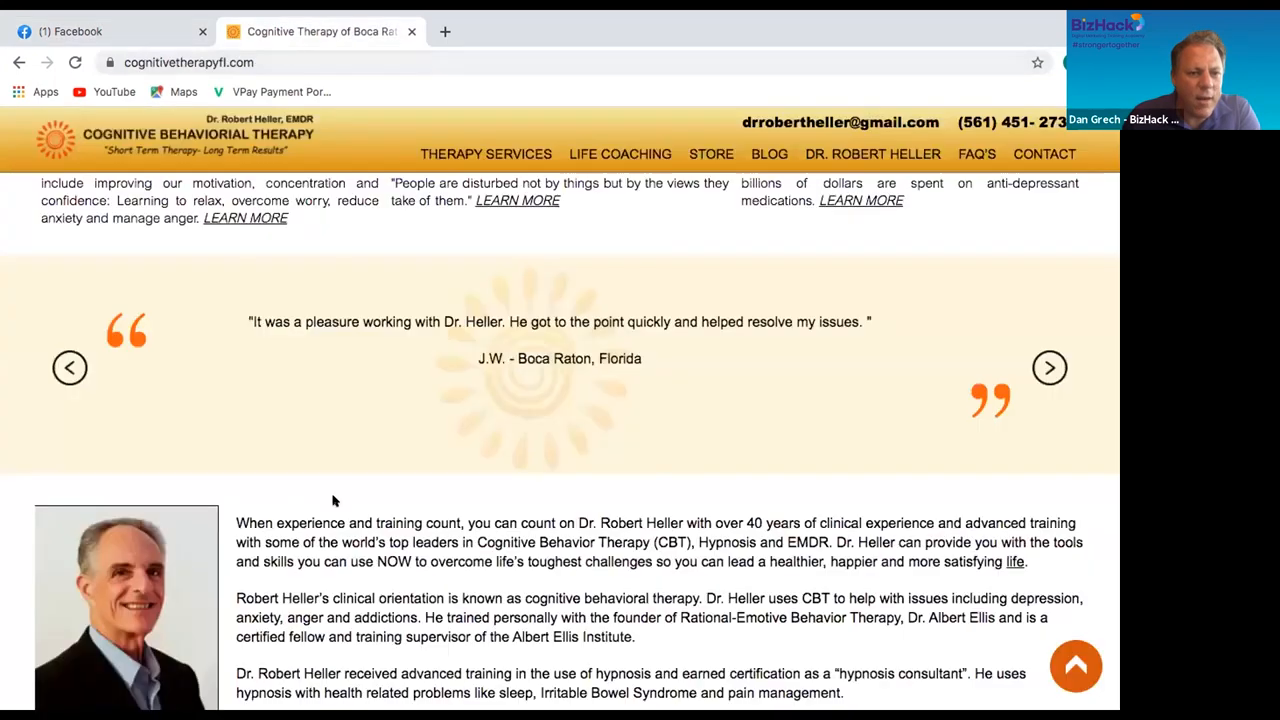
# - Paste the website's intro paragraph about depression, anxiety and sports performance as the description
pyautogui.scroll(-3)
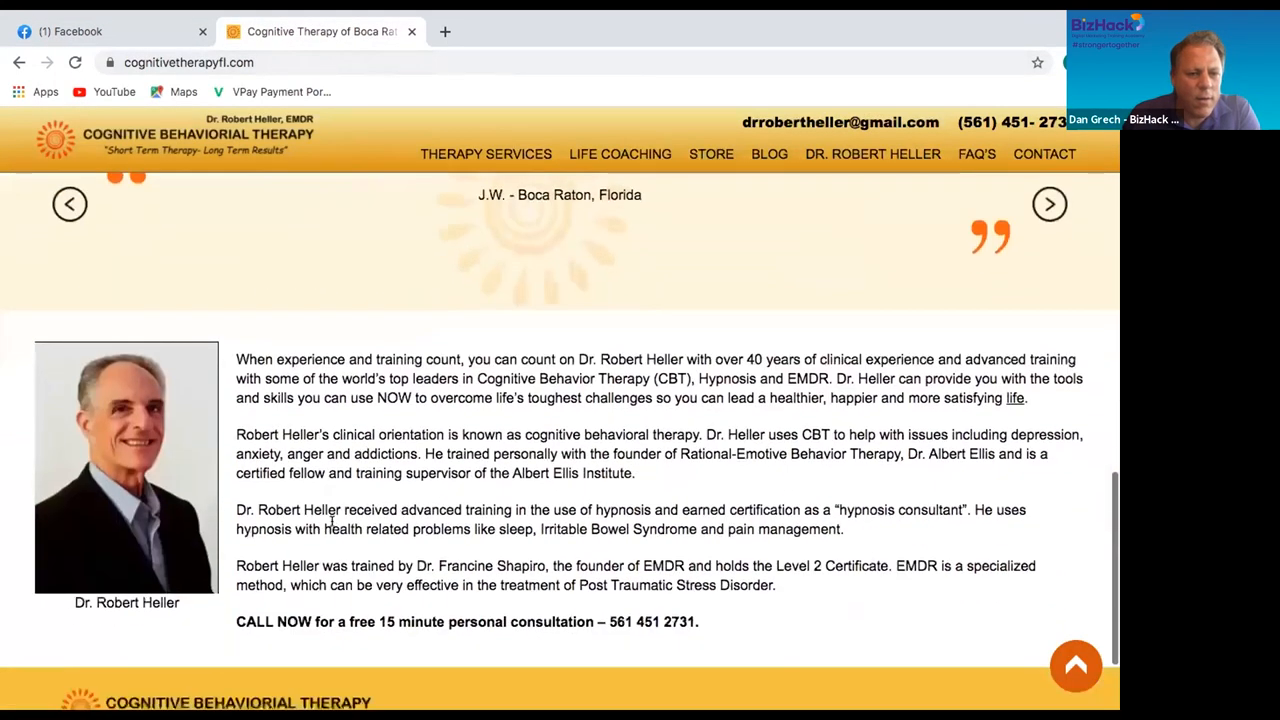
pyautogui.scroll(-3)
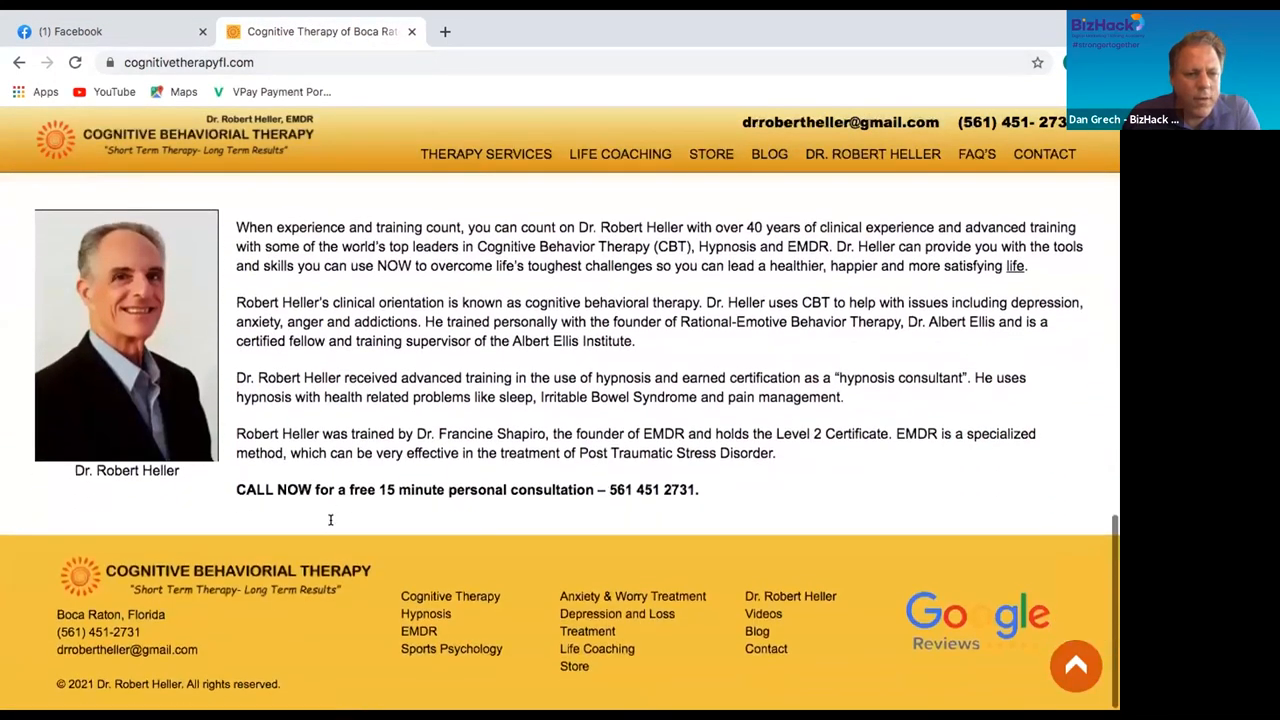
pyautogui.scroll(3)
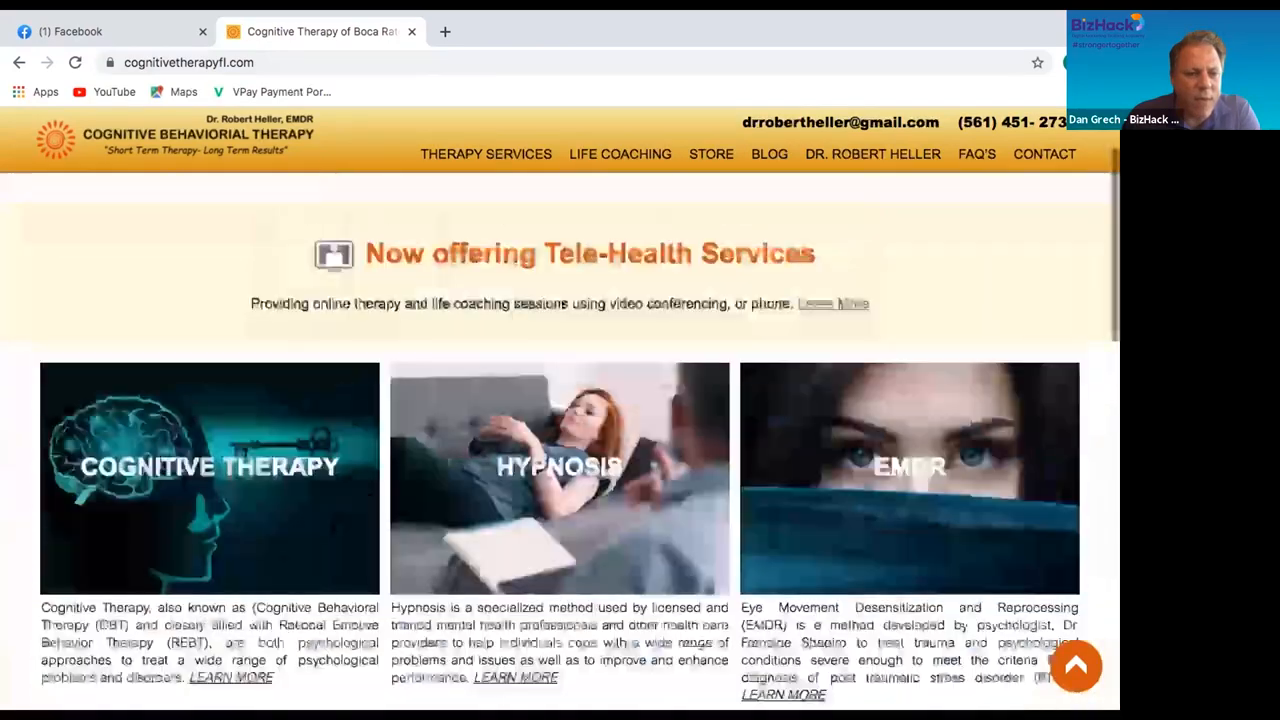
pyautogui.scroll(3)
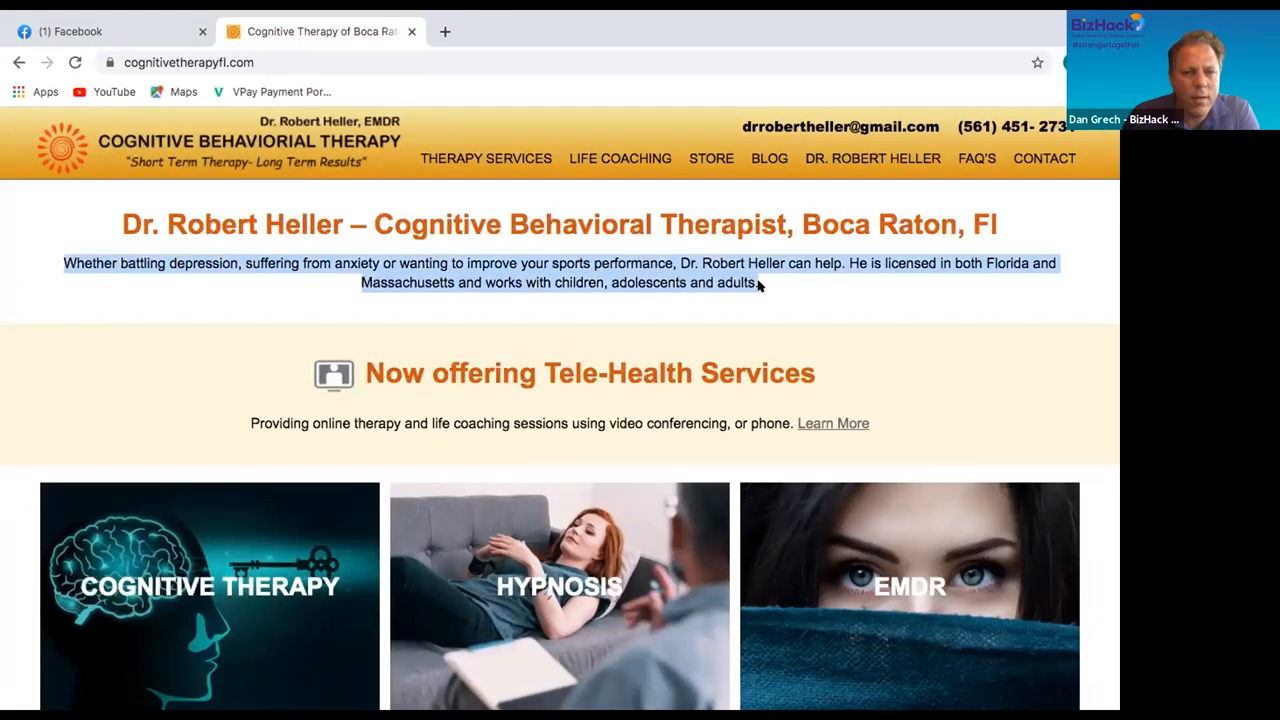
pyautogui.moveTo(641, 317)
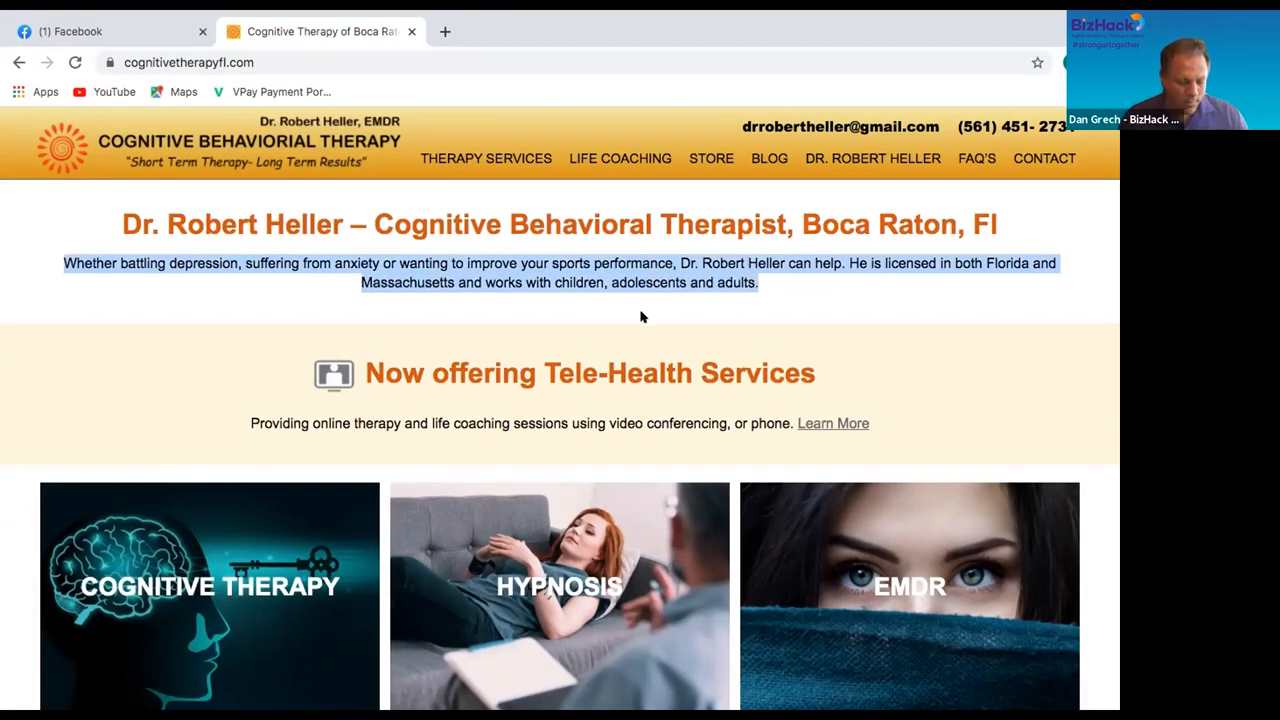
pyautogui.moveTo(722, 367)
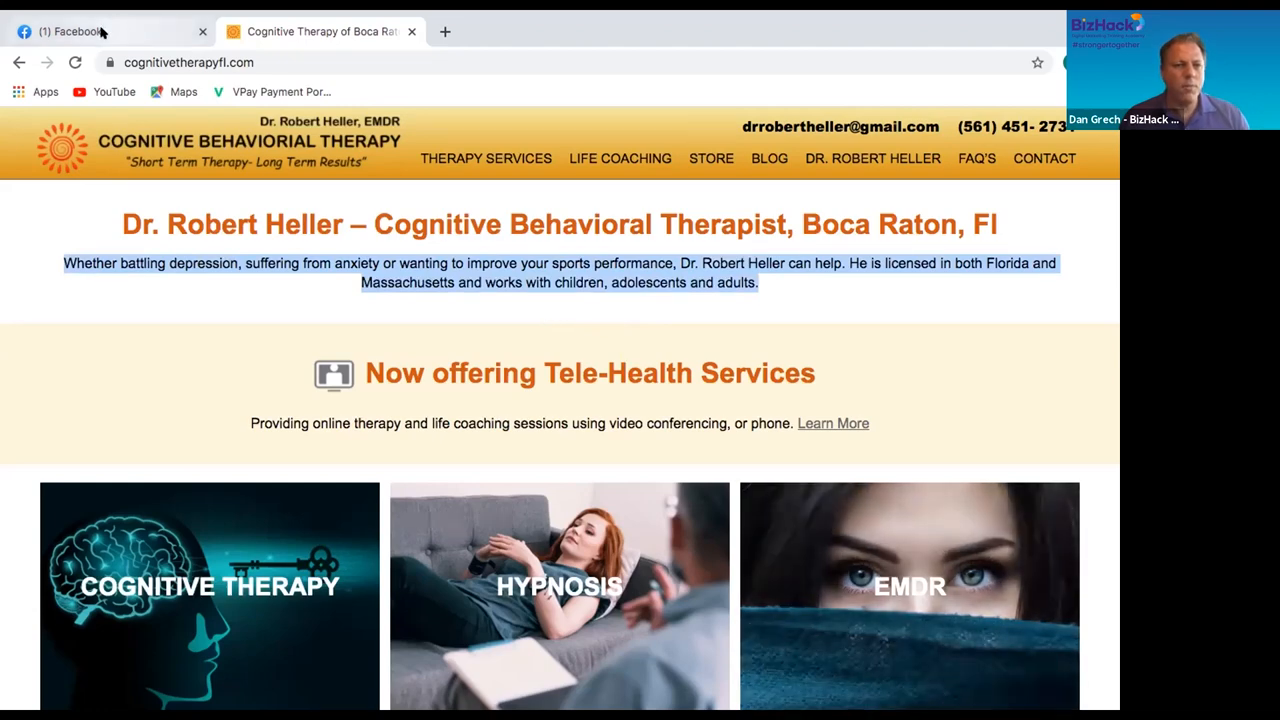
pyautogui.click(110, 31)
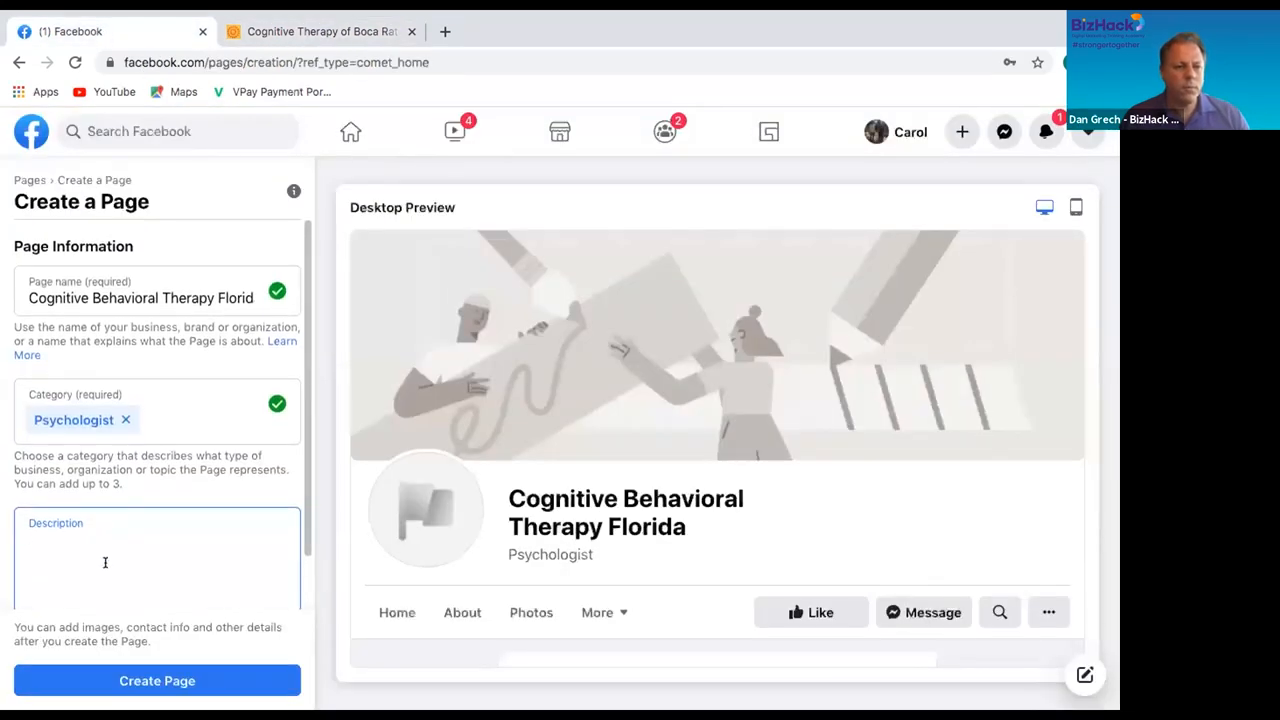
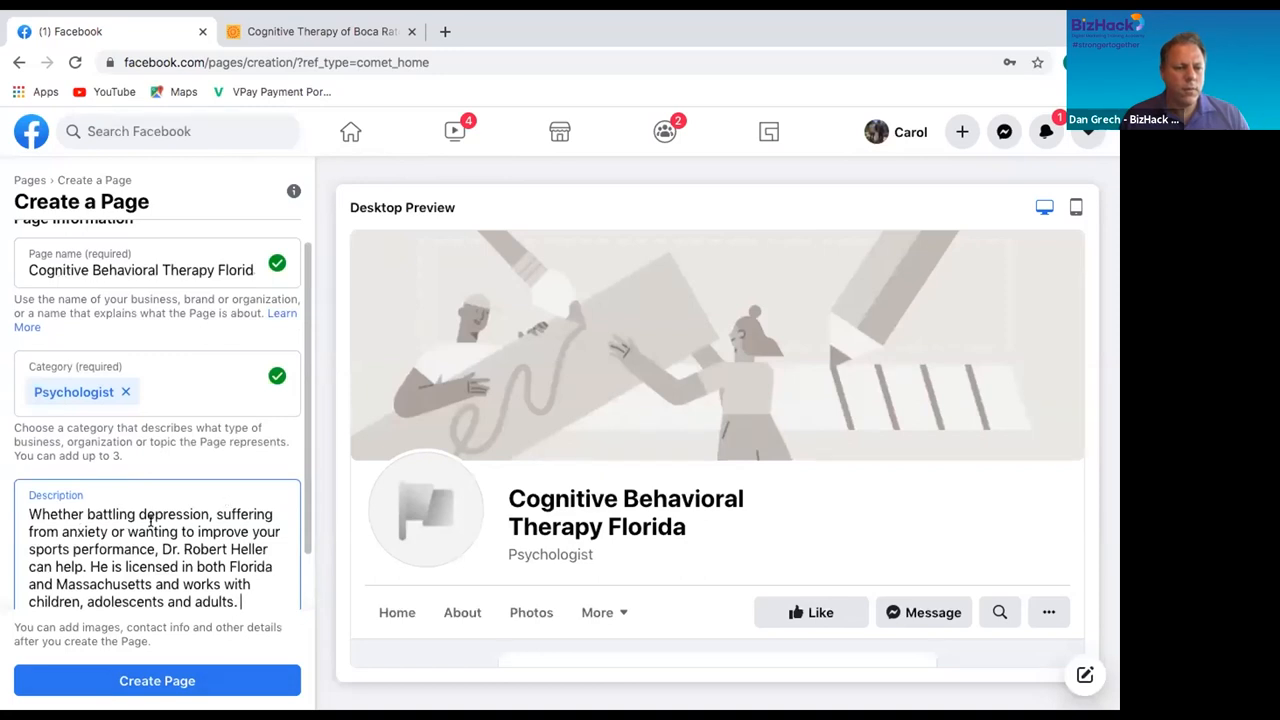
pyautogui.scroll(-3)
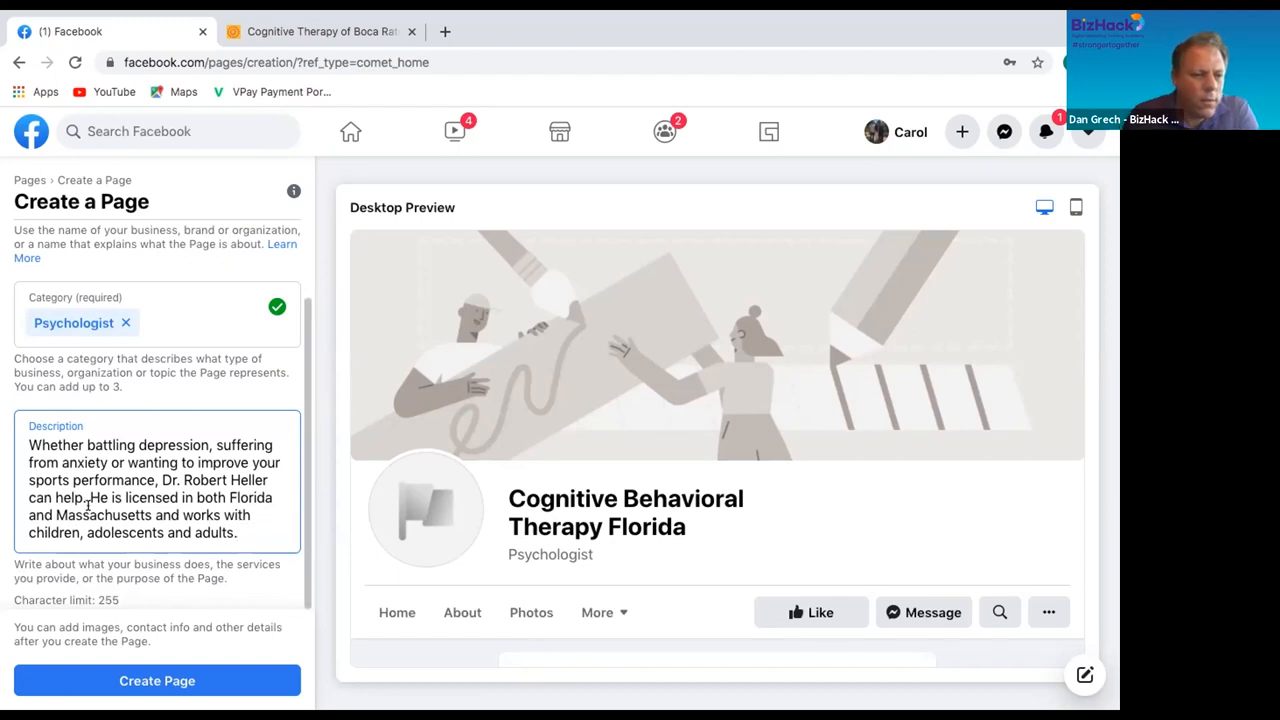
pyautogui.scroll(-3)
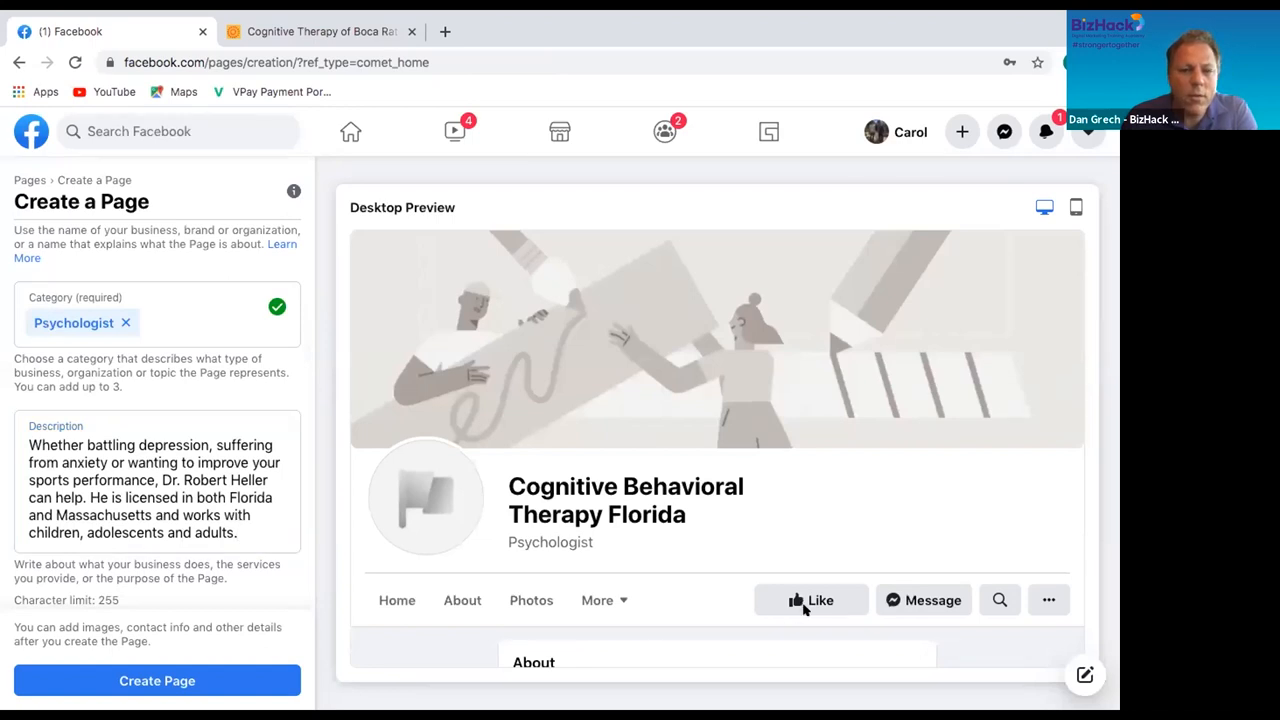
pyautogui.moveTo(812, 605)
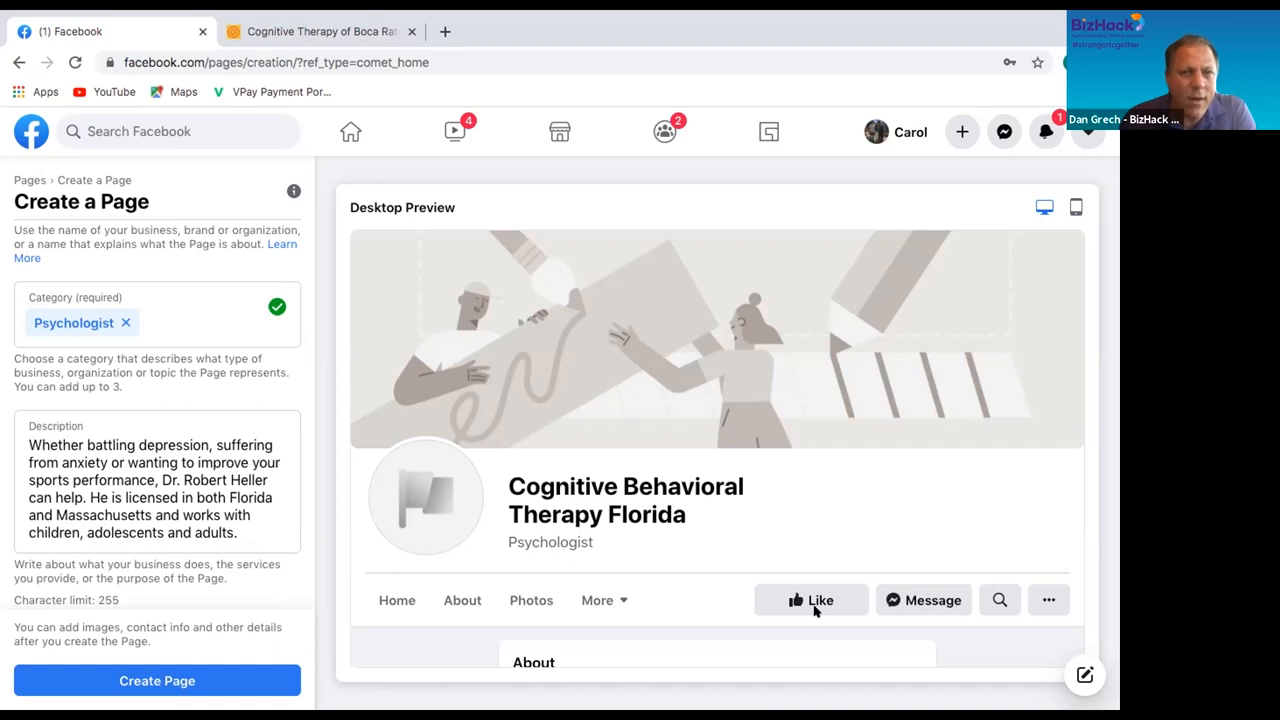
pyautogui.moveTo(157, 680)
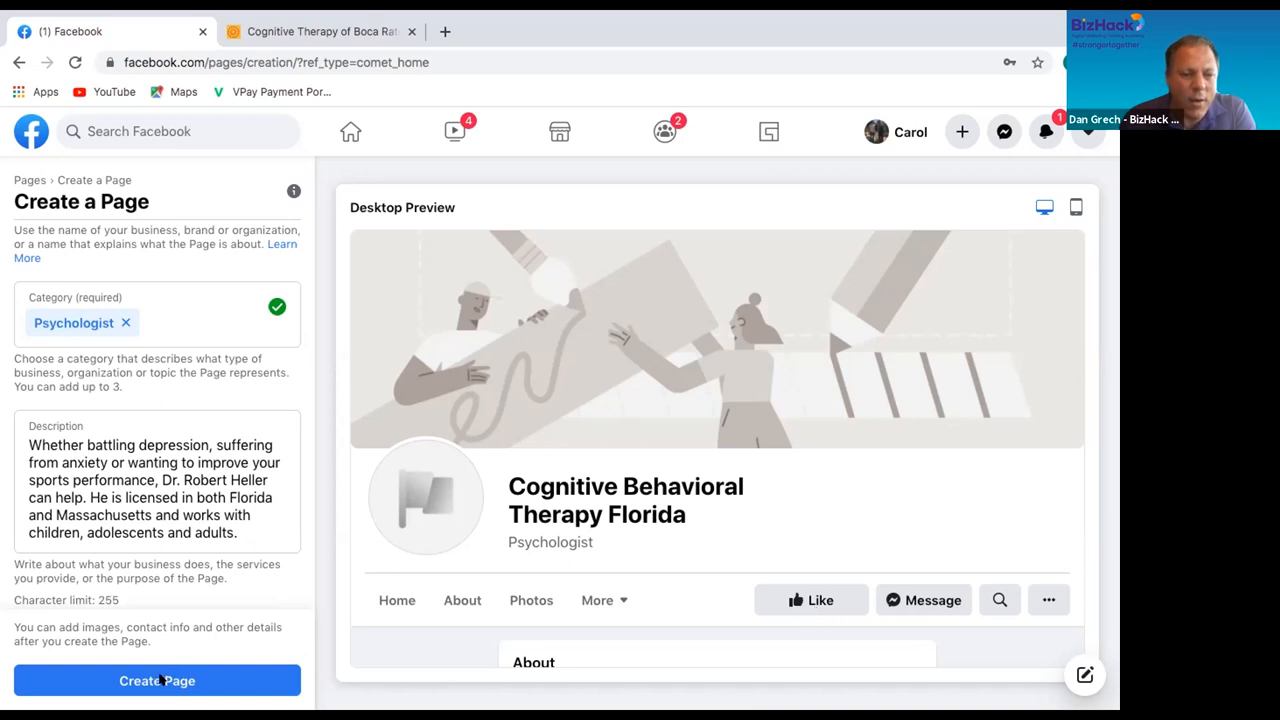
pyautogui.click(157, 680)
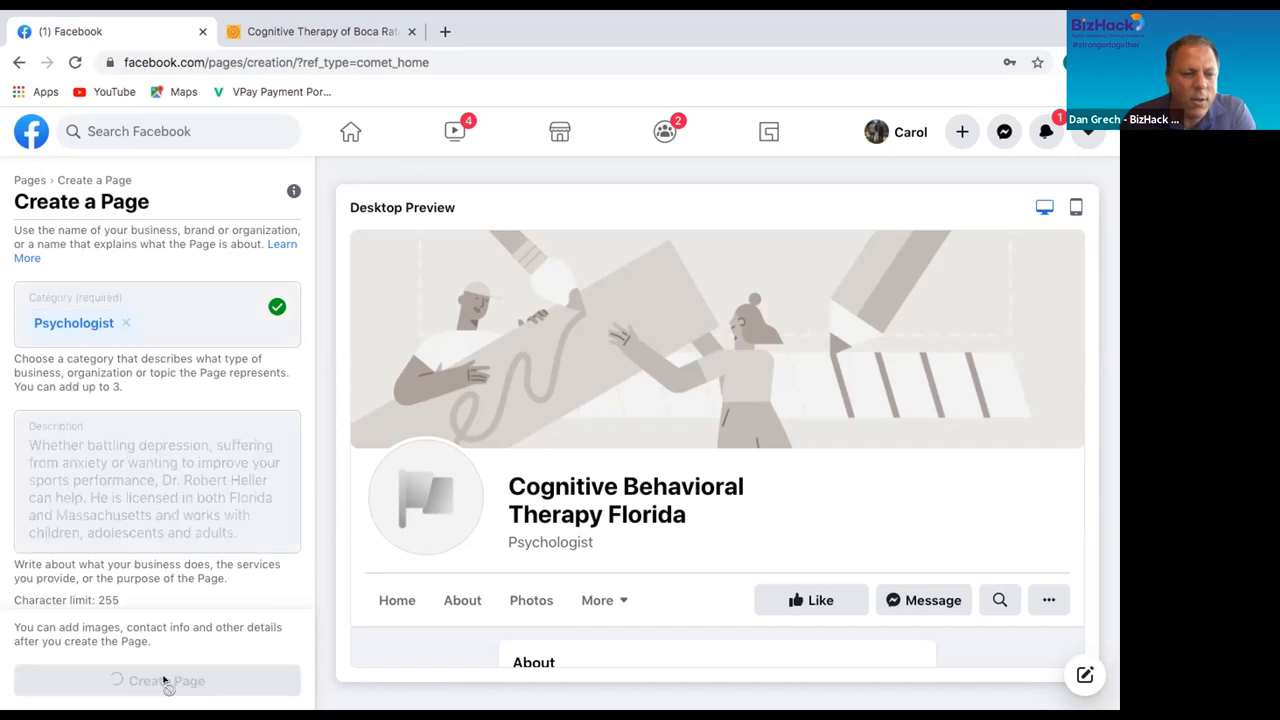
pyautogui.moveTo(175, 614)
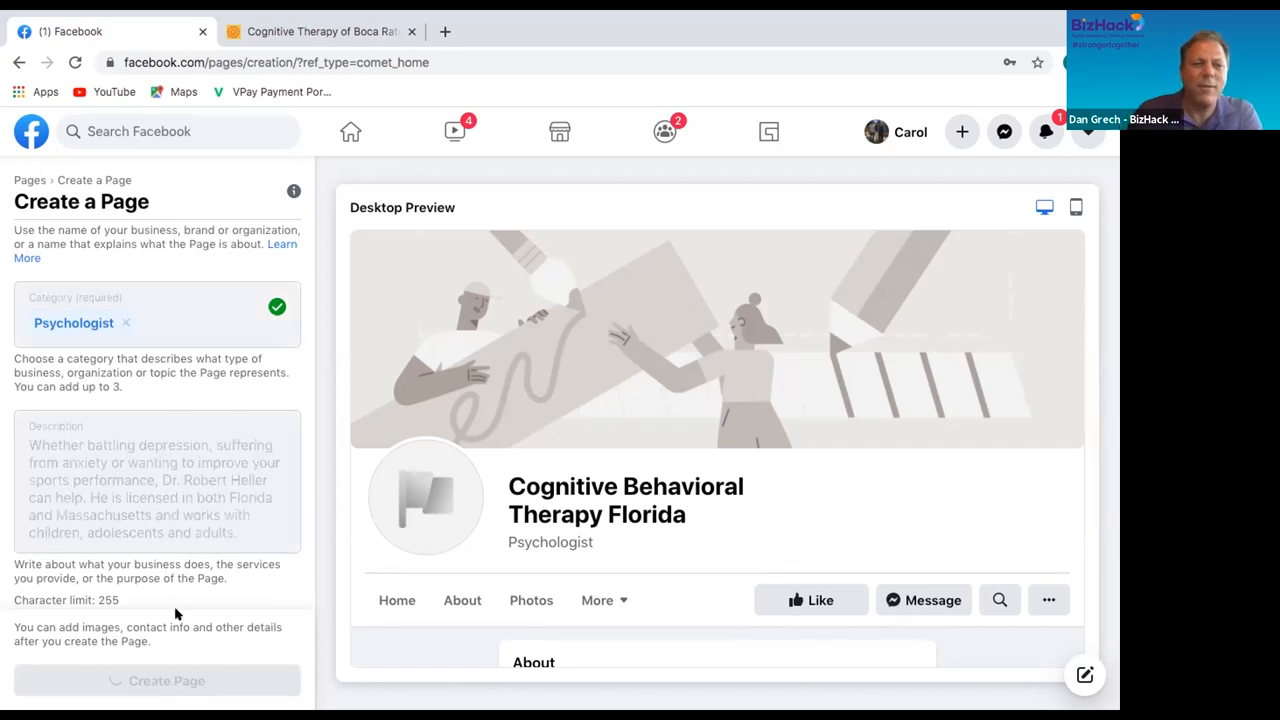
pyautogui.click(156, 680)
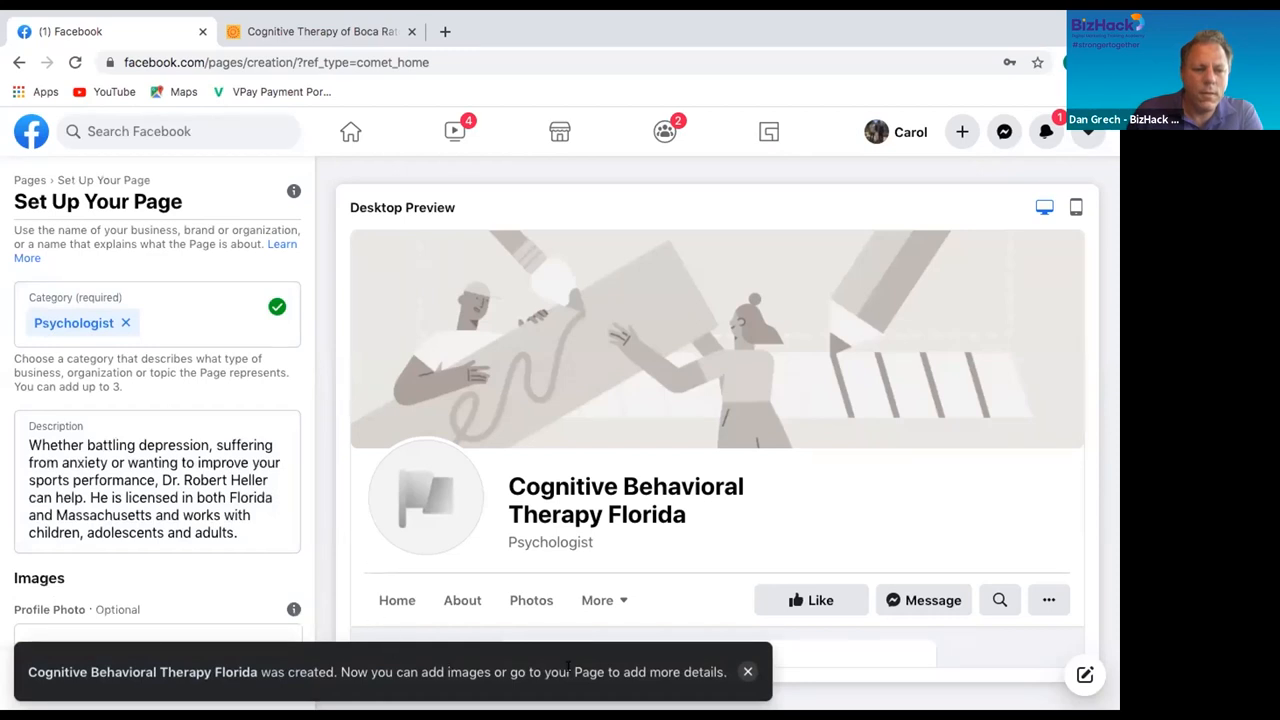
pyautogui.moveTo(610, 475)
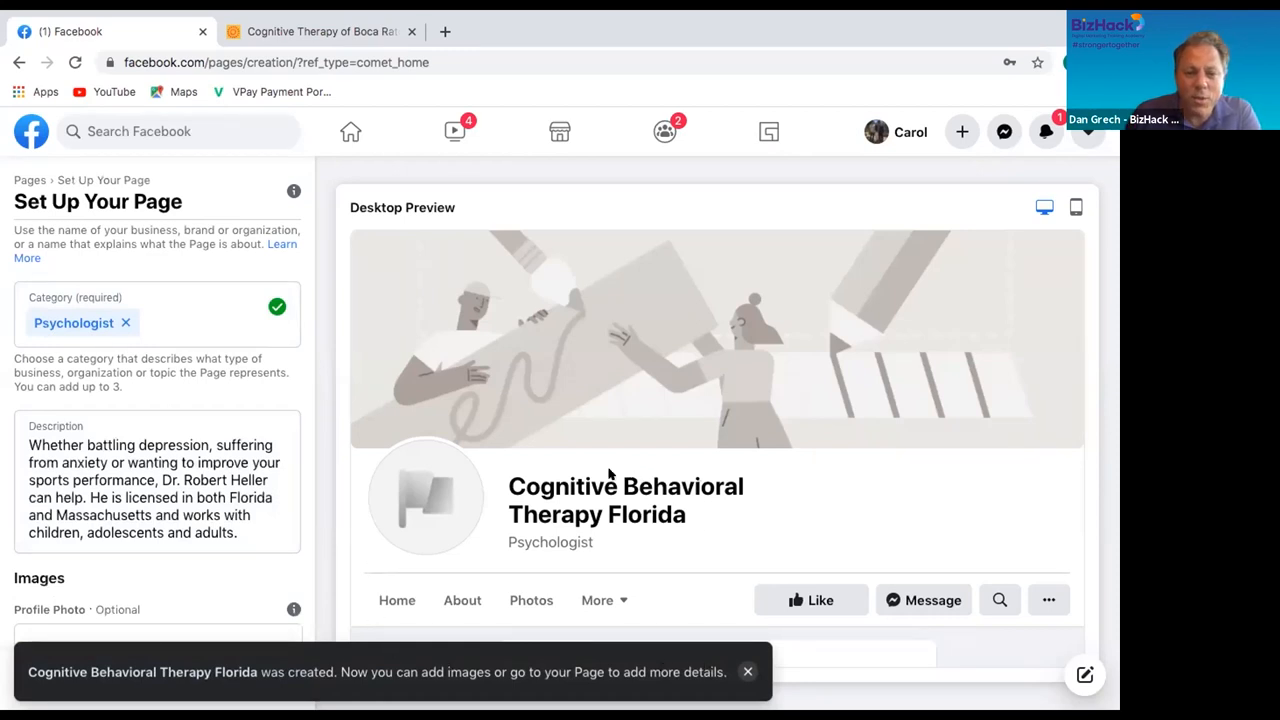
pyautogui.scroll(-3)
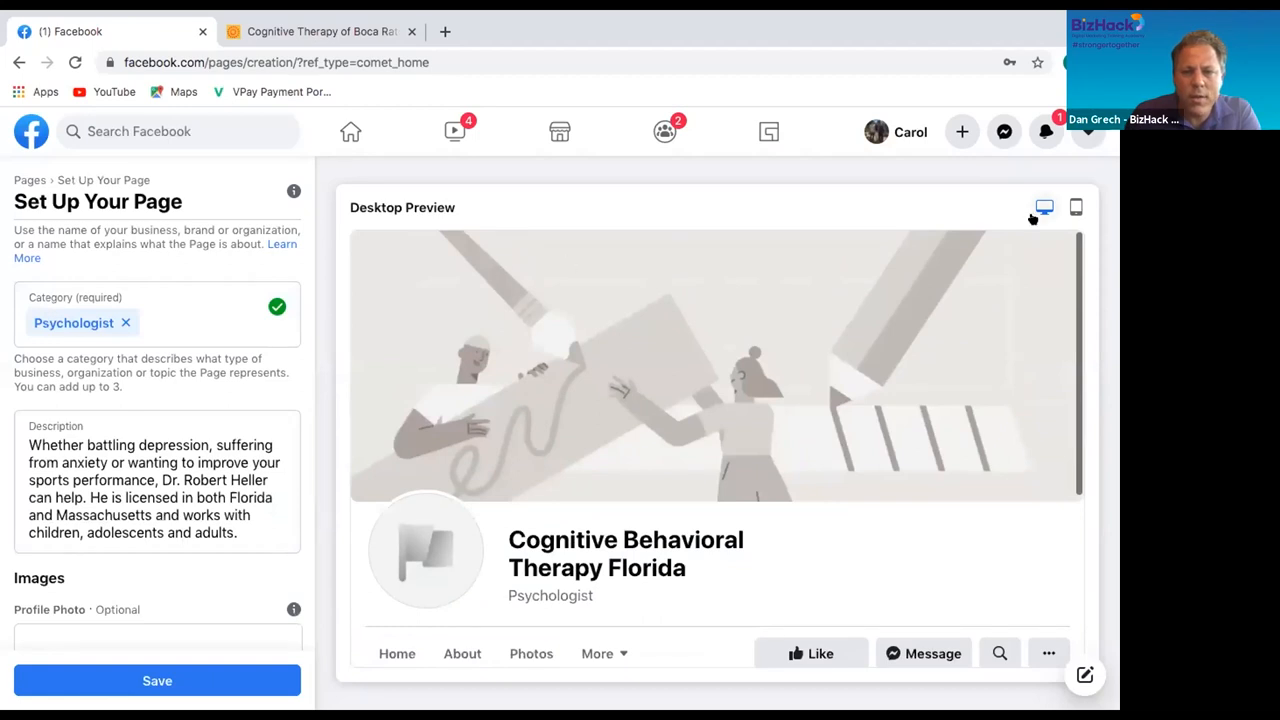
# - Switch to the mobile preview, open and close New Message, and scroll to About
pyautogui.click(1076, 207)
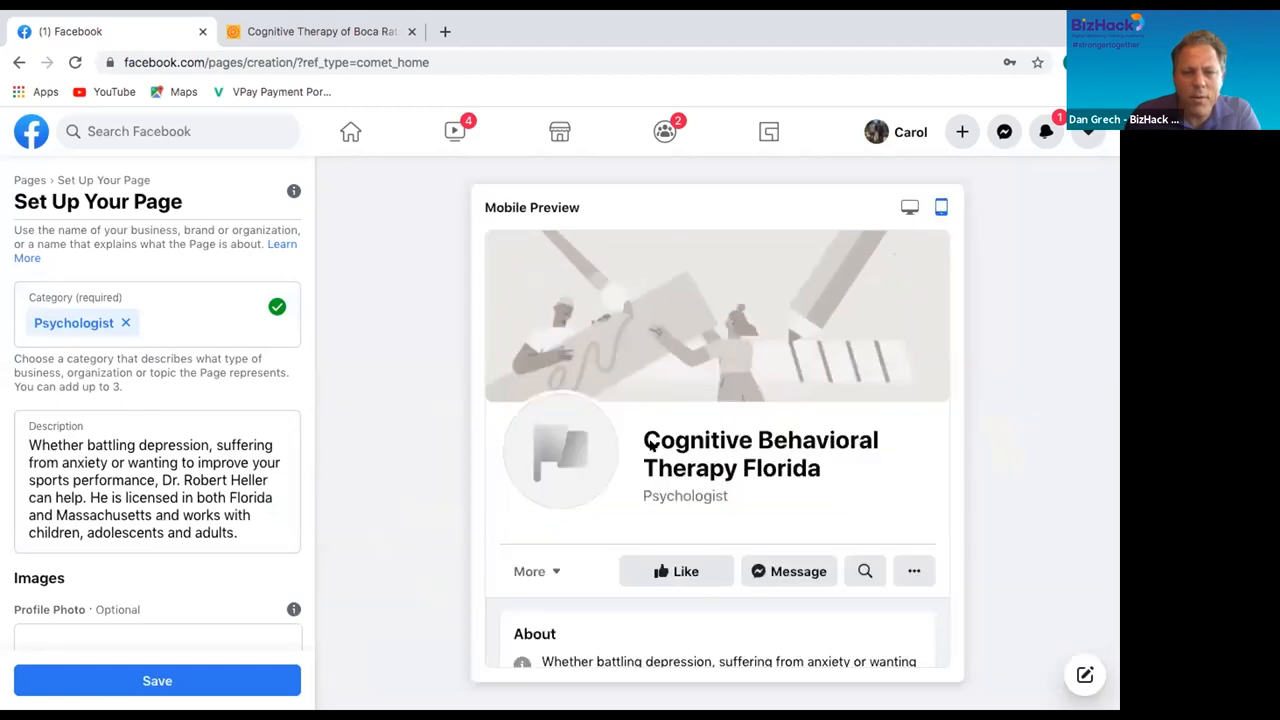
pyautogui.scroll(-3)
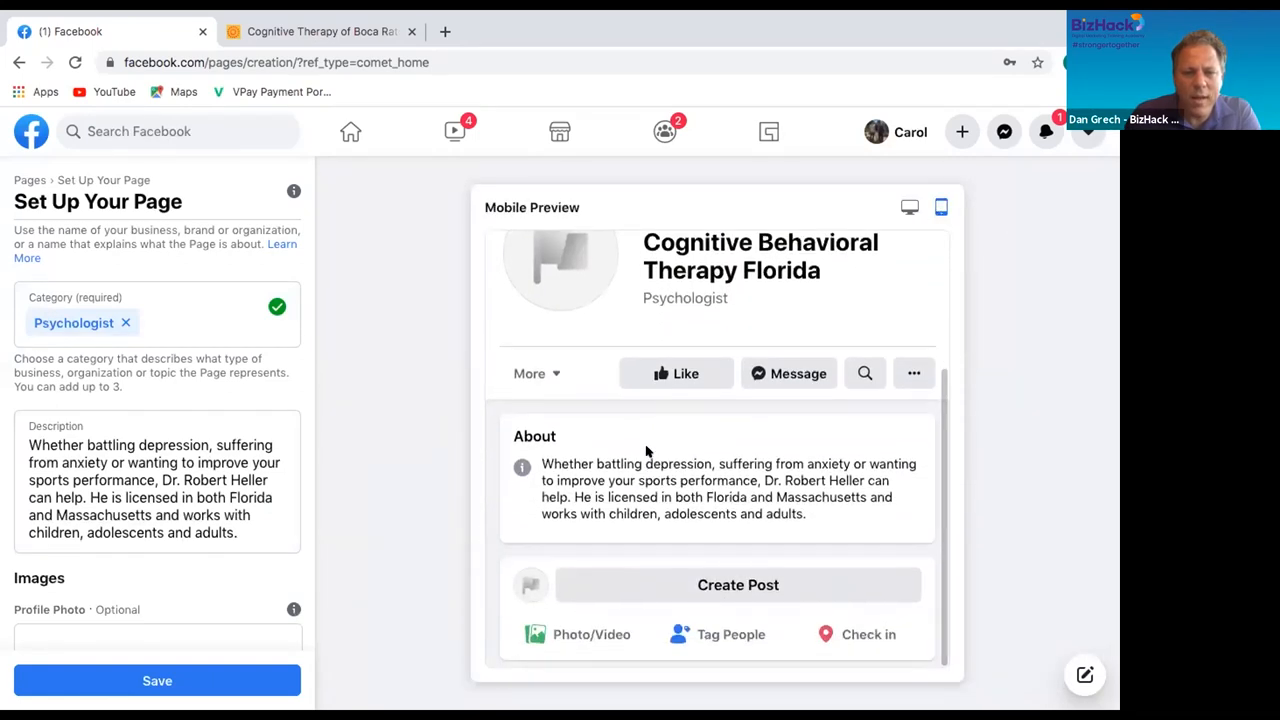
pyautogui.scroll(3)
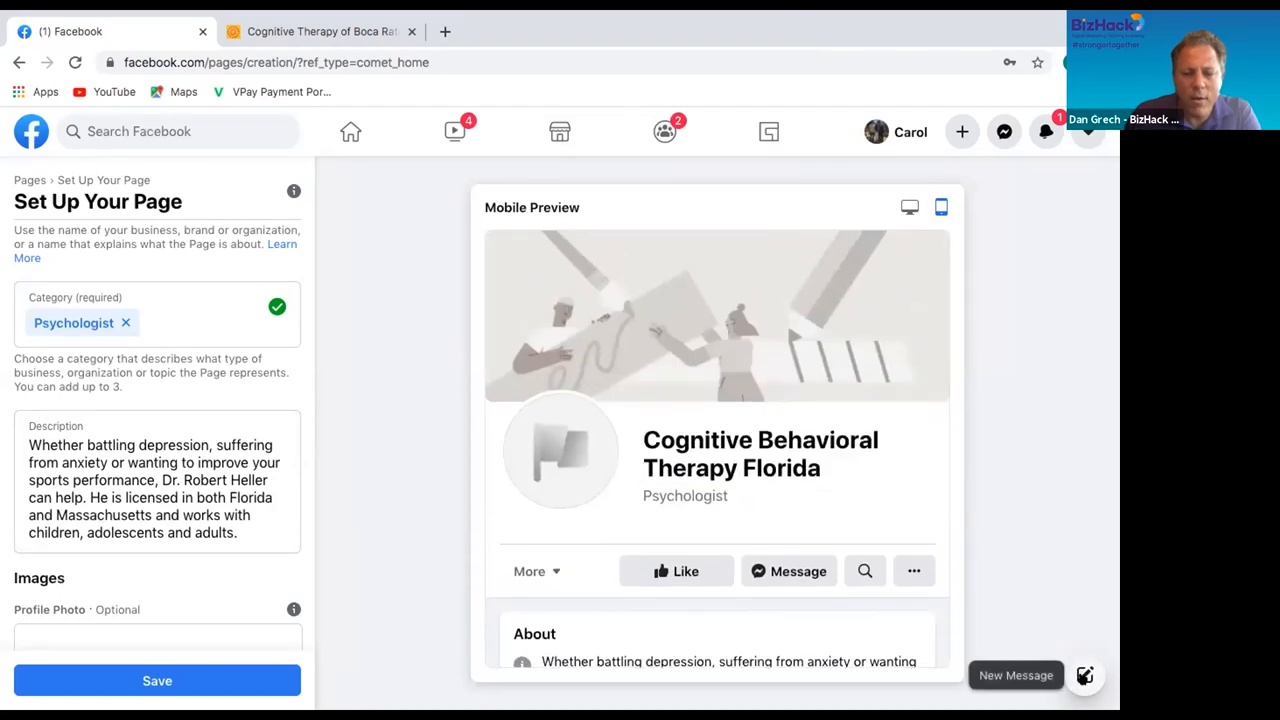
pyautogui.moveTo(1007, 458)
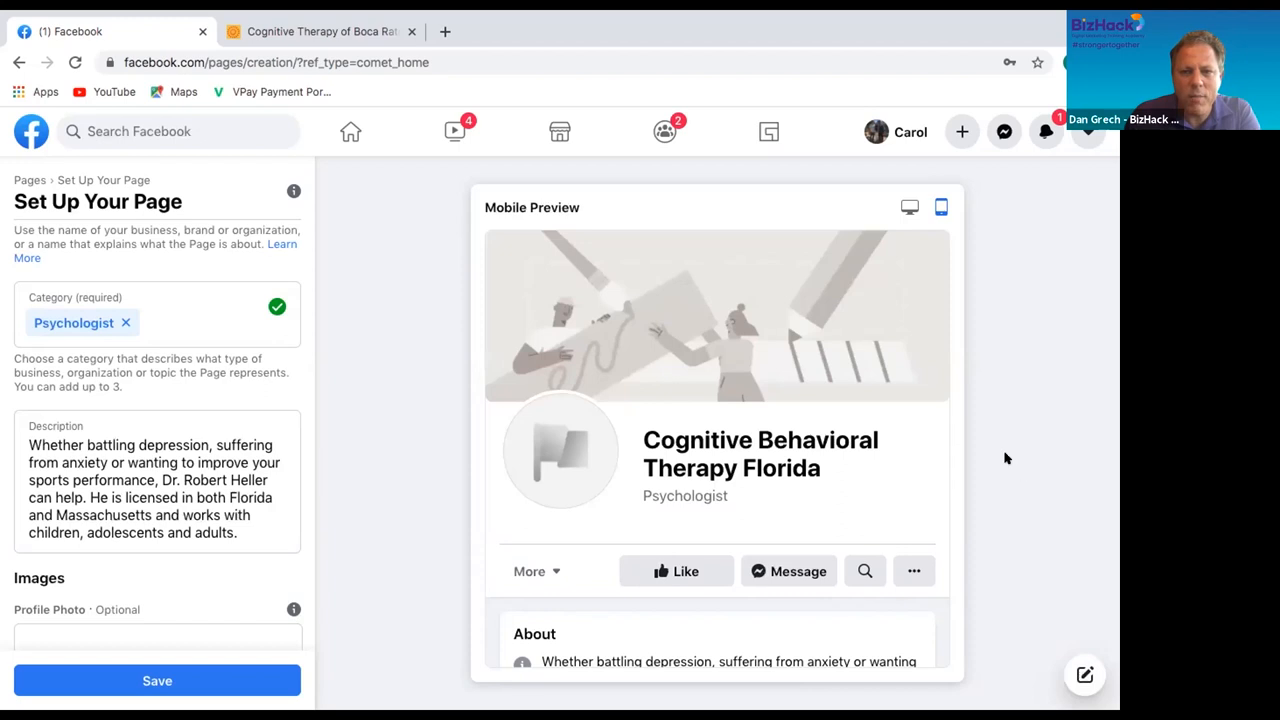
pyautogui.moveTo(305, 467)
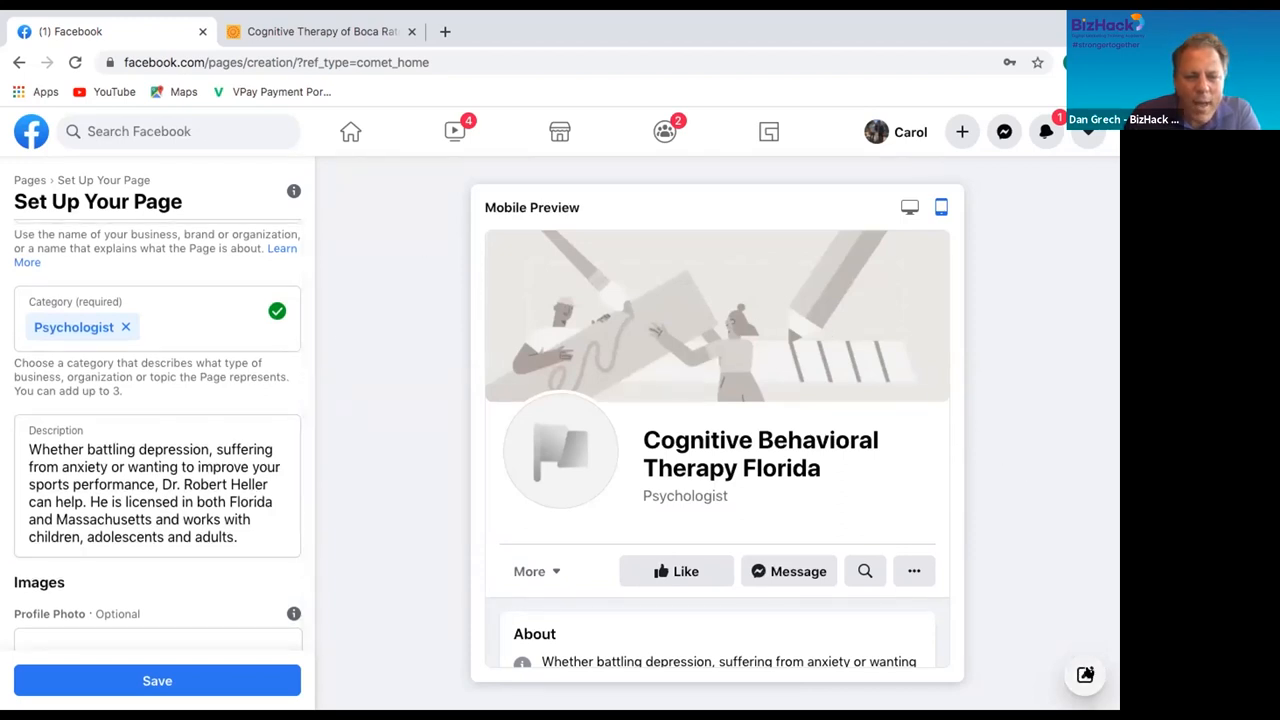
pyautogui.click(1003, 131)
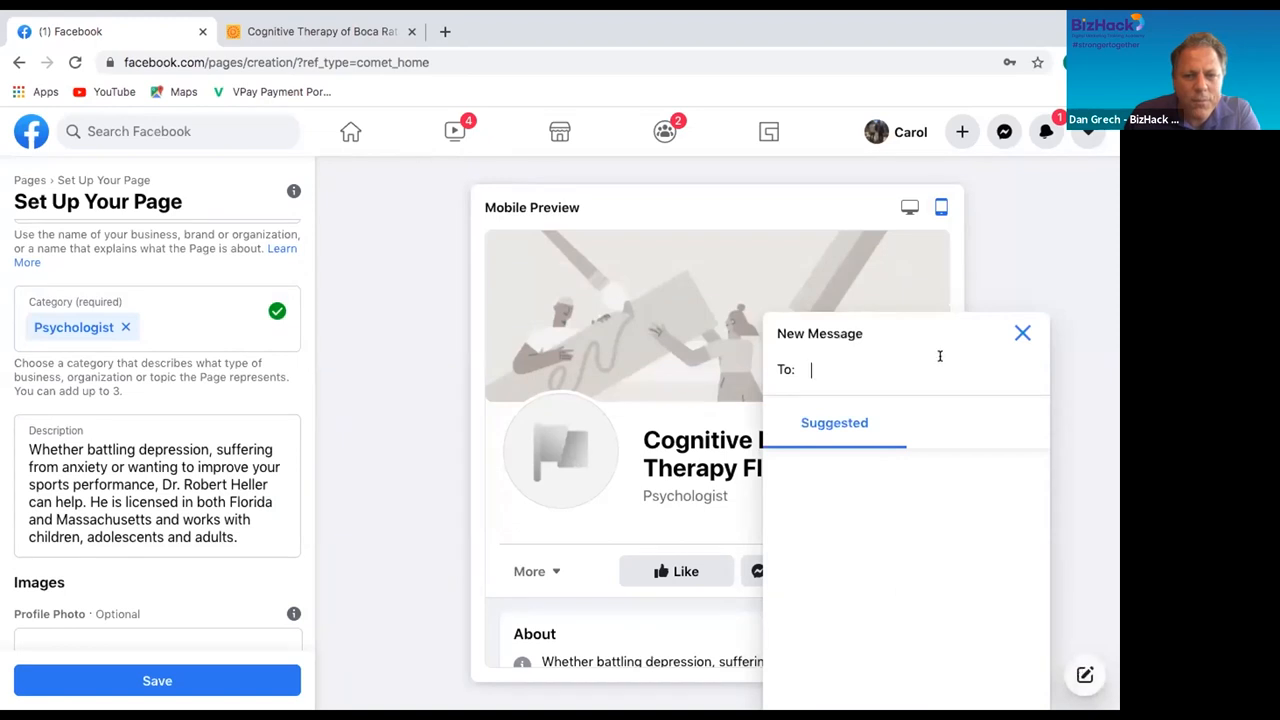
pyautogui.click(1022, 333)
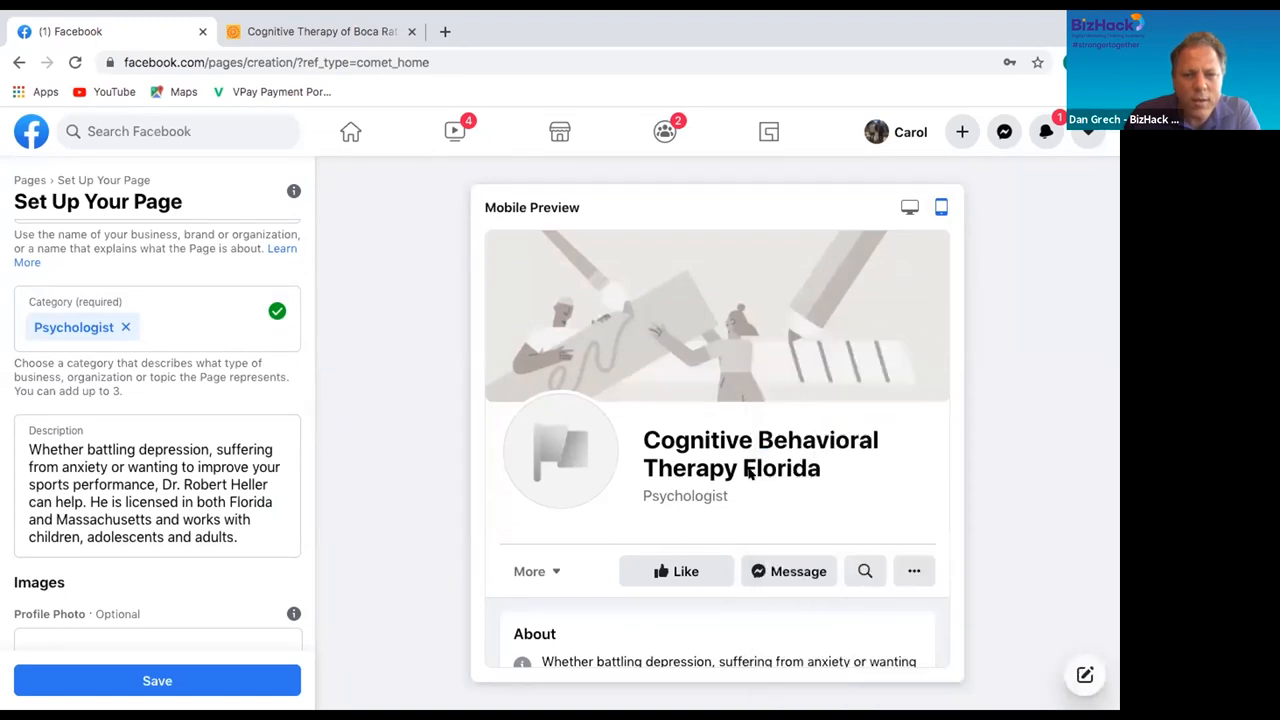
pyautogui.scroll(-3)
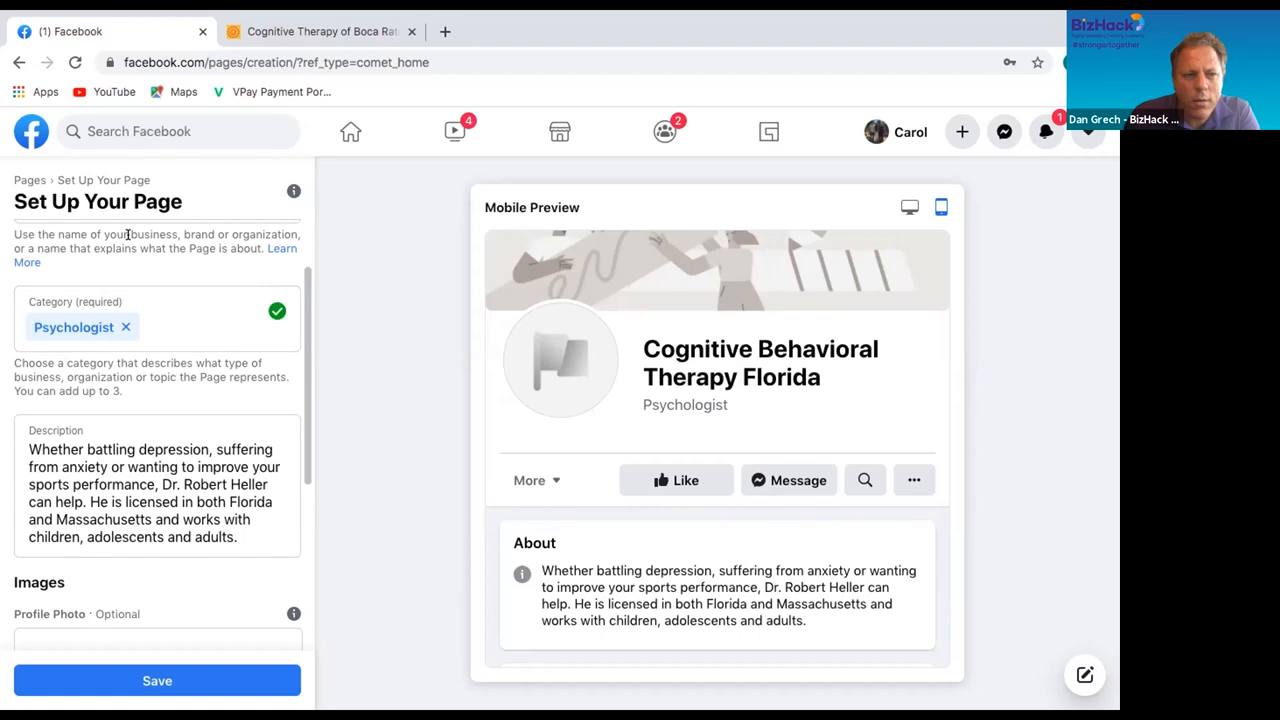
pyautogui.moveTo(350, 131)
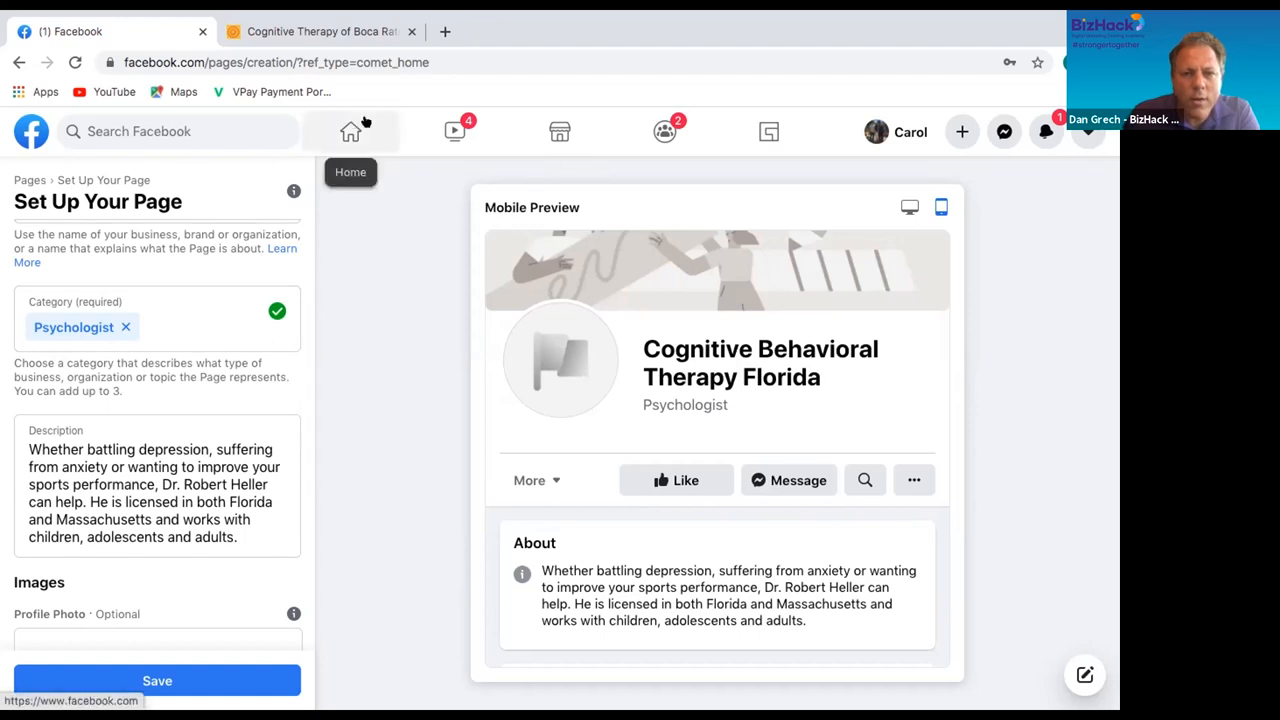
# - Return to the Facebook home feed and dismiss the Remember Password prompt with Not Now
pyautogui.click(1087, 131)
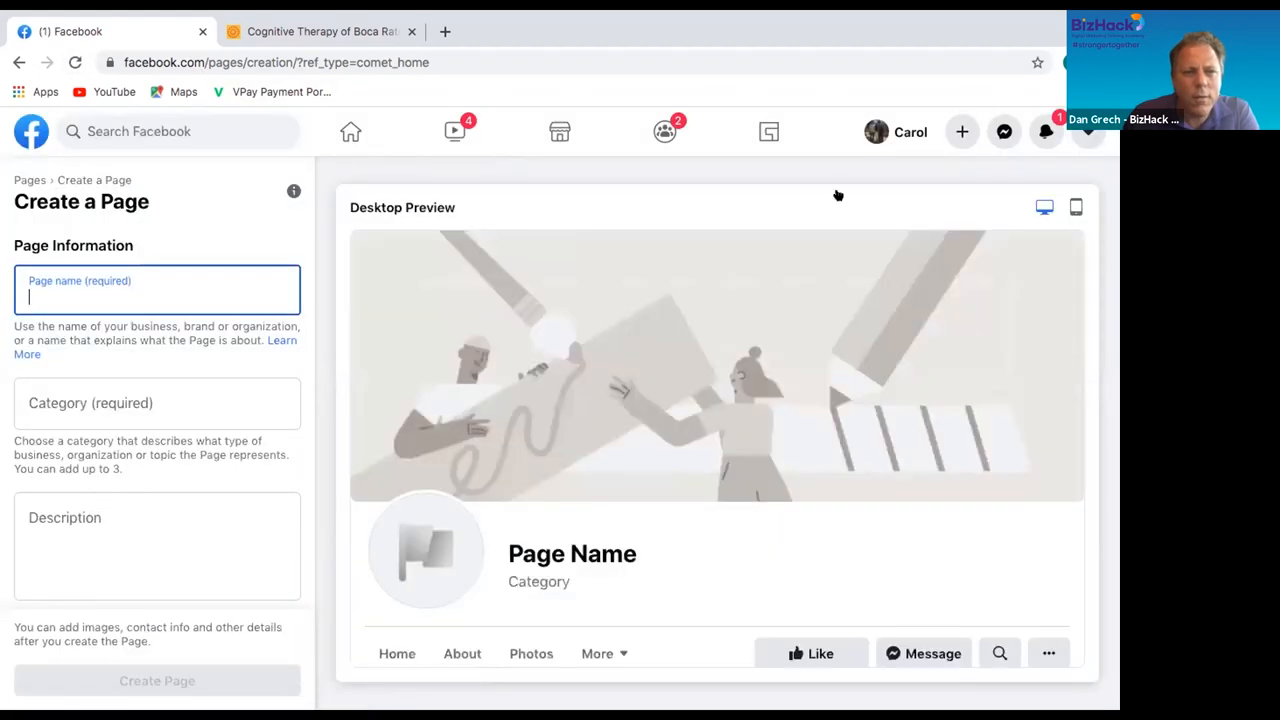
pyautogui.click(1088, 131)
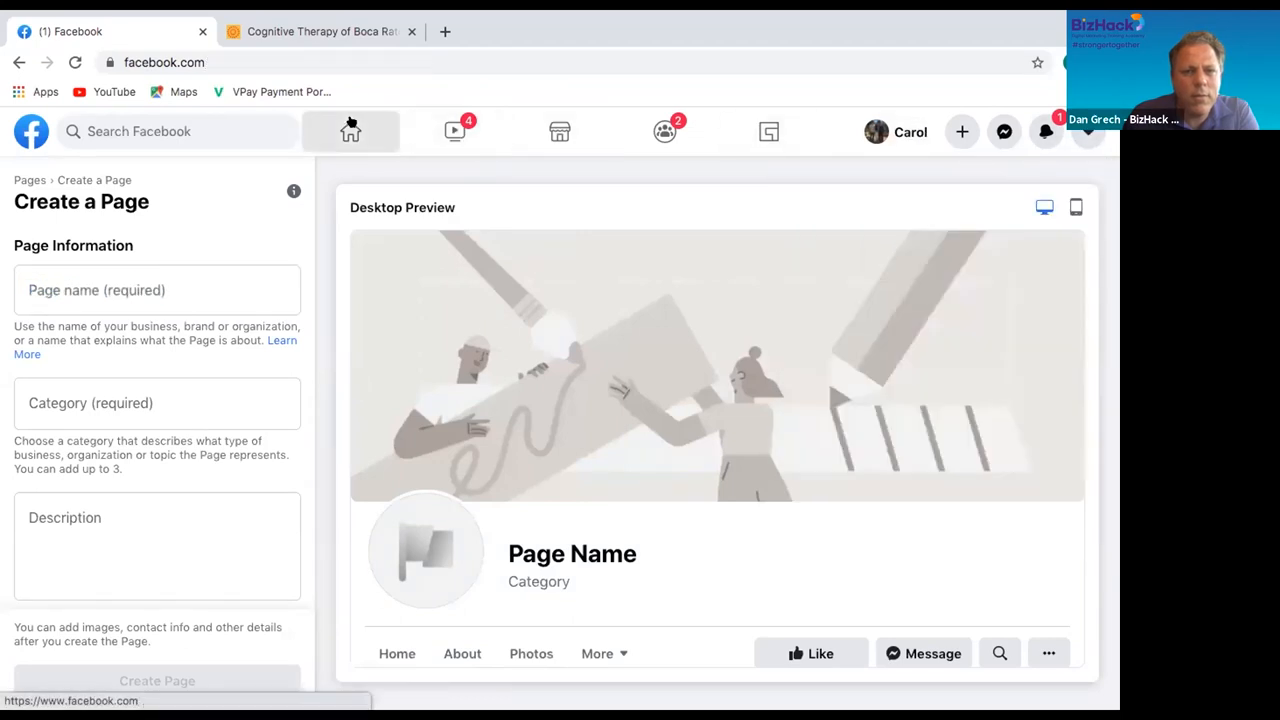
pyautogui.click(350, 131)
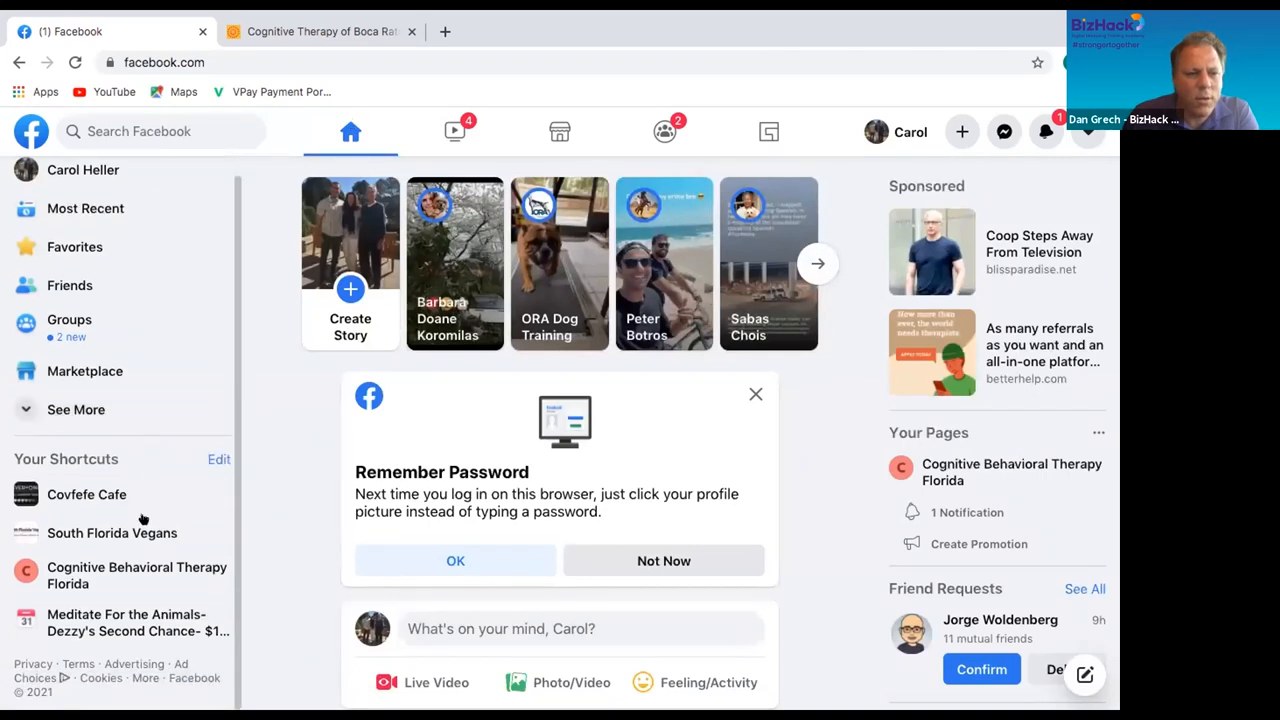
pyautogui.moveTo(127, 567)
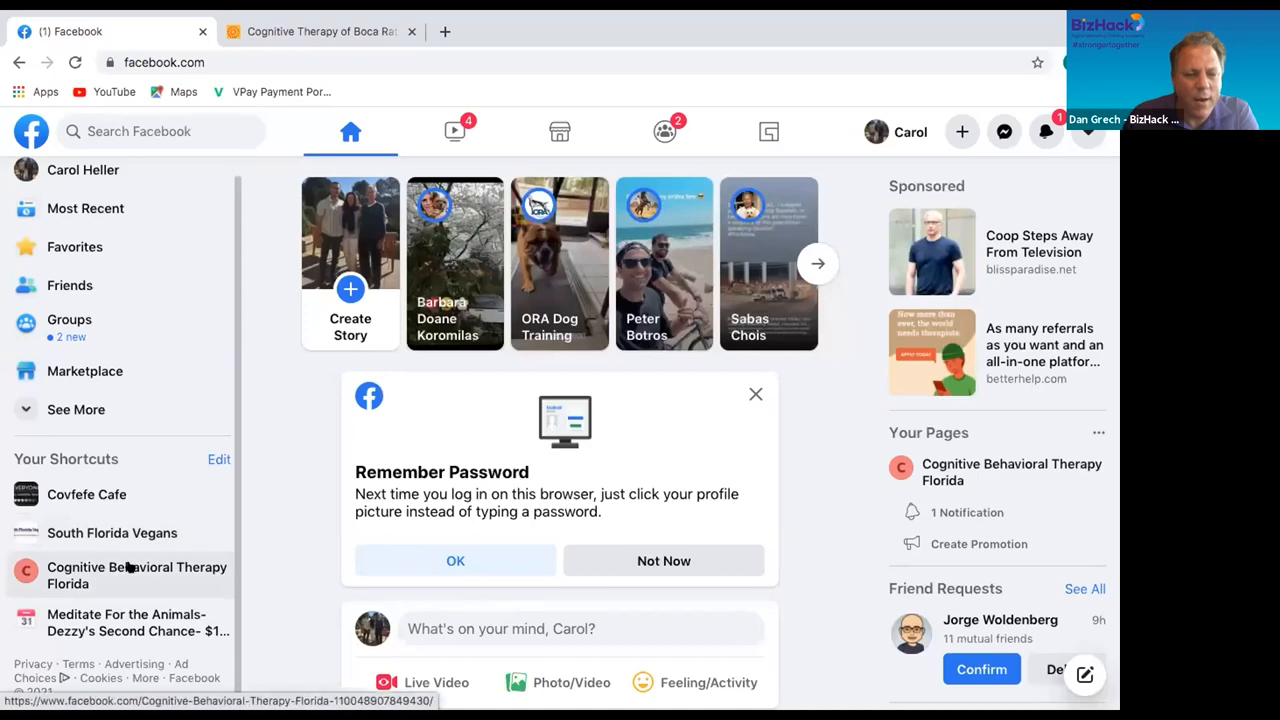
pyautogui.moveTo(303, 453)
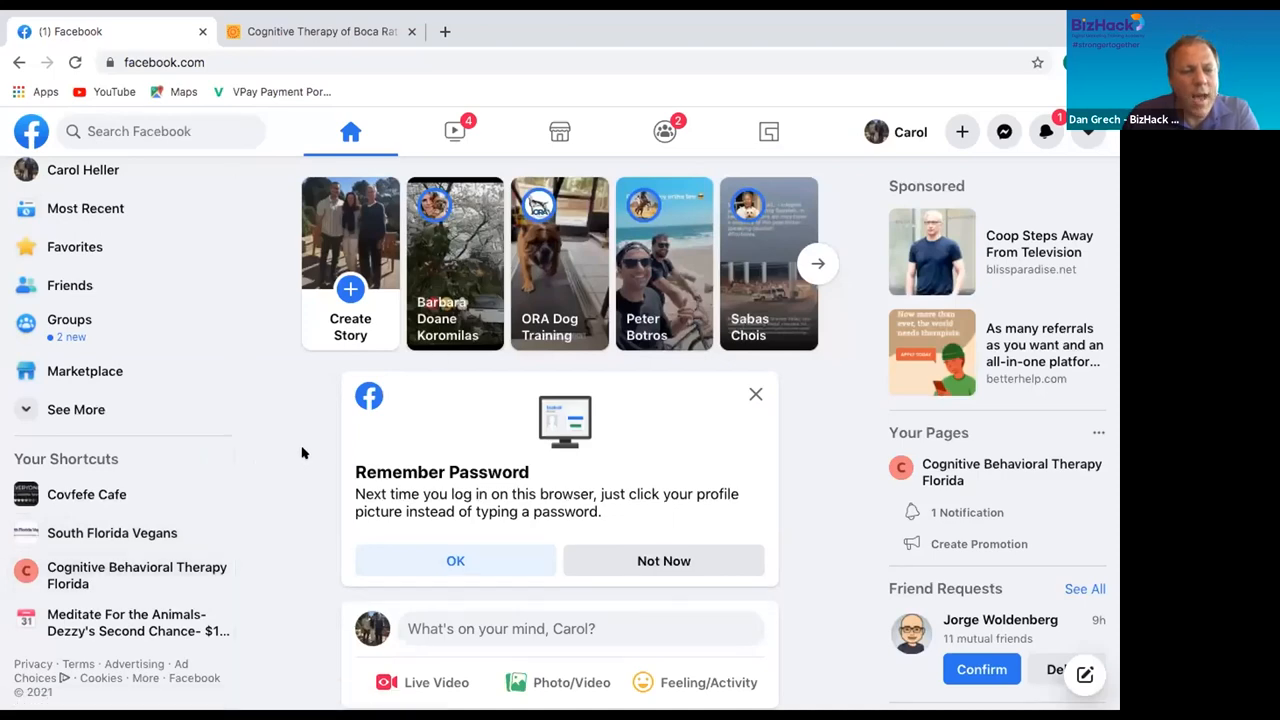
pyautogui.click(663, 560)
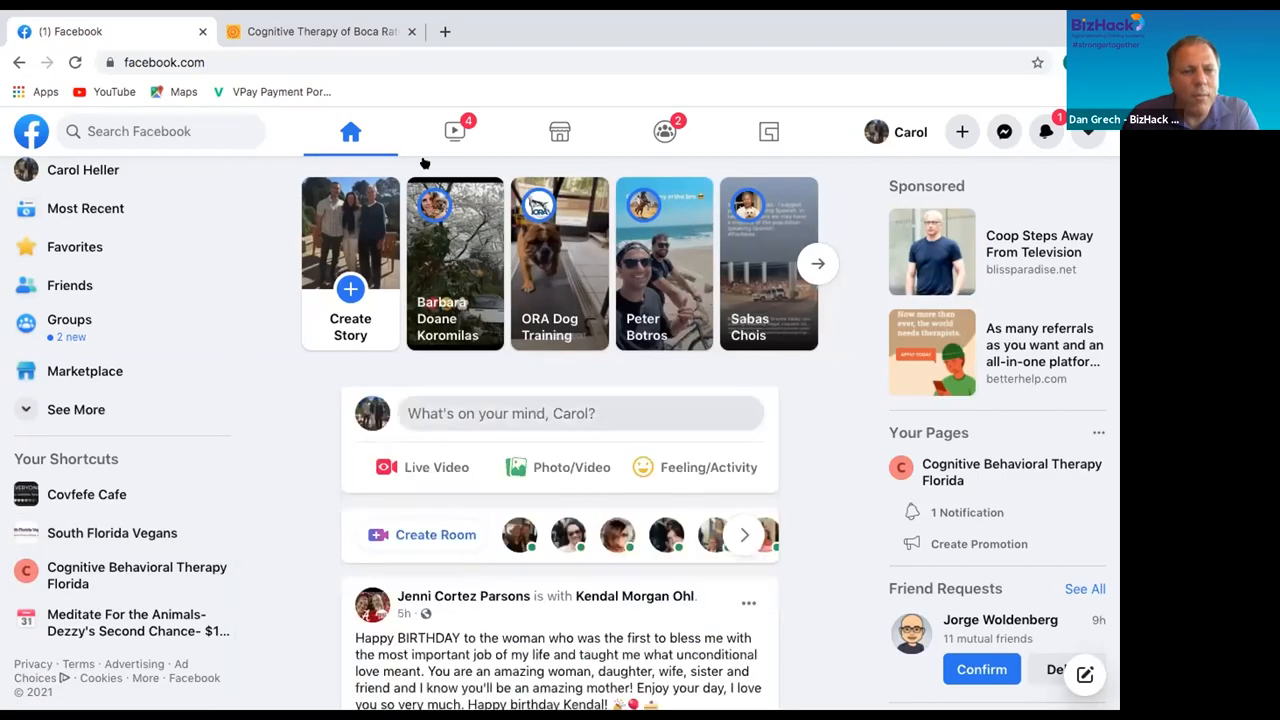
pyautogui.moveTo(559, 131)
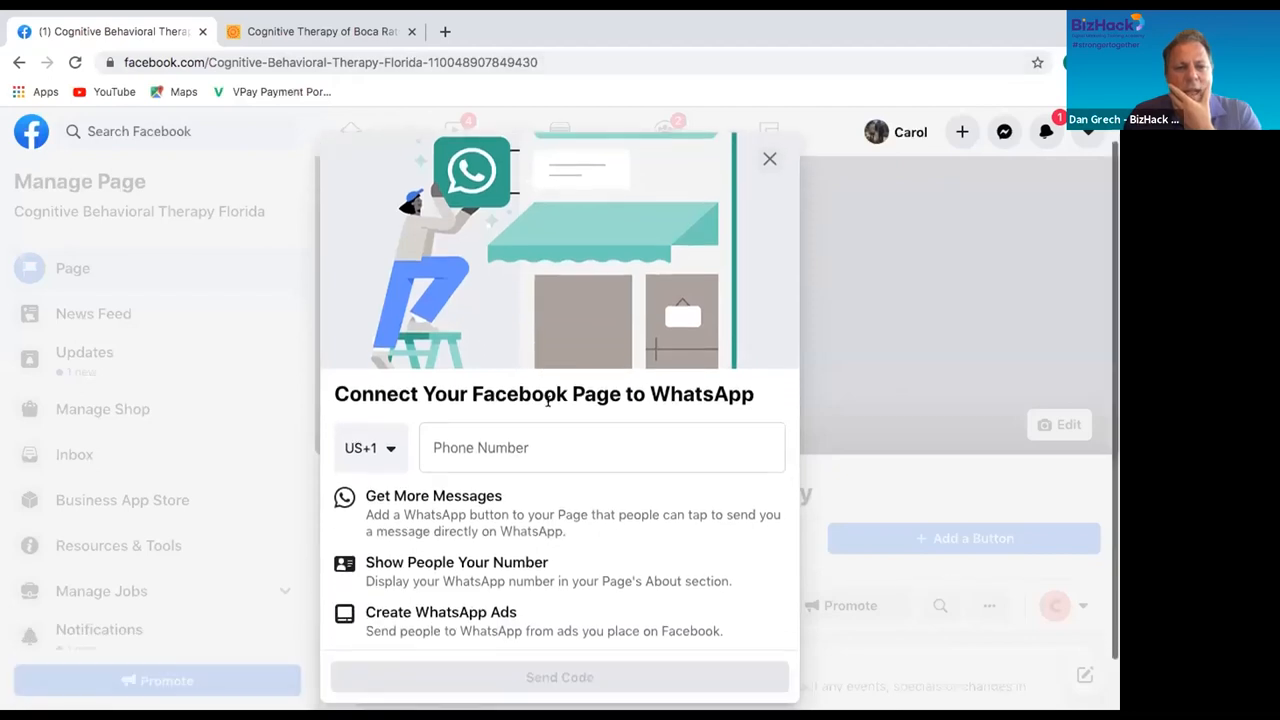
# - Open the therapy page and close the Connect to WhatsApp prompt without connecting
pyautogui.click(601, 440)
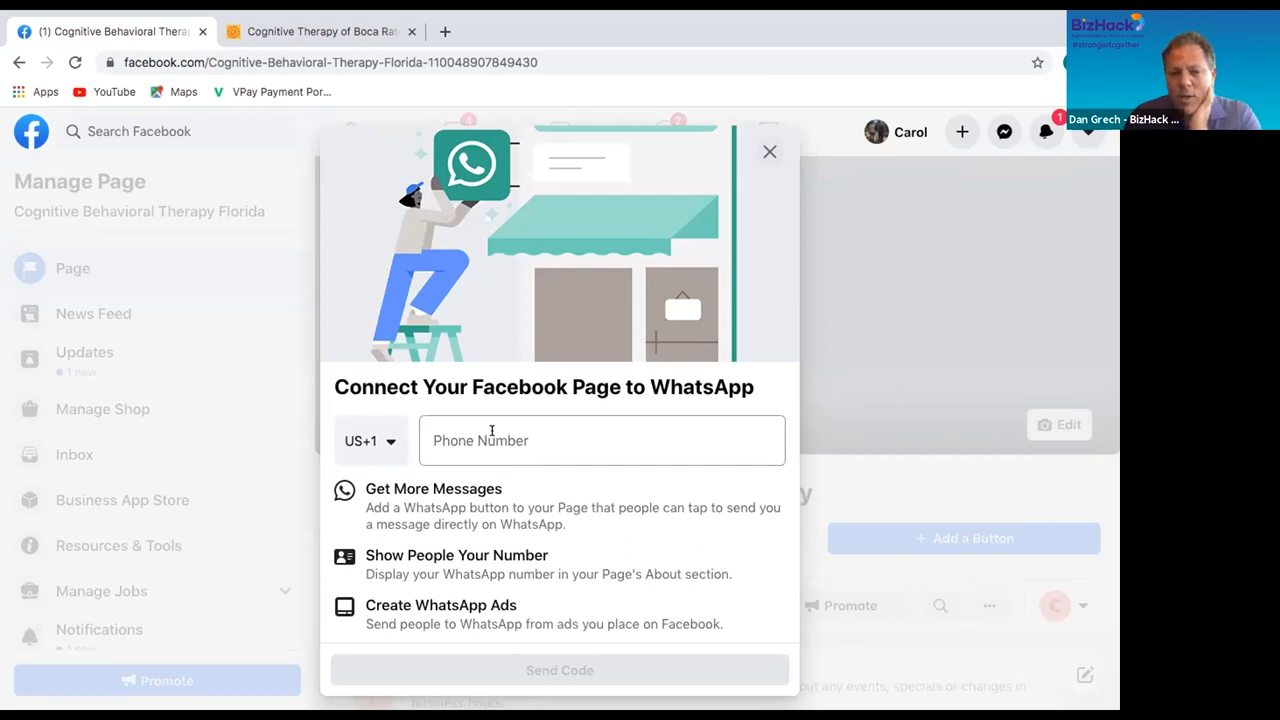
pyautogui.moveTo(556, 421)
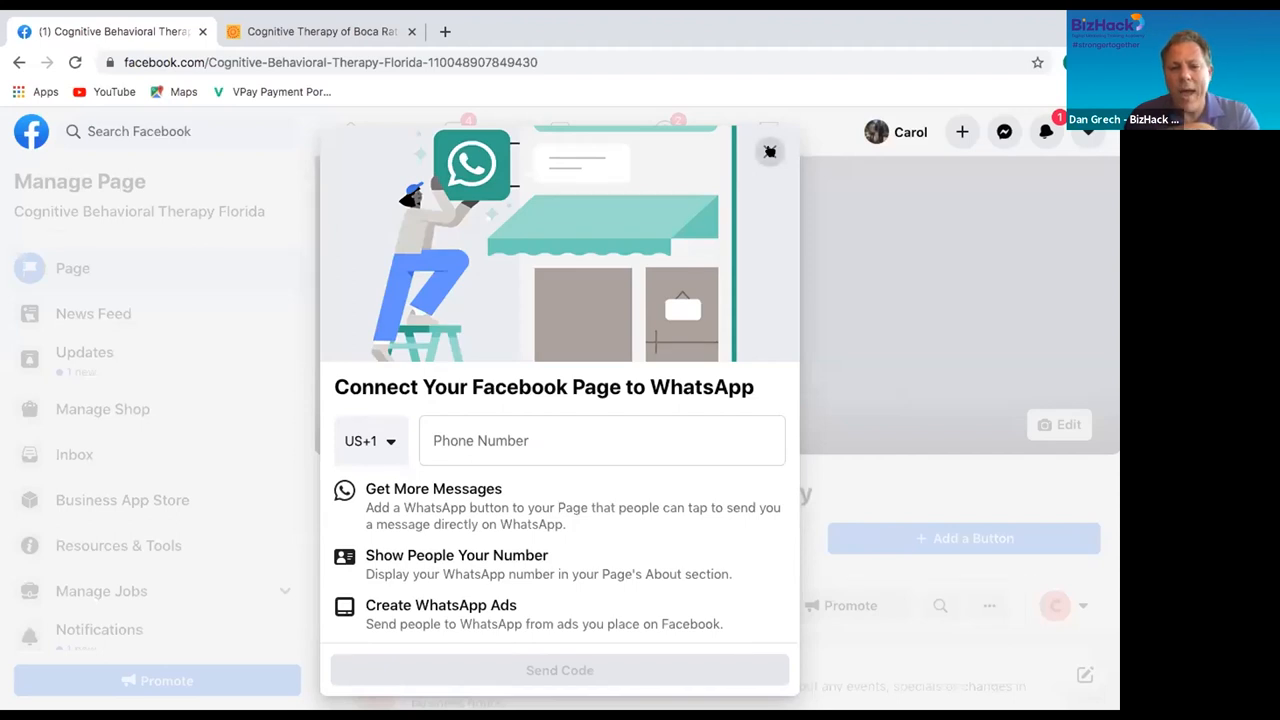
pyautogui.click(769, 152)
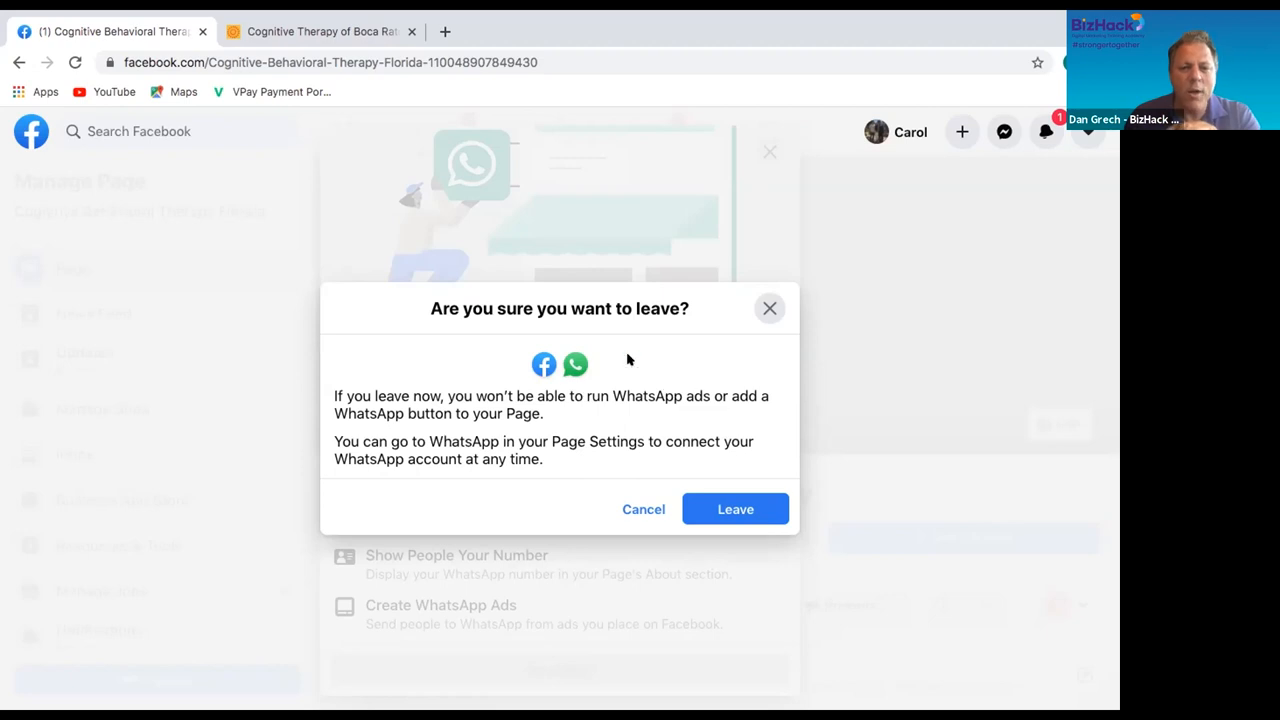
pyautogui.moveTo(687, 424)
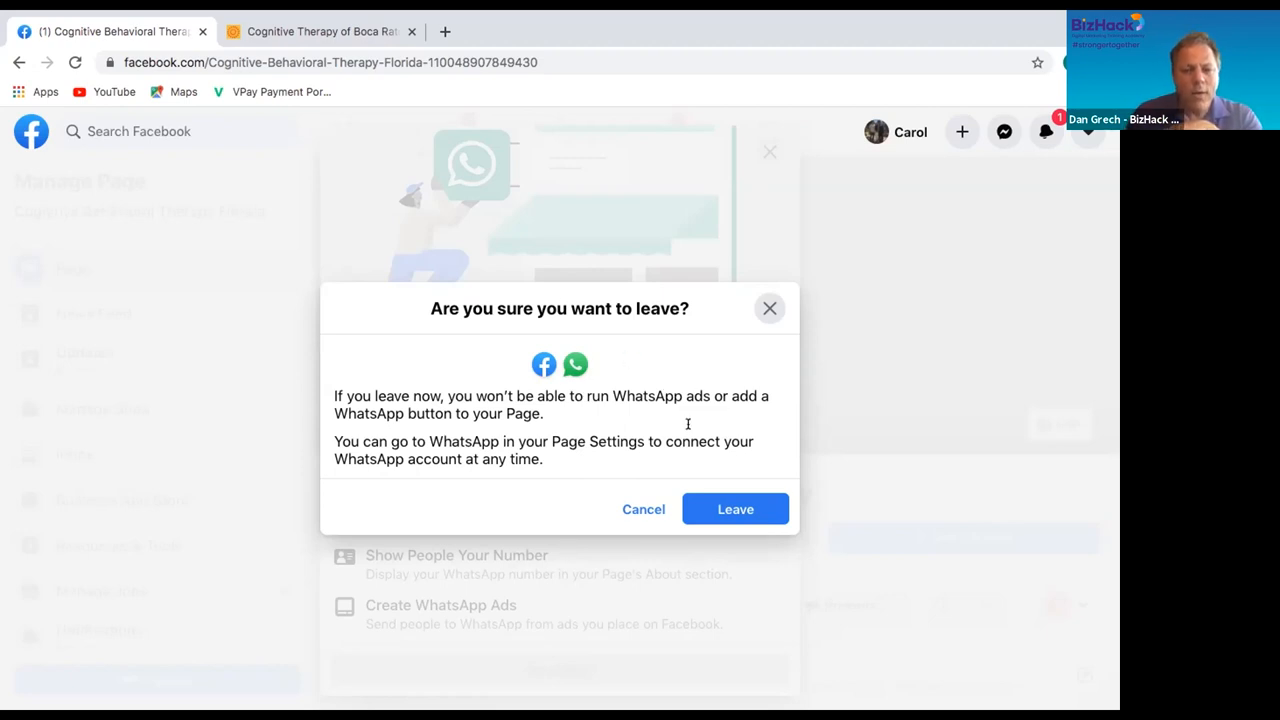
pyautogui.moveTo(595, 362)
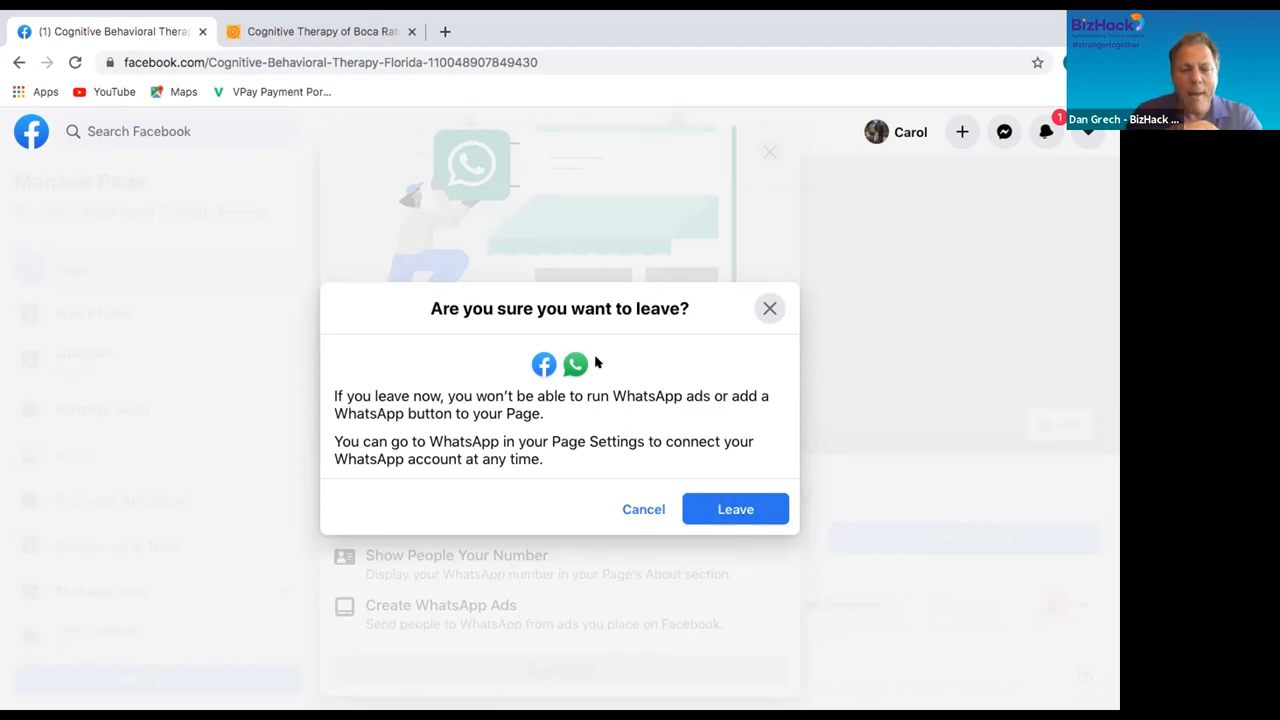
pyautogui.click(735, 509)
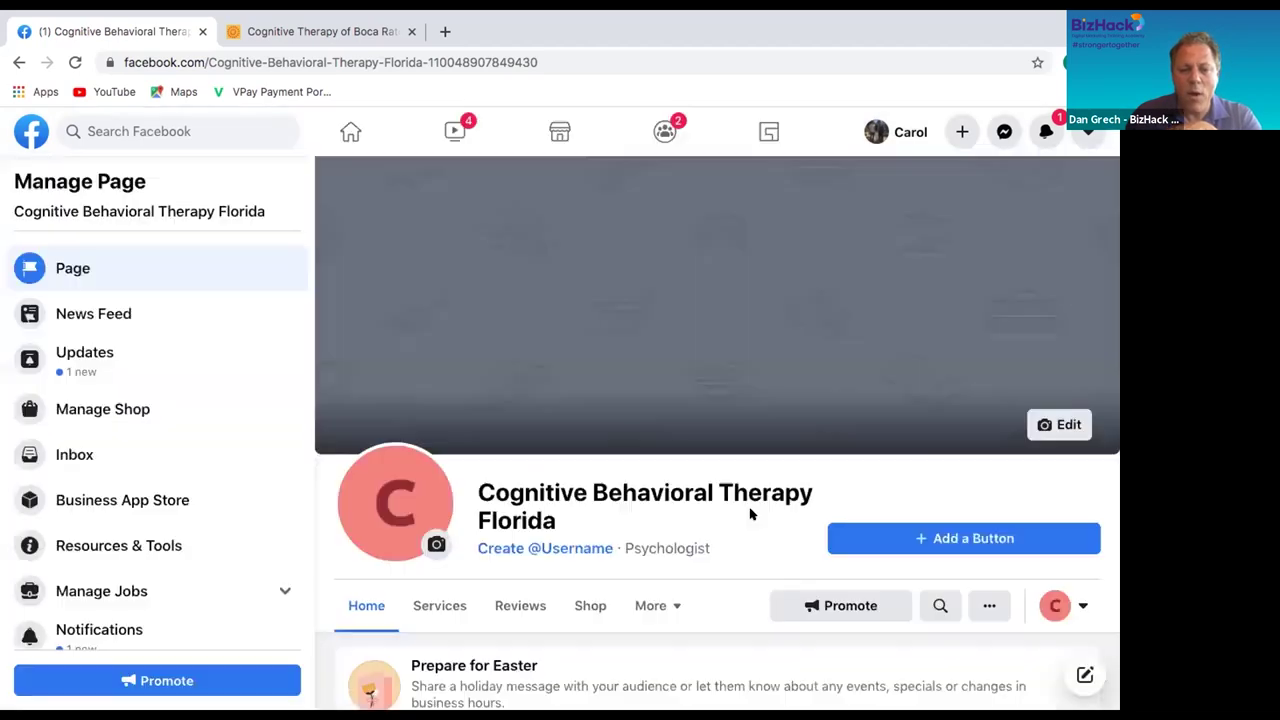
pyautogui.scroll(-3)
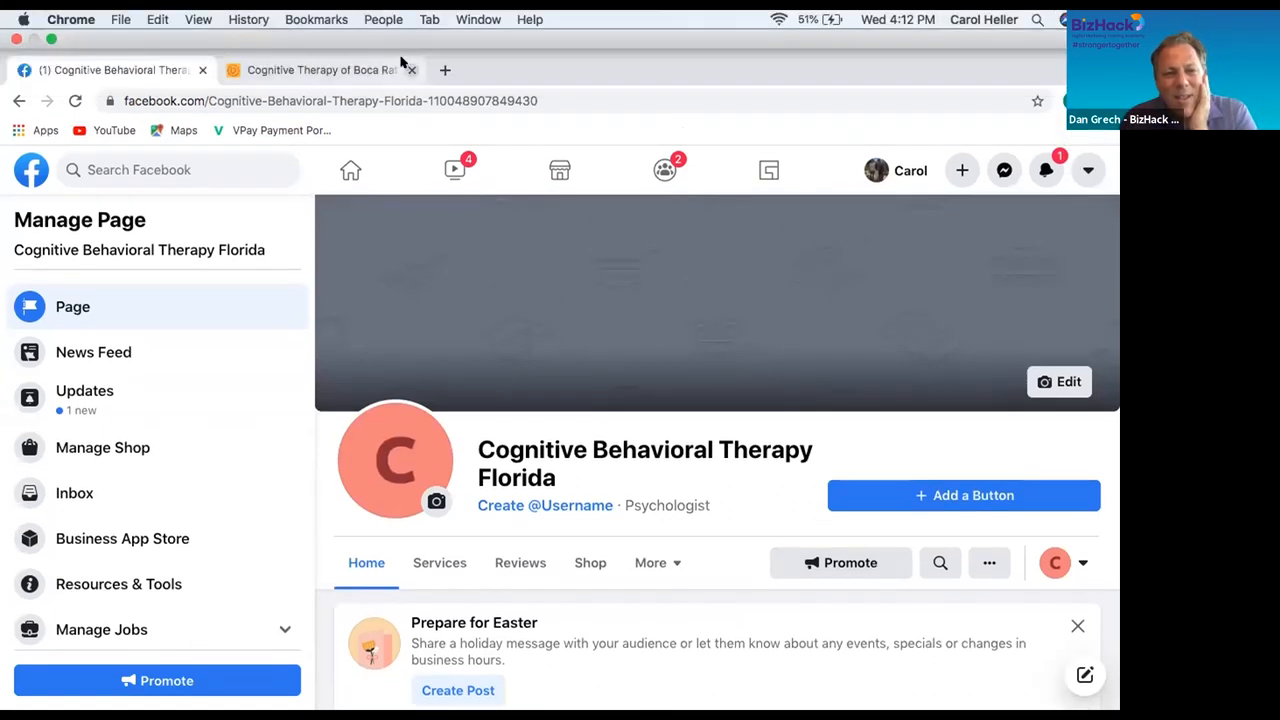
pyautogui.click(330, 100)
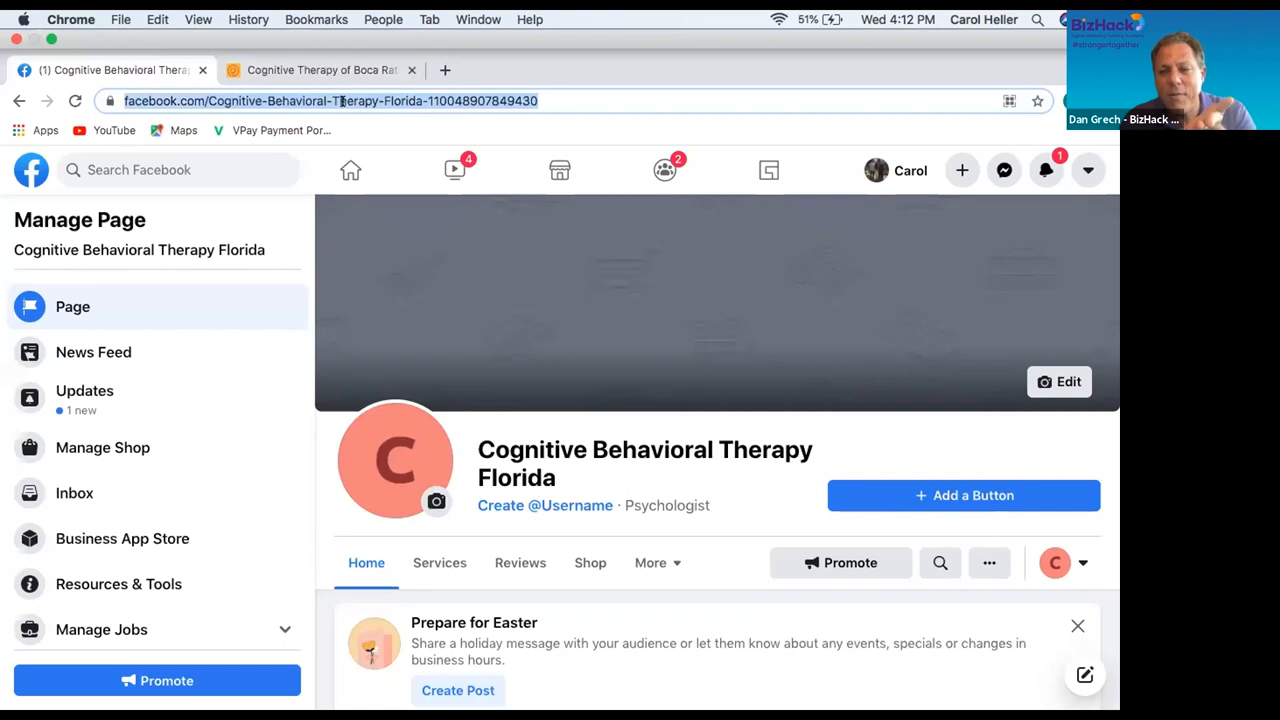
pyautogui.scroll(-3)
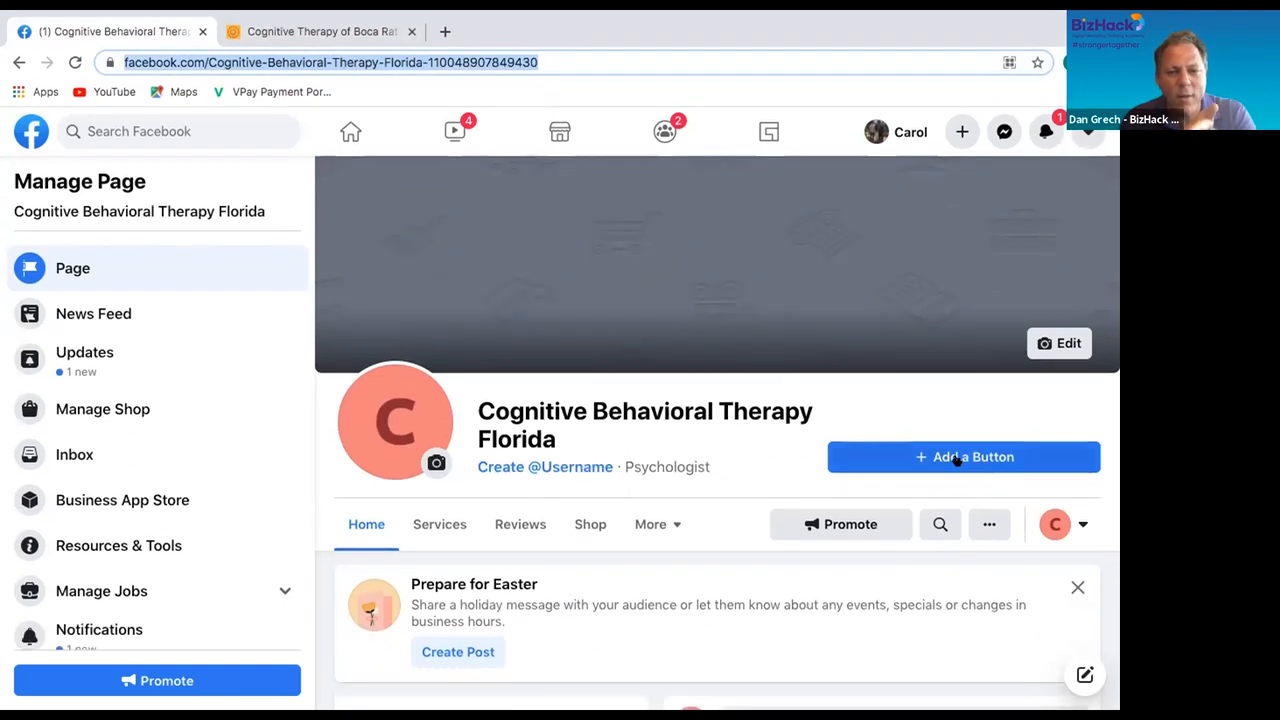
pyautogui.click(963, 456)
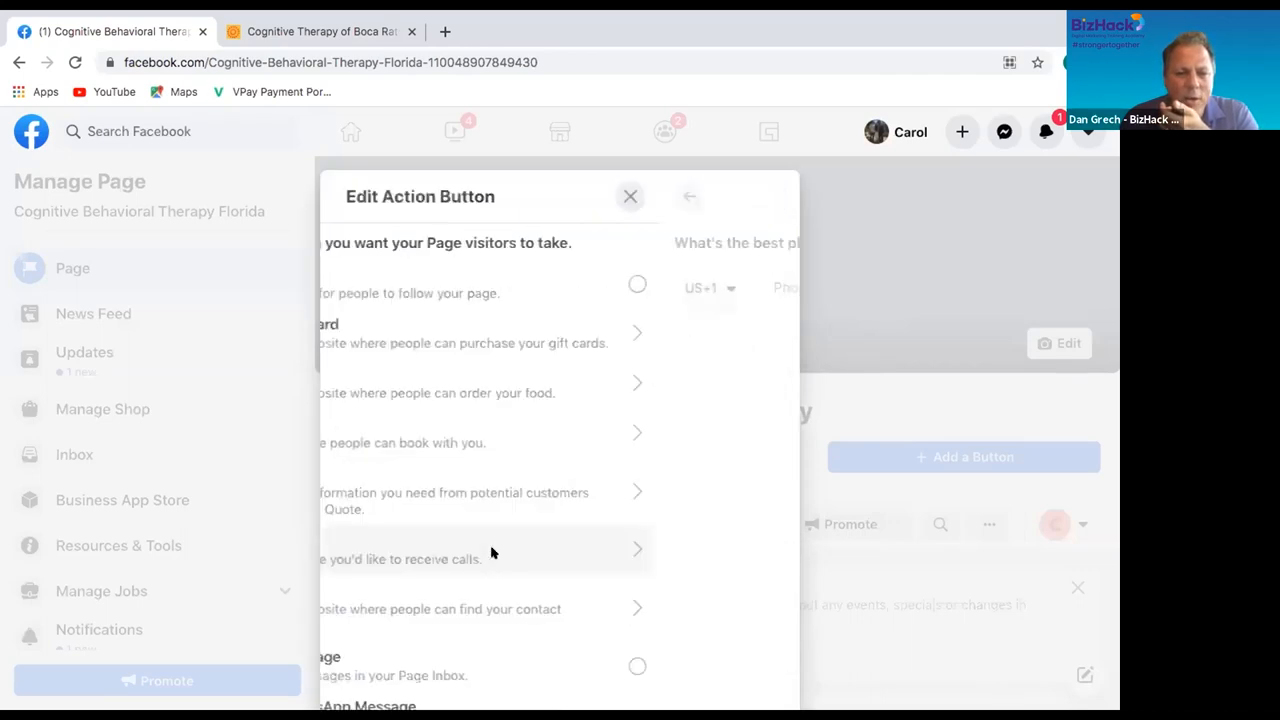
pyautogui.click(490, 558)
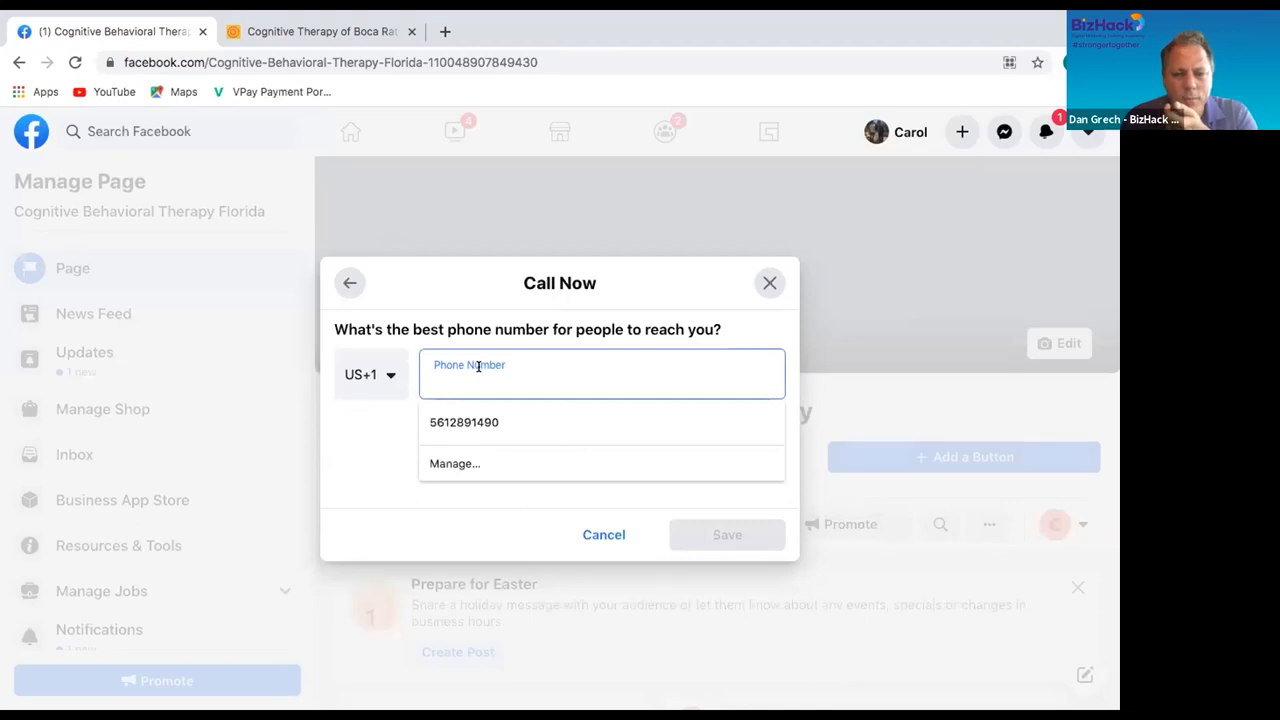
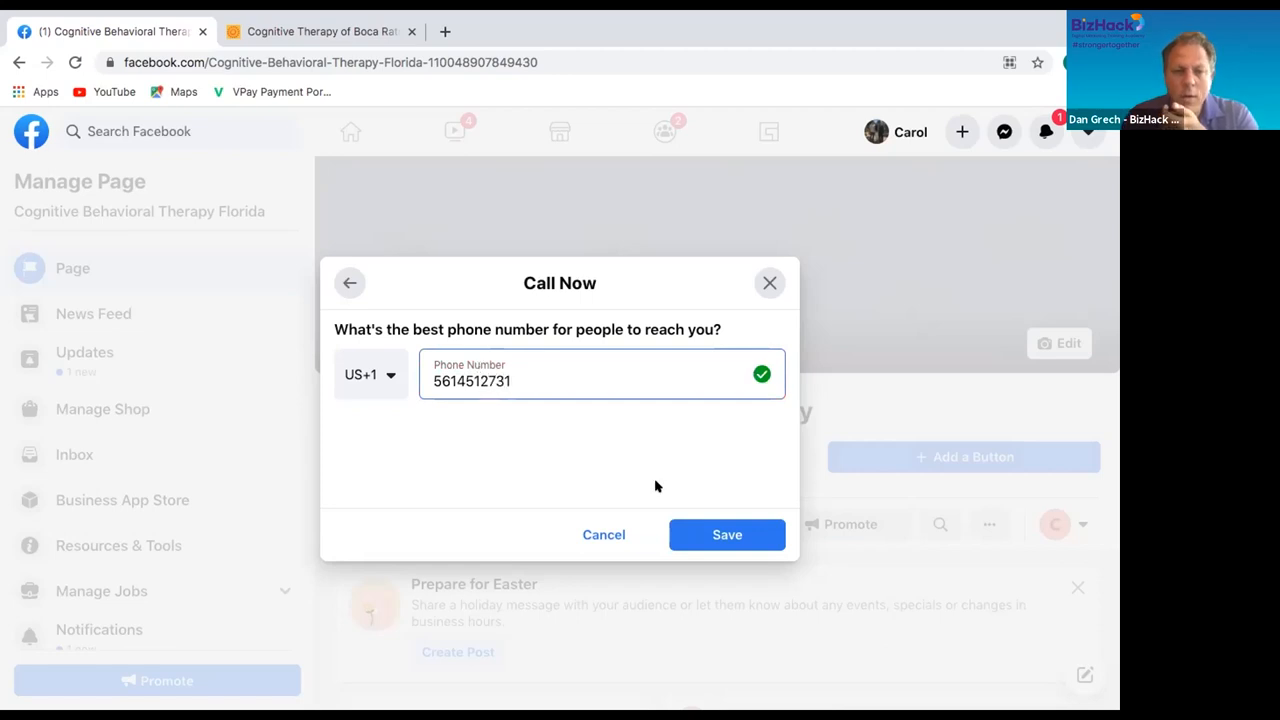
pyautogui.click(727, 534)
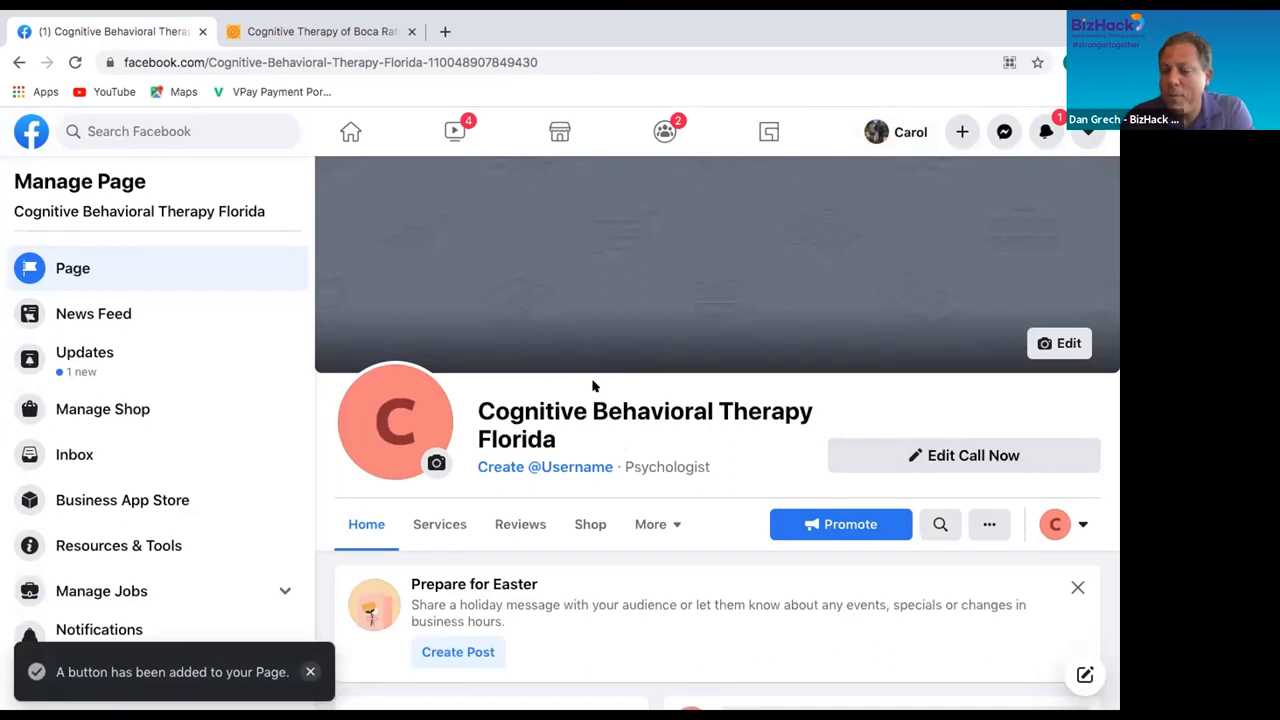
pyautogui.moveTo(947, 305)
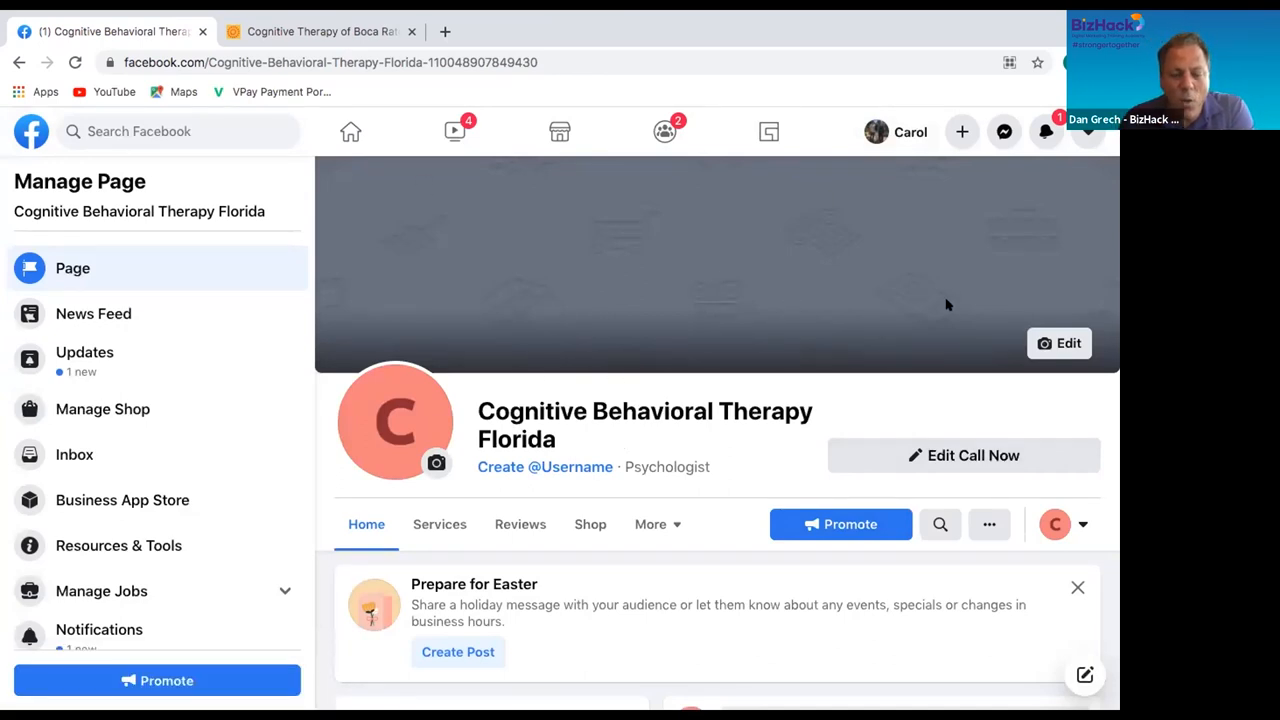
pyautogui.scroll(-3)
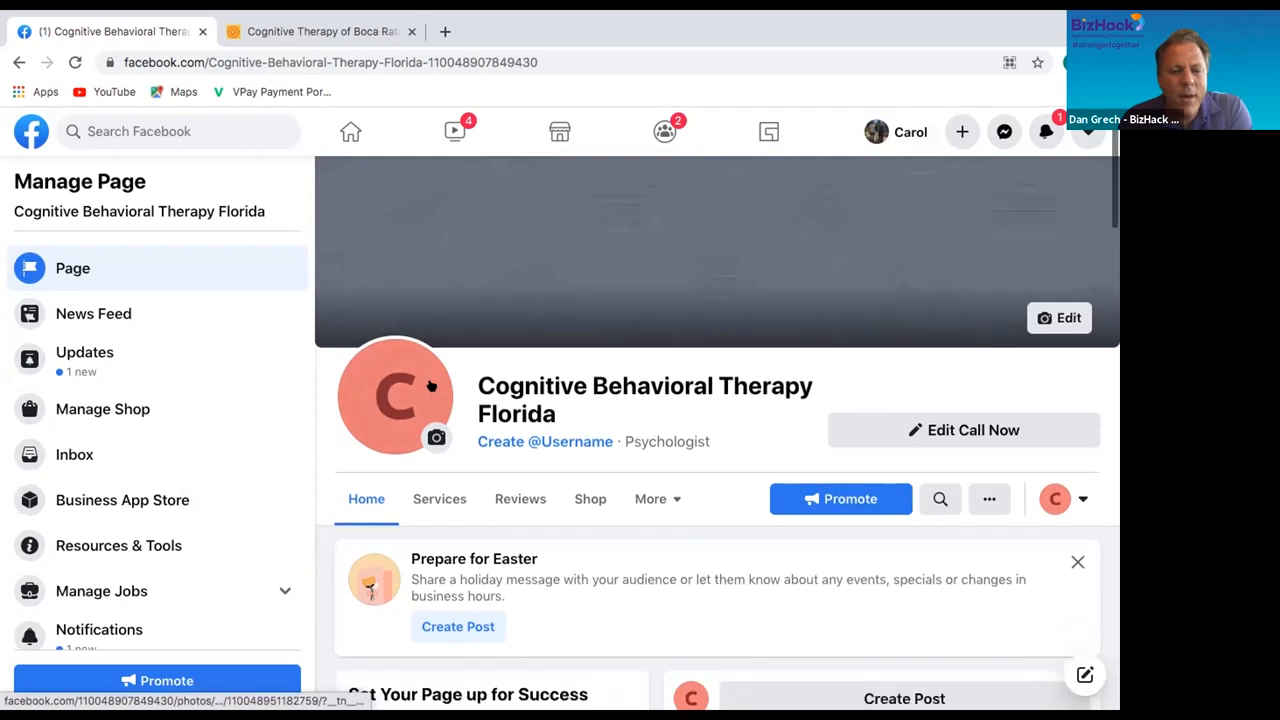
pyautogui.scroll(3)
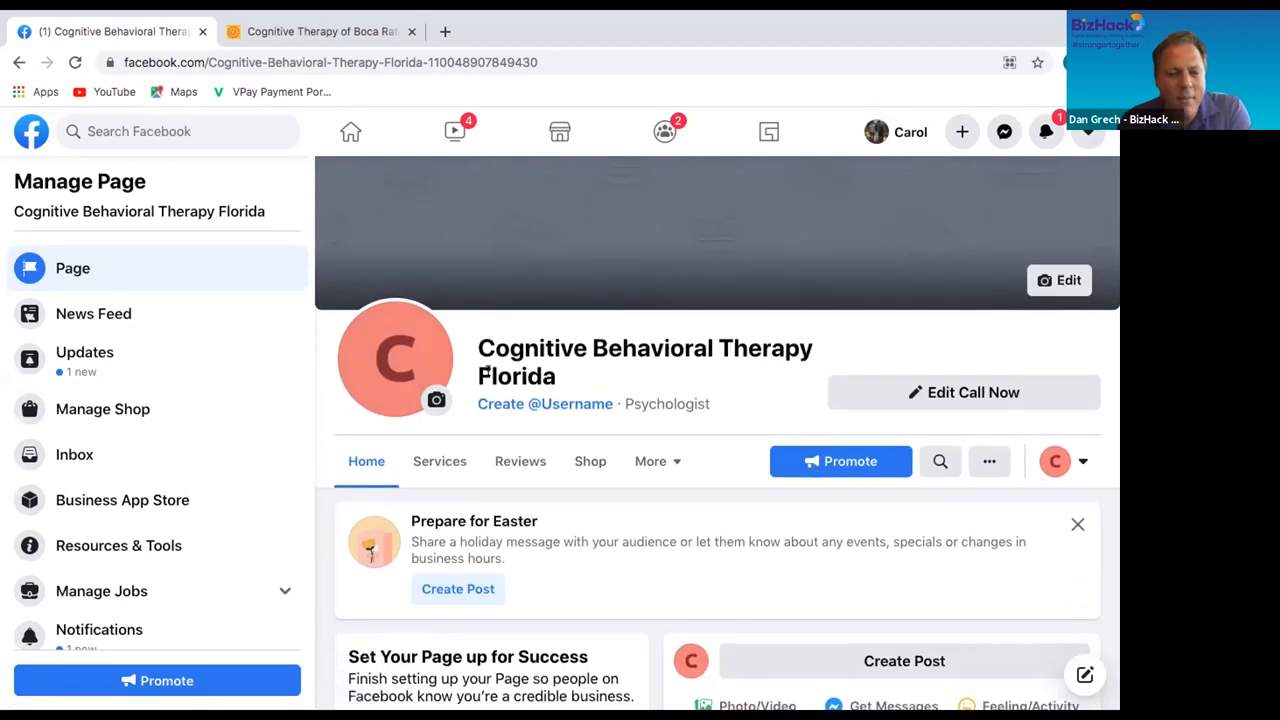
pyautogui.scroll(-3)
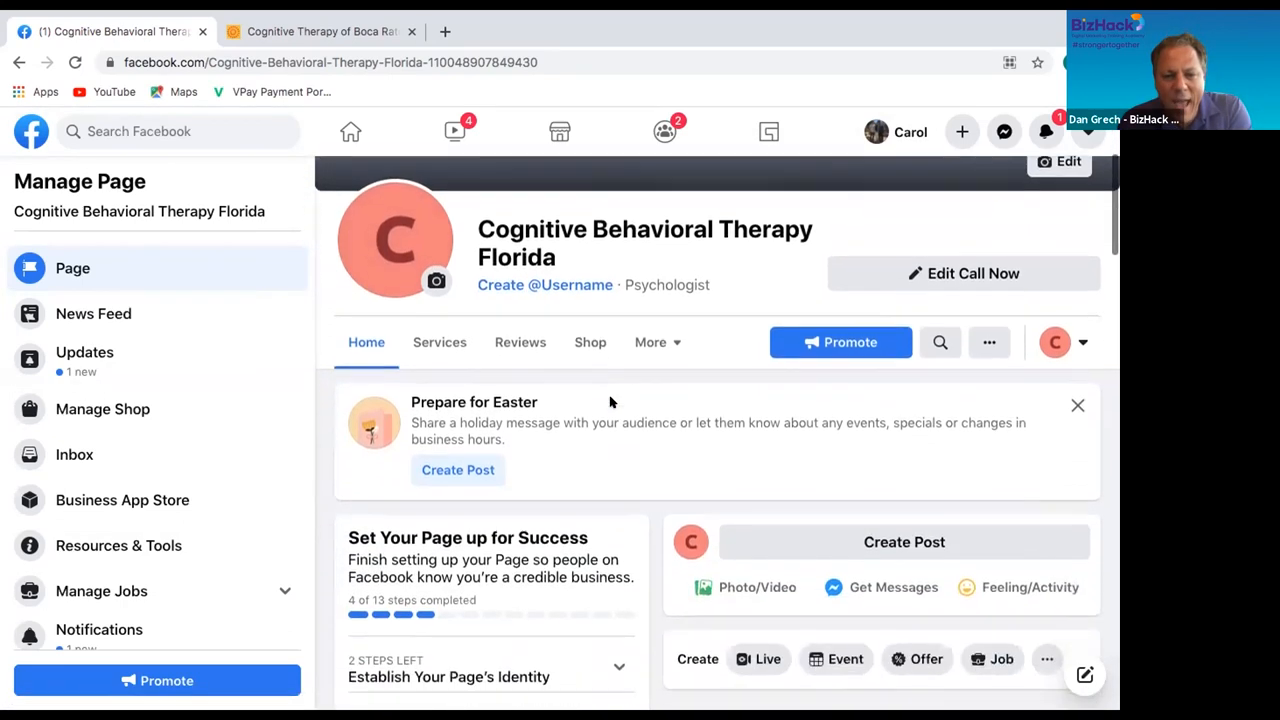
pyautogui.scroll(-3)
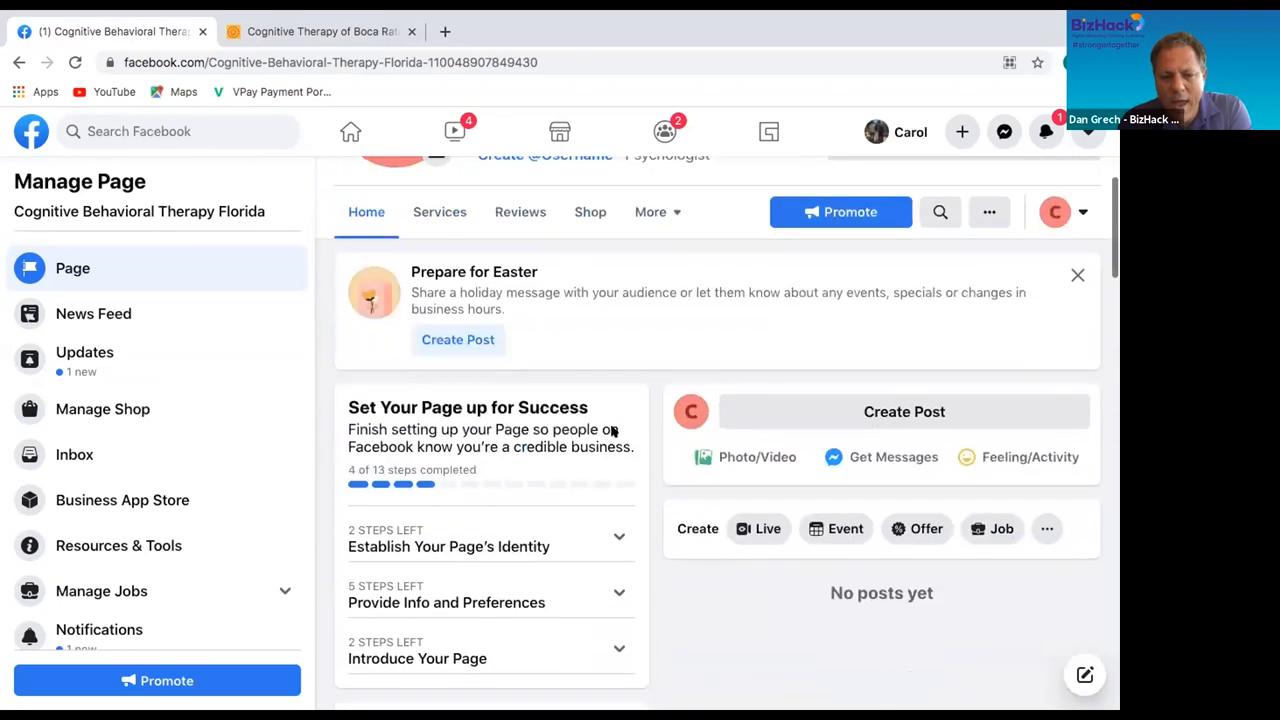
pyautogui.scroll(3)
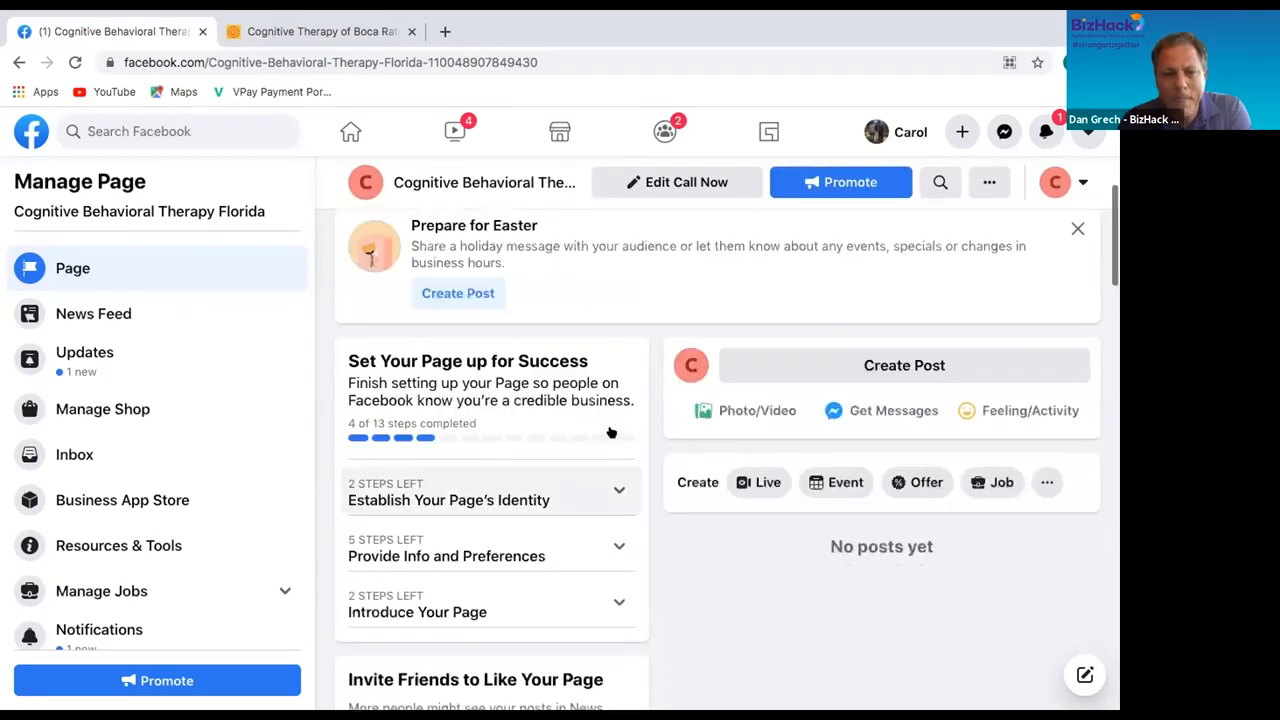
pyautogui.scroll(3)
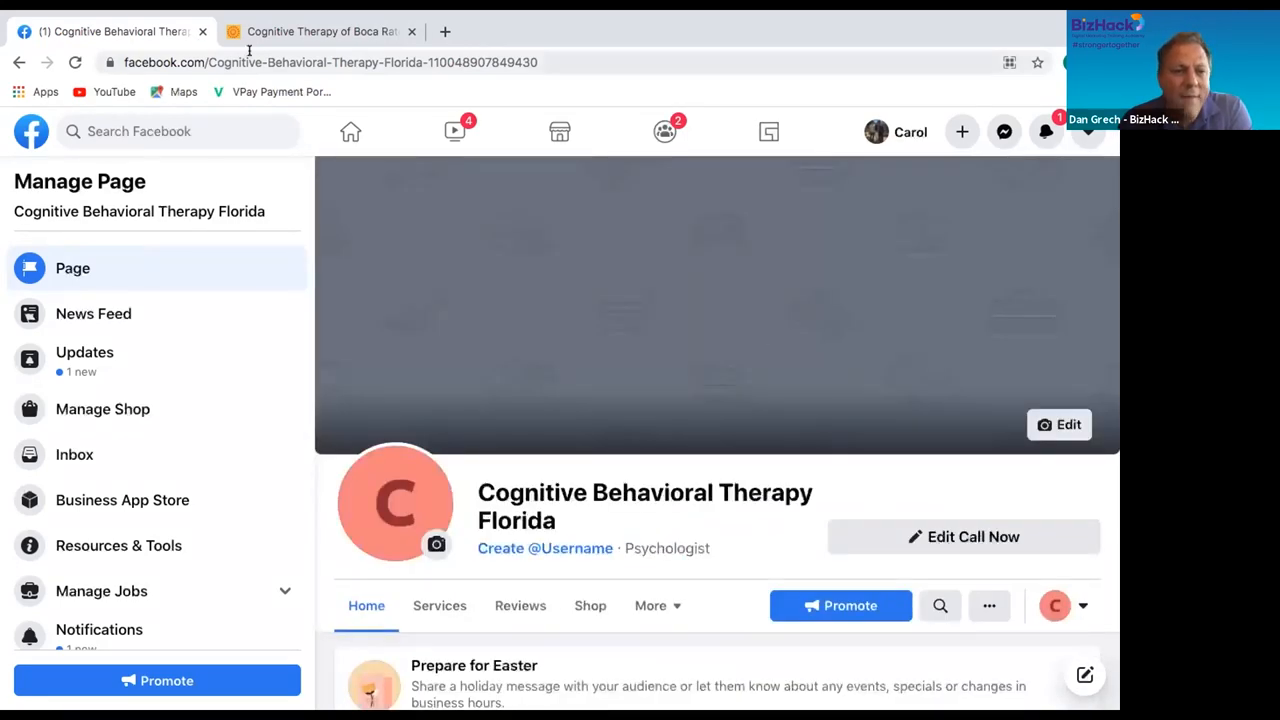
# - Go to business.facebook.com/ in a new browser tab
pyautogui.click(445, 31)
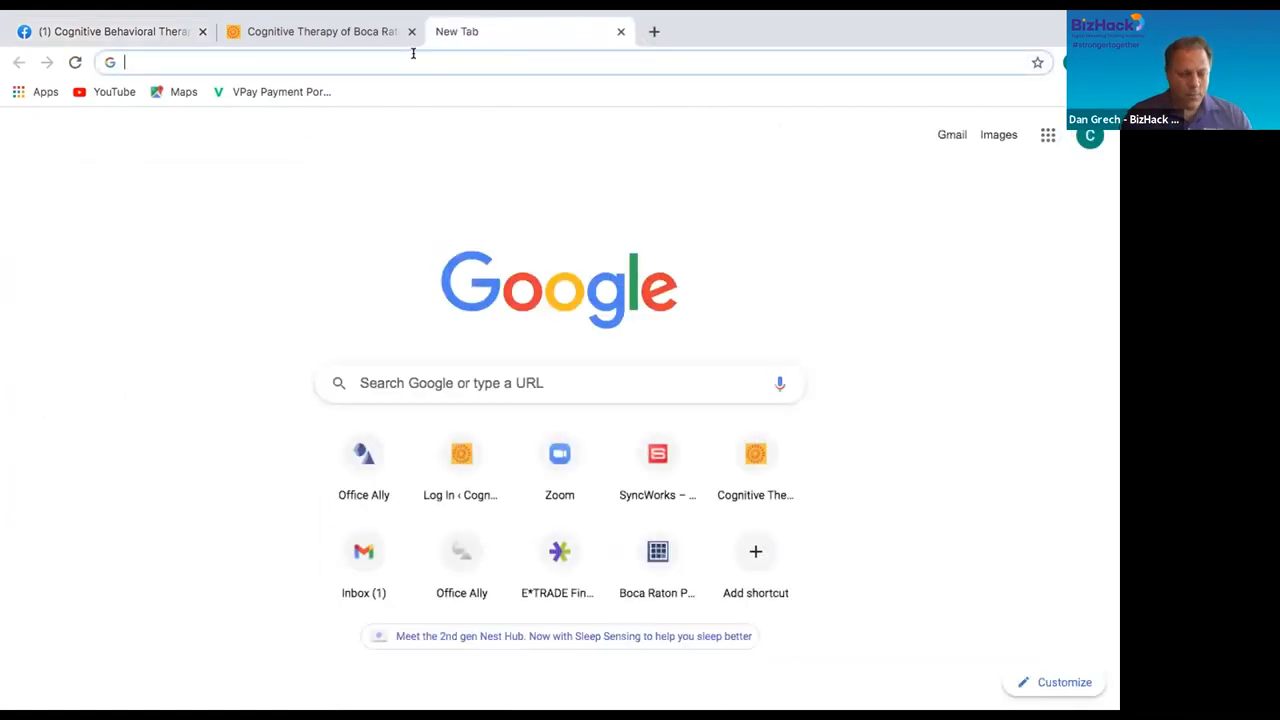
pyautogui.write('business')
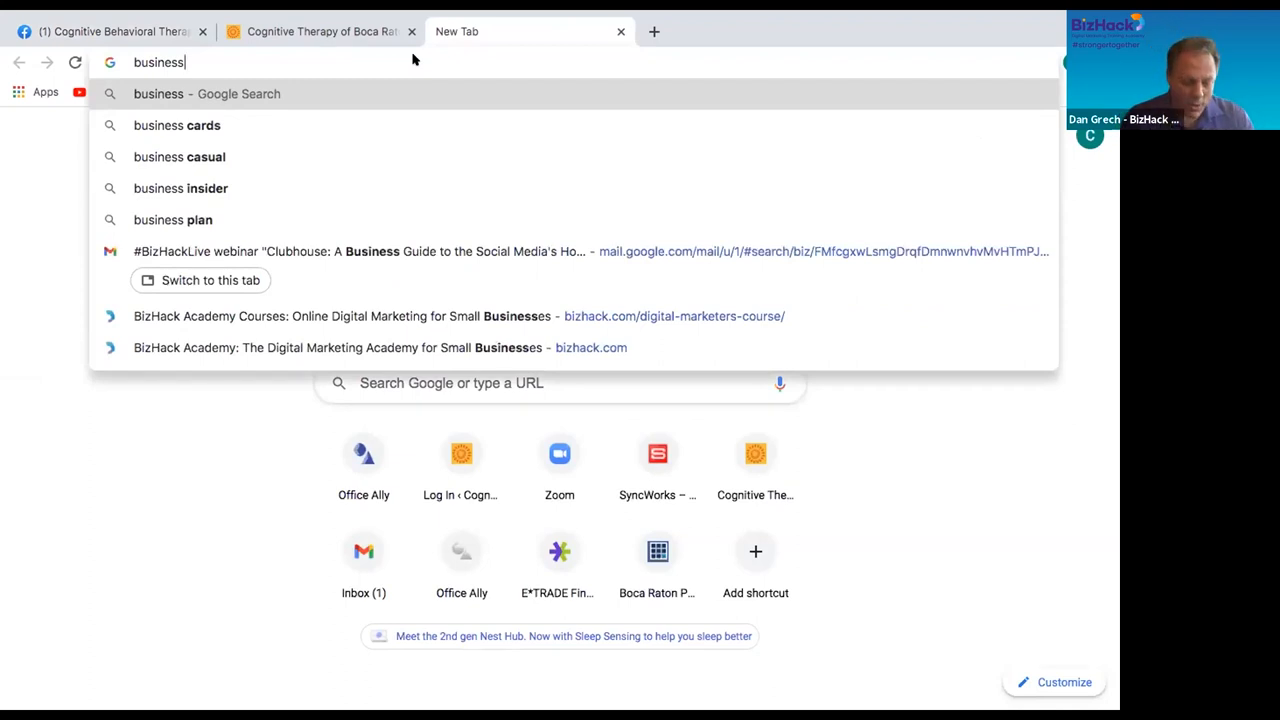
pyautogui.write('.facebook')
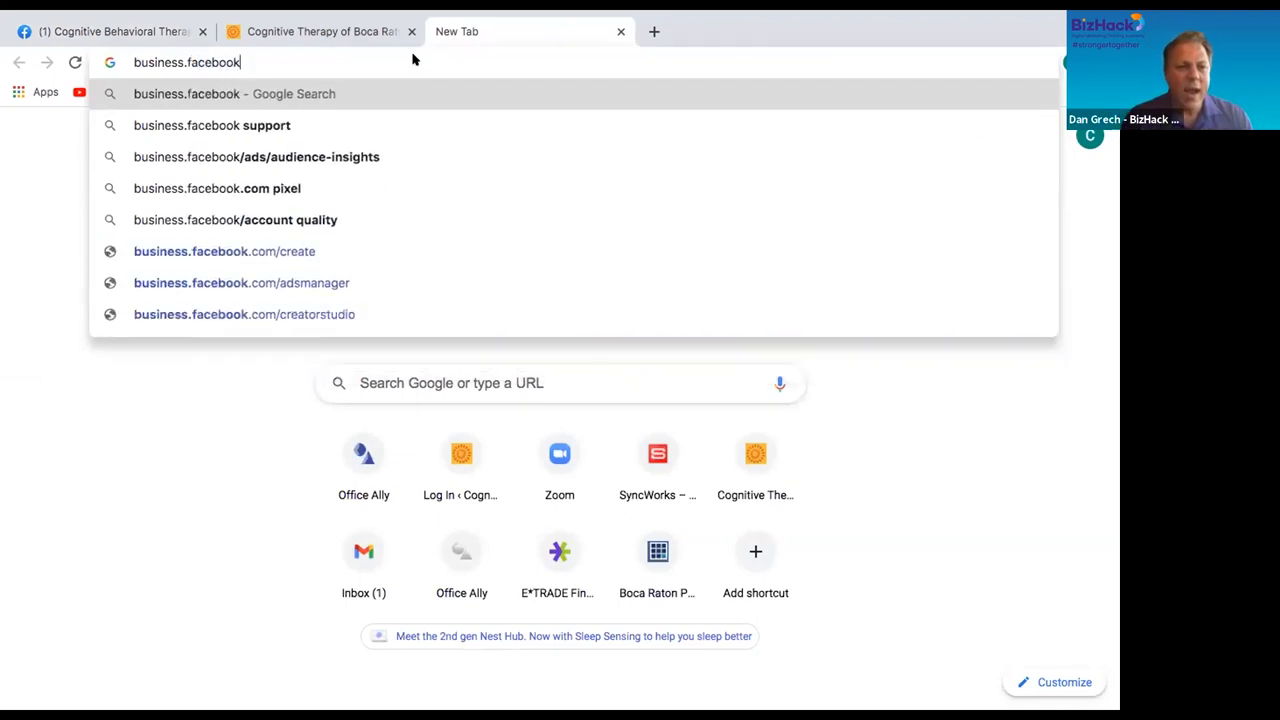
pyautogui.write('.com/overview')
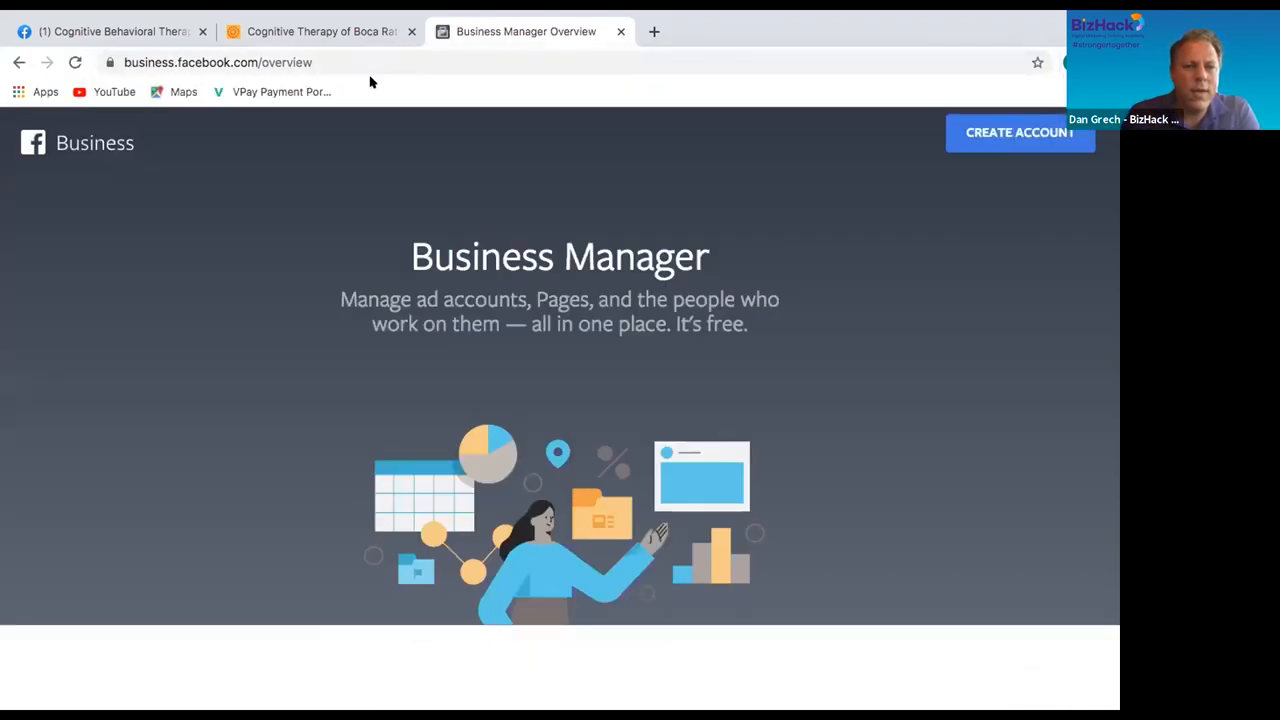
pyautogui.moveTo(555, 187)
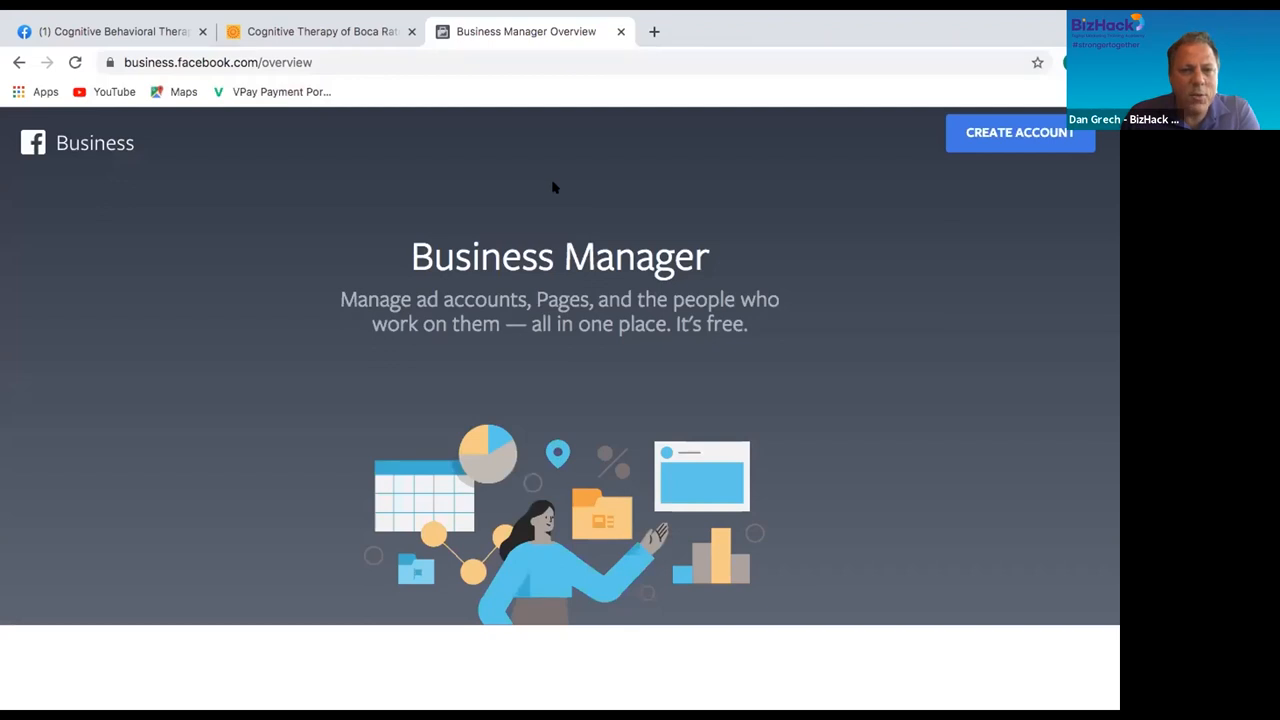
pyautogui.moveTo(795, 145)
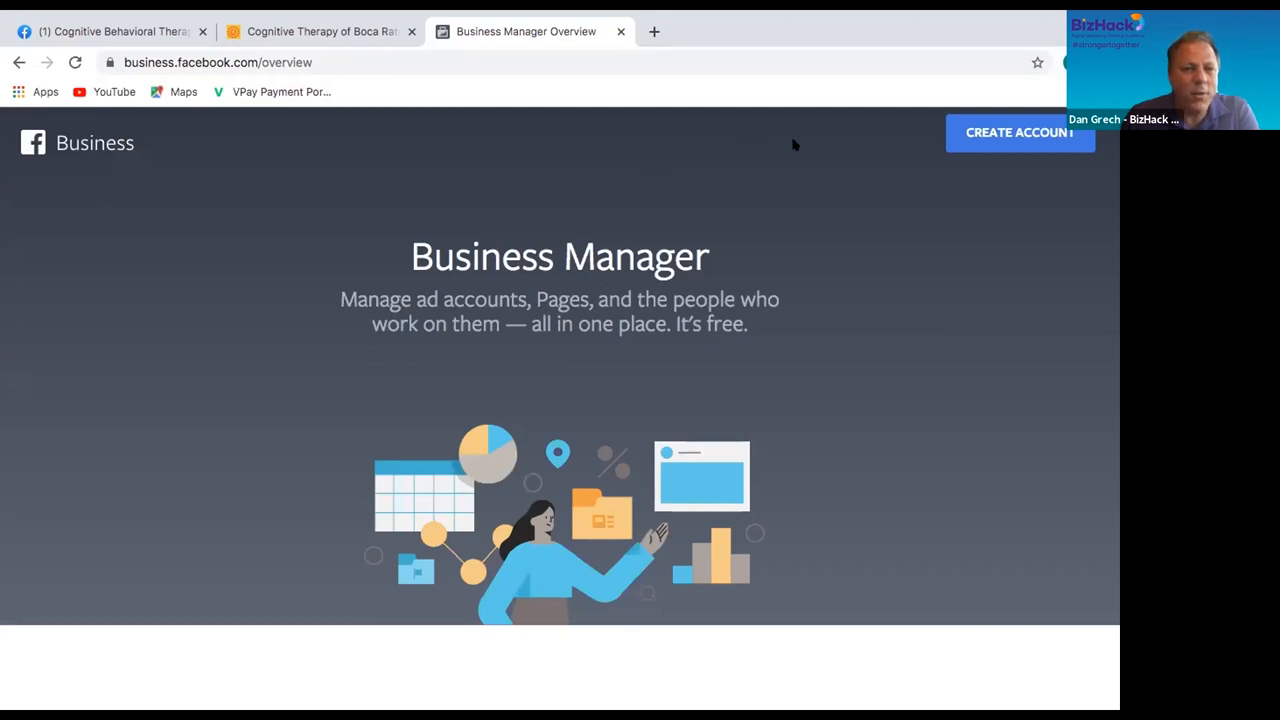
pyautogui.moveTo(1019, 132)
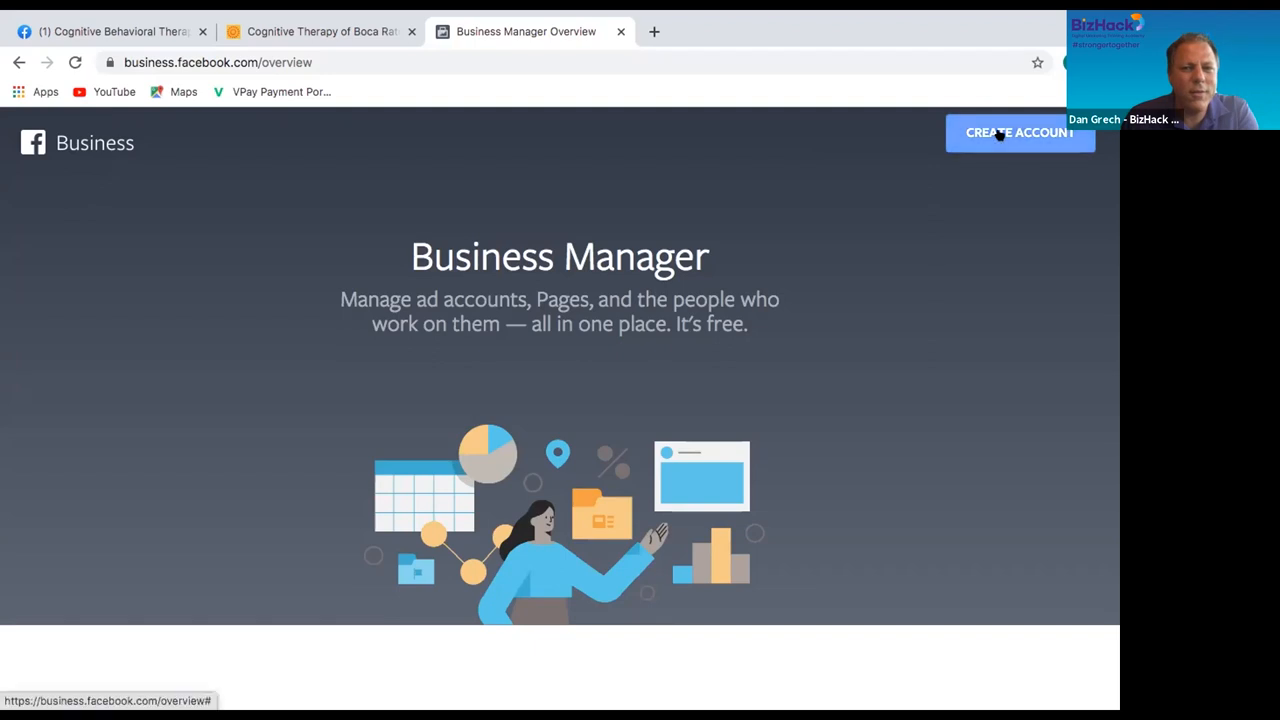
# - Start a new Business Manager account named Cognitive Behavioral Therapy Florida
pyautogui.click(1019, 132)
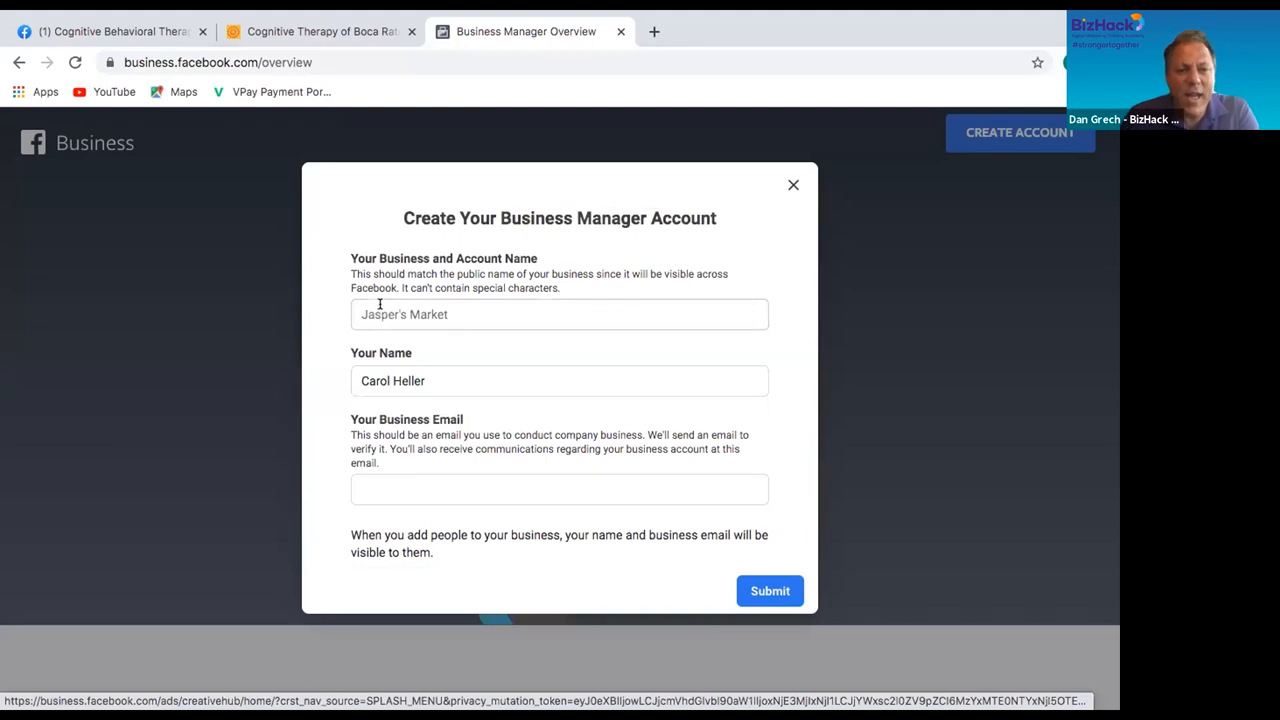
pyautogui.click(559, 314)
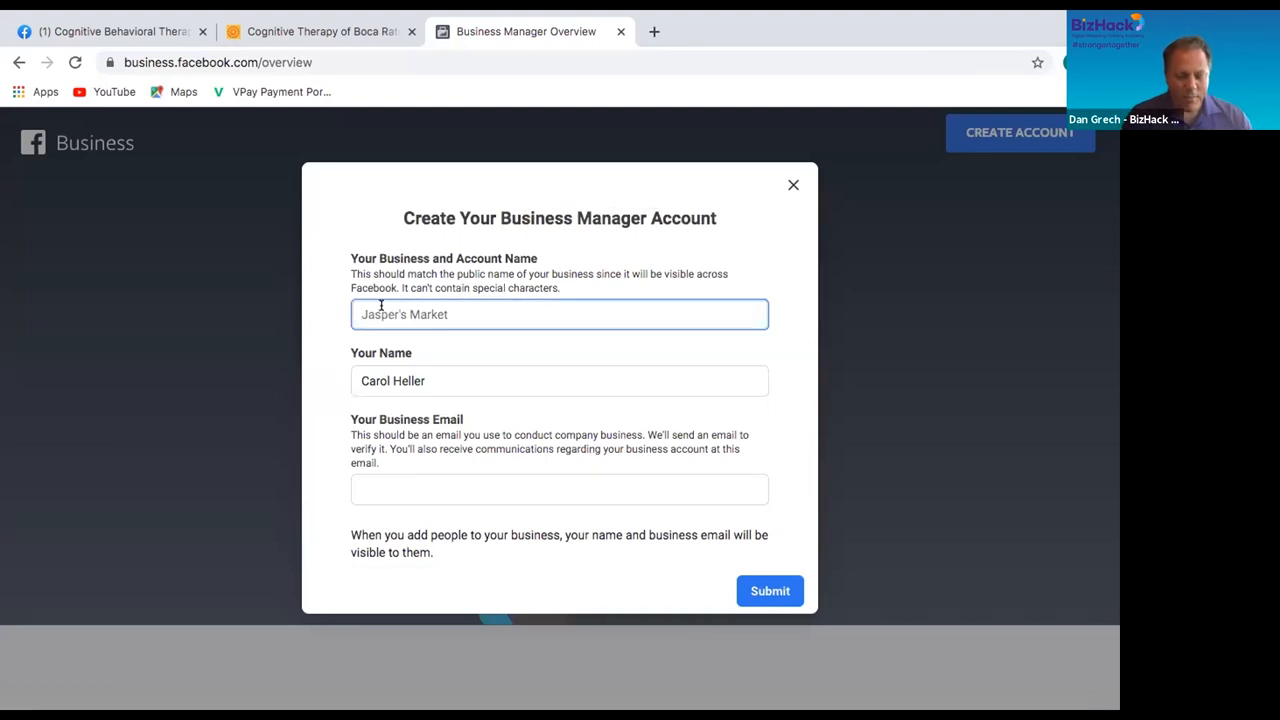
pyautogui.write('Cognitive Beh')
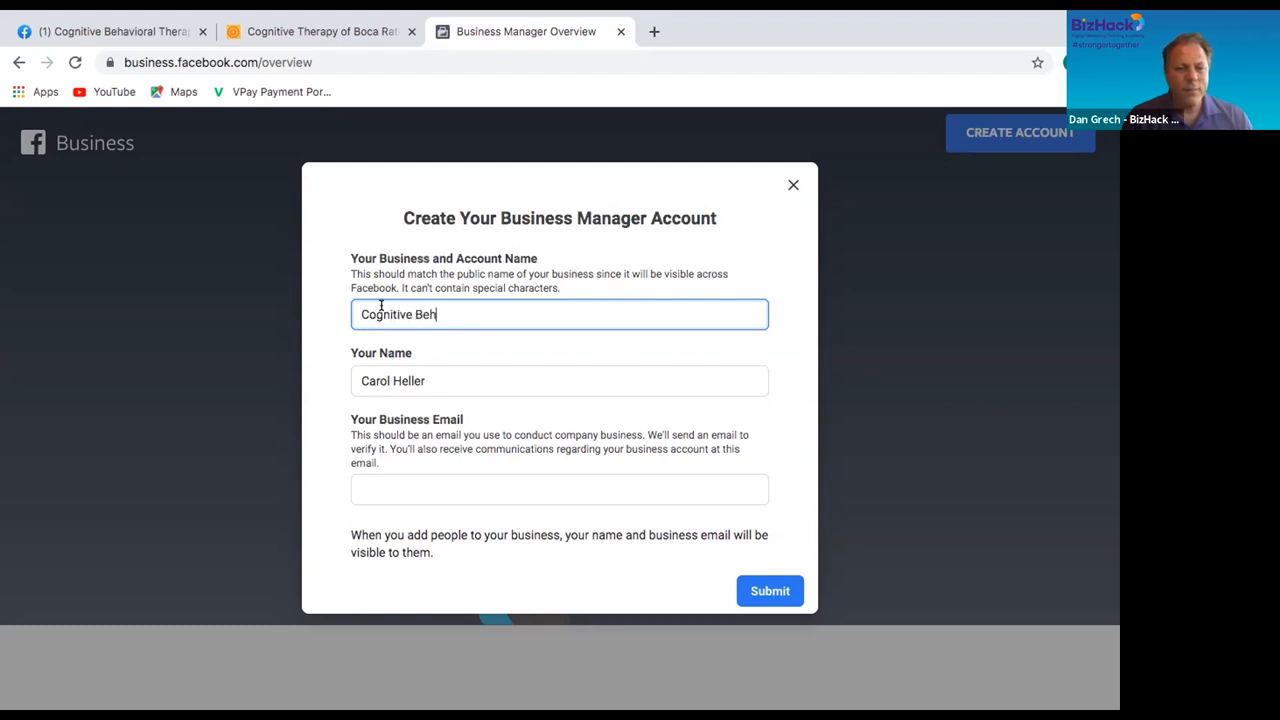
pyautogui.write('avioral')
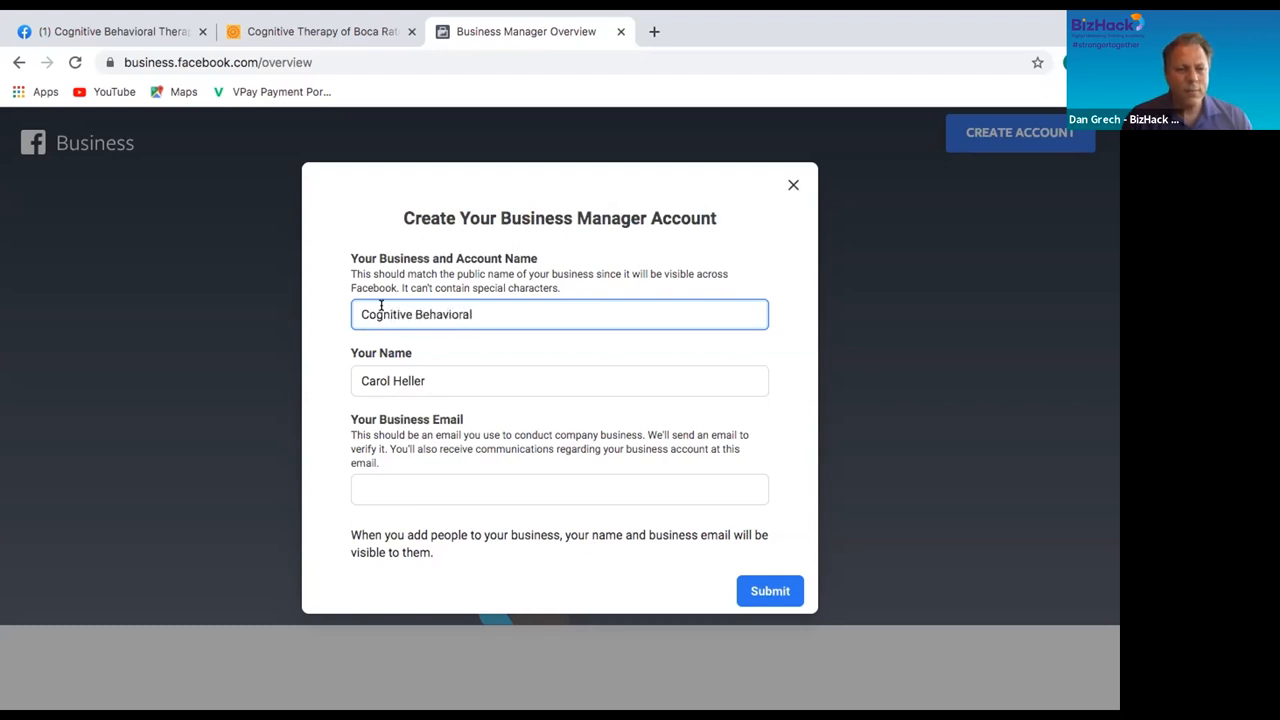
pyautogui.write('Therapy Florida')
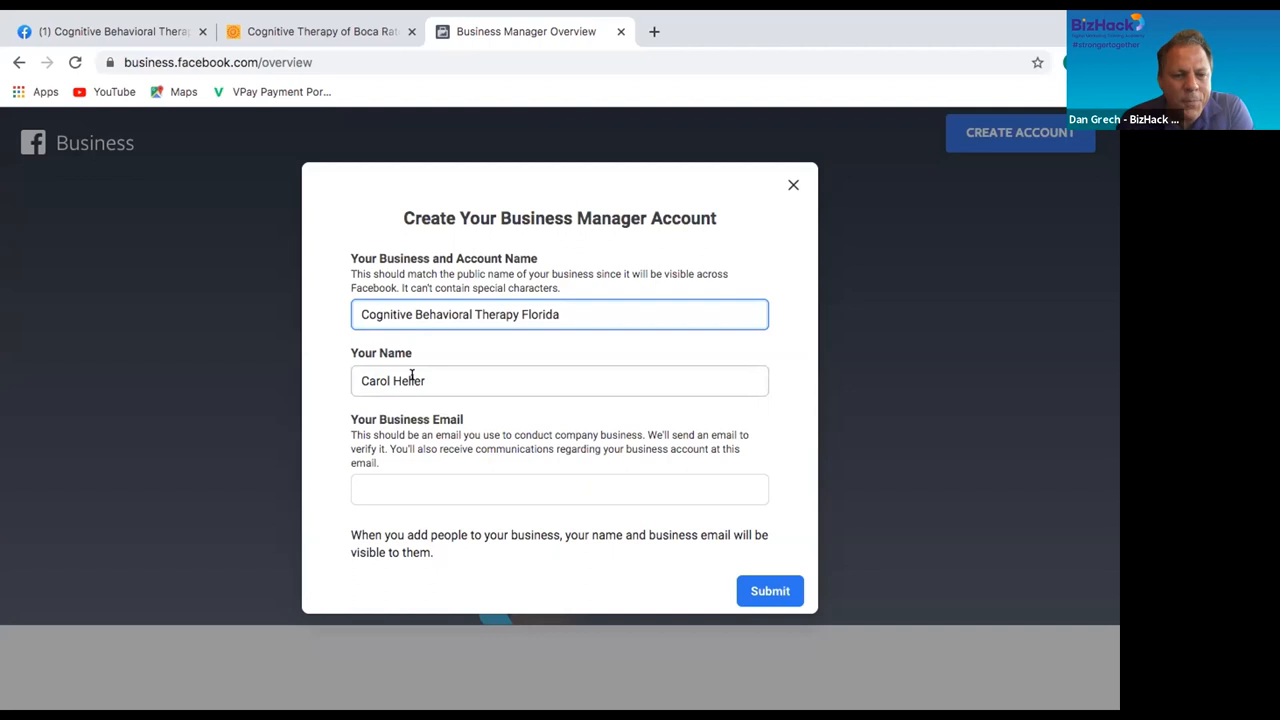
# - Enter the business email address and submit the new account details
pyautogui.click(559, 489)
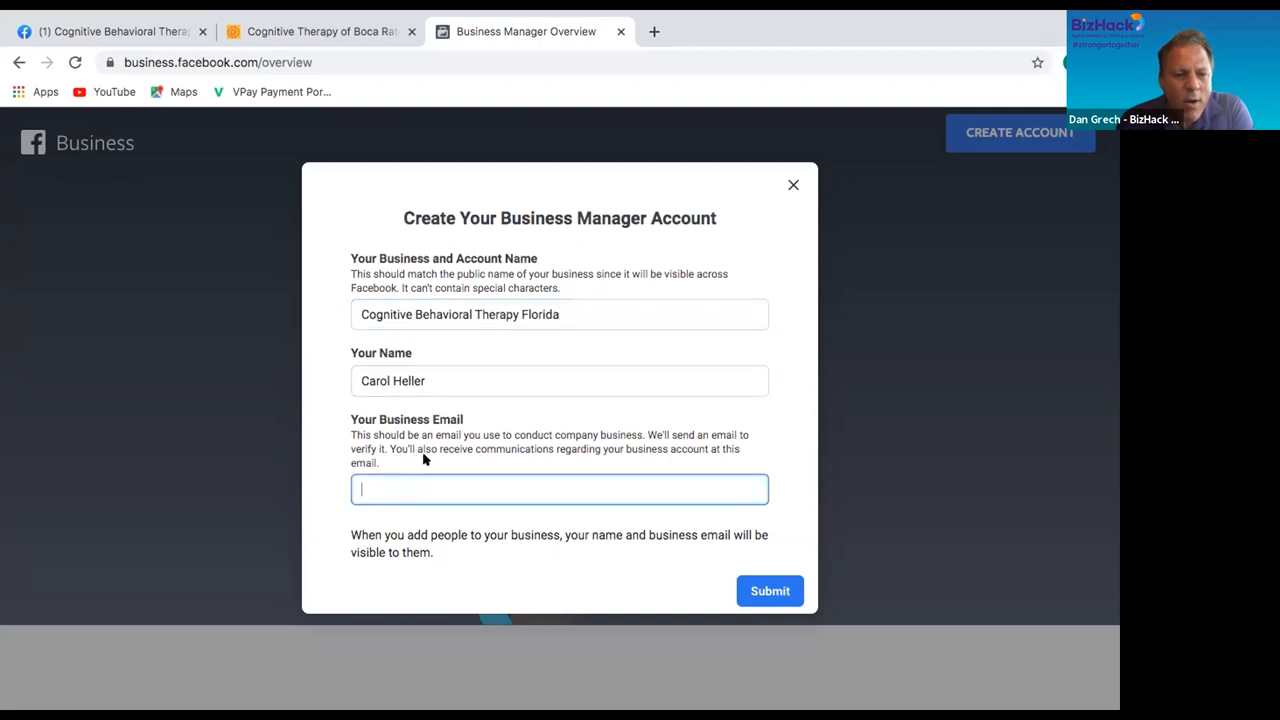
pyautogui.moveTo(540, 443)
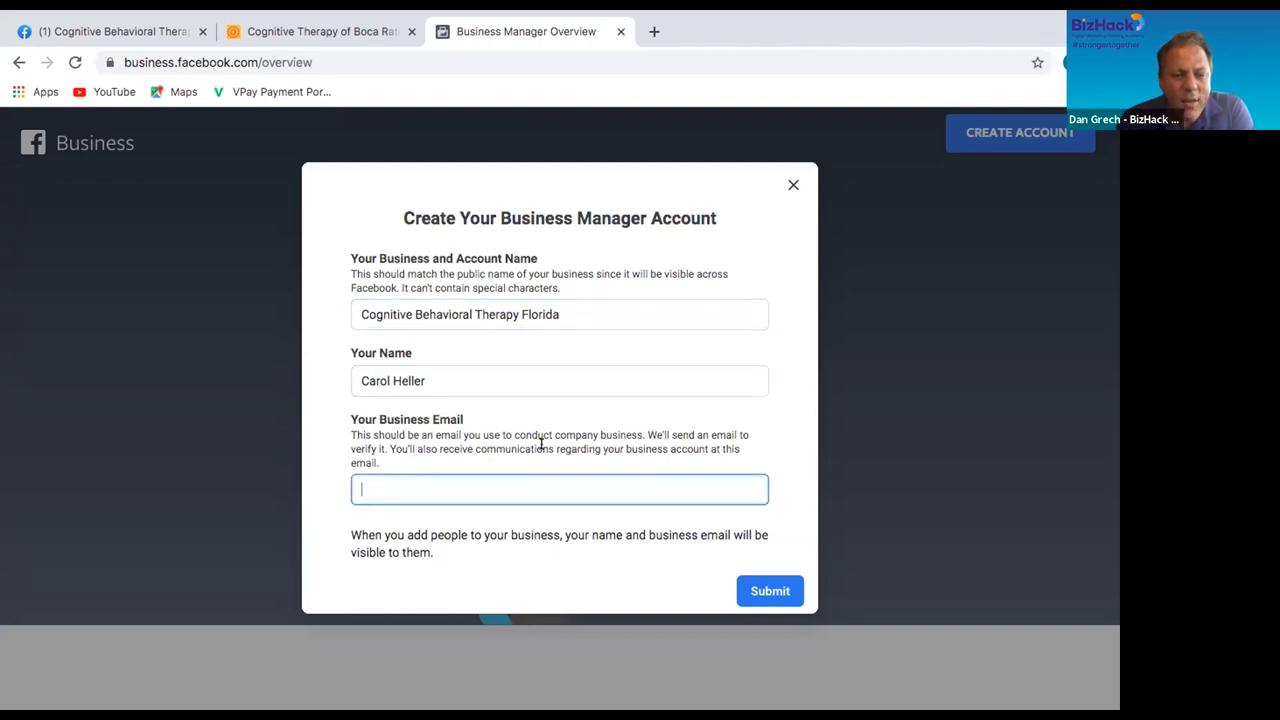
pyautogui.moveTo(483, 473)
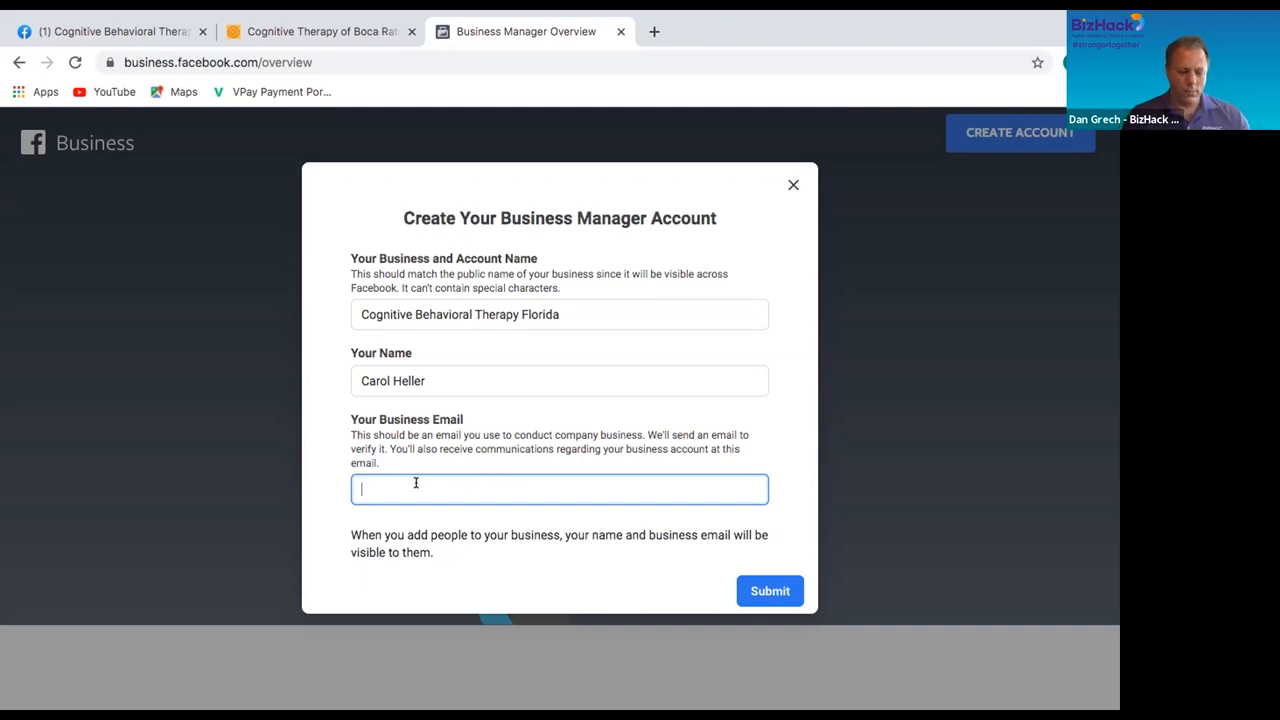
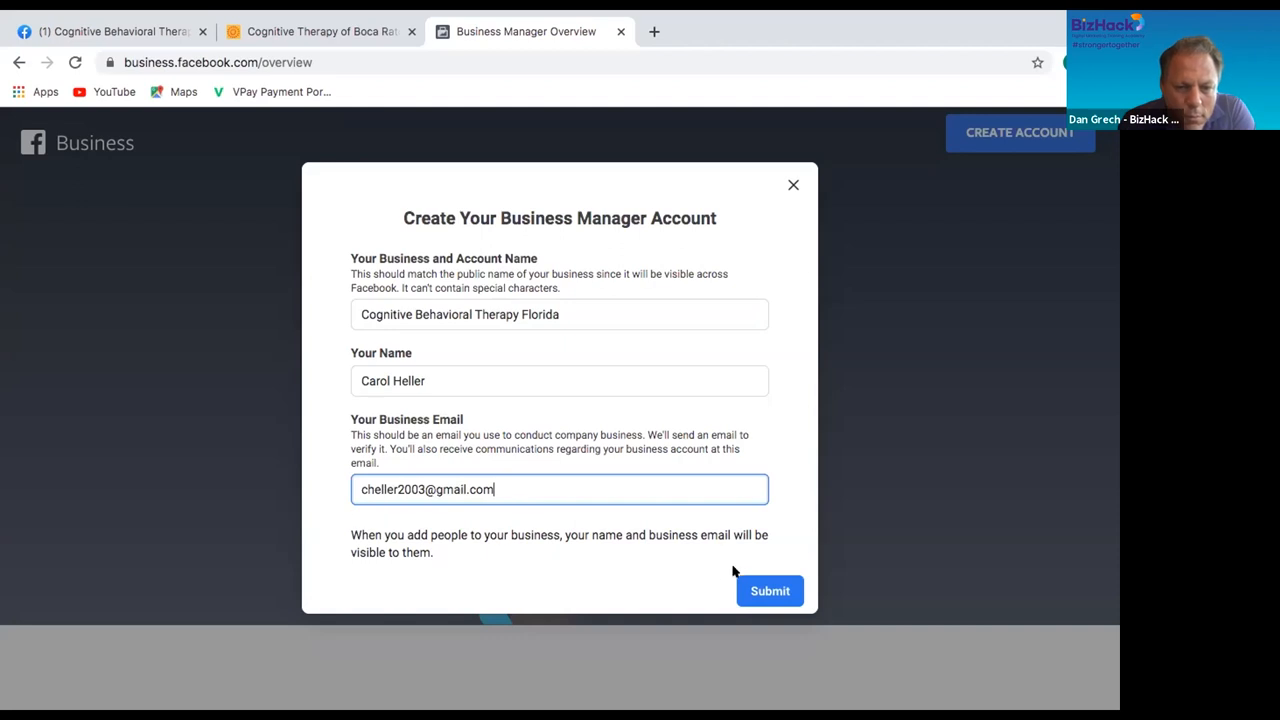
pyautogui.click(769, 590)
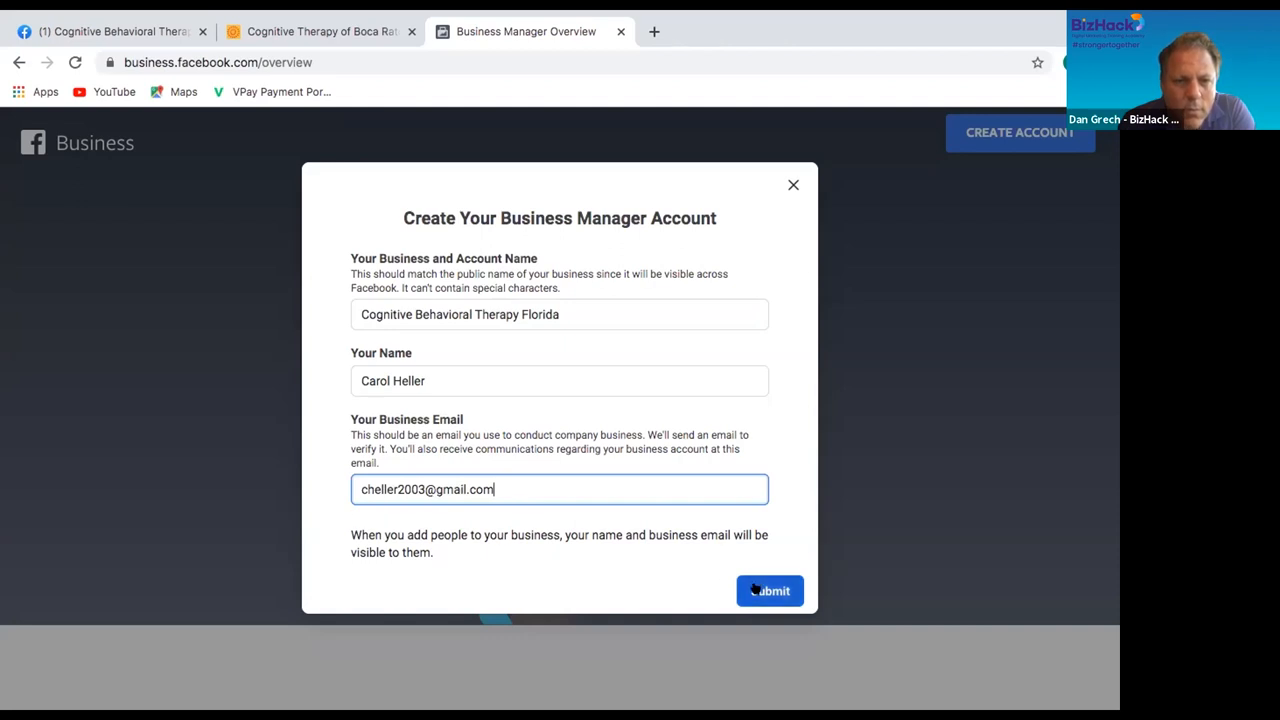
pyautogui.click(769, 590)
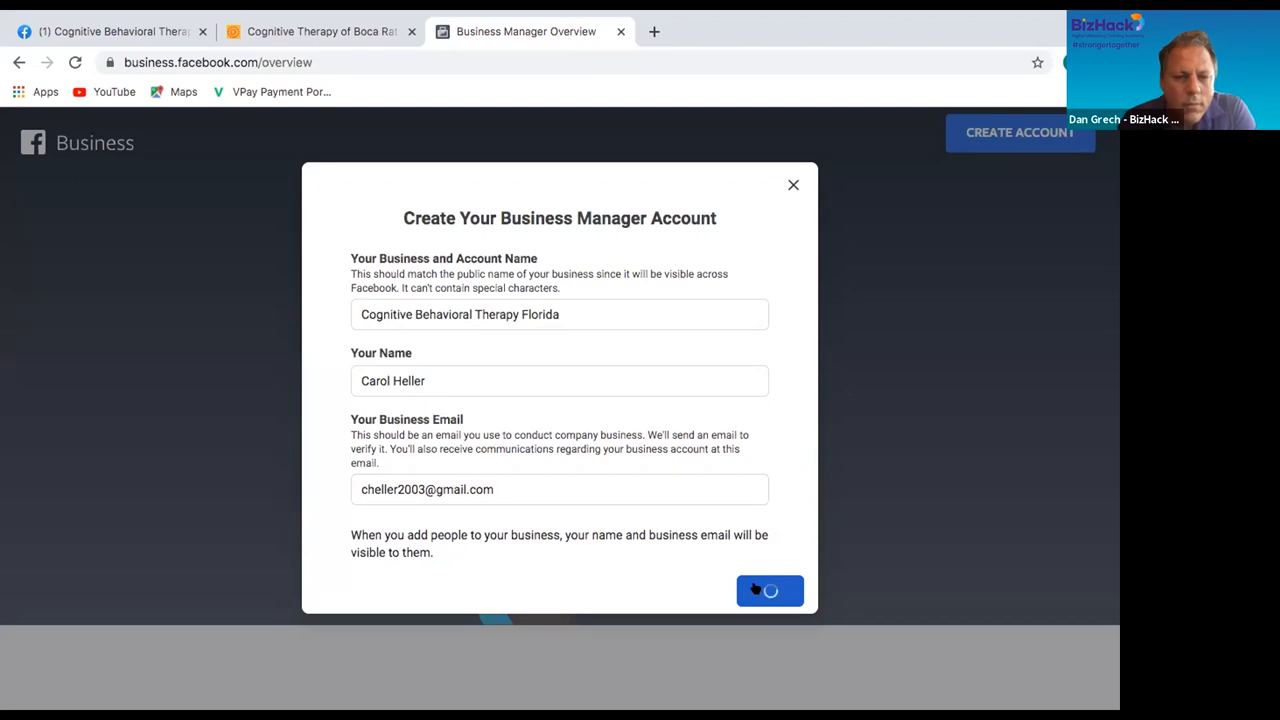
pyautogui.click(769, 590)
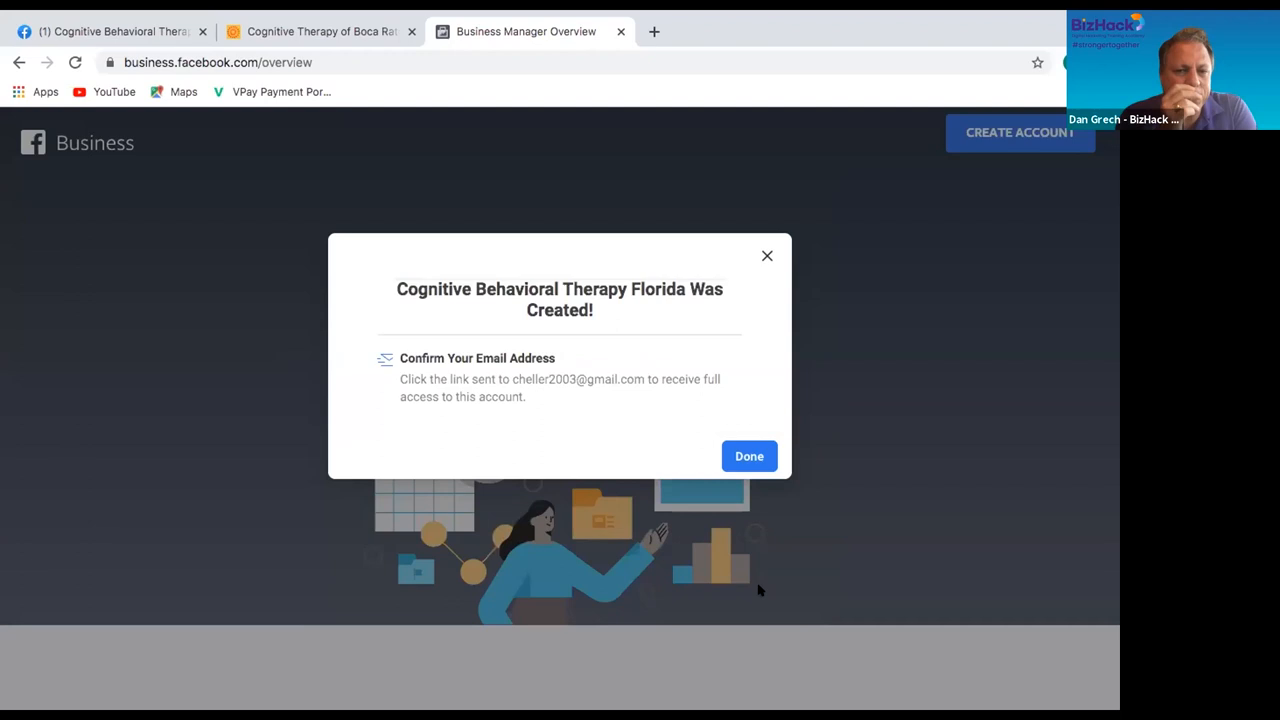
pyautogui.moveTo(656, 400)
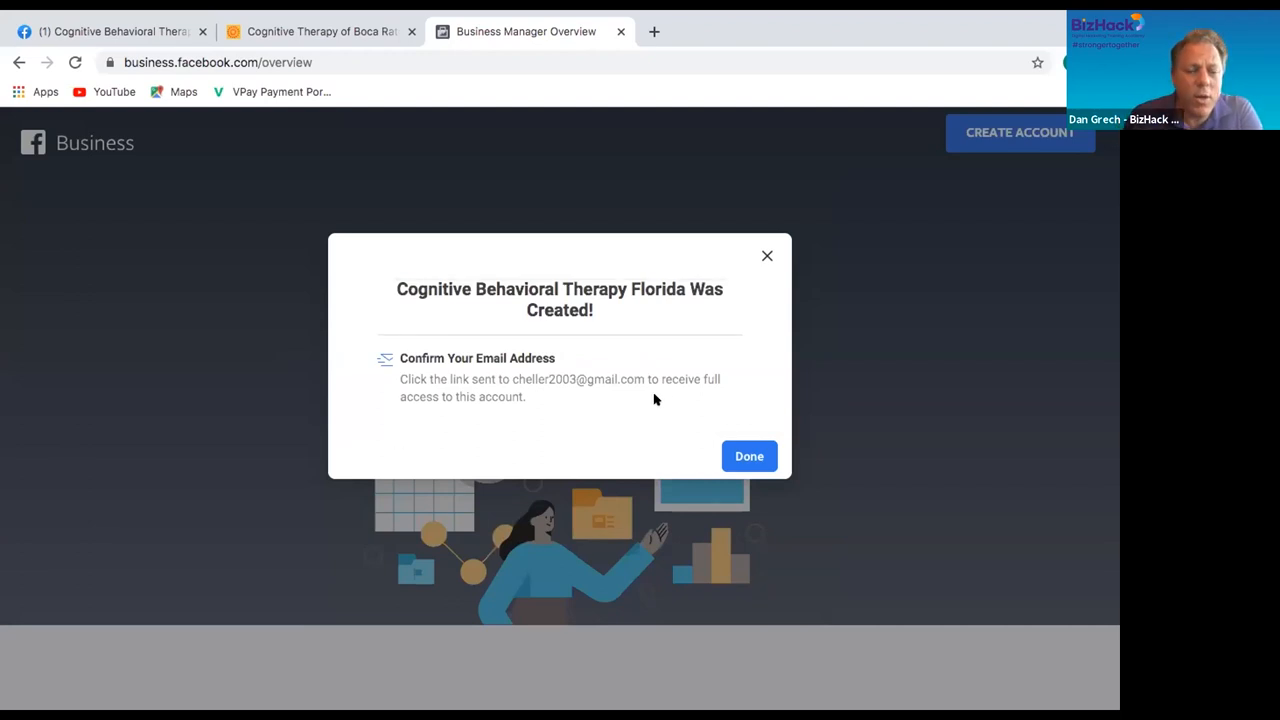
pyautogui.moveTo(495, 324)
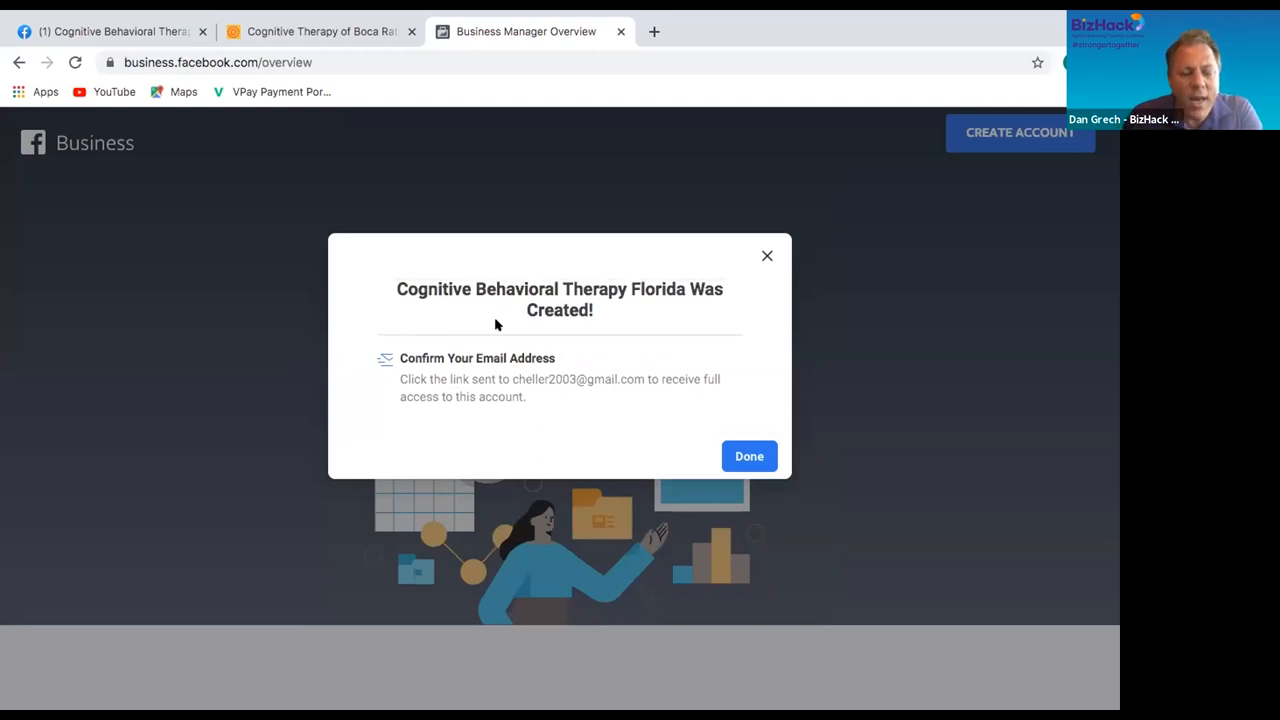
pyautogui.moveTo(738, 585)
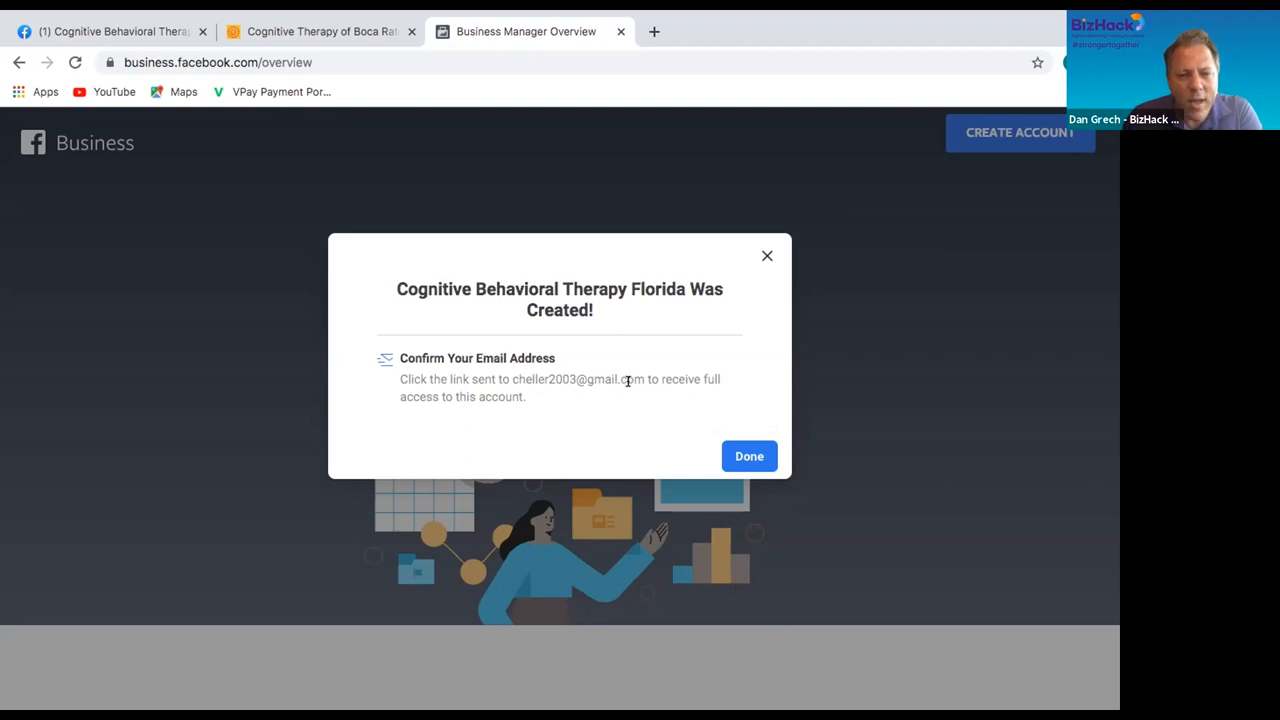
# - Finish account setup and step through the Introducing Facebook Business Suite tour to Done
pyautogui.click(749, 456)
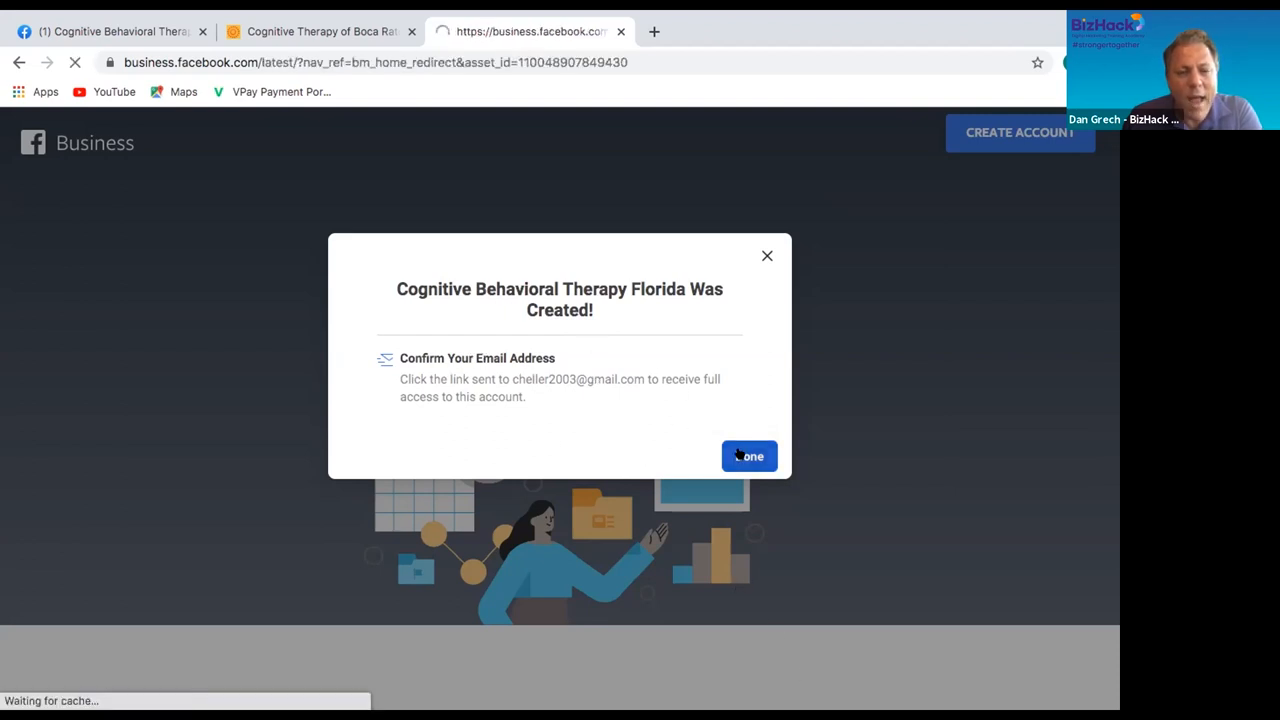
pyautogui.click(749, 456)
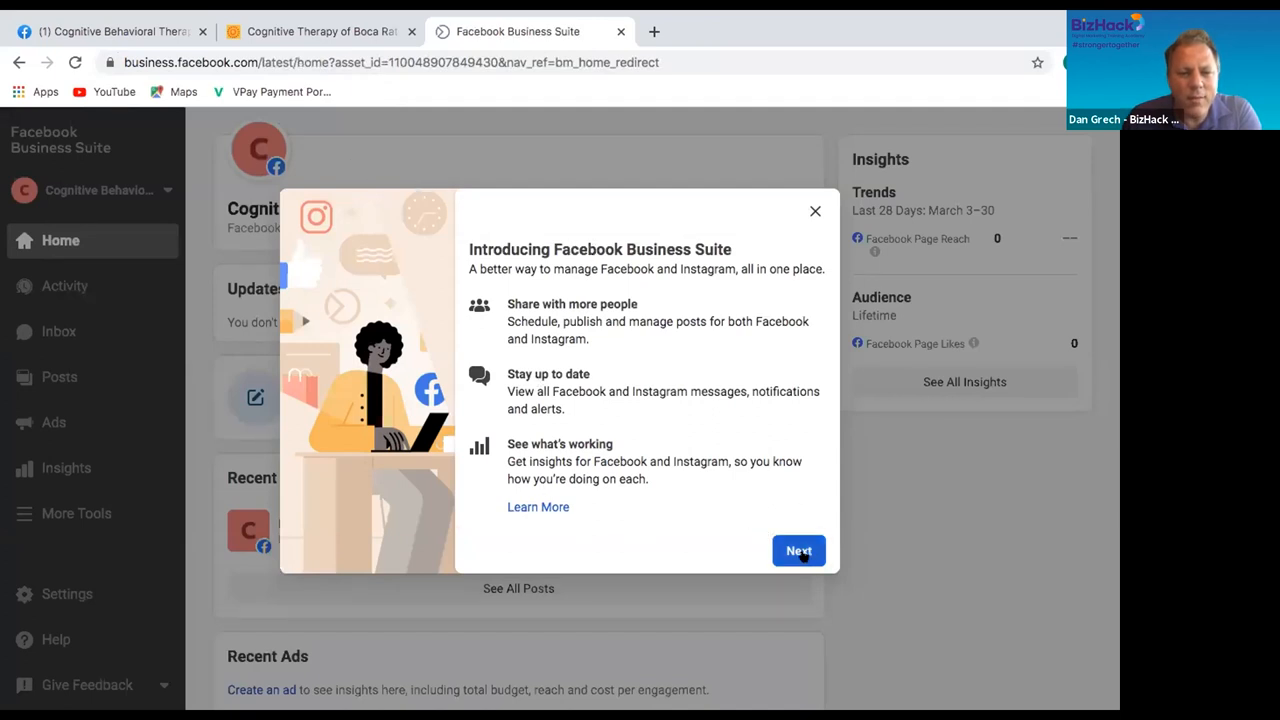
pyautogui.click(798, 551)
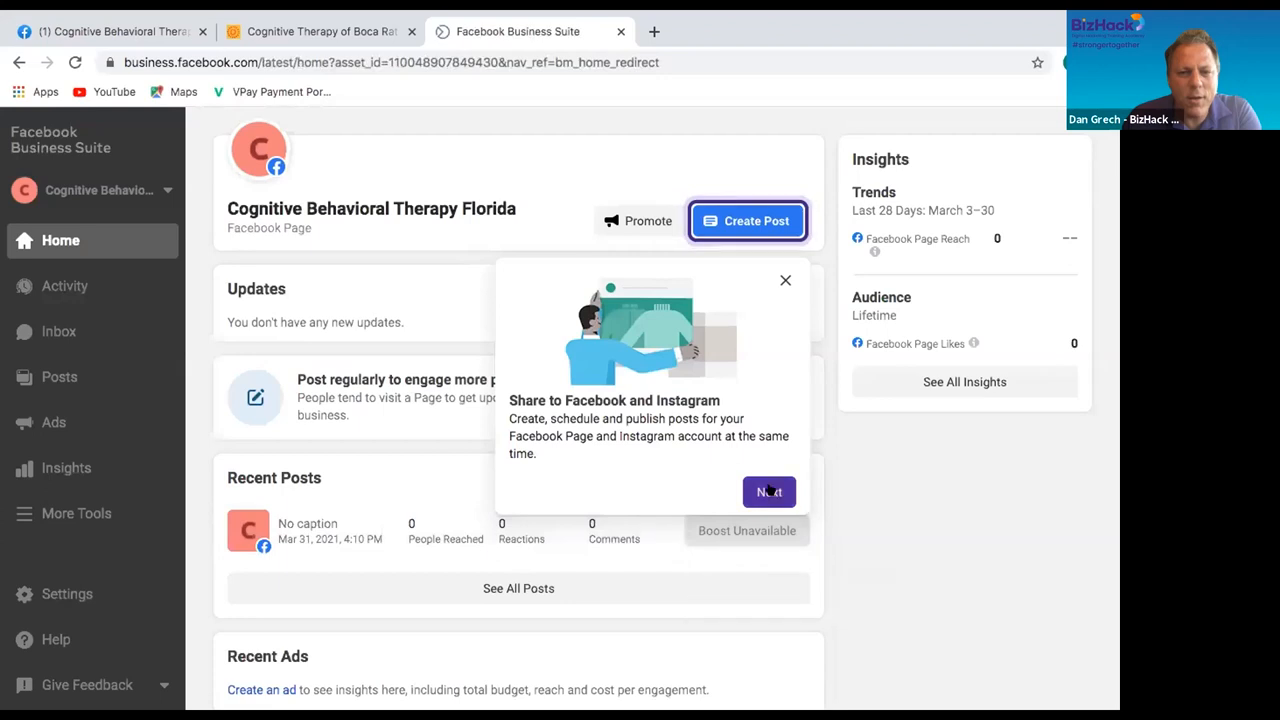
pyautogui.click(768, 491)
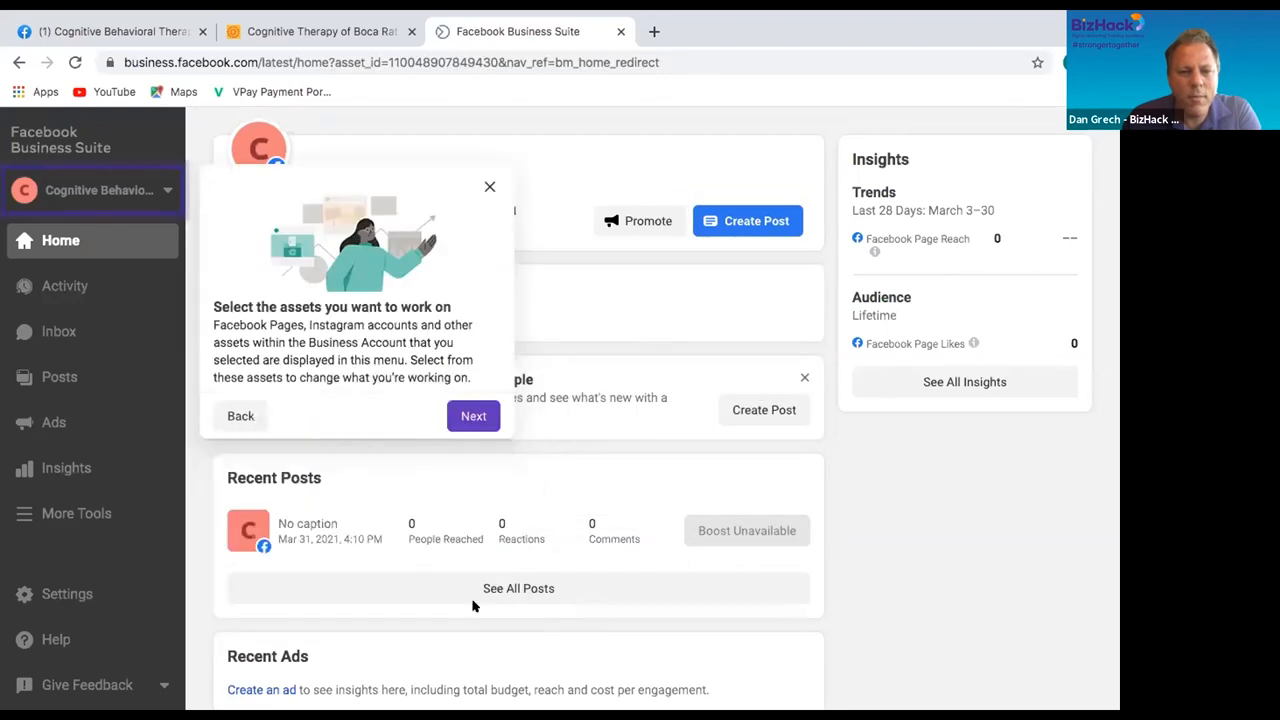
pyautogui.click(473, 415)
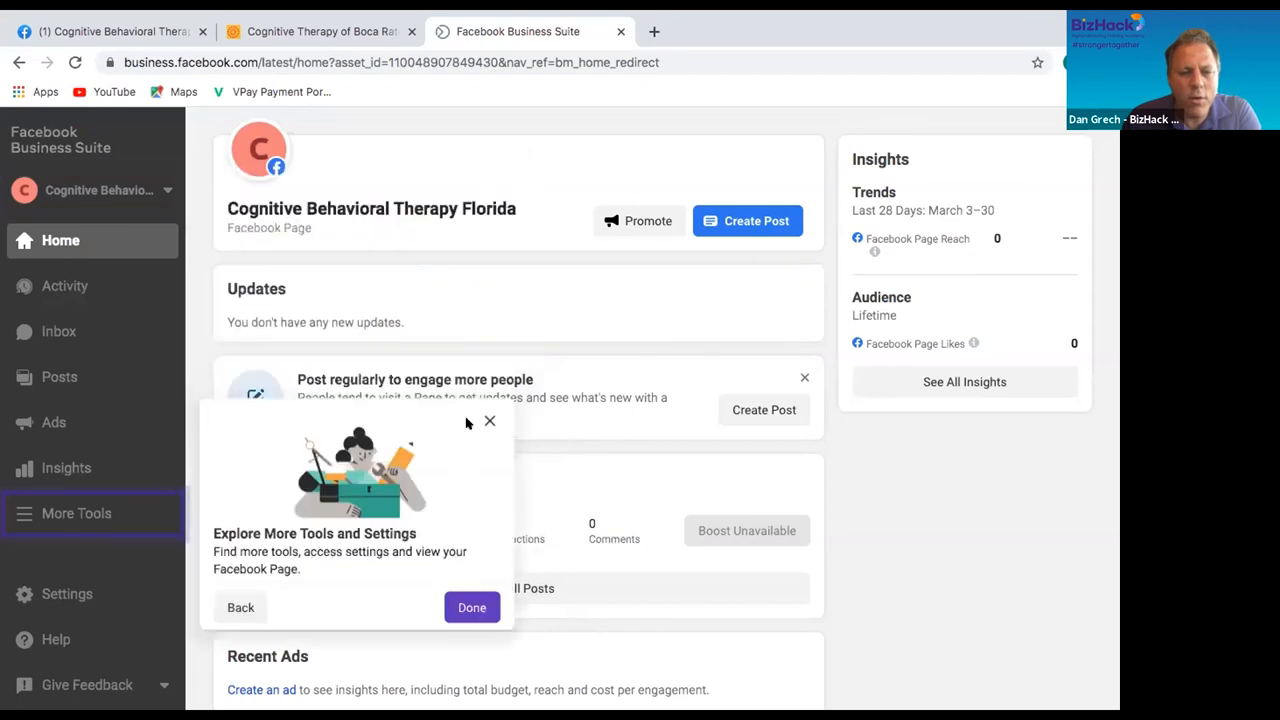
pyautogui.click(471, 607)
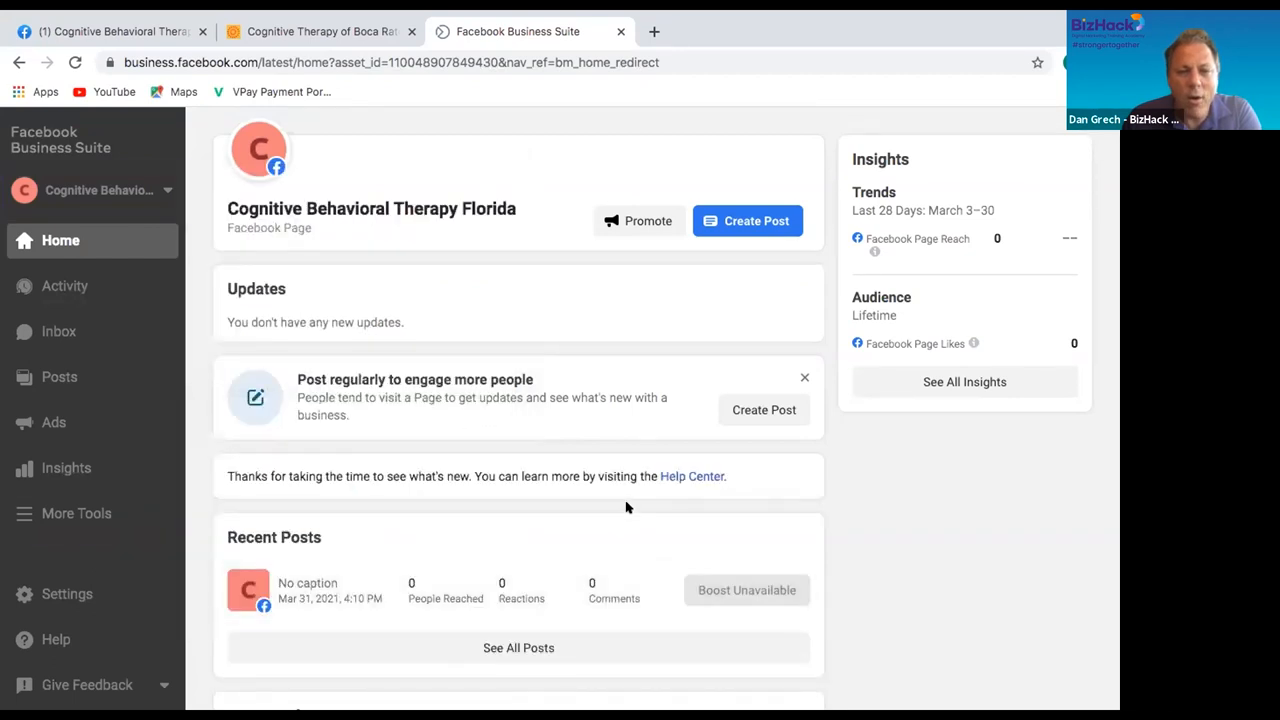
pyautogui.scroll(-3)
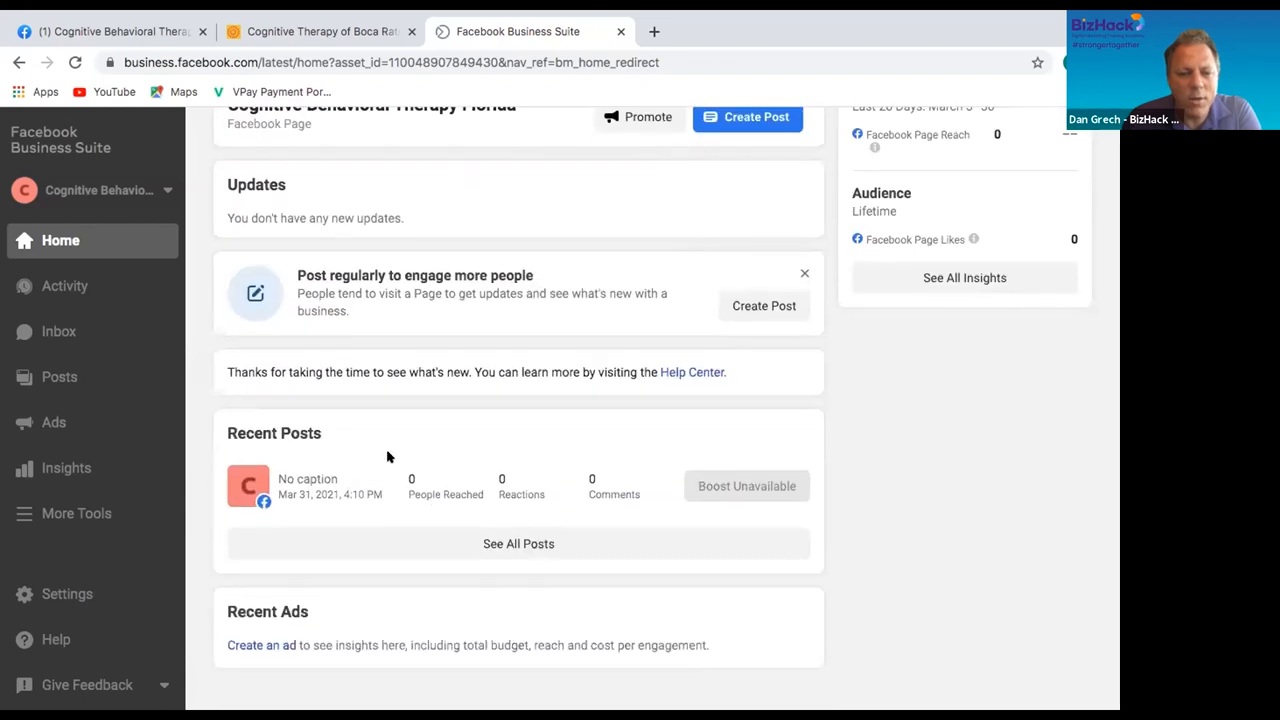
pyautogui.scroll(3)
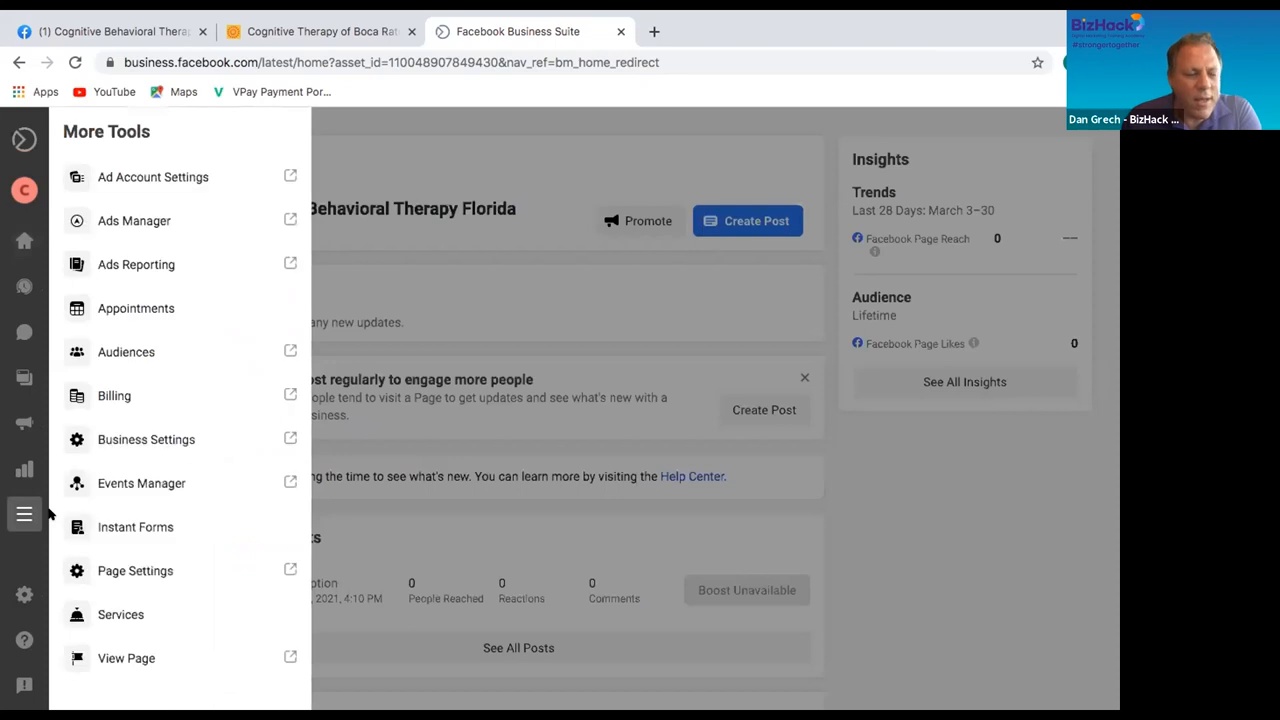
pyautogui.moveTo(146, 439)
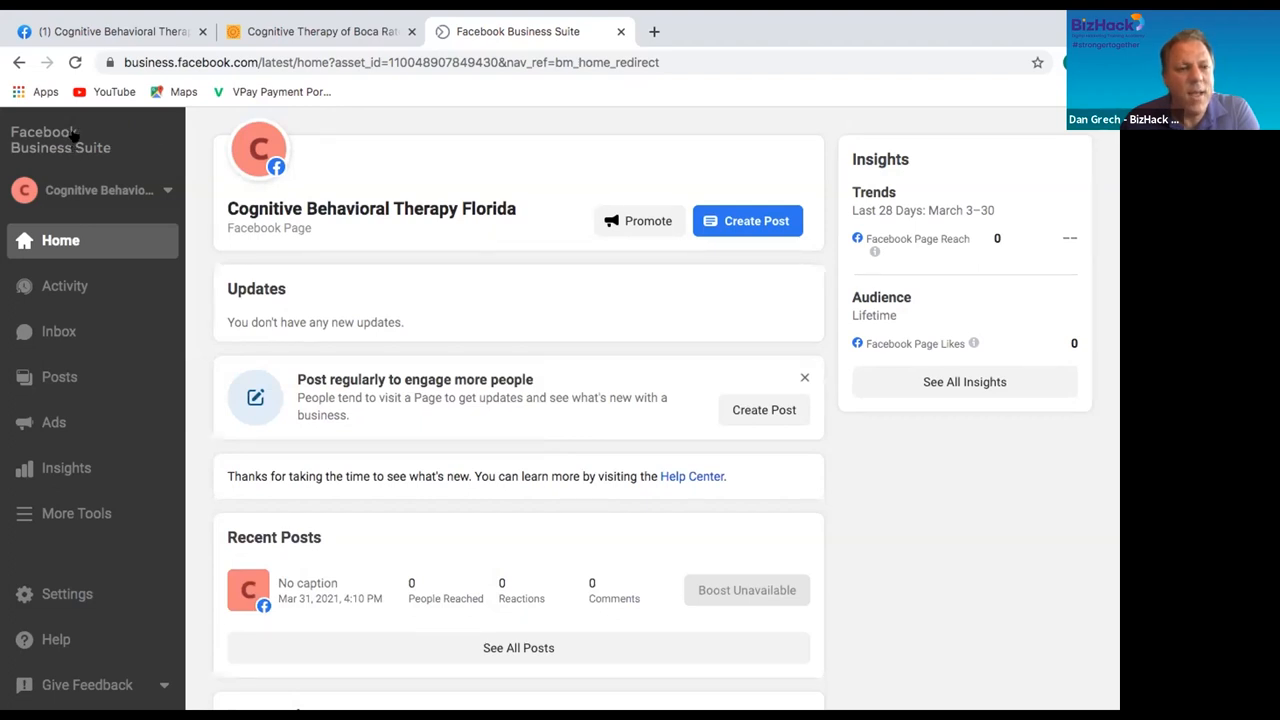
pyautogui.moveTo(480, 466)
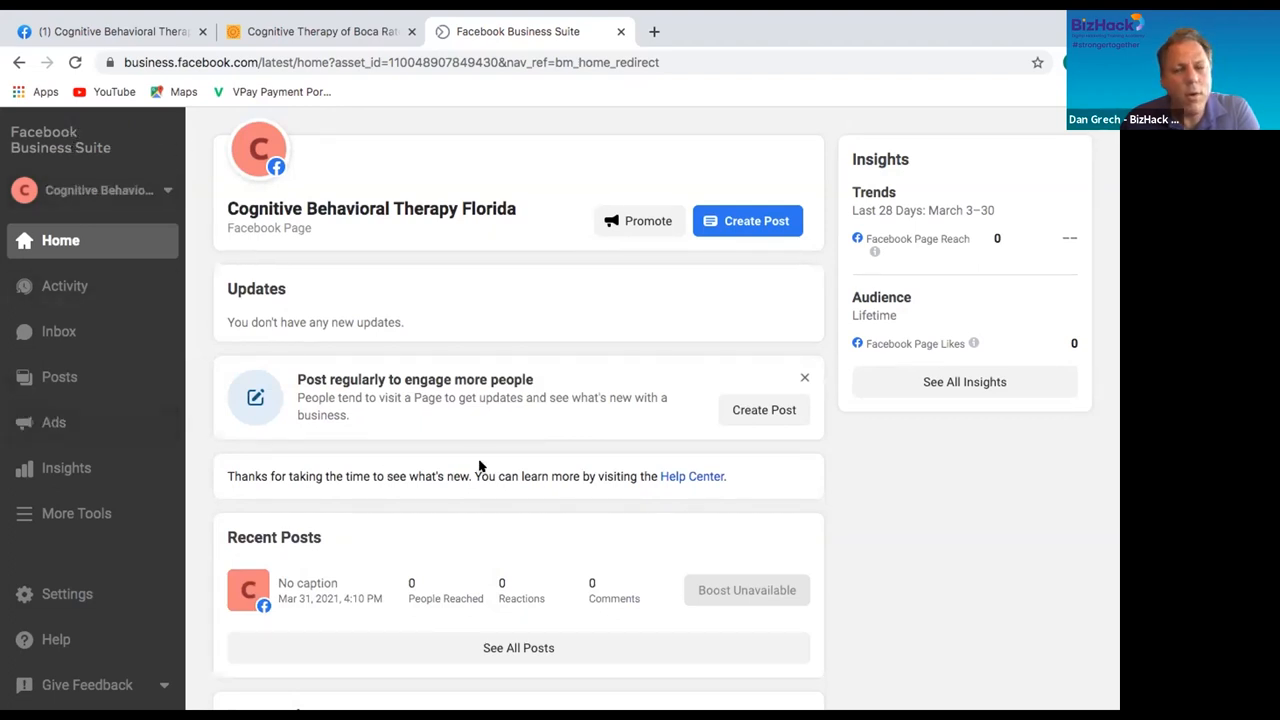
pyautogui.moveTo(340, 441)
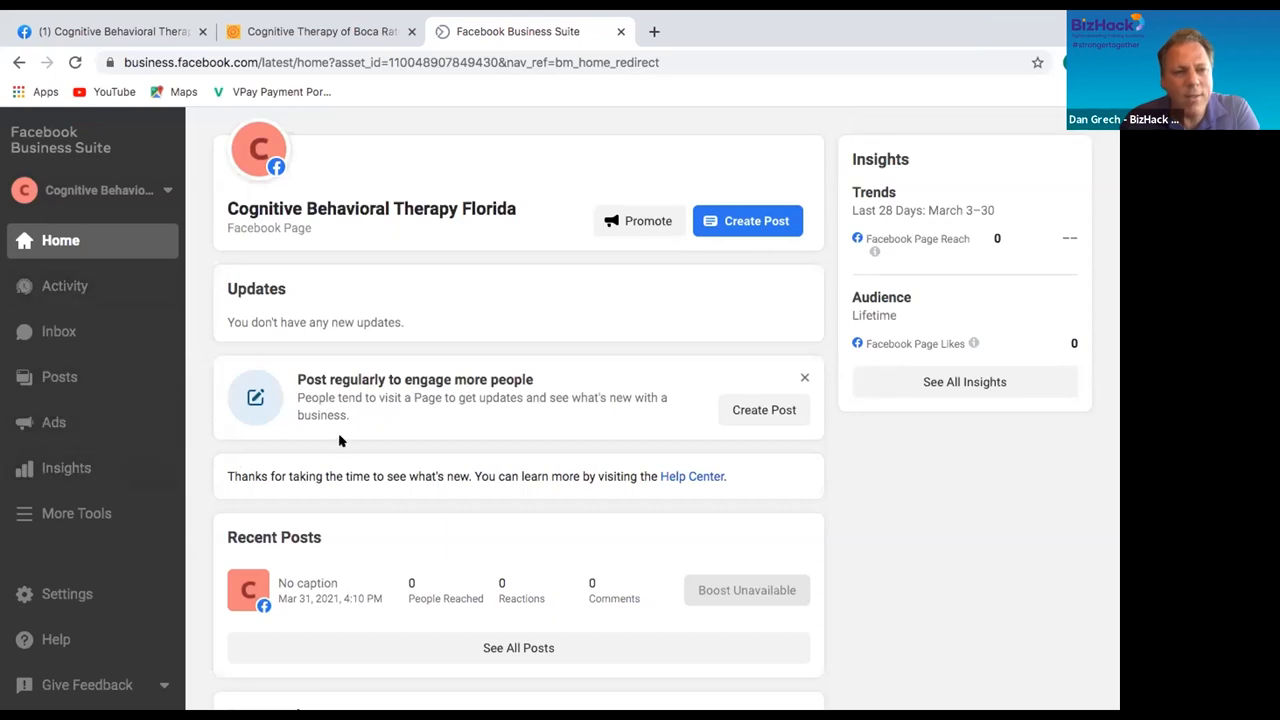
pyautogui.moveTo(97, 556)
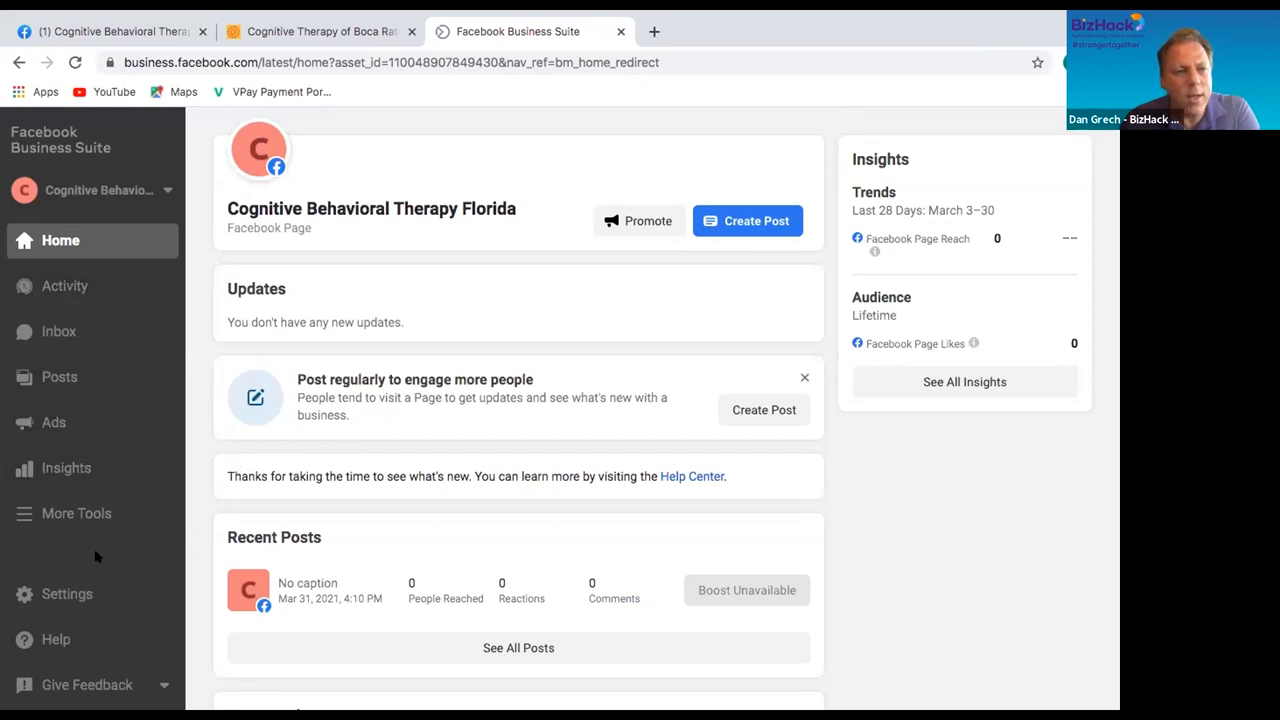
pyautogui.moveTo(70, 150)
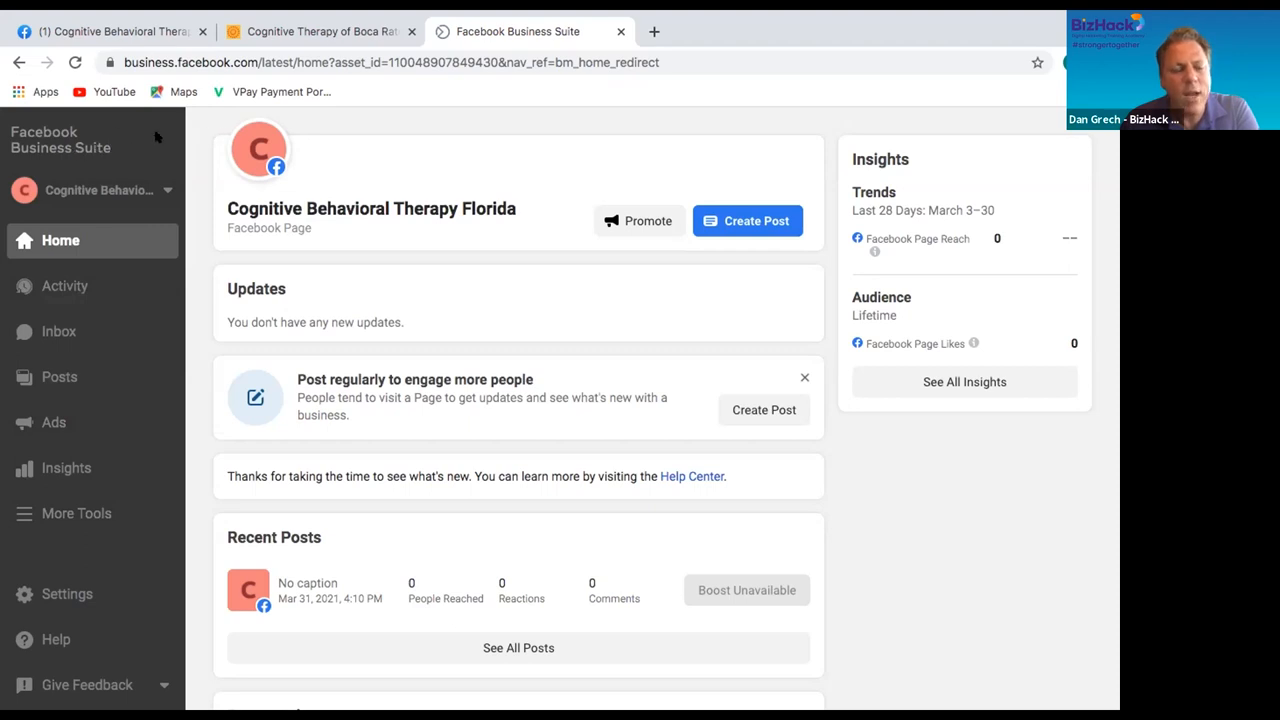
pyautogui.moveTo(76, 513)
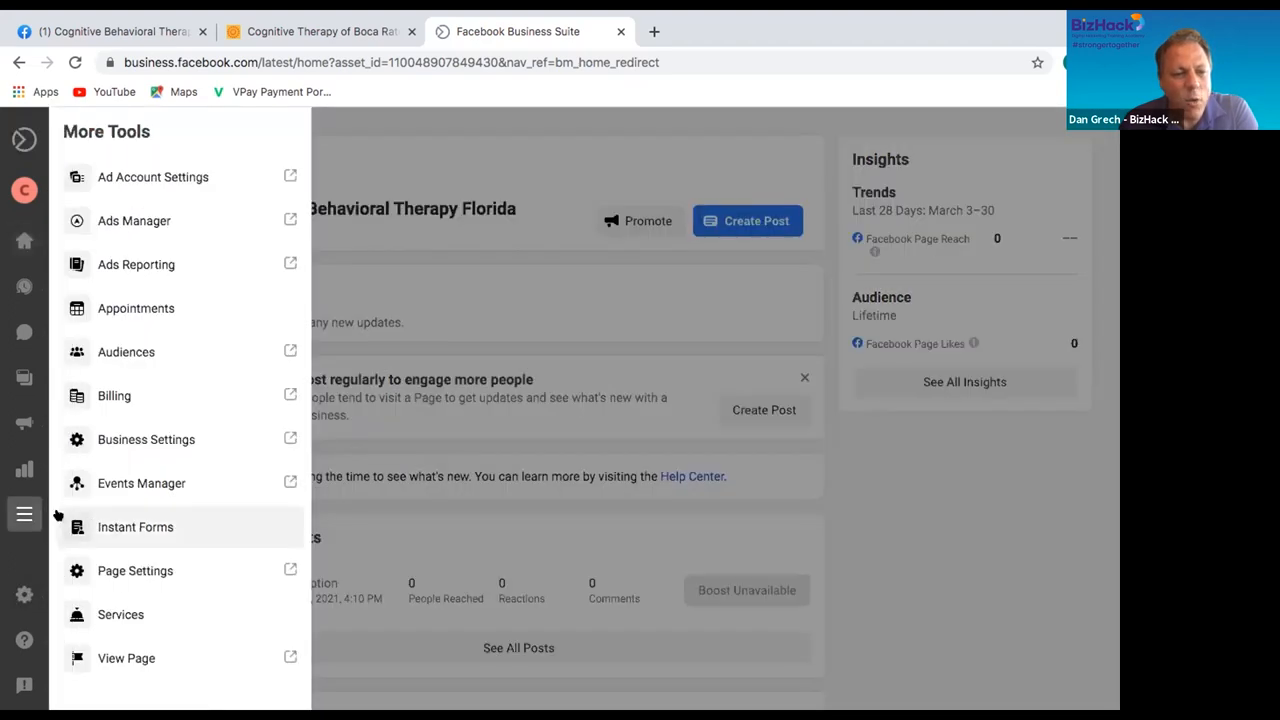
pyautogui.moveTo(146, 439)
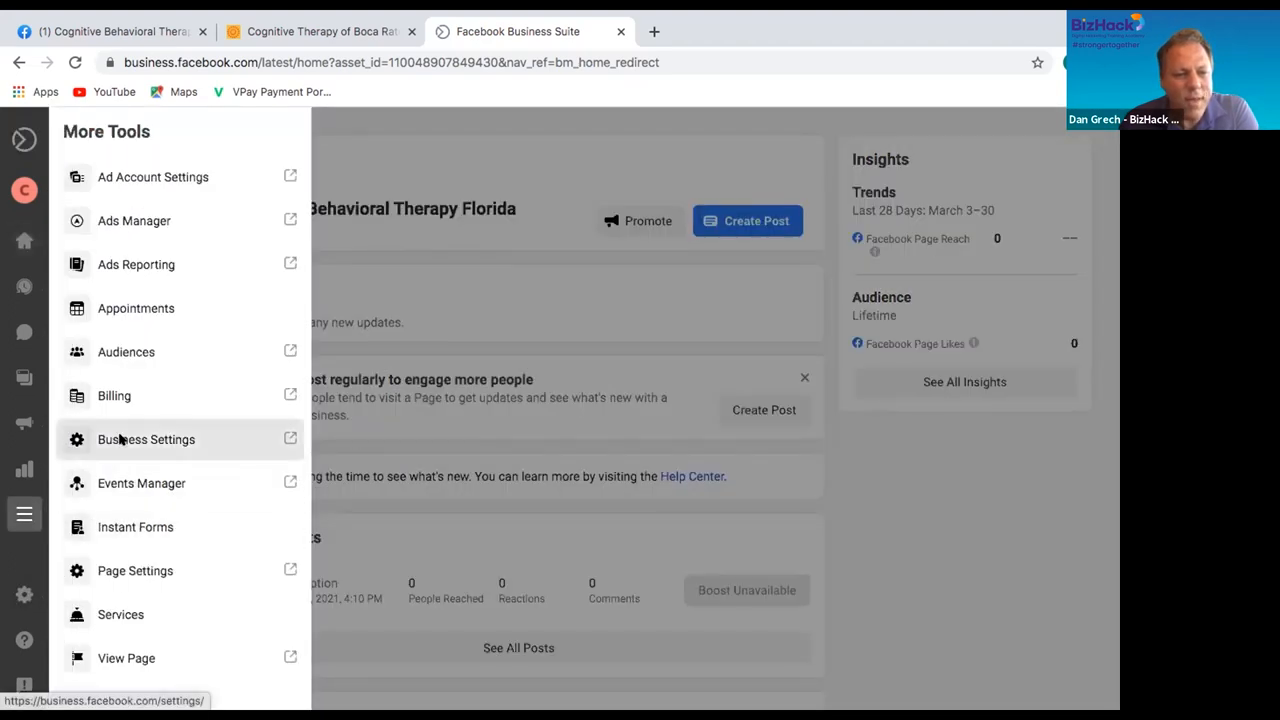
# - Open Business Settings from More Tools, complete the account-access walkthrough, and close the account switcher
pyautogui.click(146, 439)
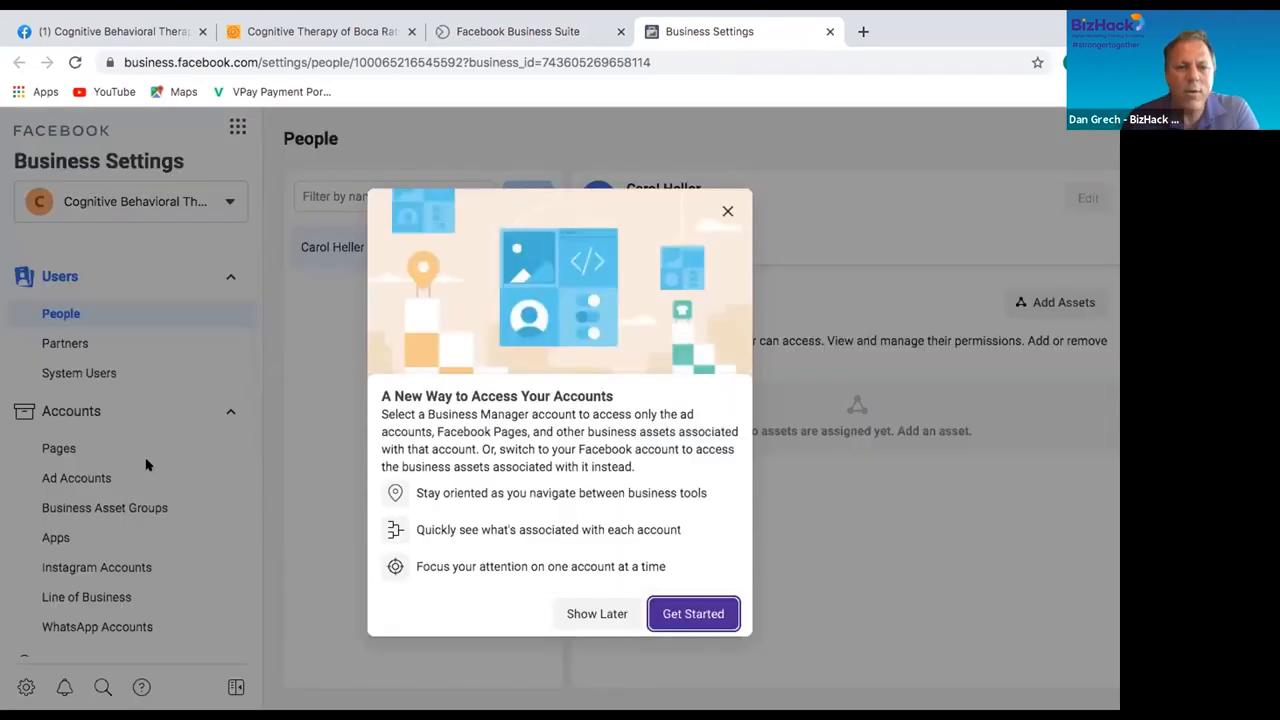
pyautogui.click(693, 613)
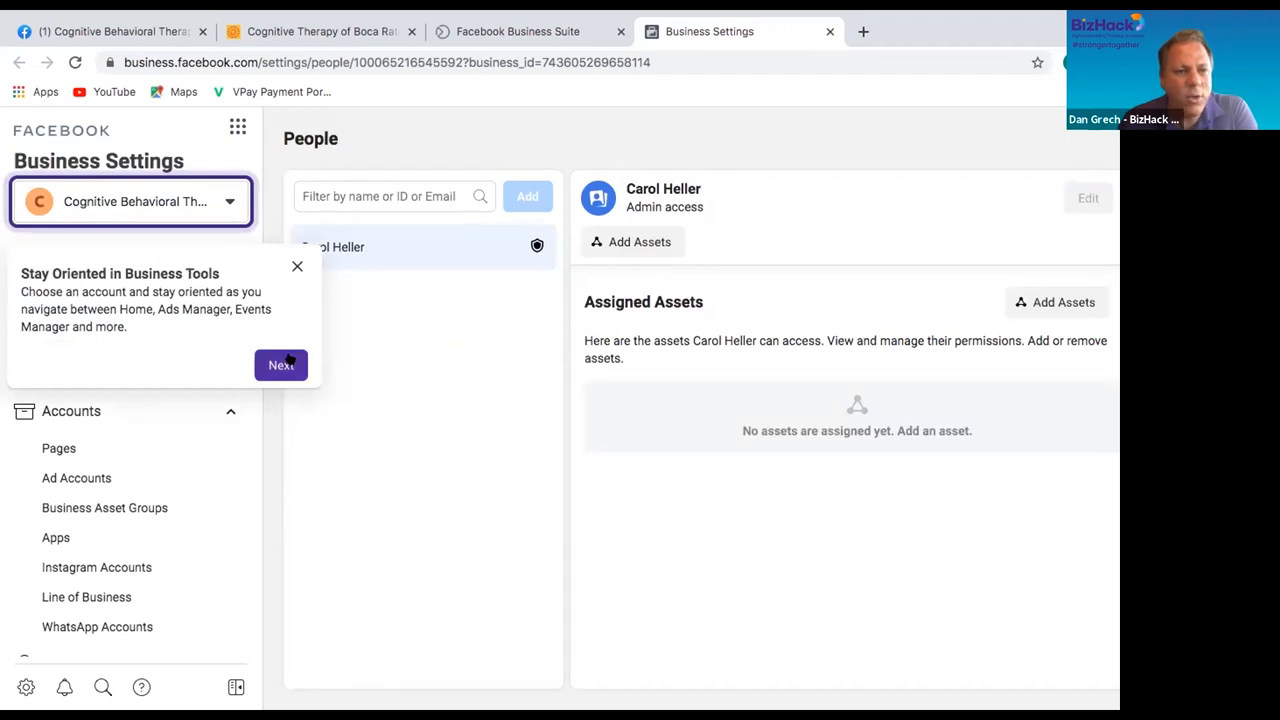
pyautogui.click(281, 365)
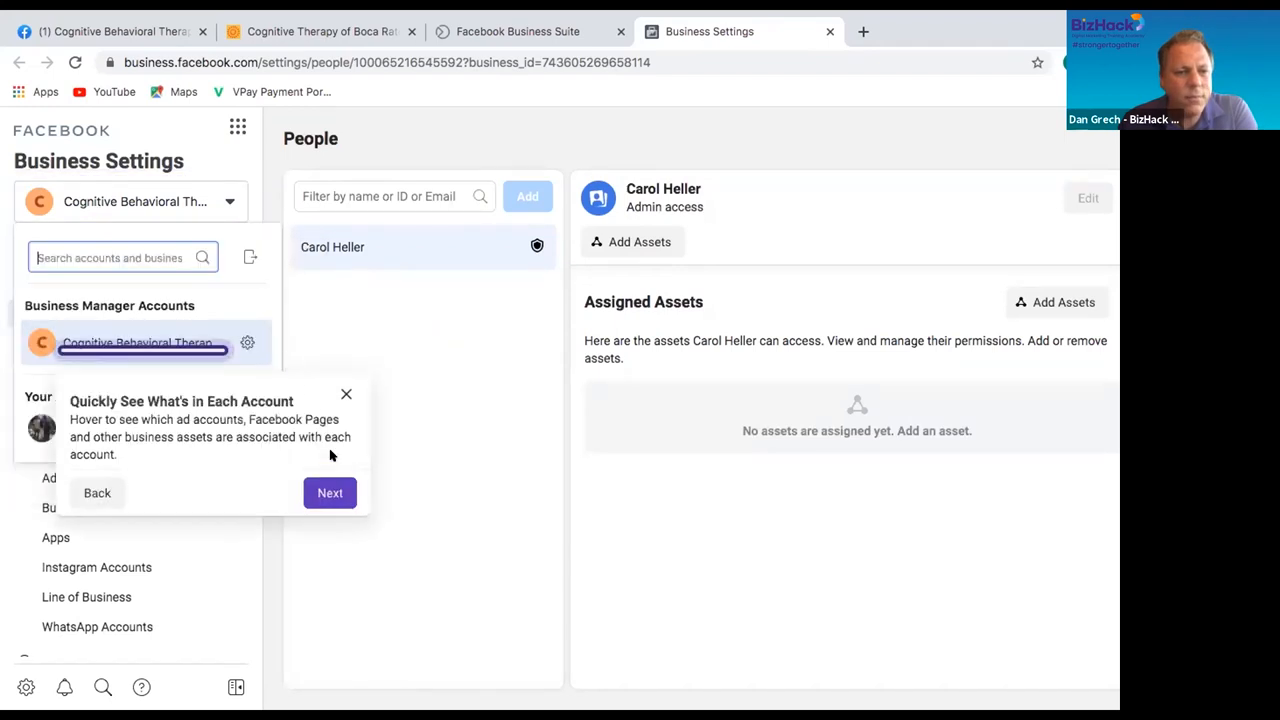
pyautogui.click(329, 492)
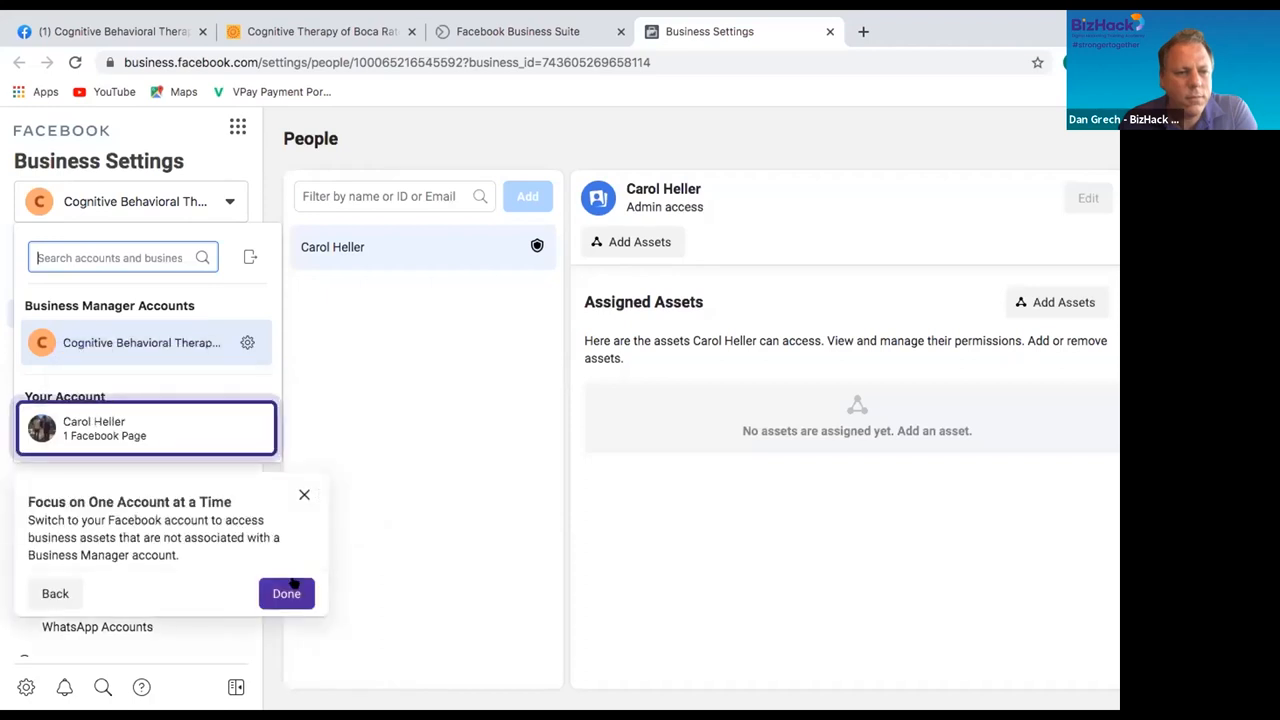
pyautogui.click(286, 593)
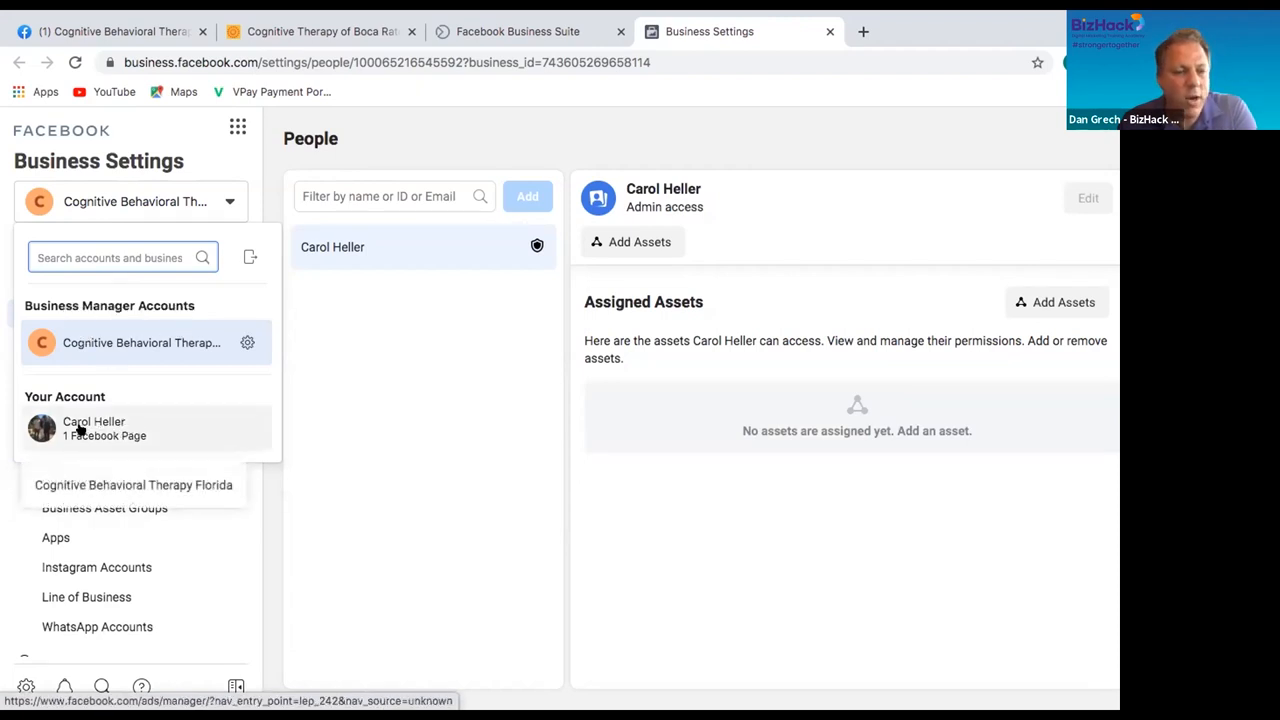
pyautogui.moveTo(141, 342)
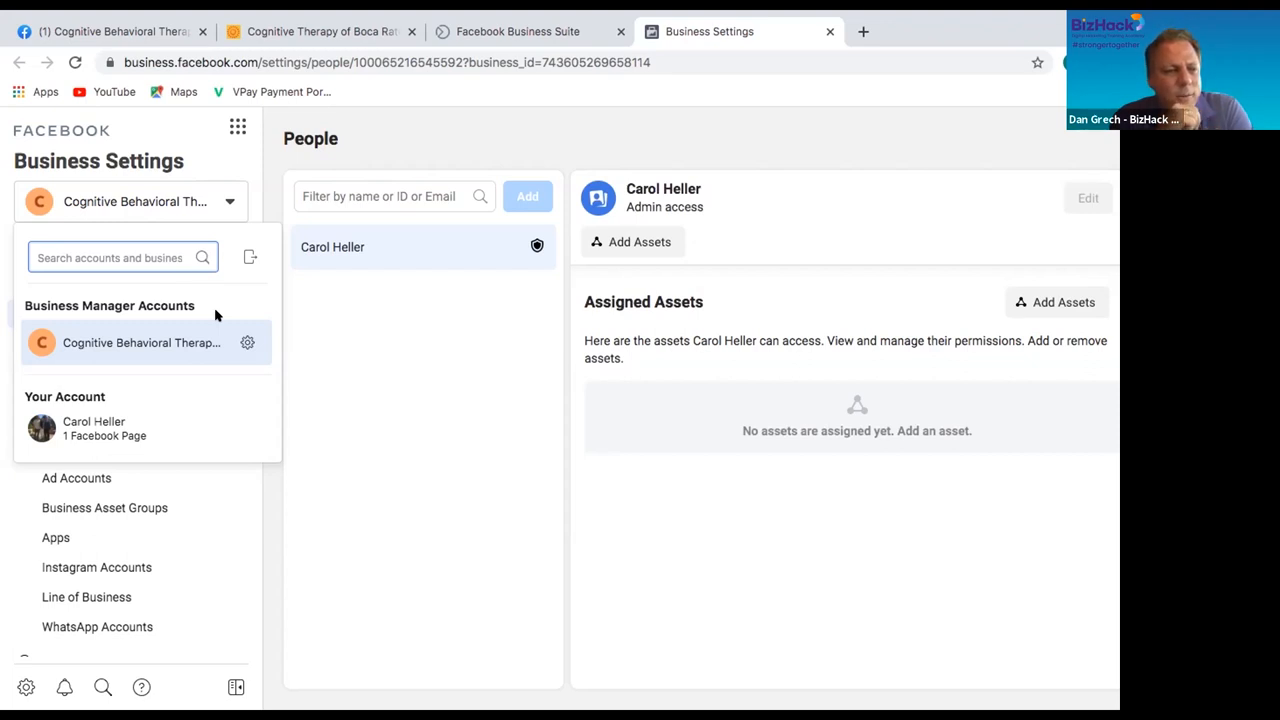
pyautogui.moveTo(227, 197)
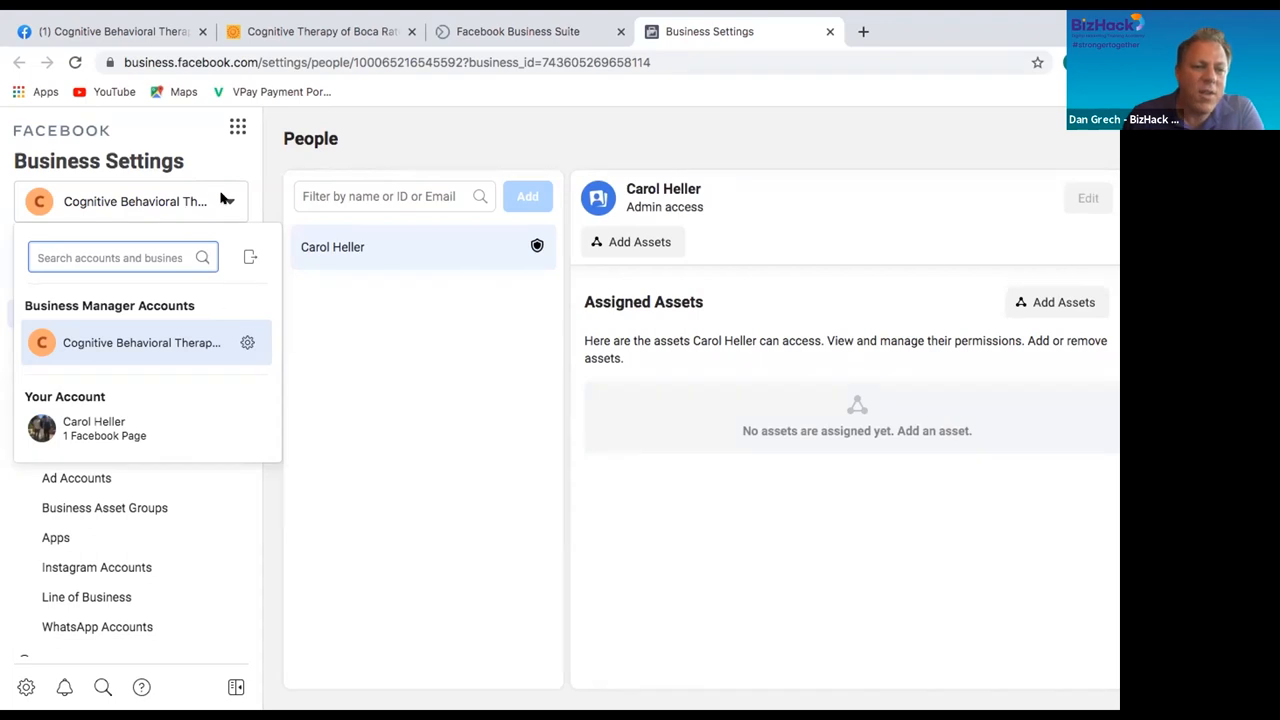
pyautogui.click(130, 201)
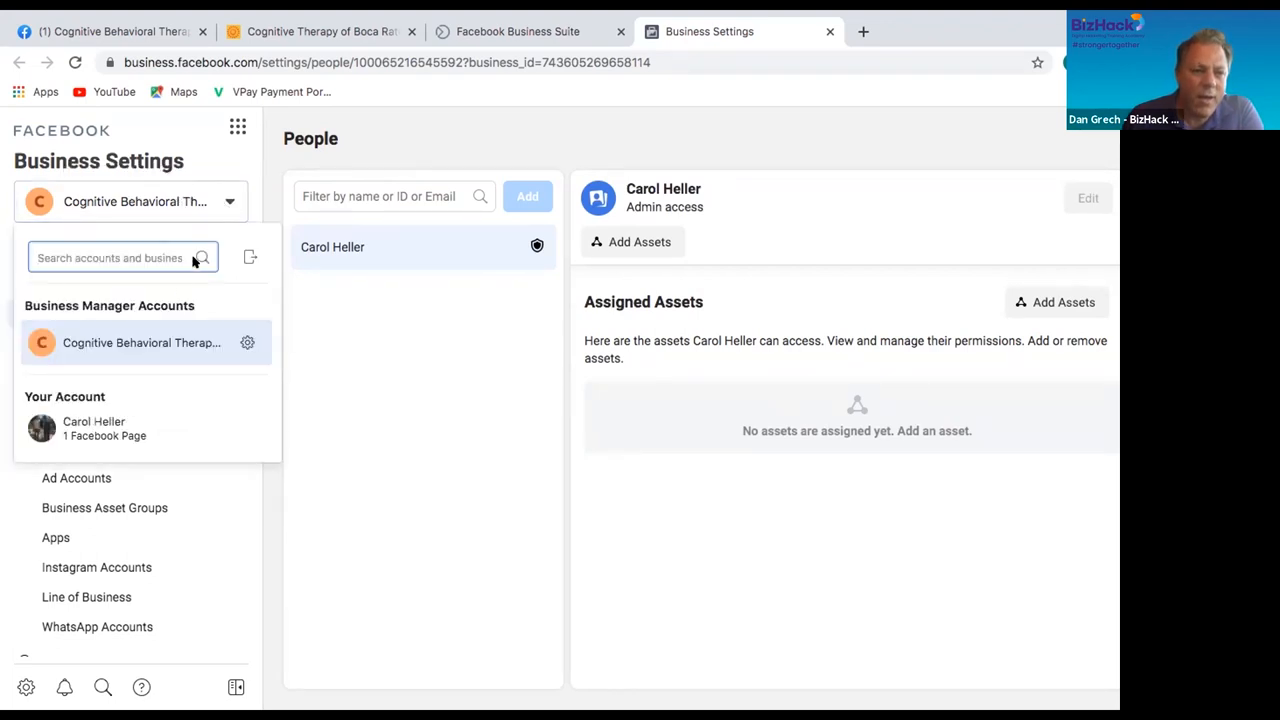
pyautogui.moveTo(141, 342)
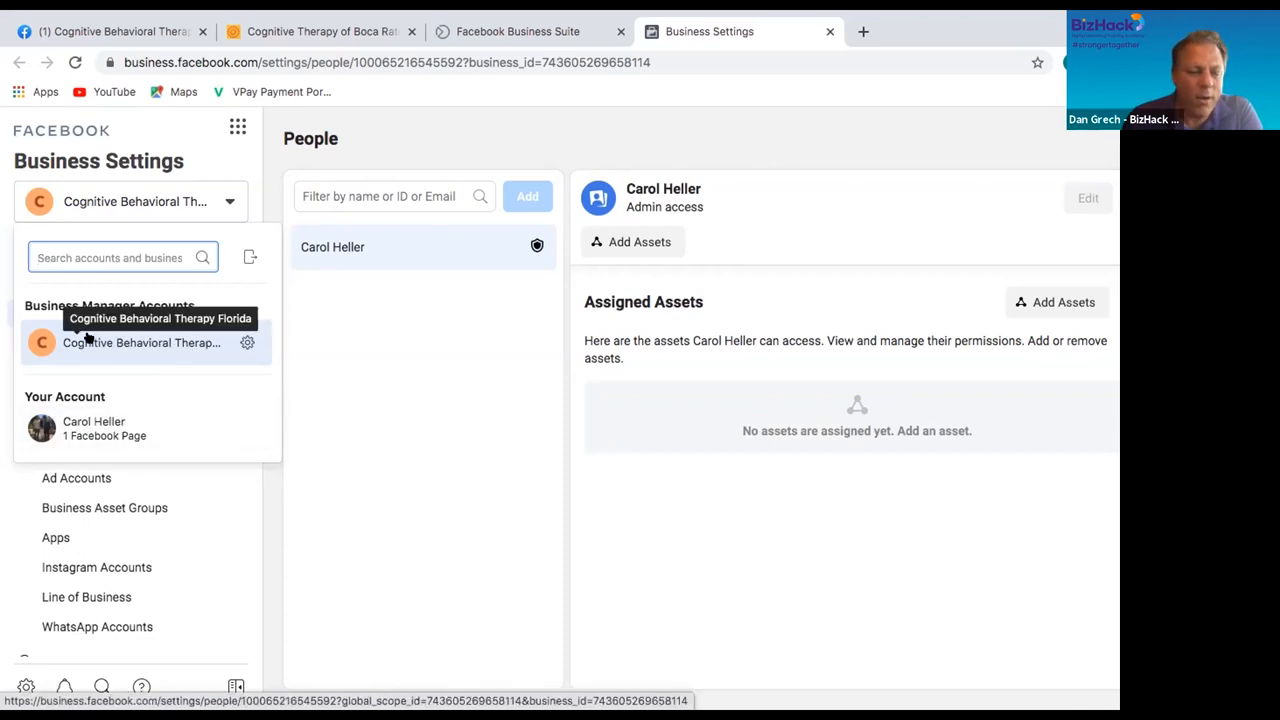
pyautogui.moveTo(120, 421)
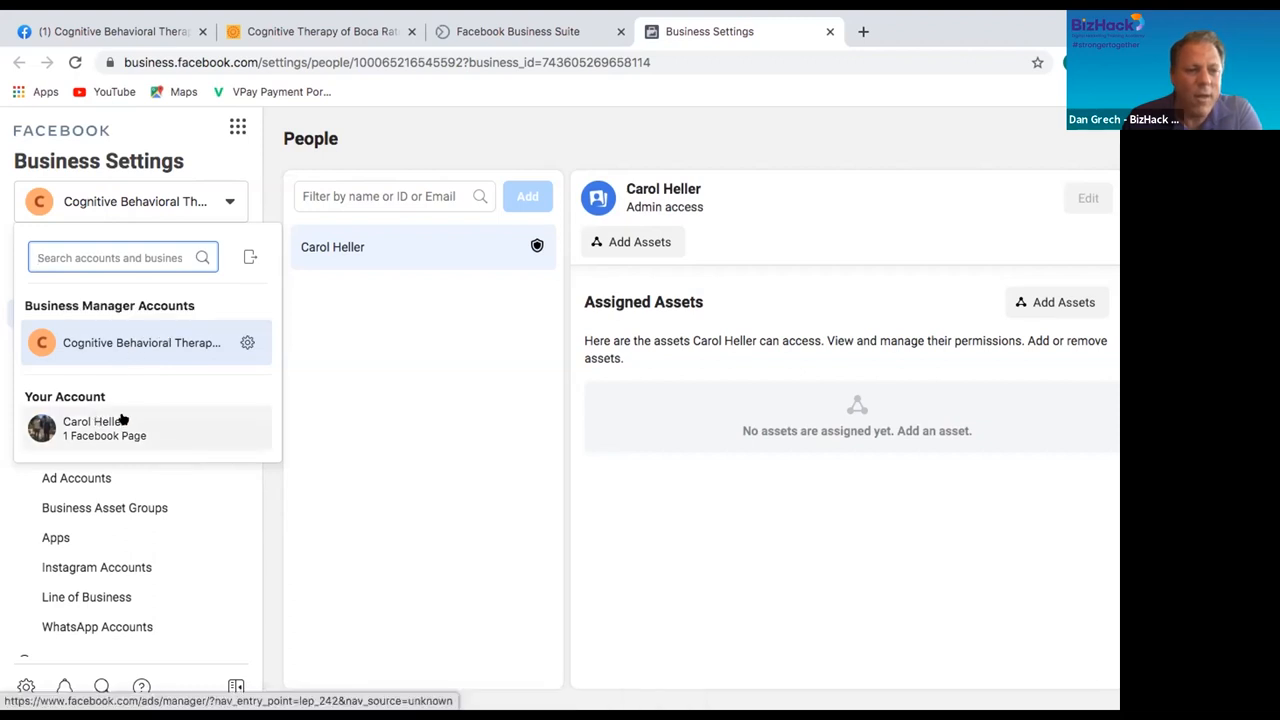
pyautogui.moveTo(141, 342)
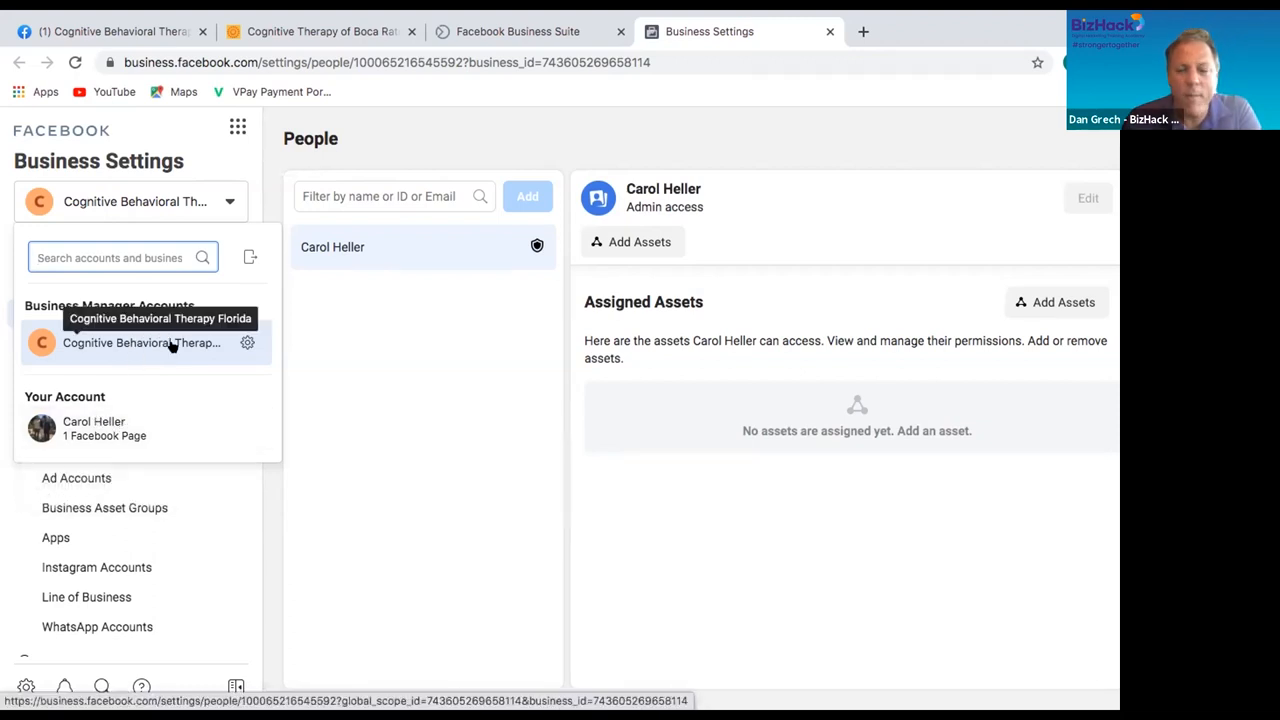
pyautogui.moveTo(133, 246)
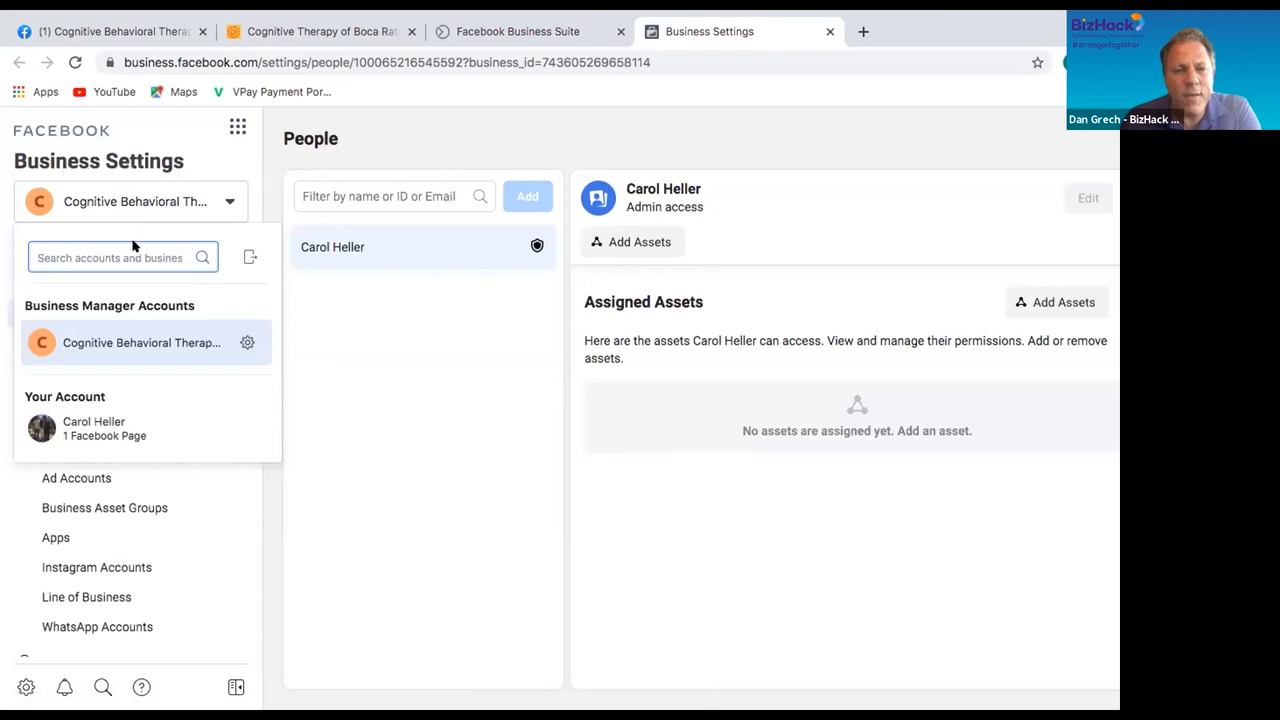
pyautogui.moveTo(175, 201)
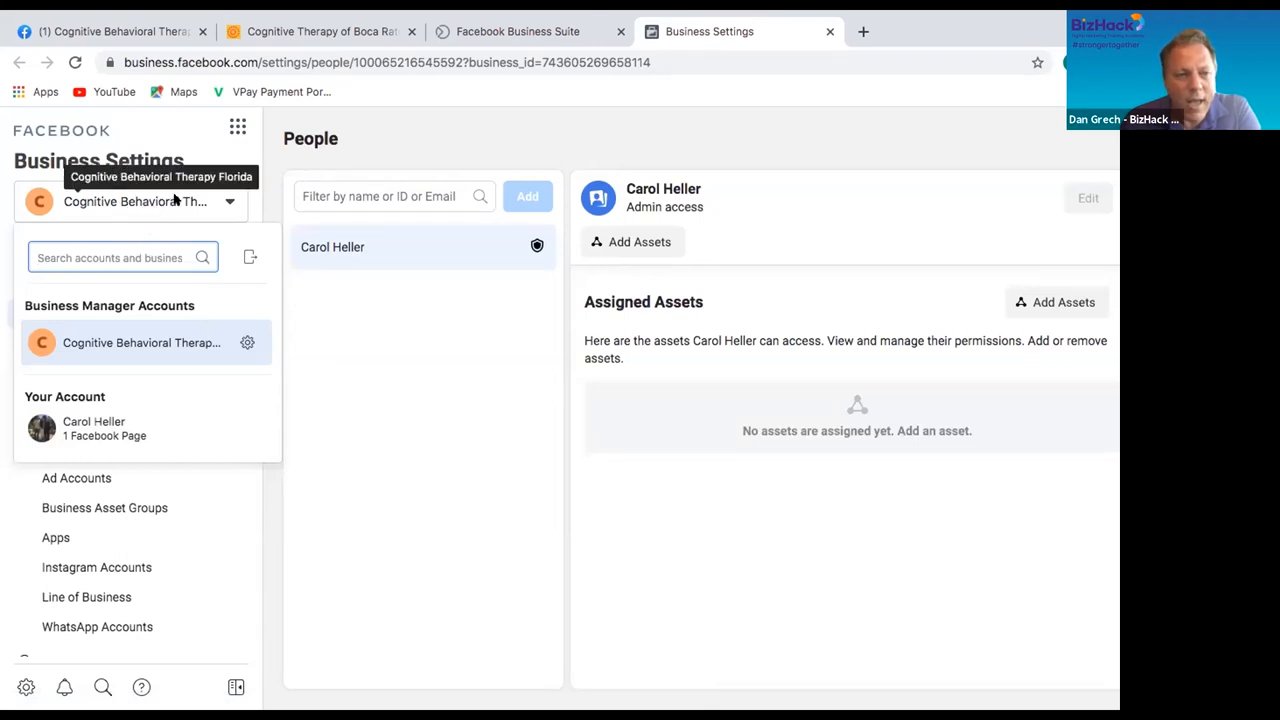
pyautogui.moveTo(240, 157)
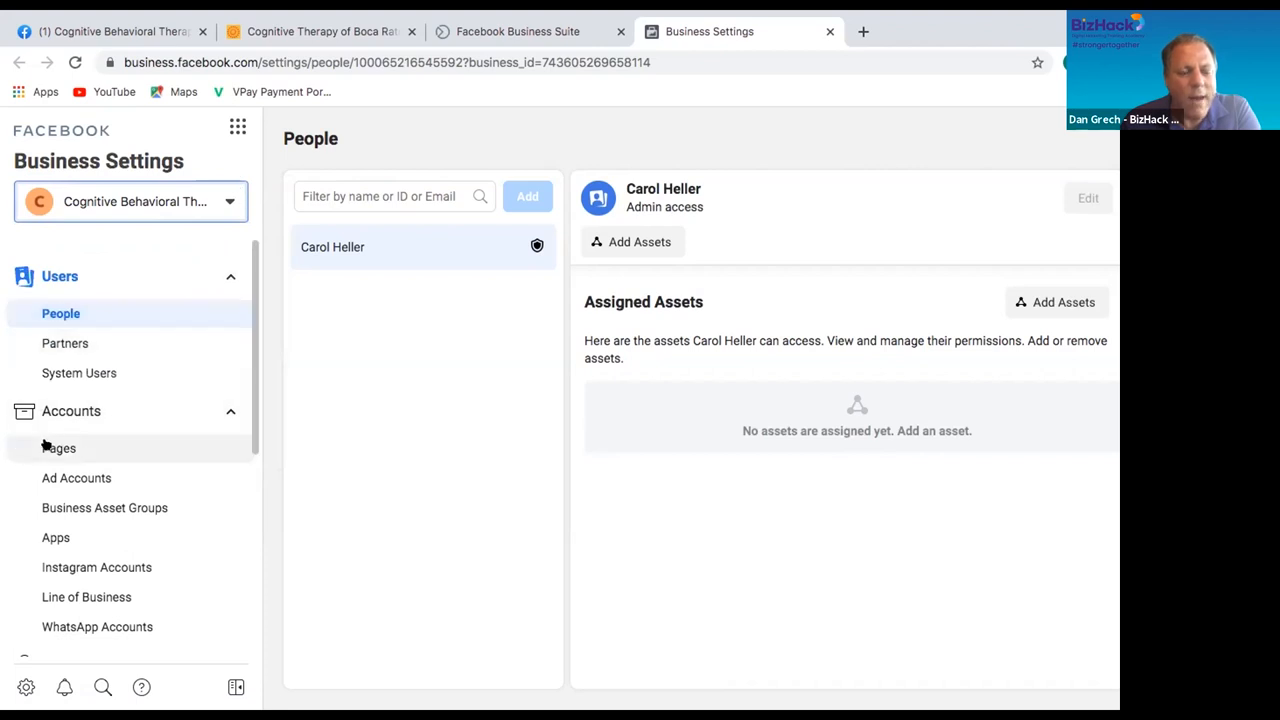
# - View Accounts > Pages in Business Settings and review the Add menu's options
pyautogui.click(59, 448)
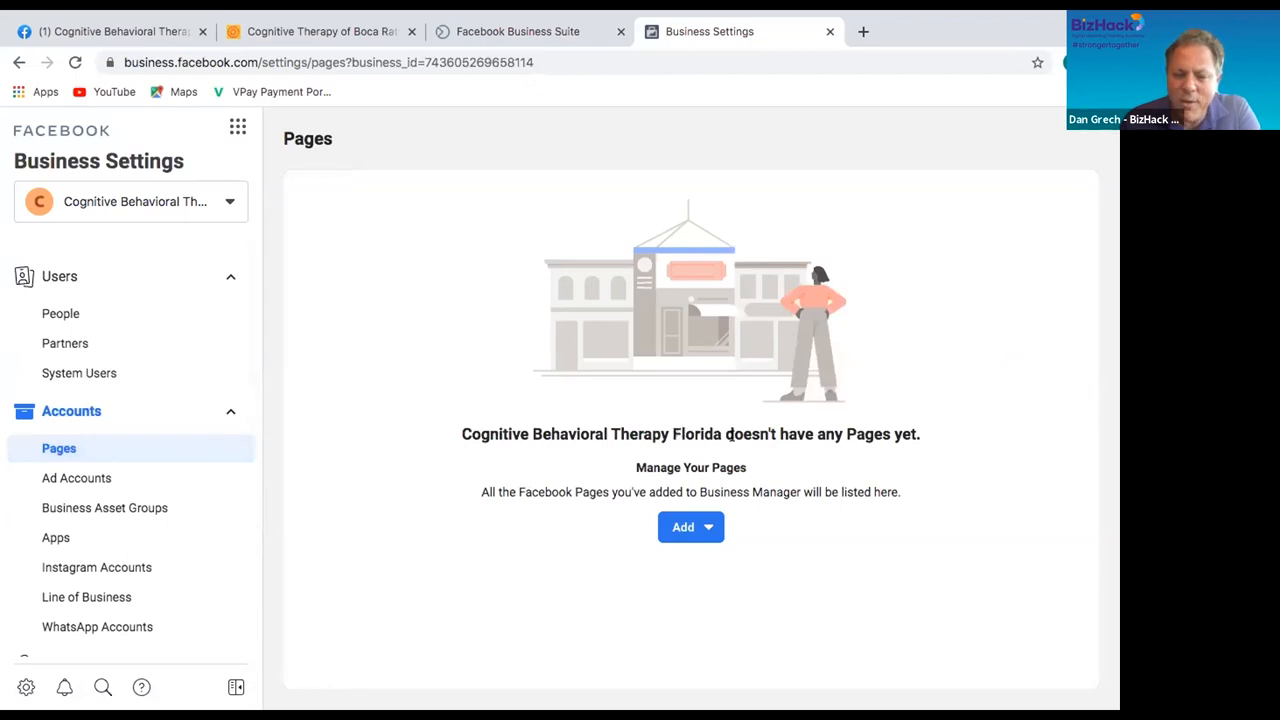
pyautogui.moveTo(757, 433)
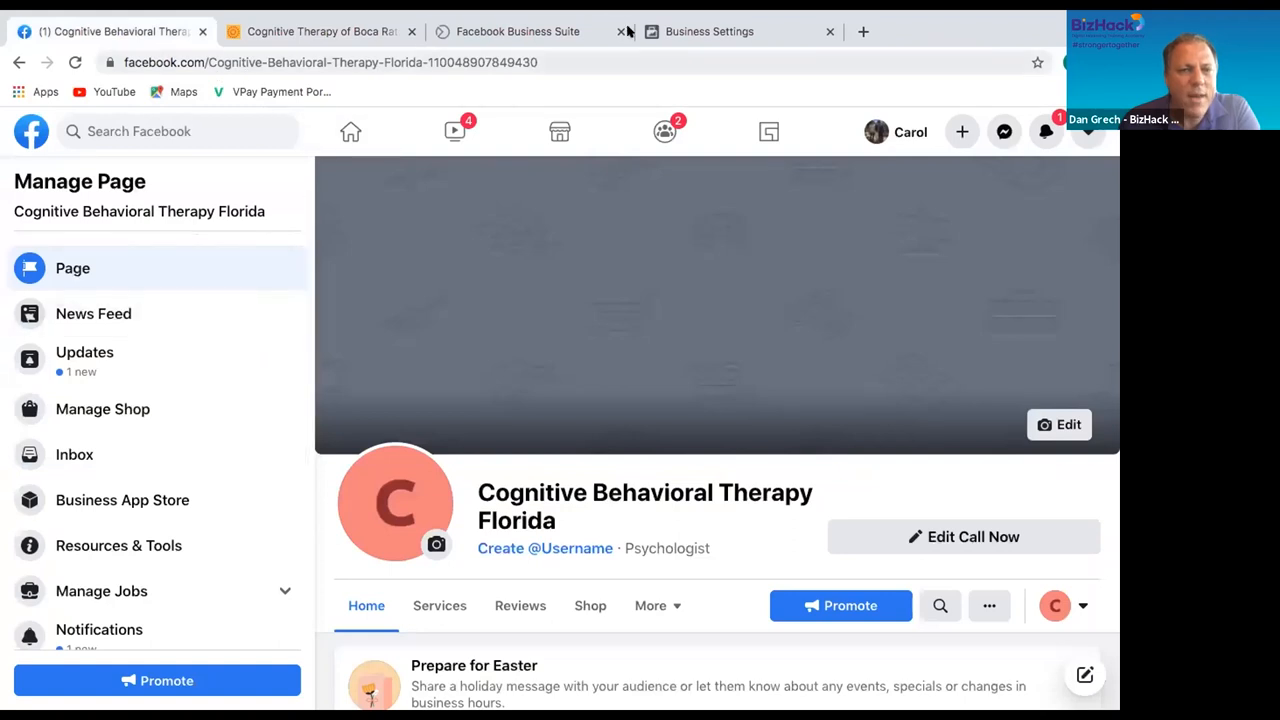
pyautogui.moveTo(207, 62)
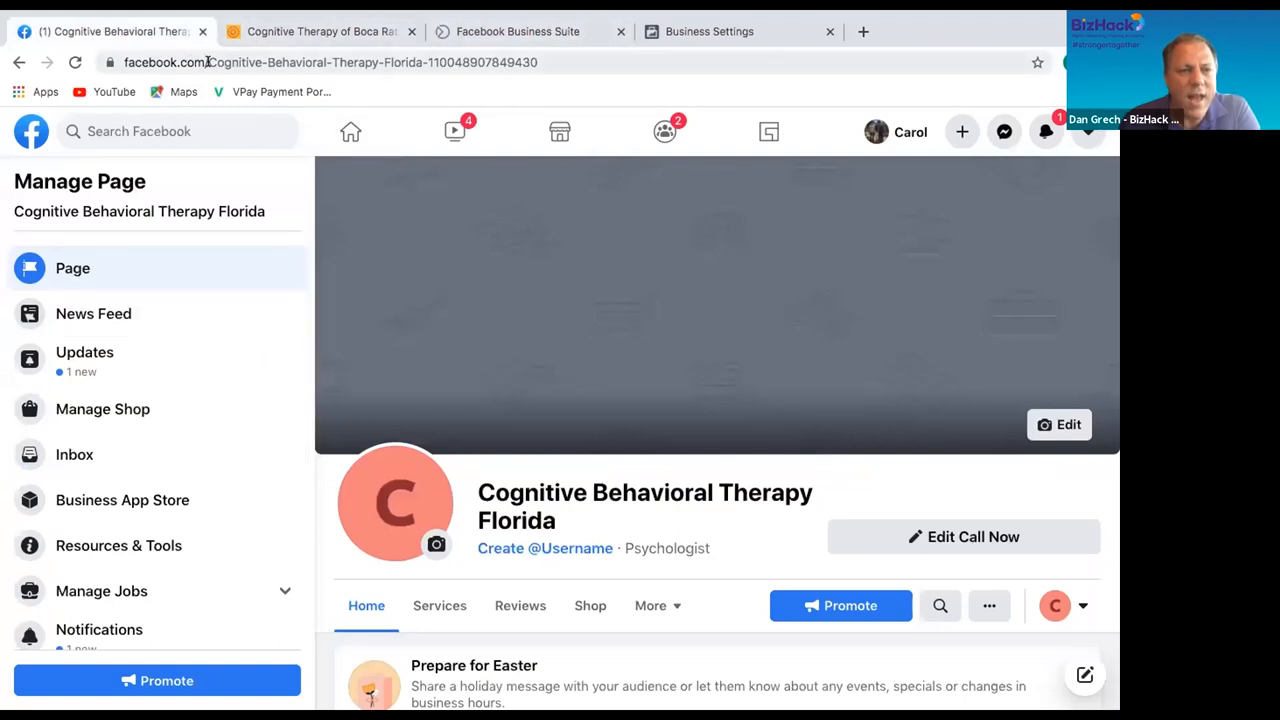
pyautogui.moveTo(460, 222)
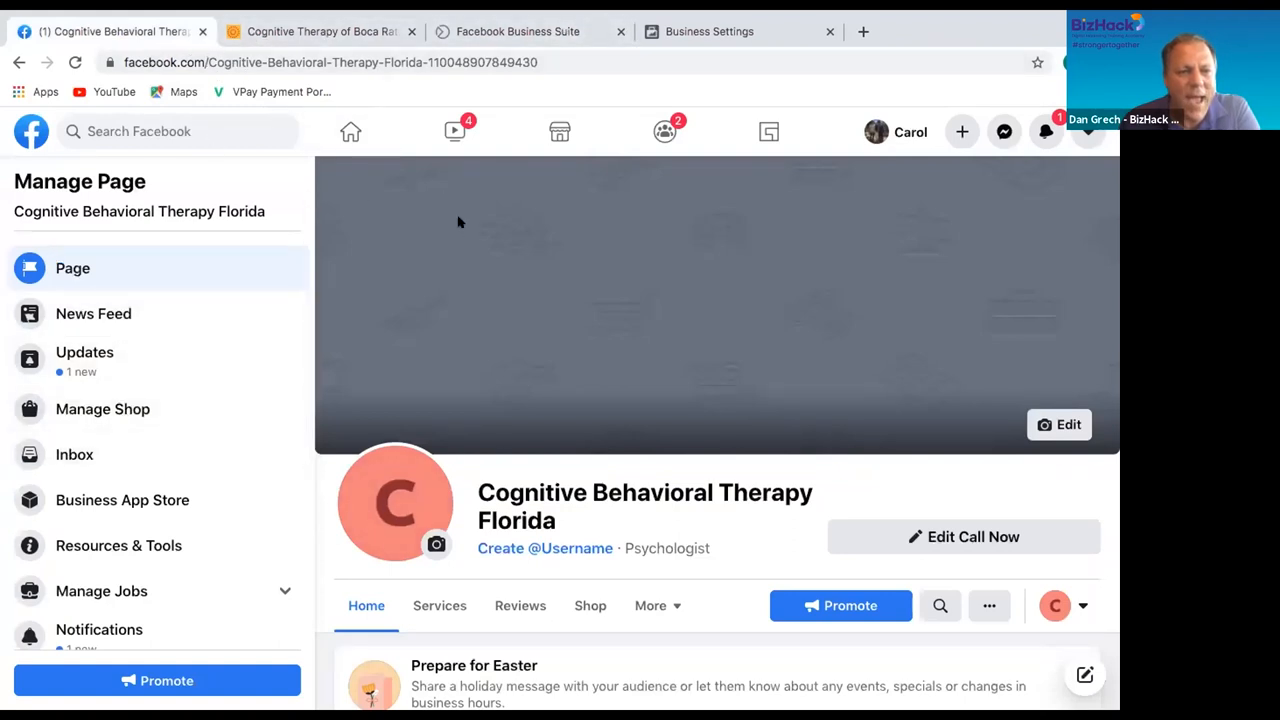
pyautogui.click(709, 31)
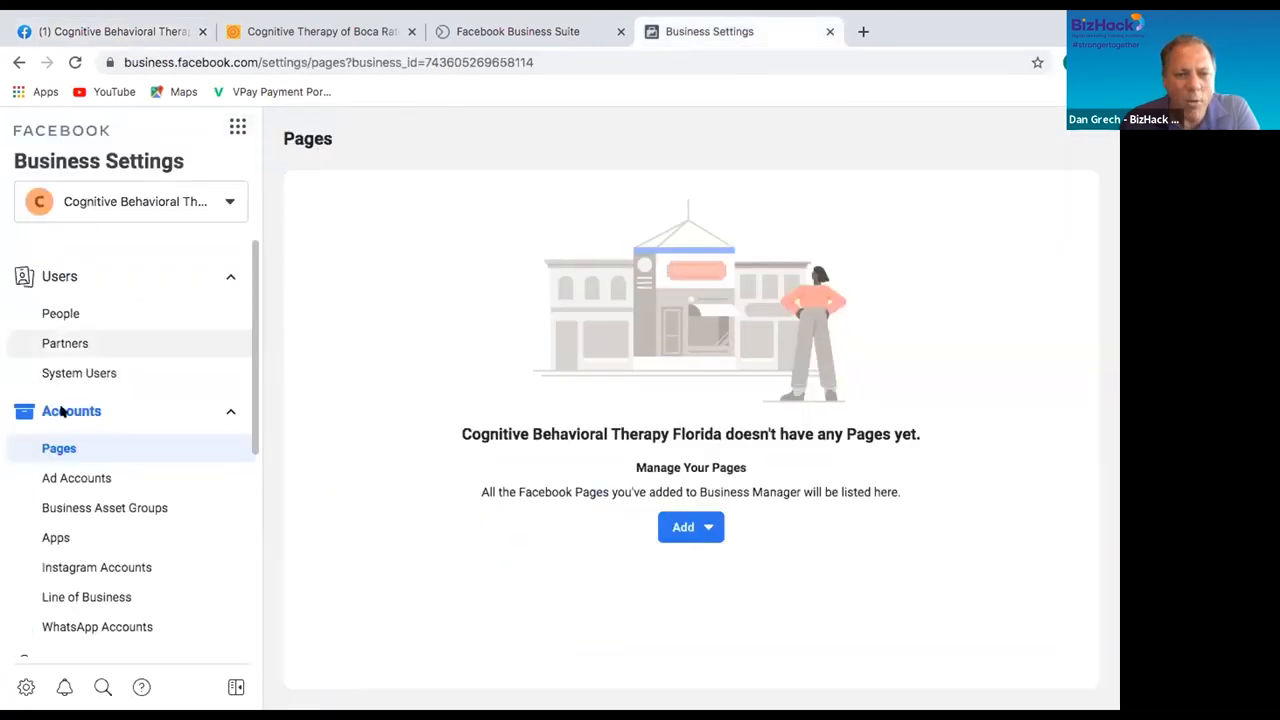
pyautogui.click(690, 527)
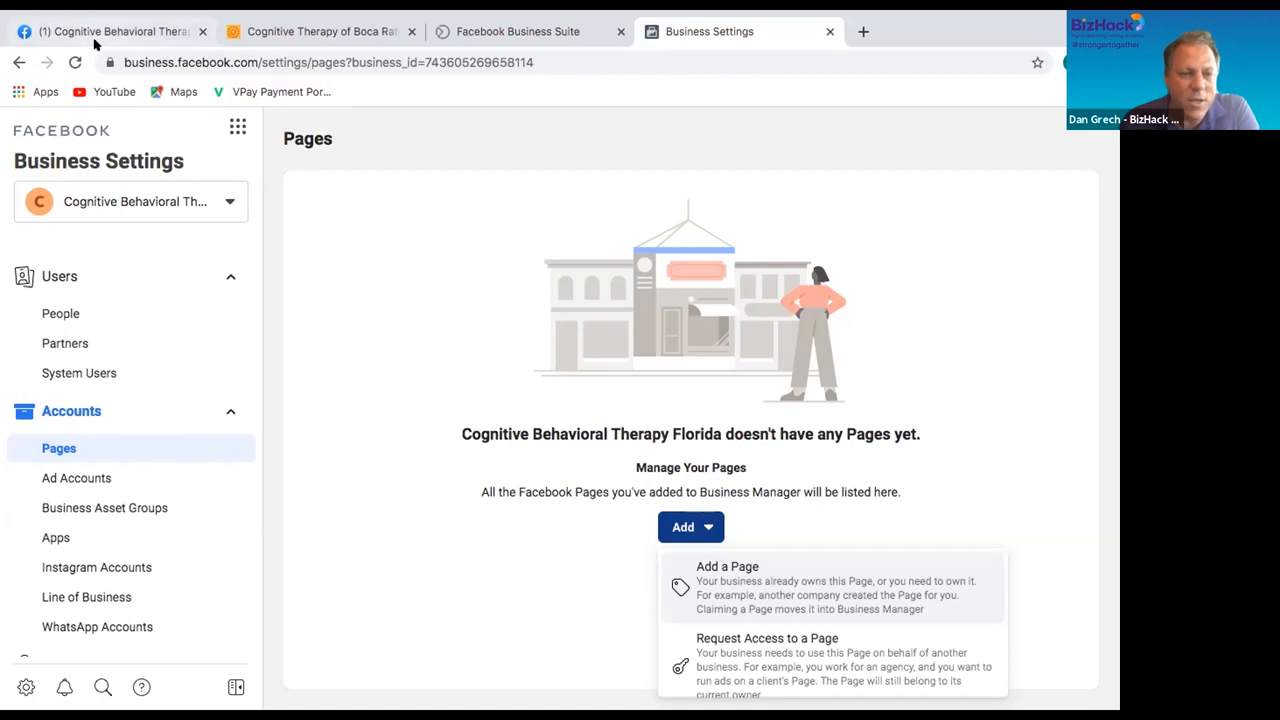
pyautogui.moveTo(709, 31)
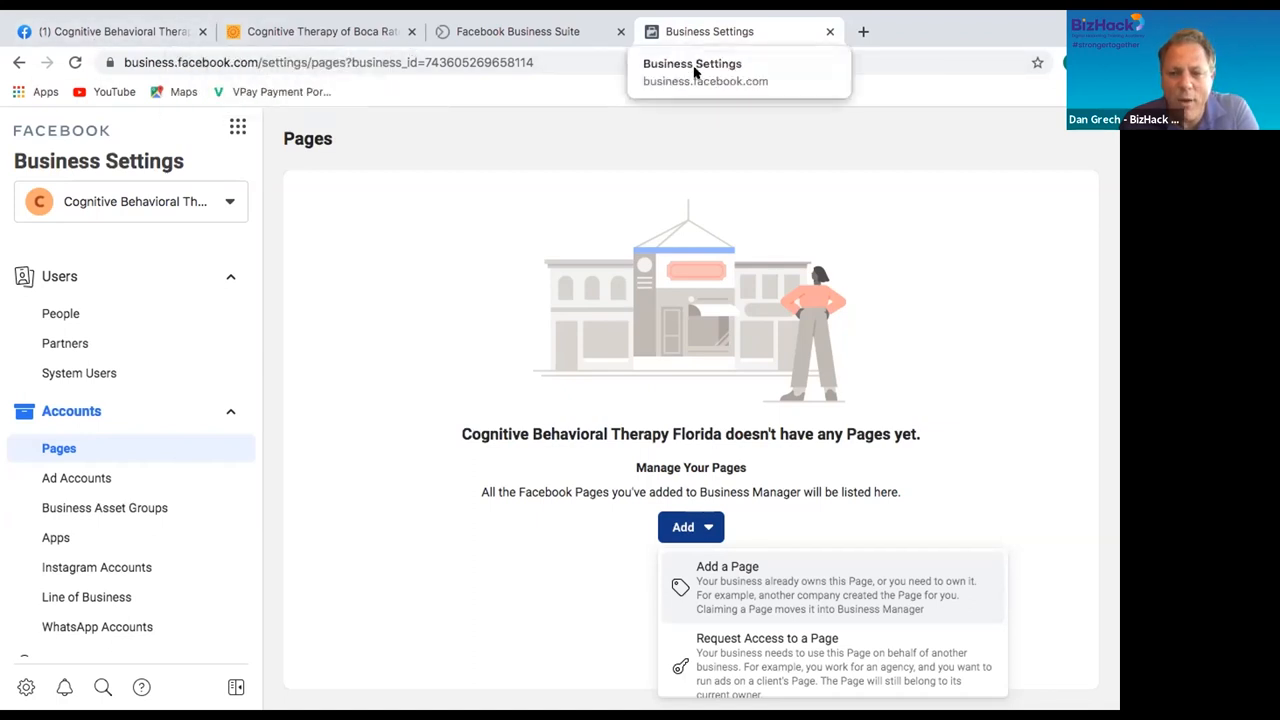
pyautogui.moveTo(614, 187)
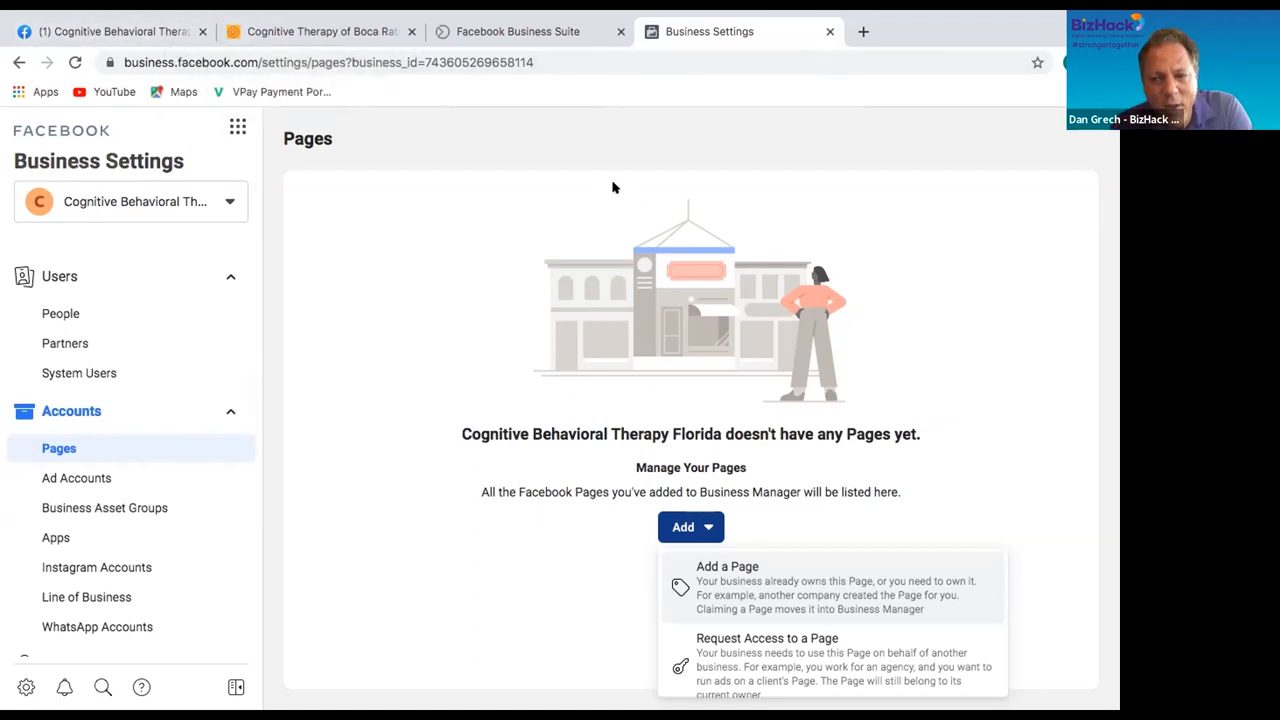
pyautogui.moveTo(698, 298)
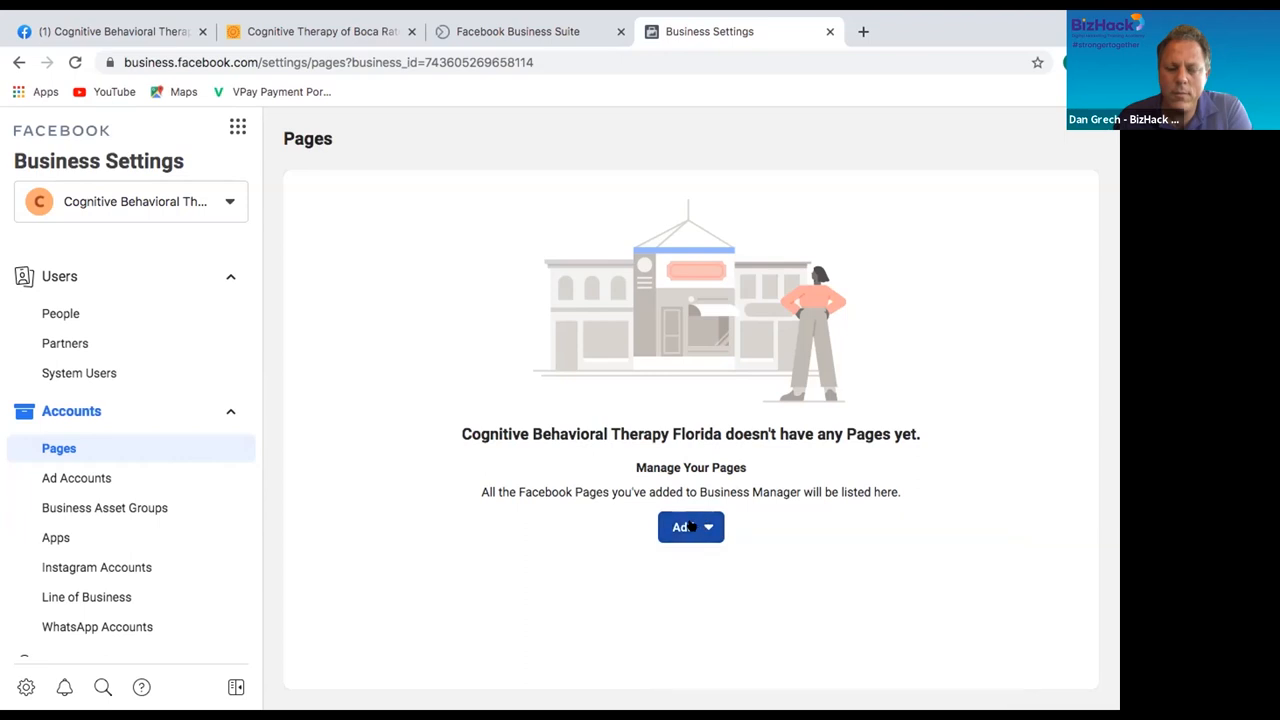
# - Try Create a New Page from the Add menu, then cancel the category chooser
pyautogui.click(690, 527)
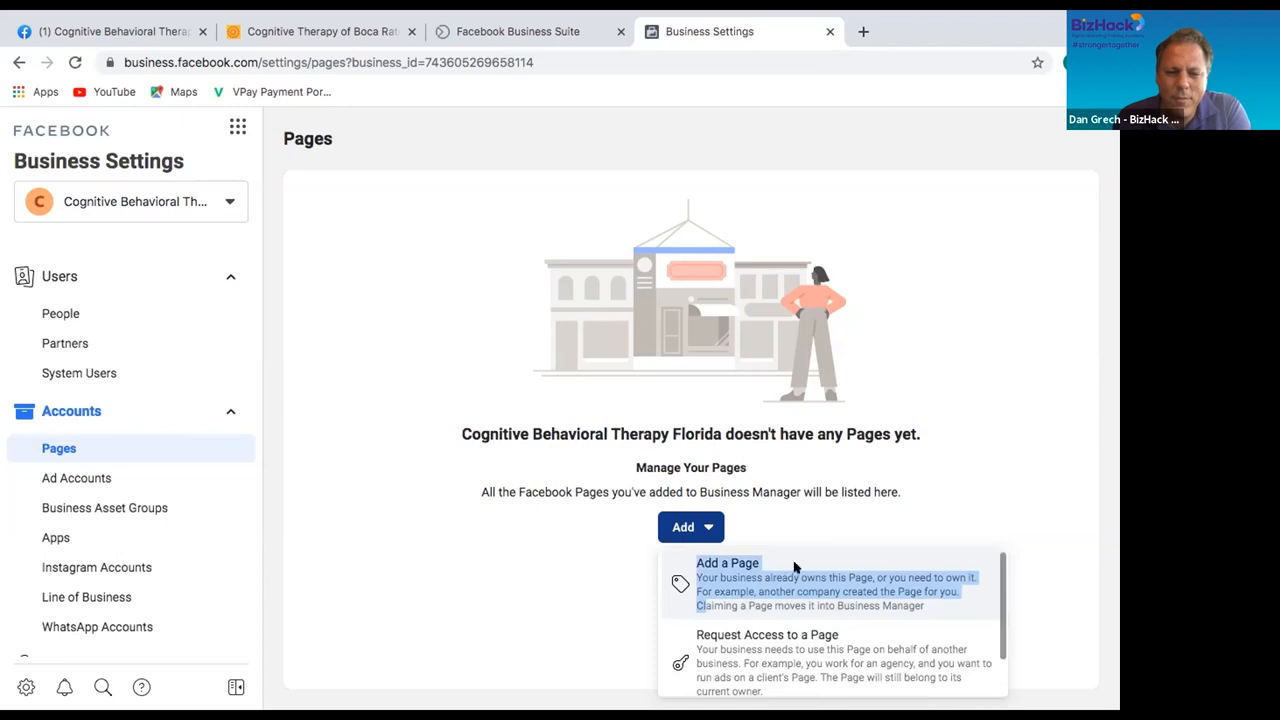
pyautogui.moveTo(837, 520)
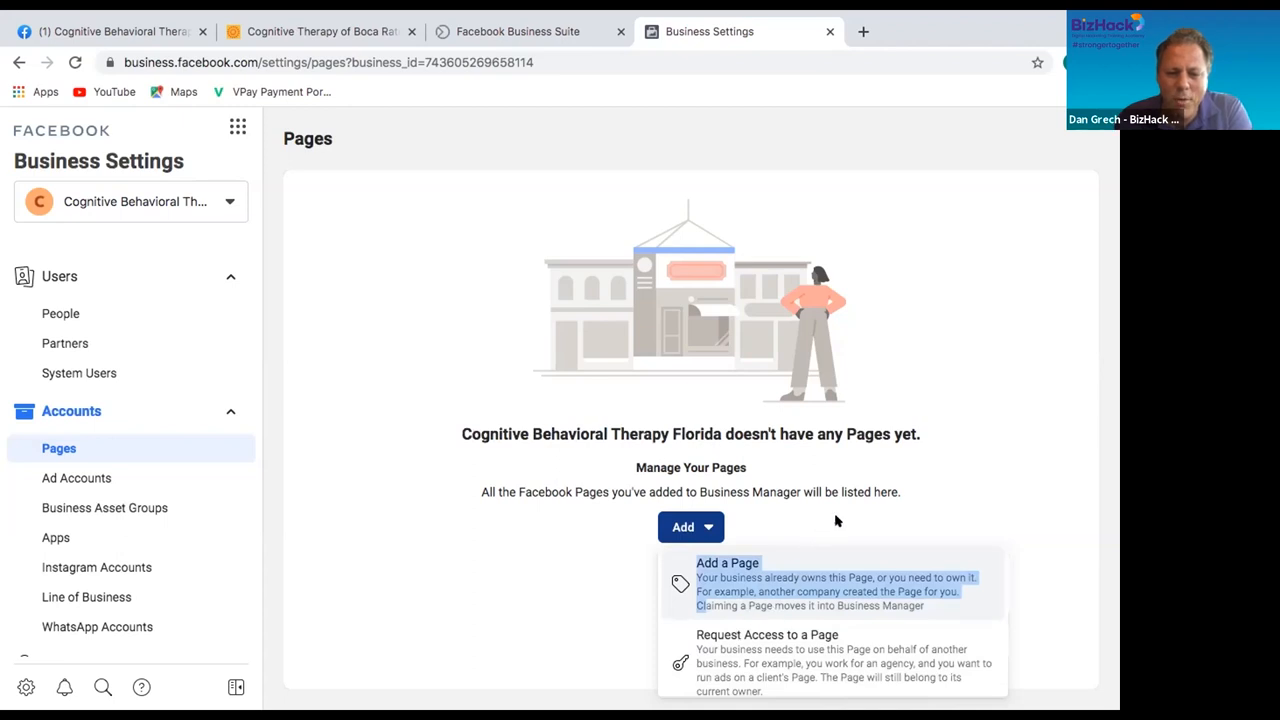
pyautogui.scroll(-3)
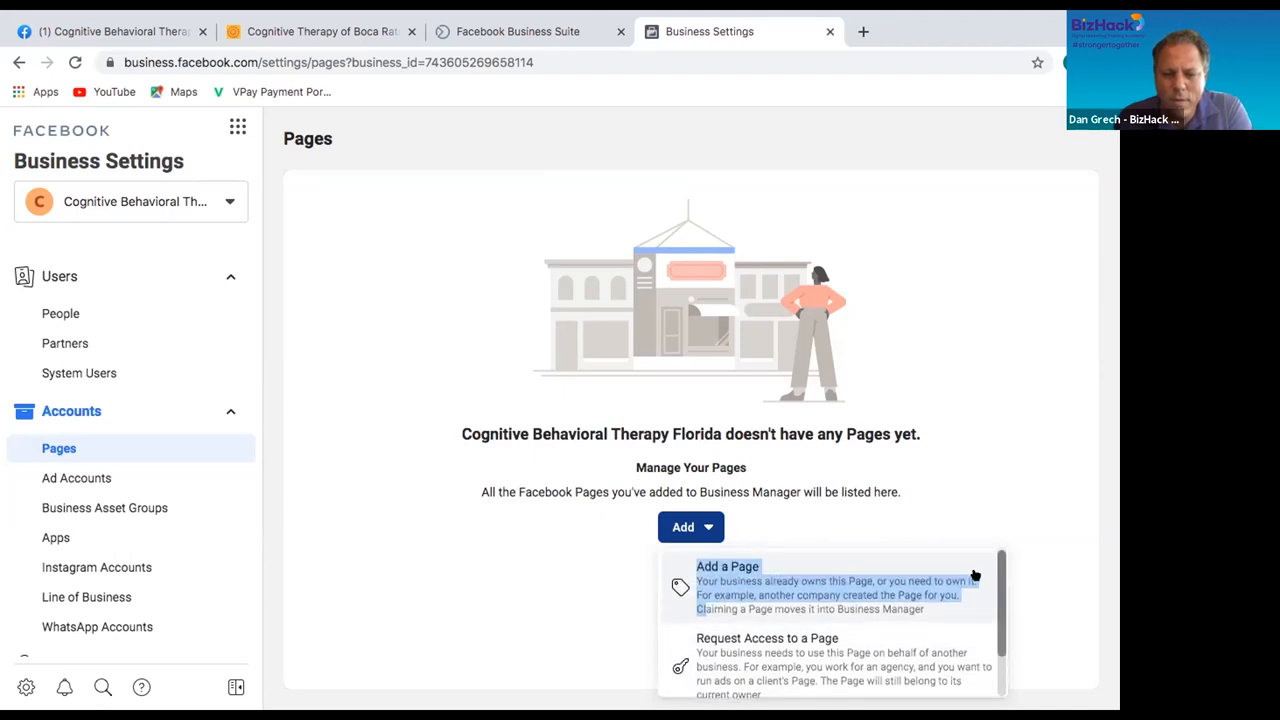
pyautogui.moveTo(989, 566)
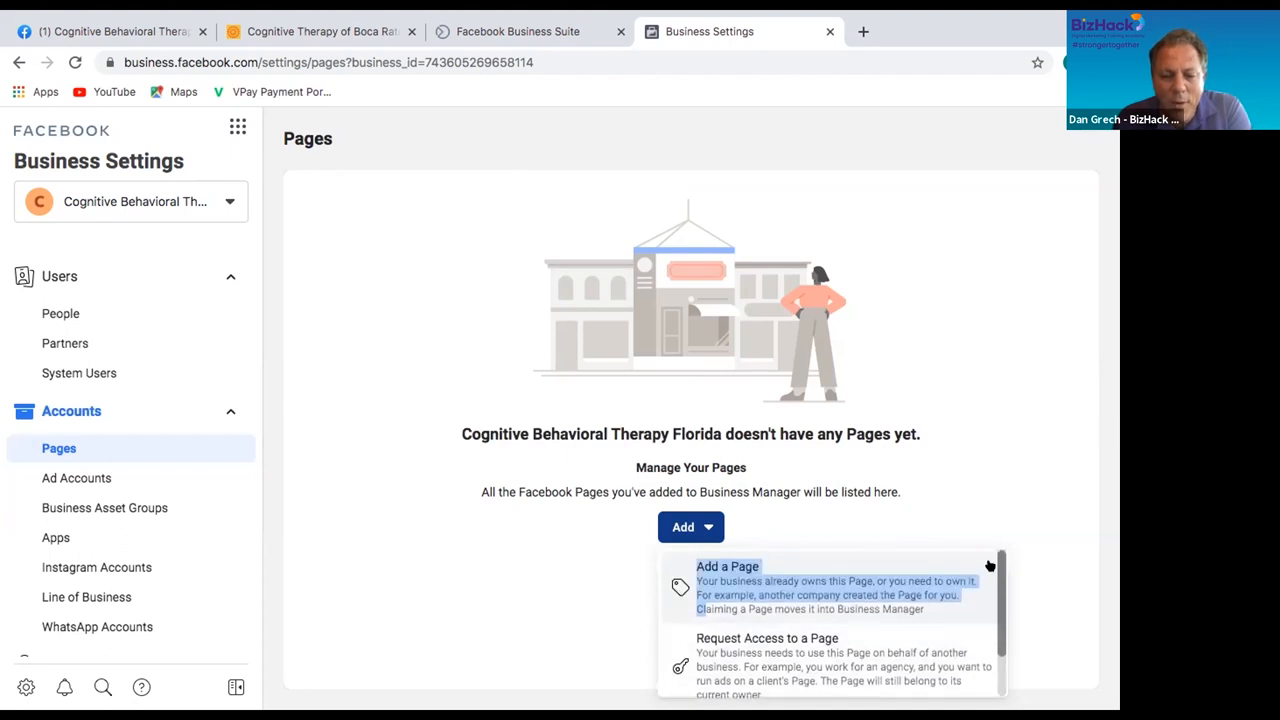
pyautogui.scroll(-3)
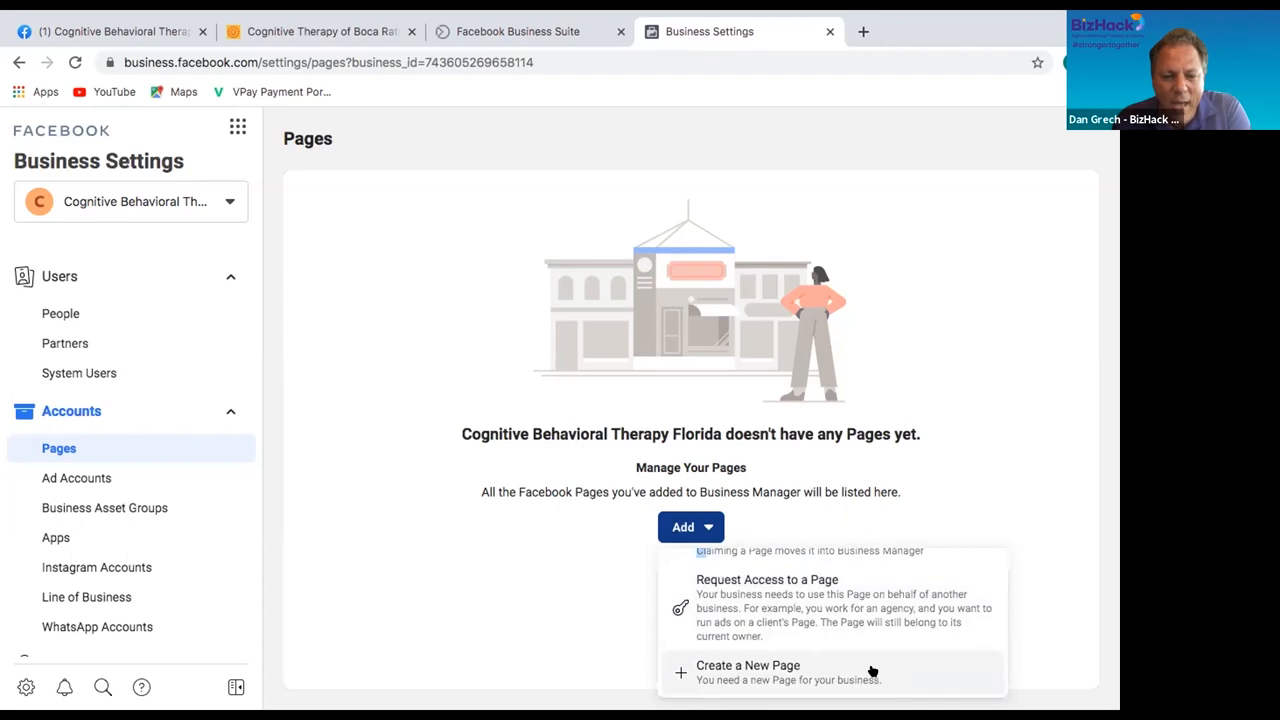
pyautogui.moveTo(898, 625)
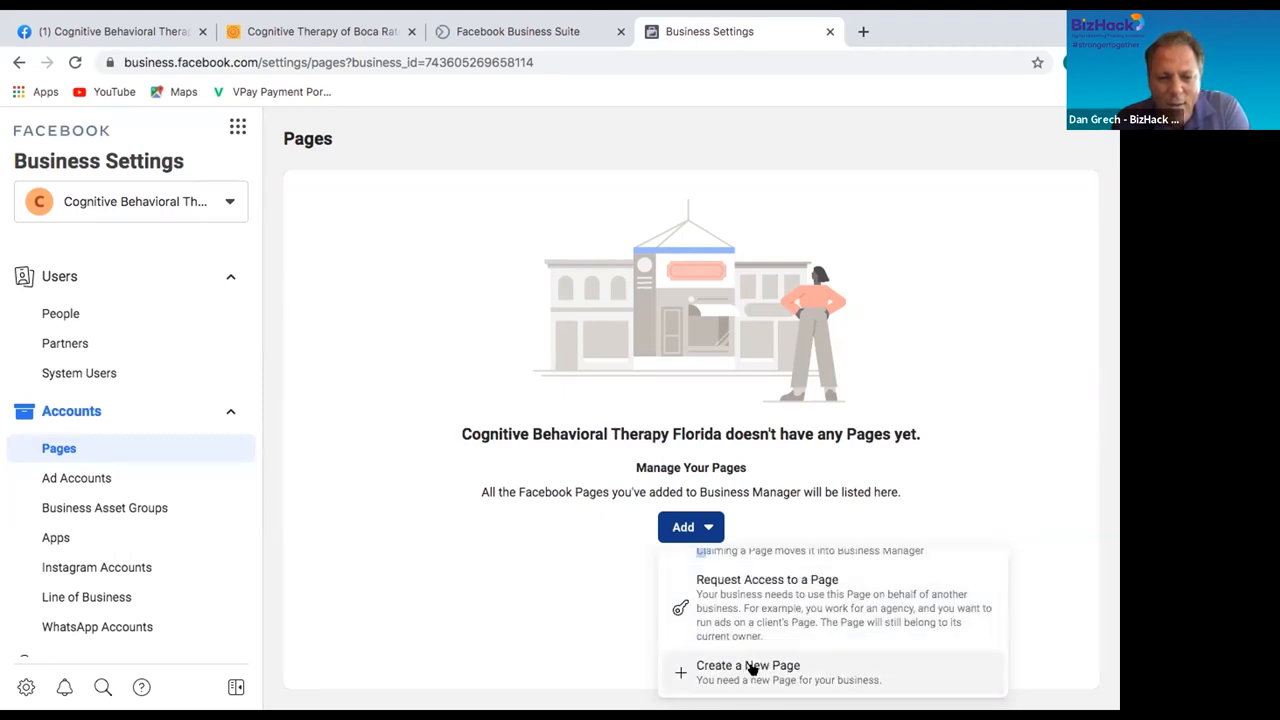
pyautogui.click(747, 665)
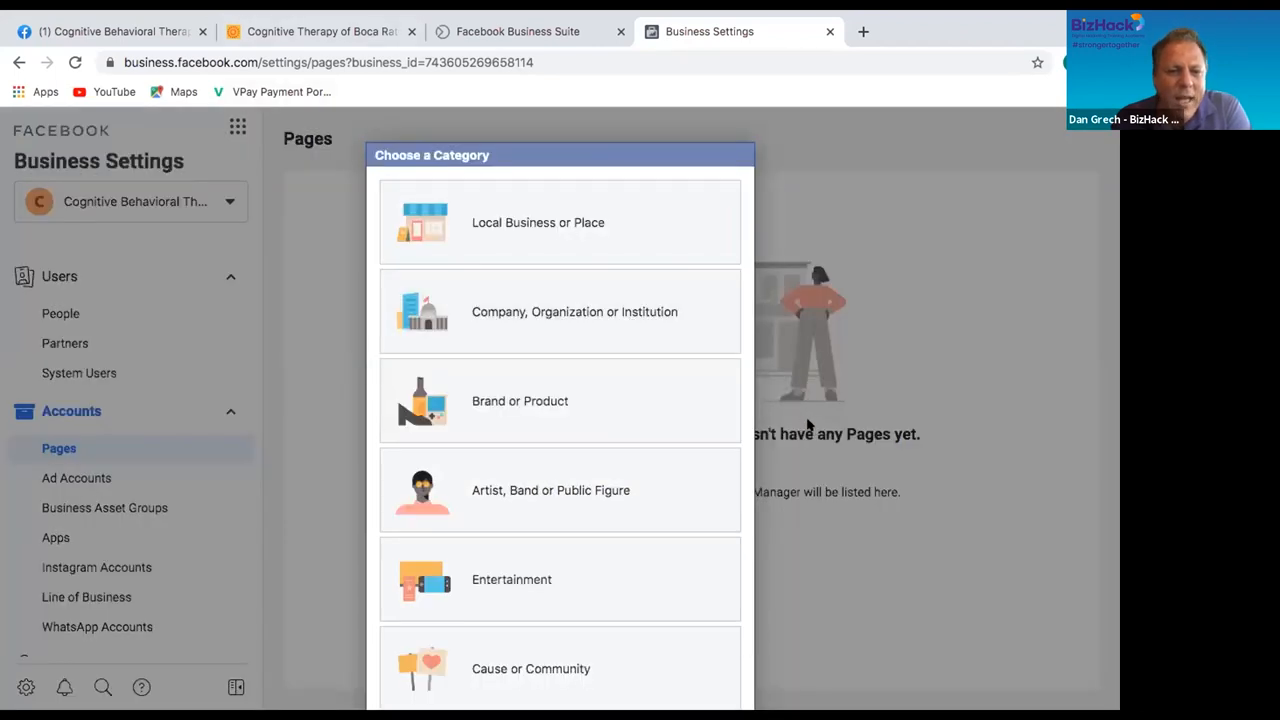
pyautogui.scroll(-3)
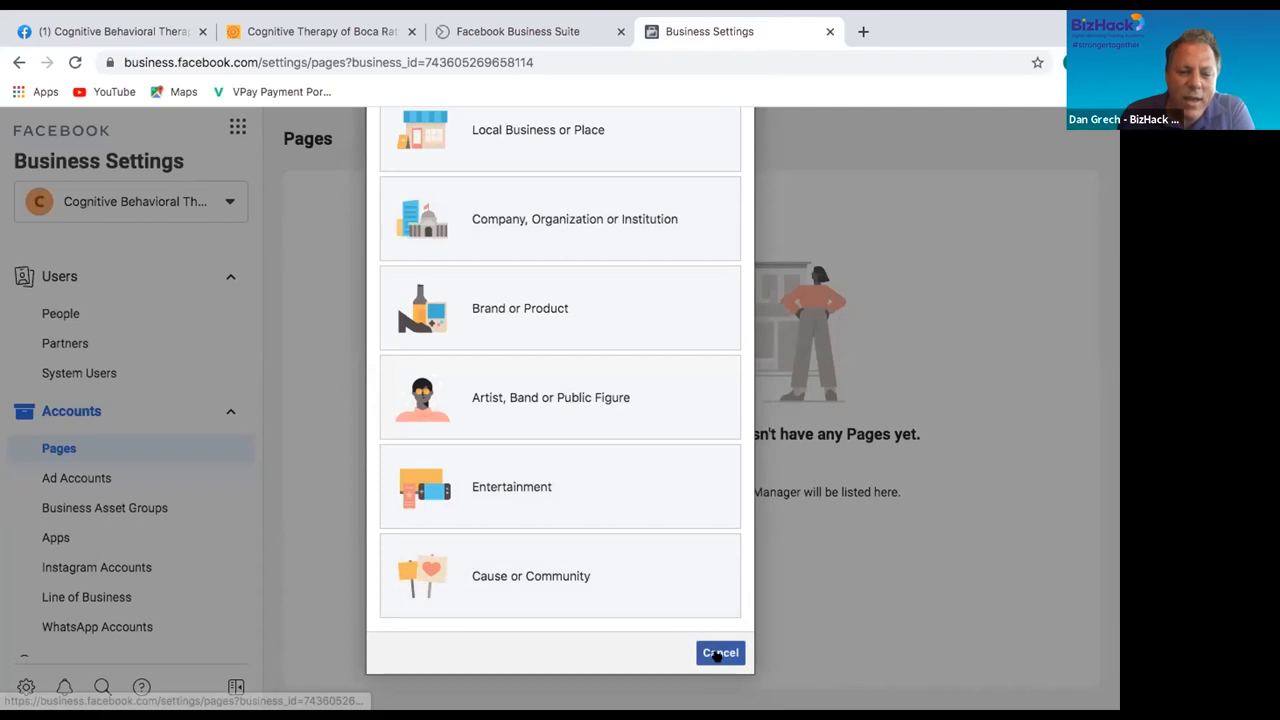
pyautogui.click(720, 652)
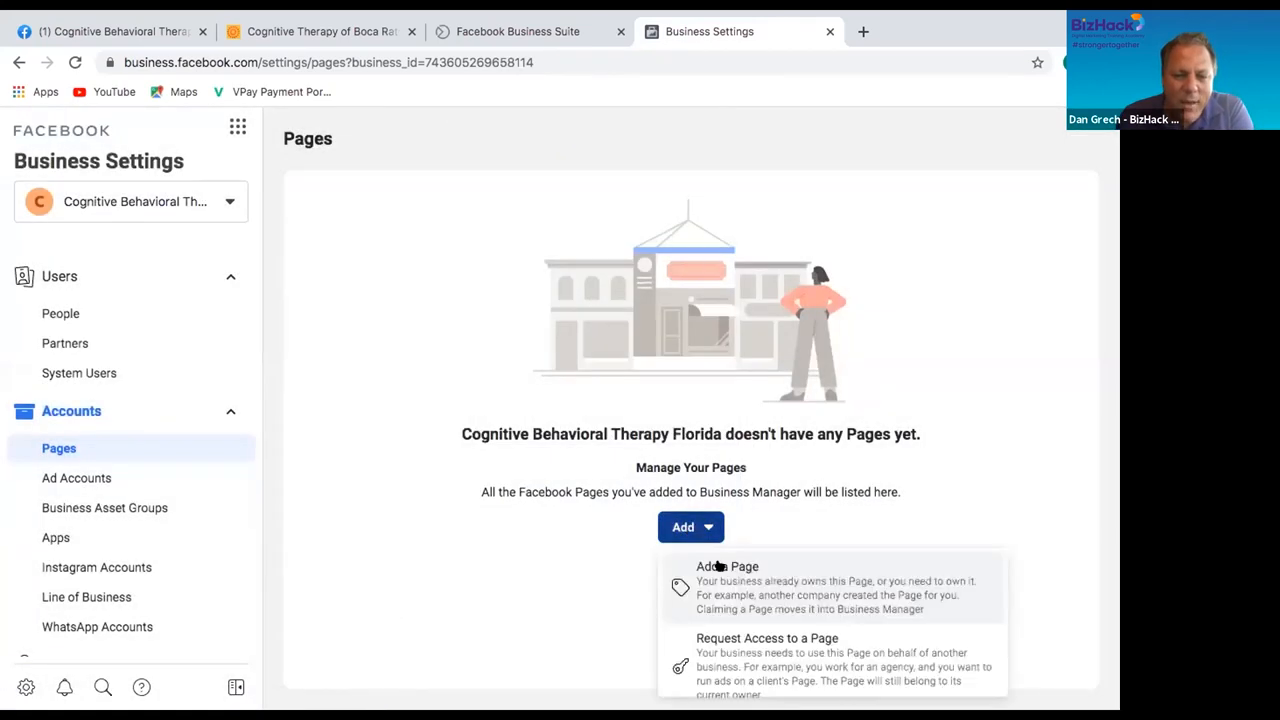
pyautogui.scroll(-3)
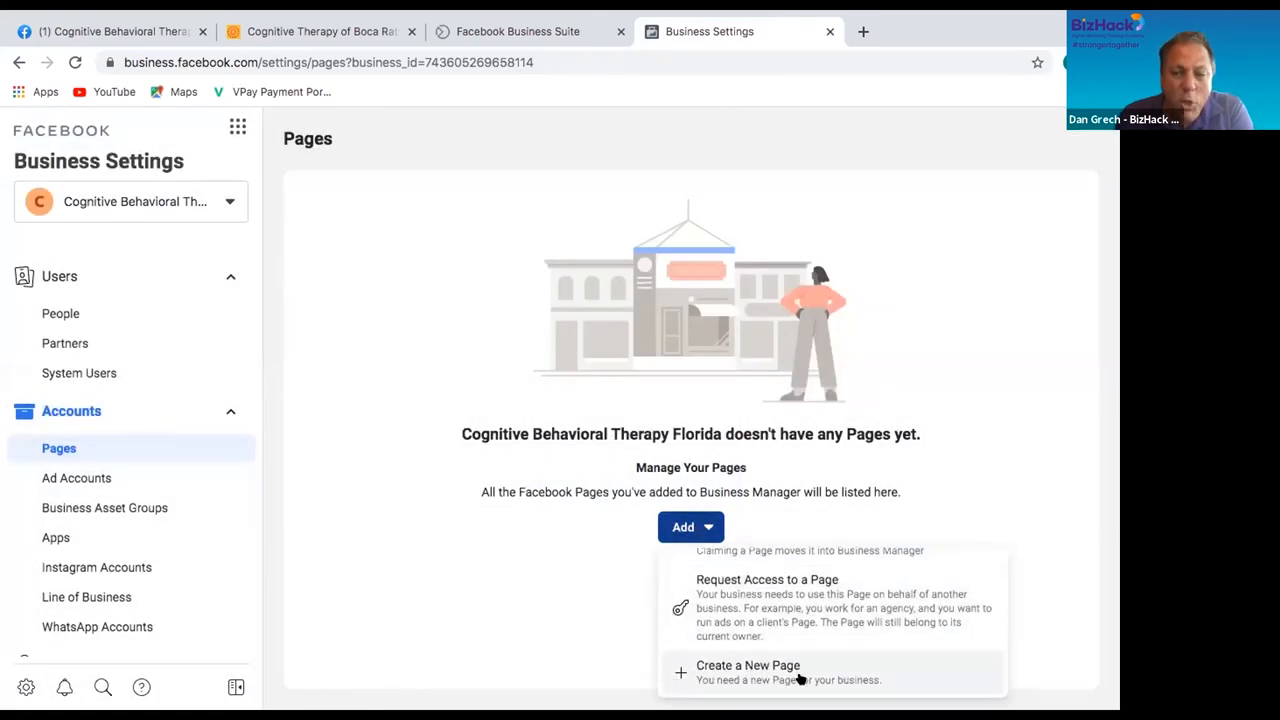
pyautogui.moveTo(740, 577)
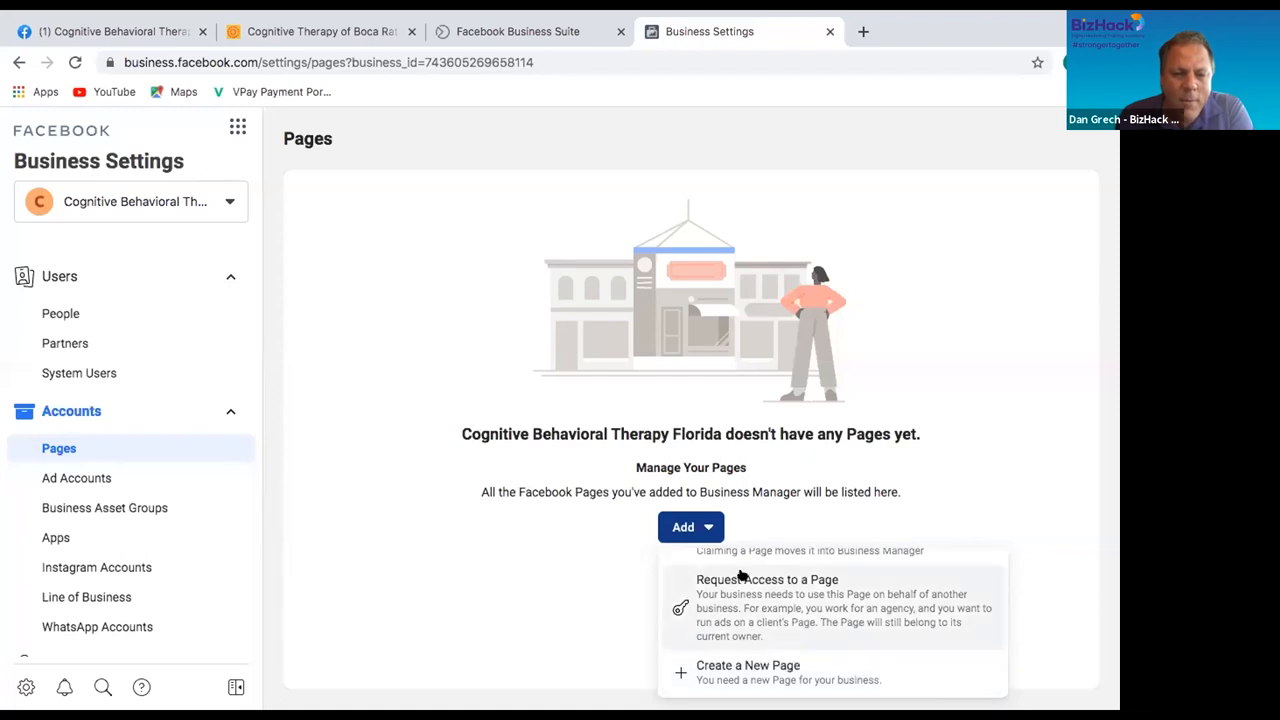
pyautogui.scroll(3)
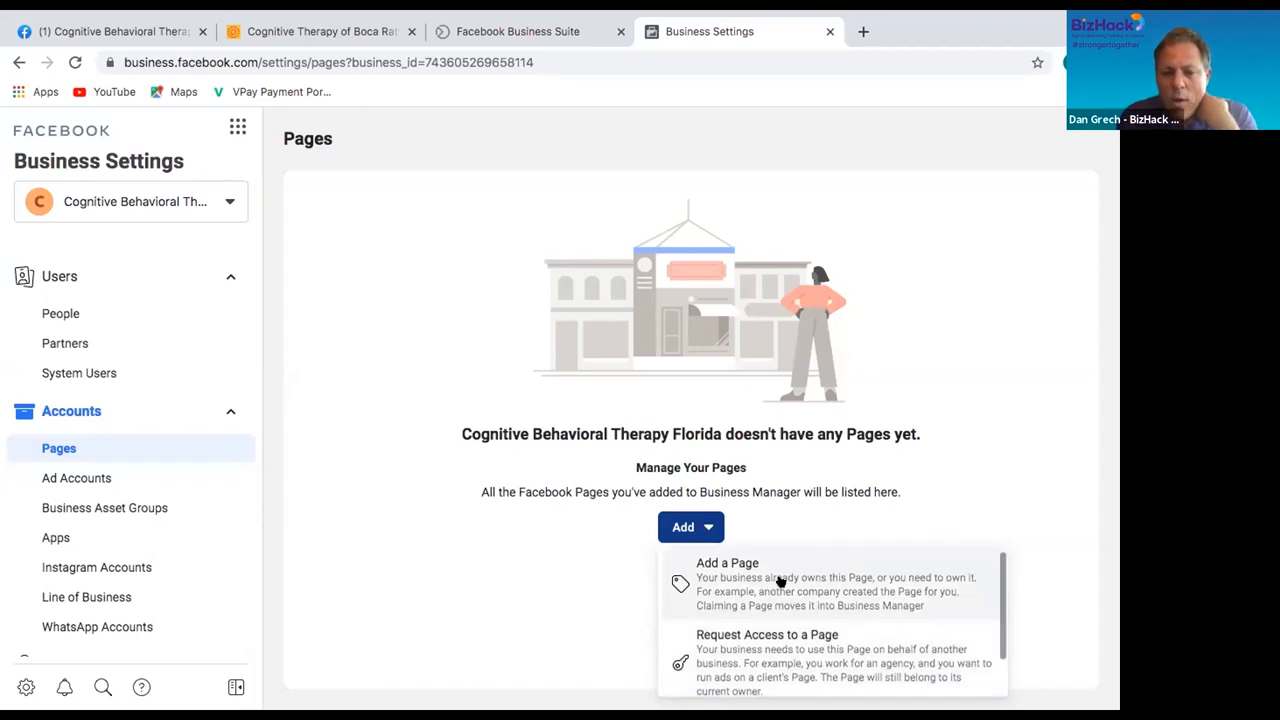
pyautogui.moveTo(793, 573)
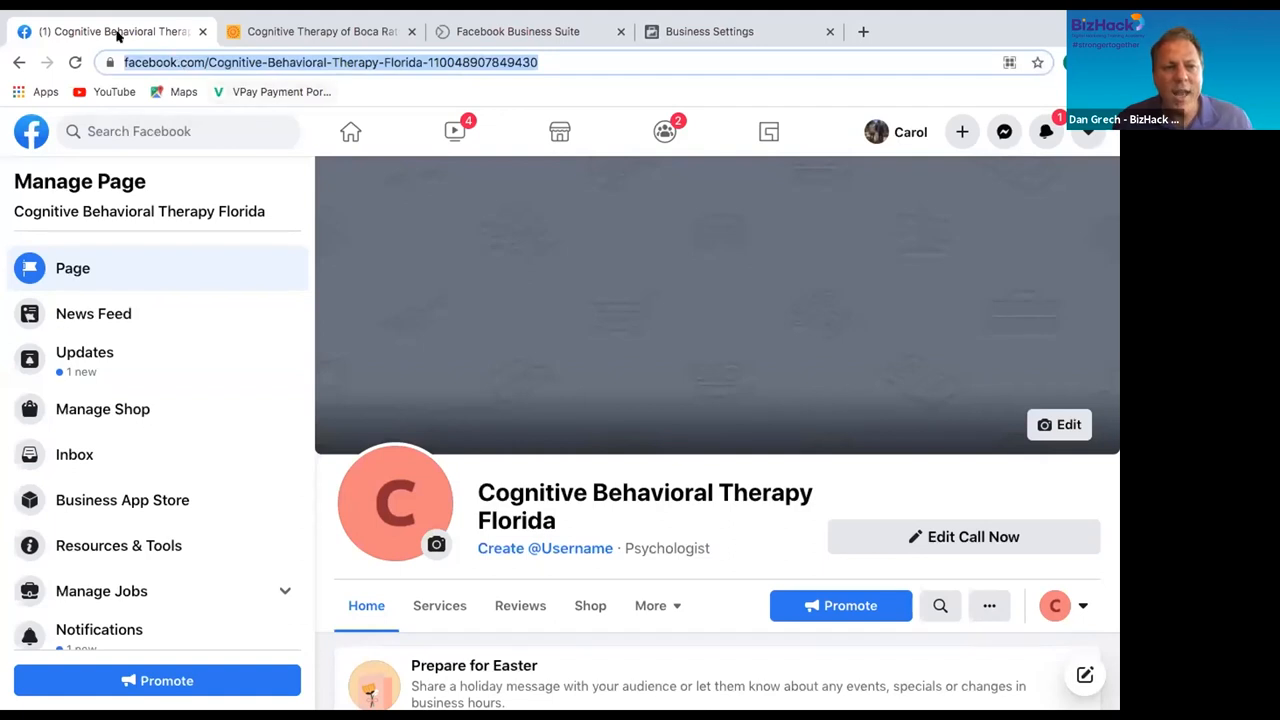
# - Add the Cognitive Behavioral Therapy Florida Page by its facebook.com URL and close the confirmation
pyautogui.click(709, 31)
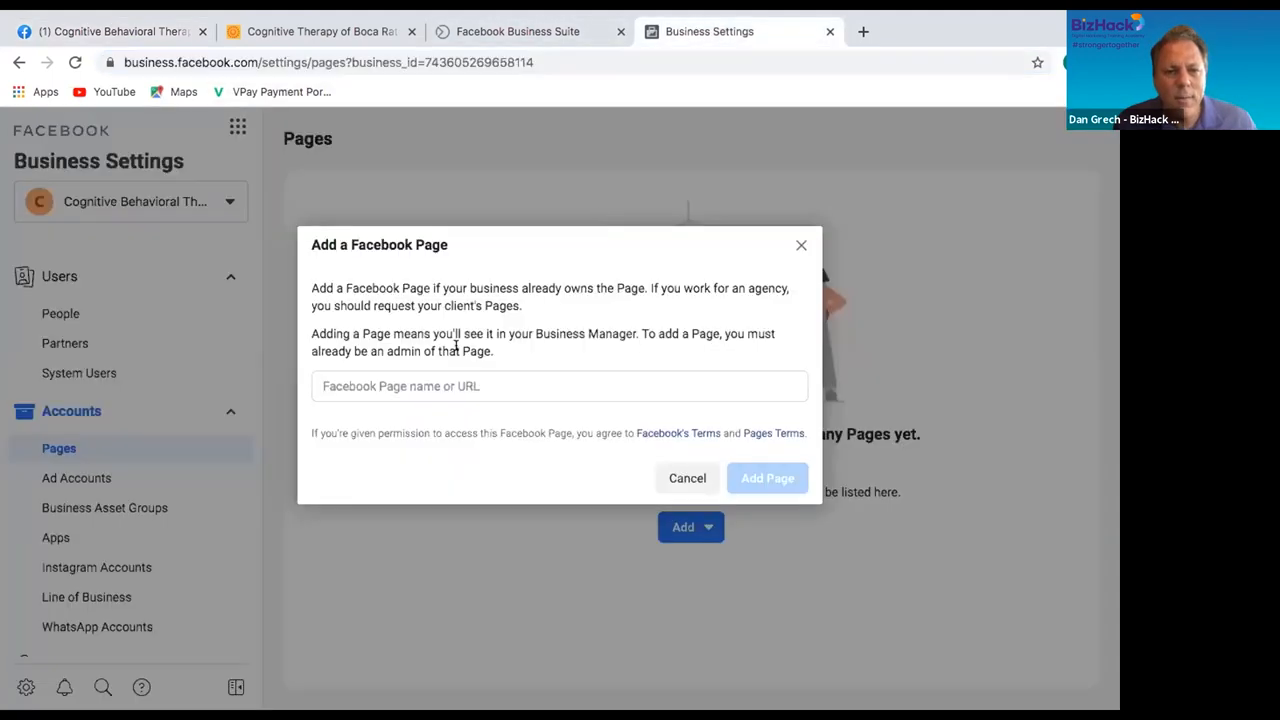
pyautogui.write('https://www.facebook.com/Cognitive-Behavioral-Therapy-Florida-110048907849430')
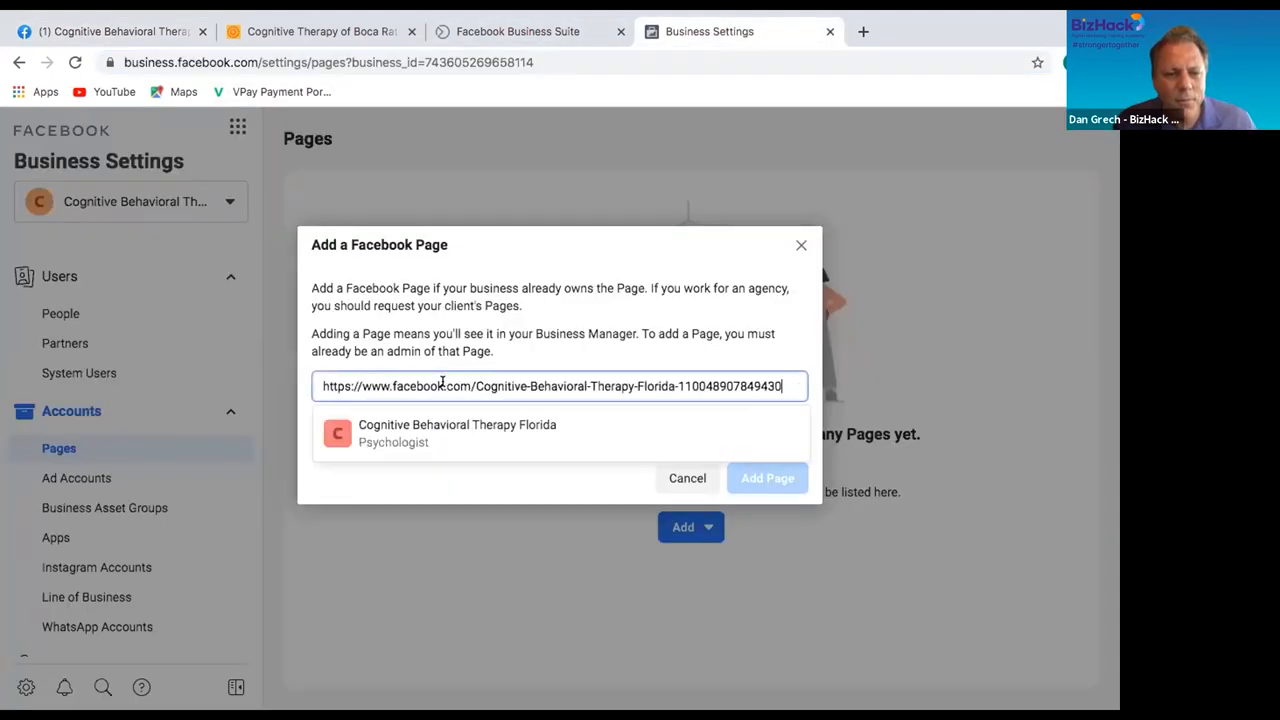
pyautogui.moveTo(456, 428)
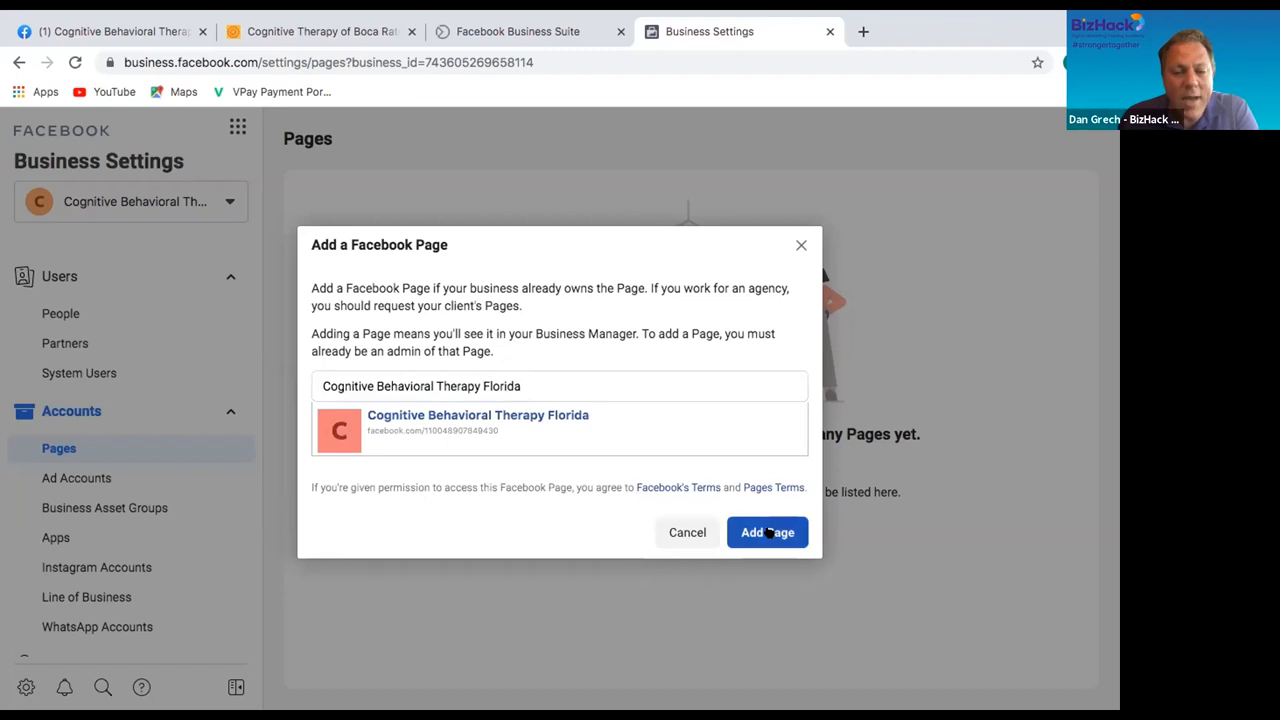
pyautogui.click(767, 532)
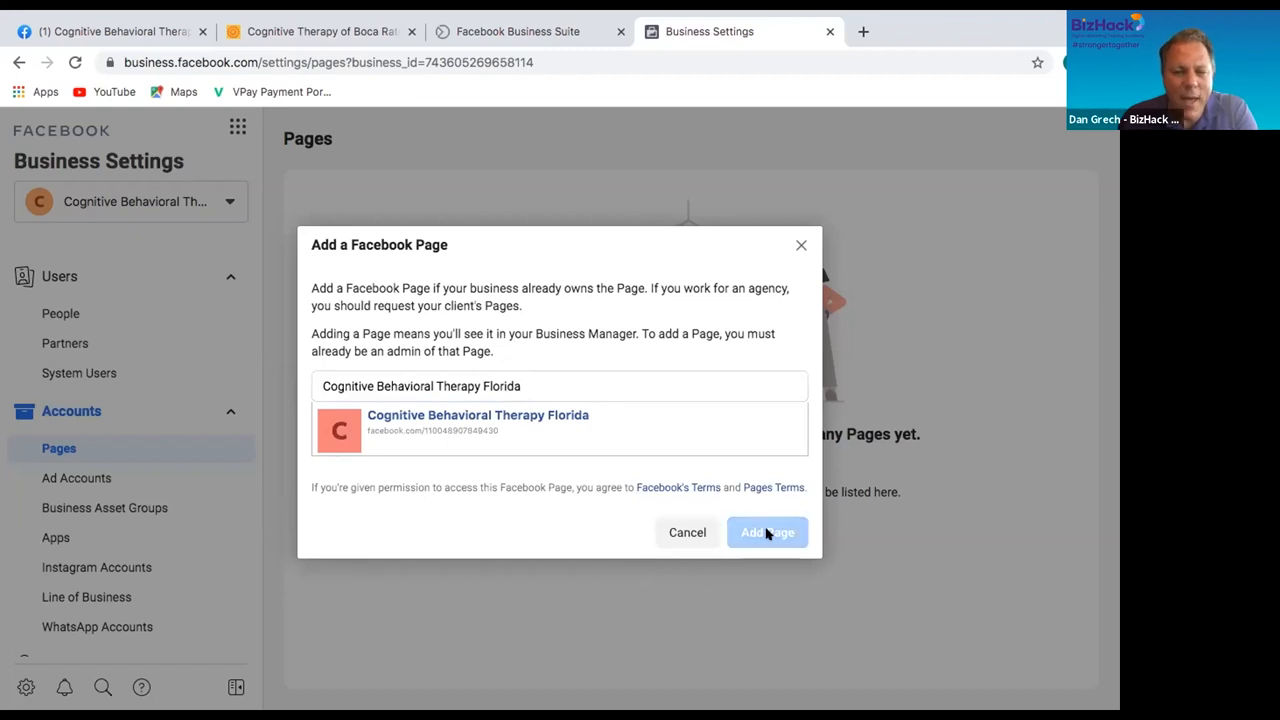
pyautogui.click(767, 532)
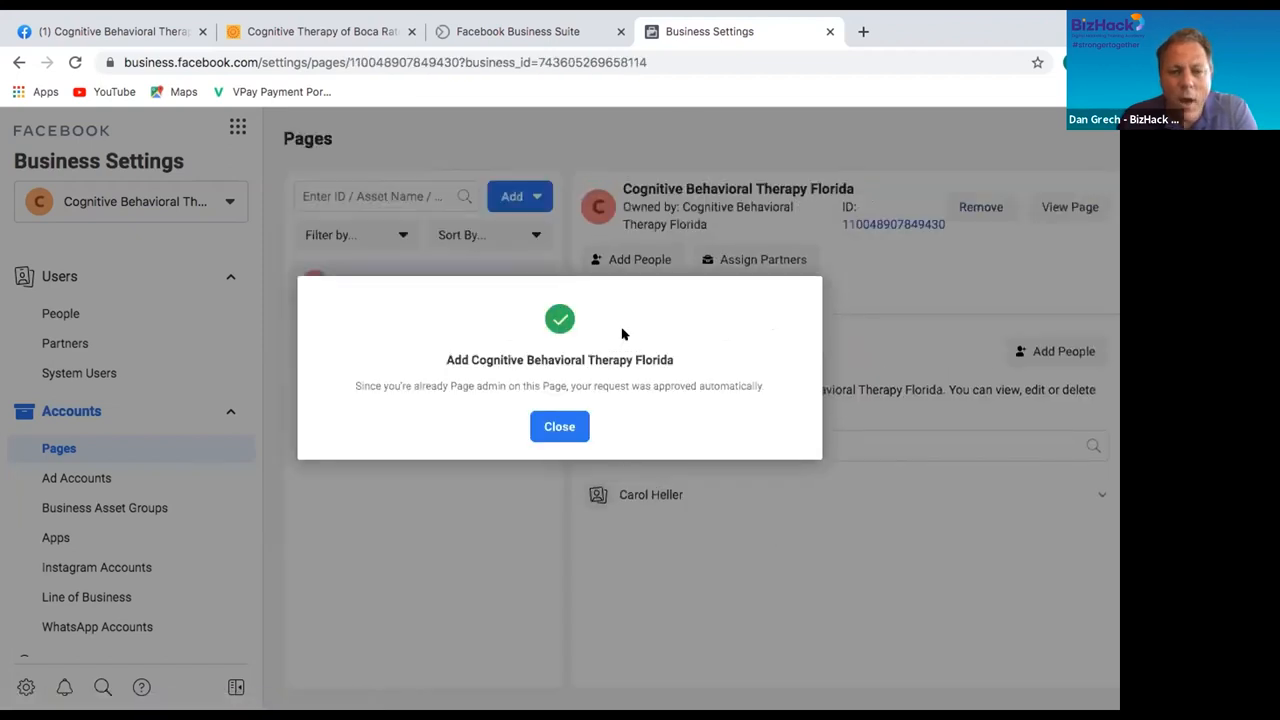
pyautogui.click(559, 426)
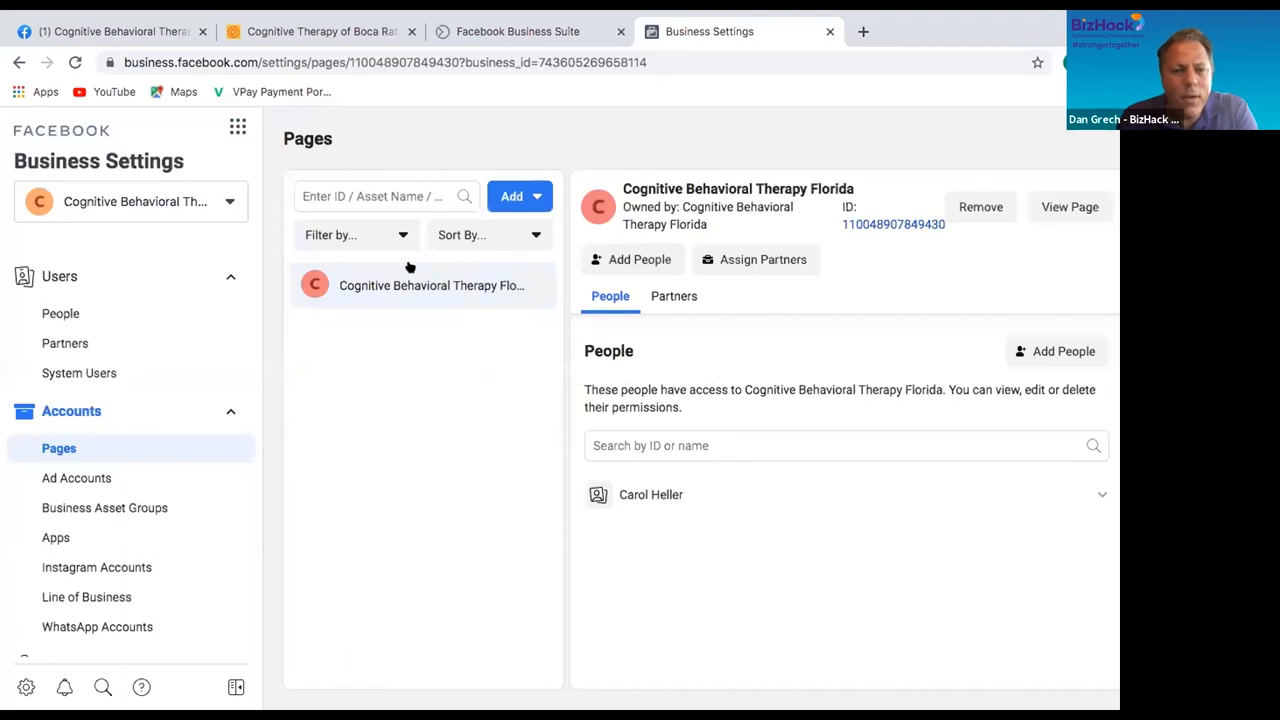
pyautogui.moveTo(575, 418)
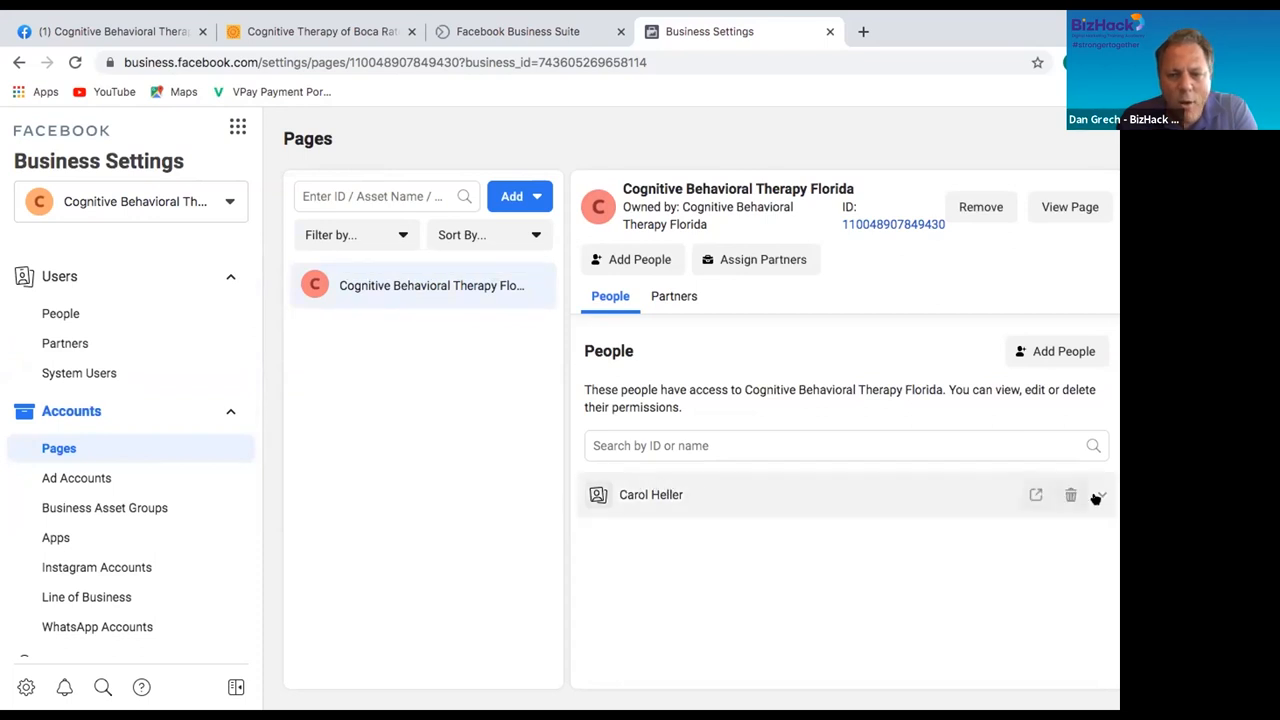
pyautogui.click(1098, 494)
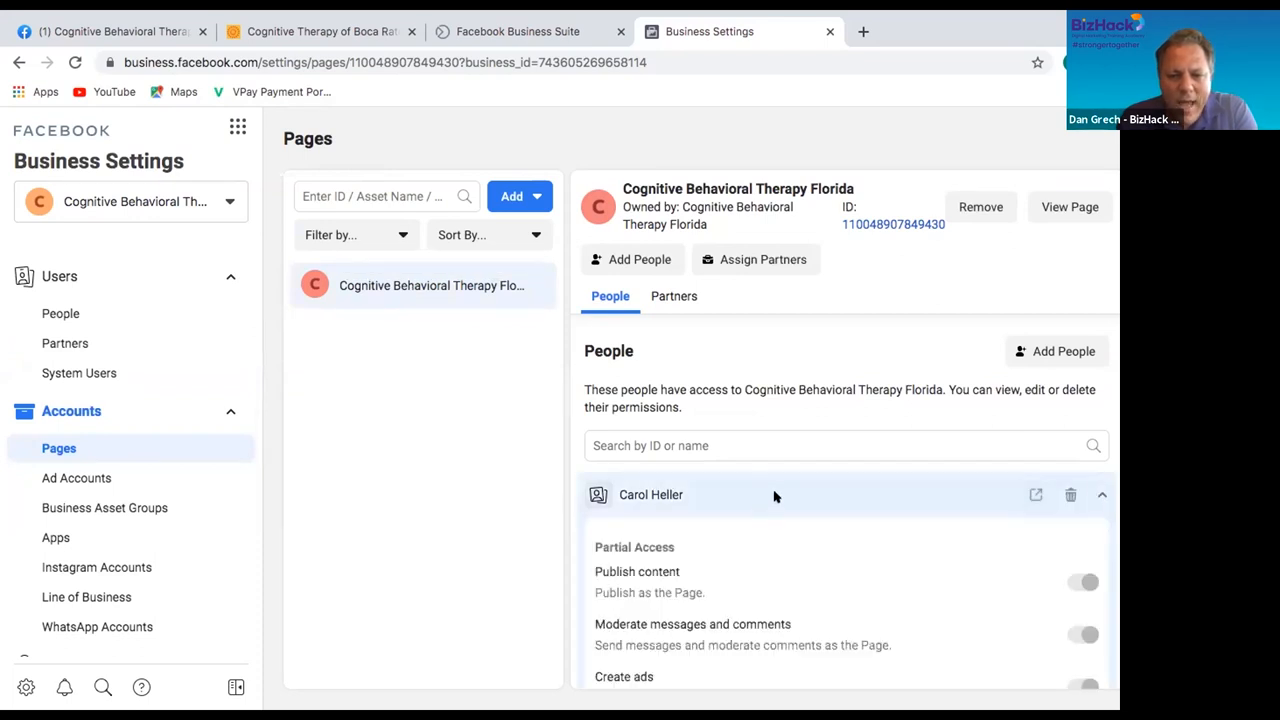
pyautogui.scroll(-3)
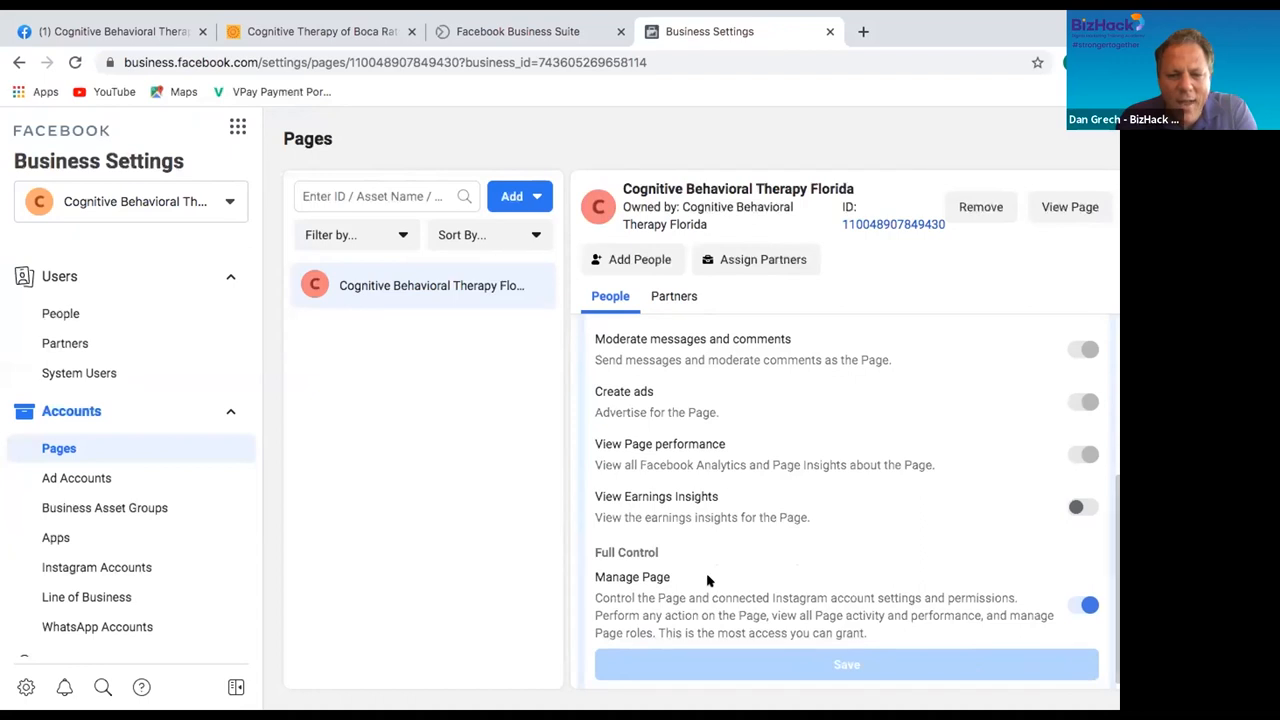
pyautogui.moveTo(985, 618)
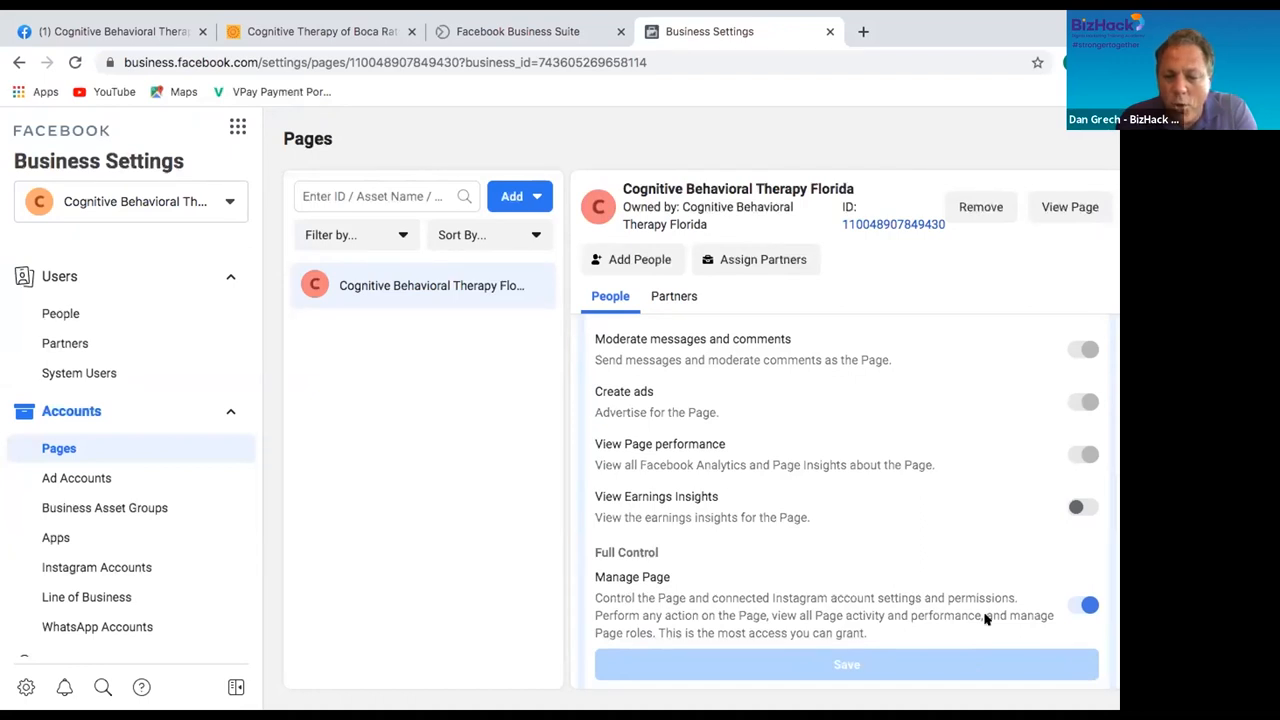
pyautogui.scroll(3)
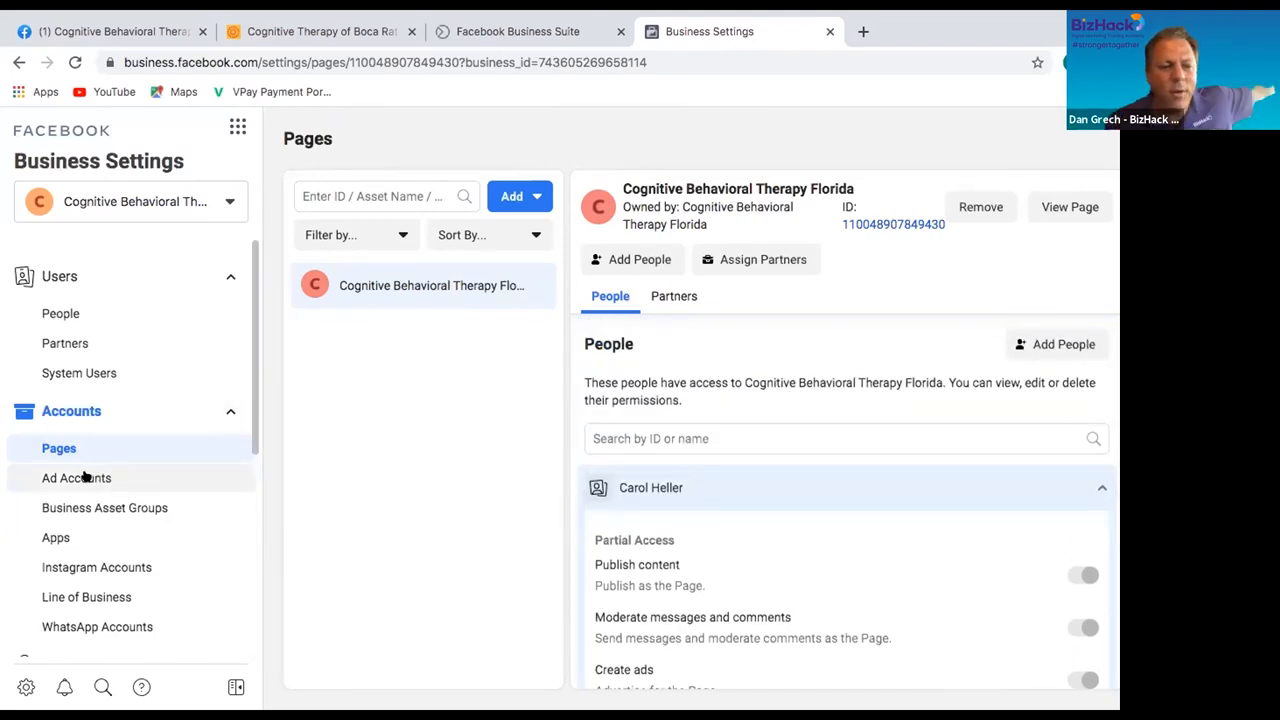
# - Open Ad Accounts and view details of the Access Restricted advertising notice
pyautogui.click(76, 477)
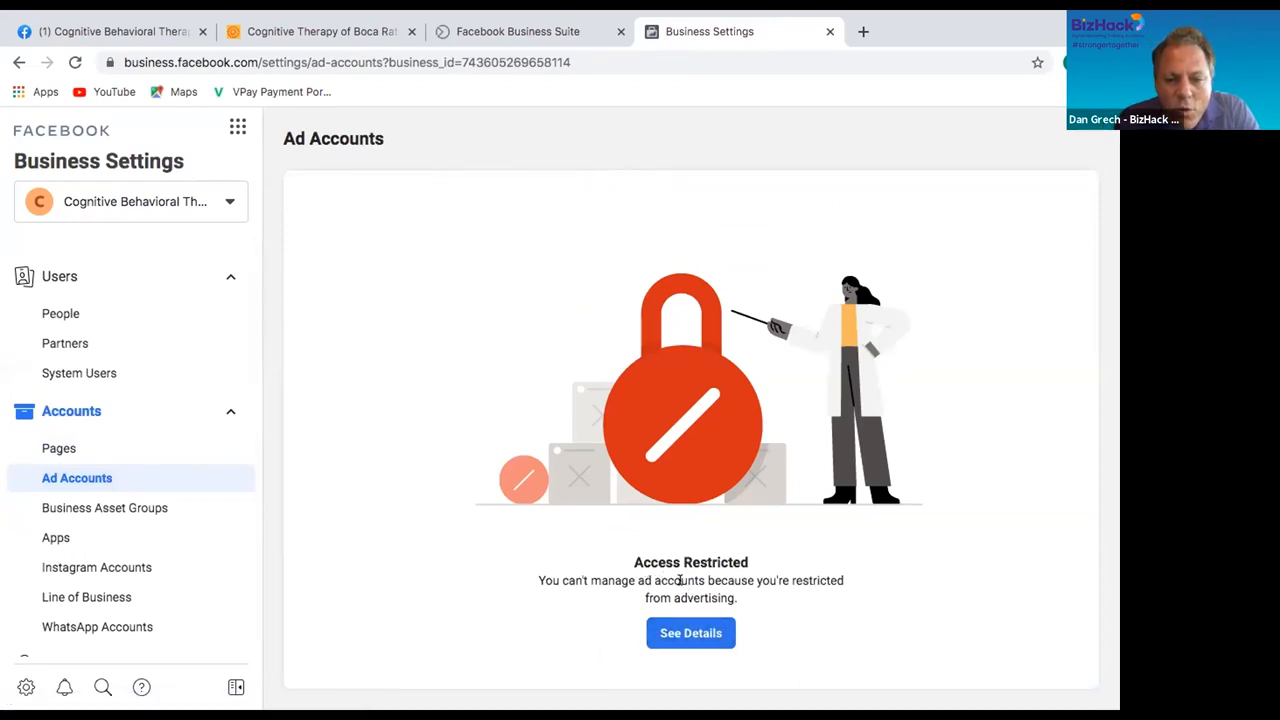
pyautogui.click(690, 632)
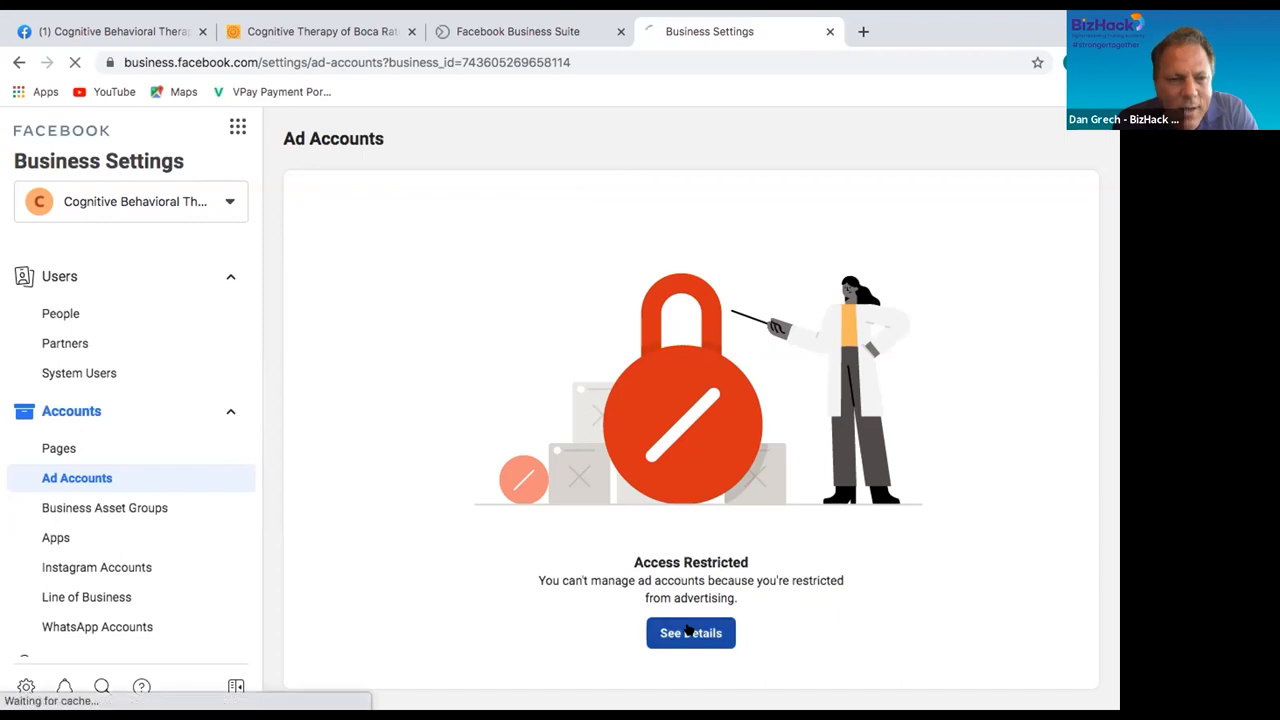
pyautogui.click(690, 632)
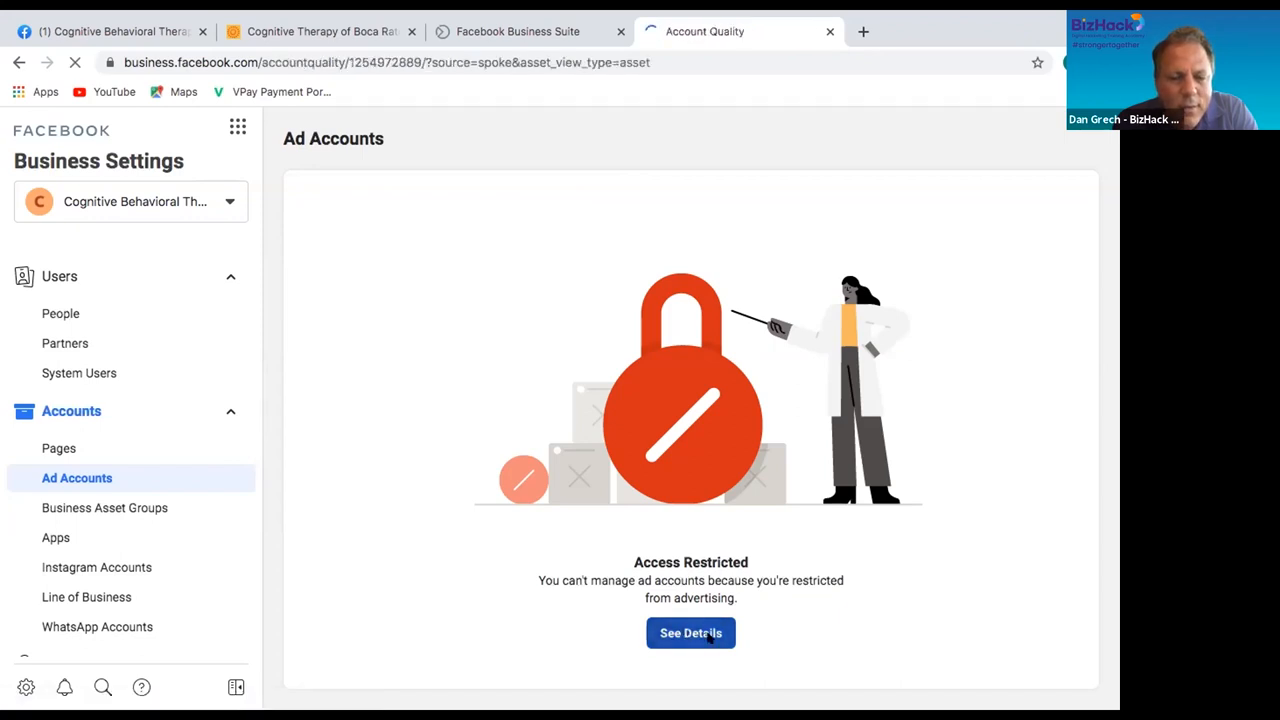
pyautogui.click(690, 632)
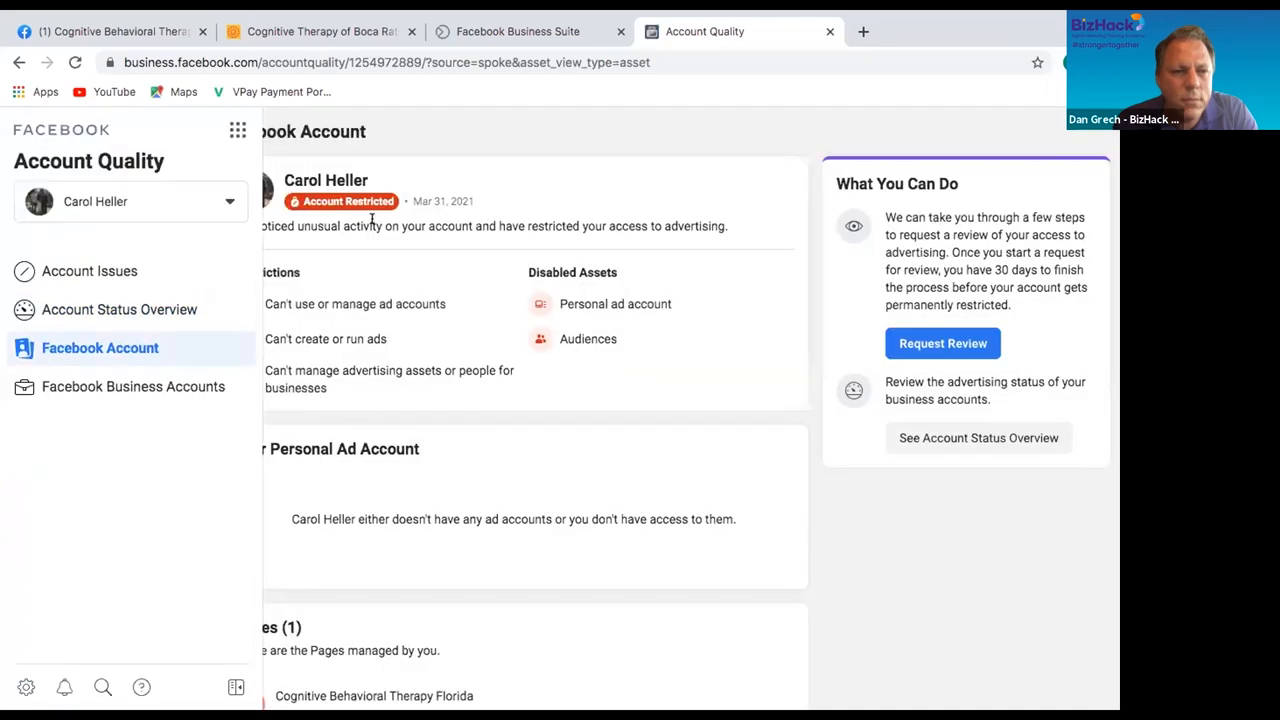
pyautogui.moveTo(483, 353)
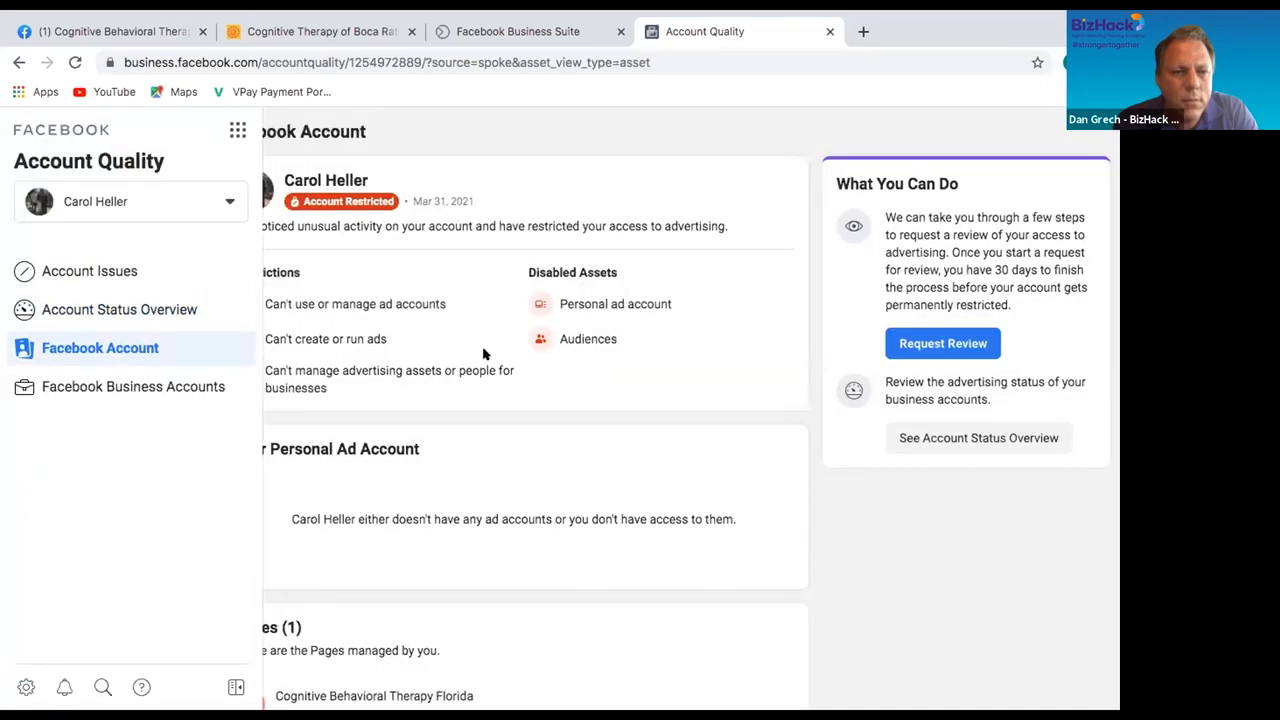
pyautogui.moveTo(319, 358)
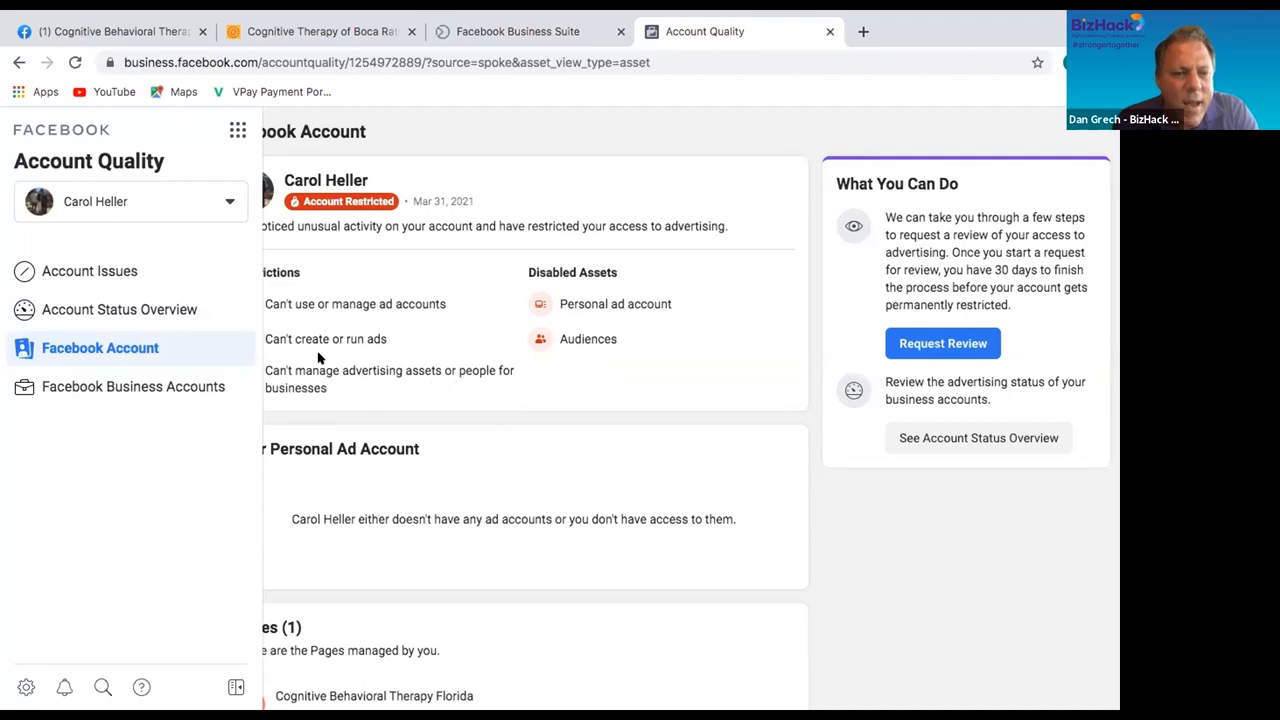
pyautogui.moveTo(385, 430)
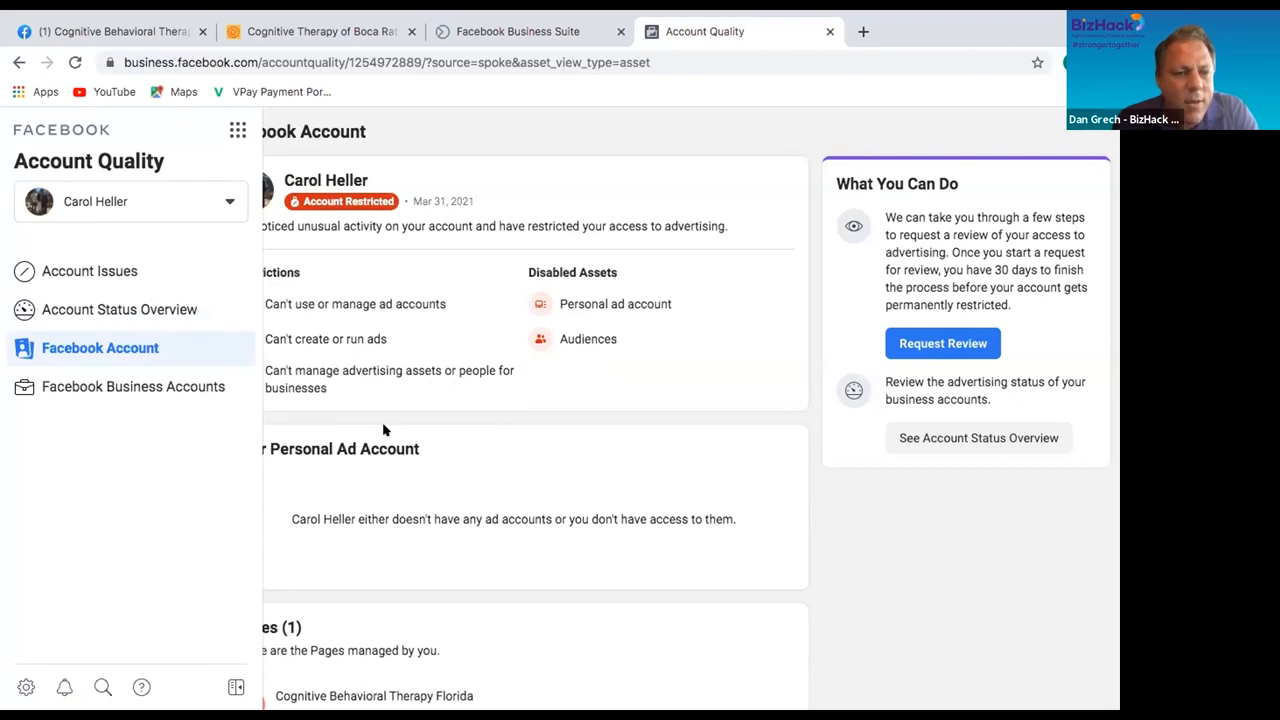
pyautogui.moveTo(438, 140)
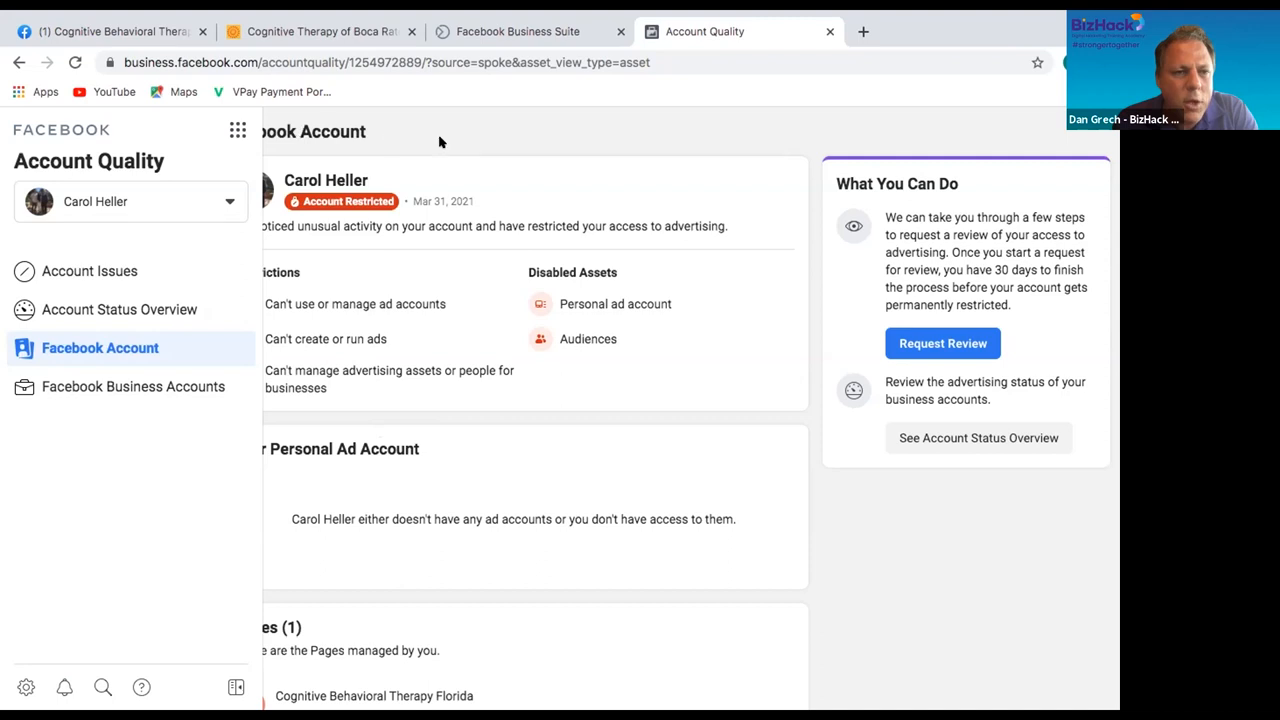
pyautogui.moveTo(651, 511)
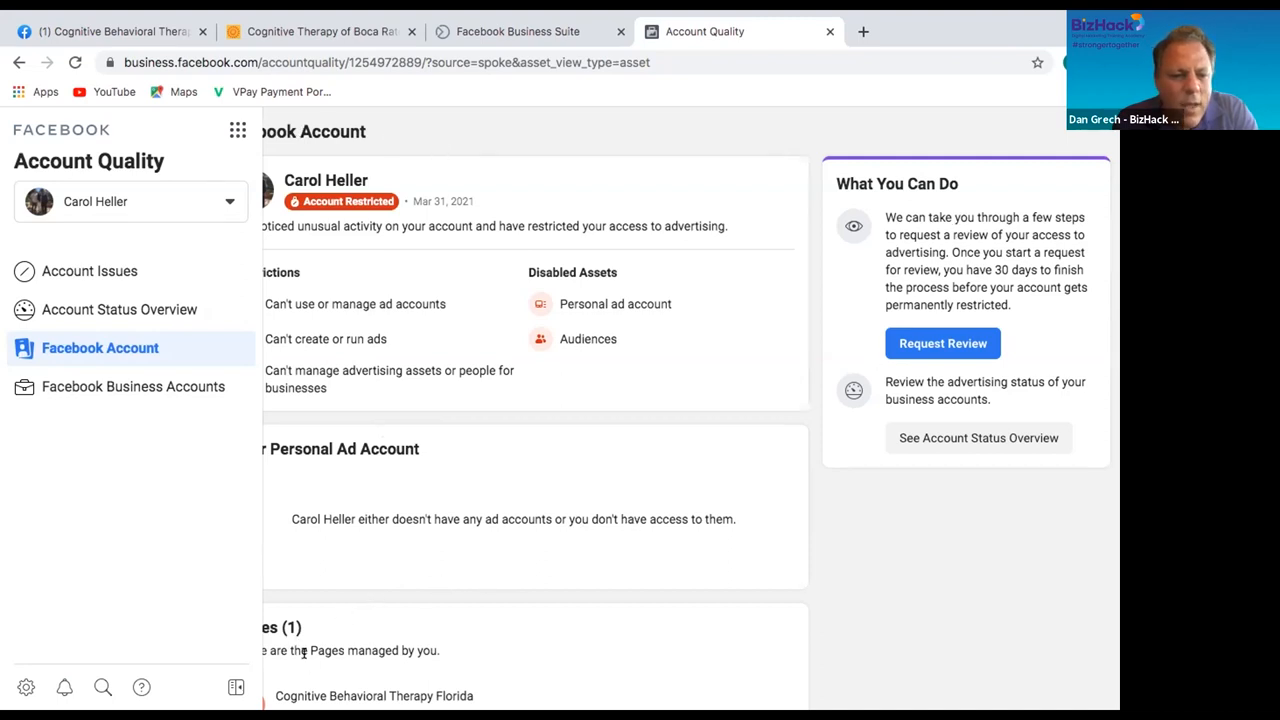
pyautogui.scroll(-3)
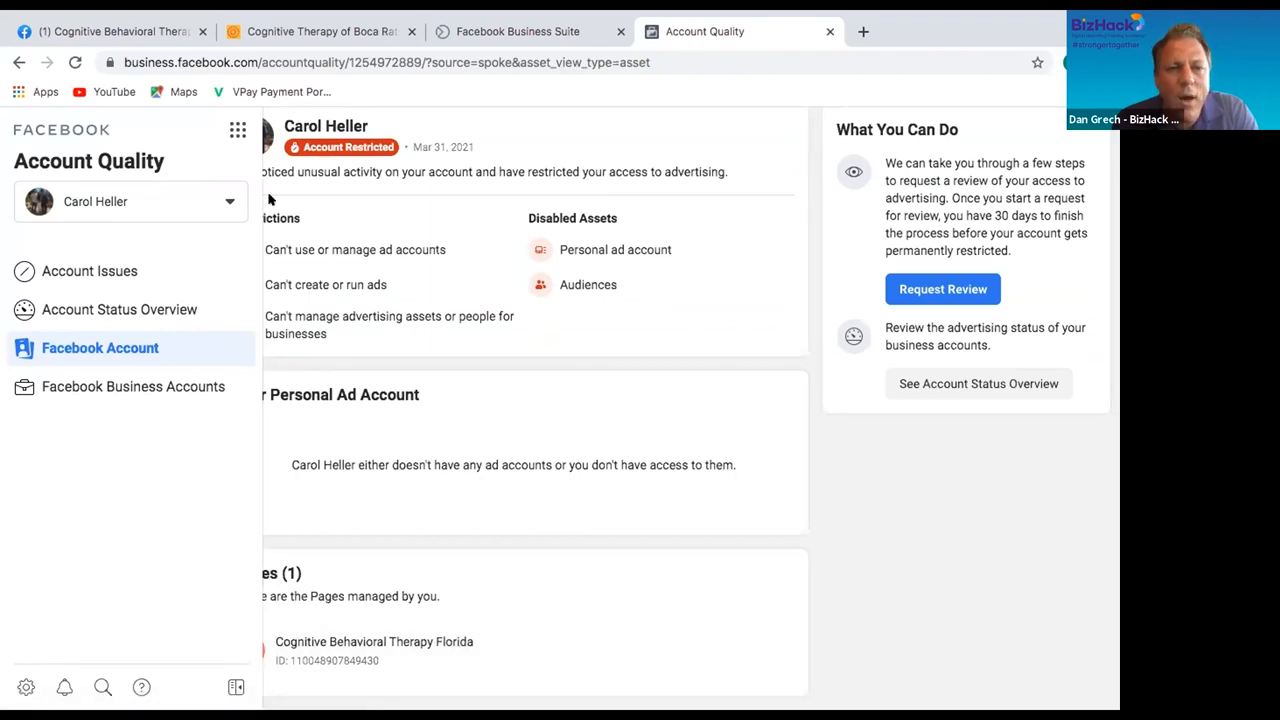
pyautogui.moveTo(437, 300)
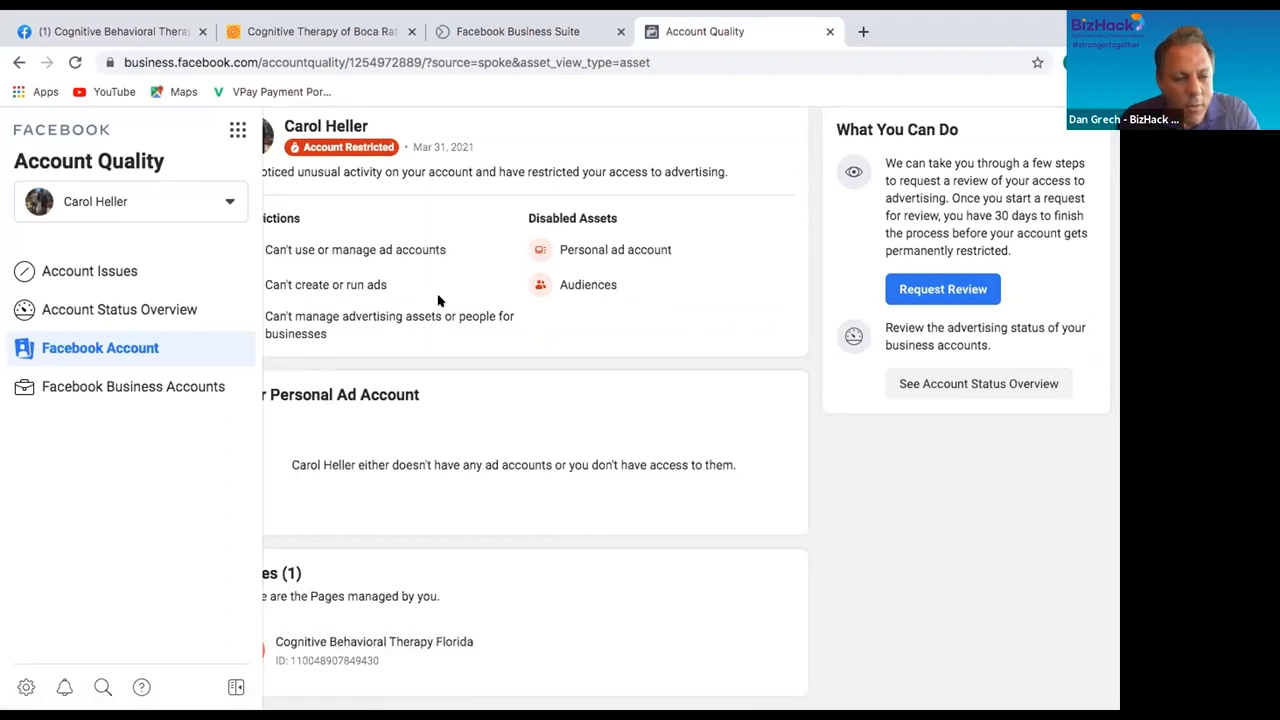
pyautogui.scroll(3)
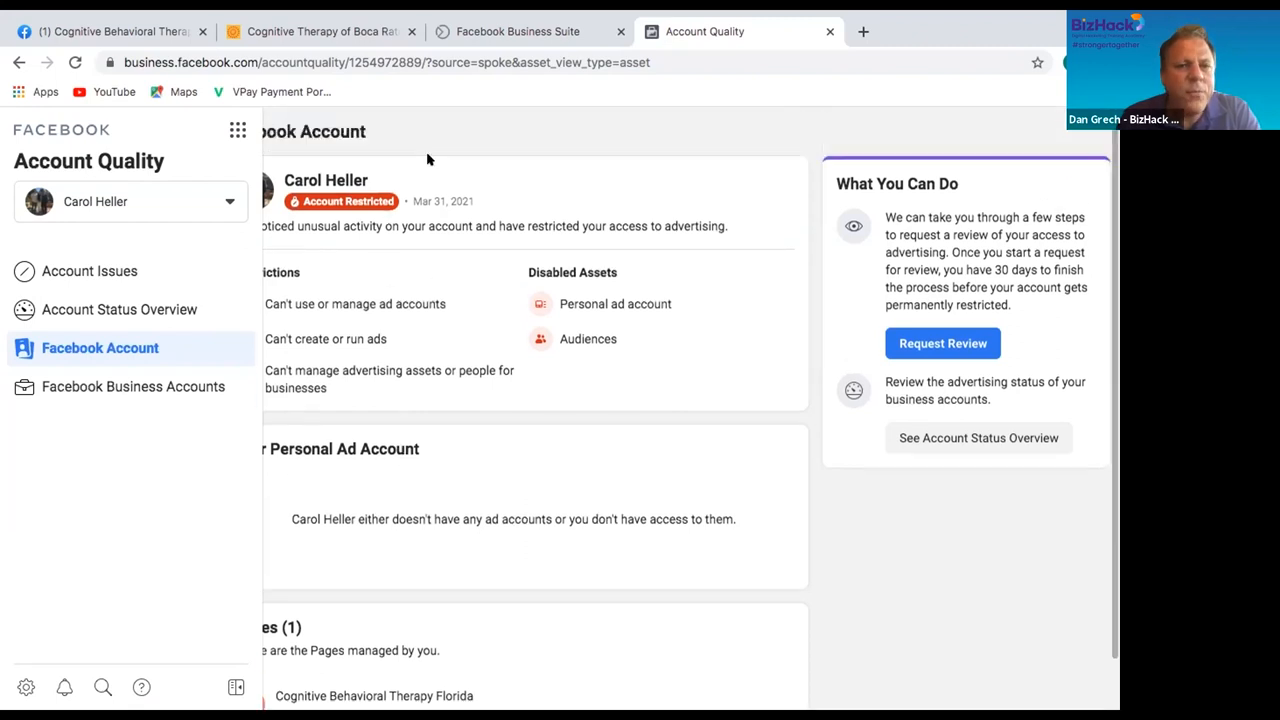
pyautogui.moveTo(465, 145)
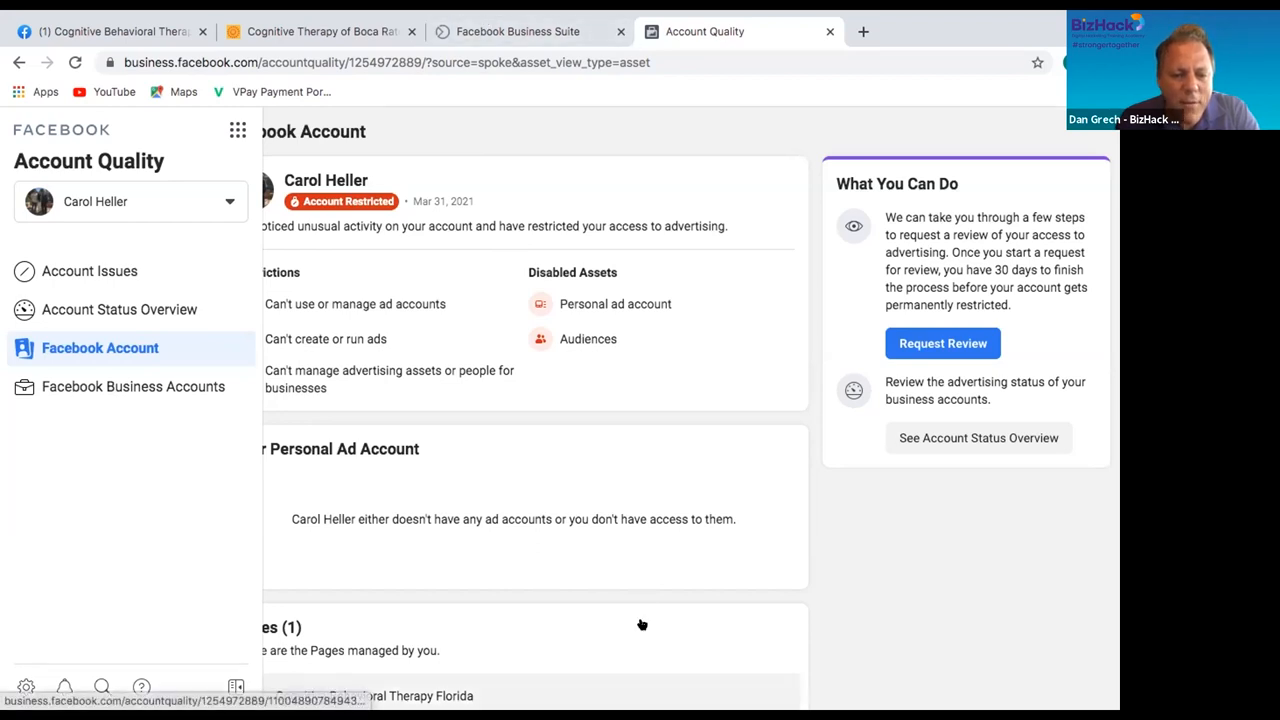
pyautogui.moveTo(930, 25)
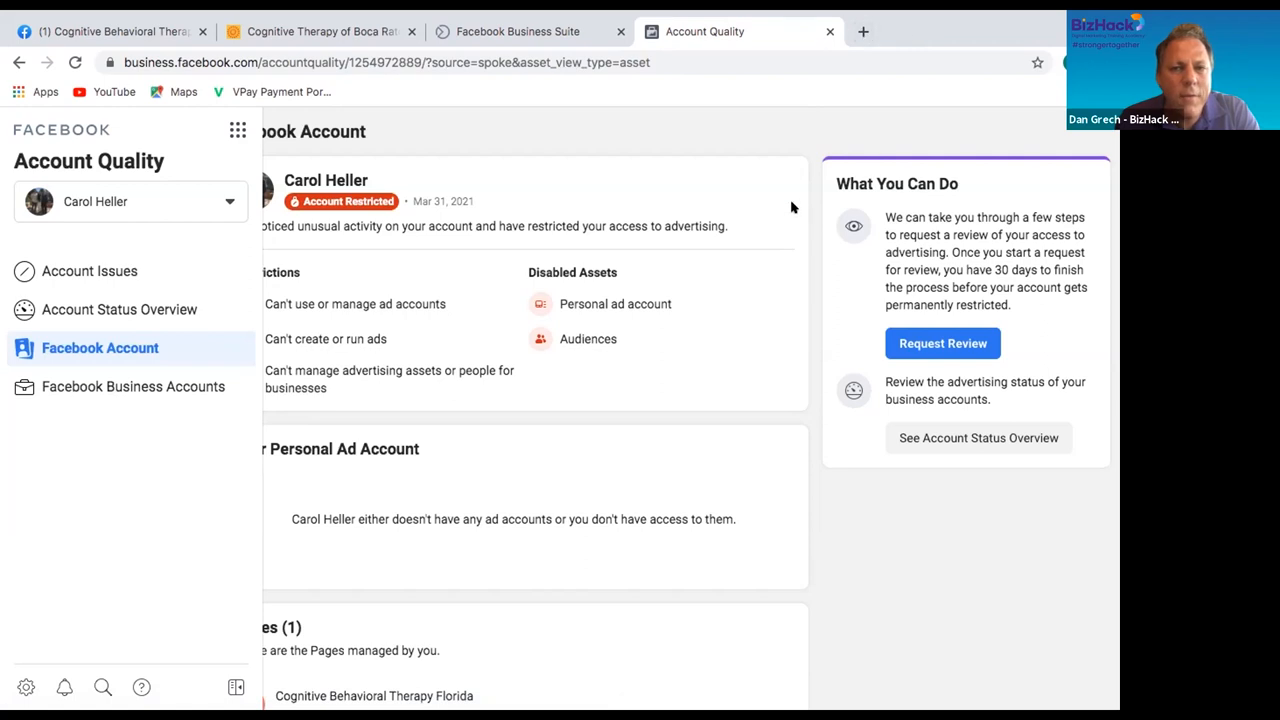
pyautogui.moveTo(750, 90)
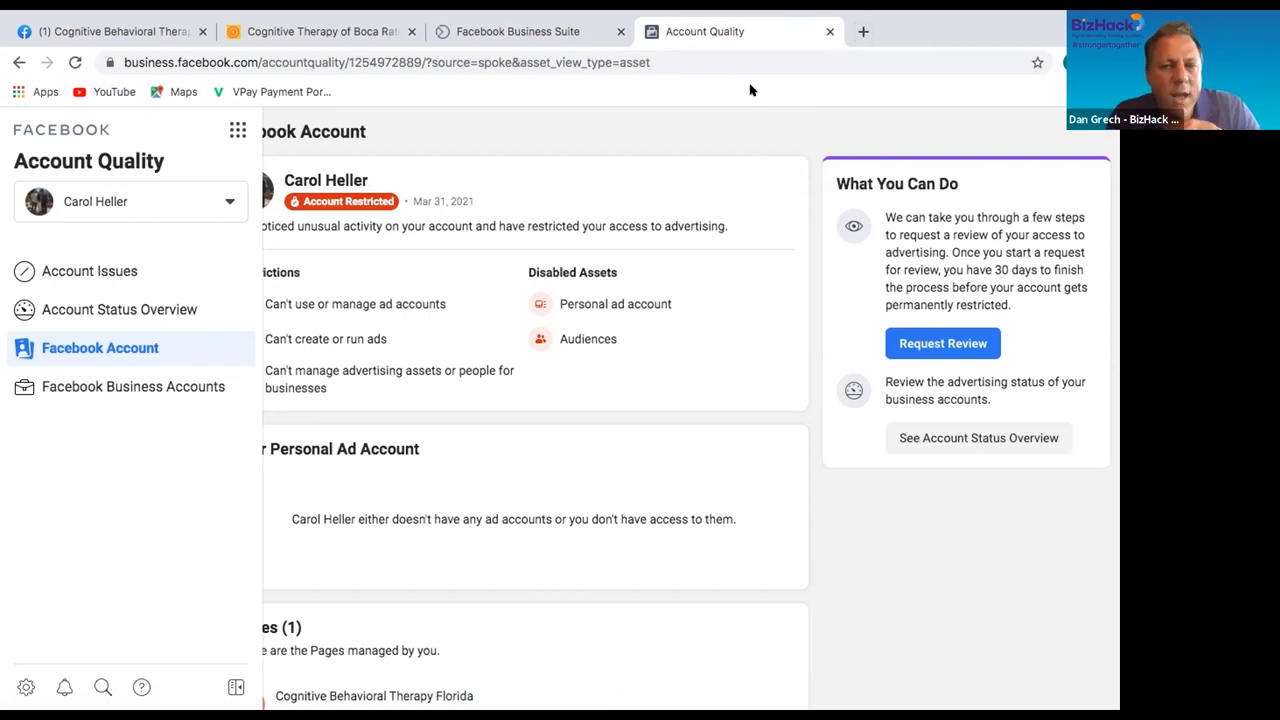
pyautogui.moveTo(743, 62)
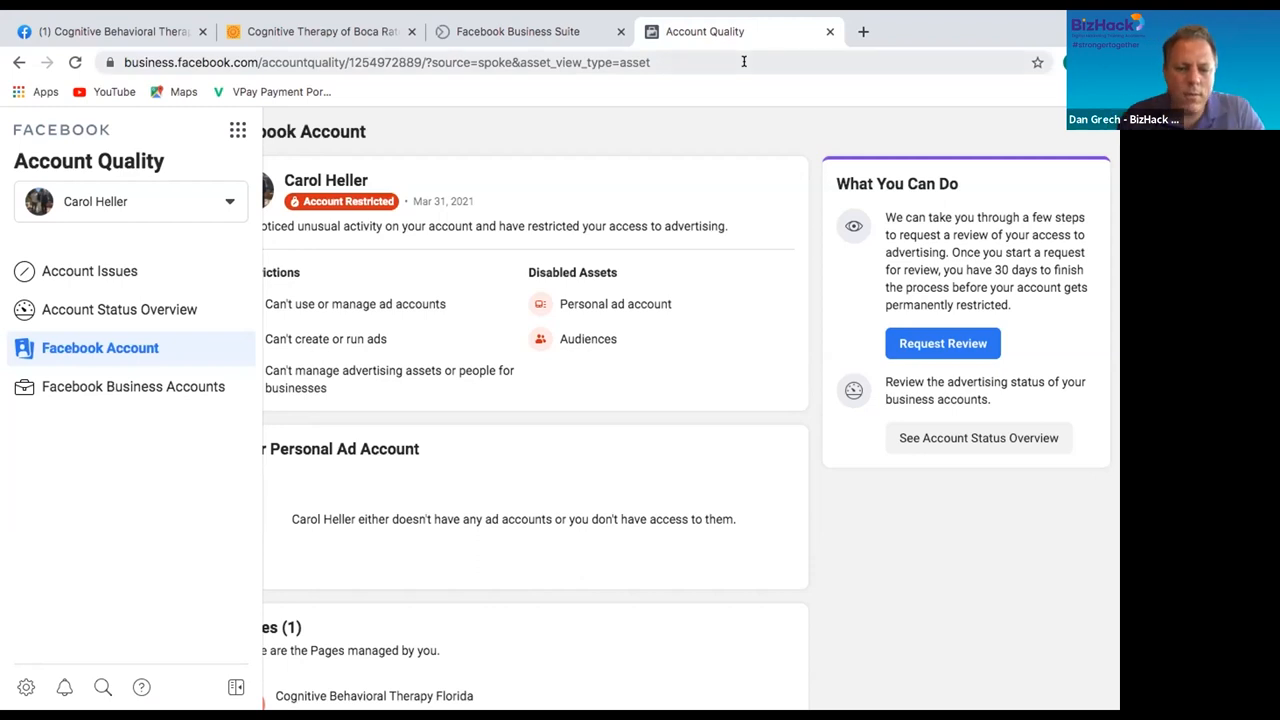
pyautogui.moveTo(851, 49)
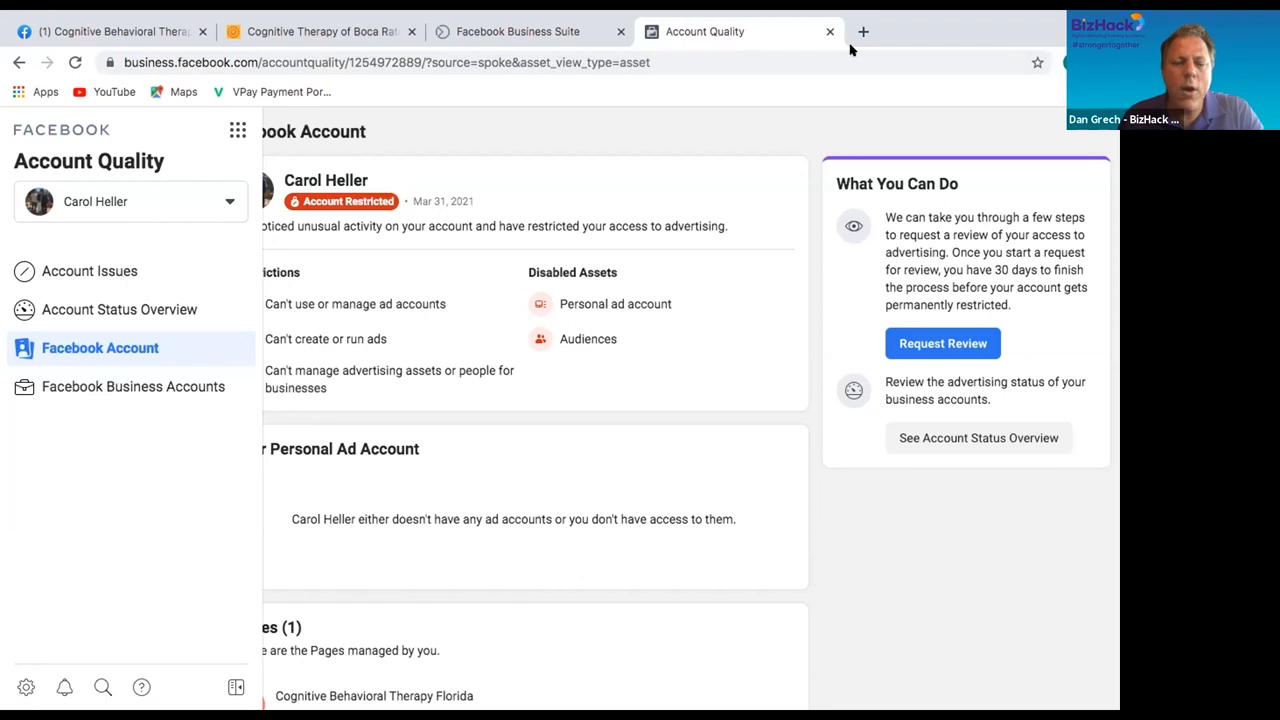
pyautogui.moveTo(852, 87)
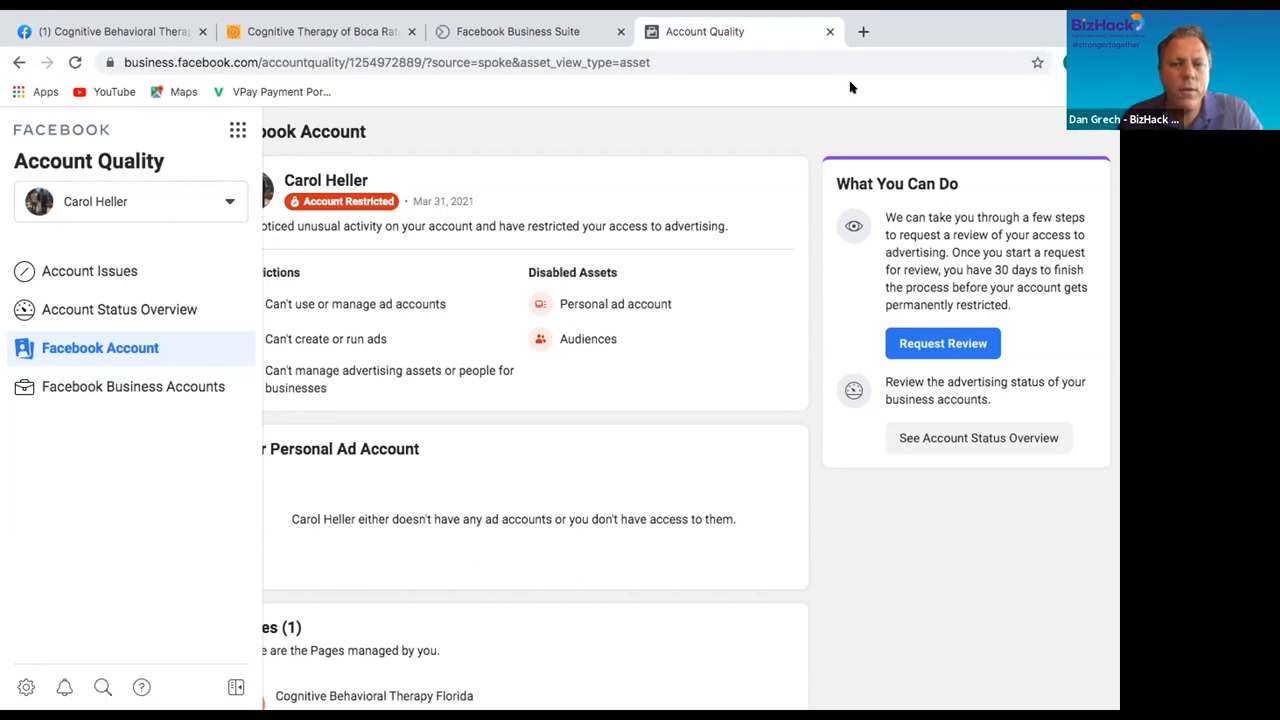
pyautogui.moveTo(884, 33)
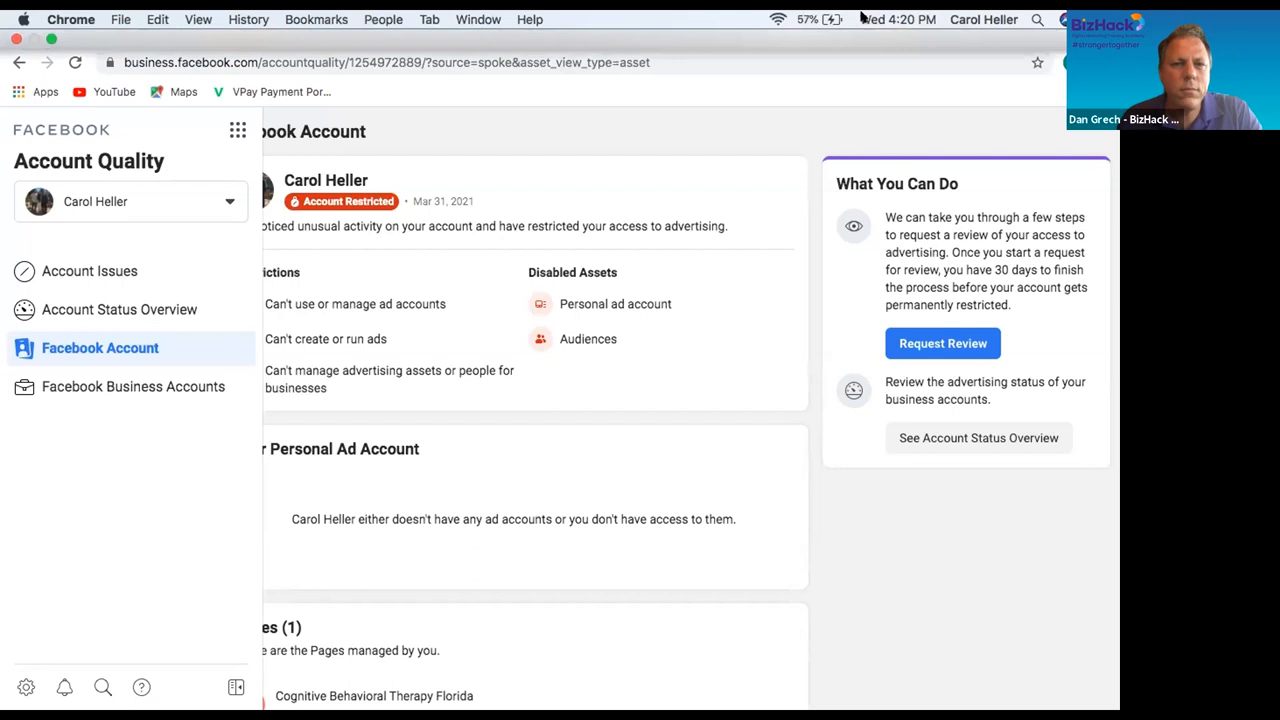
pyautogui.click(478, 19)
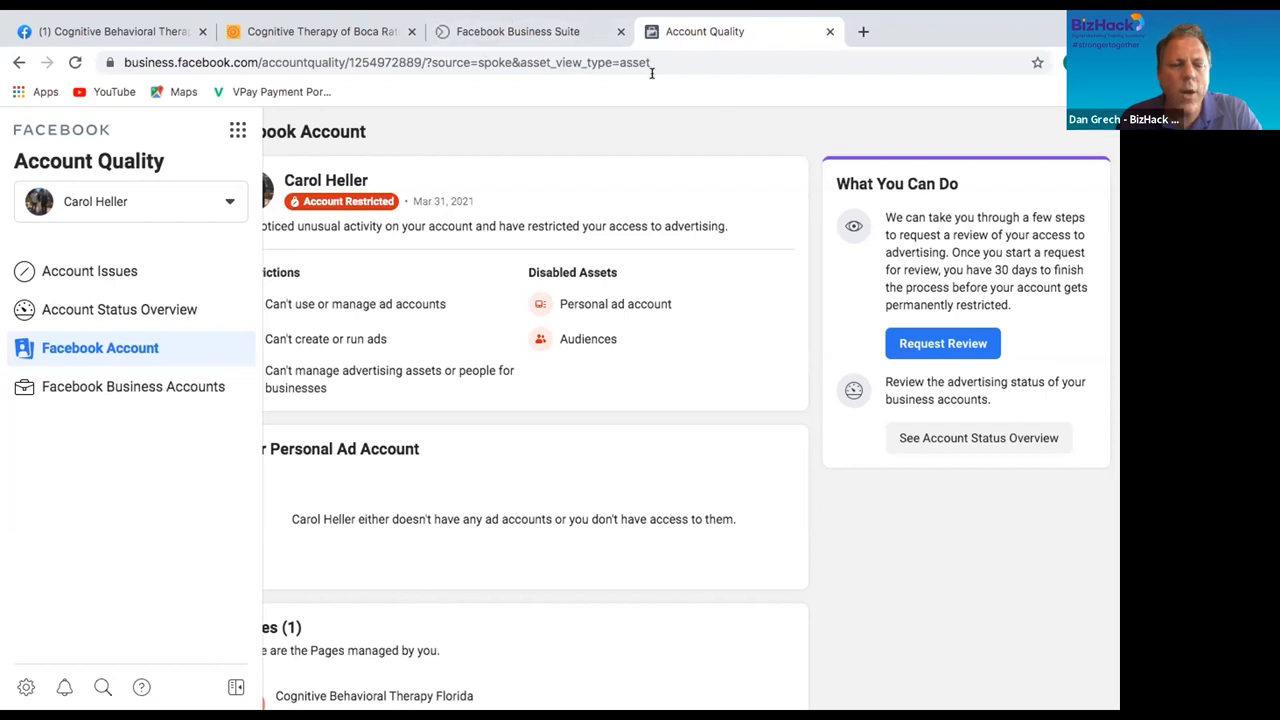
pyautogui.click(75, 62)
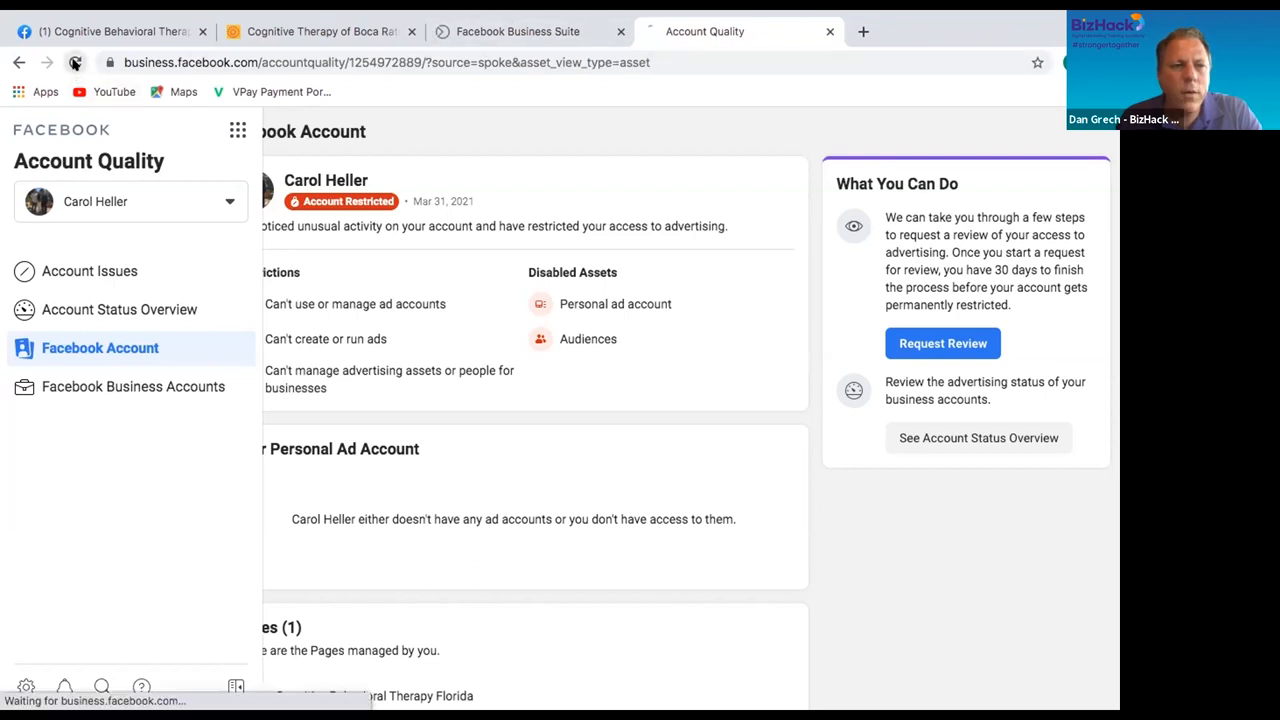
pyautogui.click(75, 62)
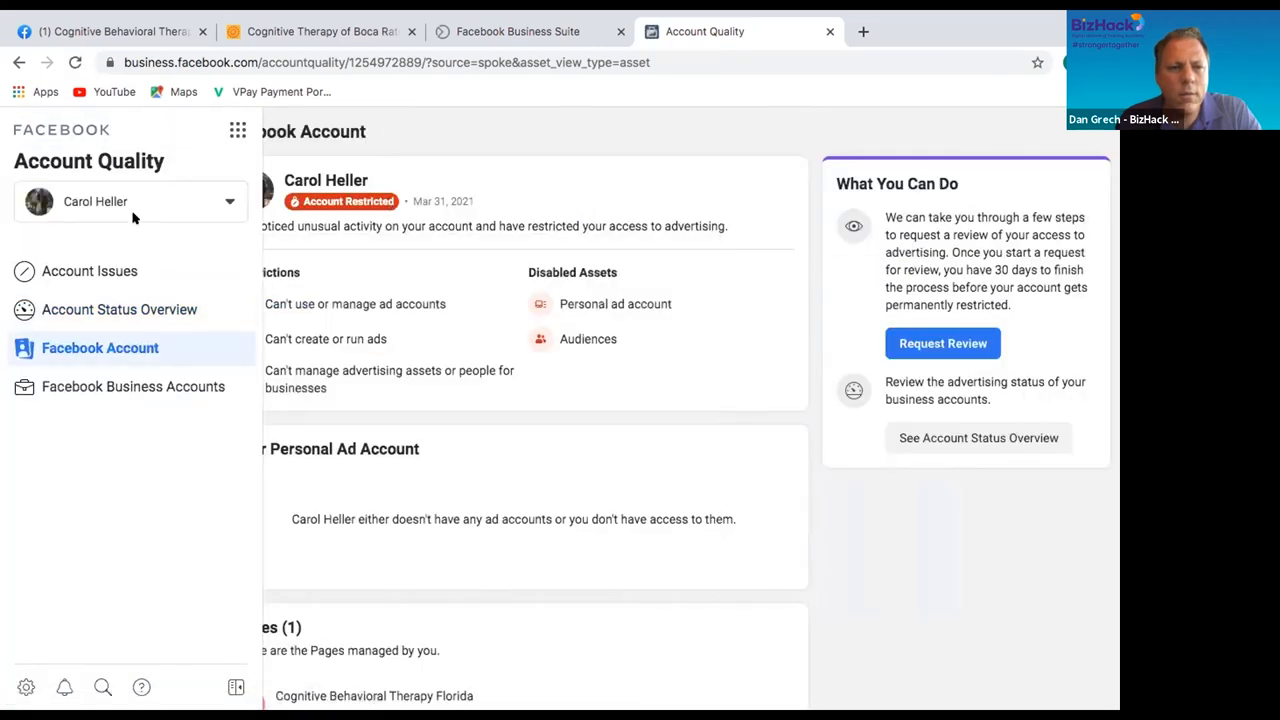
pyautogui.click(237, 130)
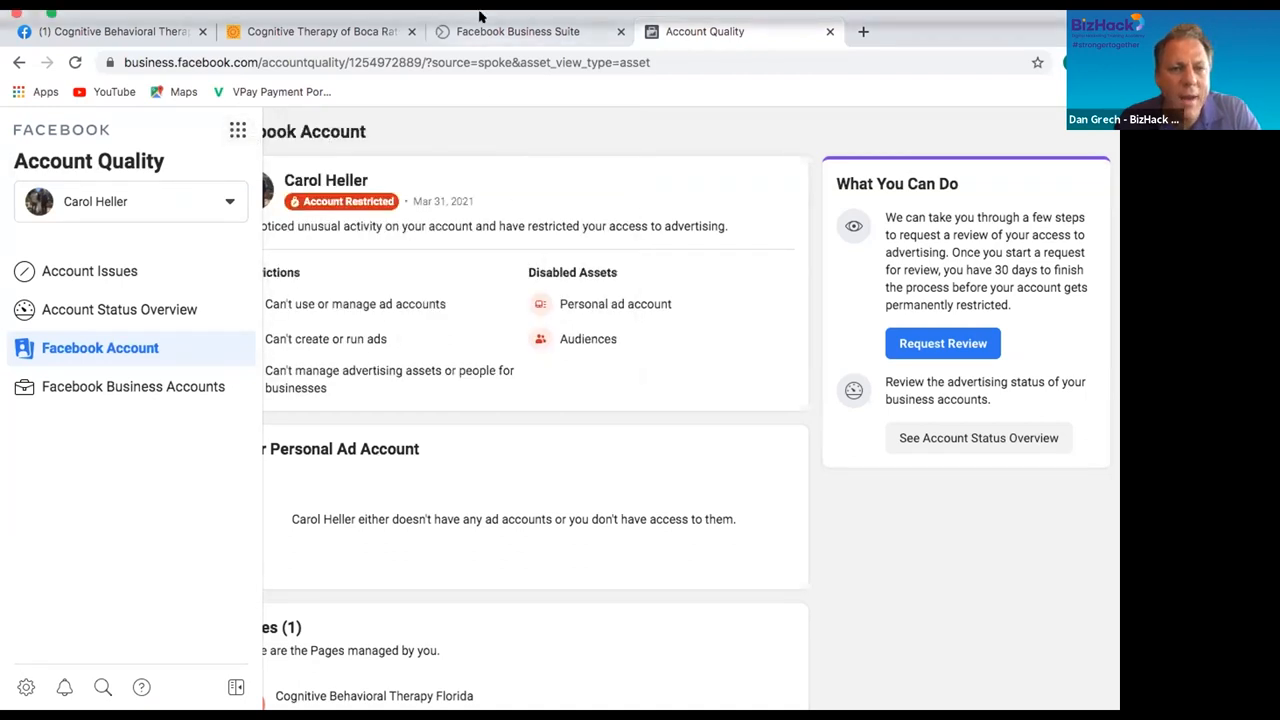
pyautogui.click(478, 19)
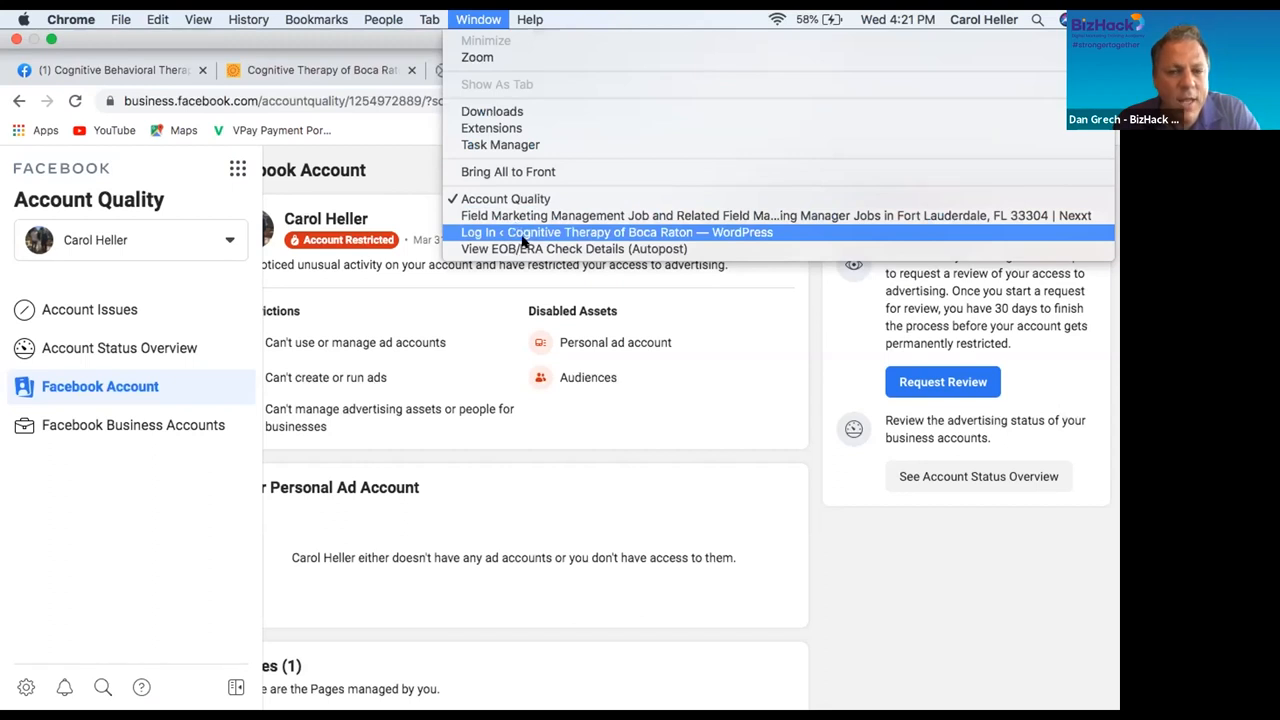
pyautogui.moveTo(776, 215)
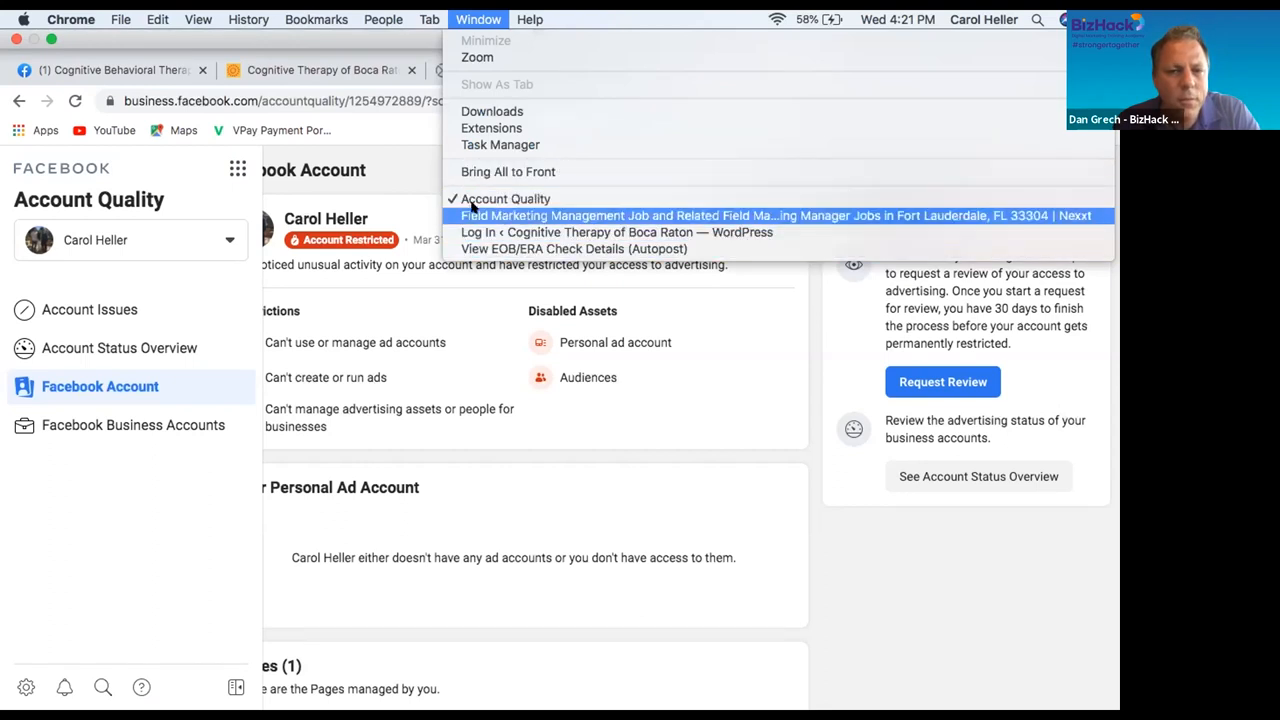
pyautogui.moveTo(478, 521)
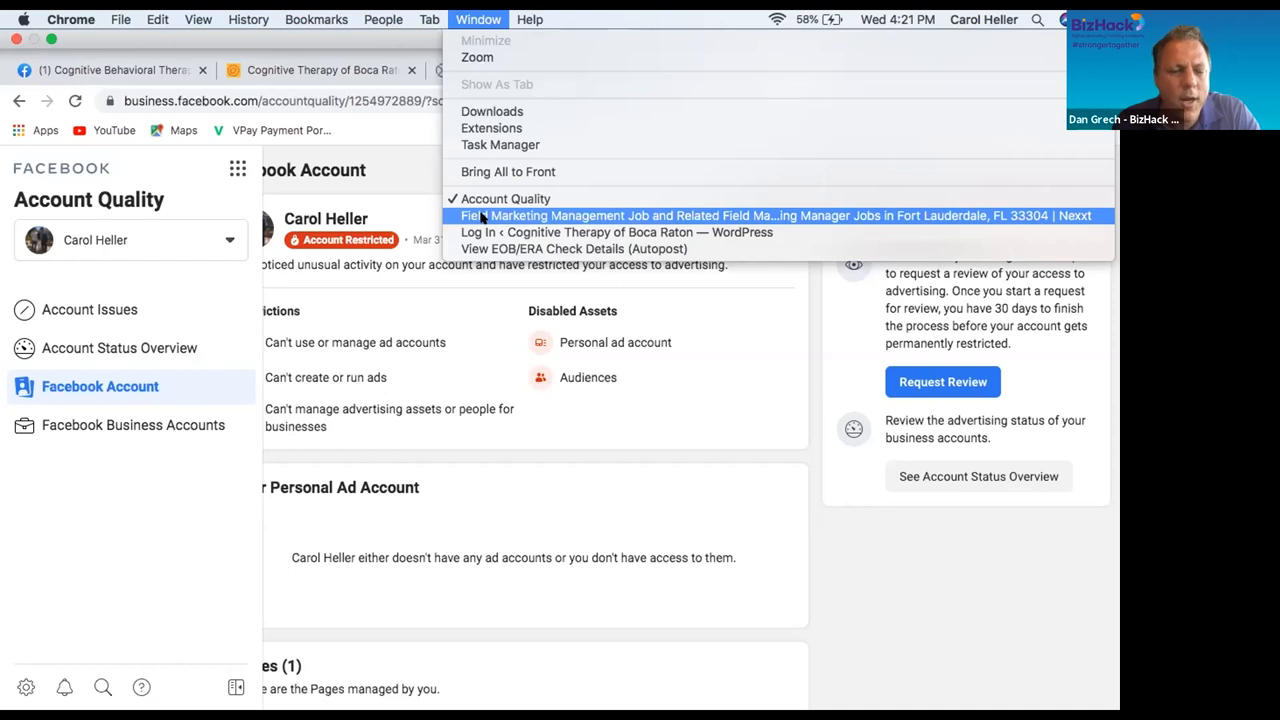
pyautogui.moveTo(616, 232)
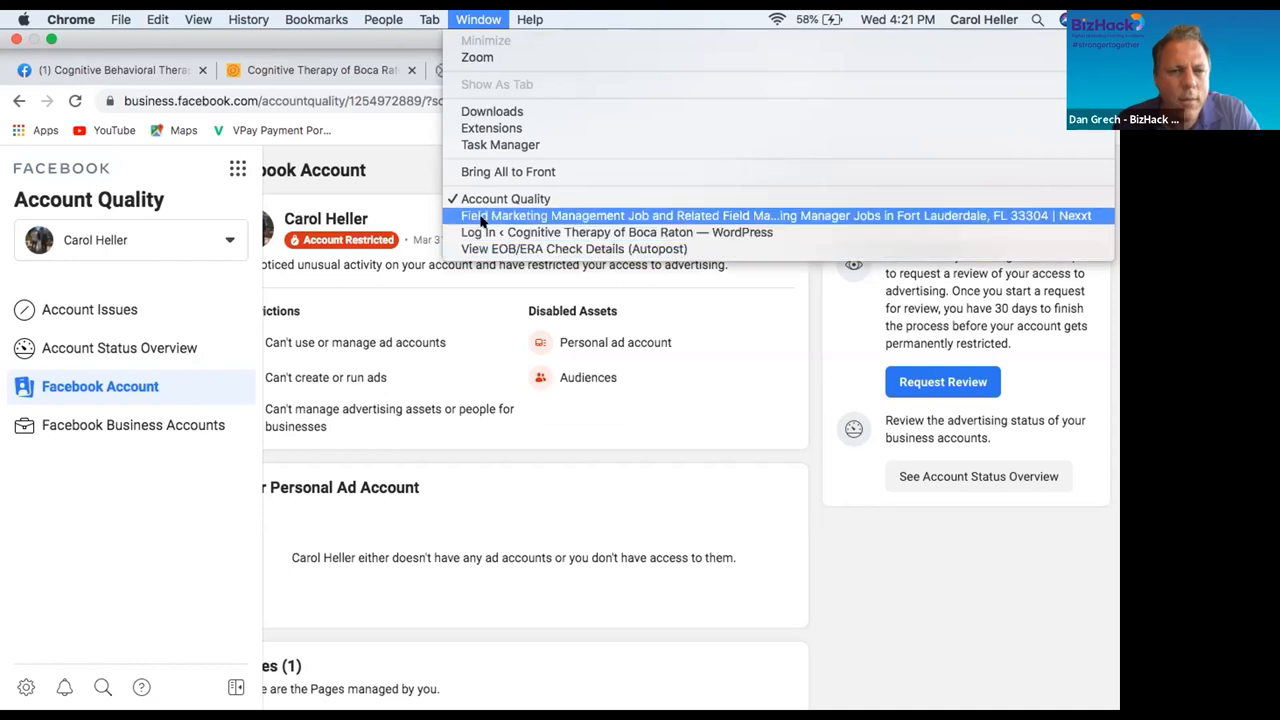
# - Bring the Nexxt job listings Chrome window to the front
pyautogui.click(775, 215)
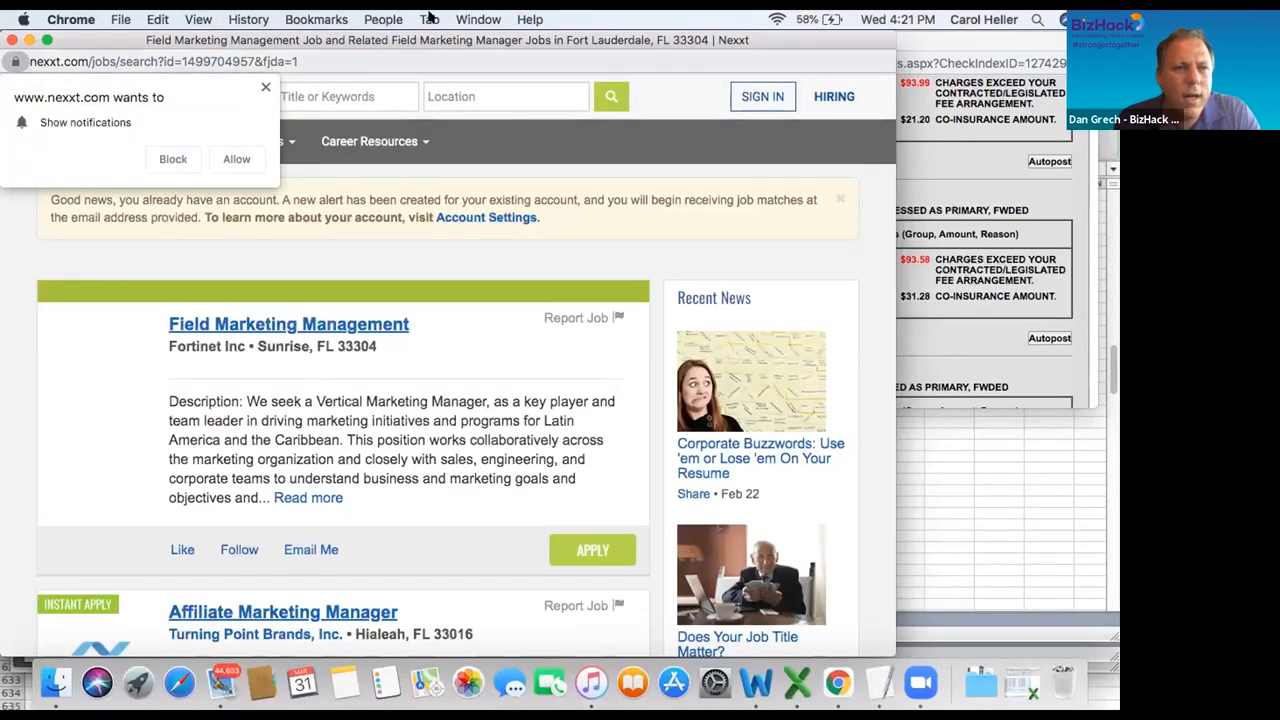
pyautogui.click(477, 19)
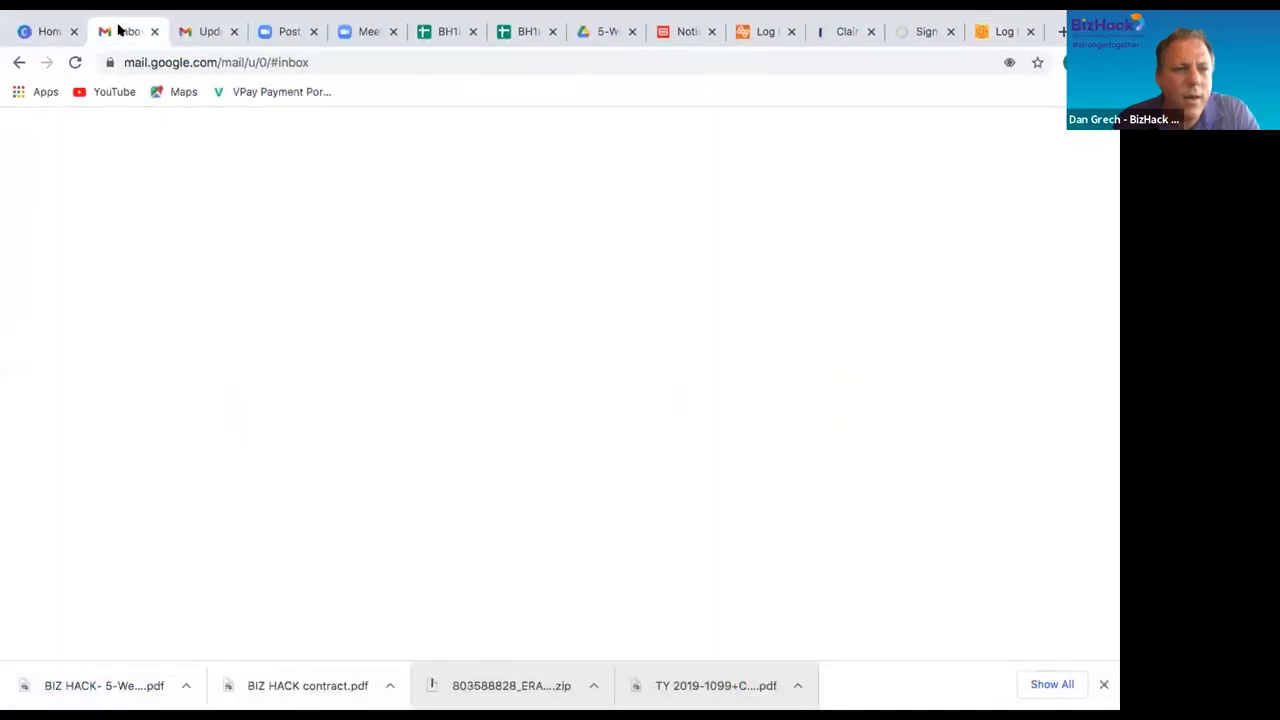
# - Switch to the other account's Gmail Inbox tab and browse its recent messages
pyautogui.click(128, 31)
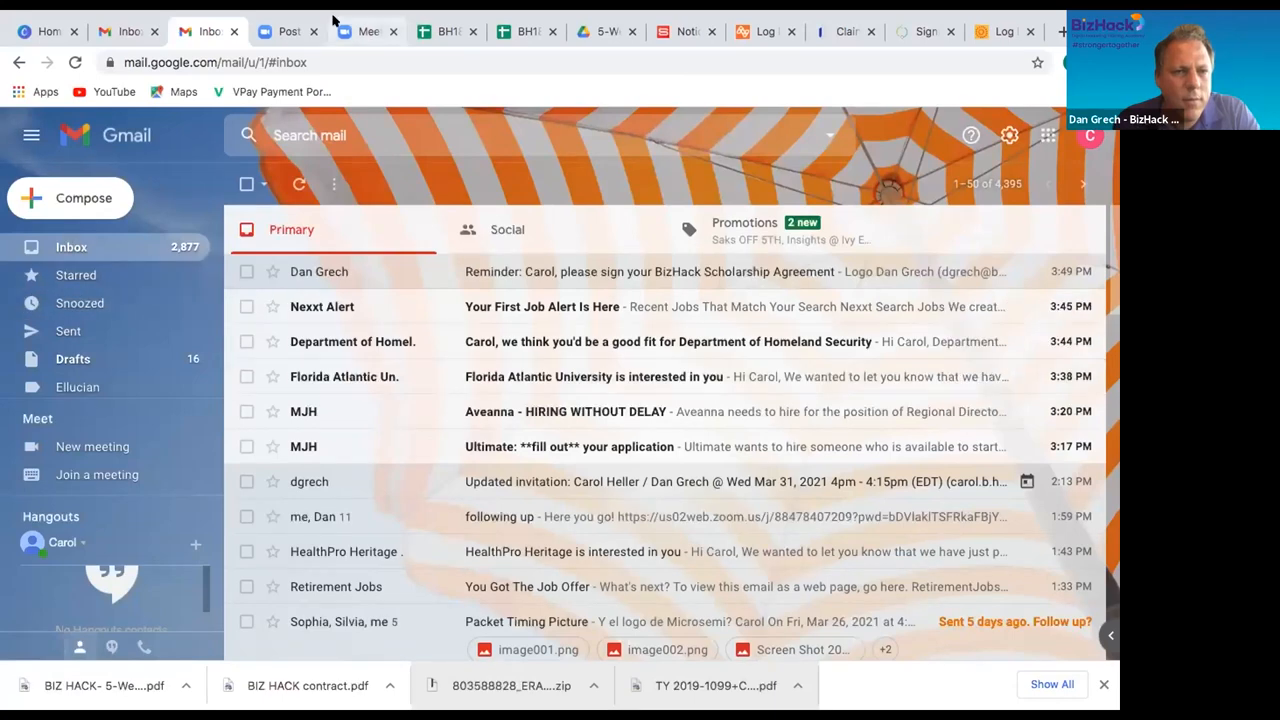
pyautogui.moveTo(404, 551)
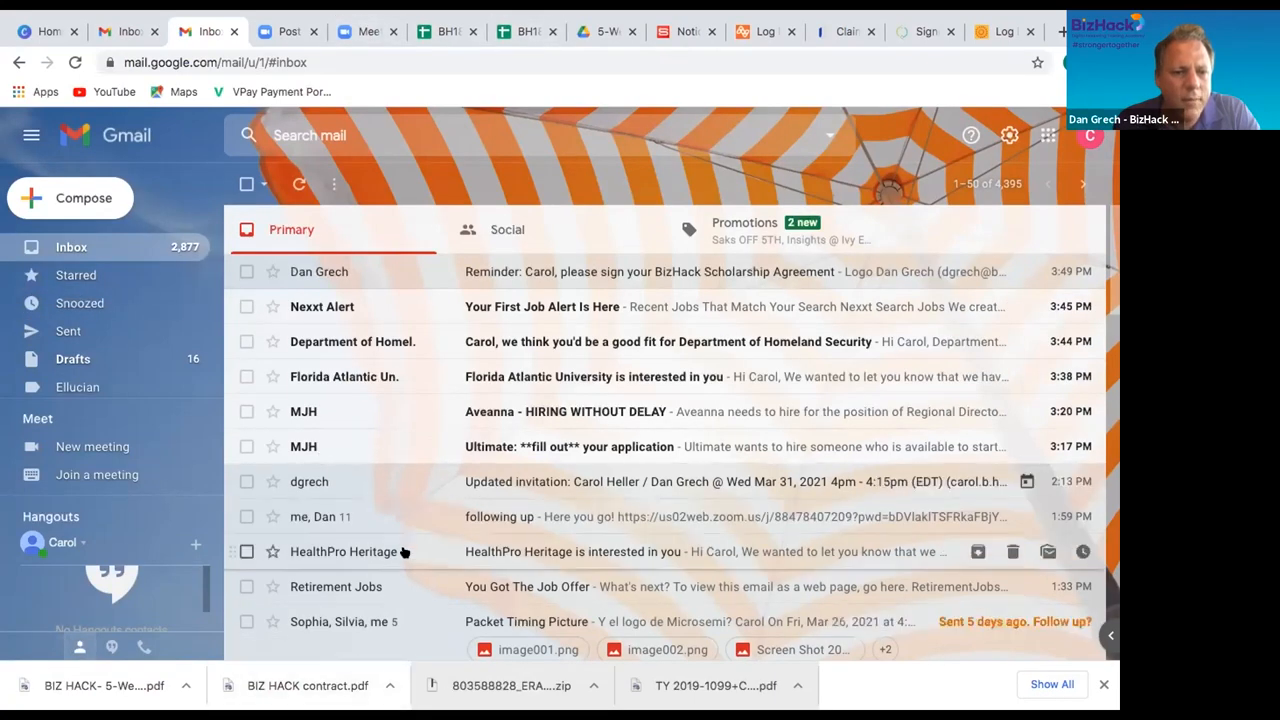
pyautogui.scroll(-3)
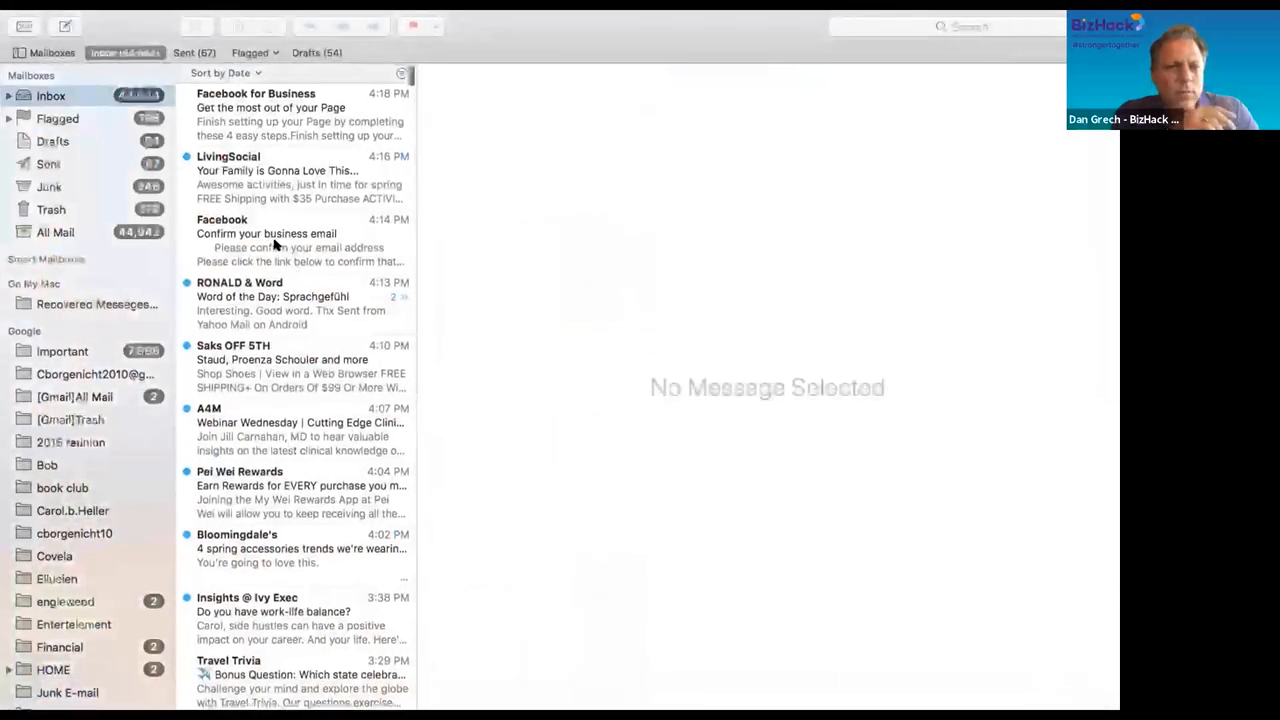
# - Open Facebook's 'Confirm your business email' message and choose Confirm Now
pyautogui.click(266, 233)
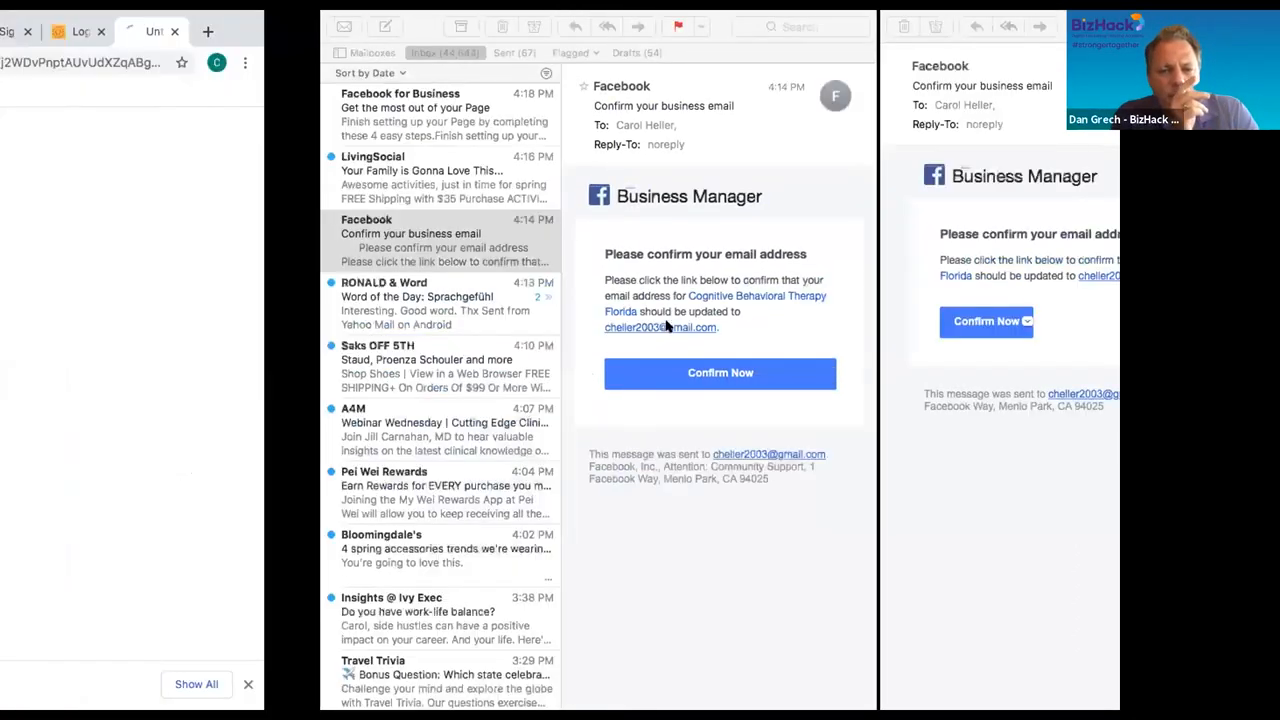
pyautogui.click(720, 372)
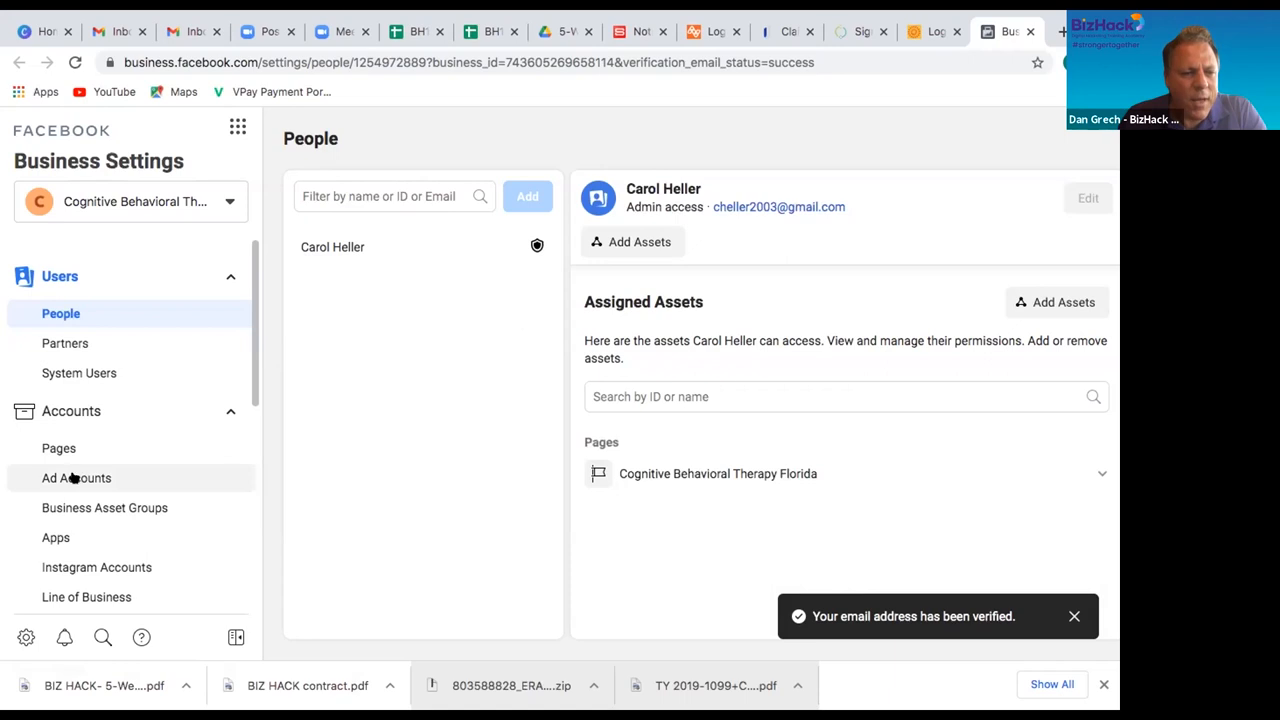
# - View the therapy business's Ad Accounts page, which reports advertising access restricted
pyautogui.click(76, 478)
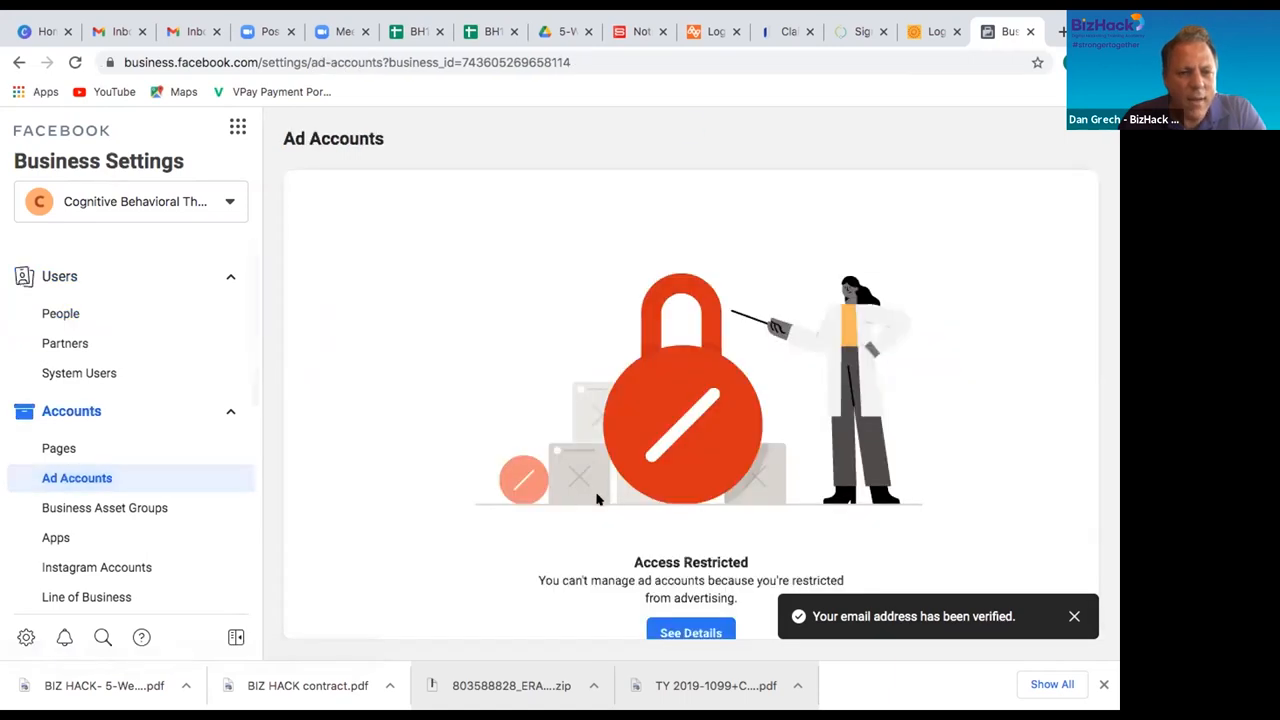
pyautogui.moveTo(725, 610)
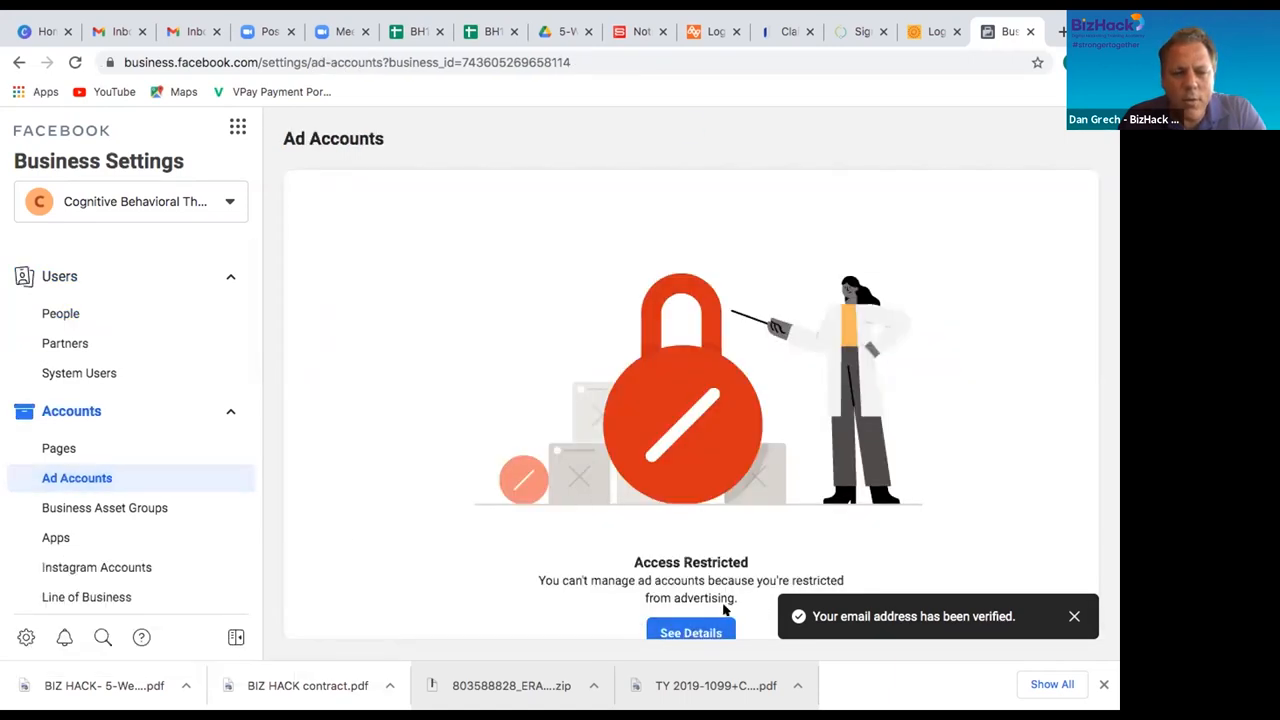
pyautogui.scroll(-3)
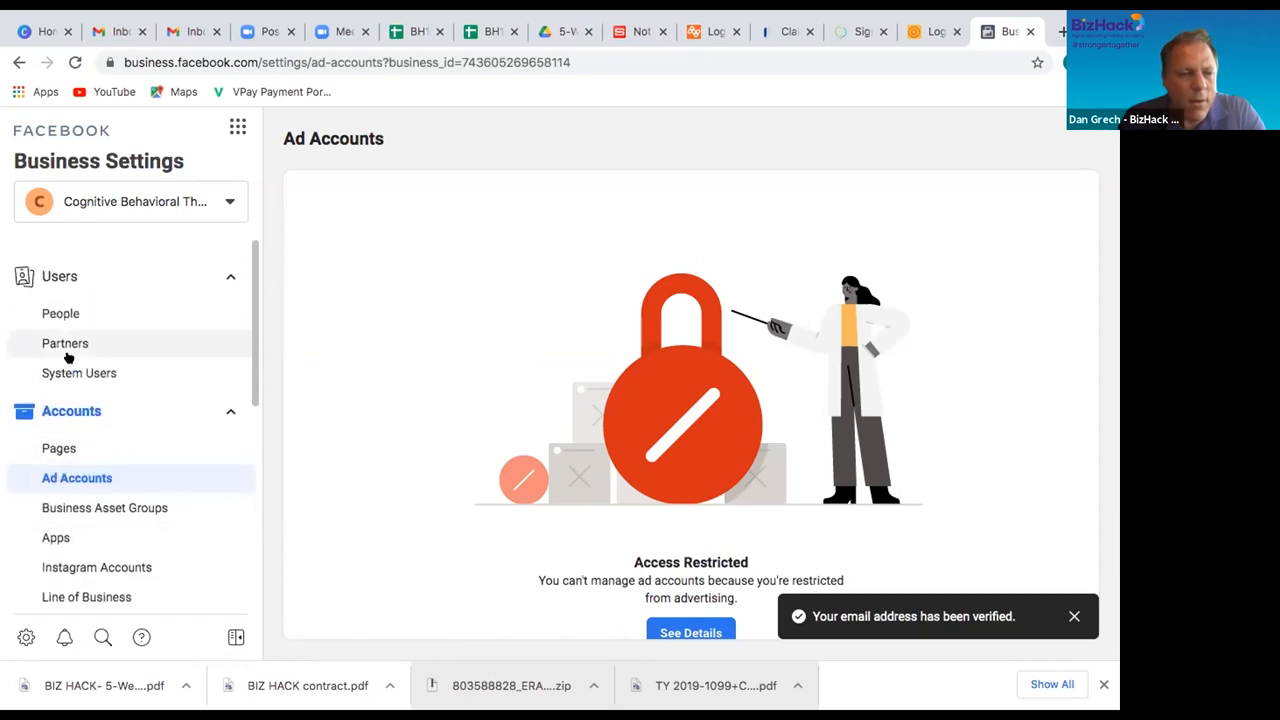
pyautogui.scroll(-3)
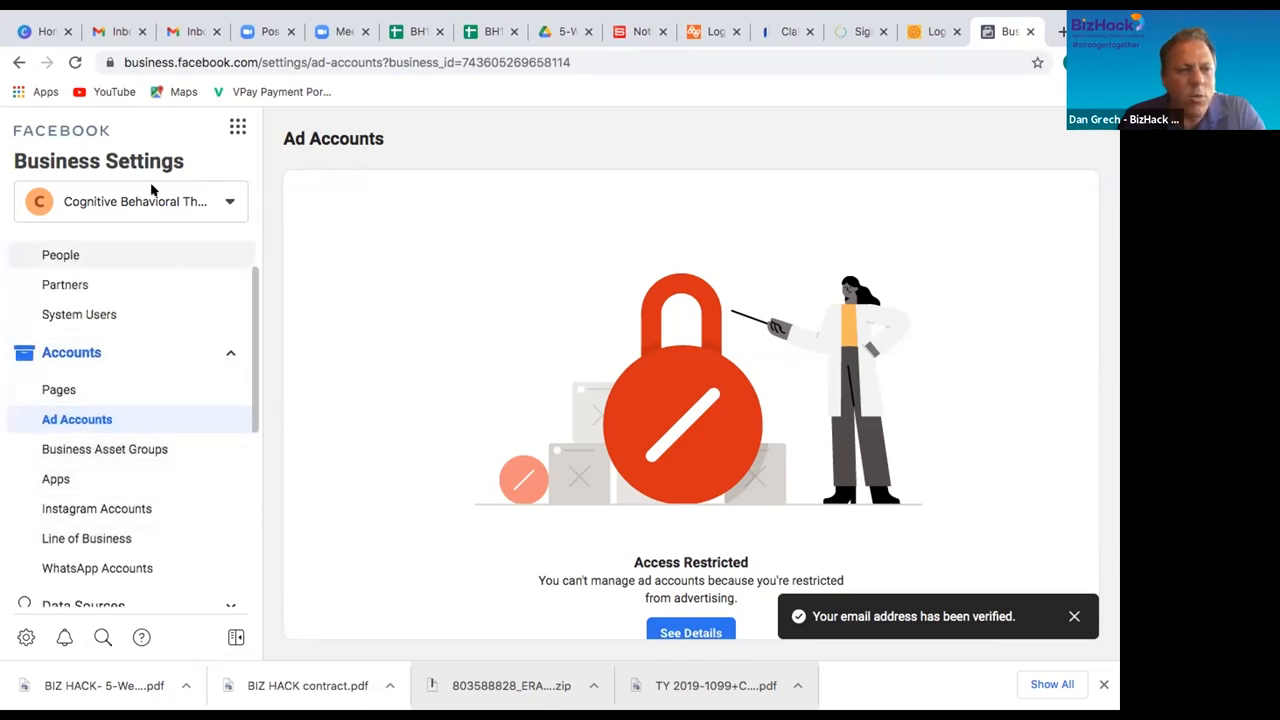
# - Open the business tools menu listing Account Quality, Ads Manager and Events Manager
pyautogui.click(237, 126)
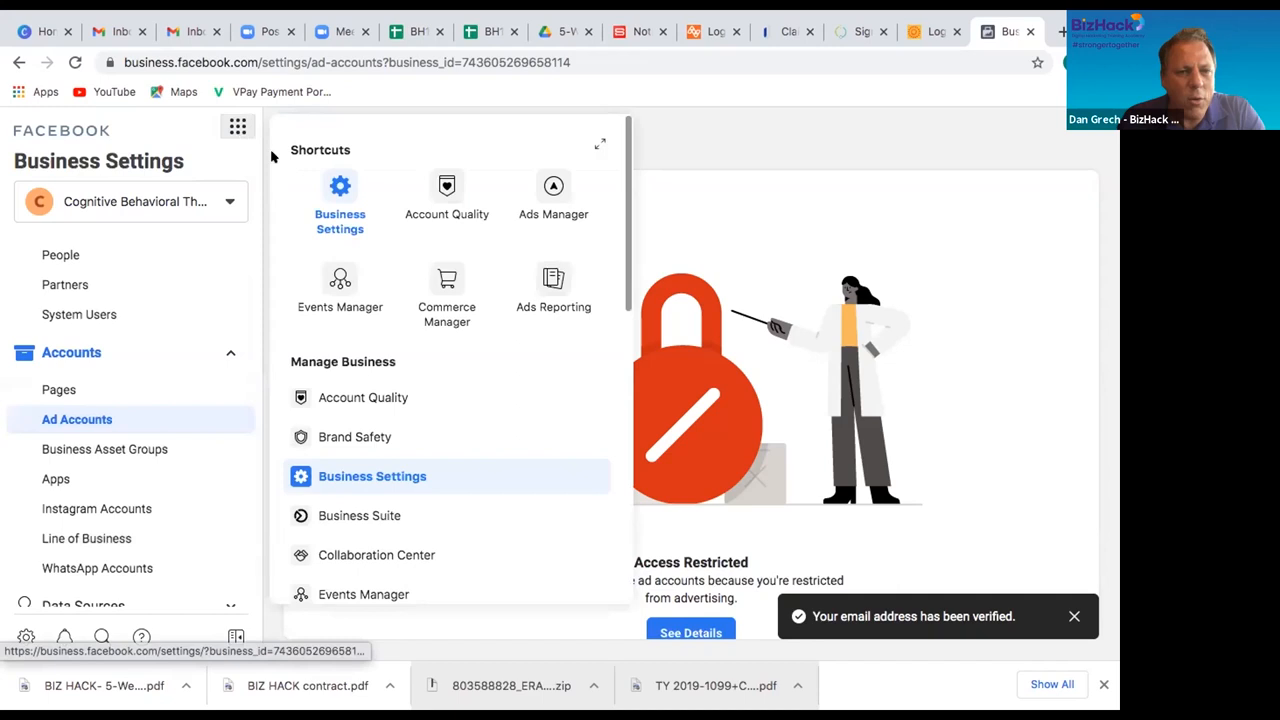
pyautogui.moveTo(340, 278)
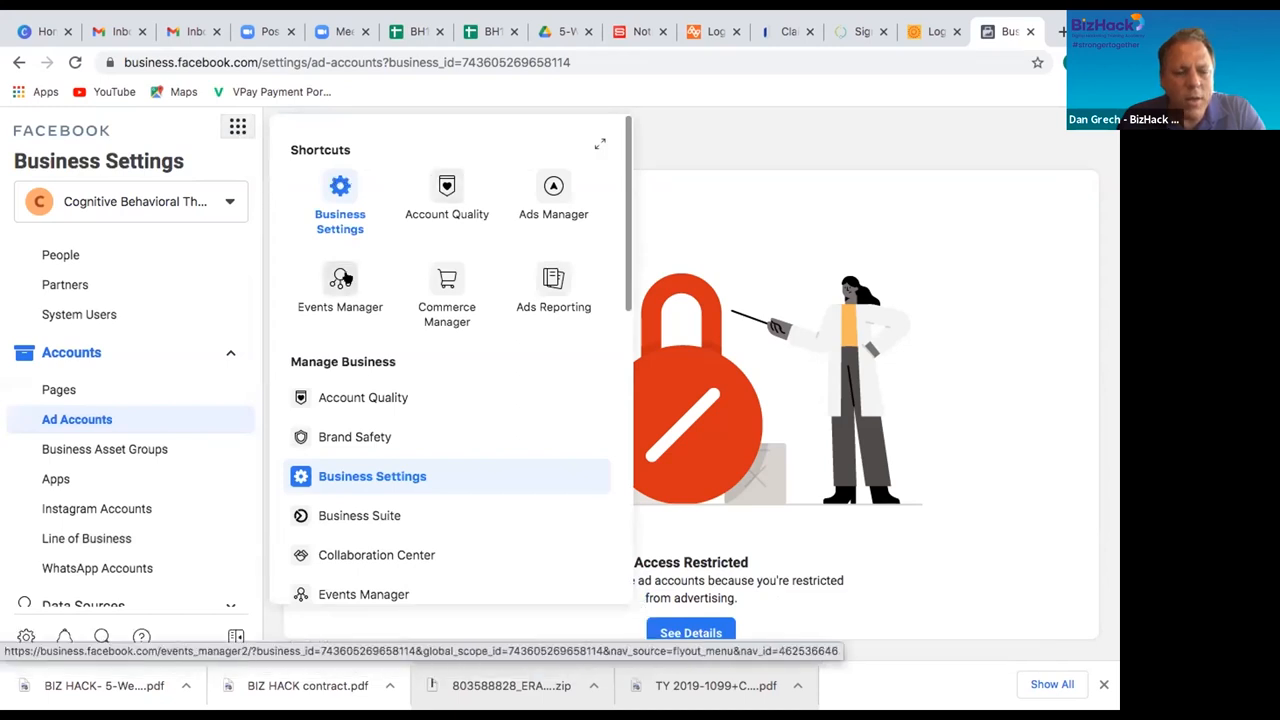
pyautogui.moveTo(320, 163)
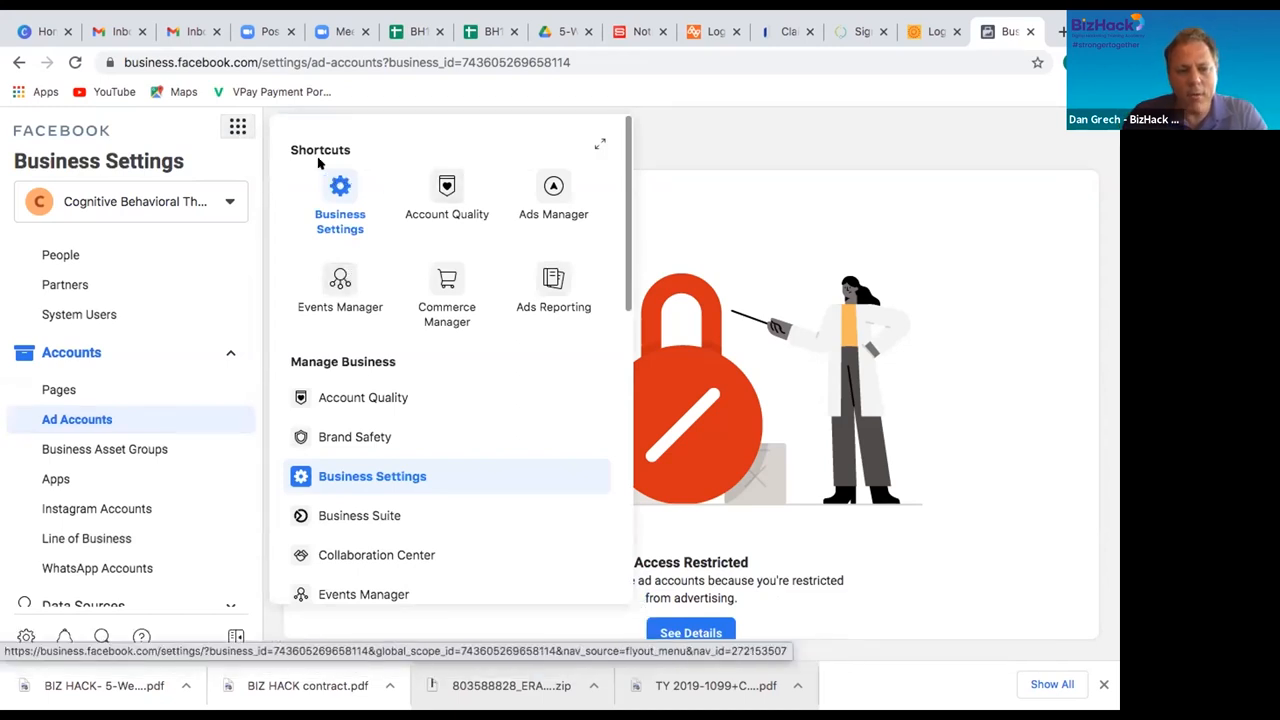
pyautogui.moveTo(340, 278)
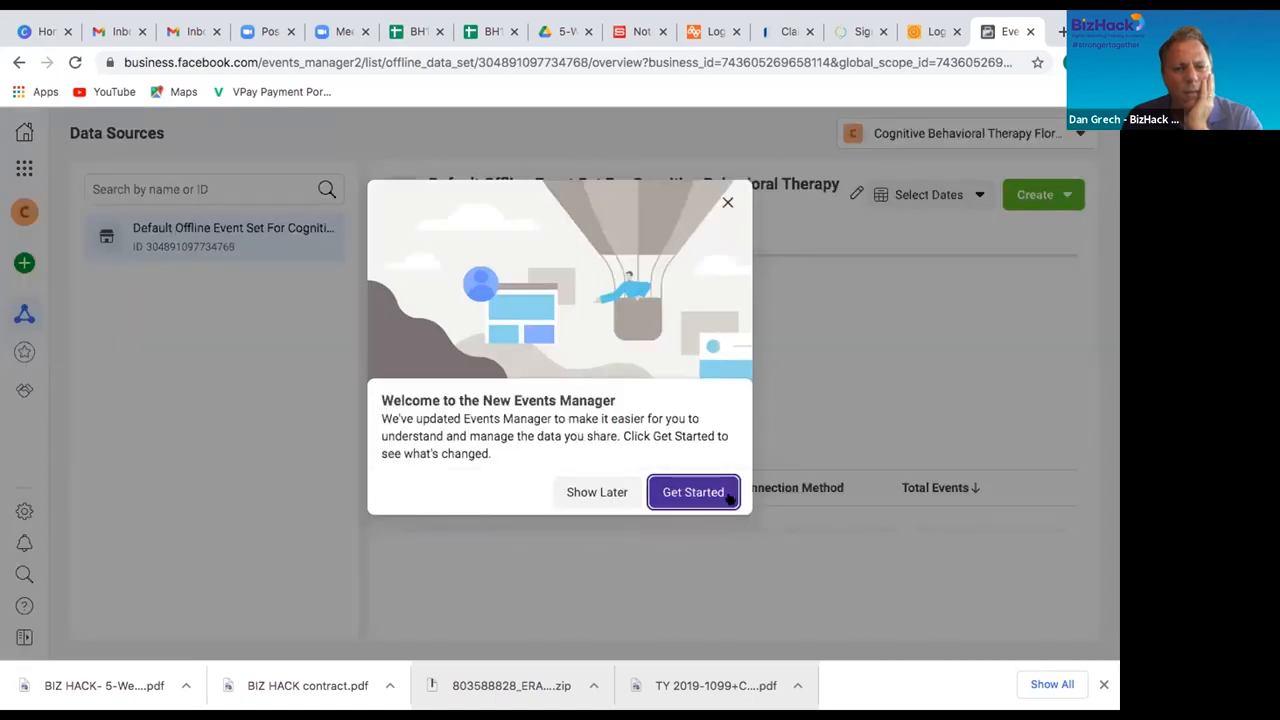
# - Step through and finish the new Events Manager welcome tour
pyautogui.click(693, 491)
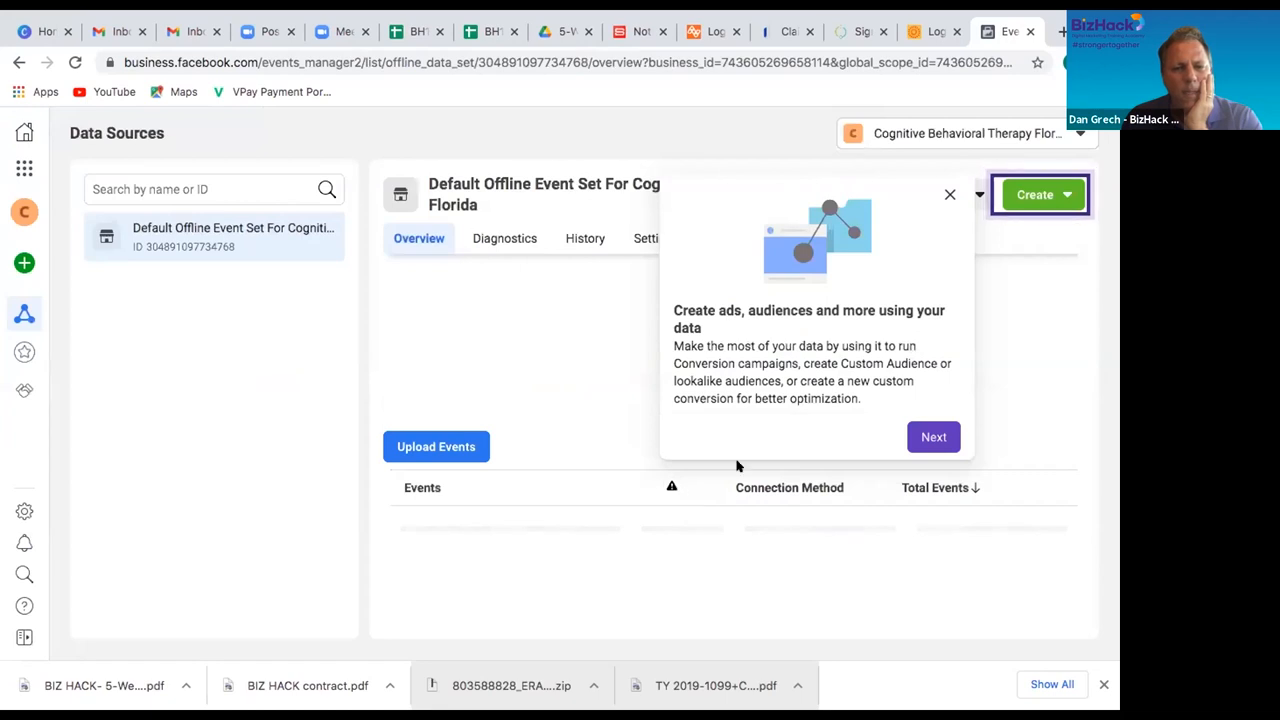
pyautogui.click(933, 437)
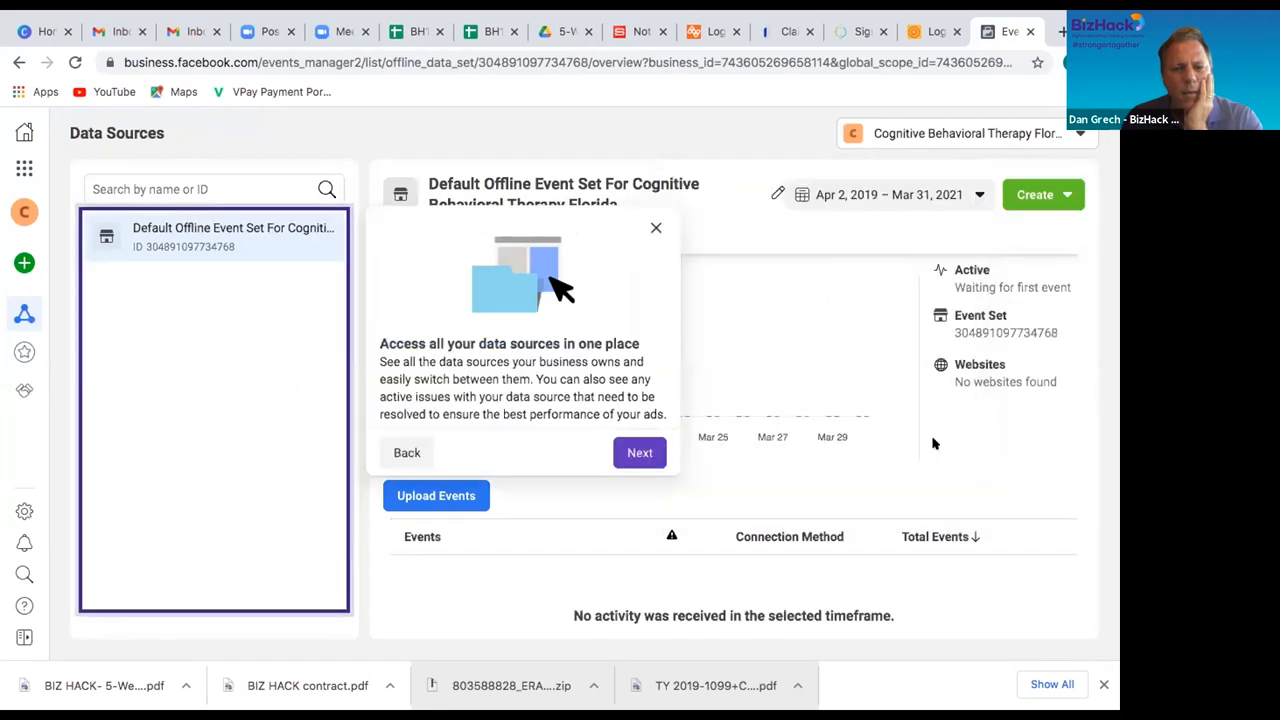
pyautogui.click(639, 452)
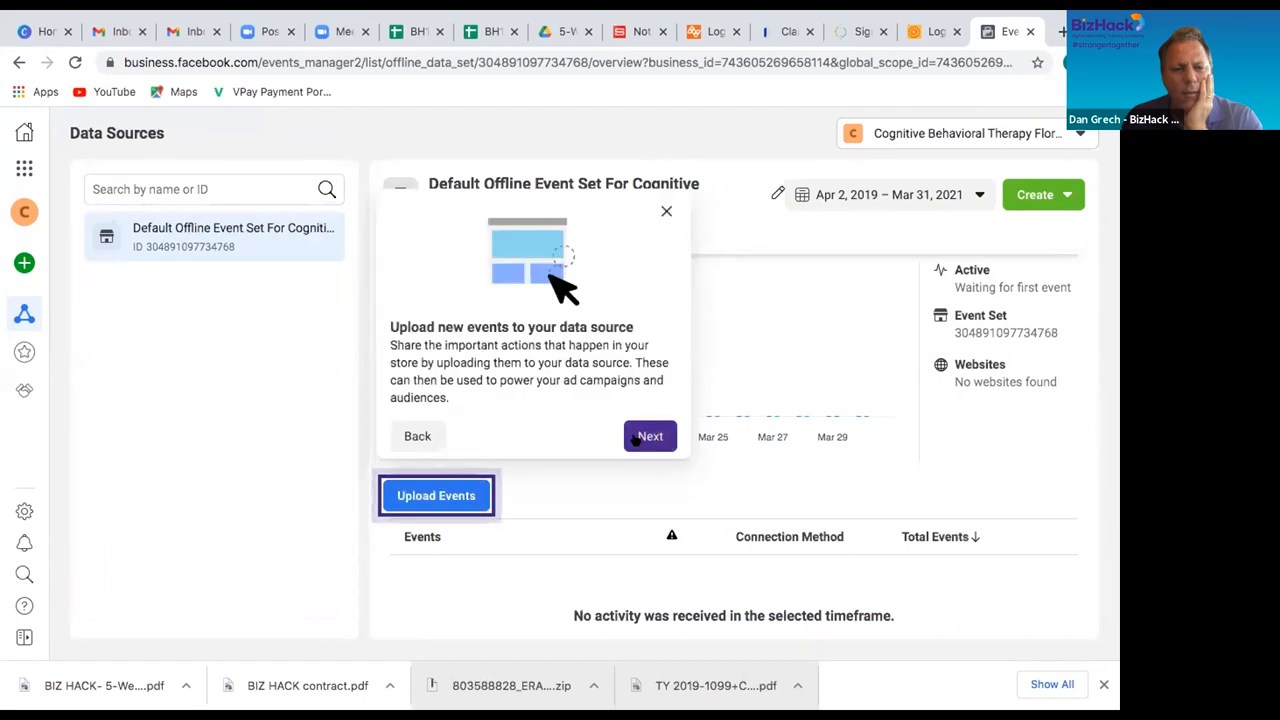
pyautogui.click(666, 211)
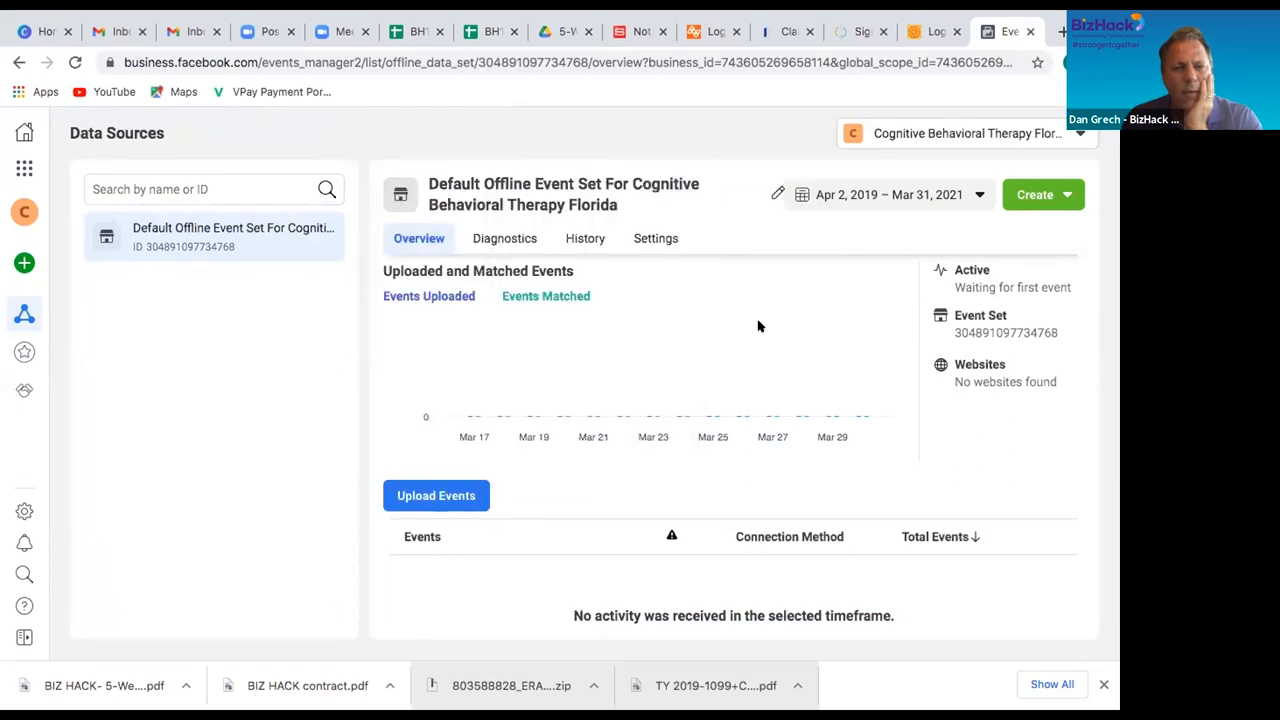
pyautogui.moveTo(234, 284)
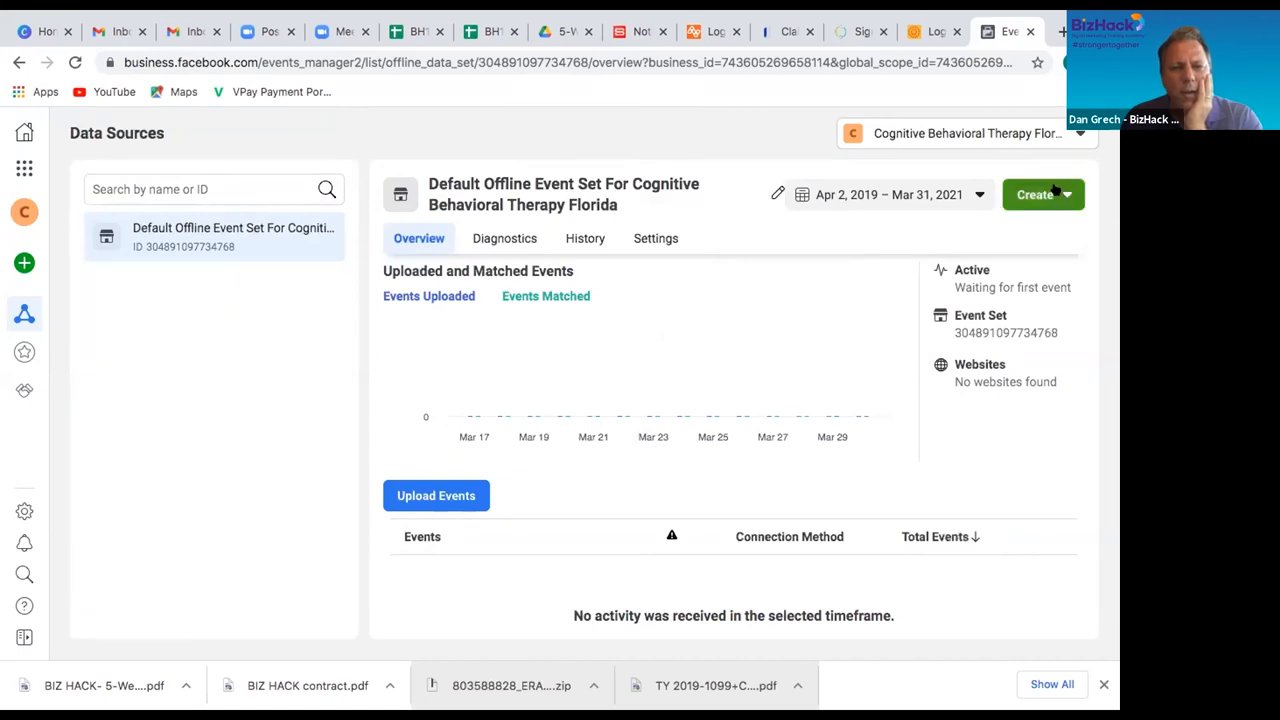
# - Check the Create dropdown and business selector, then return to Events Manager
pyautogui.click(1037, 194)
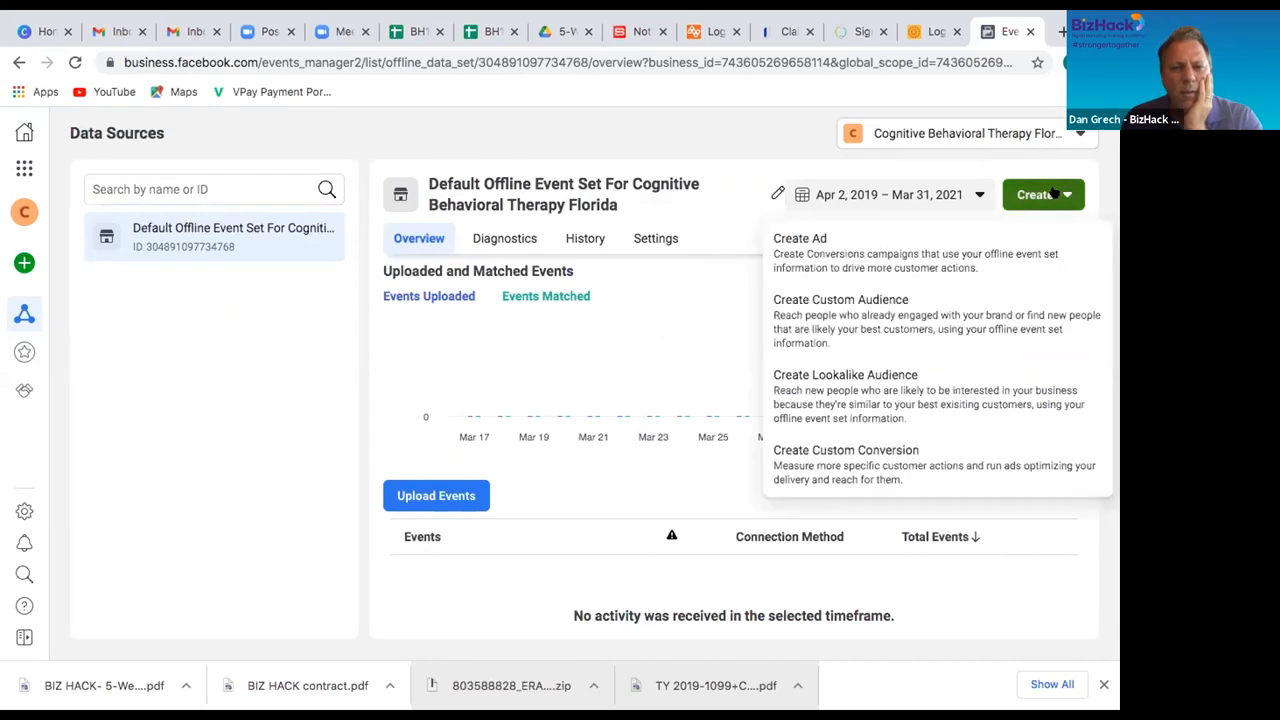
pyautogui.moveTo(595, 128)
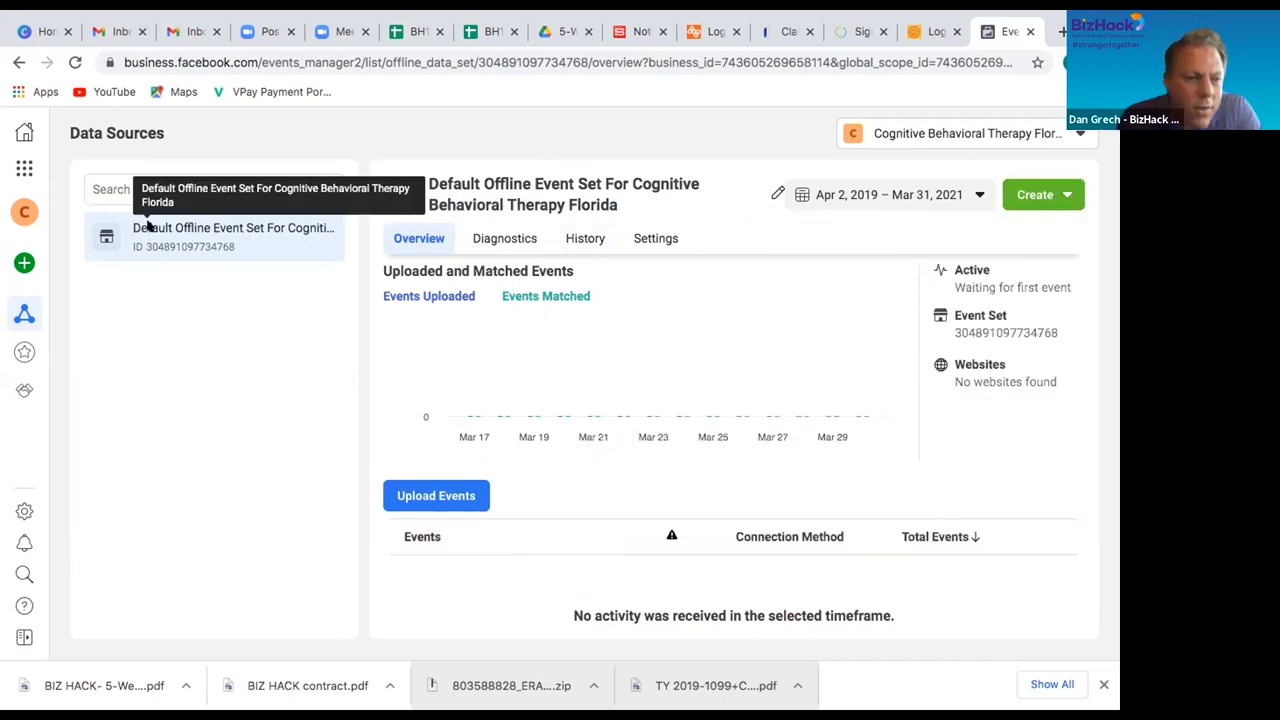
pyautogui.moveTo(628, 257)
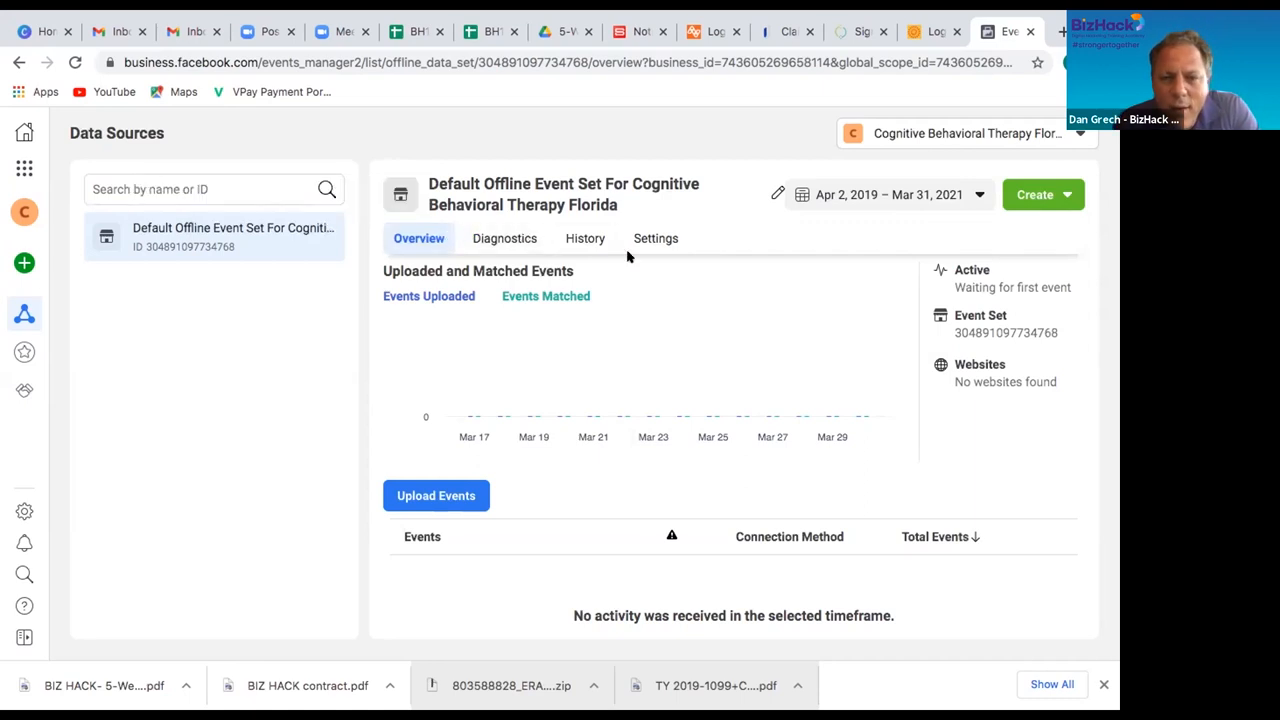
pyautogui.moveTo(1043, 541)
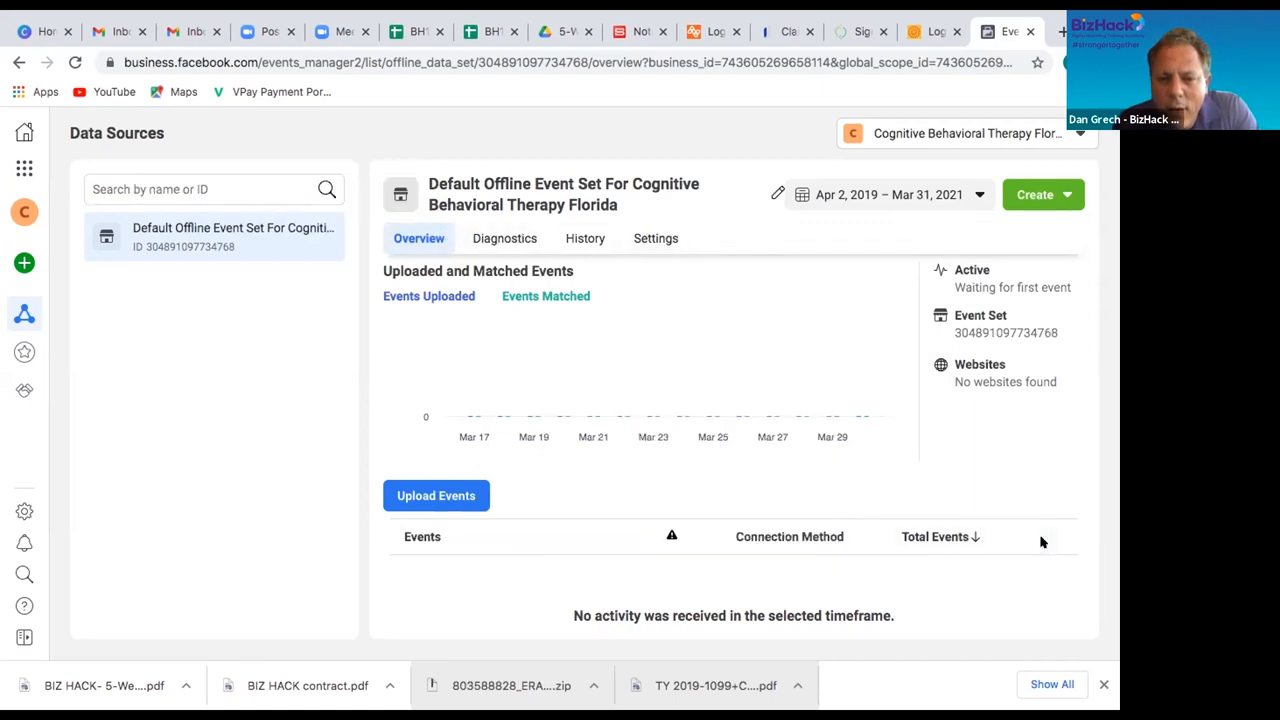
pyautogui.moveTo(622, 527)
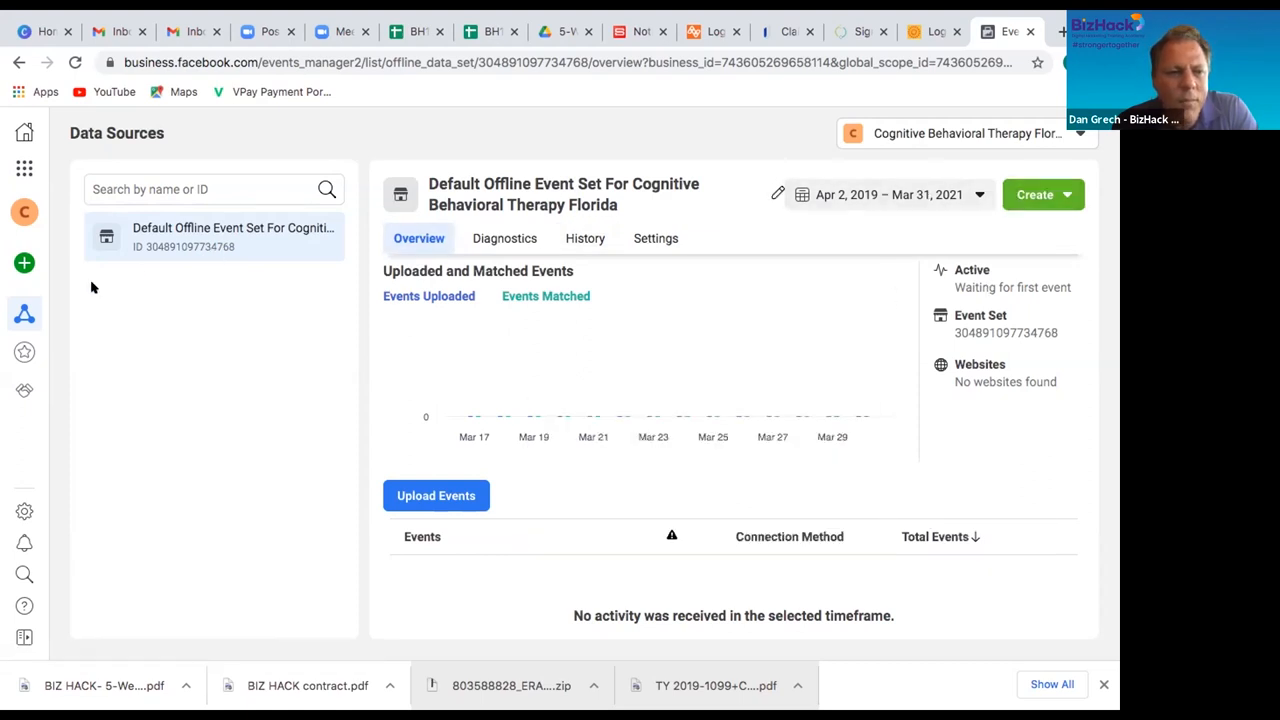
pyautogui.moveTo(528, 485)
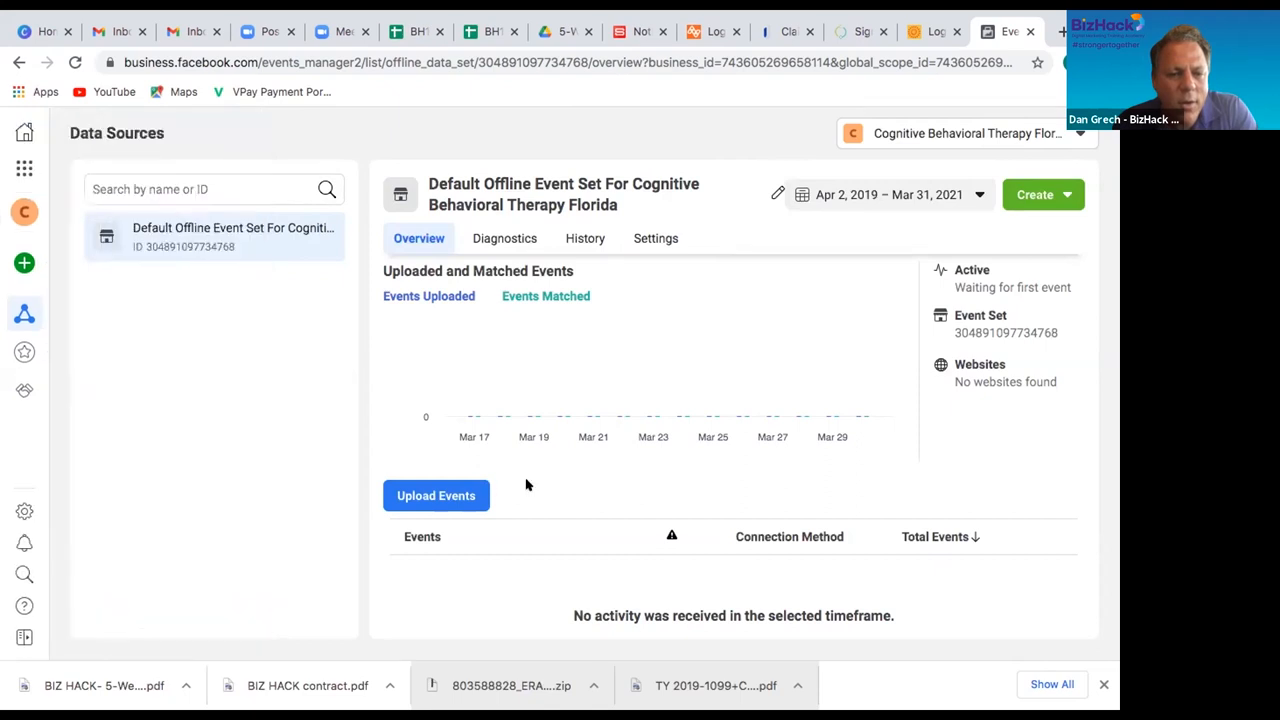
pyautogui.moveTo(550, 483)
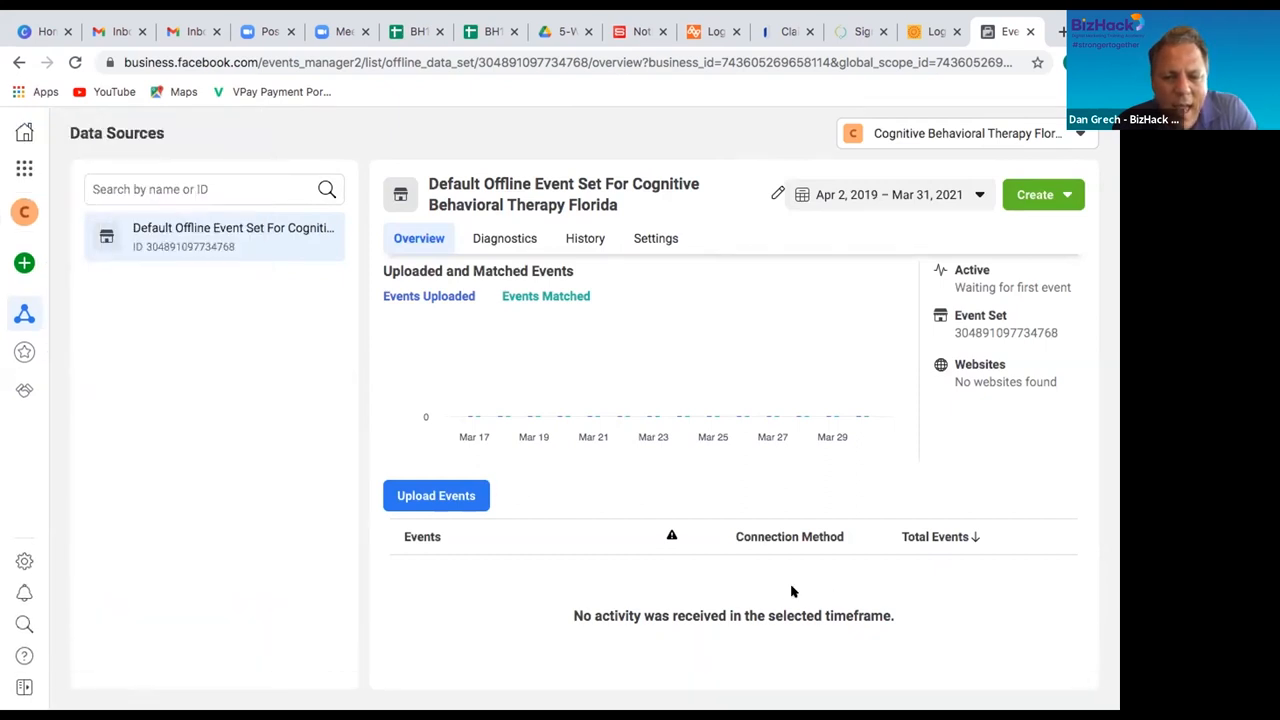
pyautogui.moveTo(175, 499)
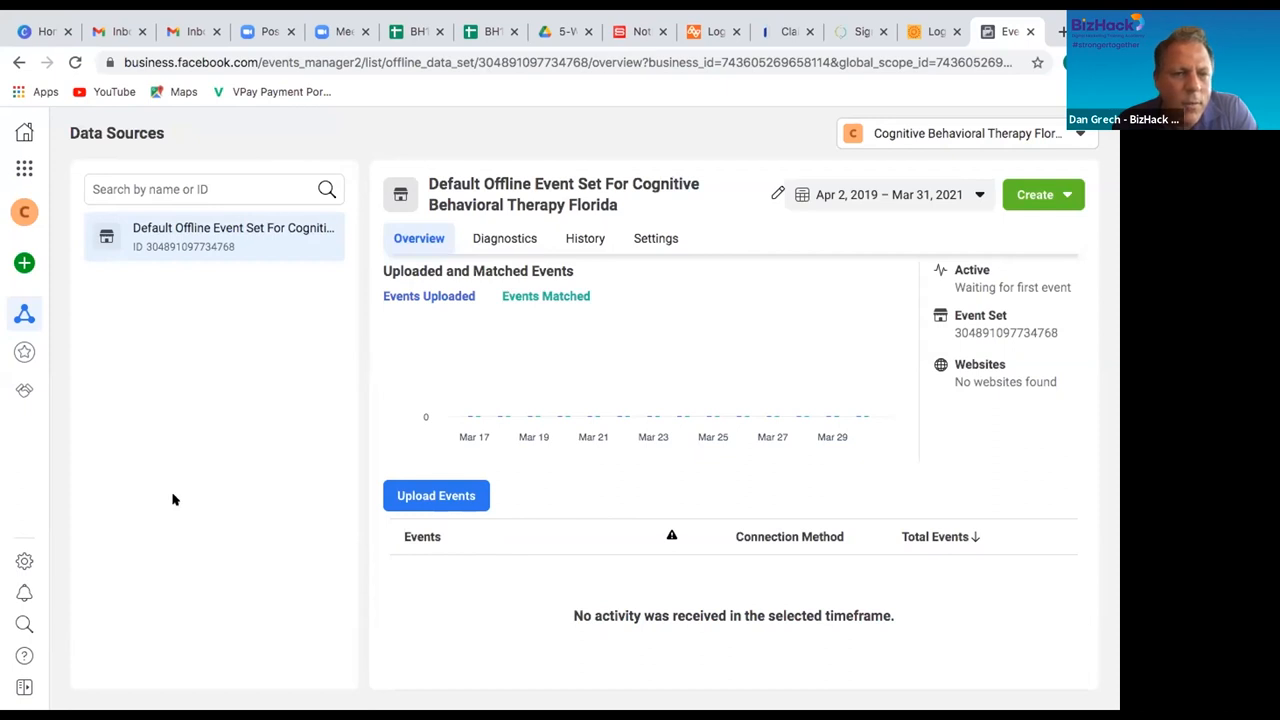
pyautogui.moveTo(710, 275)
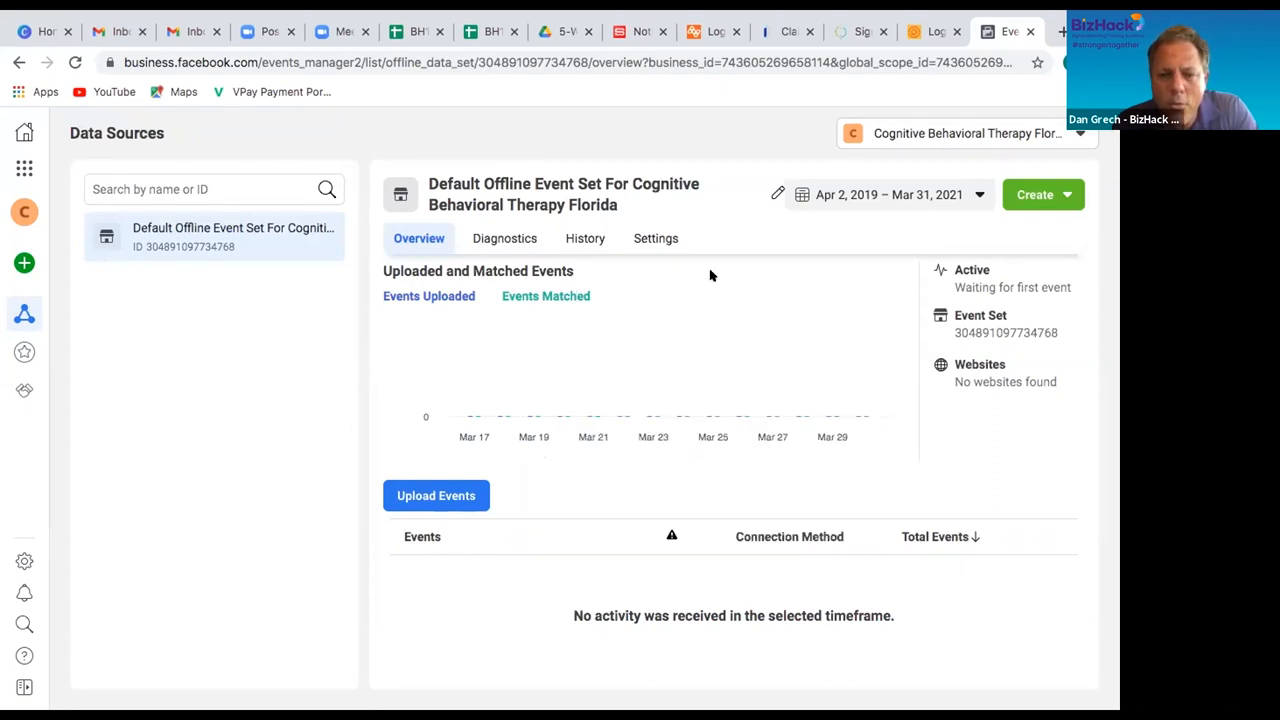
pyautogui.moveTo(450, 285)
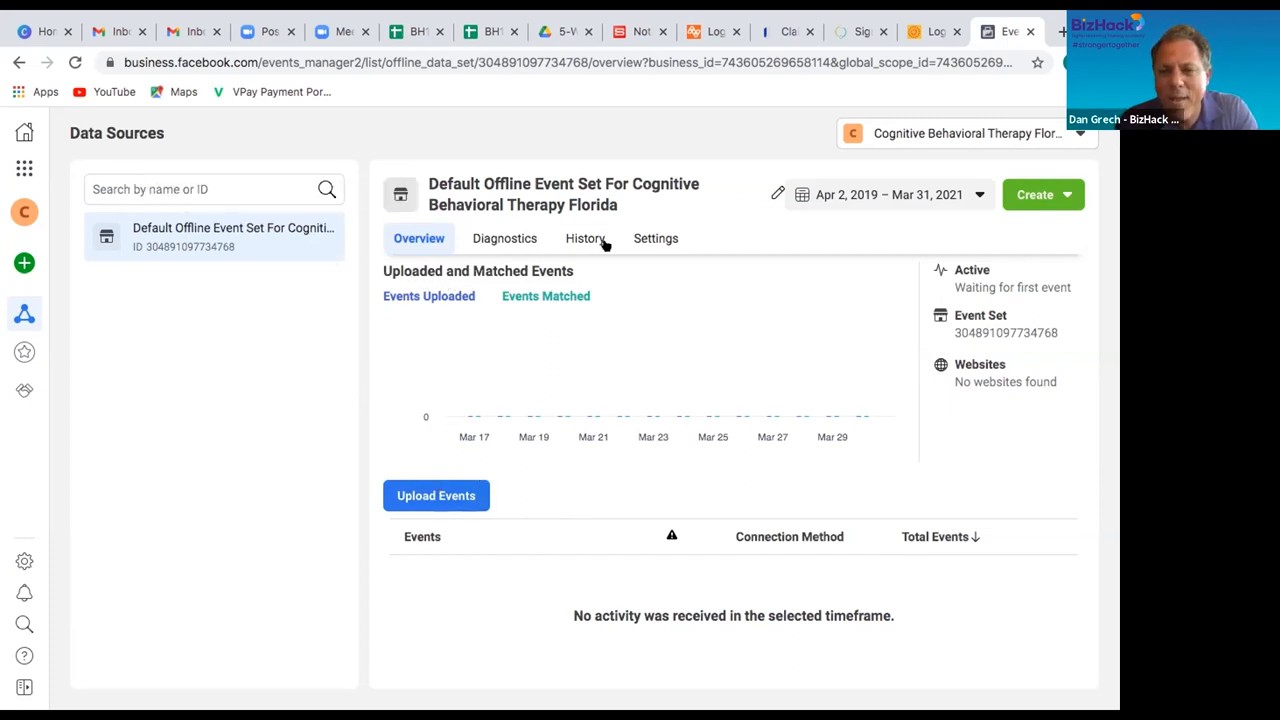
pyautogui.click(965, 133)
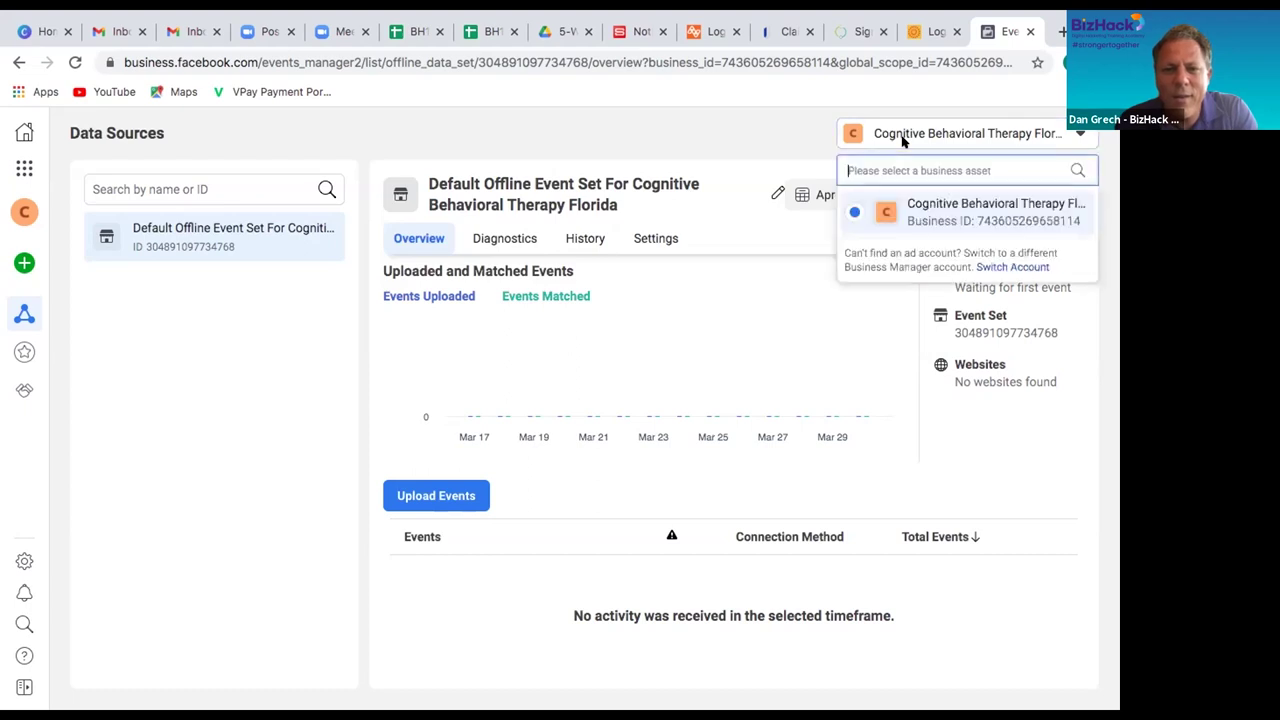
pyautogui.moveTo(619, 131)
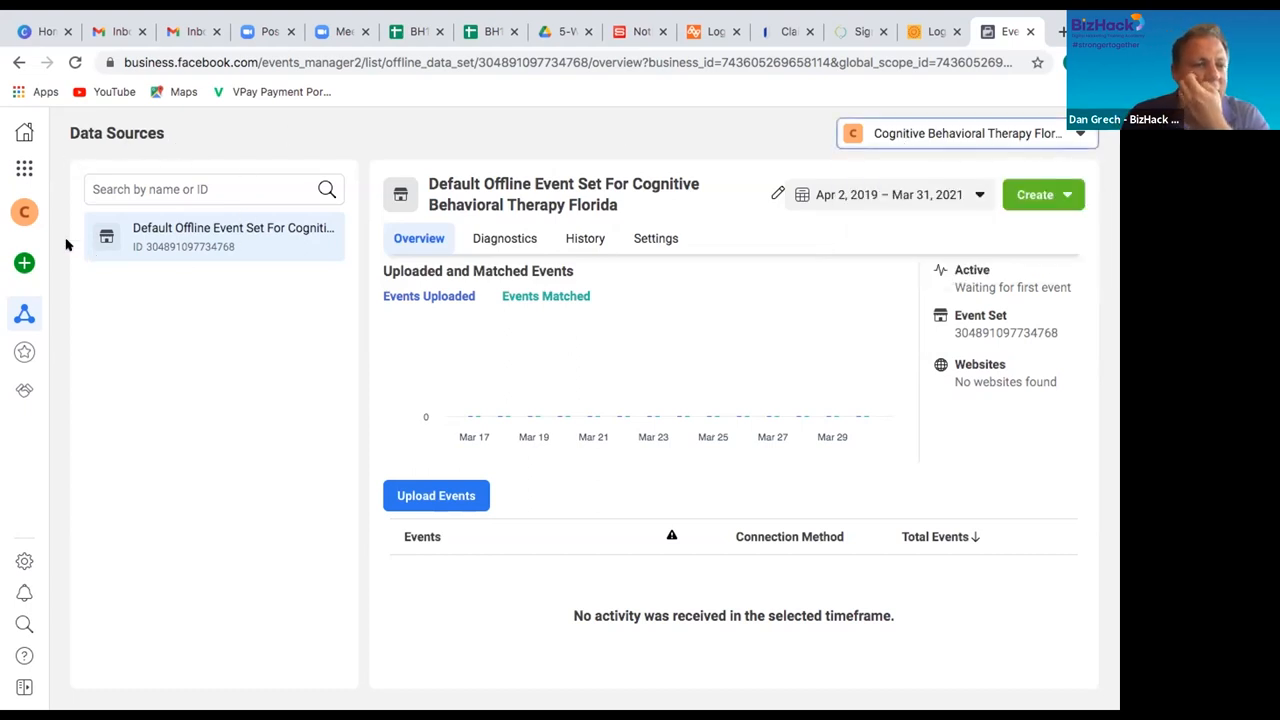
pyautogui.click(24, 168)
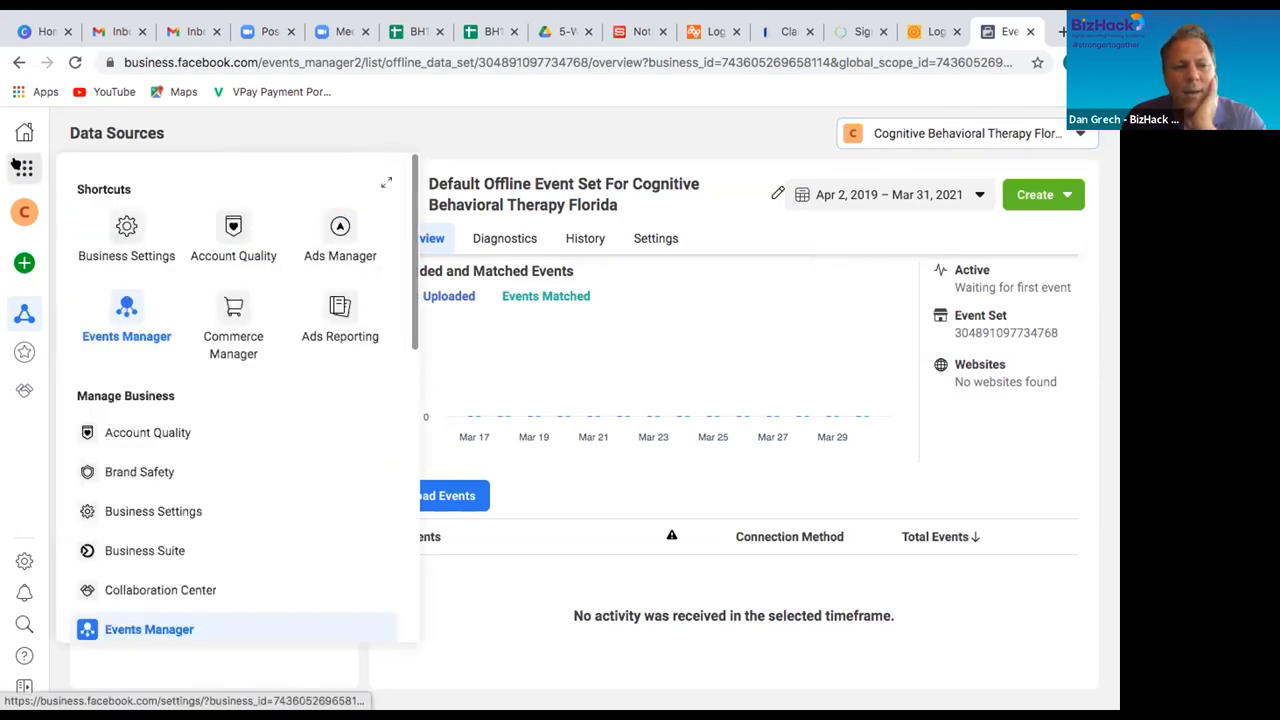
pyautogui.moveTo(126, 310)
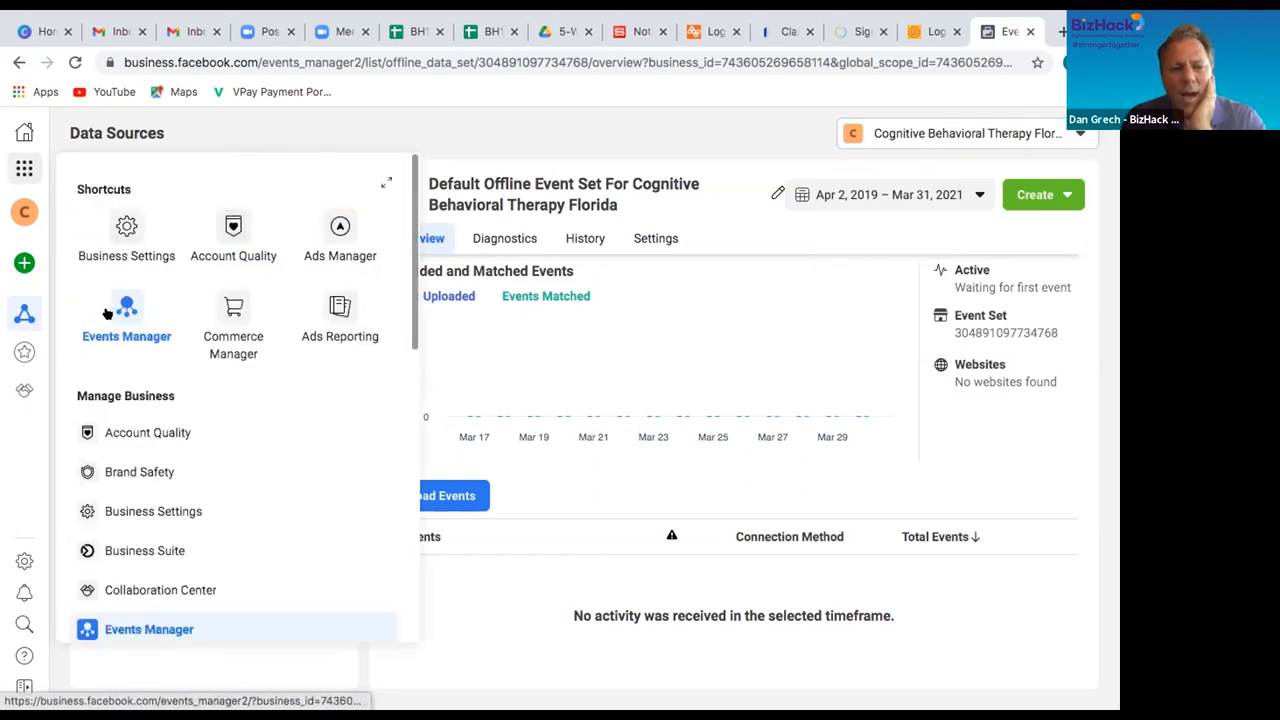
pyautogui.click(340, 142)
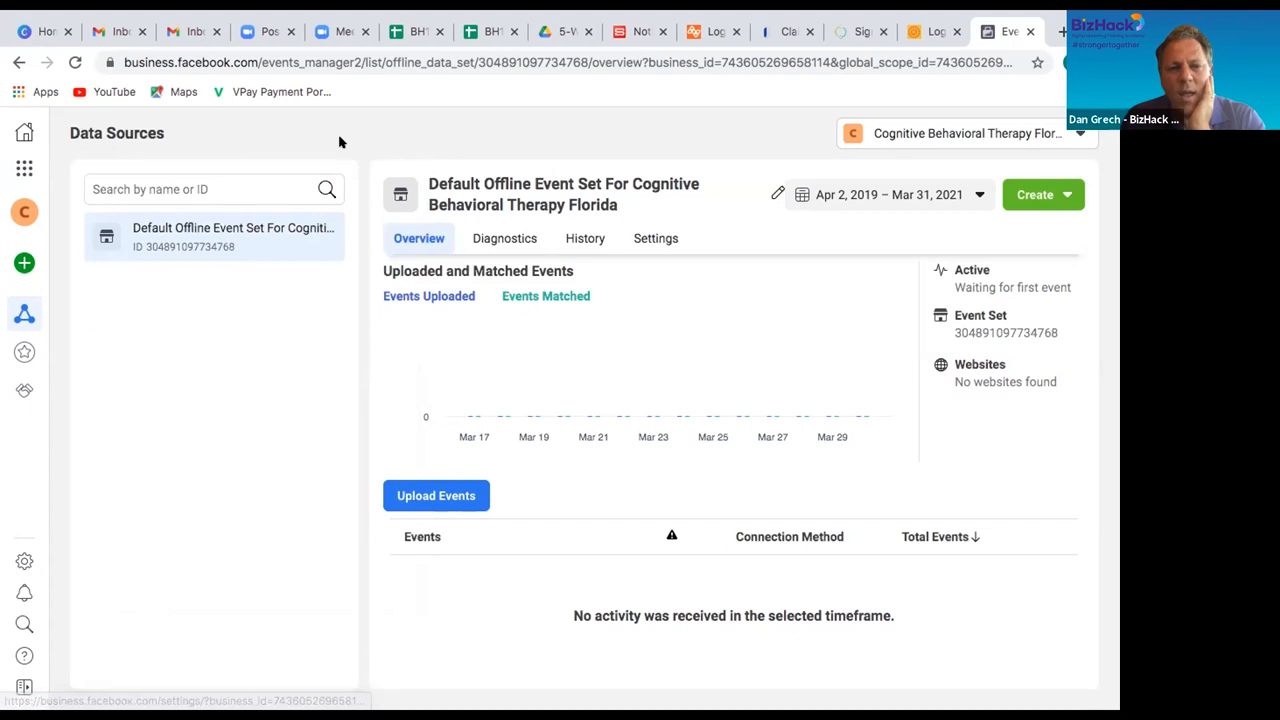
pyautogui.moveTo(300, 248)
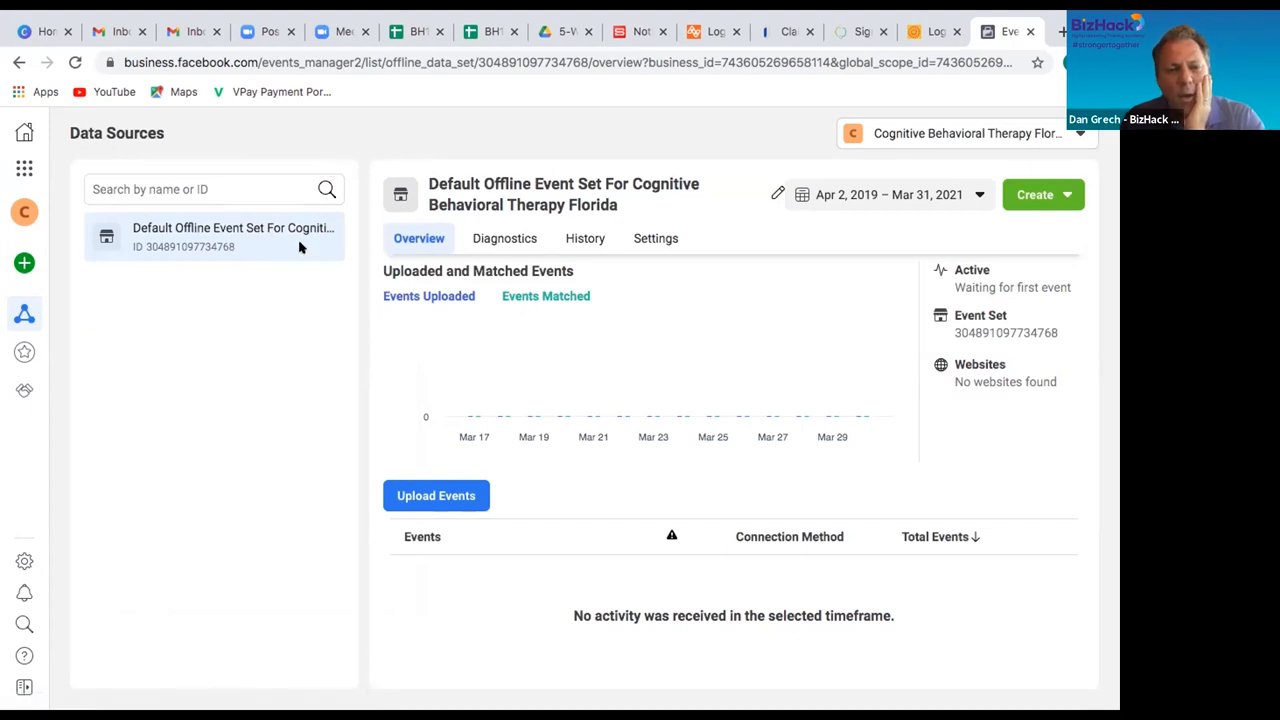
# - Select the Default Offline Event Set and scroll through its Settings details
pyautogui.click(656, 238)
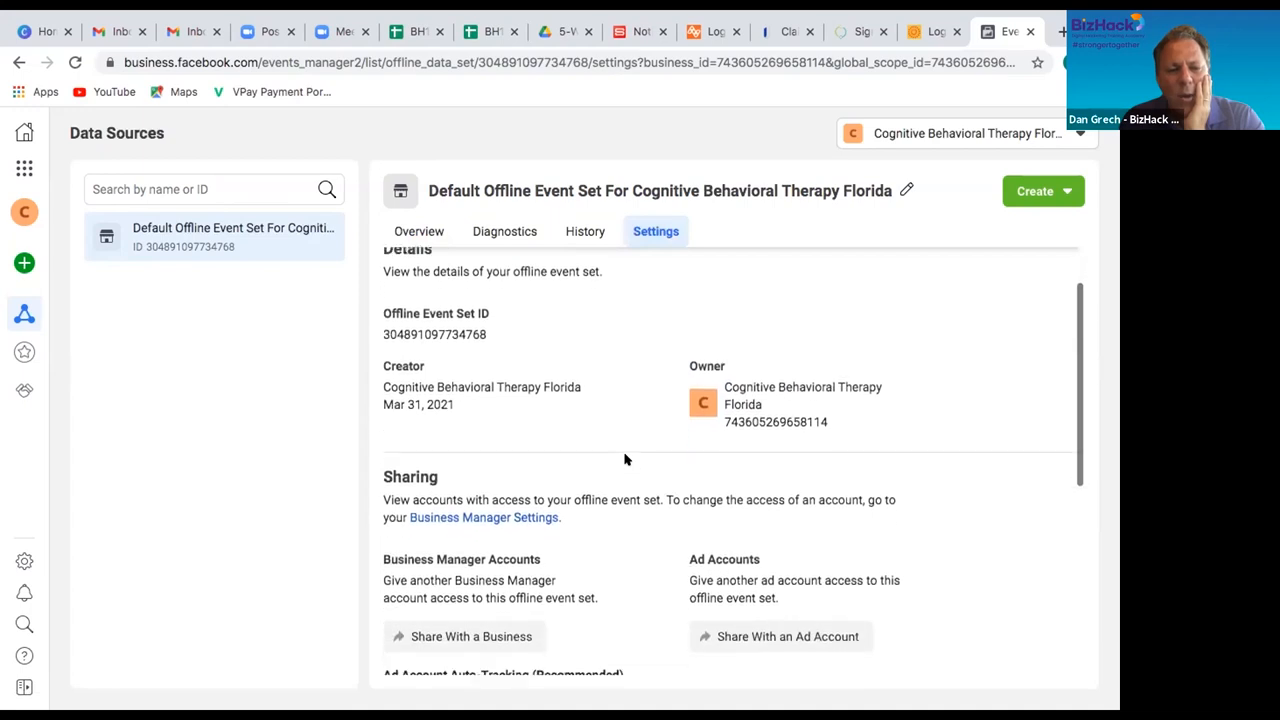
pyautogui.scroll(-3)
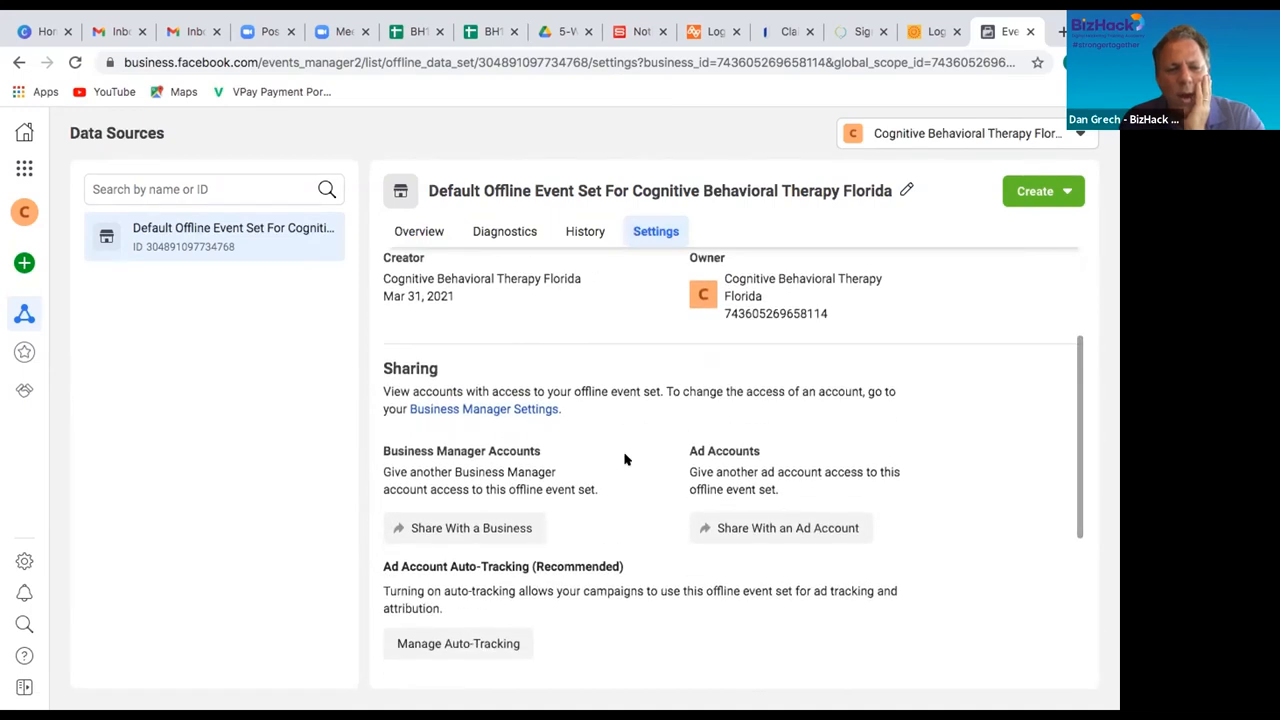
pyautogui.scroll(-3)
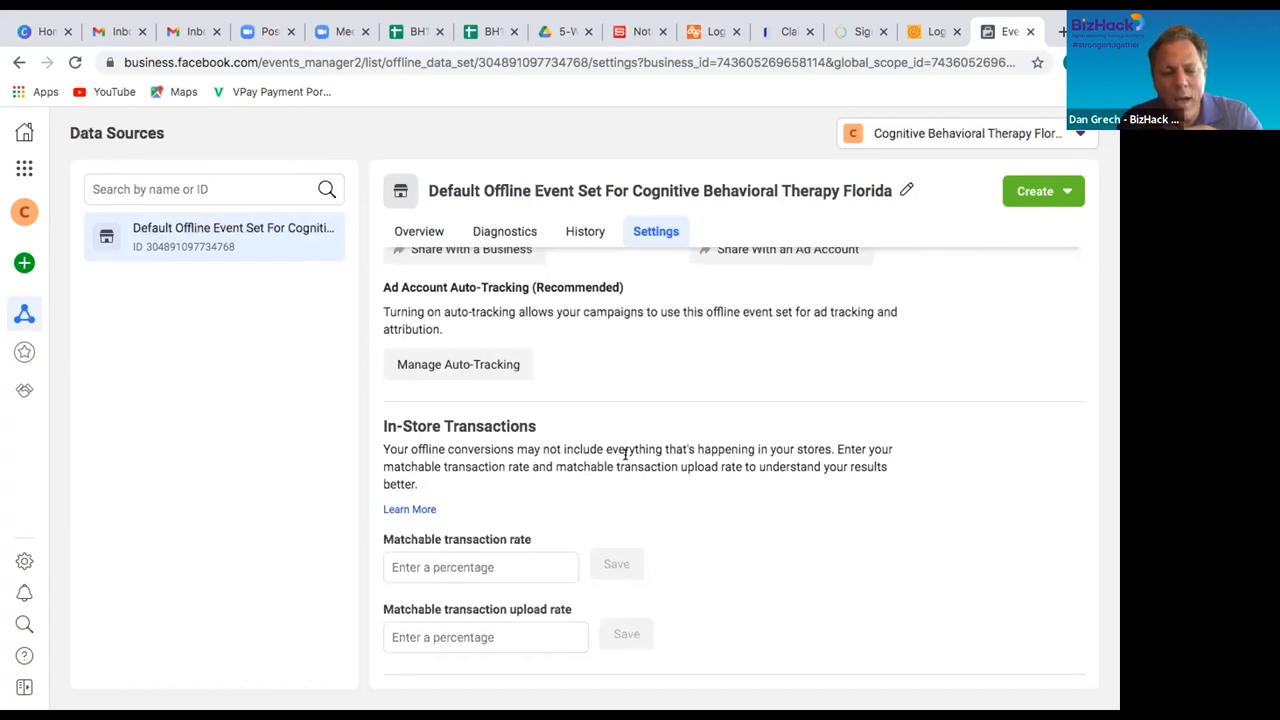
pyautogui.scroll(3)
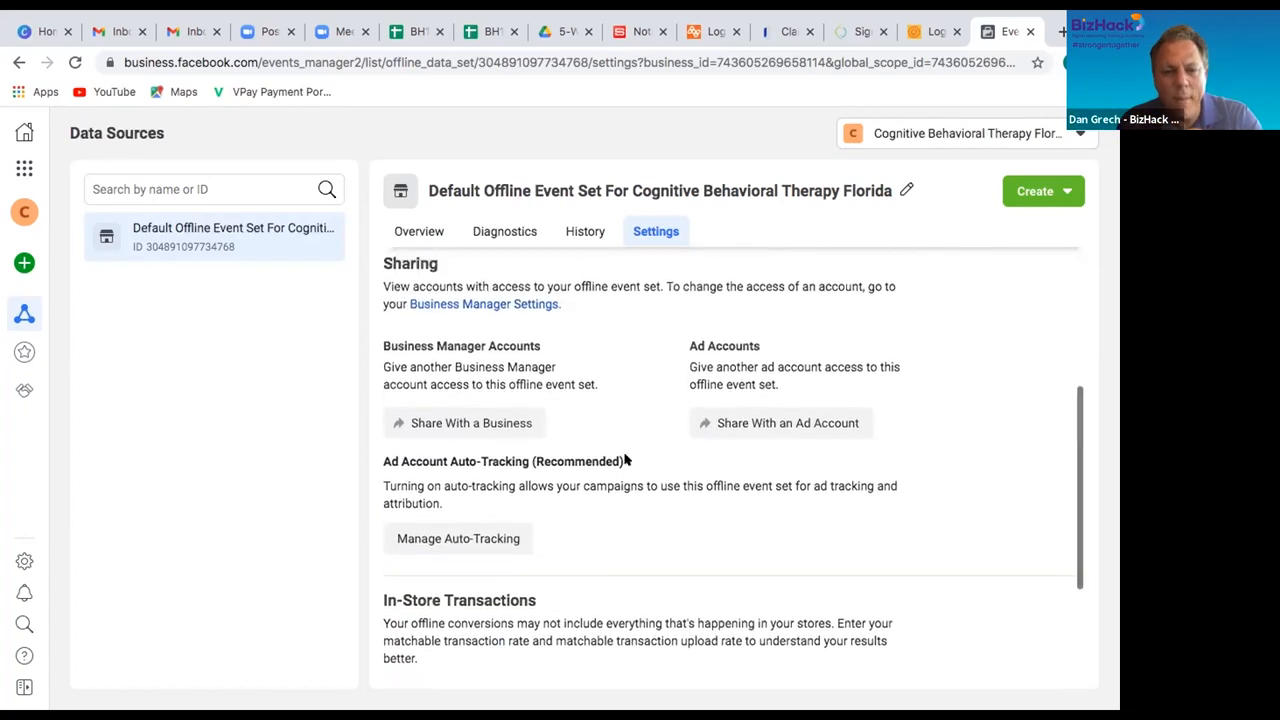
pyautogui.scroll(3)
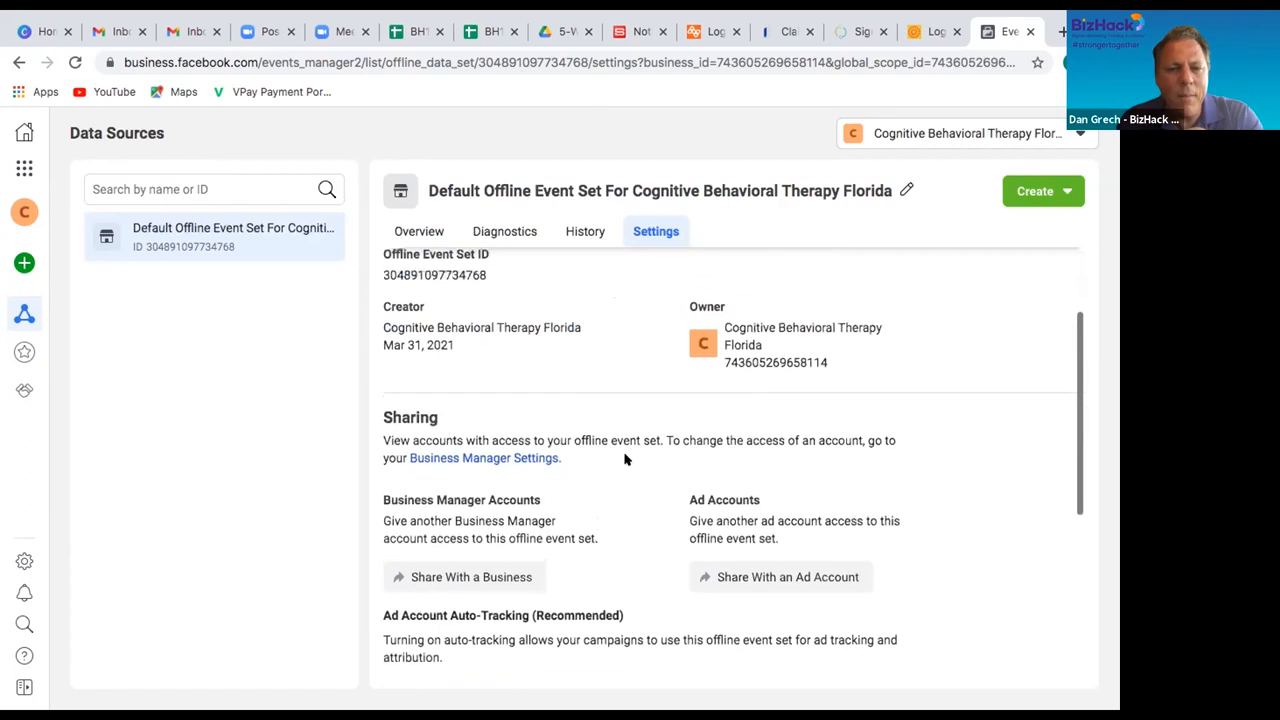
pyautogui.scroll(3)
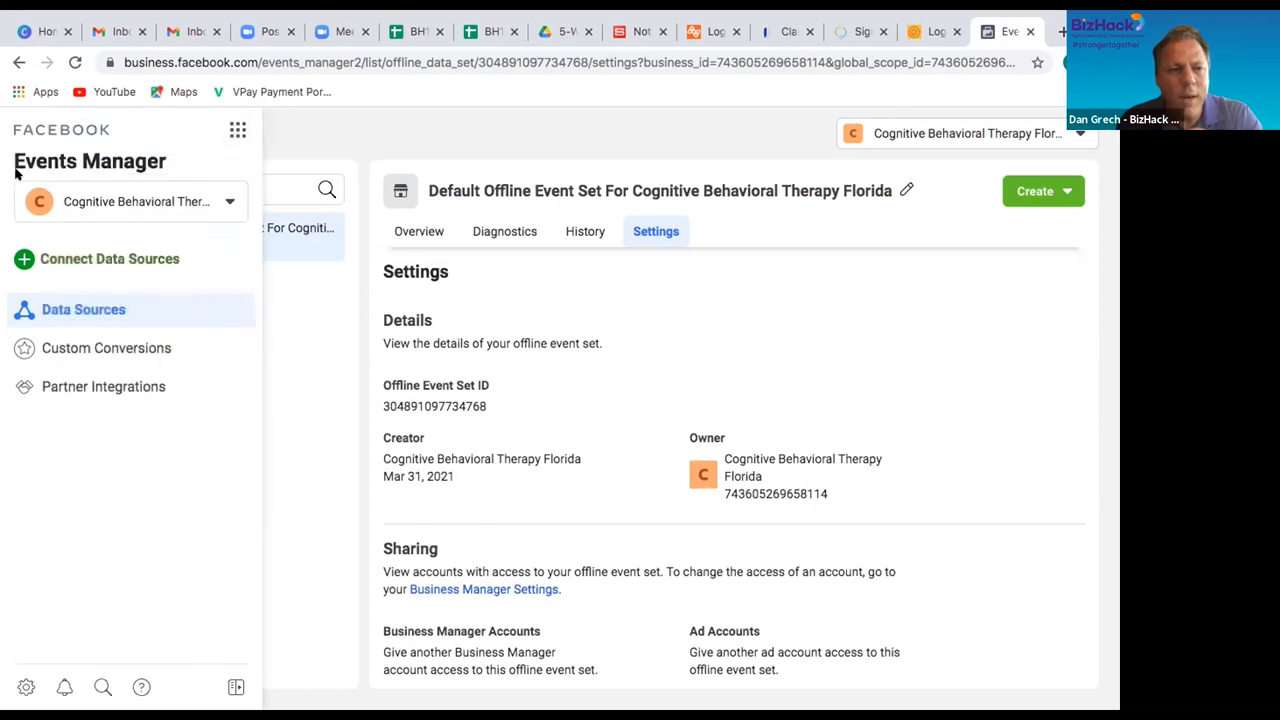
pyautogui.moveTo(163, 511)
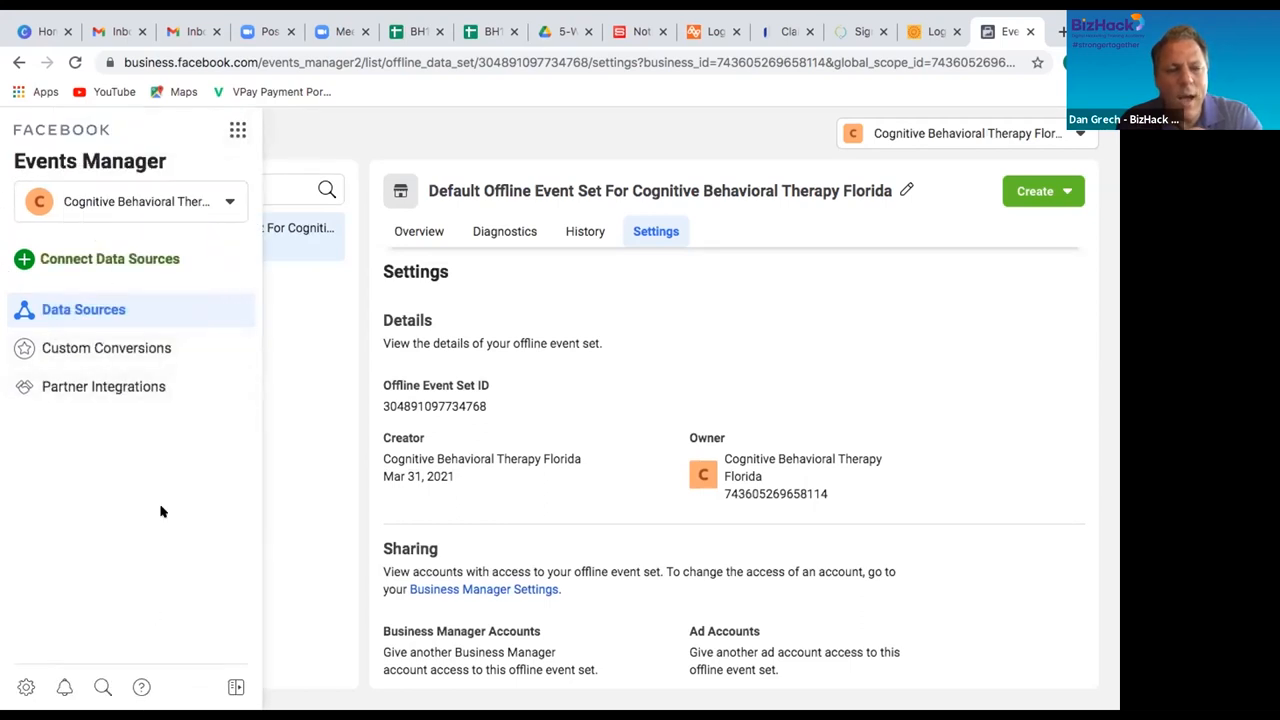
pyautogui.moveTo(203, 218)
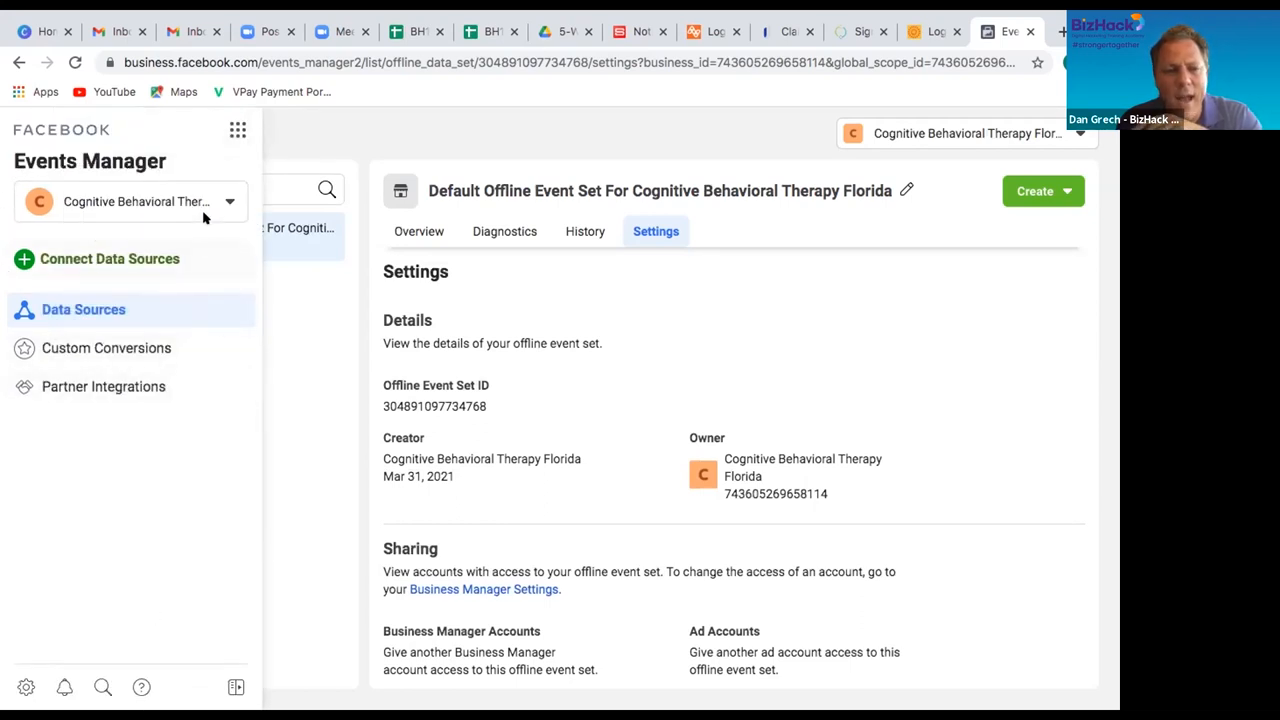
pyautogui.click(238, 130)
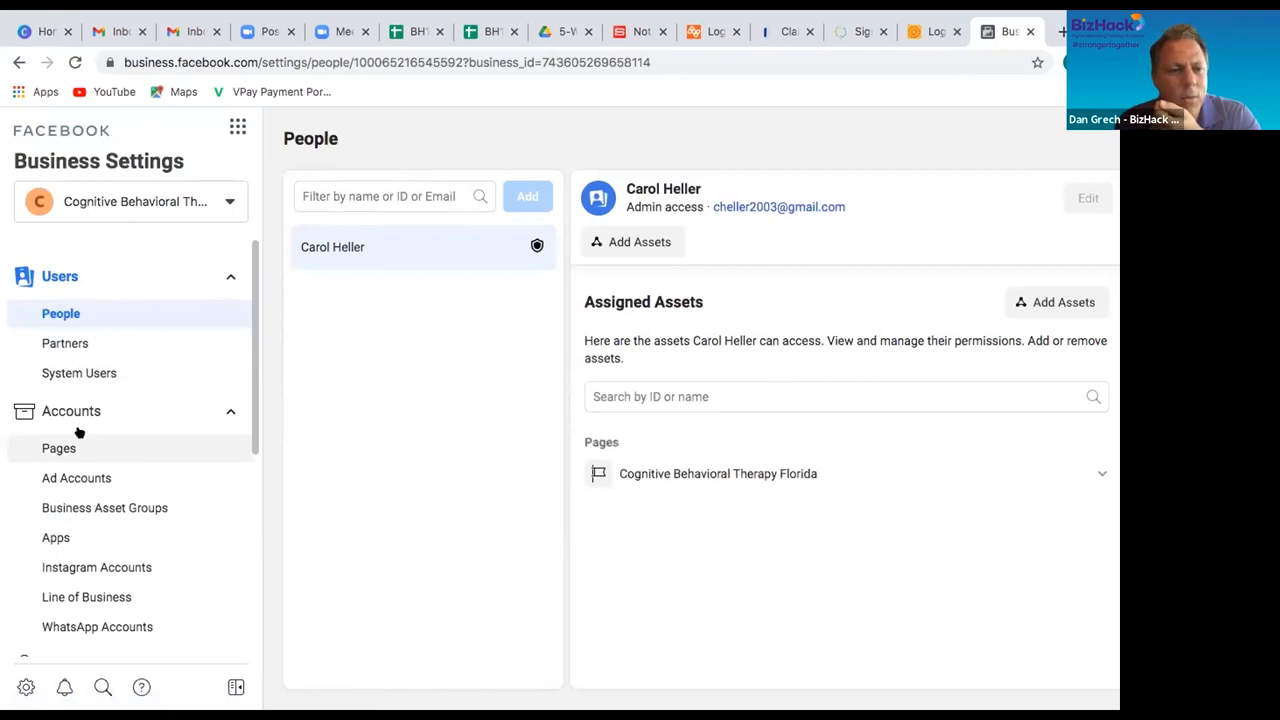
# - Reopen Ad Accounts and review the restricted-from-advertising notice
pyautogui.click(77, 477)
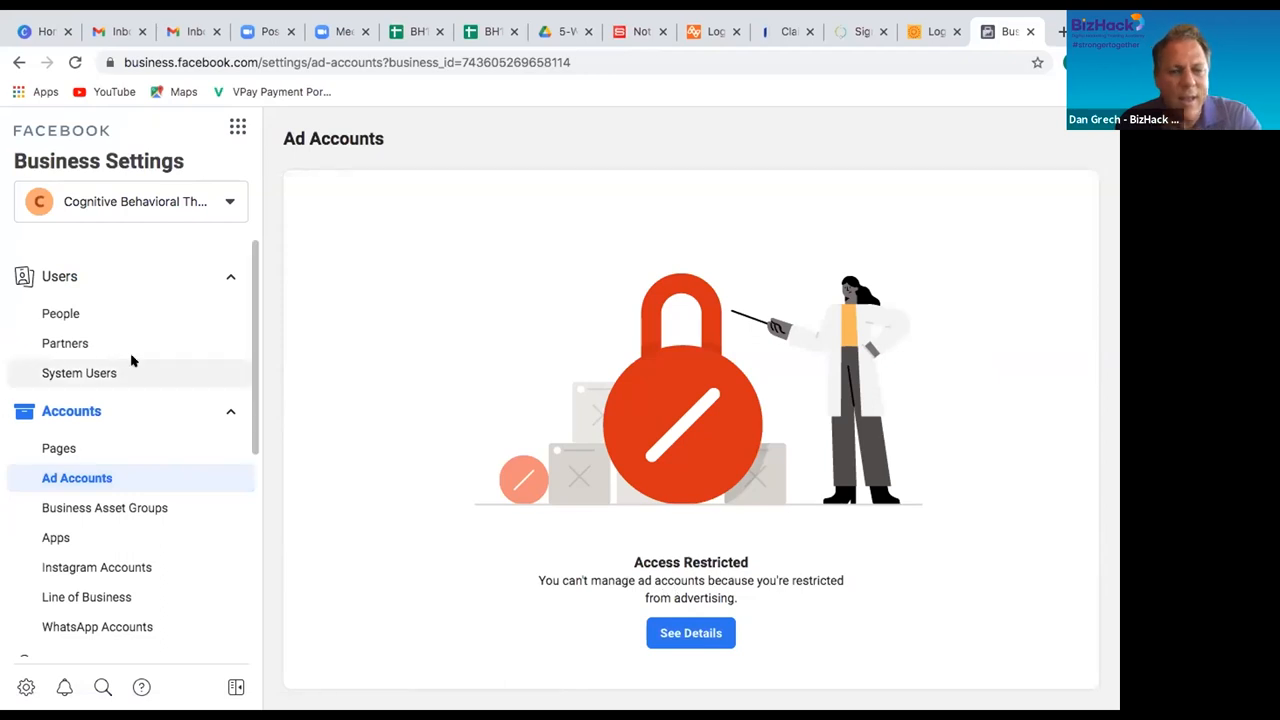
pyautogui.moveTo(647, 431)
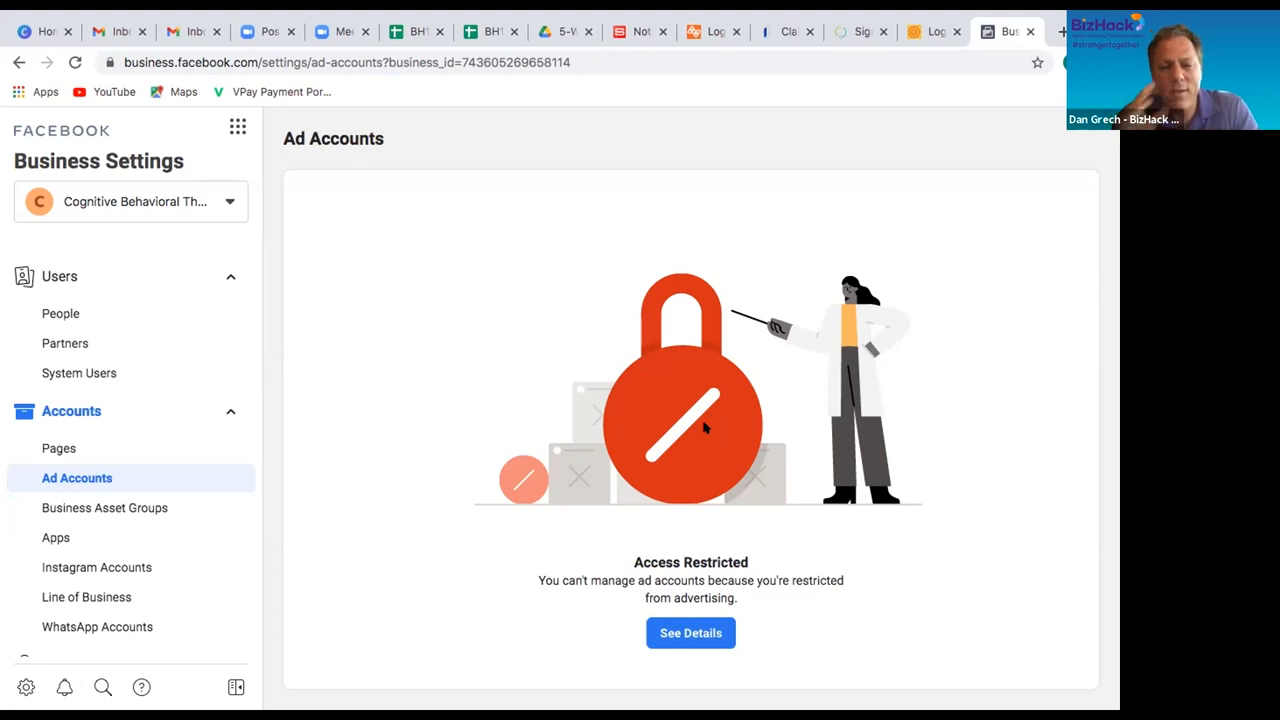
pyautogui.moveTo(647, 540)
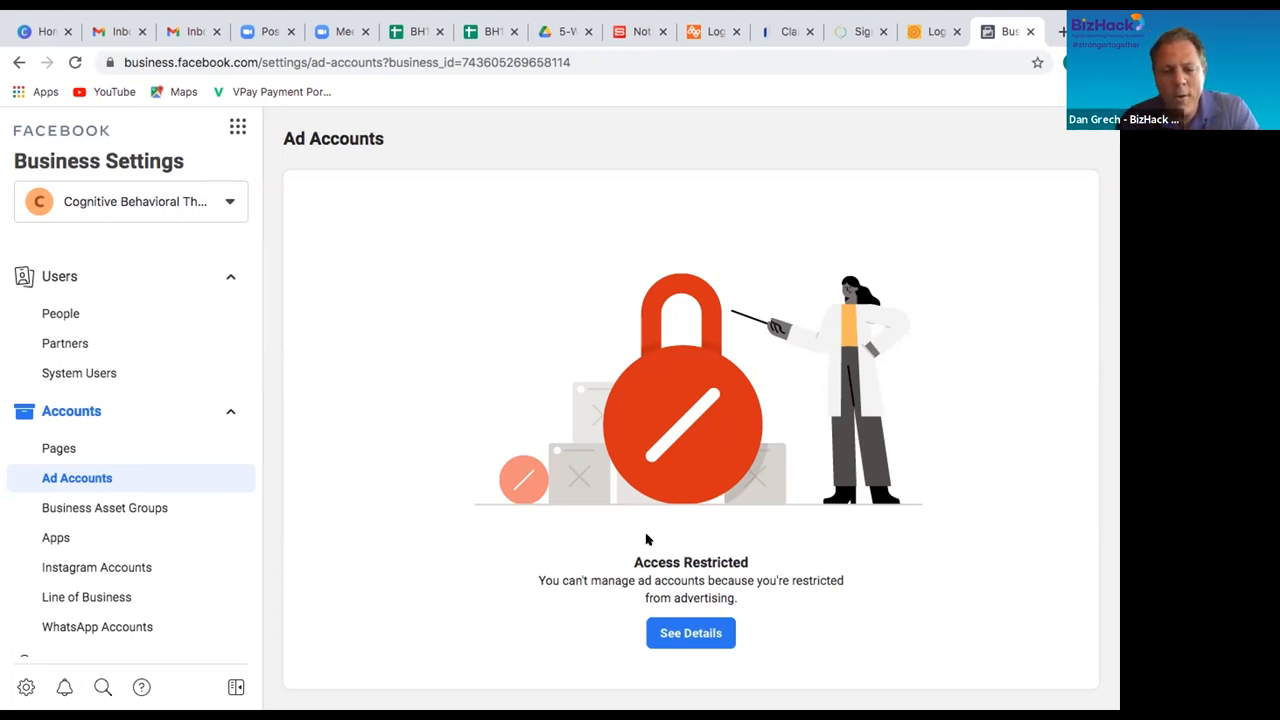
pyautogui.moveTo(735, 595)
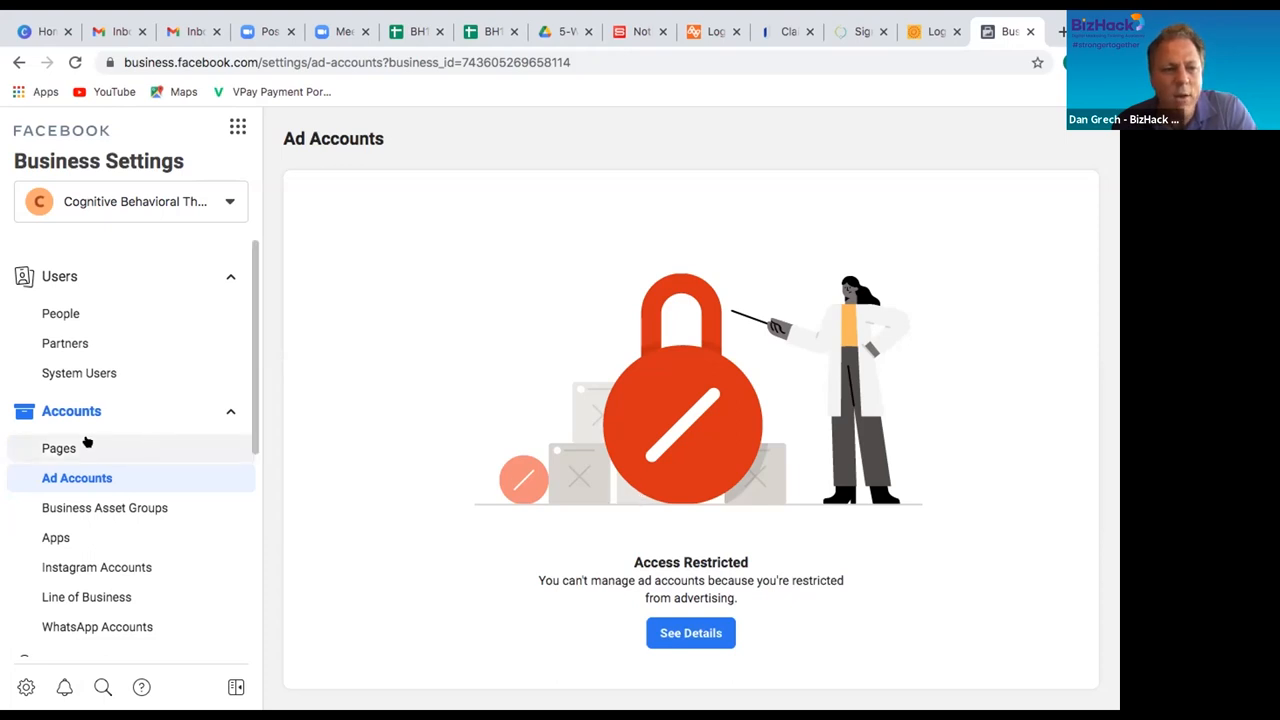
pyautogui.moveTo(138, 444)
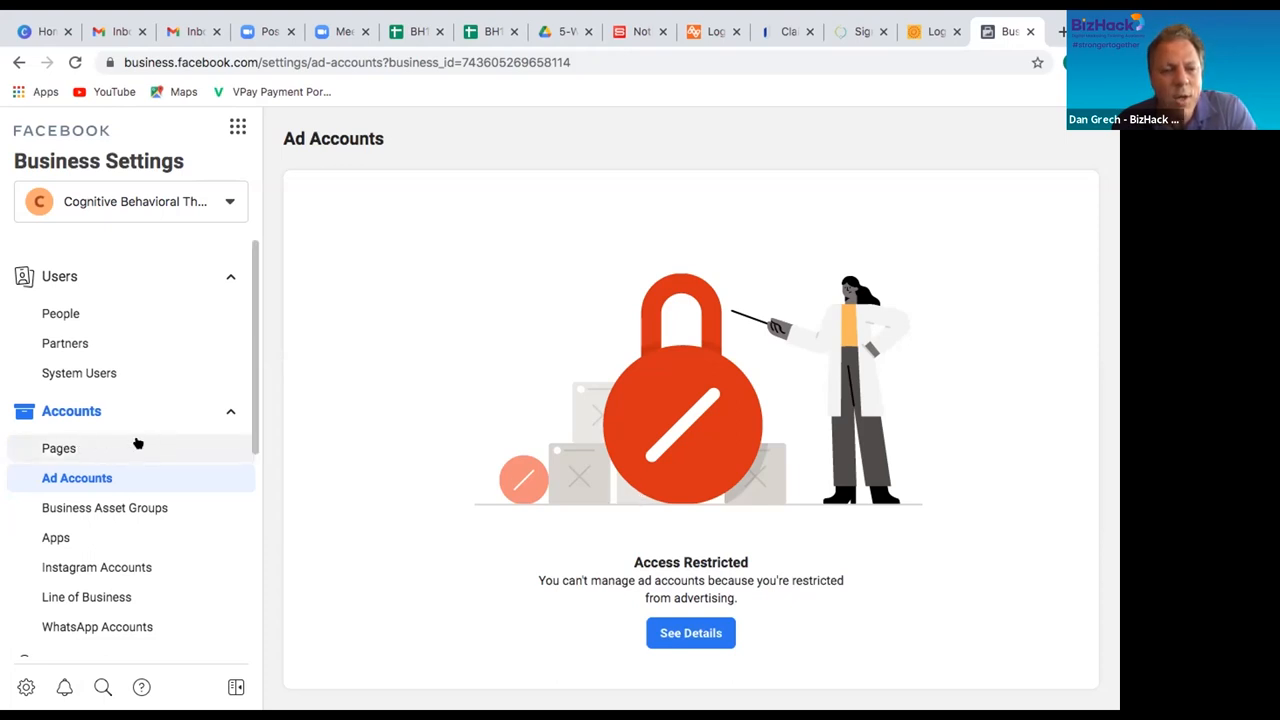
pyautogui.moveTo(104, 507)
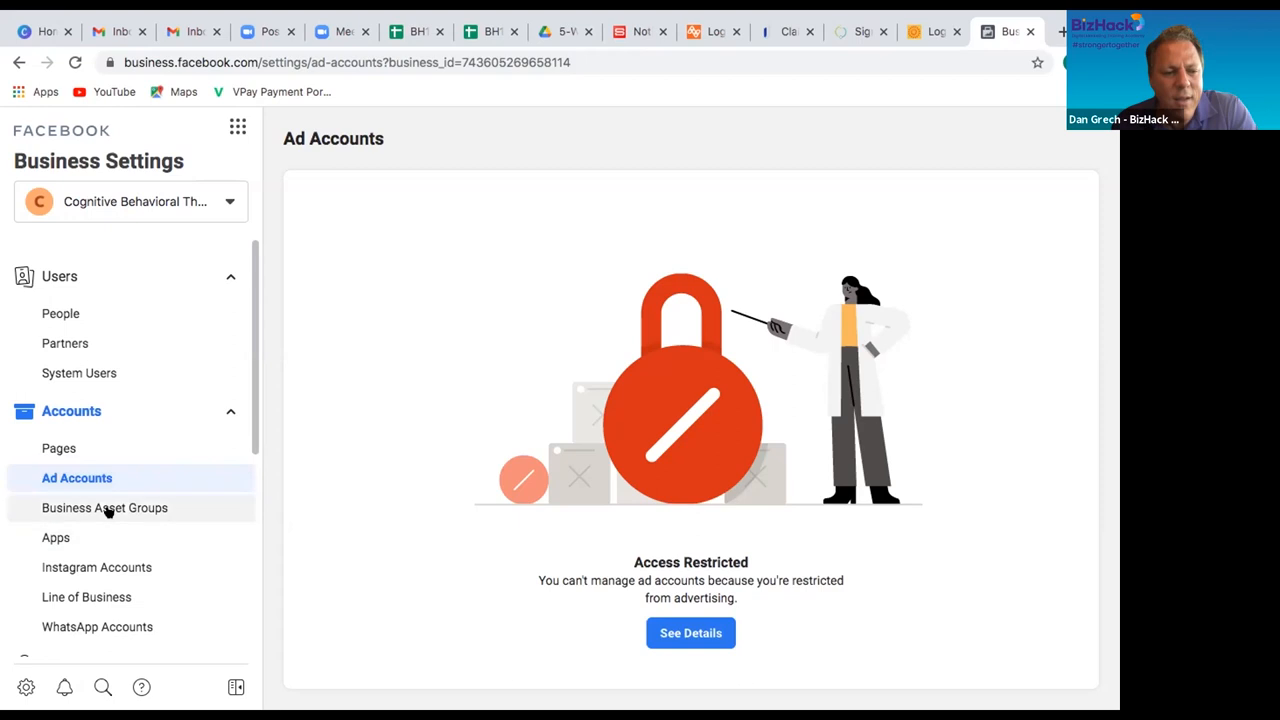
pyautogui.moveTo(195, 483)
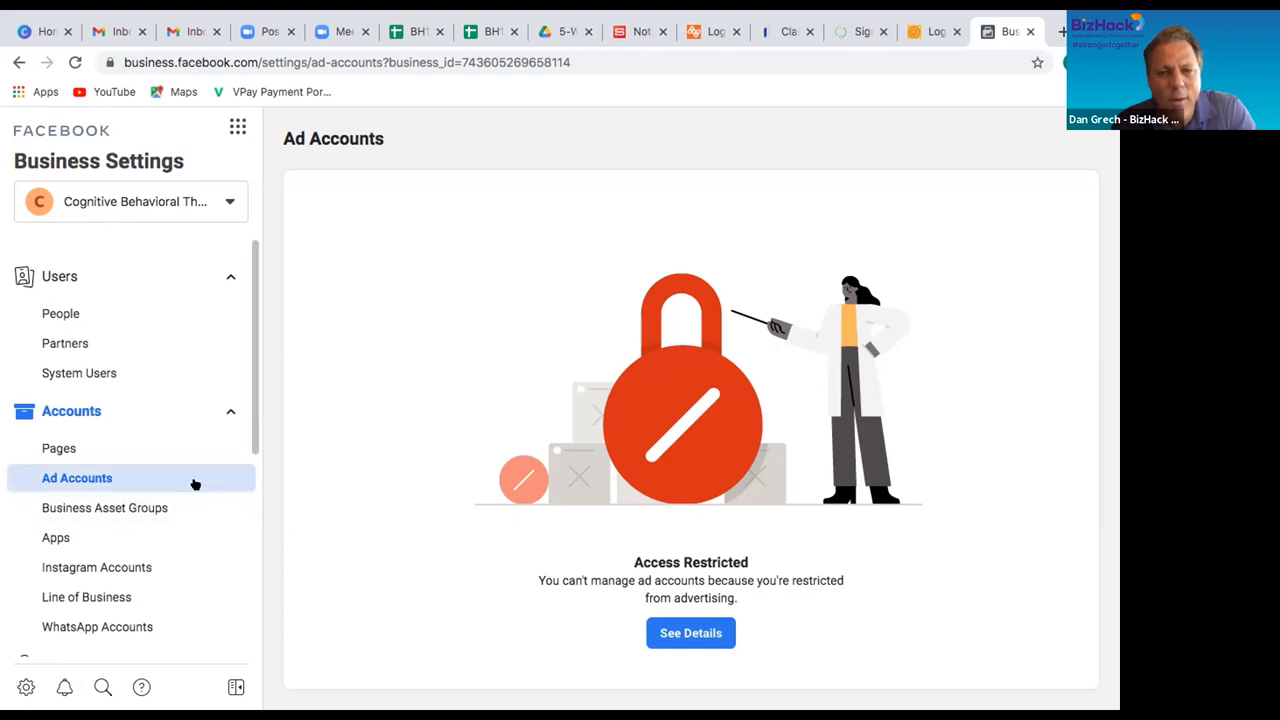
pyautogui.moveTo(70, 477)
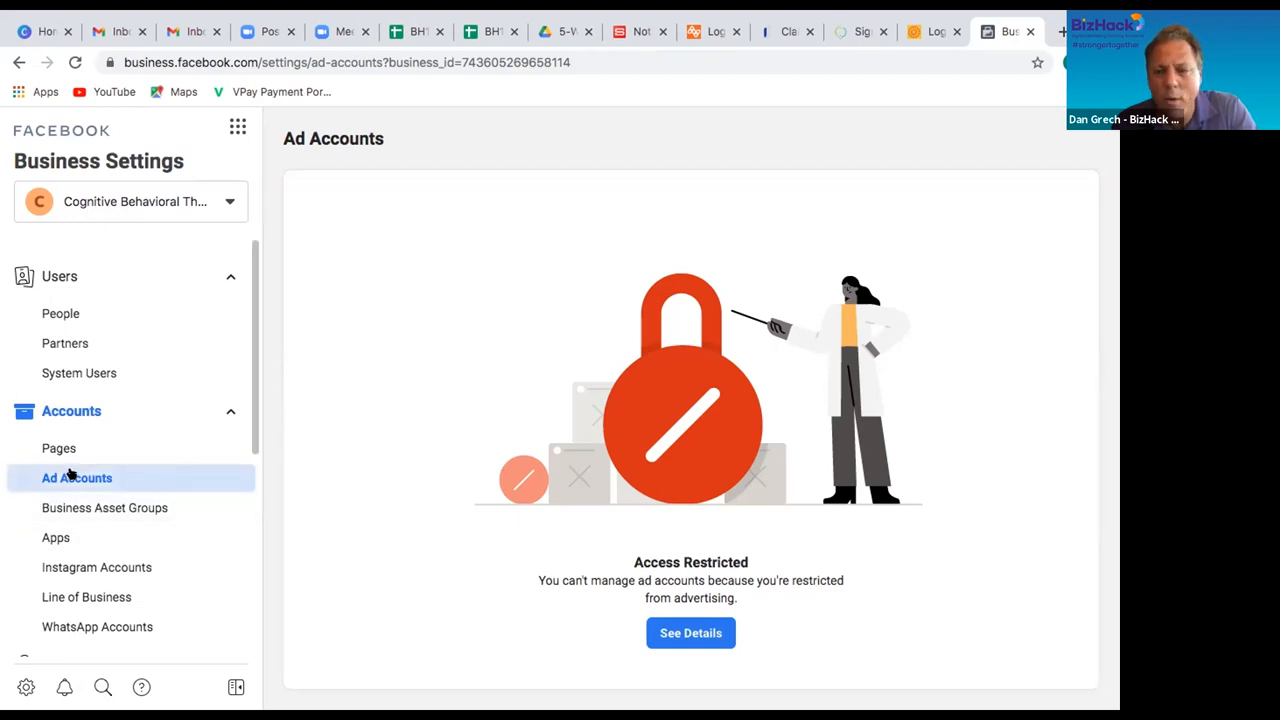
pyautogui.moveTo(278, 388)
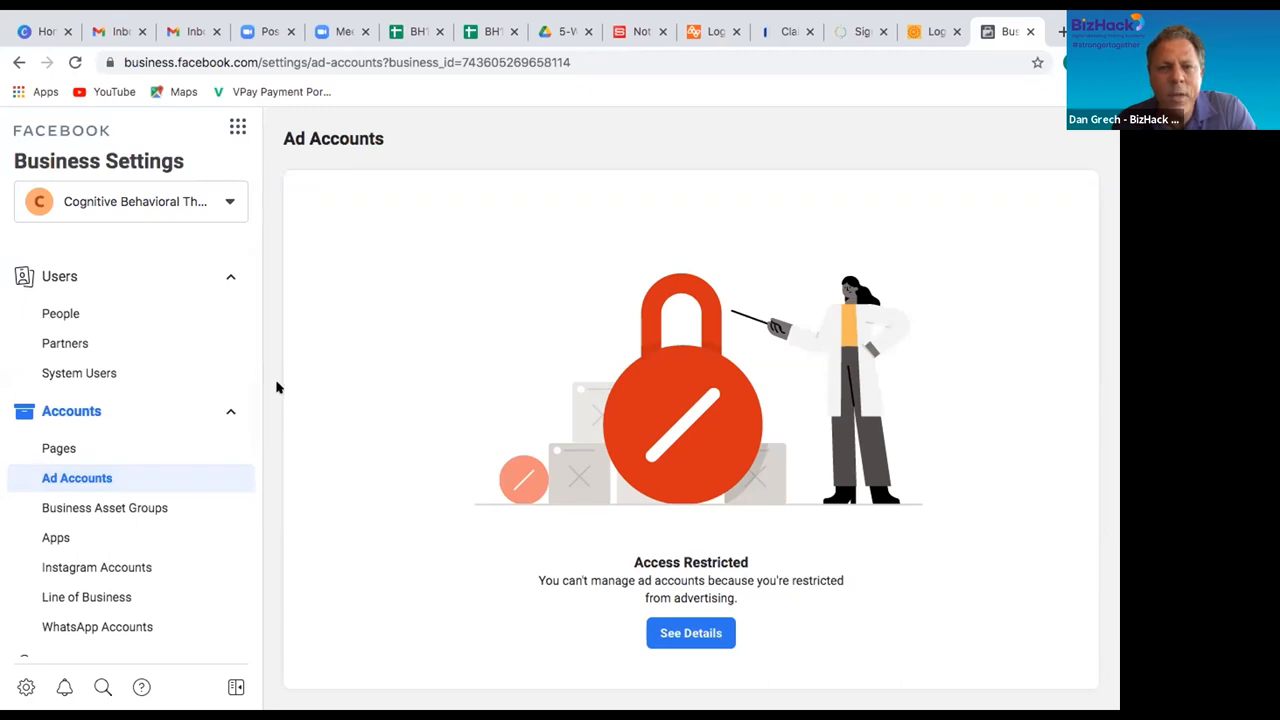
pyautogui.moveTo(805, 688)
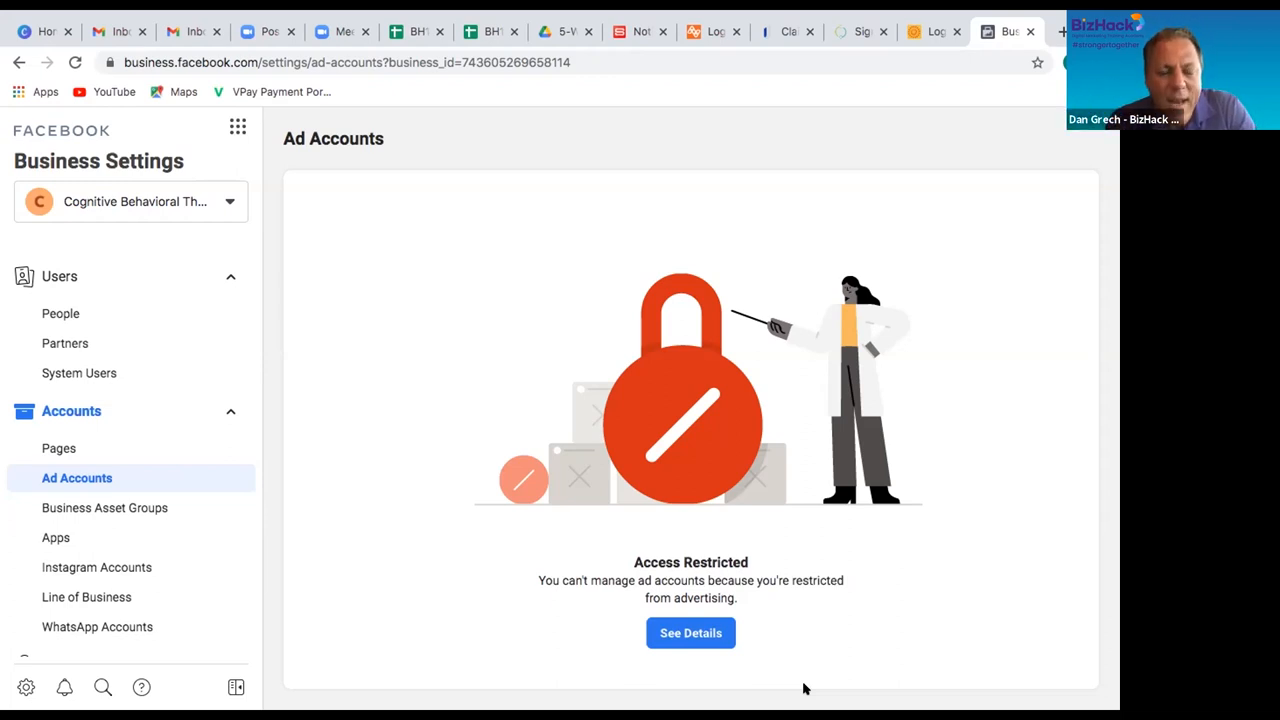
pyautogui.moveTo(665, 340)
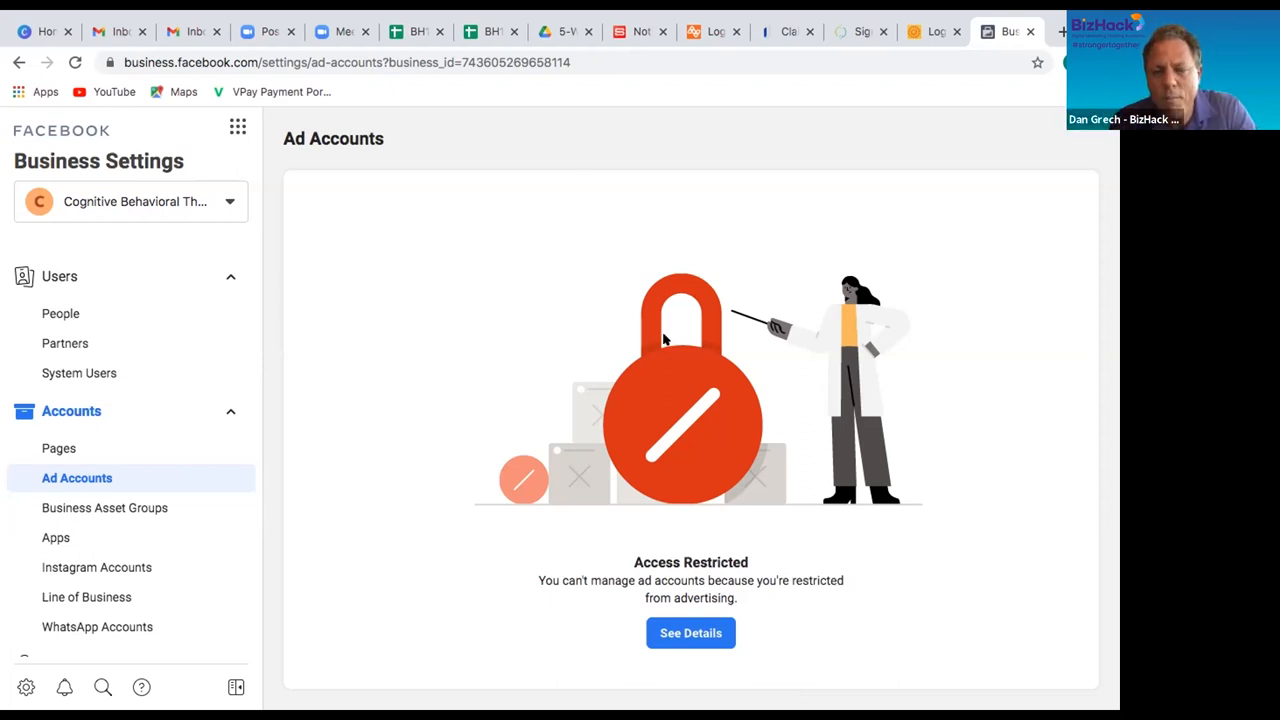
pyautogui.moveTo(235, 270)
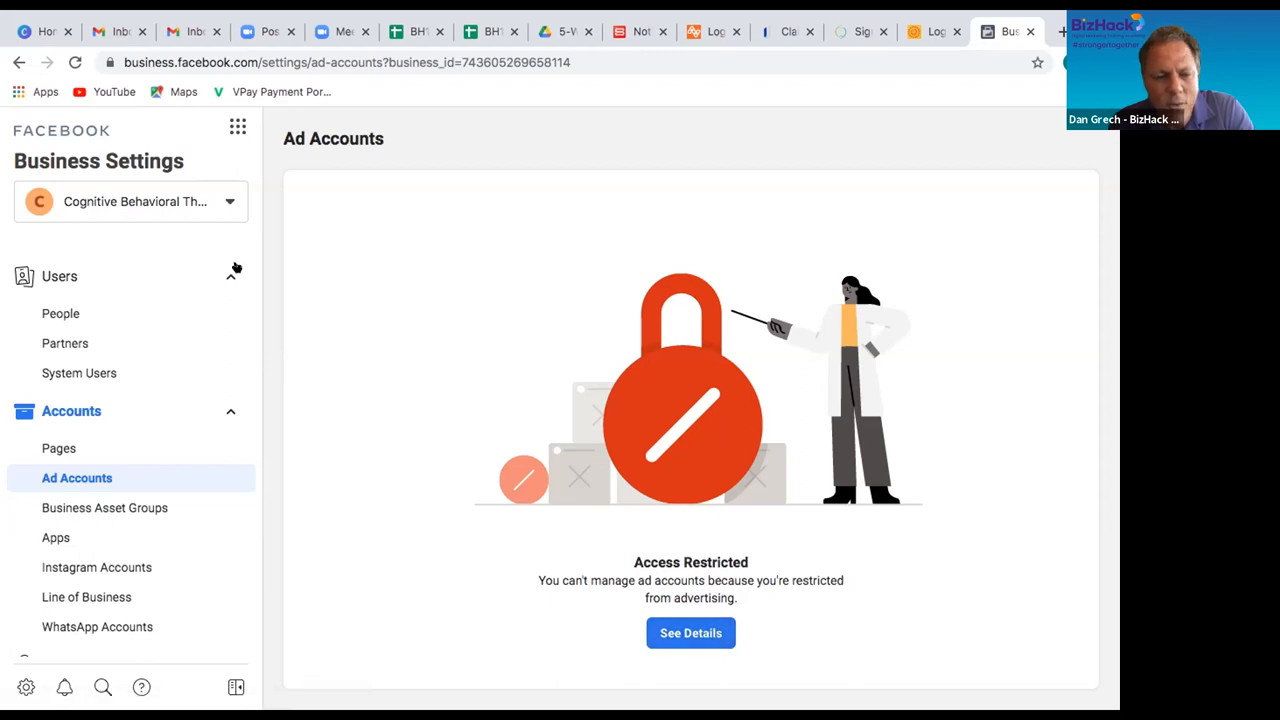
pyautogui.scroll(-3)
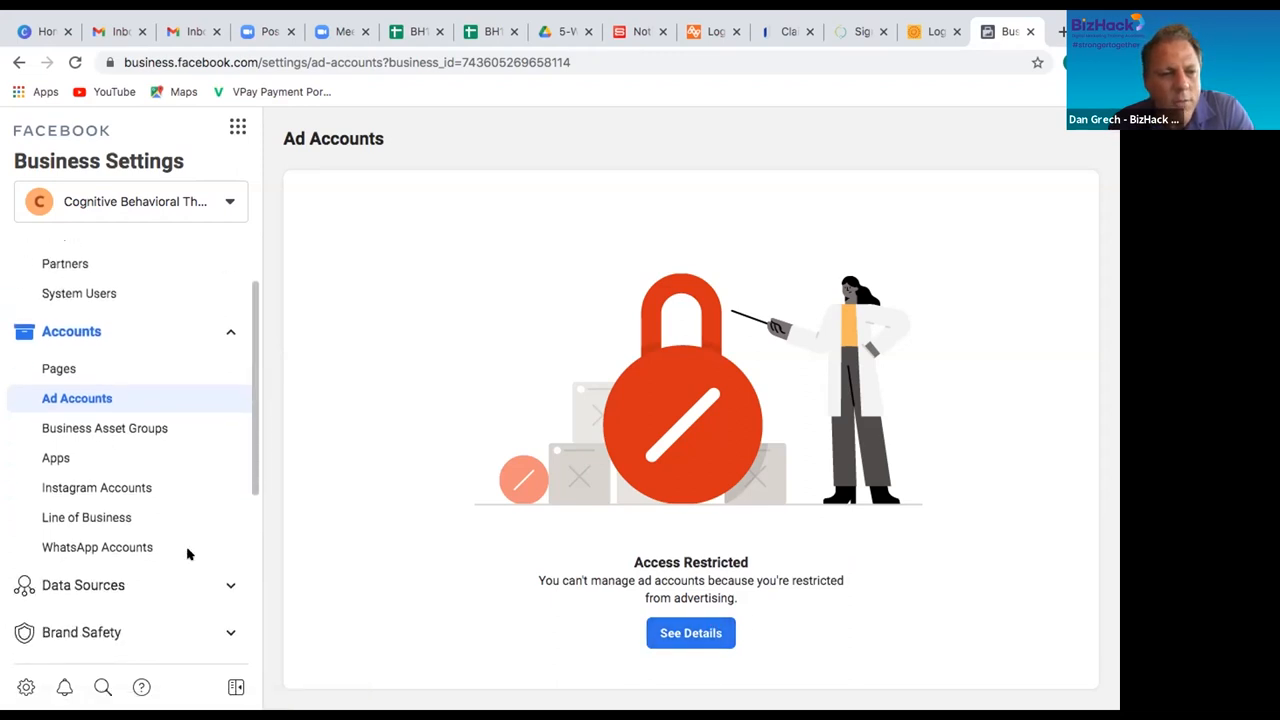
pyautogui.moveTo(342, 582)
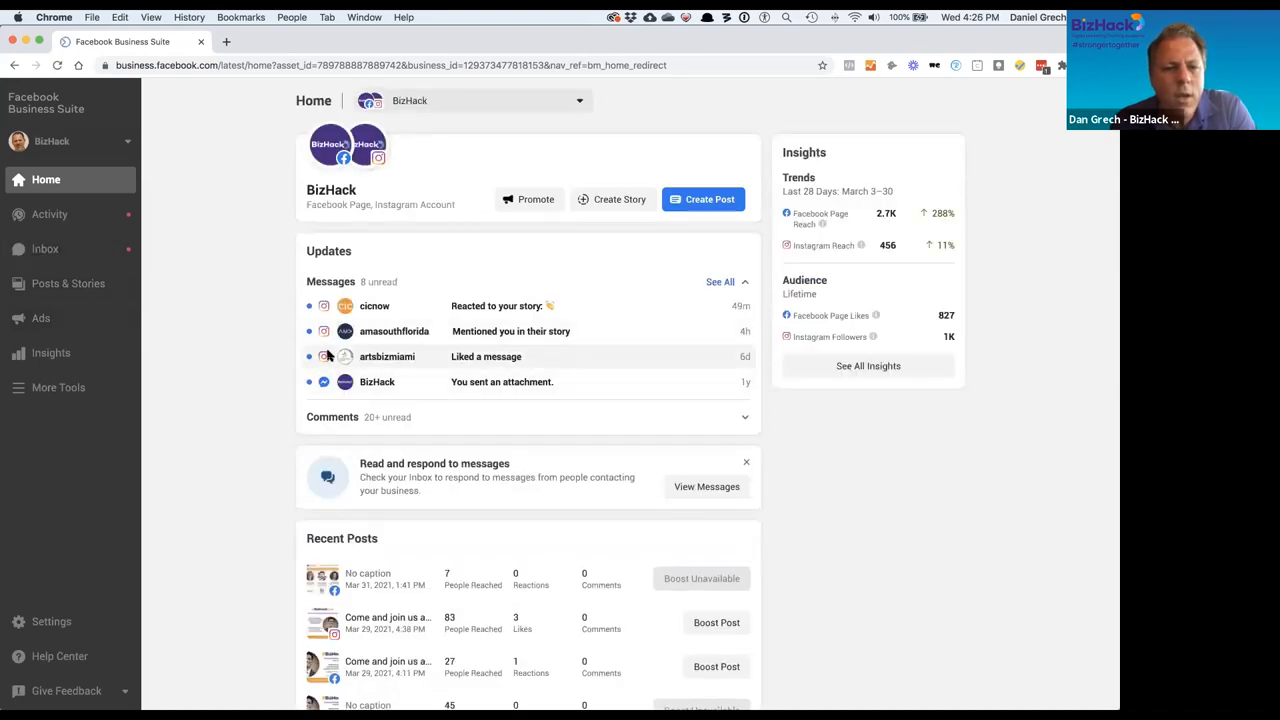
pyautogui.moveTo(373, 171)
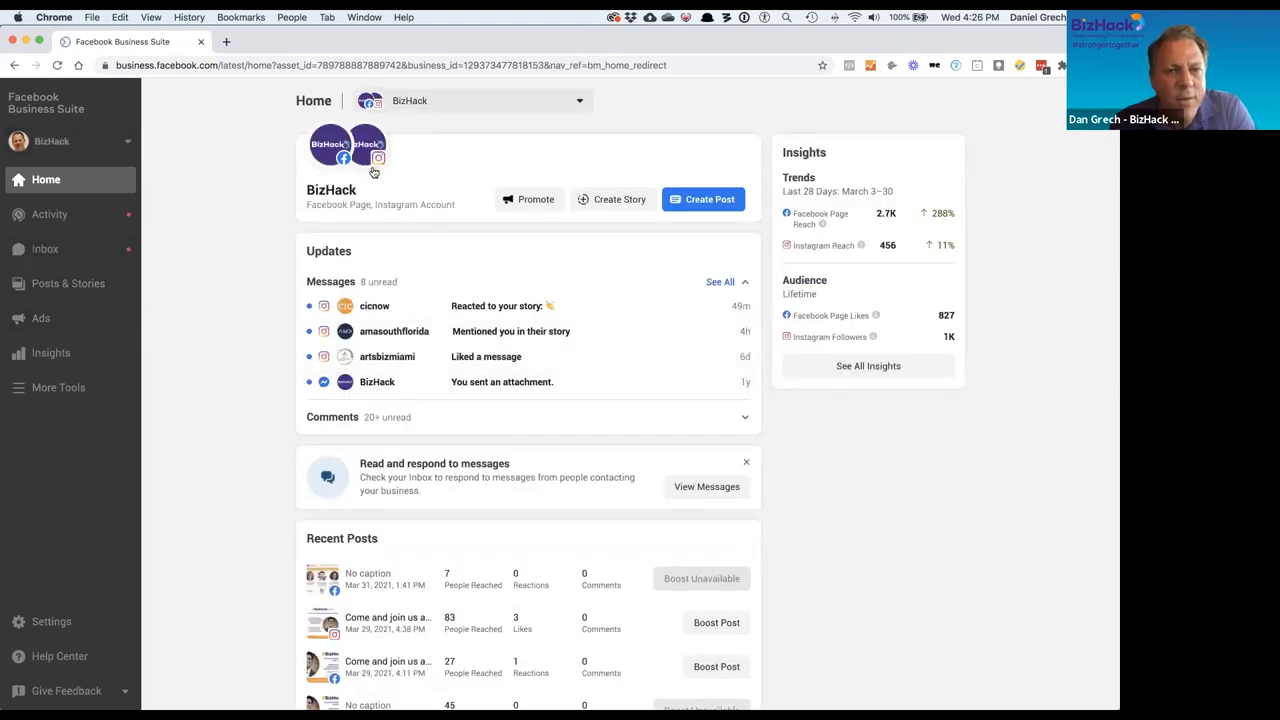
# - From BizHack's Business Suite home, open Business Settings through More Tools
pyautogui.scroll(-3)
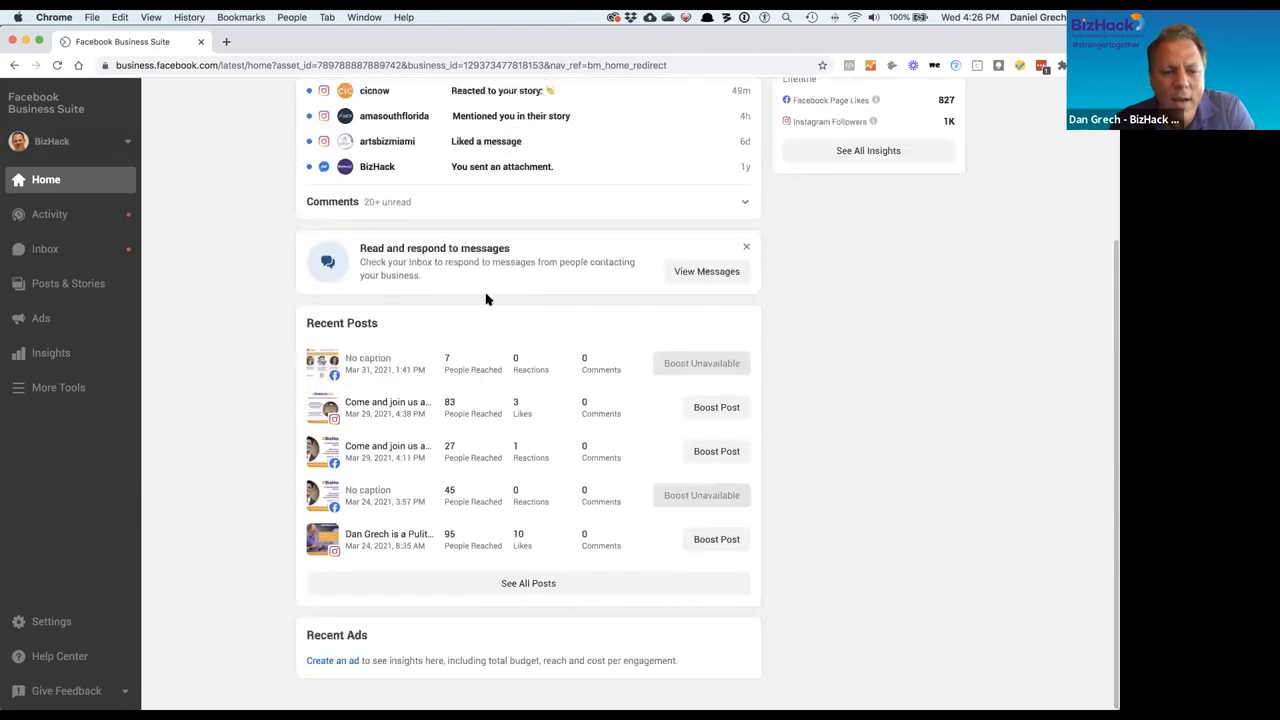
pyautogui.scroll(3)
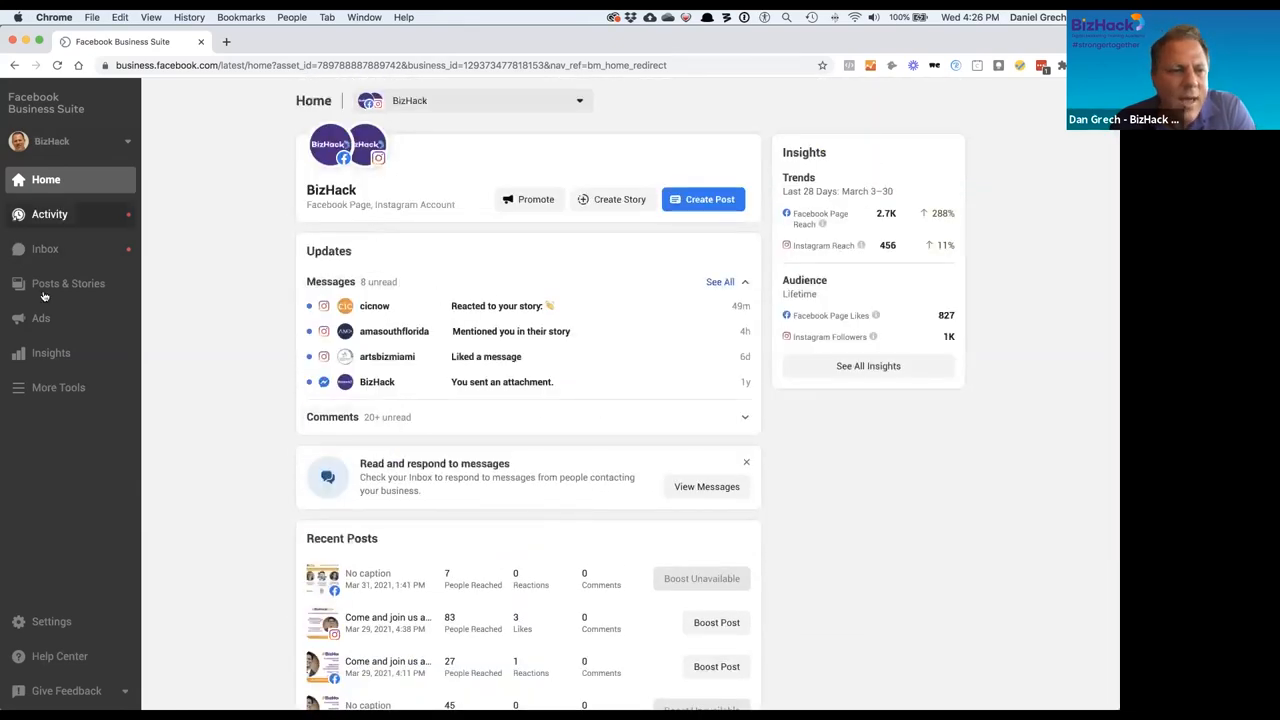
pyautogui.click(58, 387)
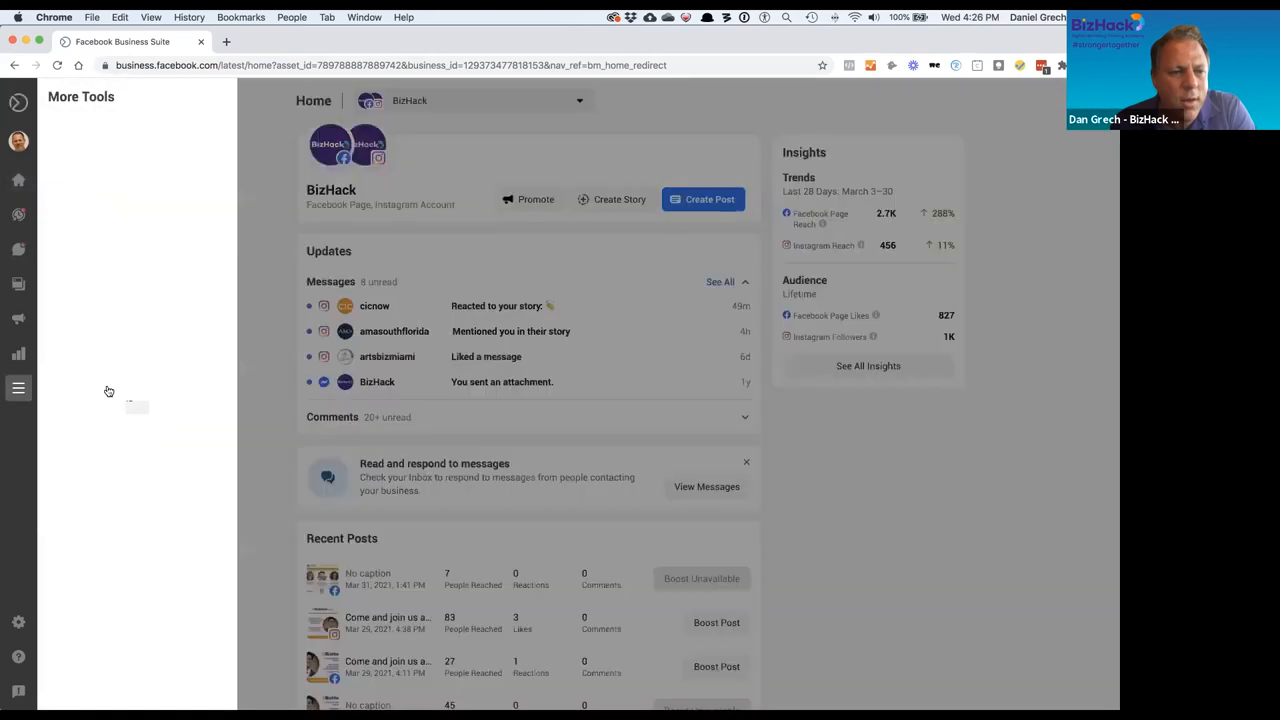
pyautogui.click(385, 41)
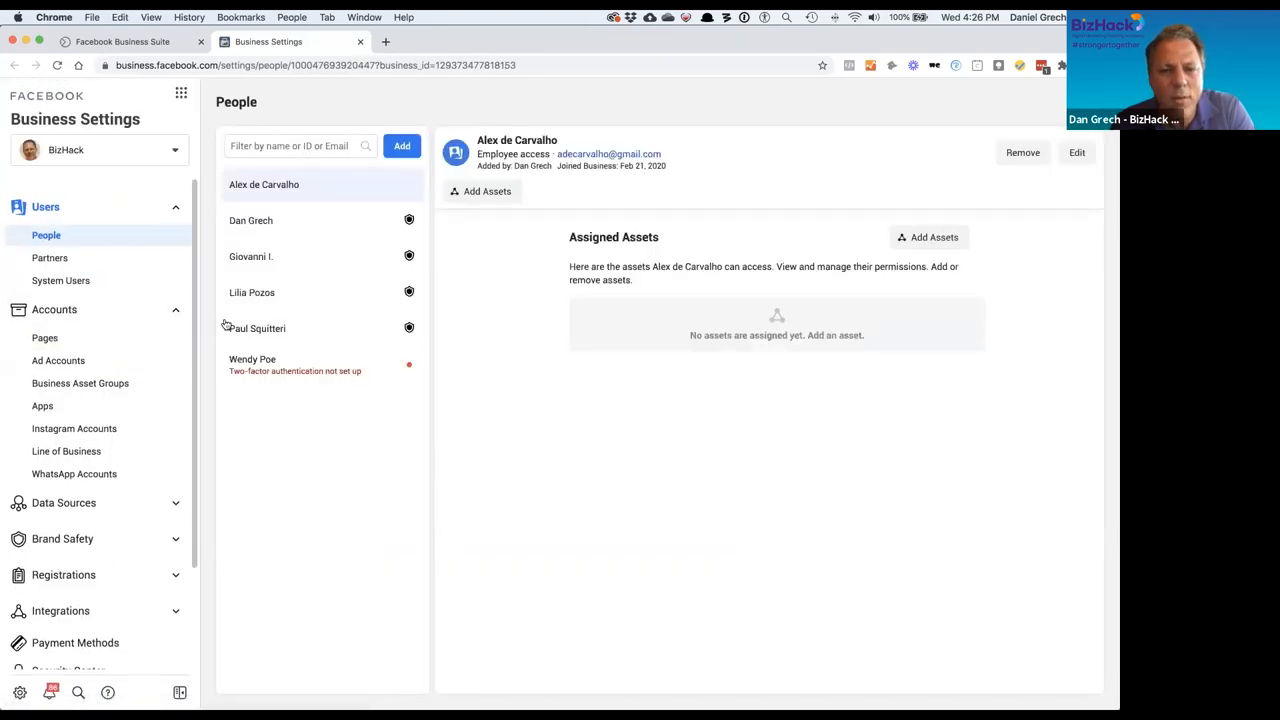
# - Review BizHack Page access, opening and closing Add People without assigning anyone
pyautogui.click(45, 338)
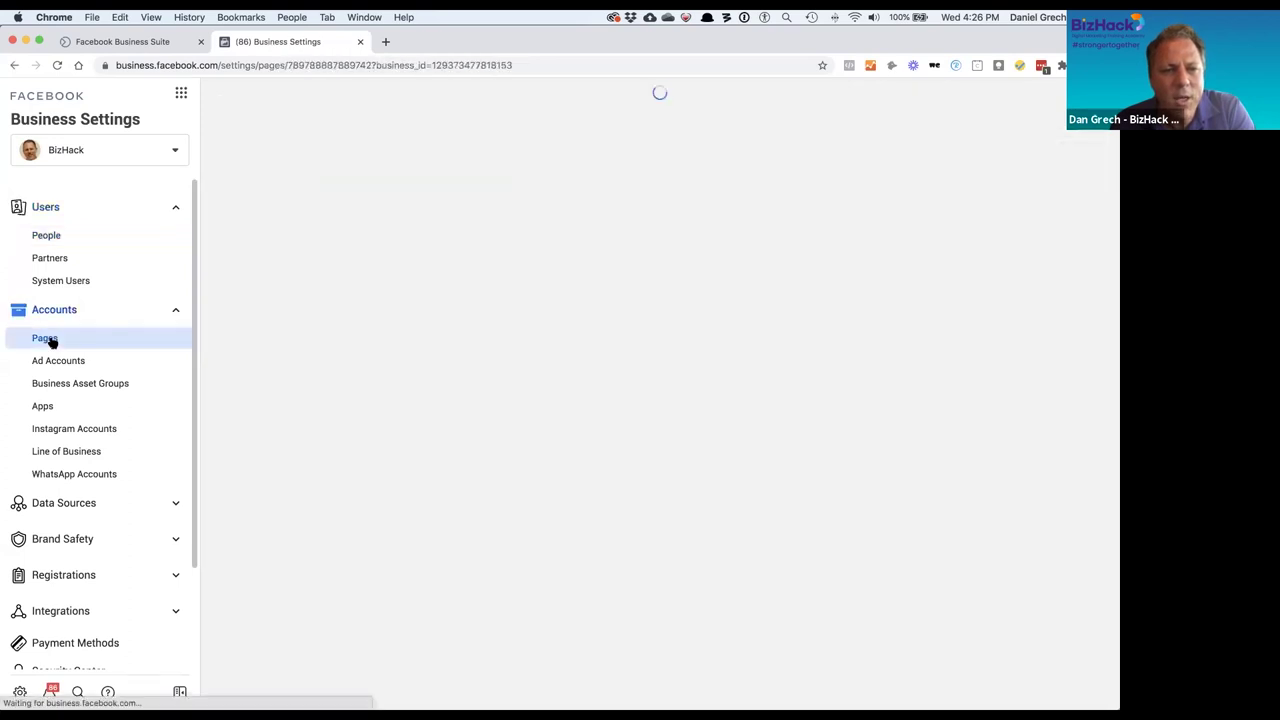
pyautogui.click(44, 338)
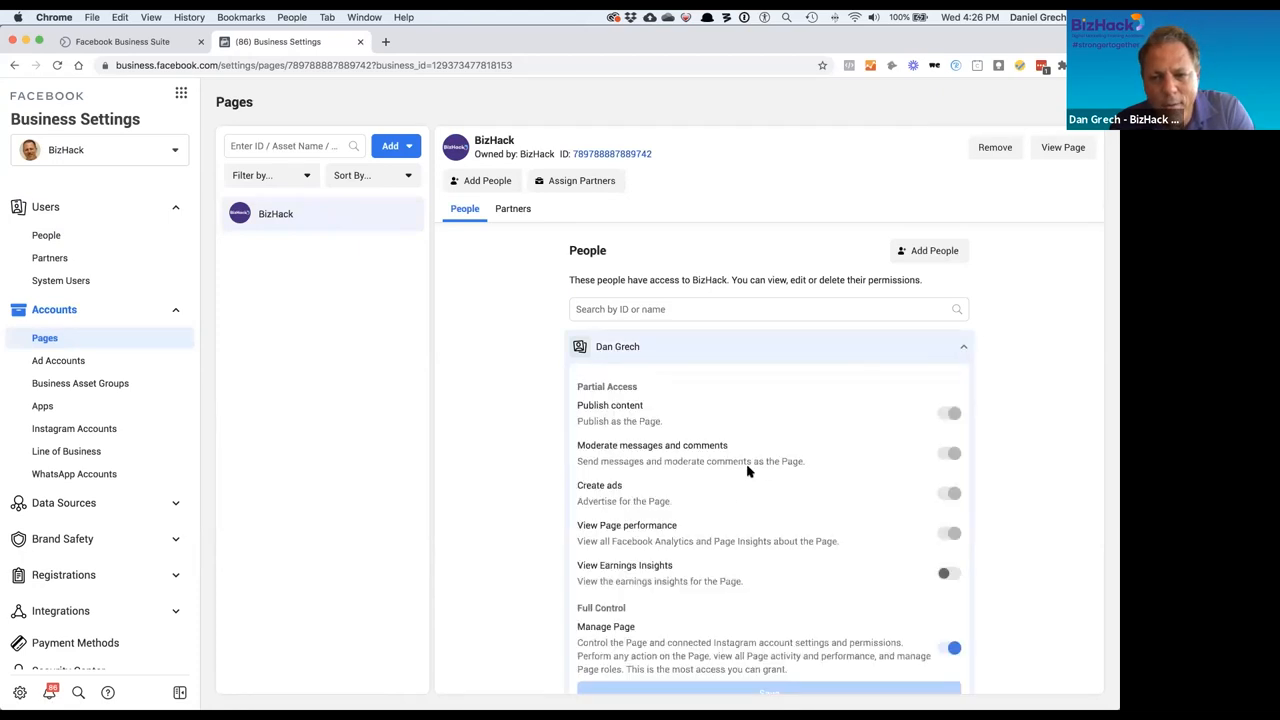
pyautogui.scroll(-3)
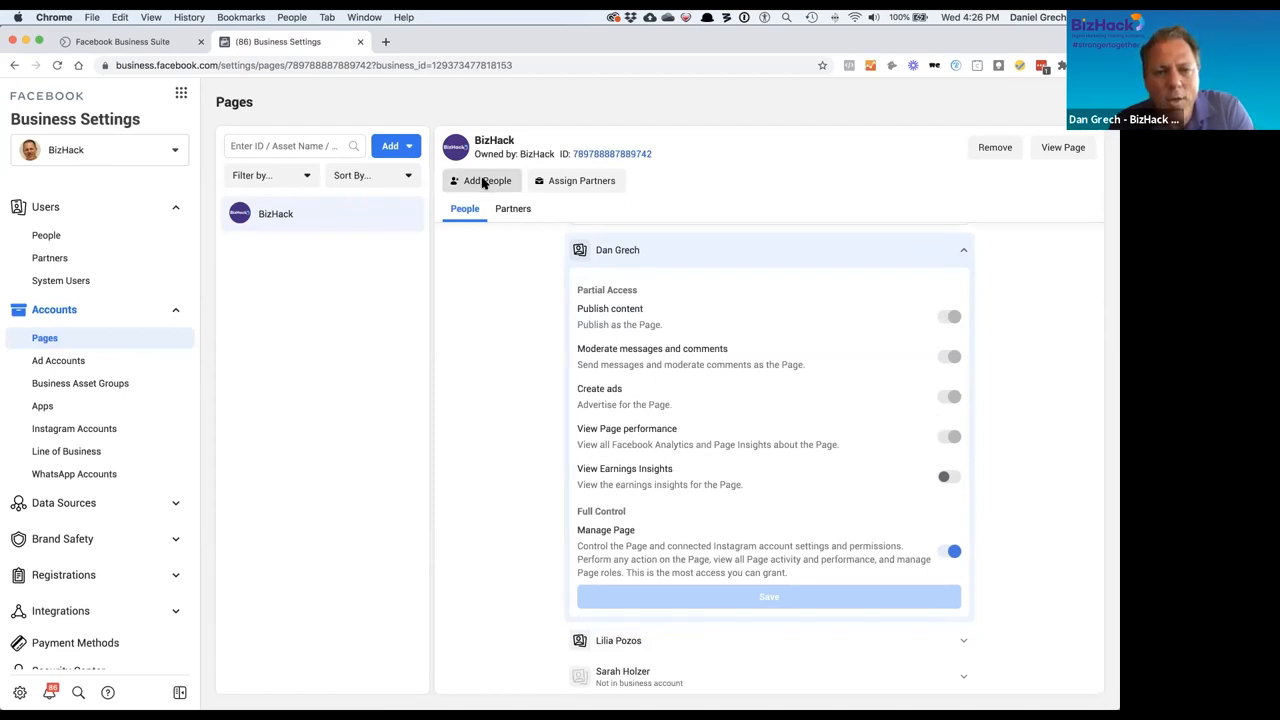
pyautogui.click(481, 180)
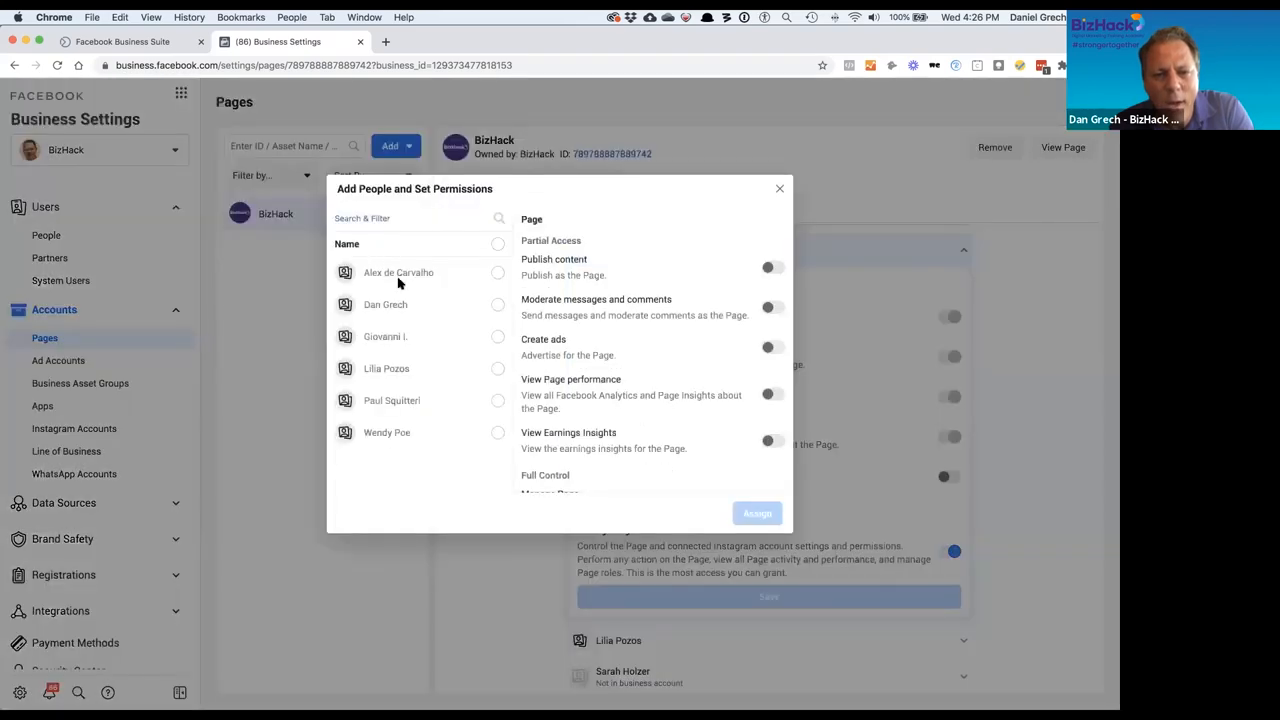
pyautogui.click(779, 188)
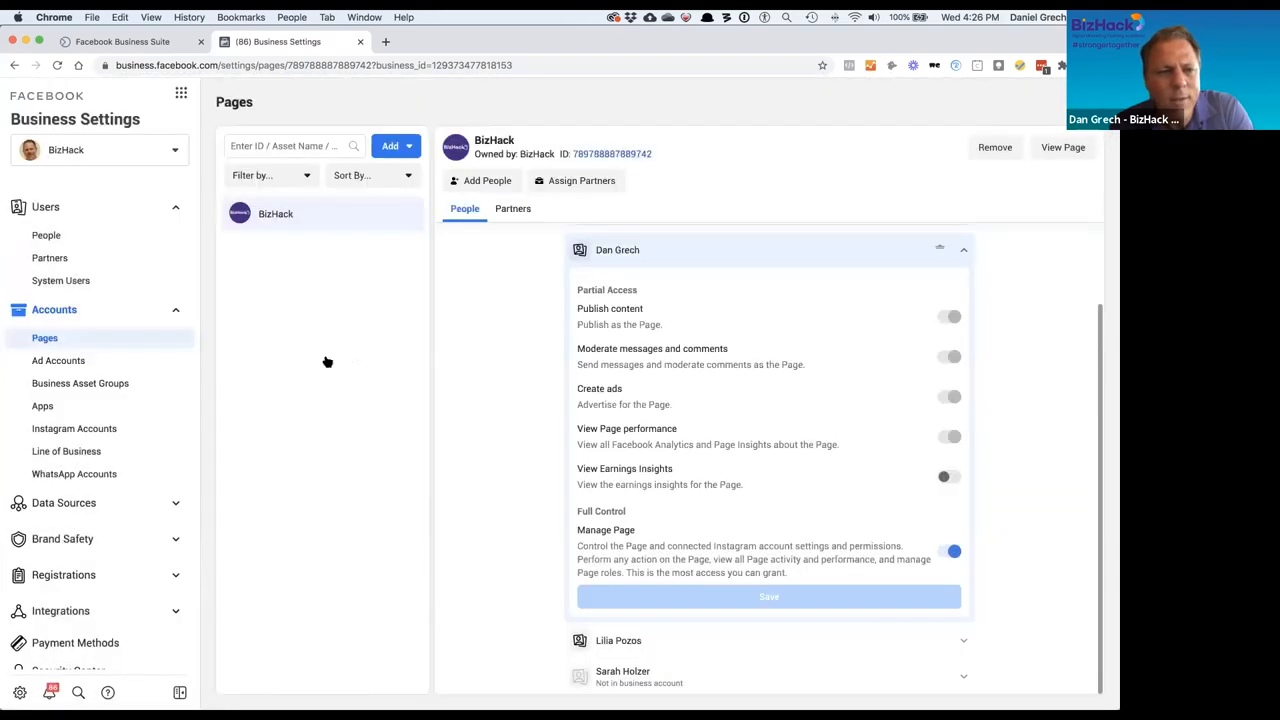
# - Show Dan Grech's full Manage Ad Account permissions on BizHack Academy
pyautogui.click(58, 360)
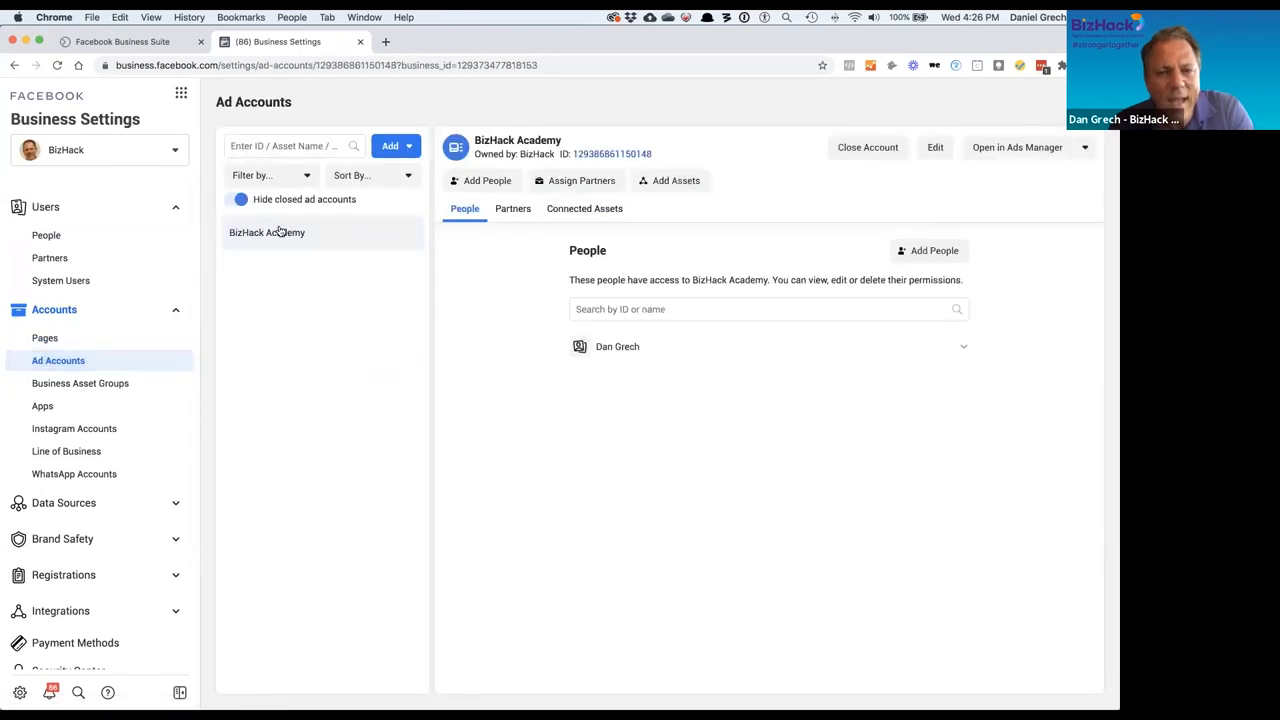
pyautogui.moveTo(960, 348)
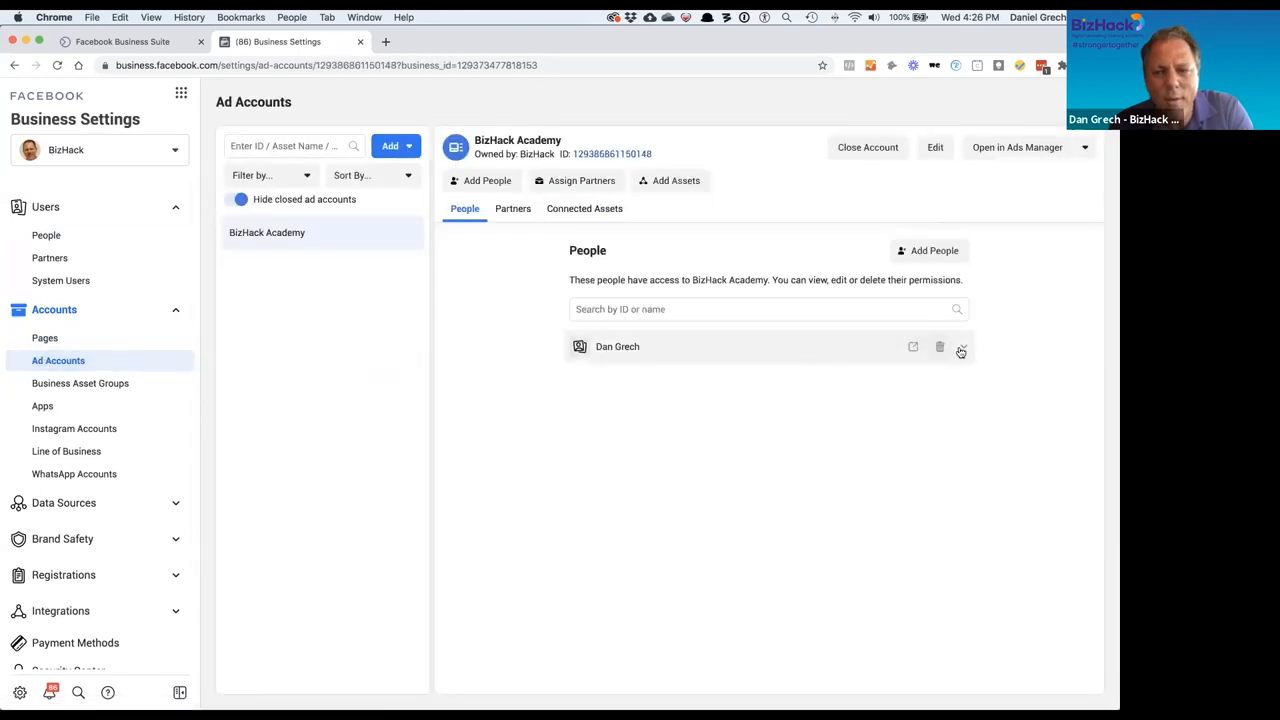
pyautogui.click(961, 347)
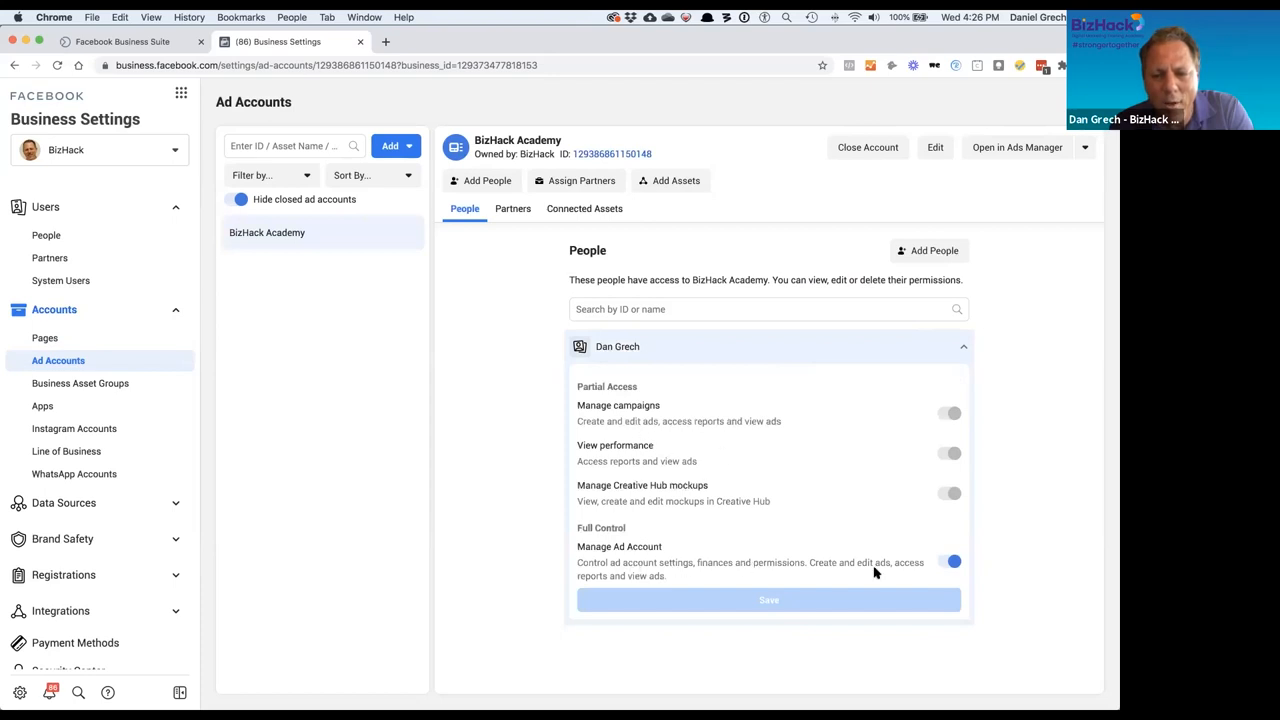
pyautogui.moveTo(624, 523)
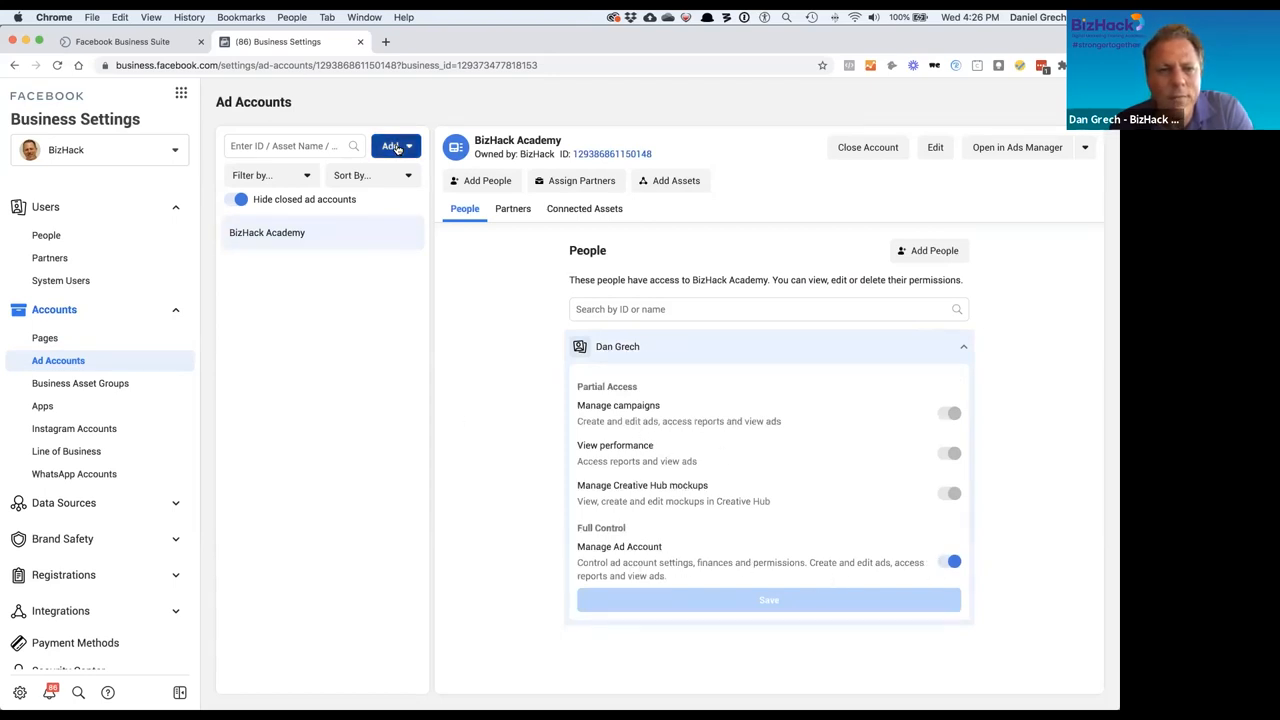
pyautogui.click(391, 146)
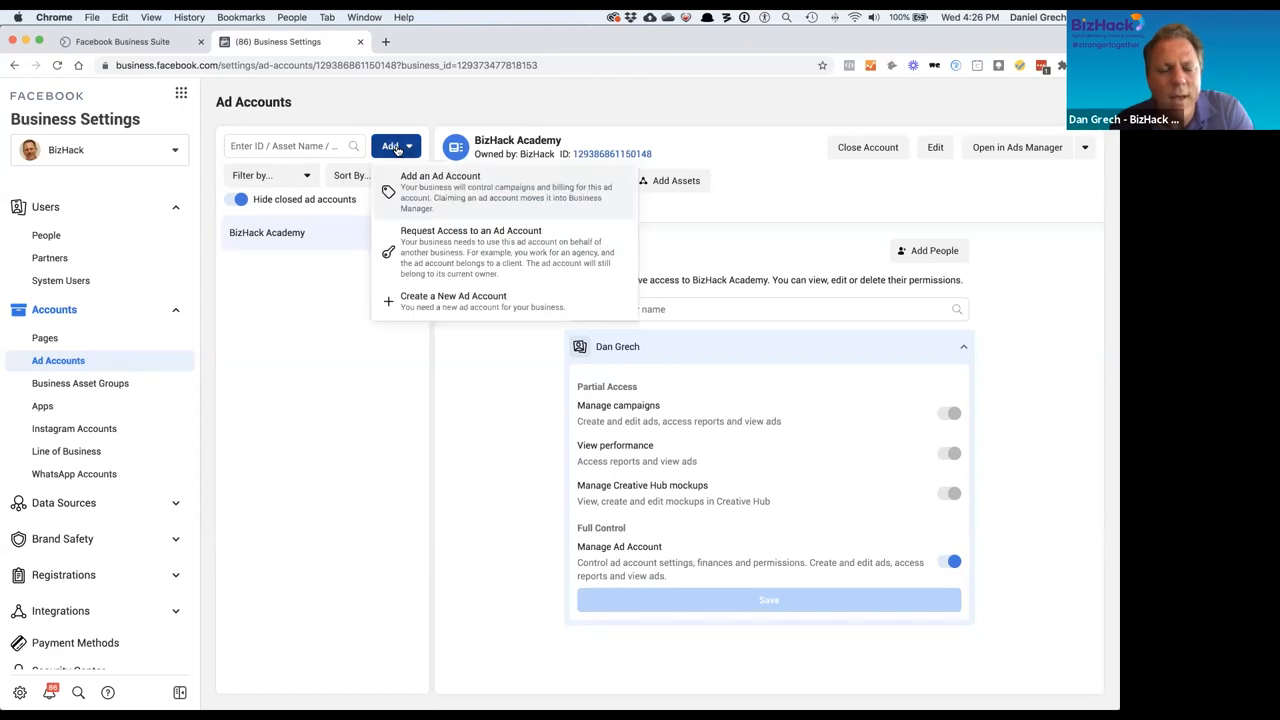
pyautogui.moveTo(449, 300)
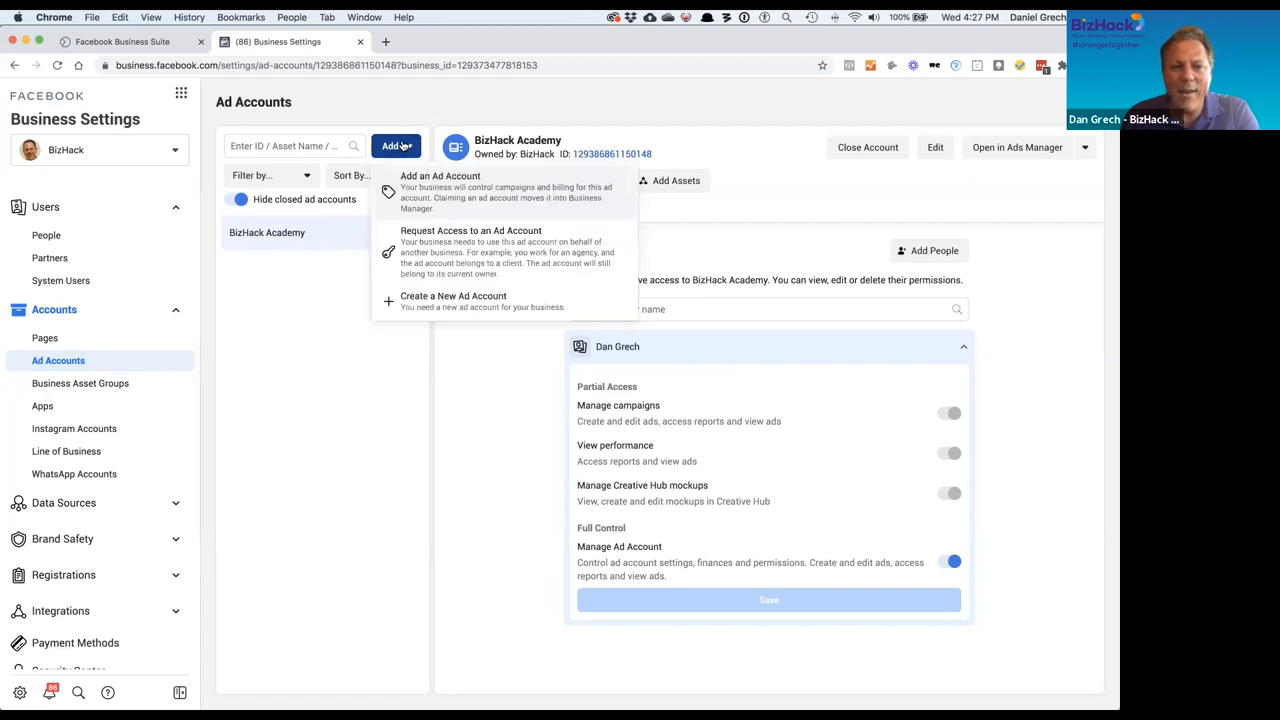
pyautogui.moveTo(443, 300)
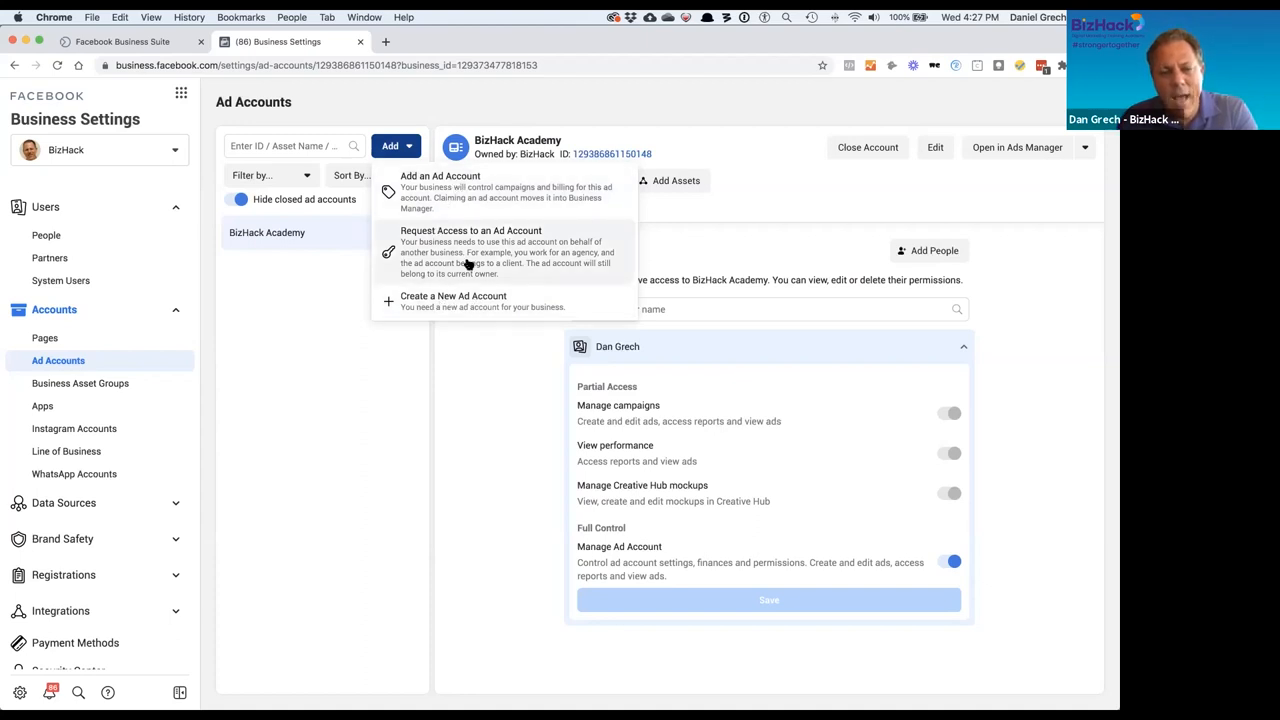
pyautogui.moveTo(420, 231)
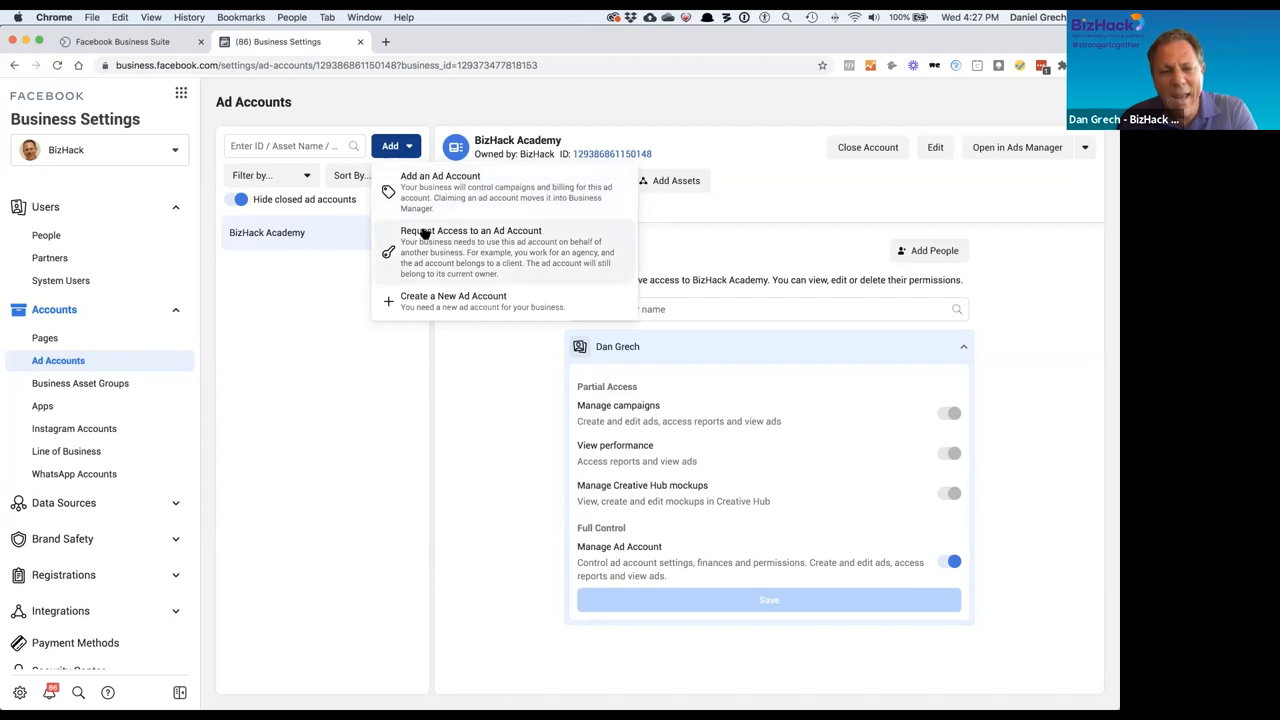
pyautogui.moveTo(540, 230)
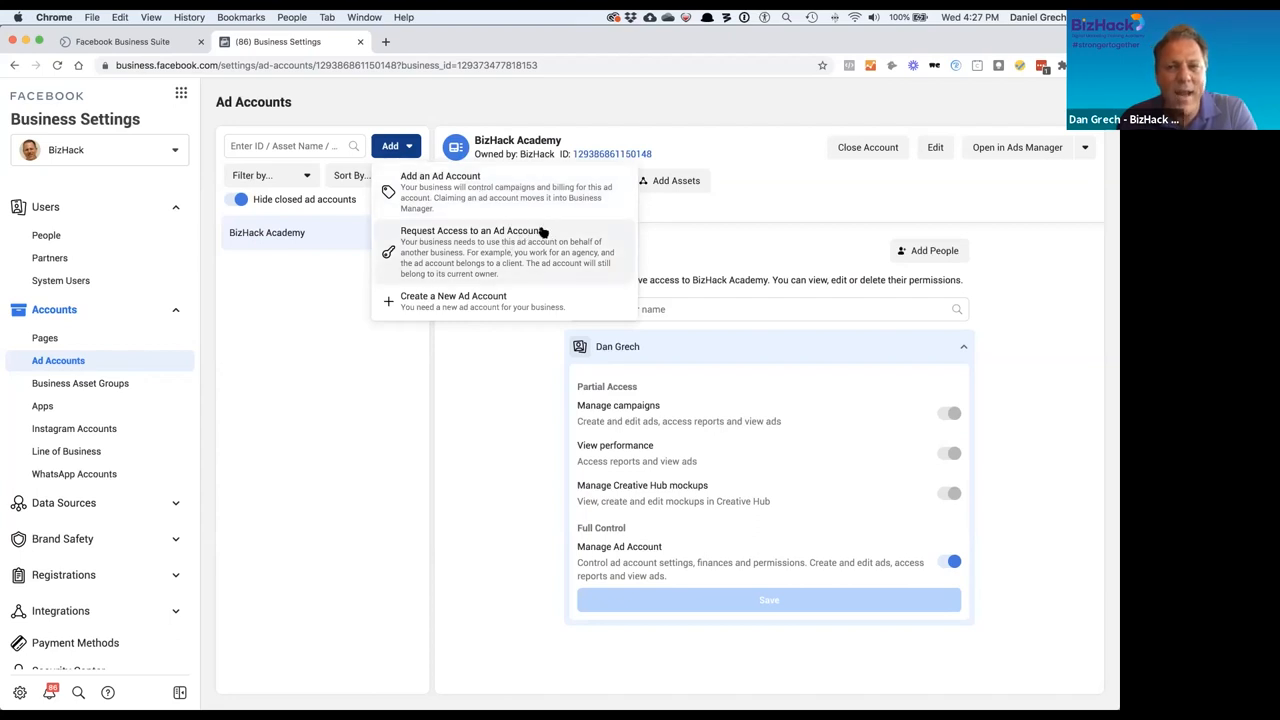
pyautogui.moveTo(414, 195)
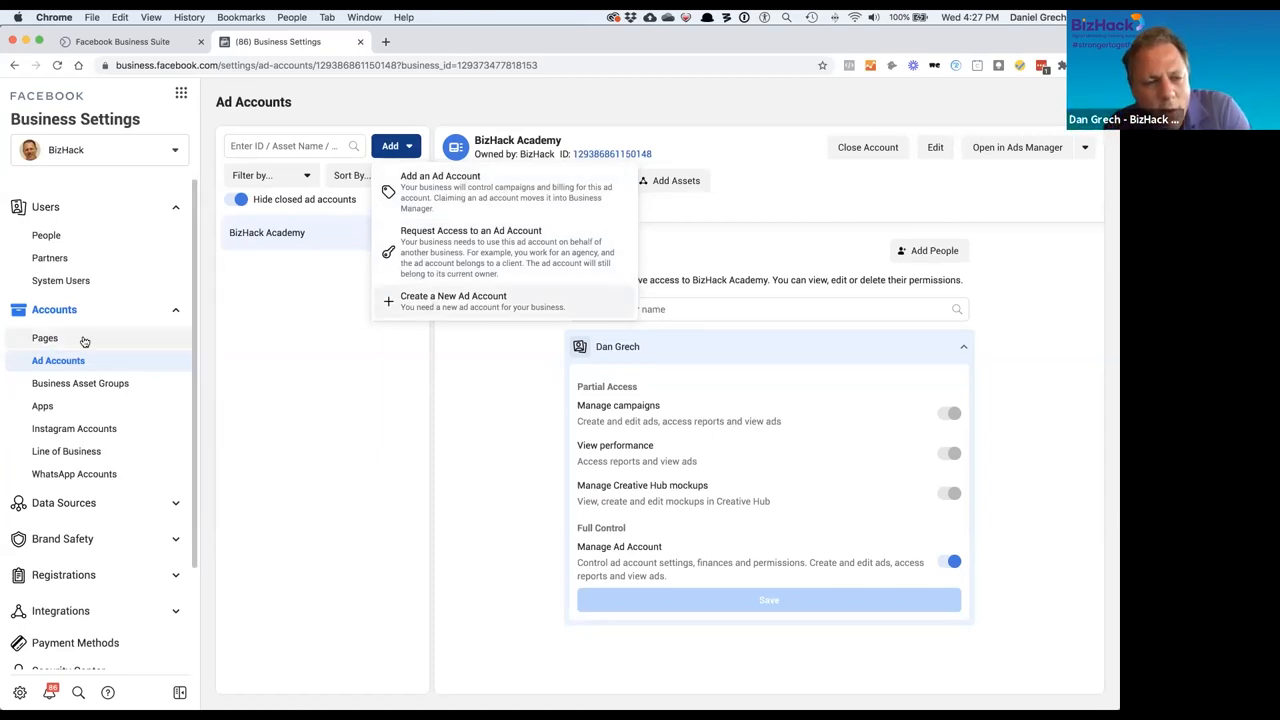
pyautogui.click(527, 325)
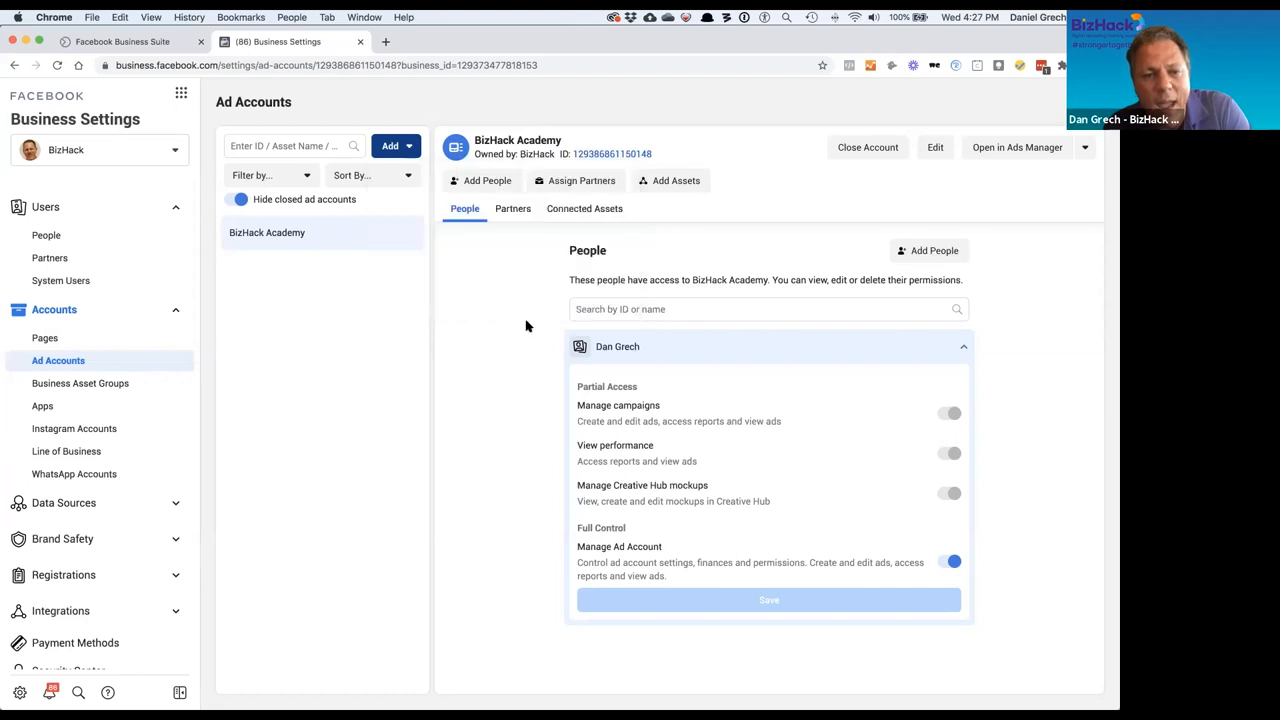
pyautogui.click(390, 146)
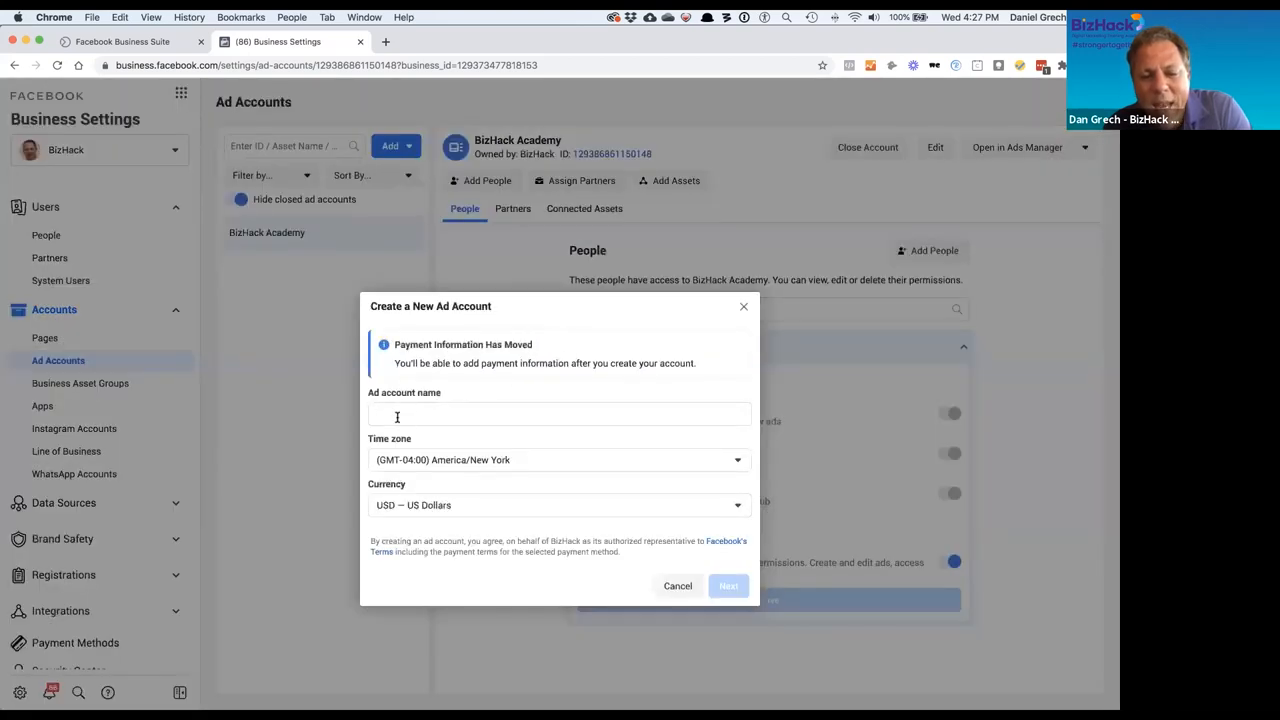
pyautogui.click(559, 414)
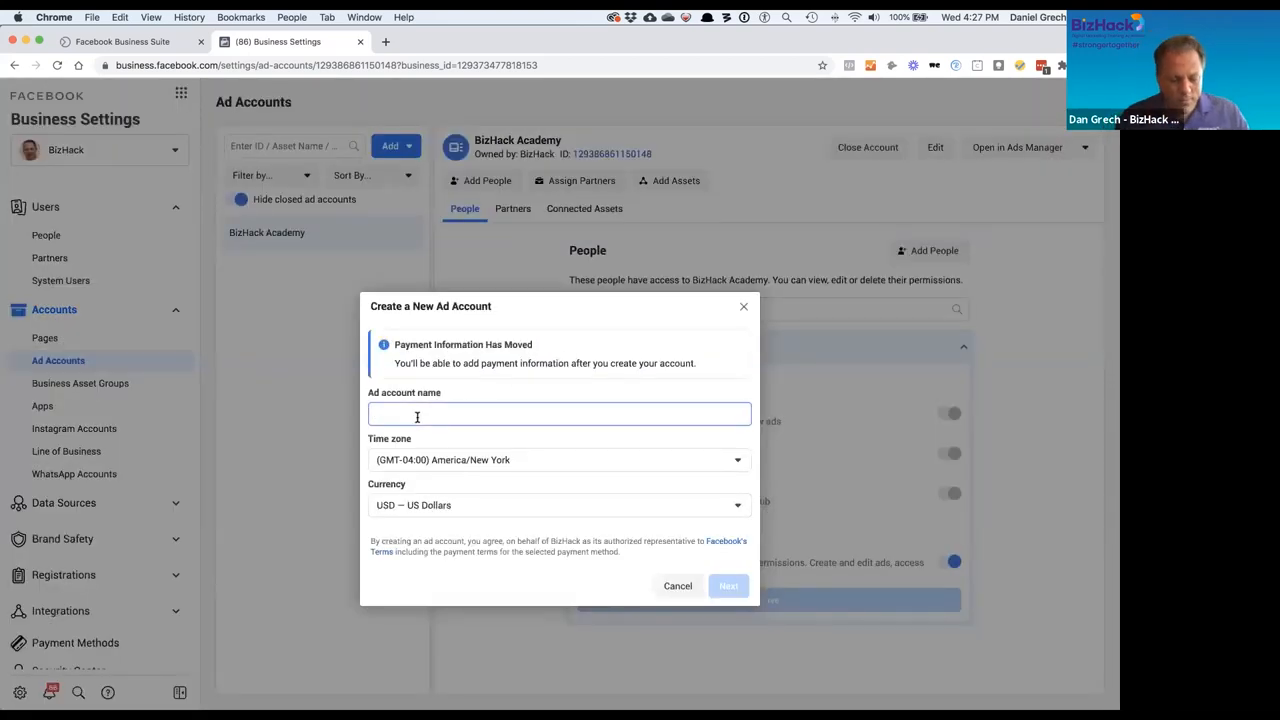
pyautogui.write('BizHack')
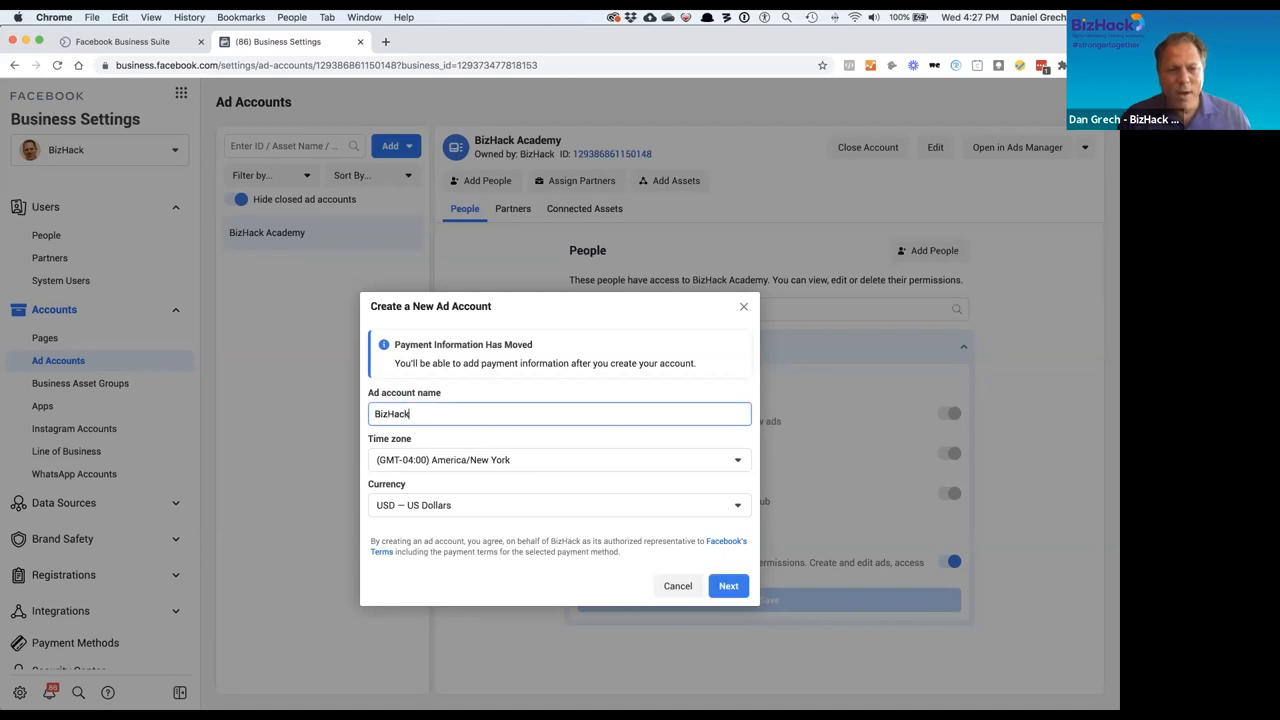
pyautogui.write('Academy')
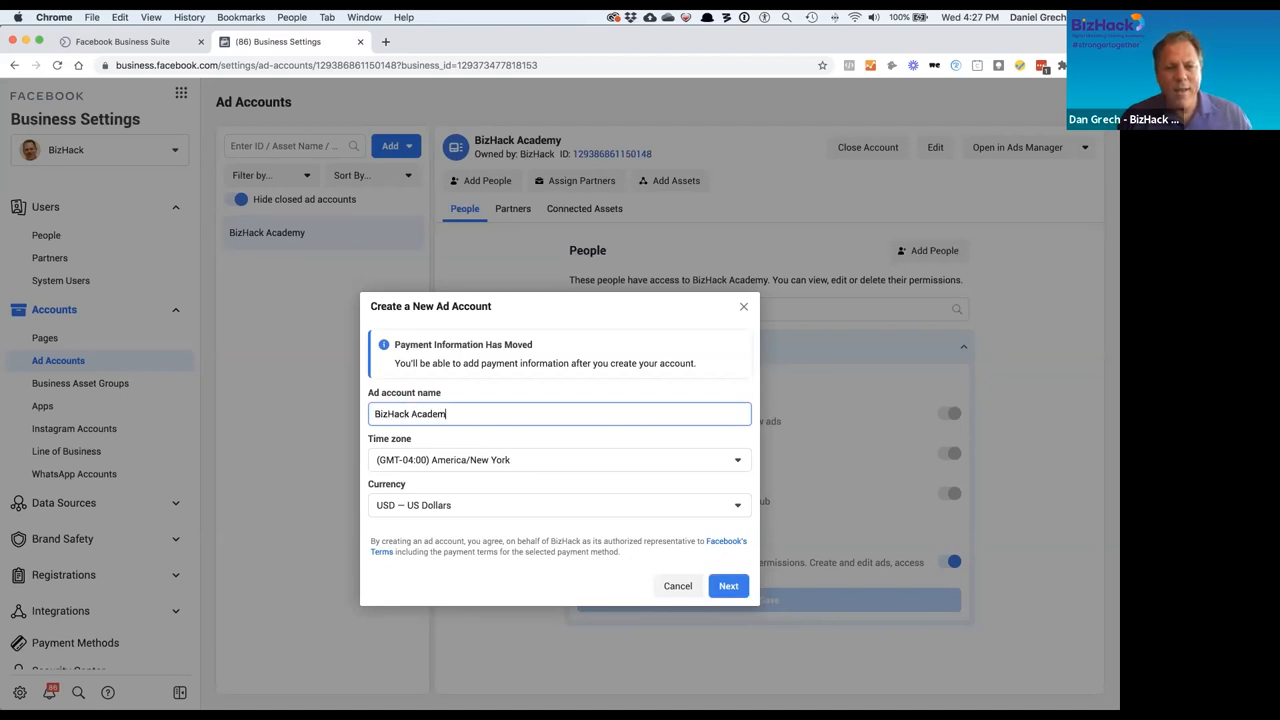
pyautogui.write('Ad Account')
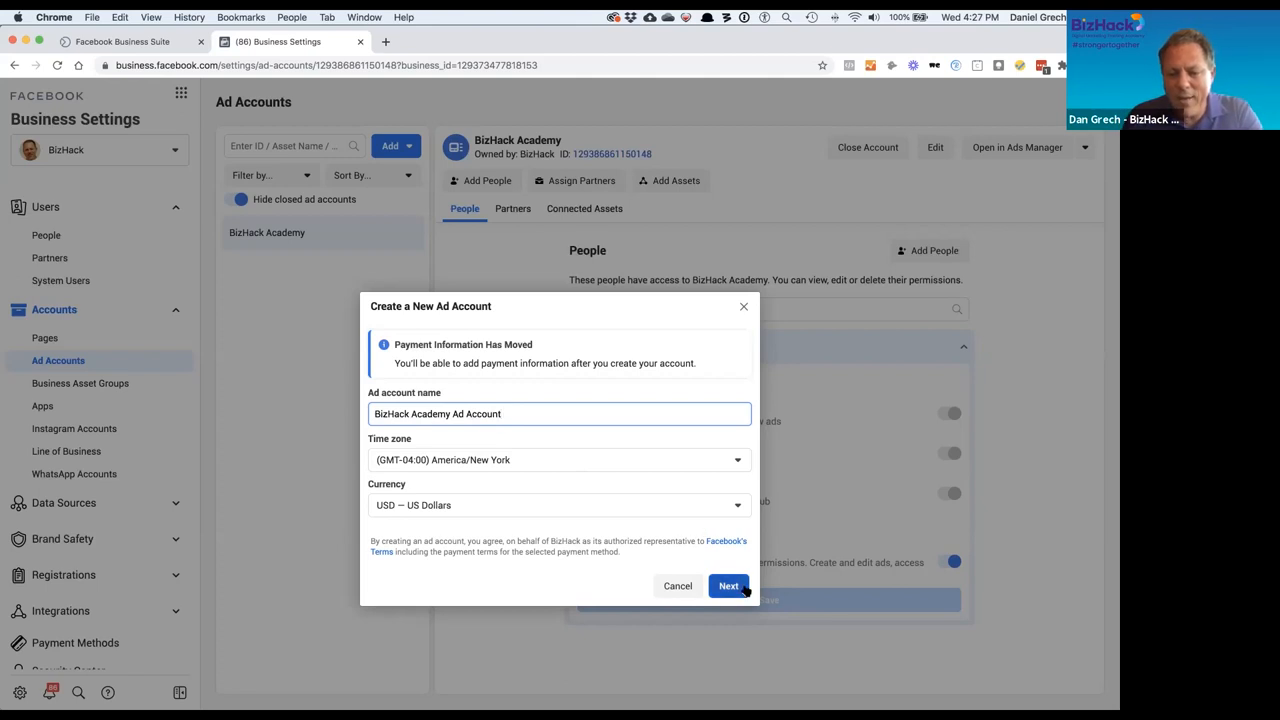
pyautogui.click(728, 586)
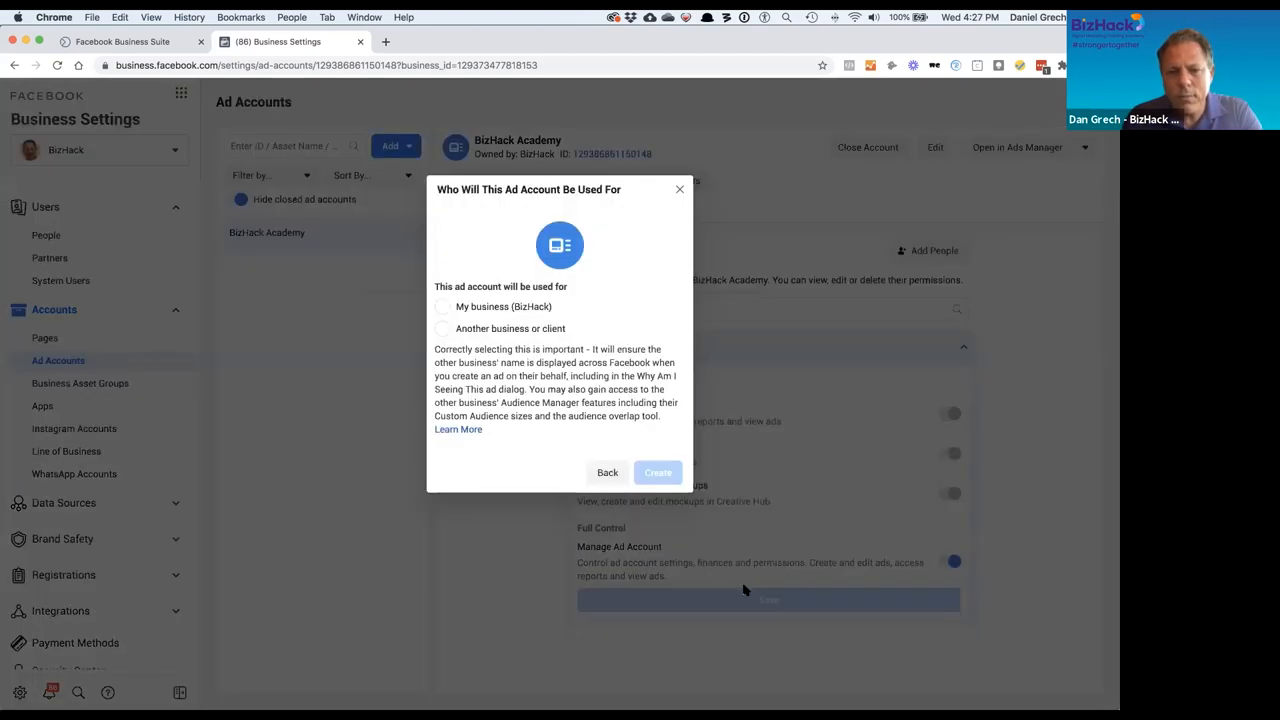
pyautogui.click(443, 306)
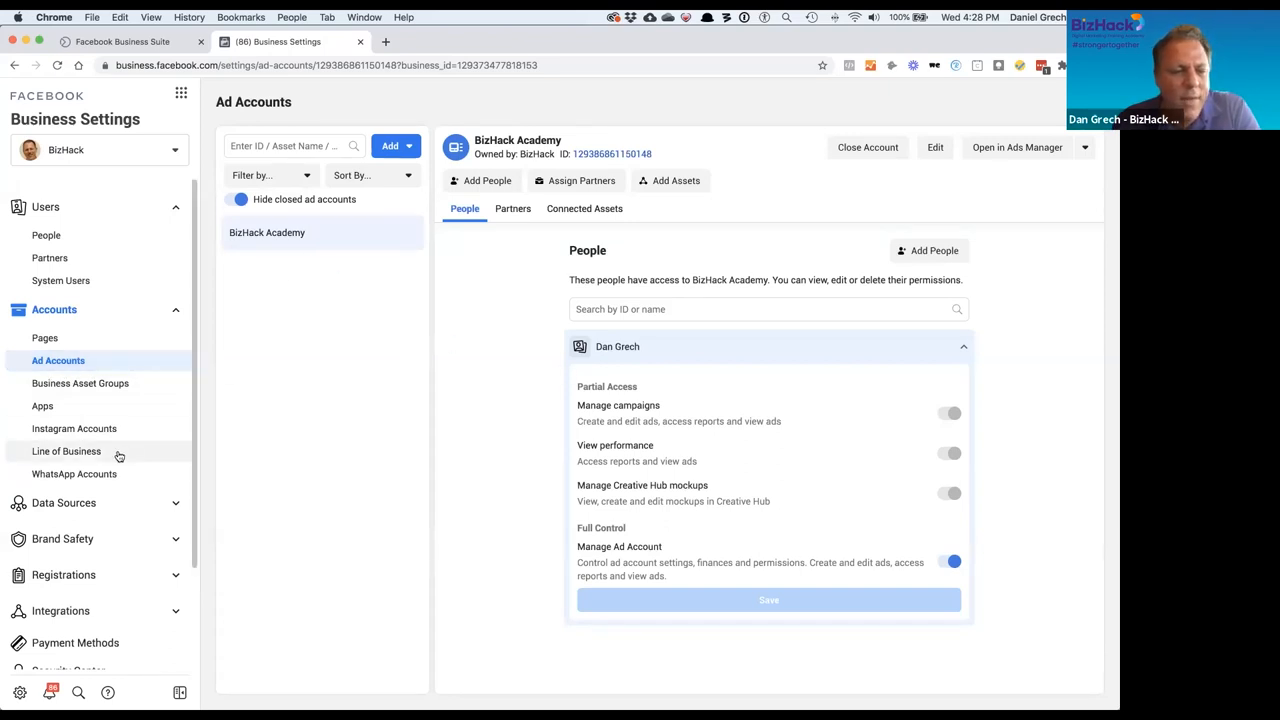
# - Expand Data Sources, then launch Events Manager from BizHack's business tools menu
pyautogui.click(64, 503)
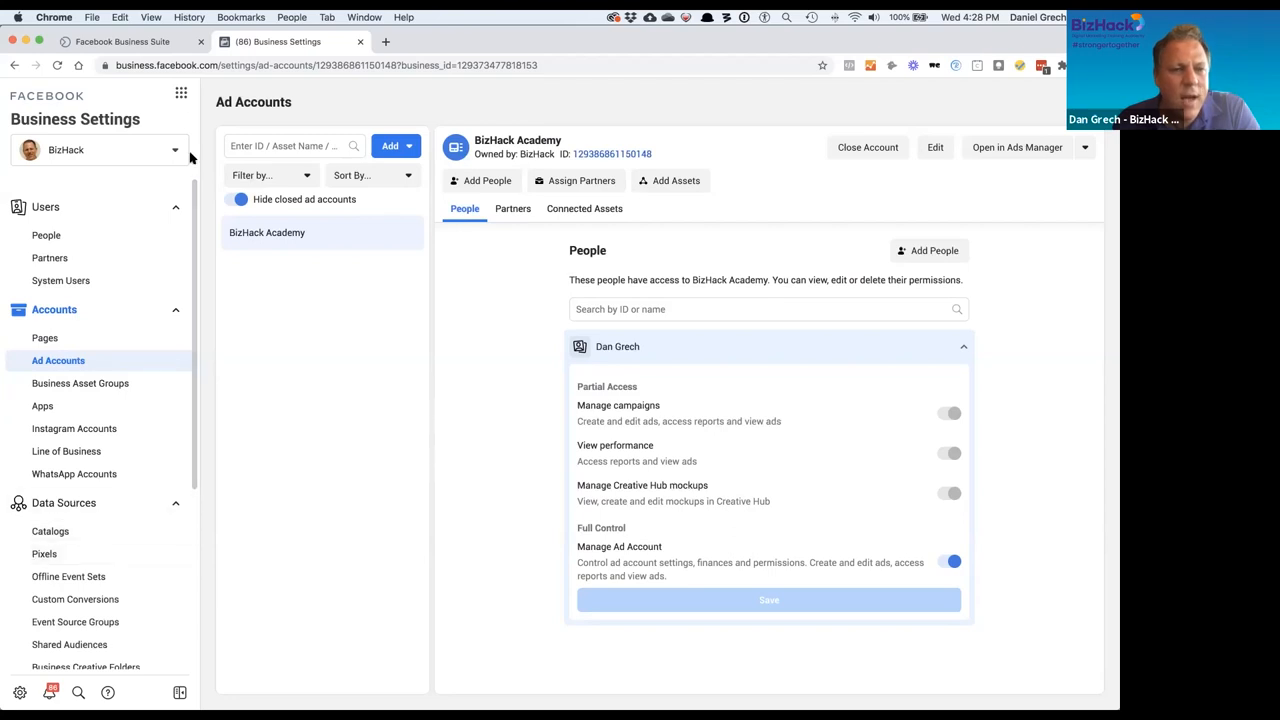
pyautogui.click(181, 92)
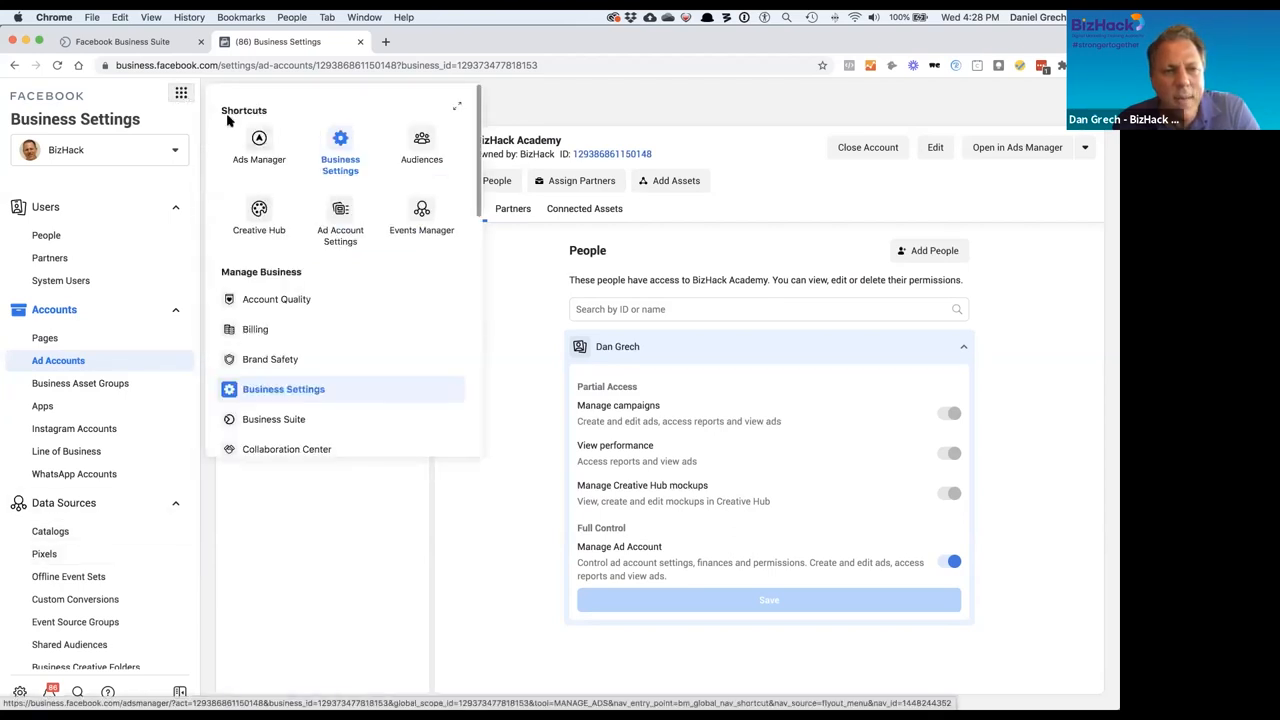
pyautogui.click(58, 360)
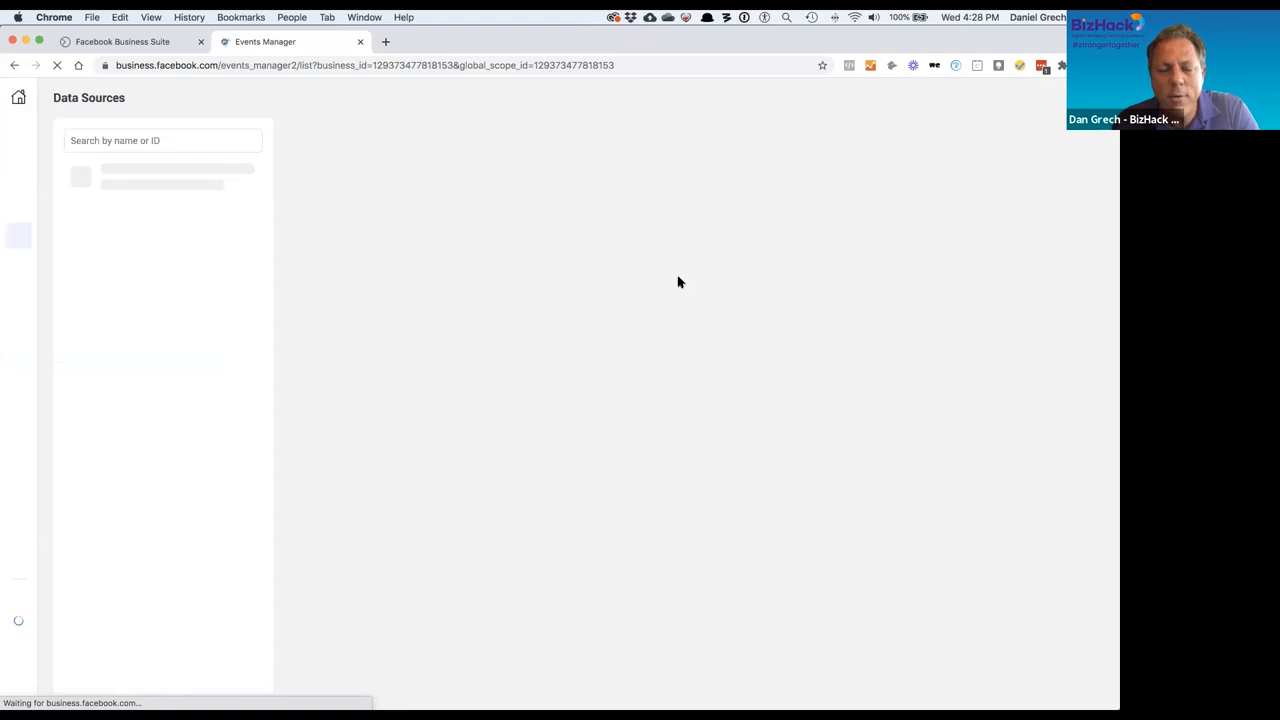
pyautogui.click(132, 176)
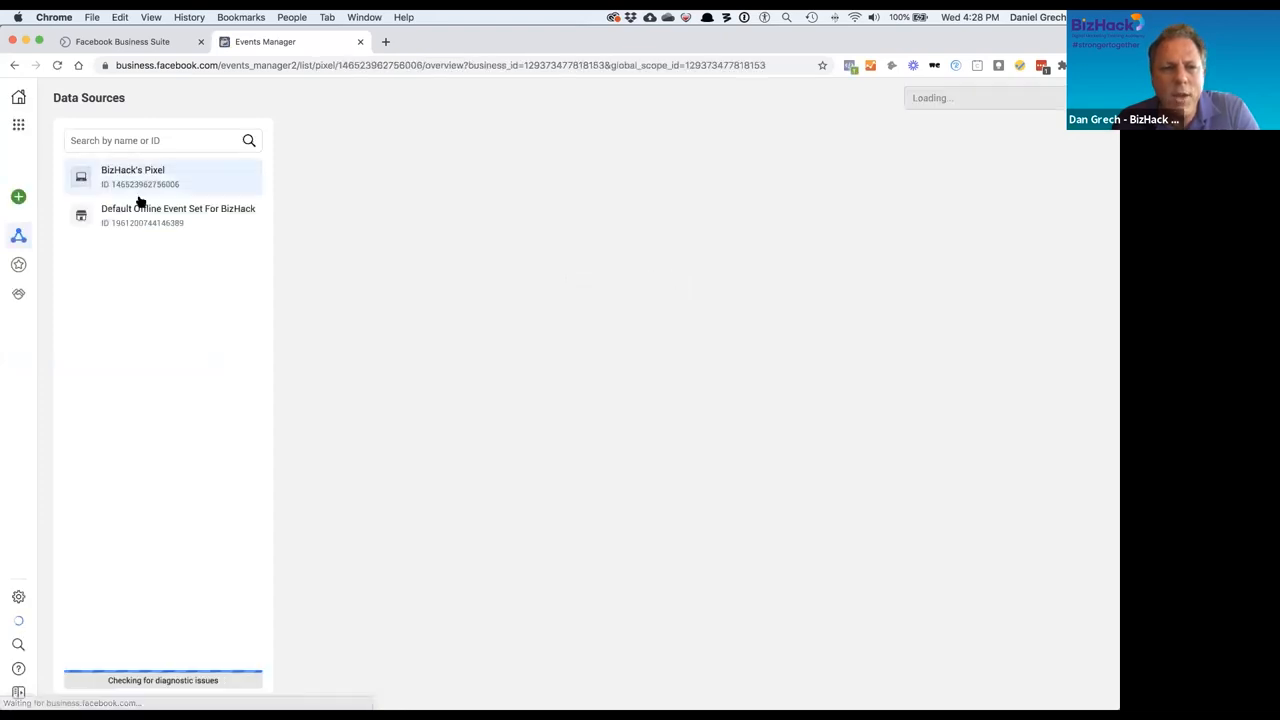
pyautogui.click(133, 176)
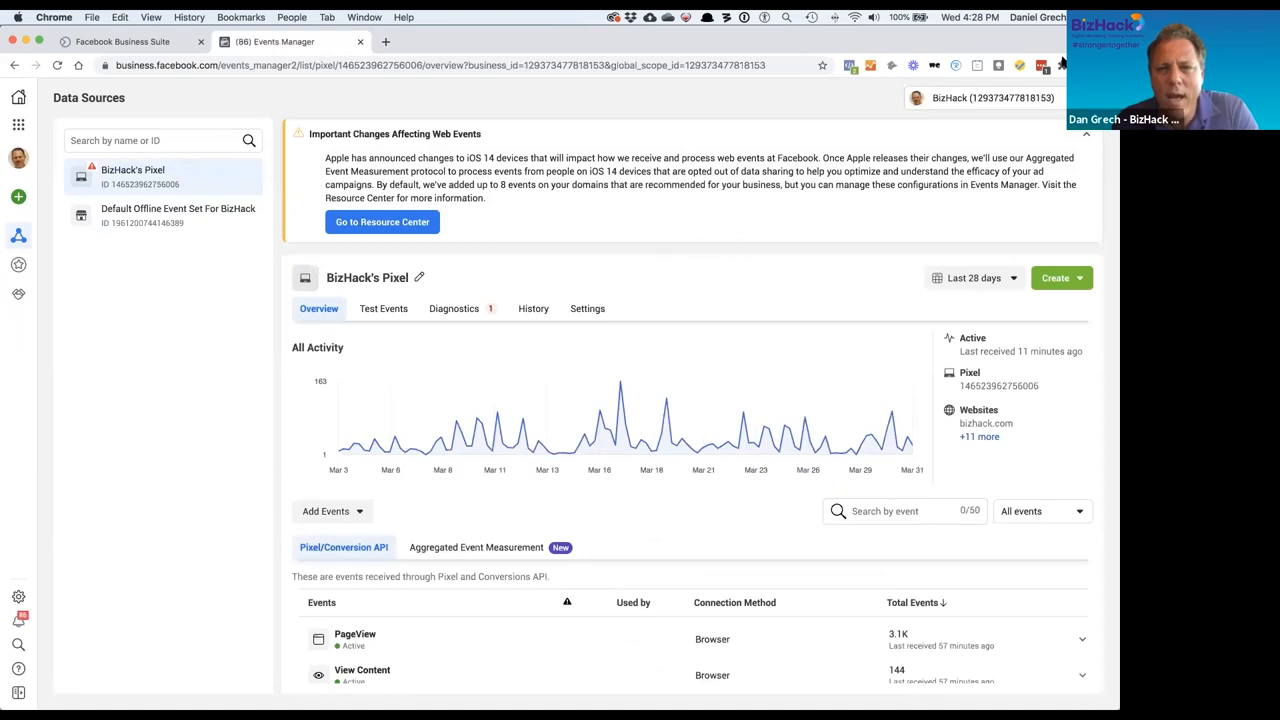
pyautogui.moveTo(397, 193)
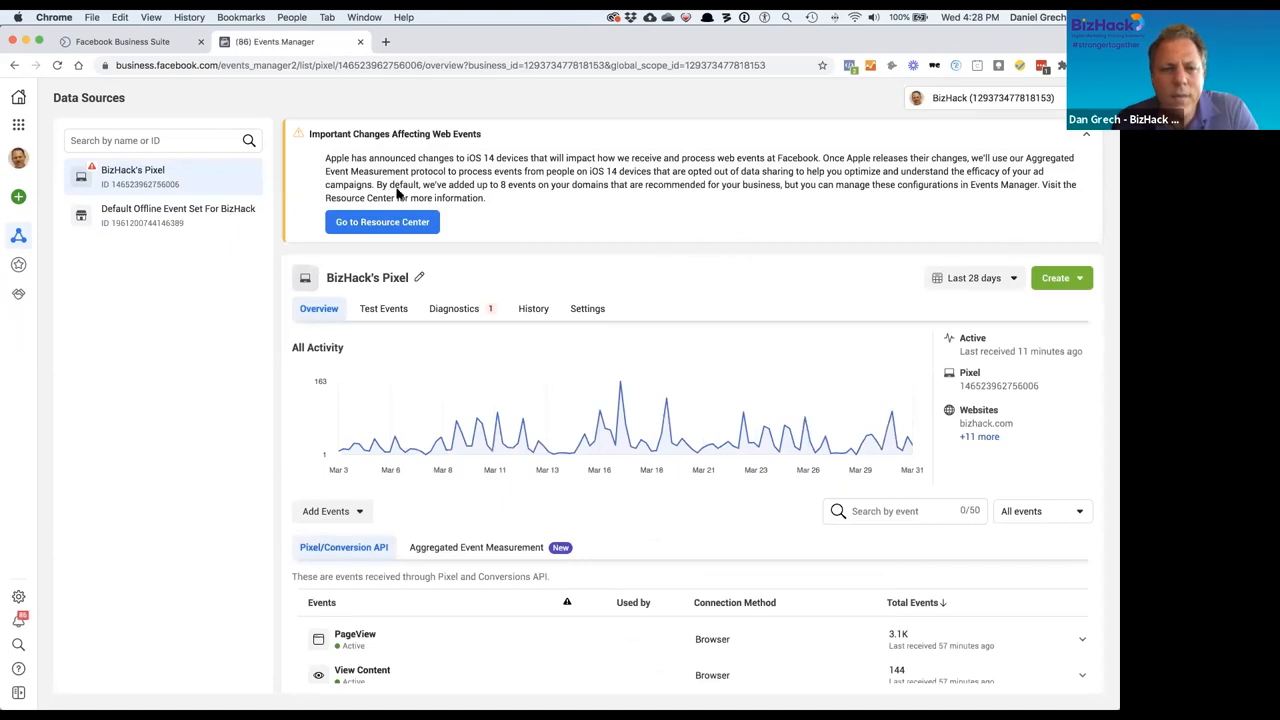
pyautogui.scroll(-3)
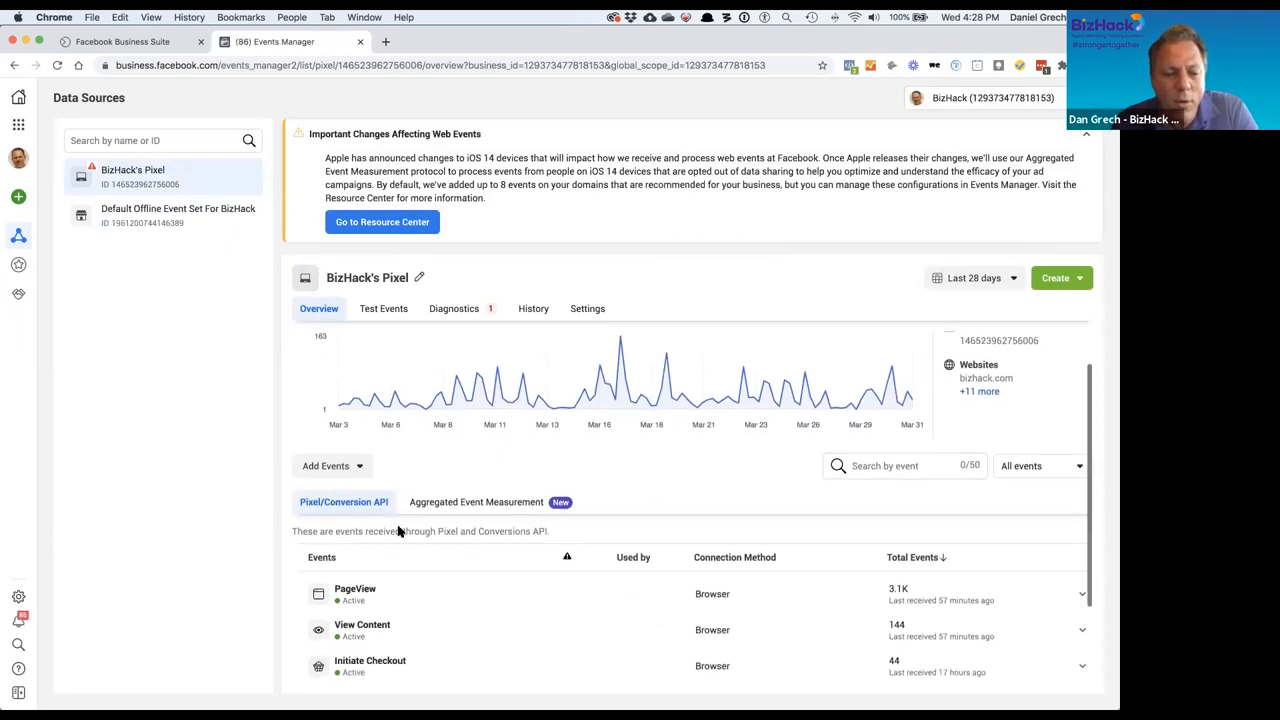
pyautogui.scroll(-3)
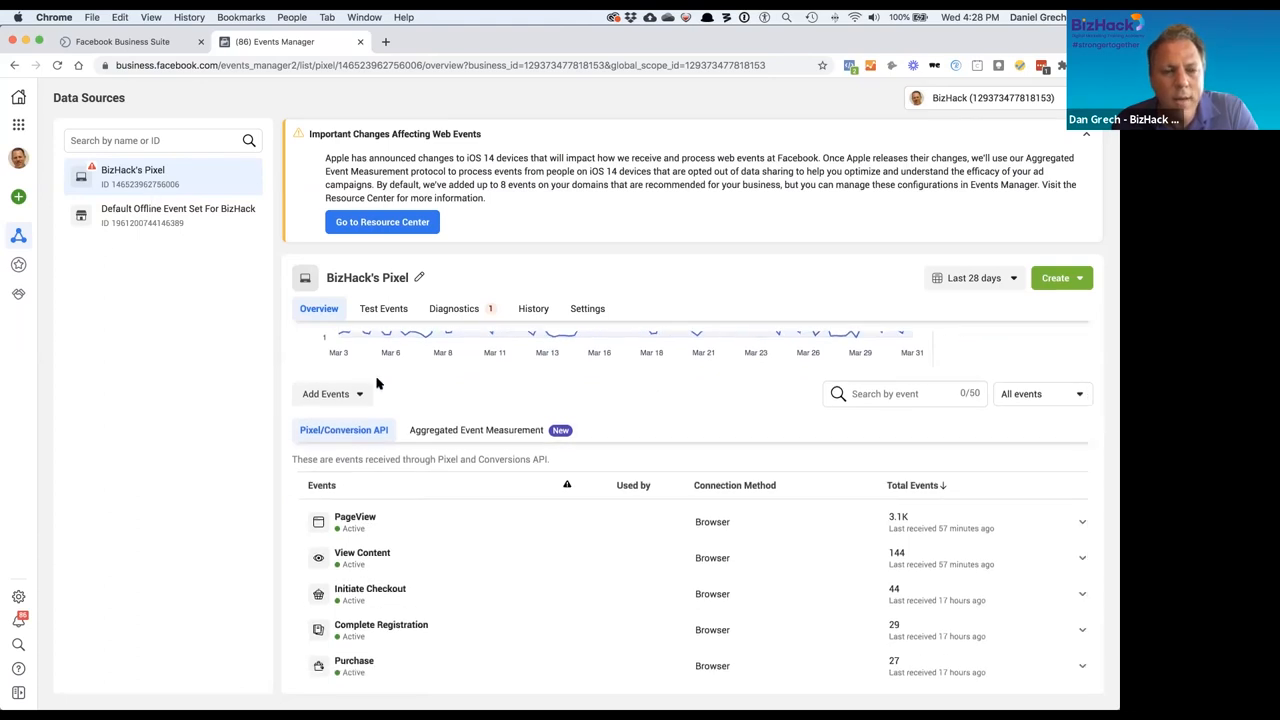
pyautogui.moveTo(463, 453)
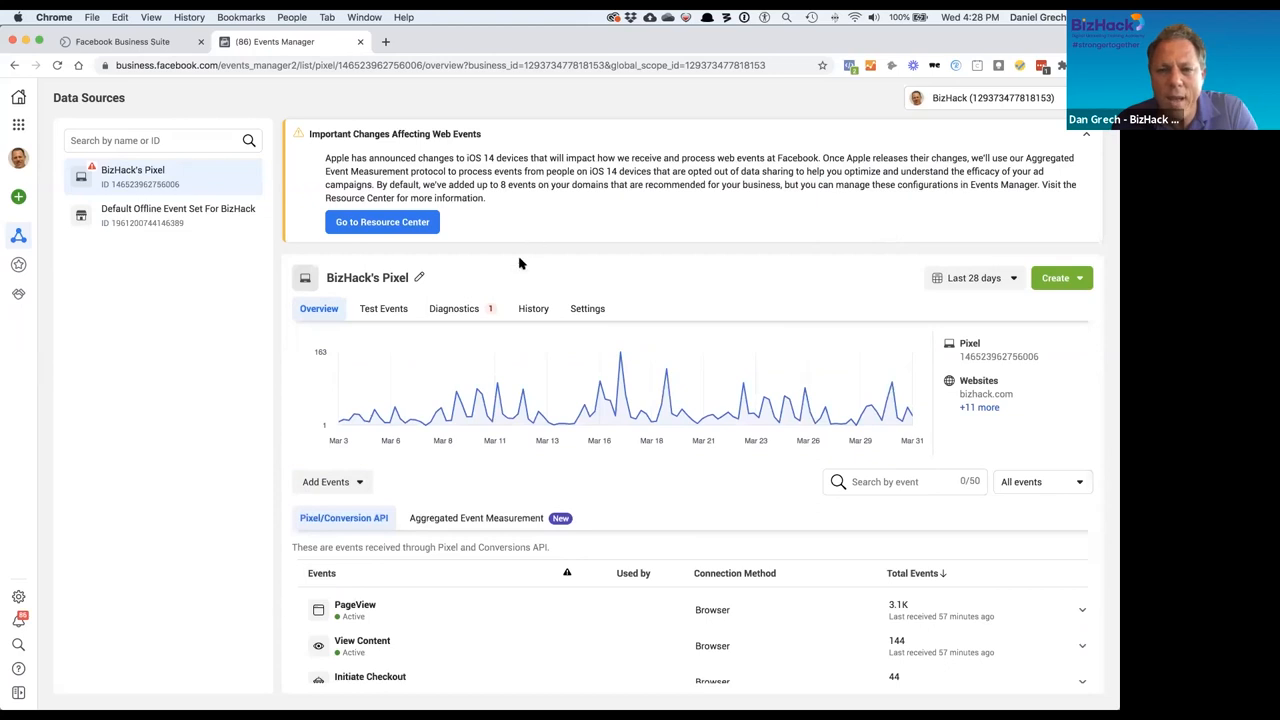
pyautogui.moveTo(338, 138)
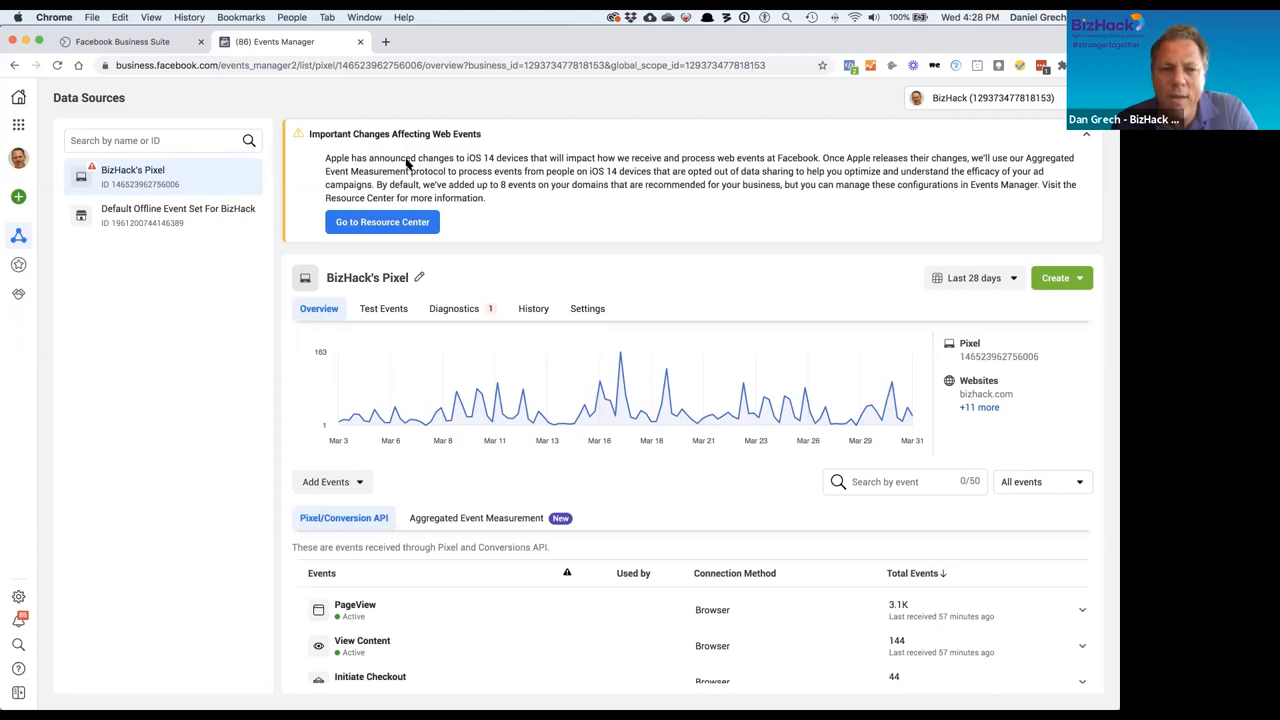
pyautogui.moveTo(294, 120)
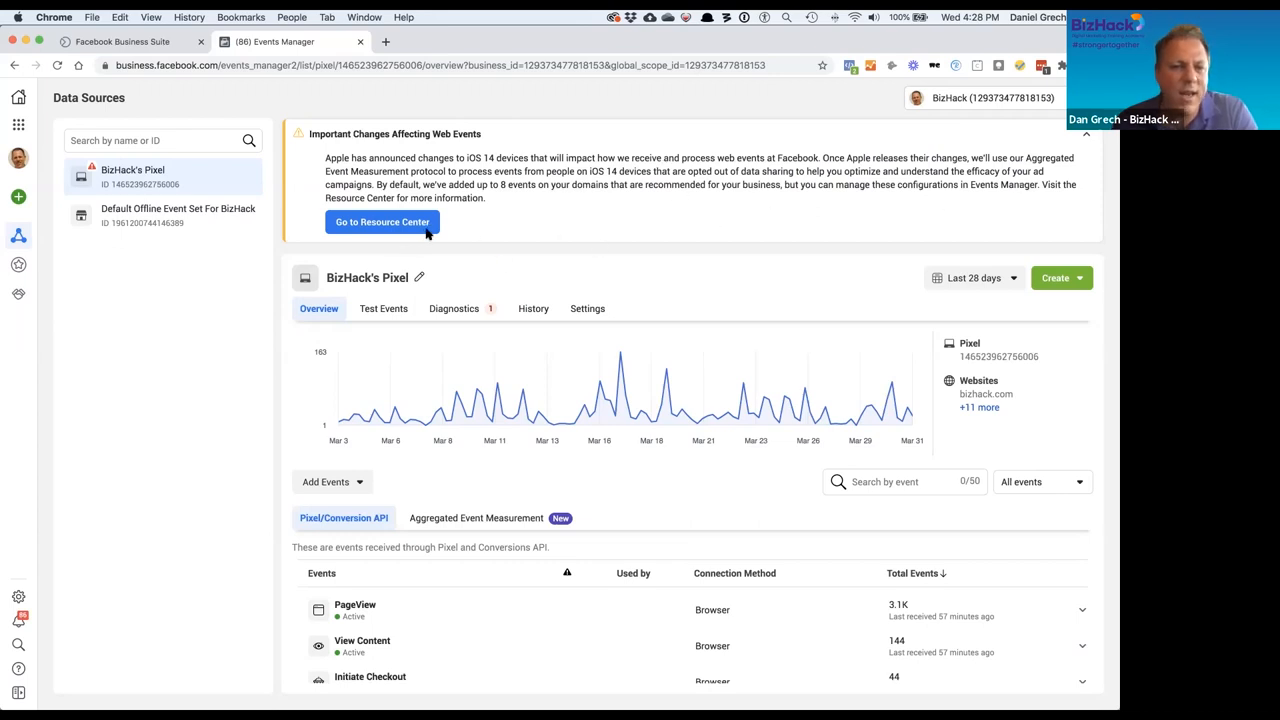
pyautogui.moveTo(363, 133)
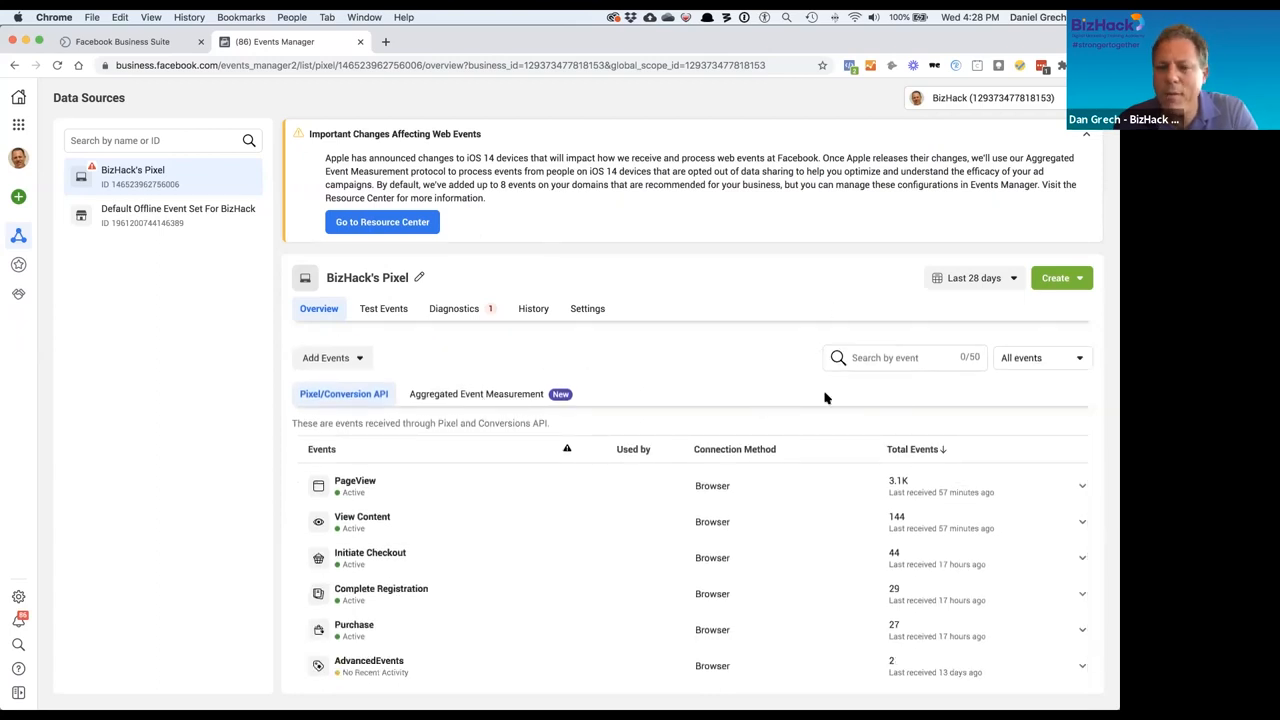
pyautogui.moveTo(347, 278)
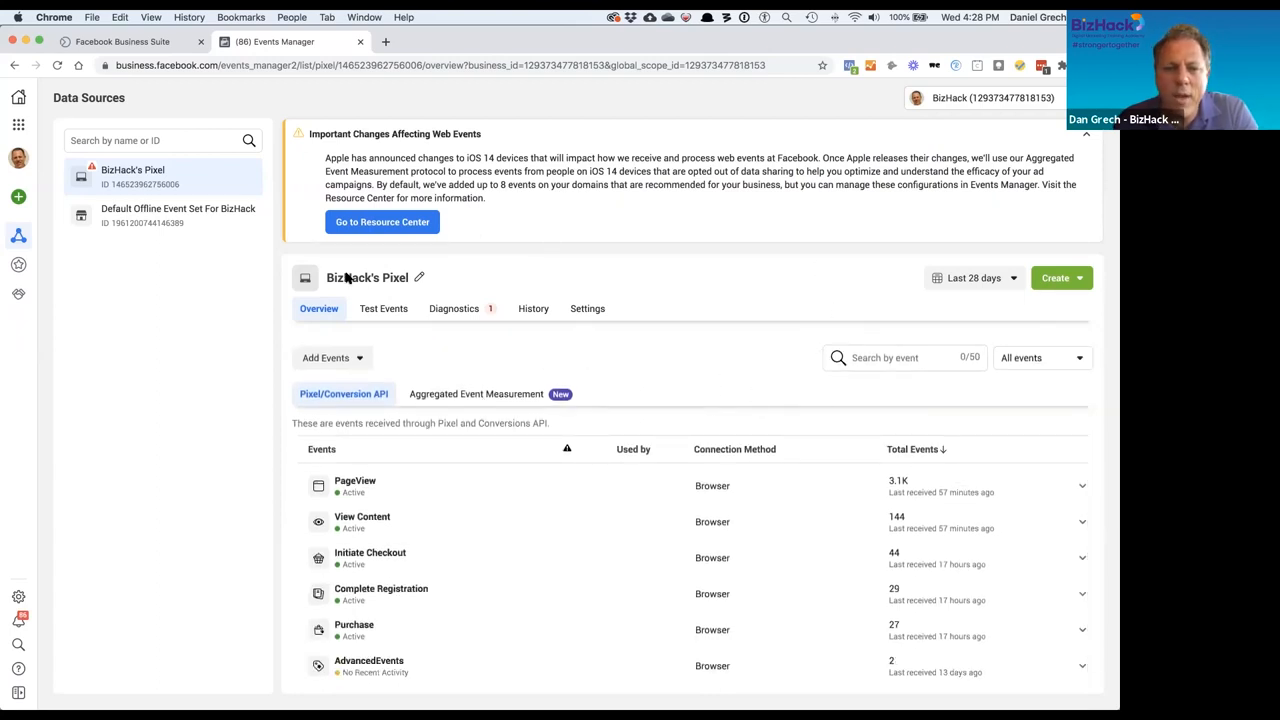
pyautogui.moveTo(1061, 278)
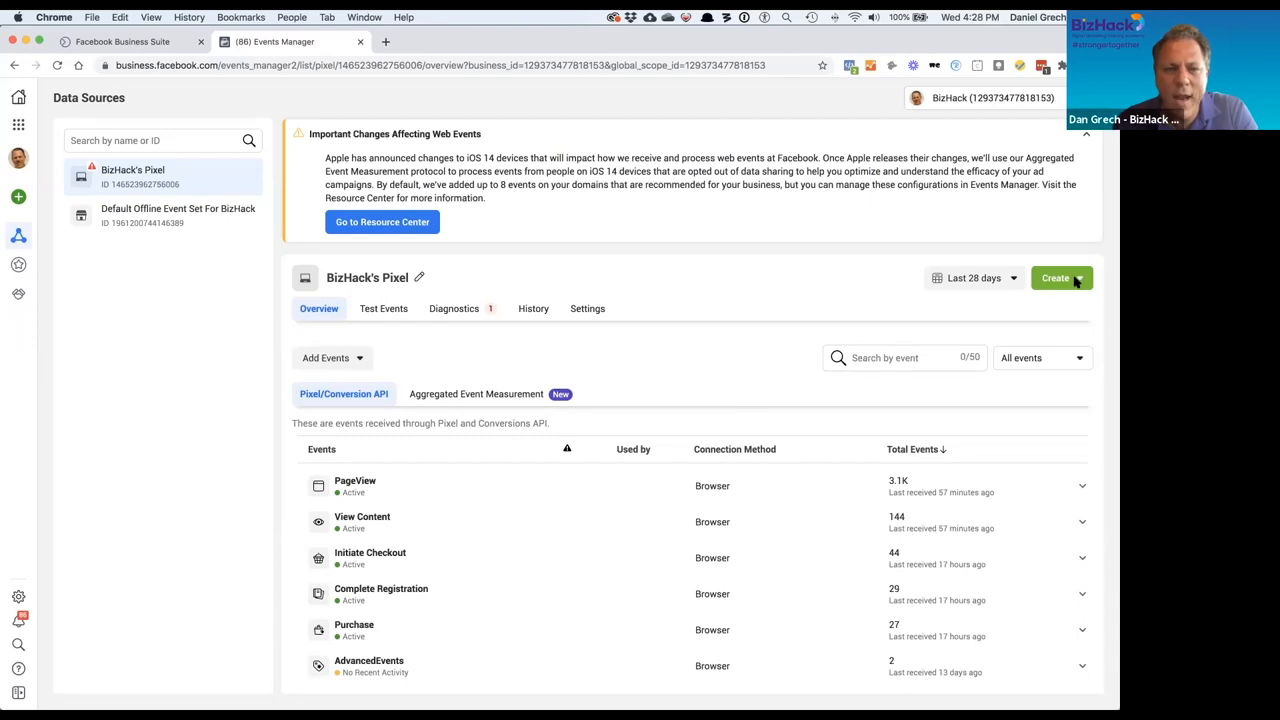
pyautogui.moveTo(1017, 273)
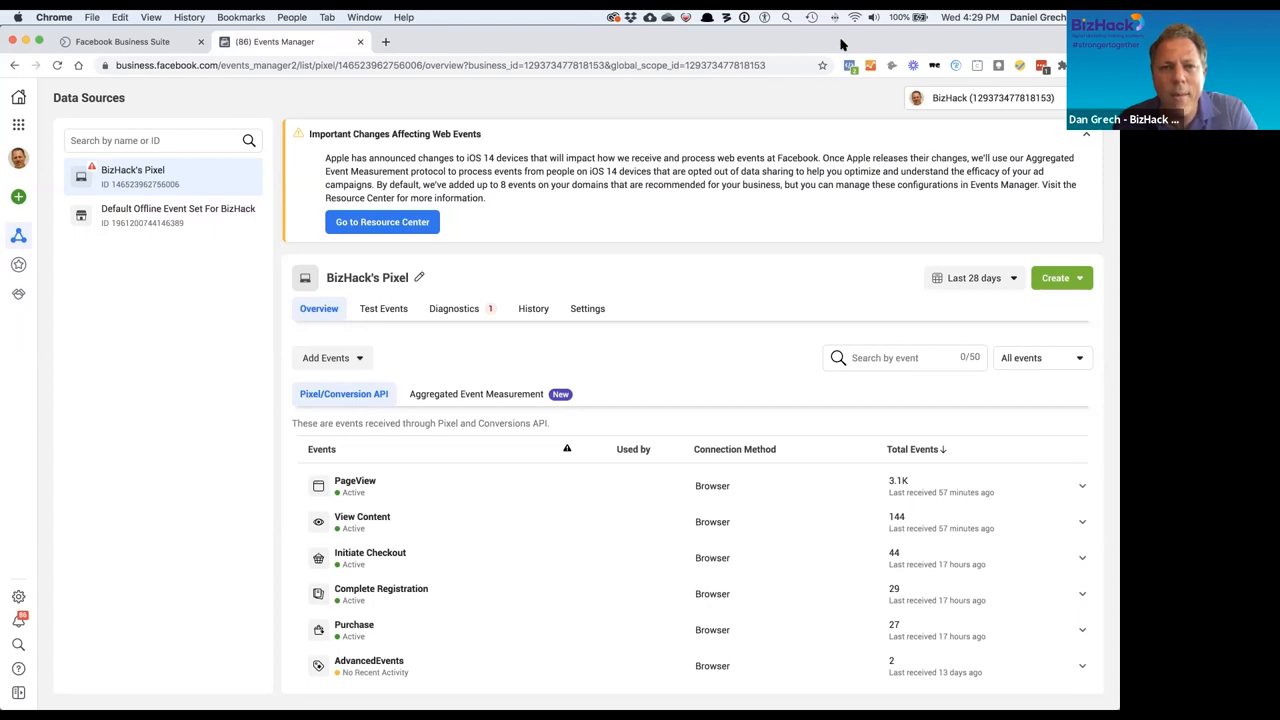
pyautogui.moveTo(590, 38)
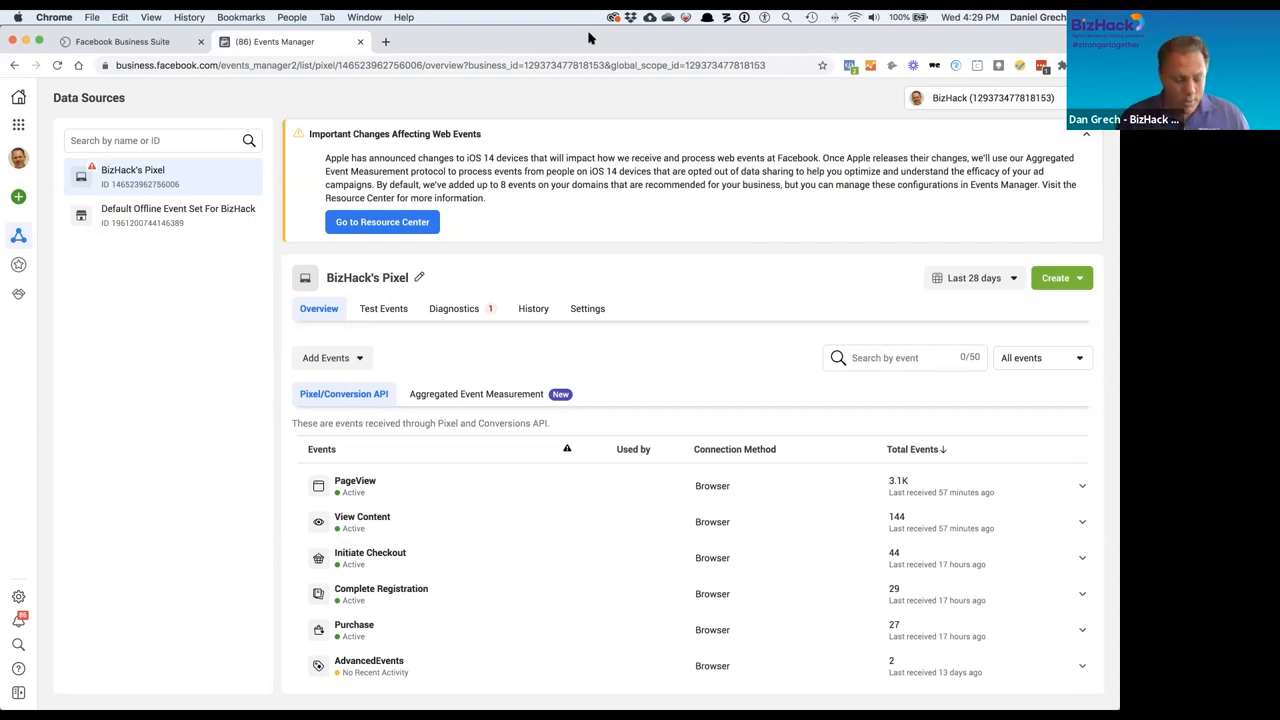
# - Load bizhack.com in a new tab and check its pixel with Facebook Pixel Helper
pyautogui.click(385, 41)
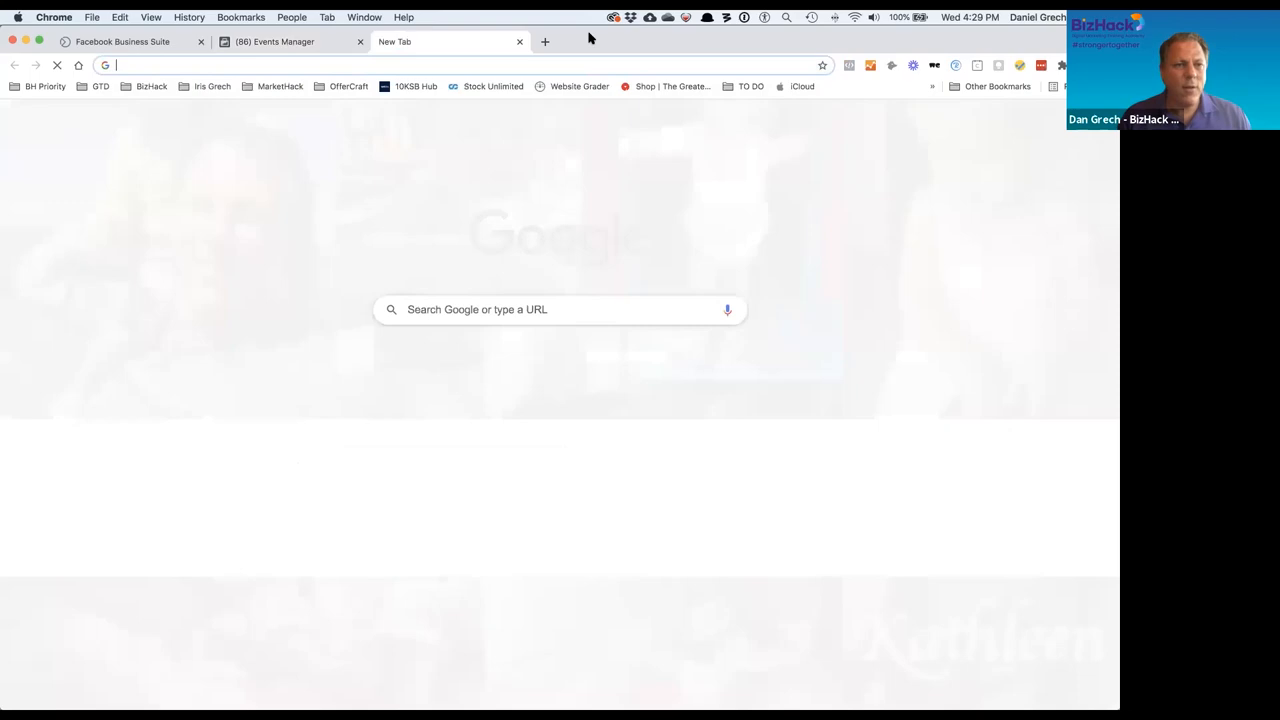
pyautogui.write('bizhack.com')
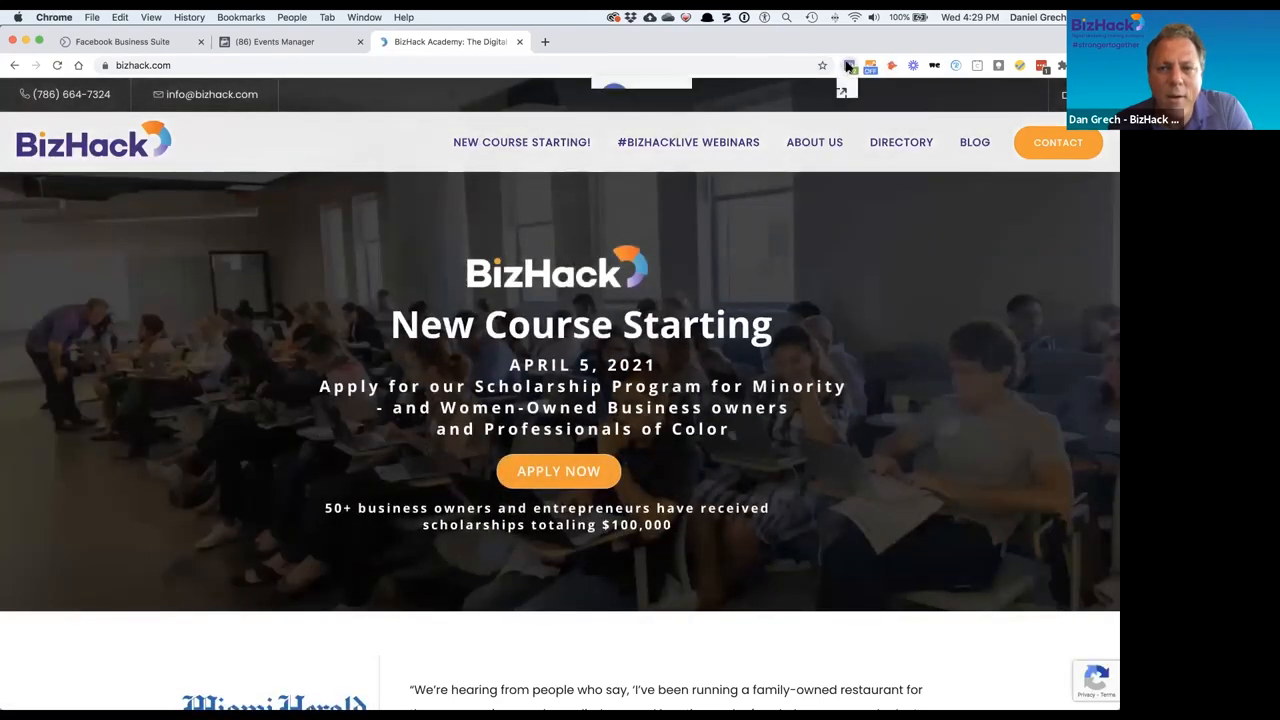
pyautogui.click(869, 65)
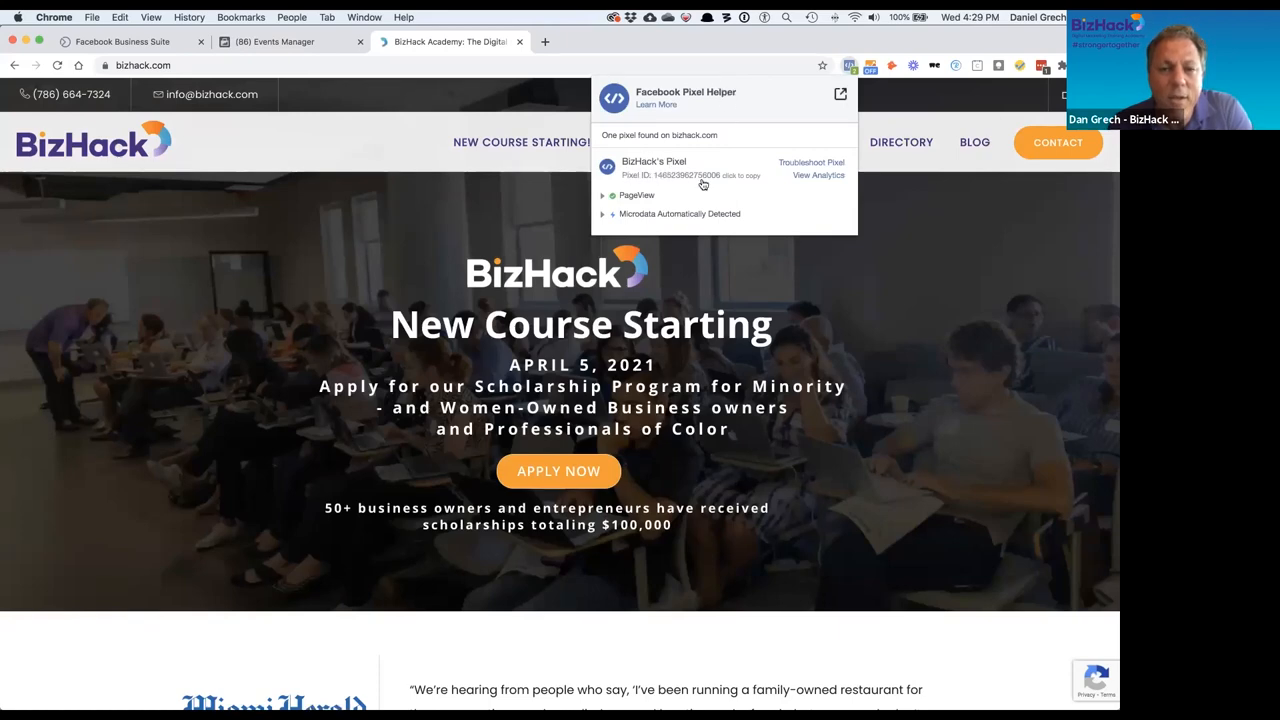
pyautogui.moveTo(783, 188)
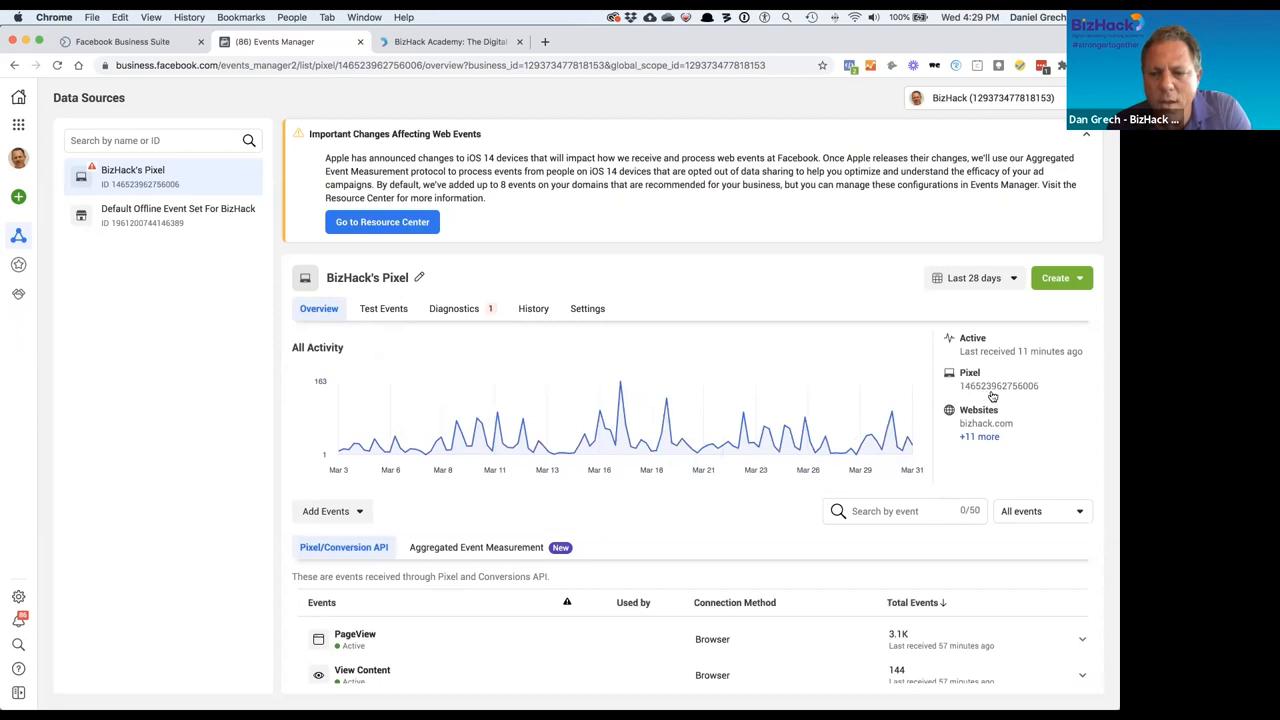
pyautogui.moveTo(998, 386)
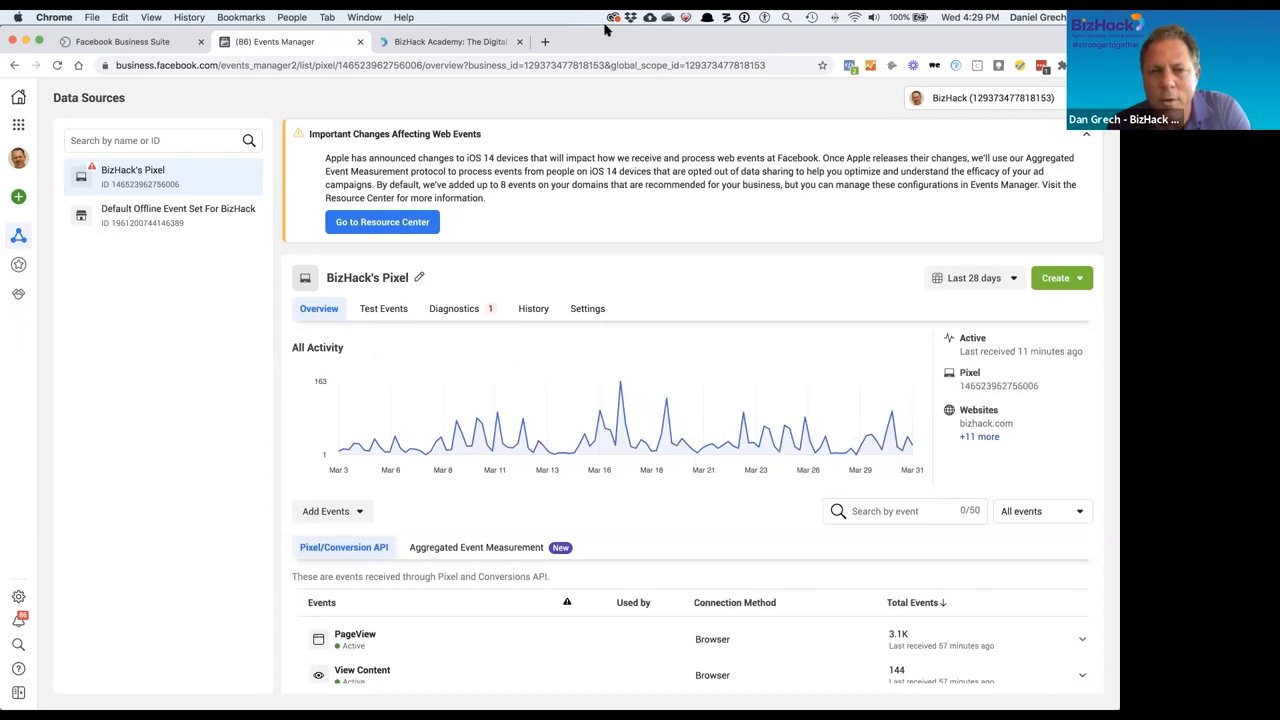
pyautogui.moveTo(477, 55)
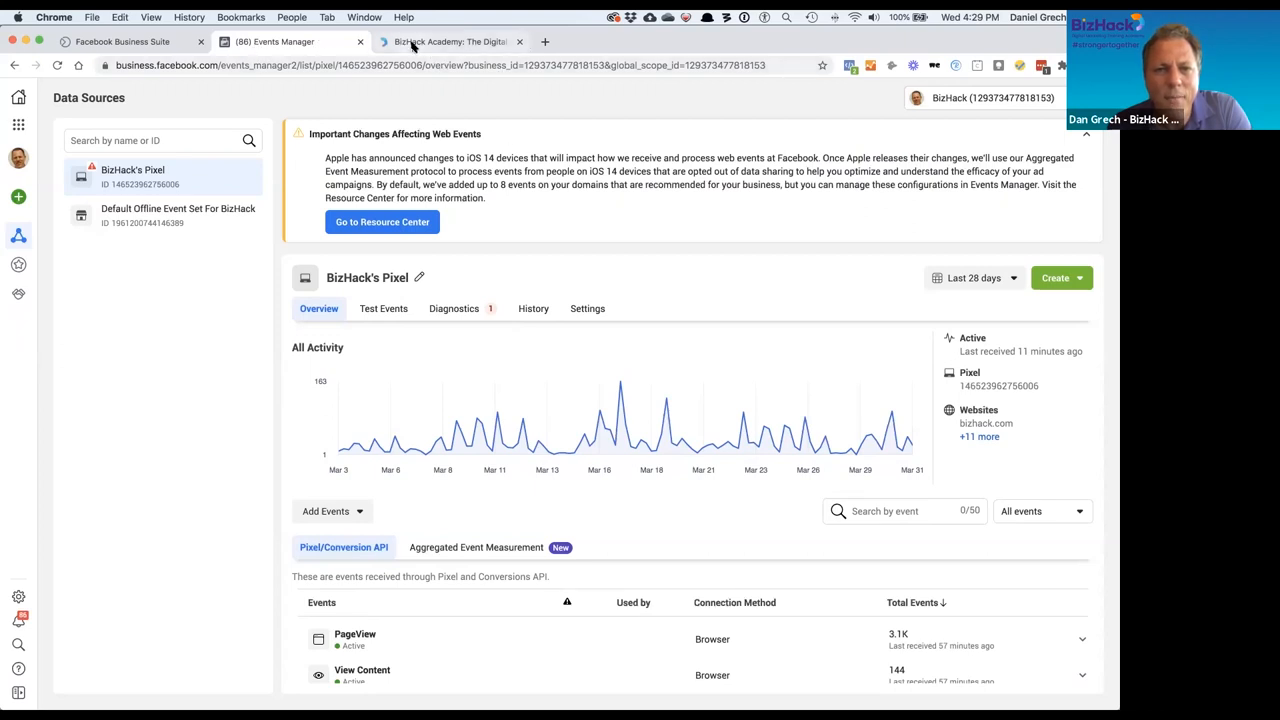
pyautogui.click(450, 41)
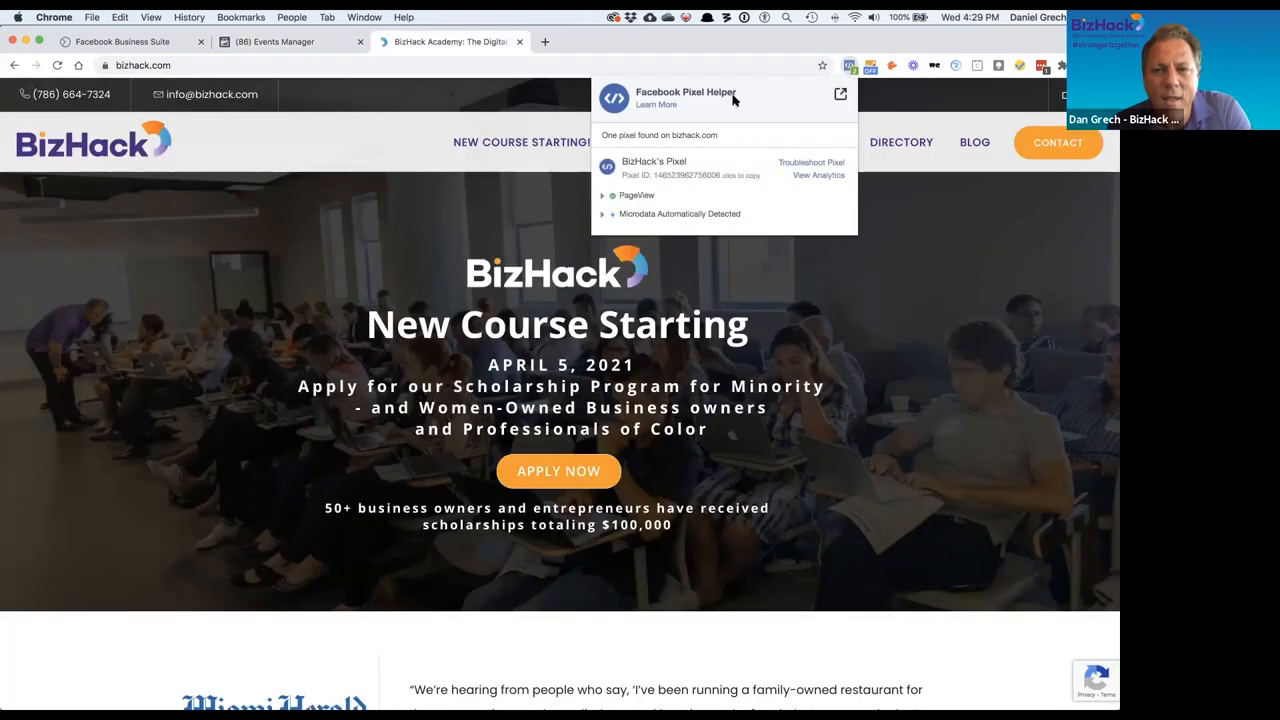
pyautogui.moveTo(538, 320)
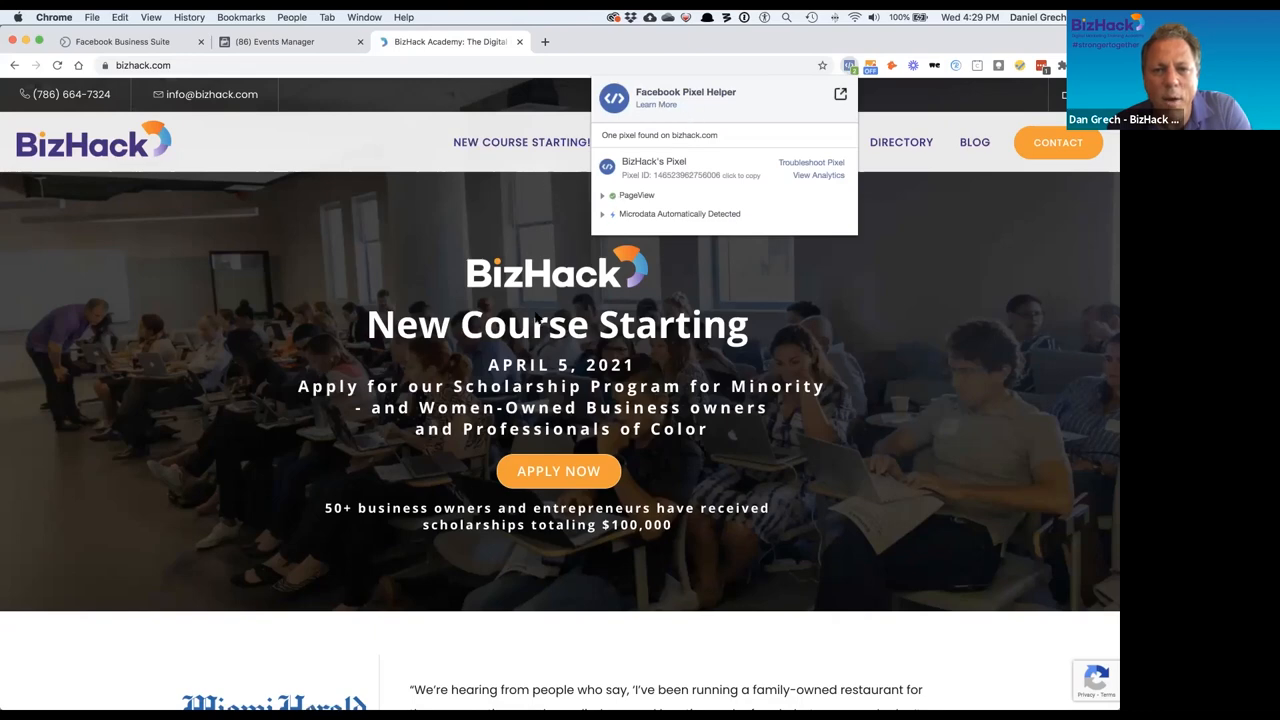
pyautogui.moveTo(290, 42)
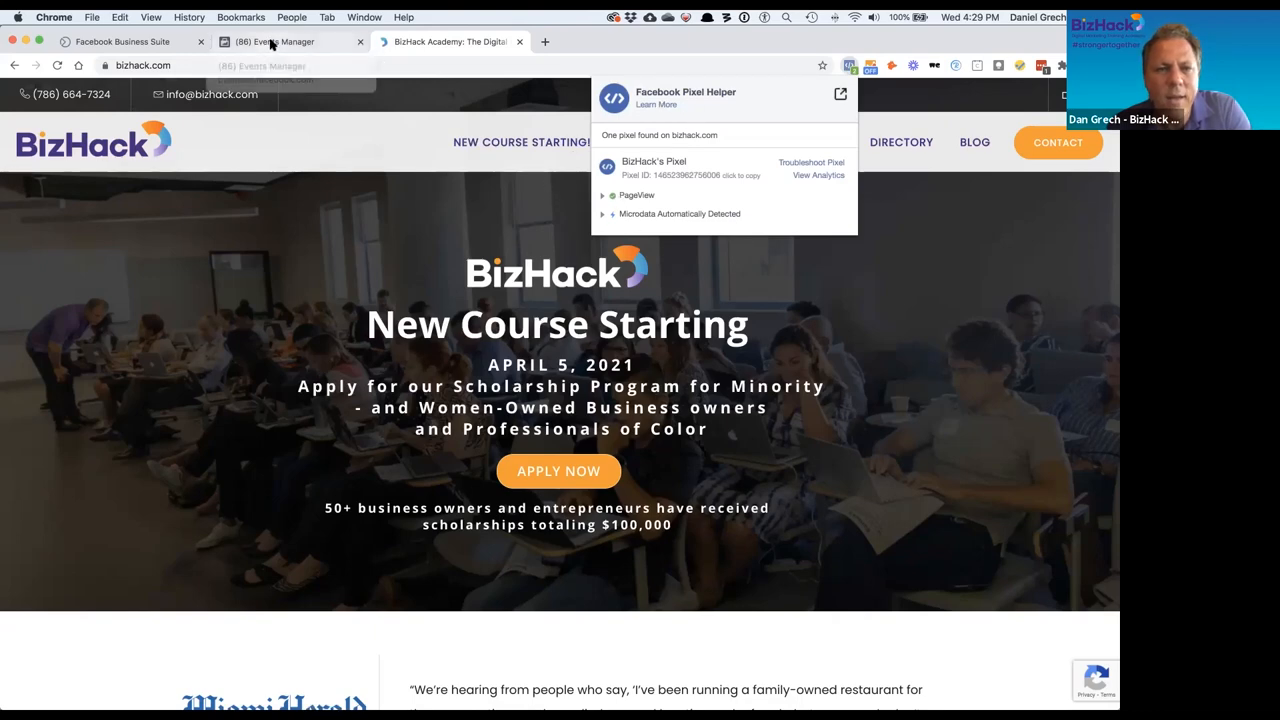
pyautogui.click(290, 41)
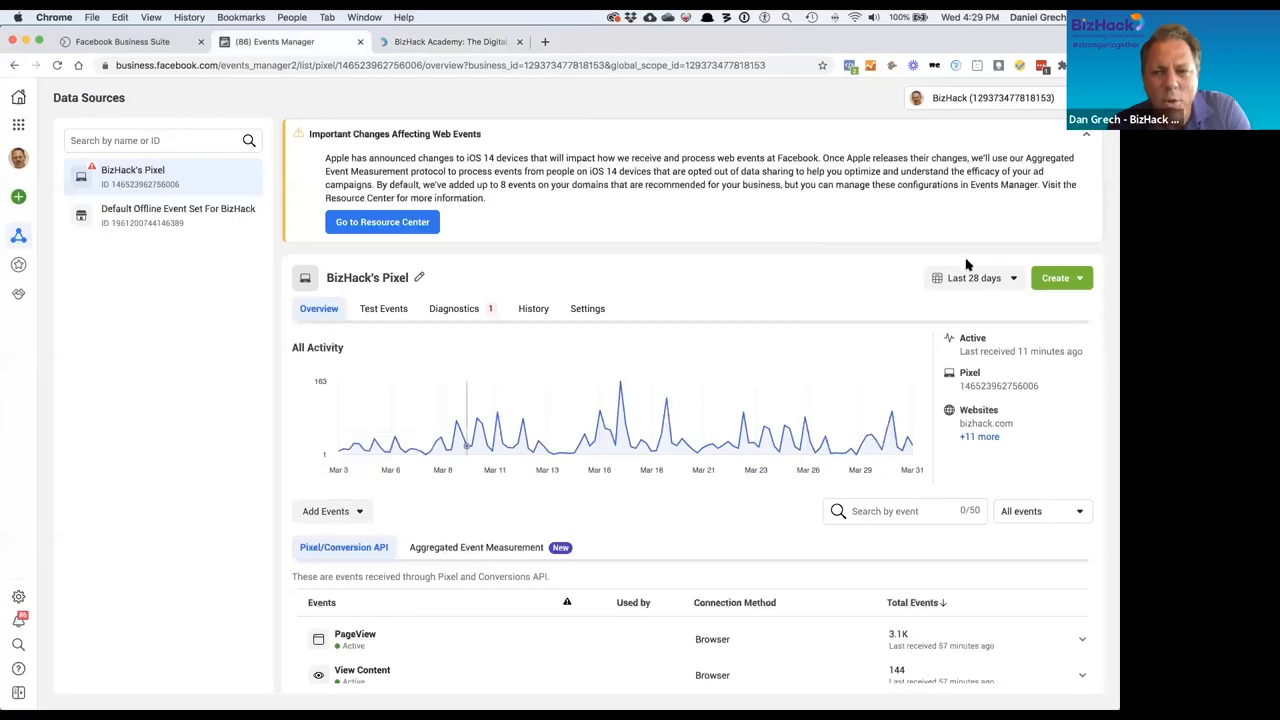
pyautogui.moveTo(1007, 426)
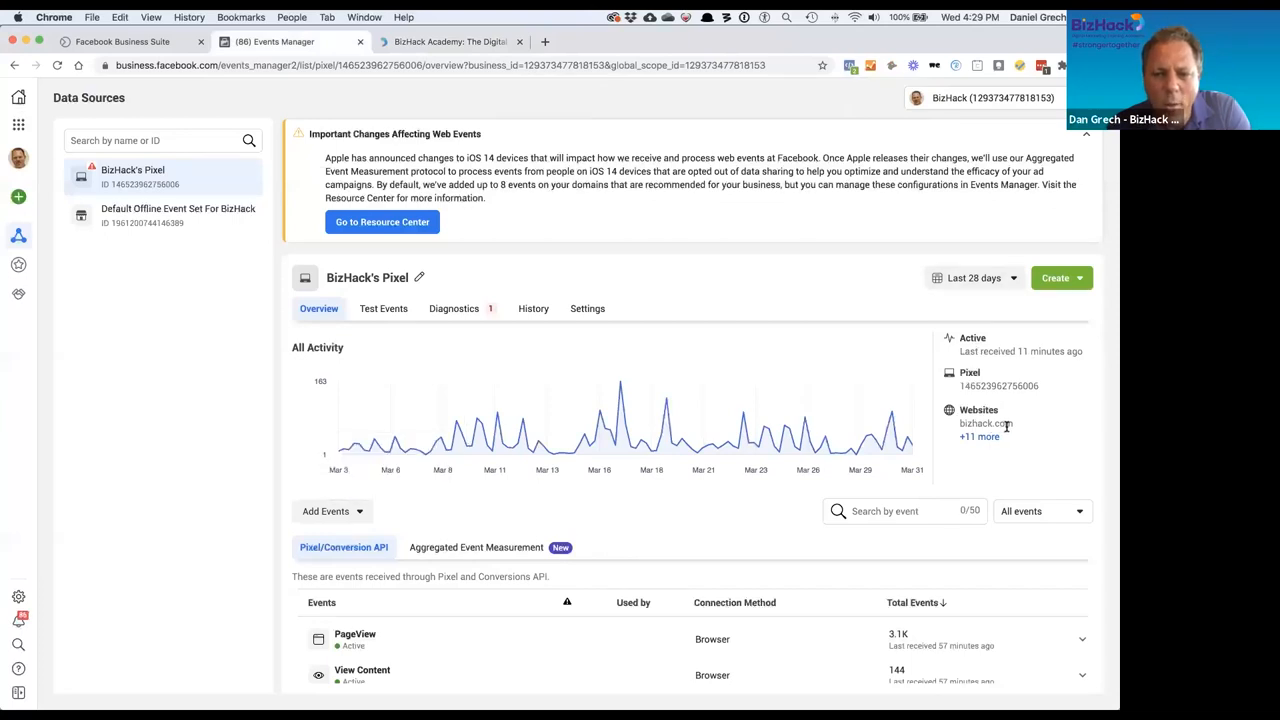
pyautogui.moveTo(965, 385)
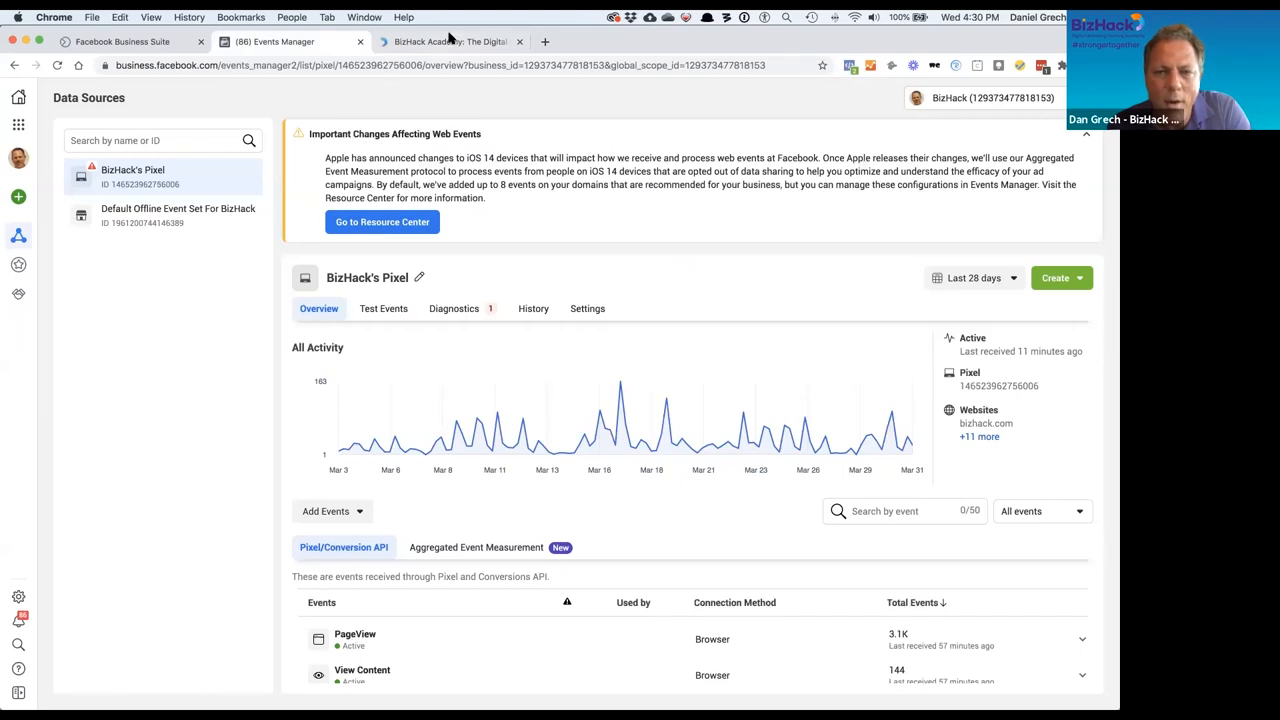
pyautogui.click(450, 41)
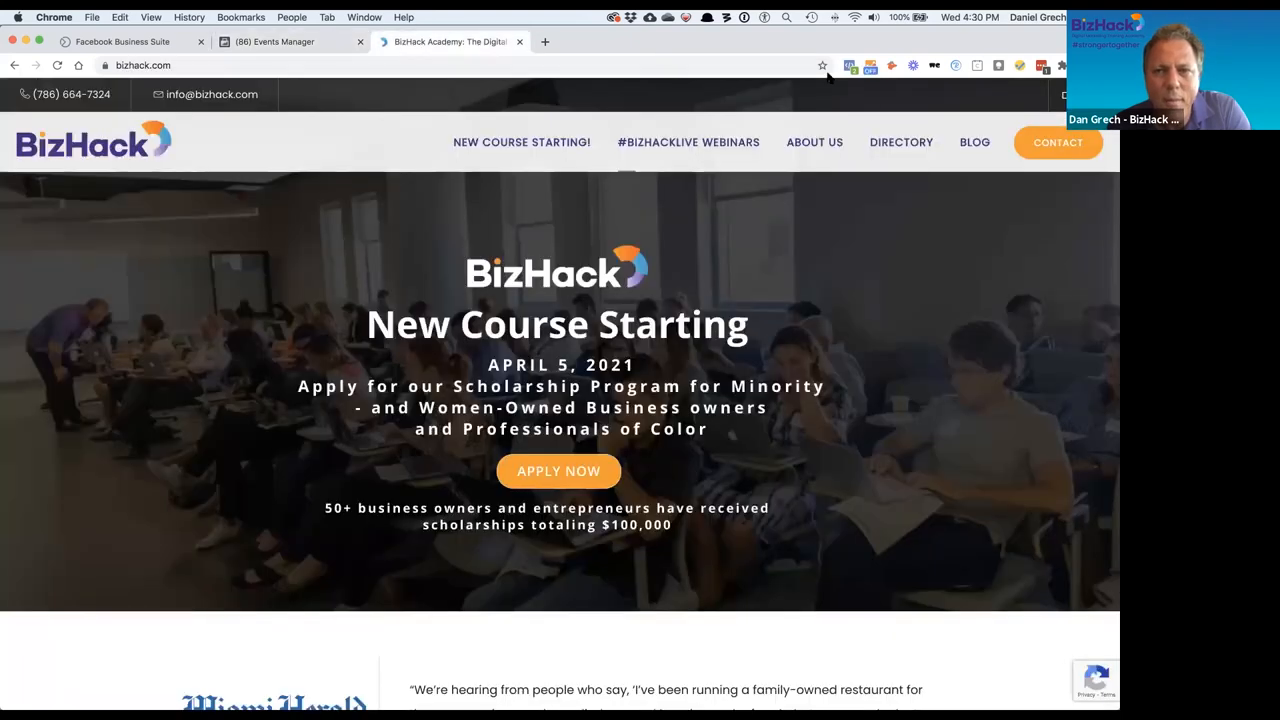
pyautogui.click(871, 65)
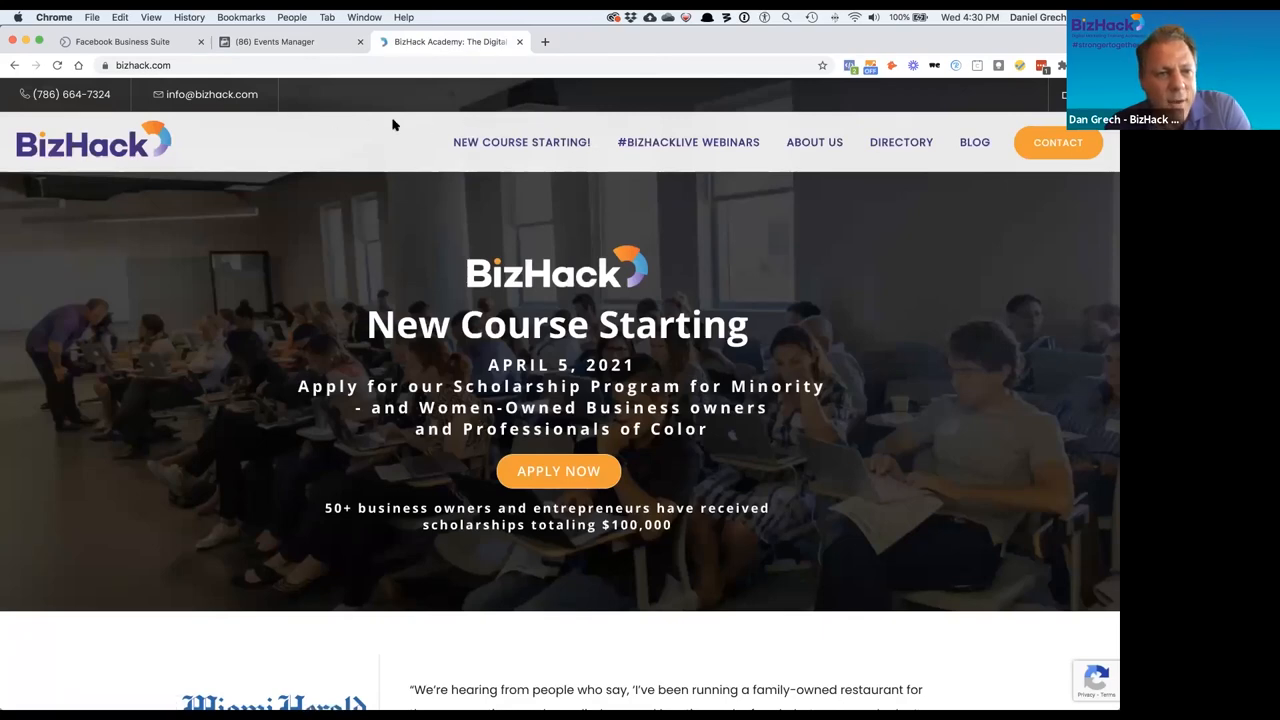
pyautogui.moveTo(271, 188)
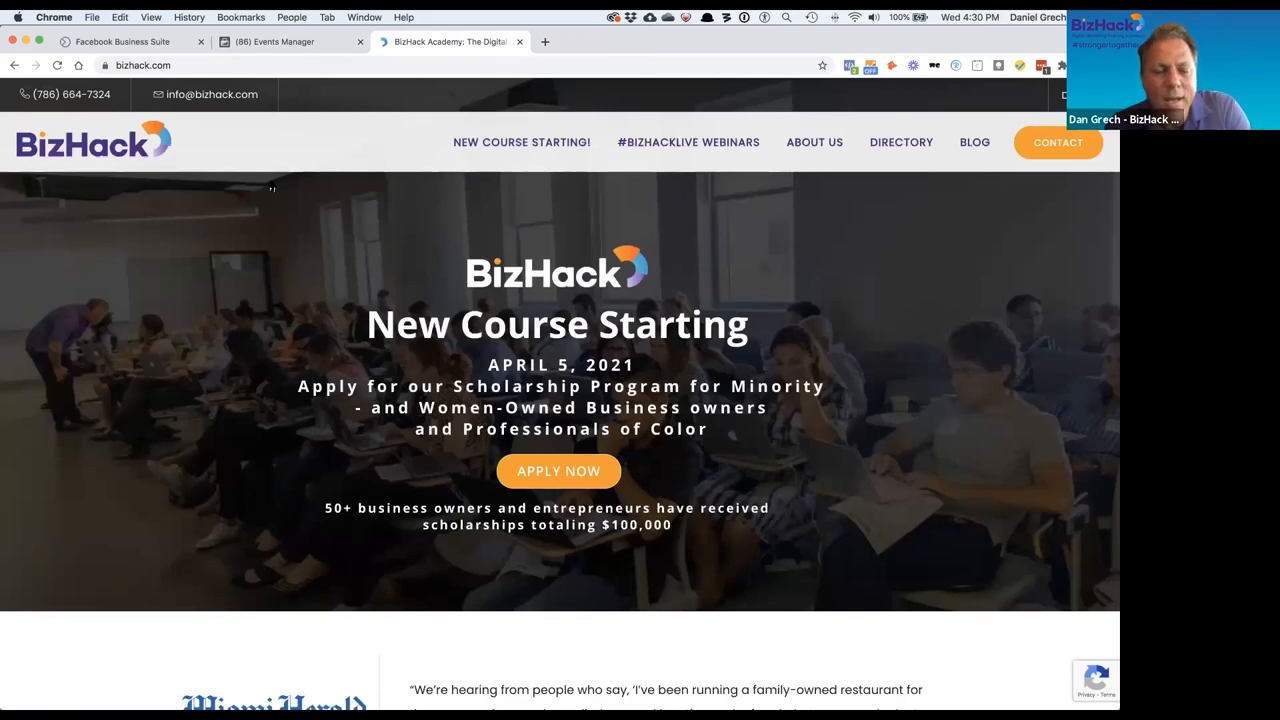
pyautogui.moveTo(320, 125)
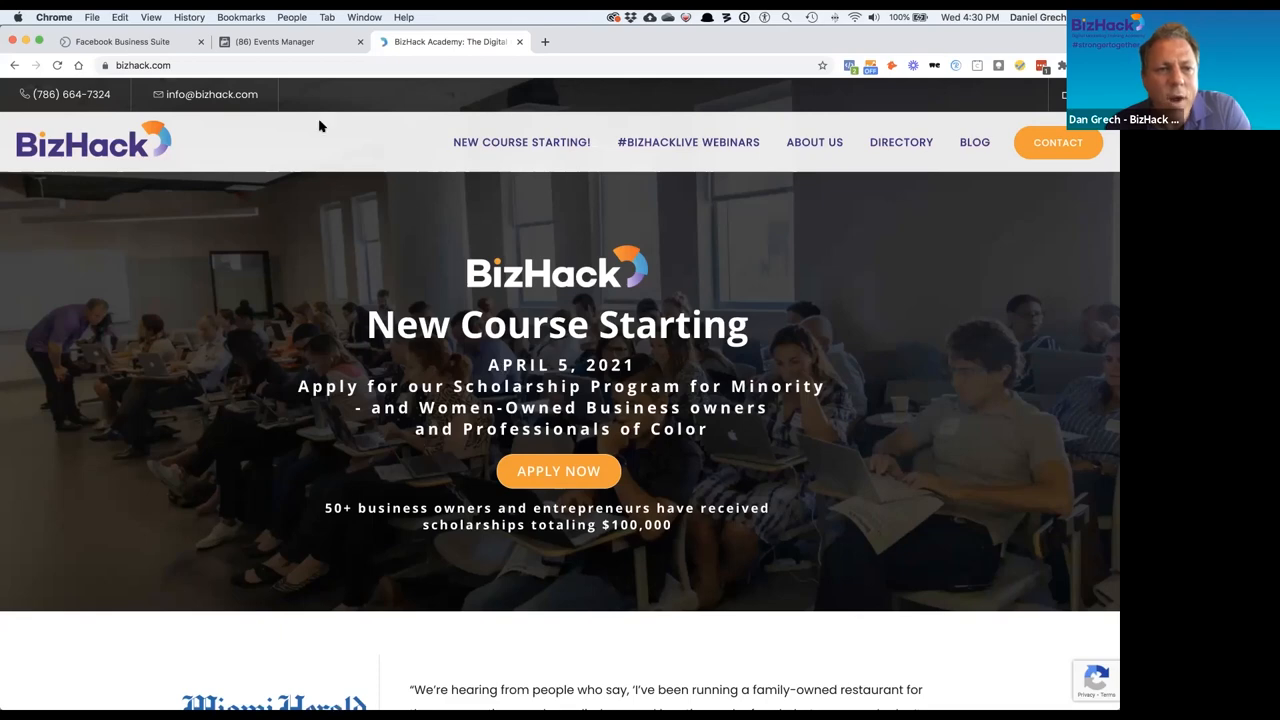
pyautogui.moveTo(845, 74)
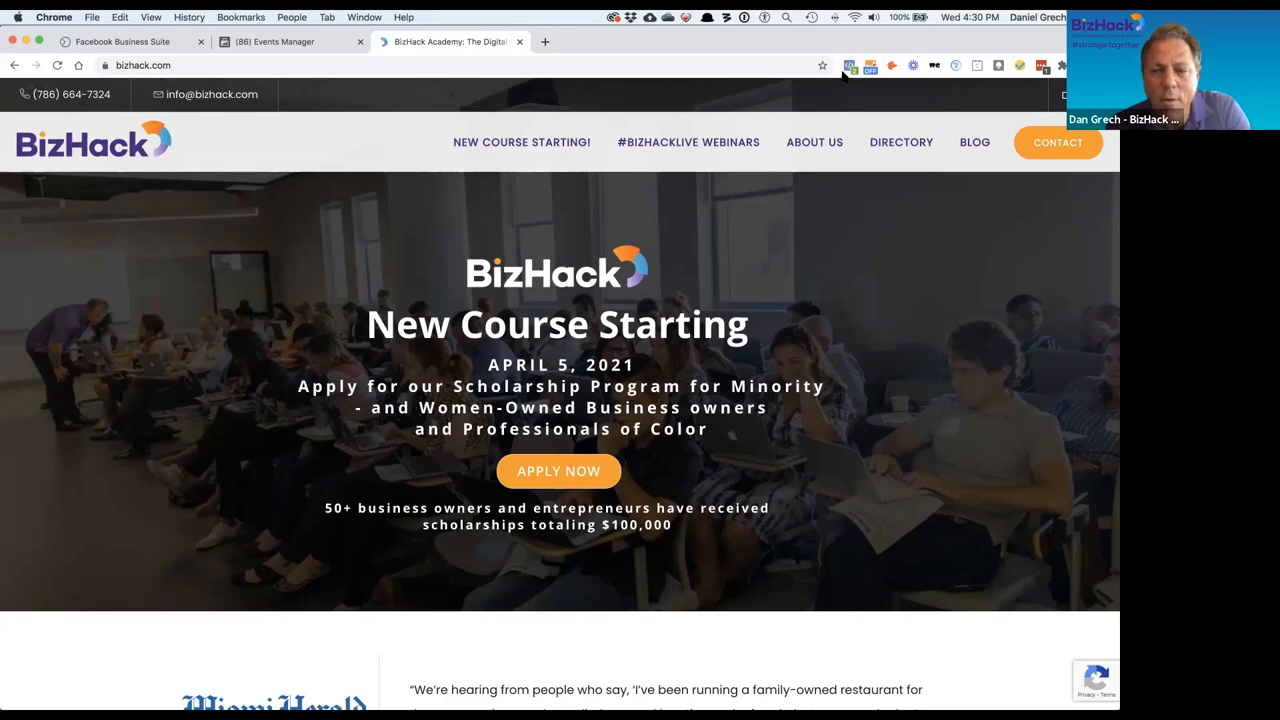
pyautogui.moveTo(513, 117)
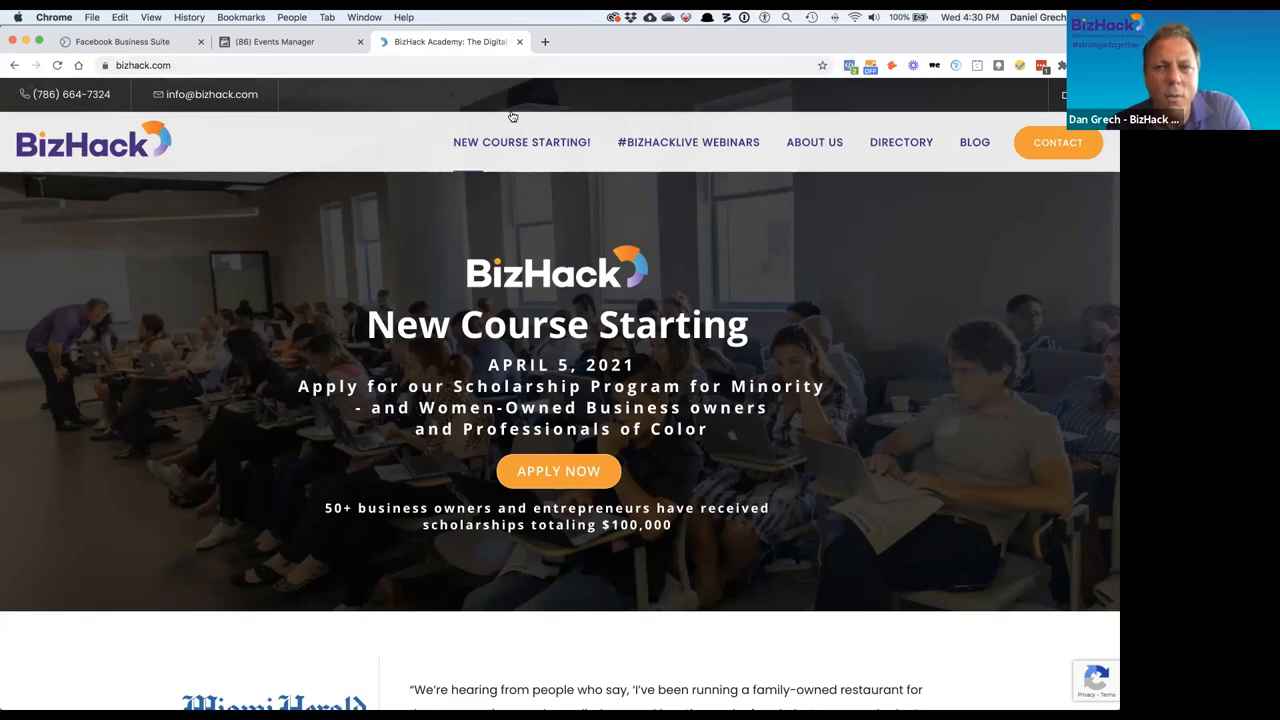
pyautogui.moveTo(478, 90)
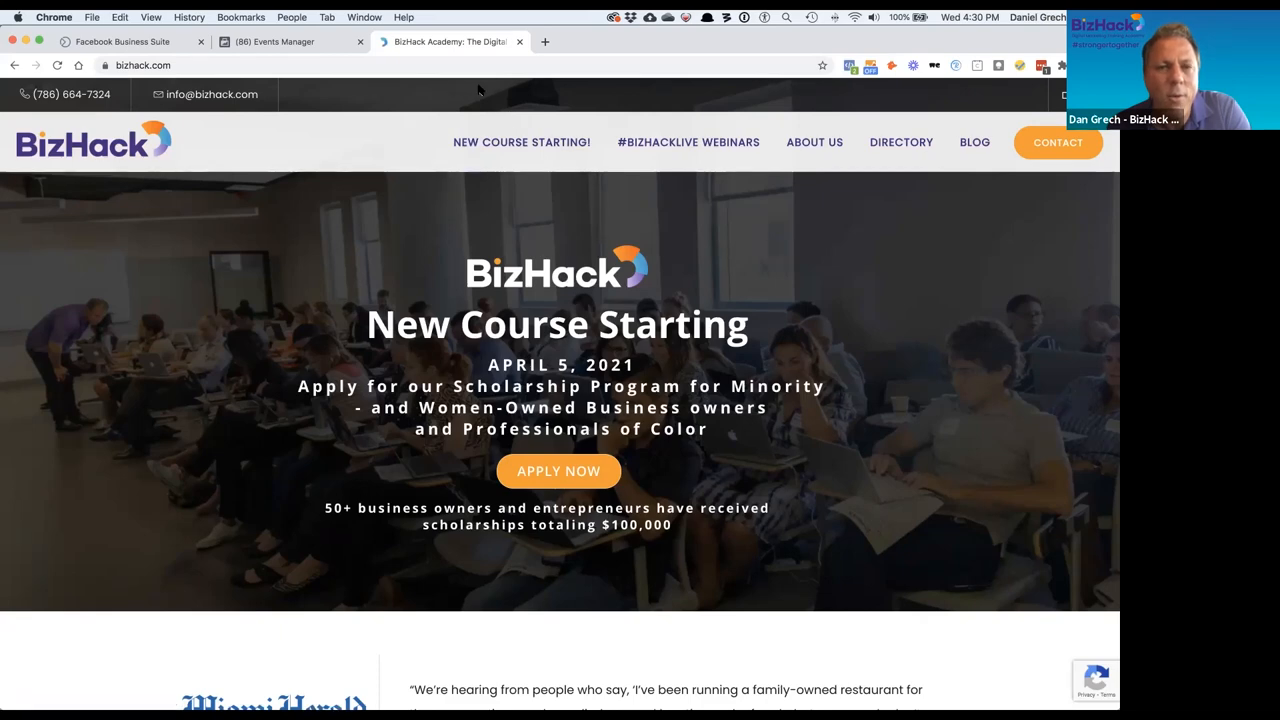
pyautogui.moveTo(710, 407)
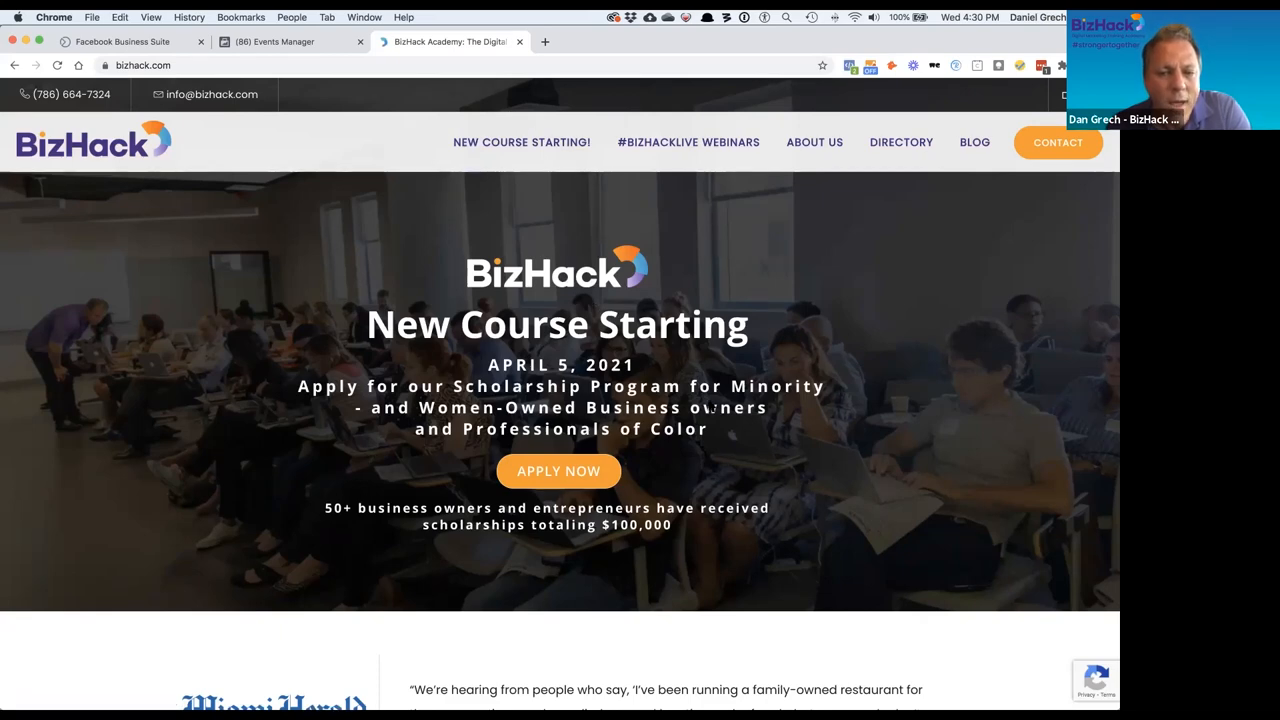
pyautogui.click(545, 41)
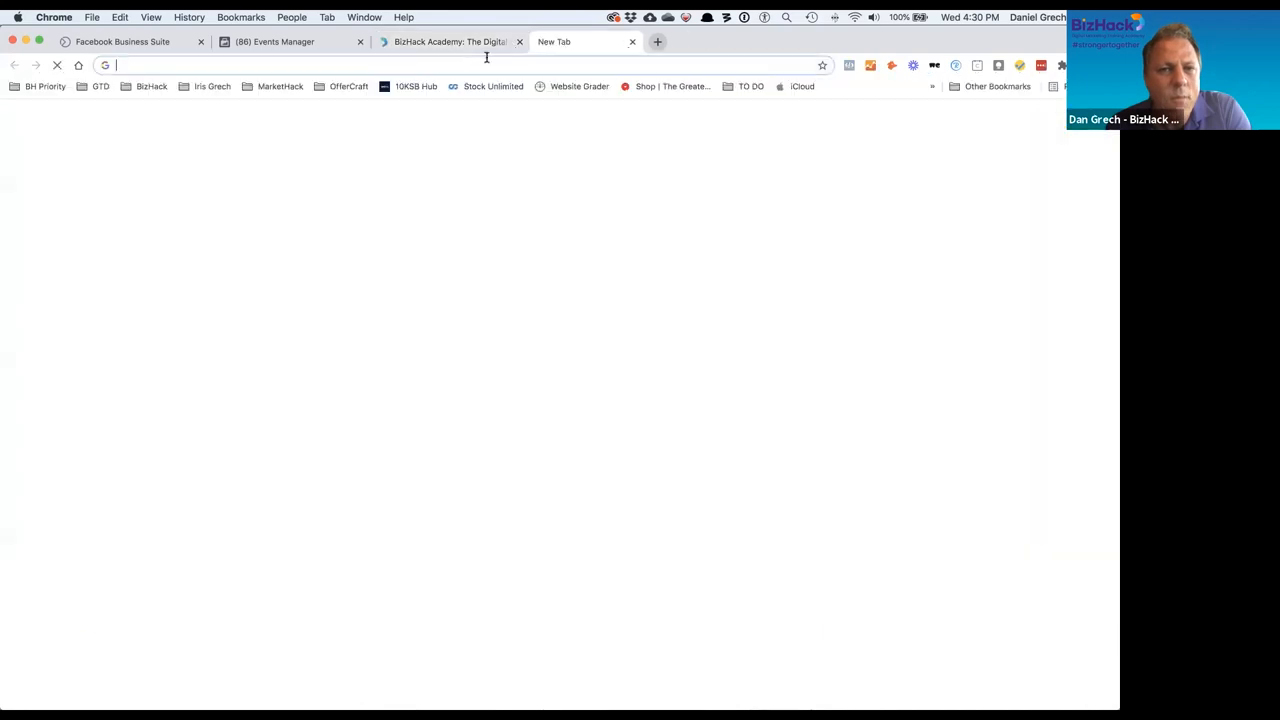
# - Search Google for the Pixel Caffeine plugin and open its WordPress.org page by AdEspresso
pyautogui.click(460, 65)
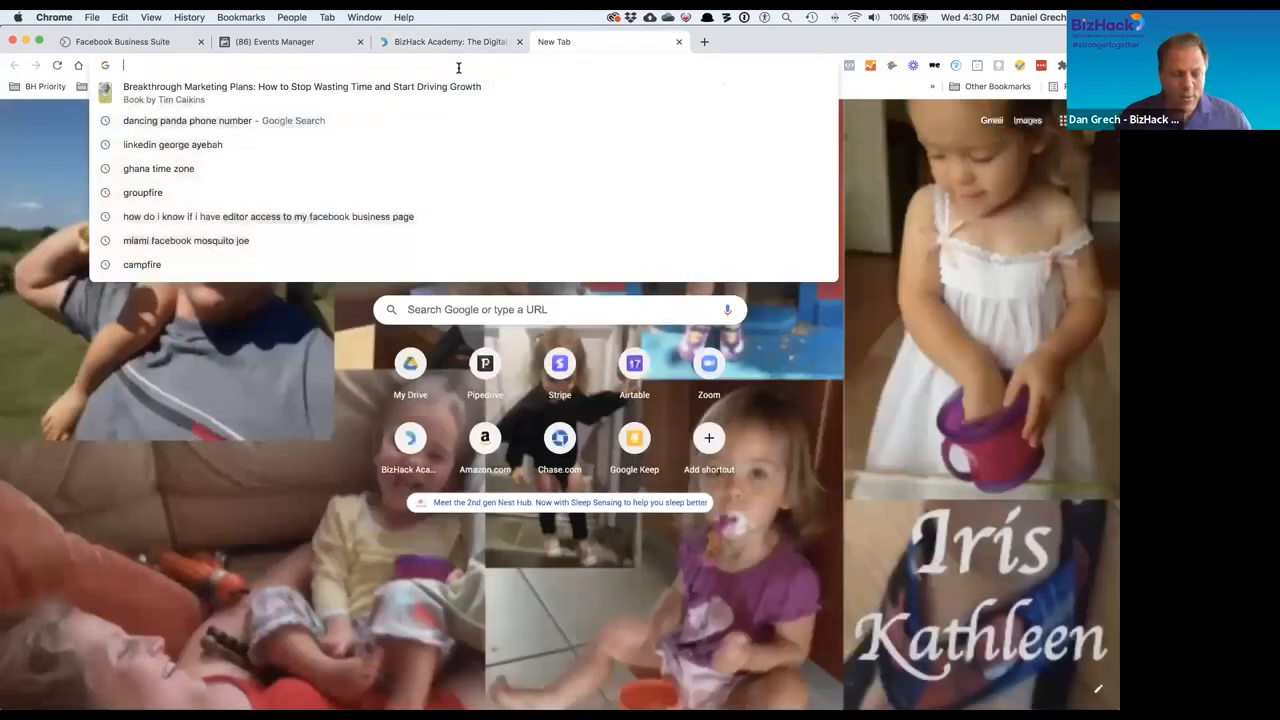
pyautogui.write('pixel car')
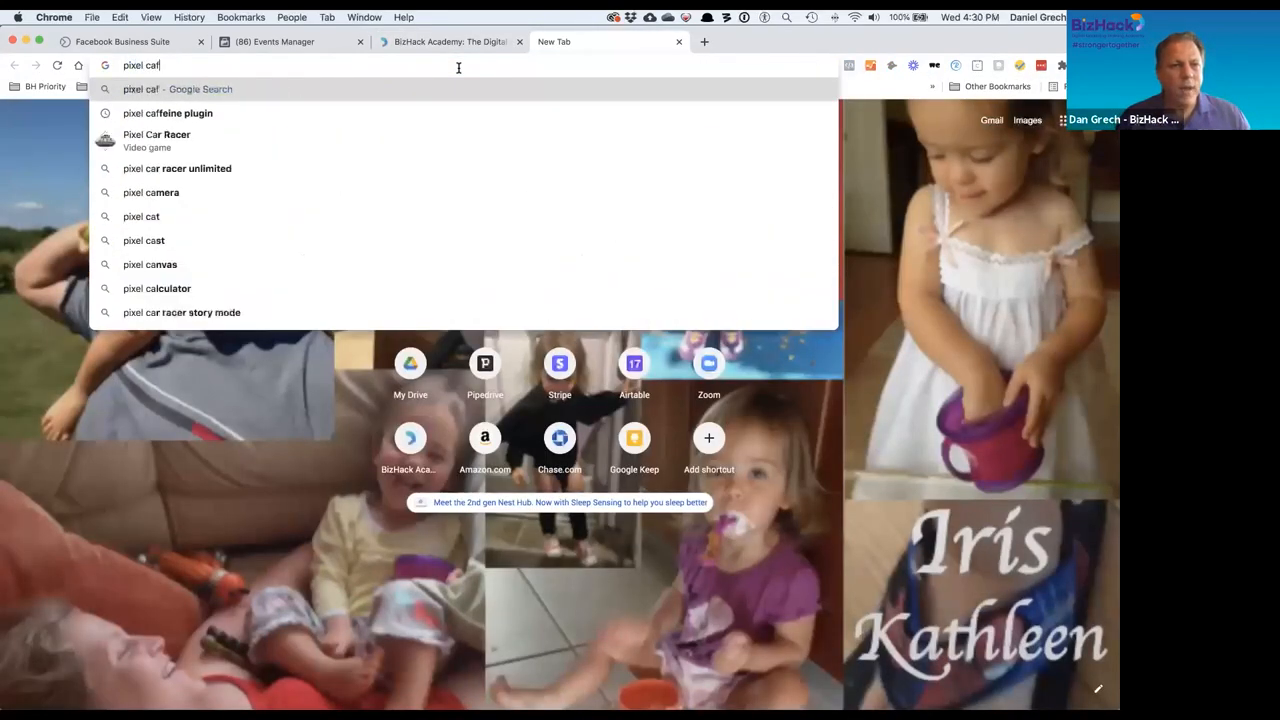
pyautogui.click(167, 113)
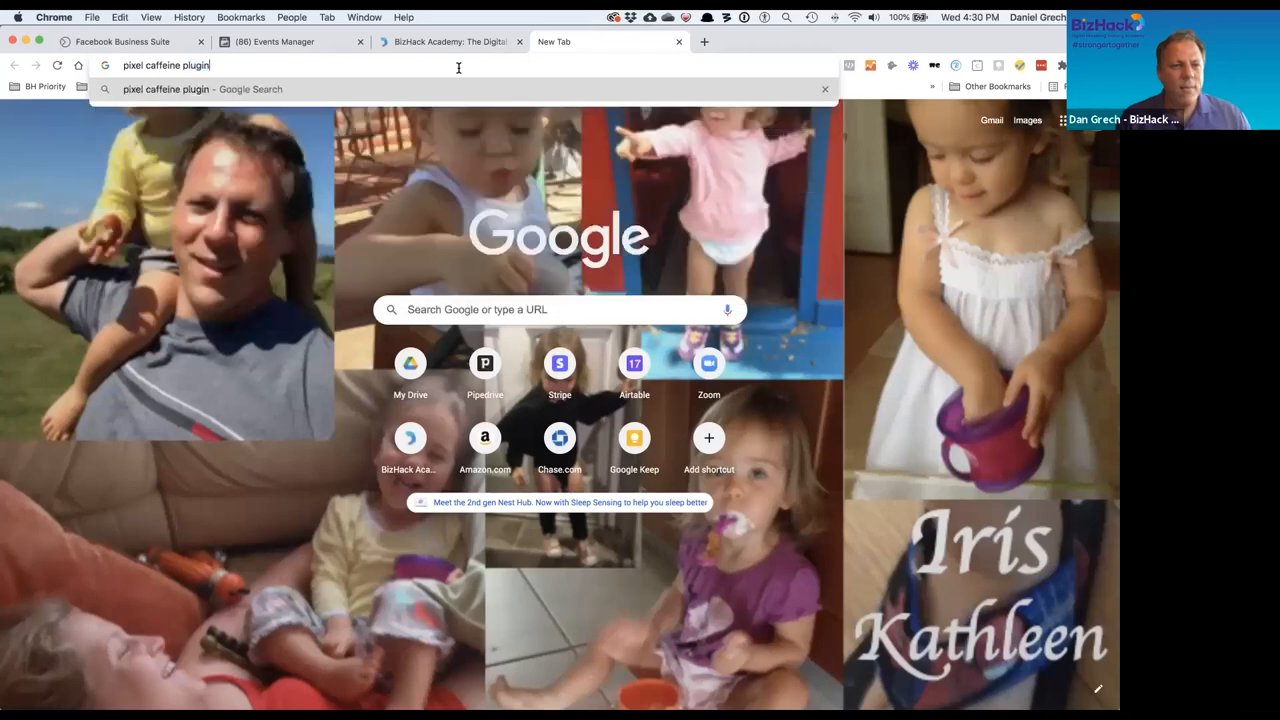
pyautogui.press('Return')
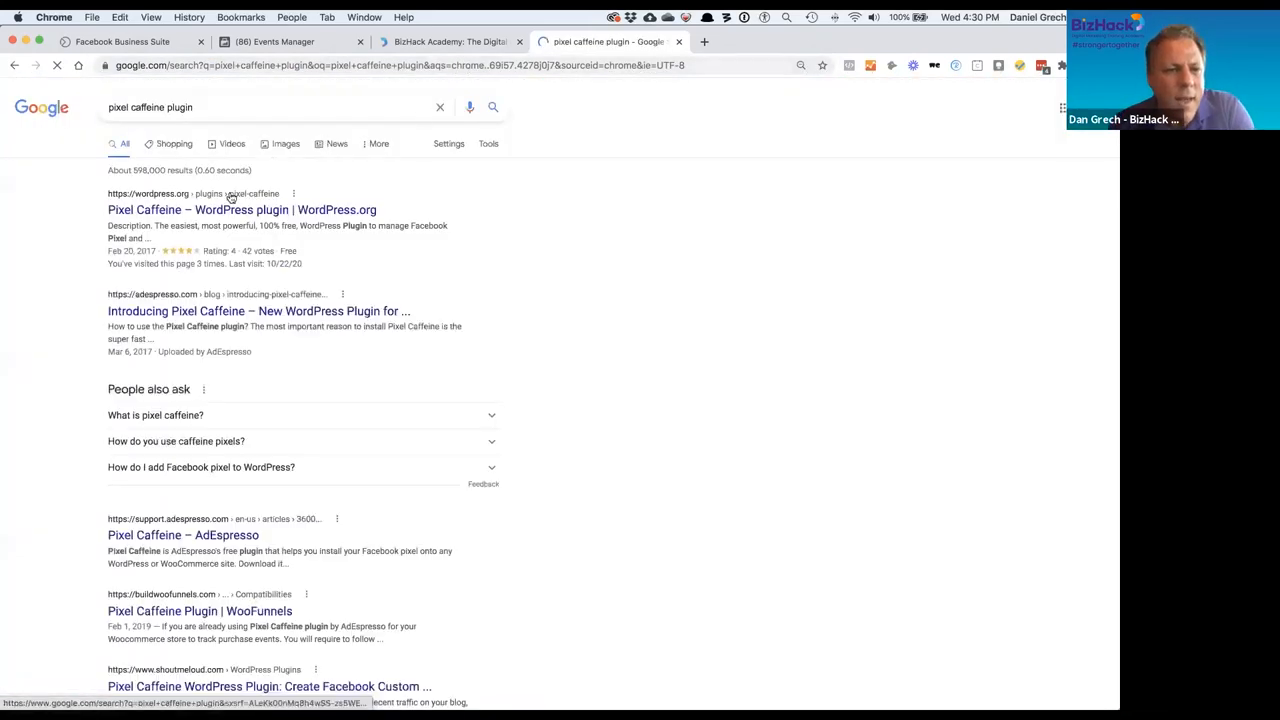
pyautogui.click(241, 210)
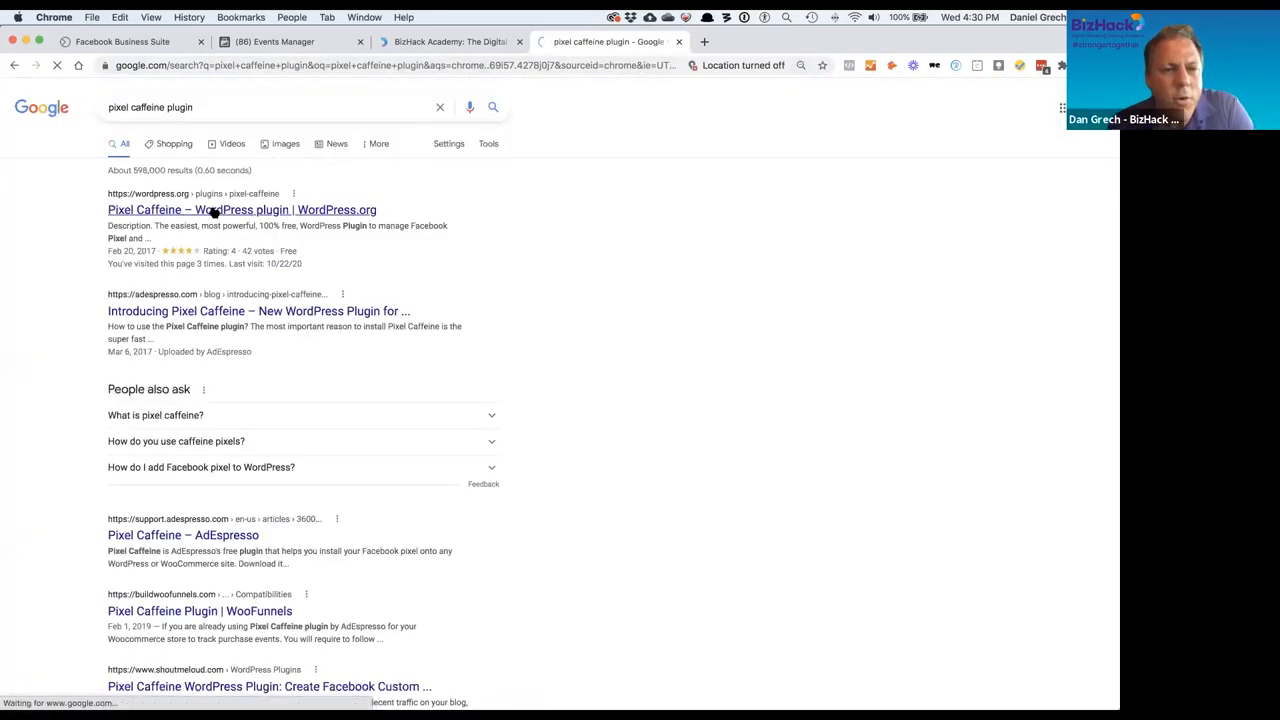
pyautogui.click(241, 209)
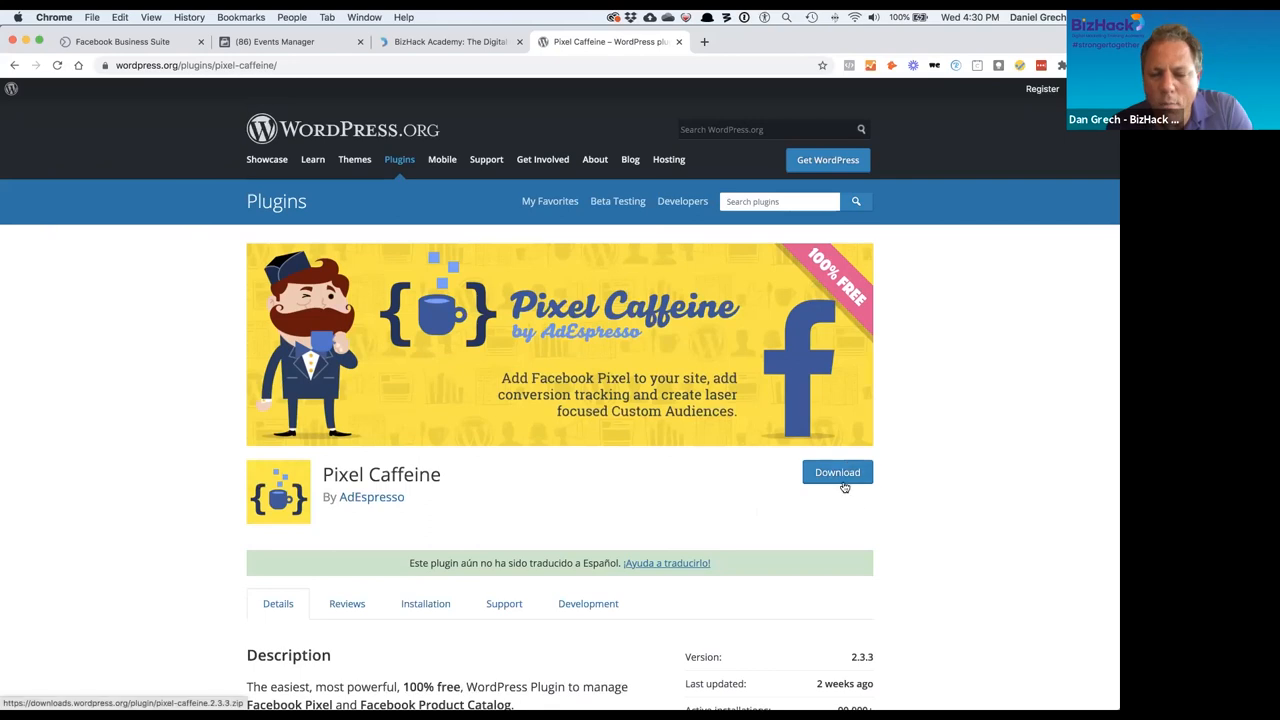
pyautogui.moveTo(505, 145)
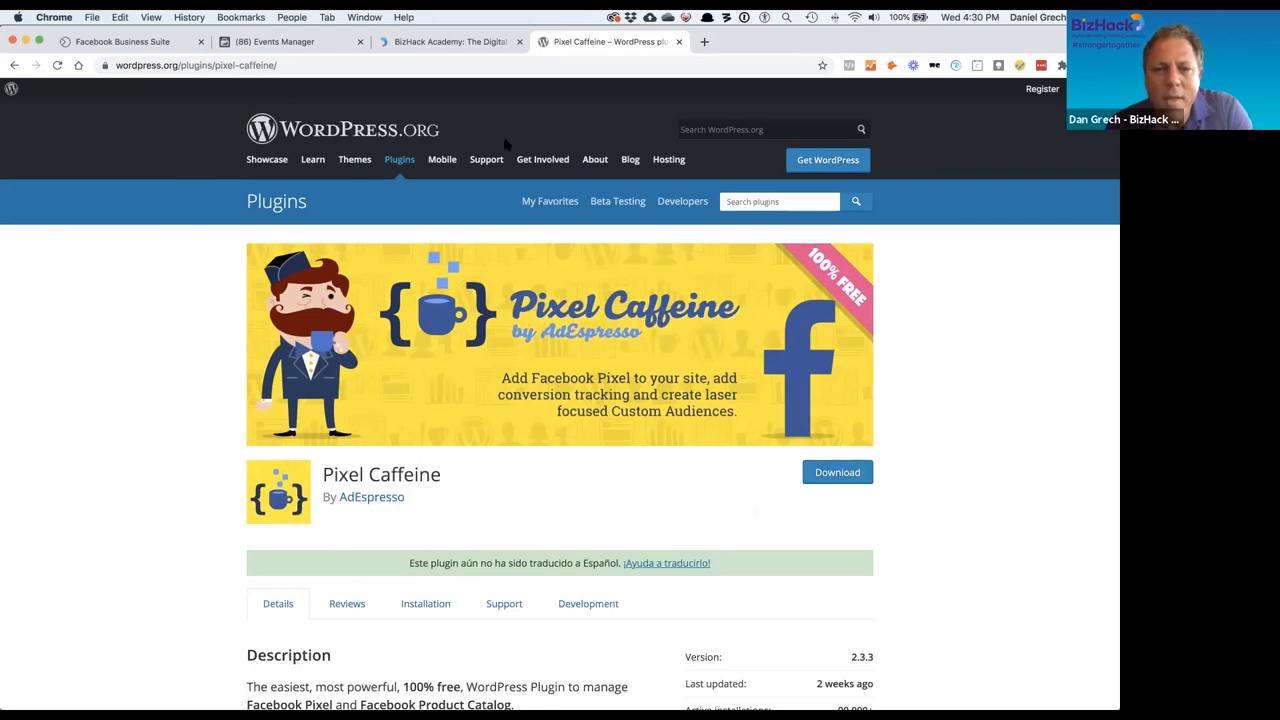
pyautogui.moveTo(808, 456)
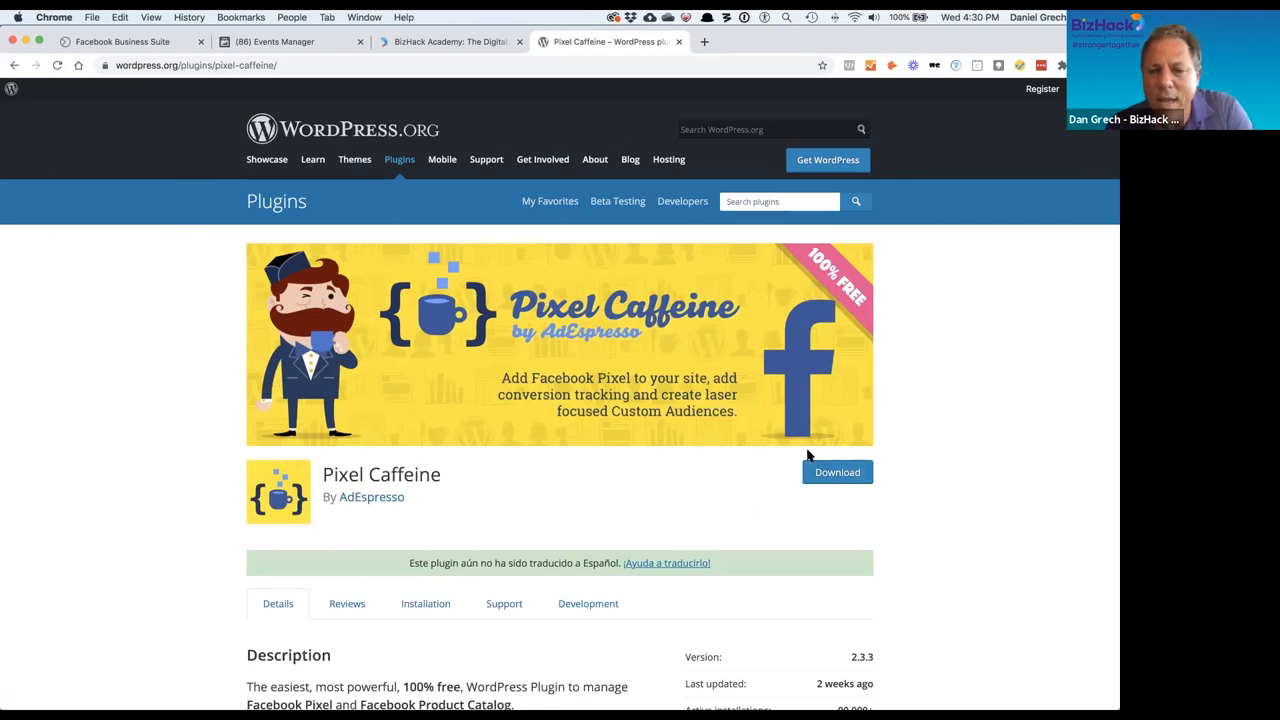
pyautogui.moveTo(825, 320)
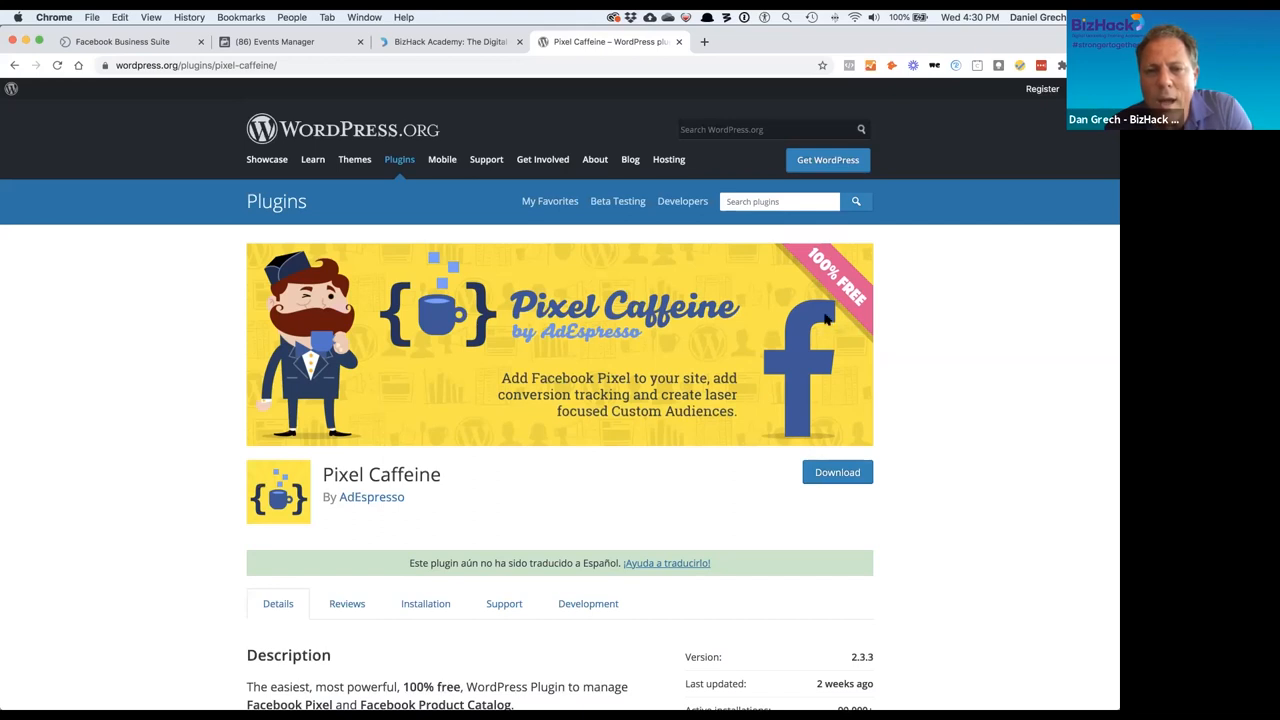
pyautogui.moveTo(935, 438)
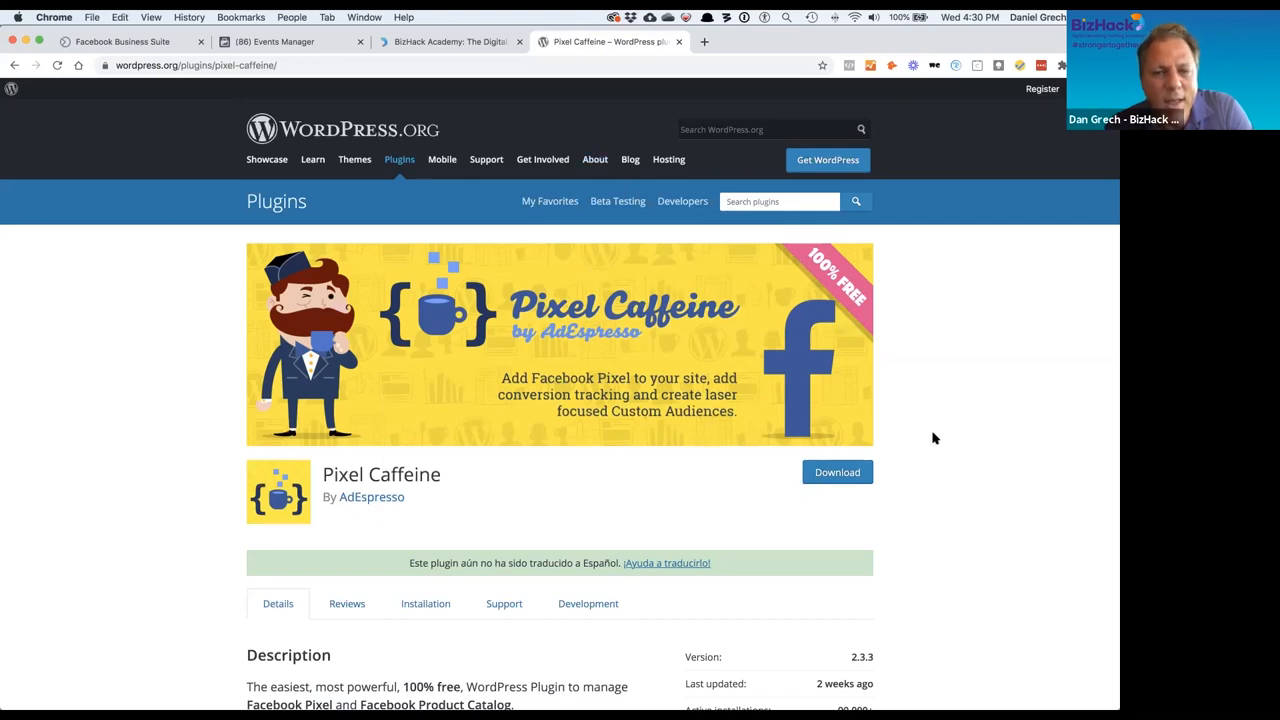
pyautogui.moveTo(627, 304)
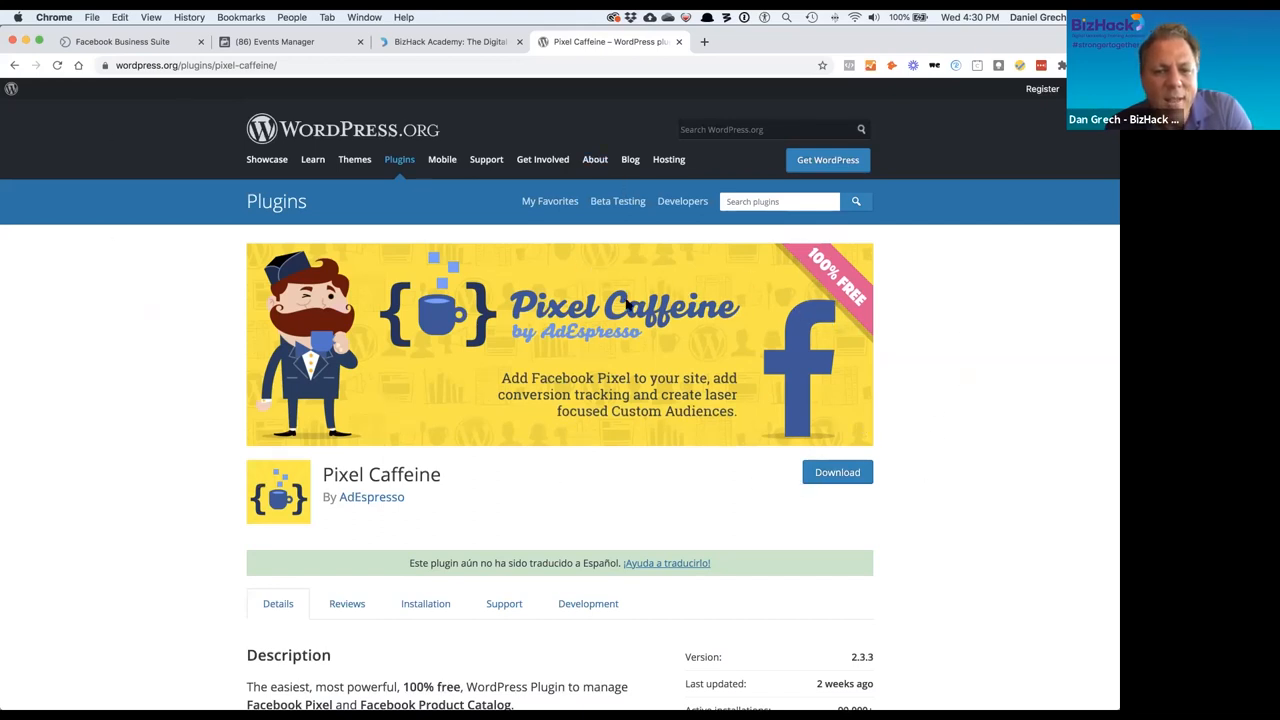
pyautogui.moveTo(547, 117)
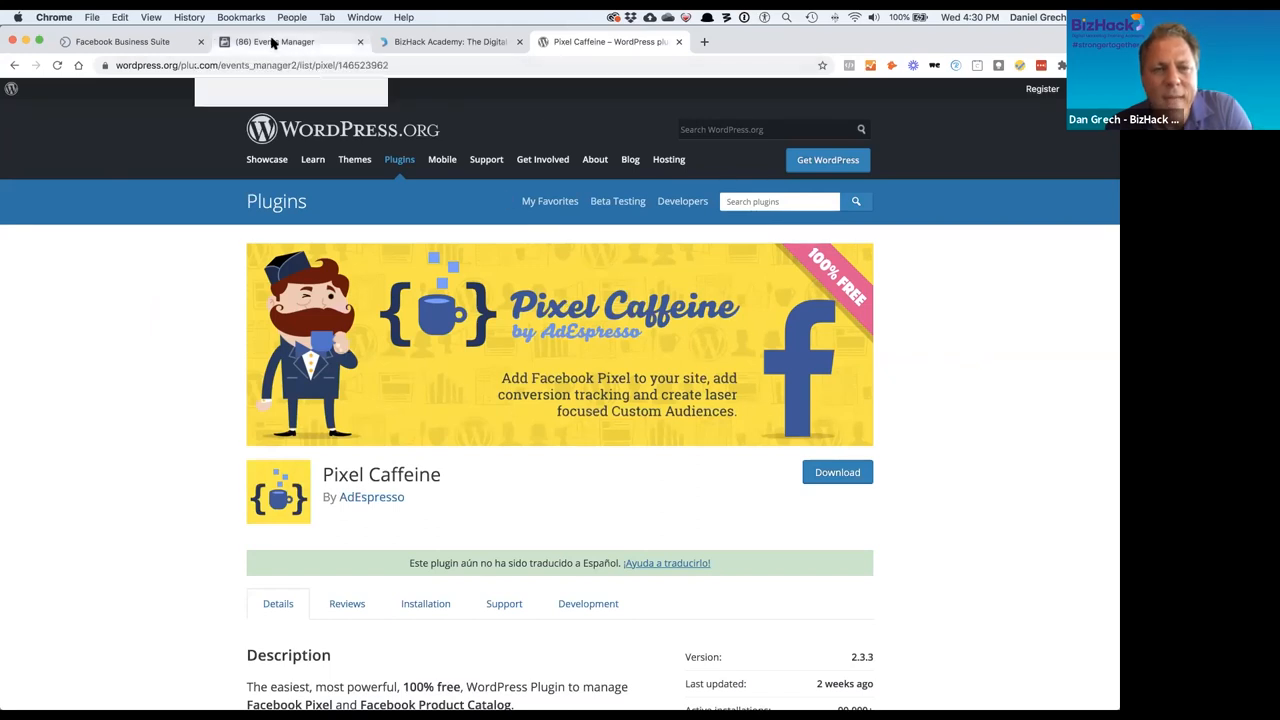
# - Switch back to the Events Manager tab showing BizHack's Pixel activity graph
pyautogui.click(273, 41)
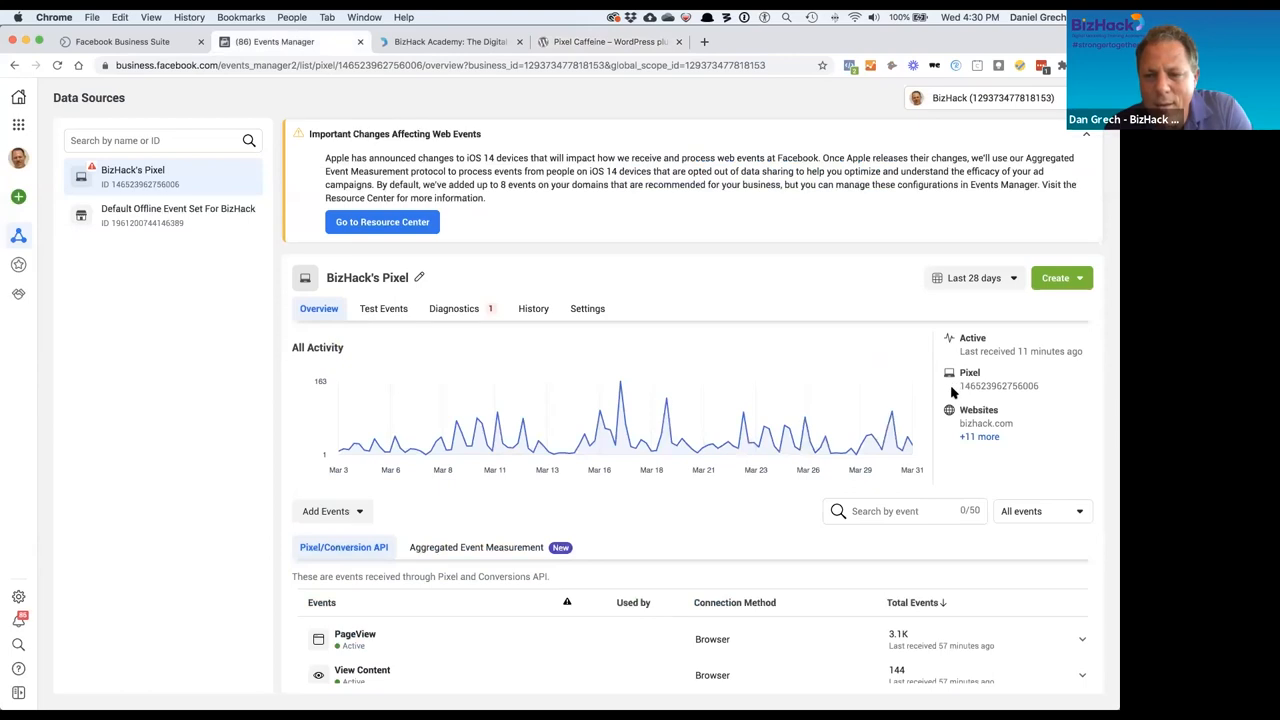
pyautogui.moveTo(780, 265)
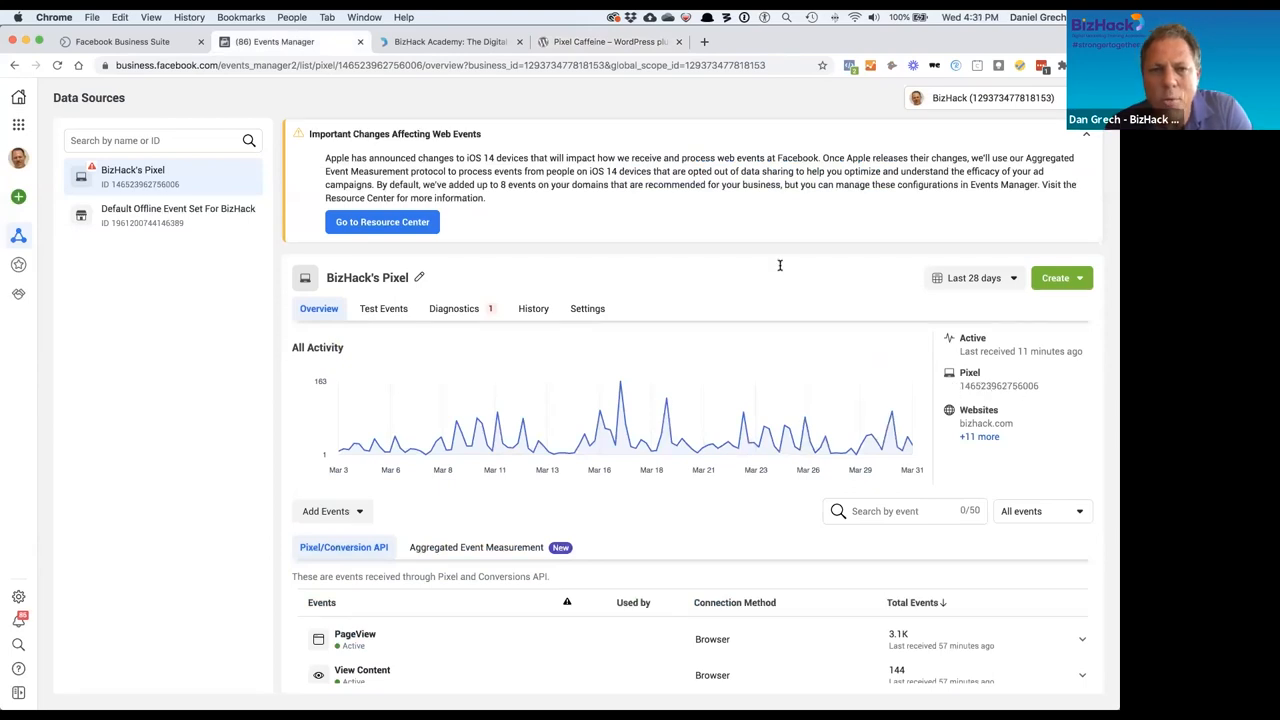
pyautogui.moveTo(595, 42)
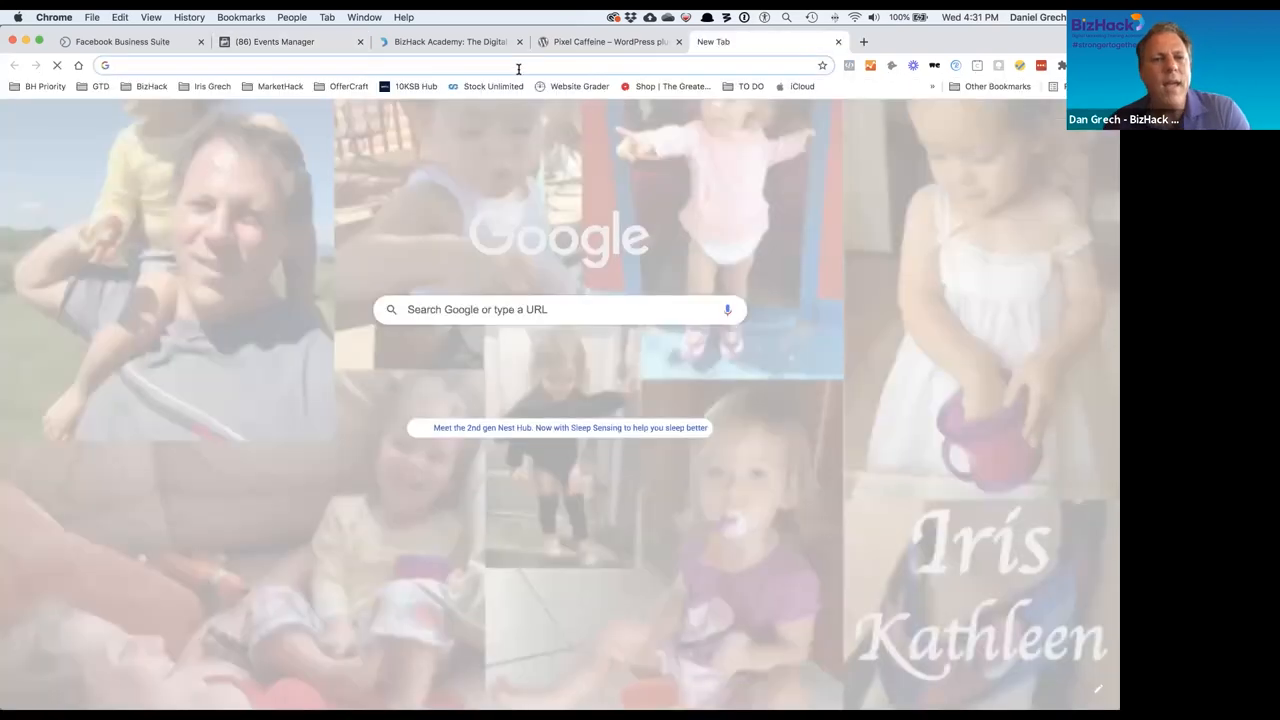
# - Search 'how do i install facebook pixel in my wix website' and open the support.wix.com result
pyautogui.write('how do i know if I have editor access to my facebook business page')
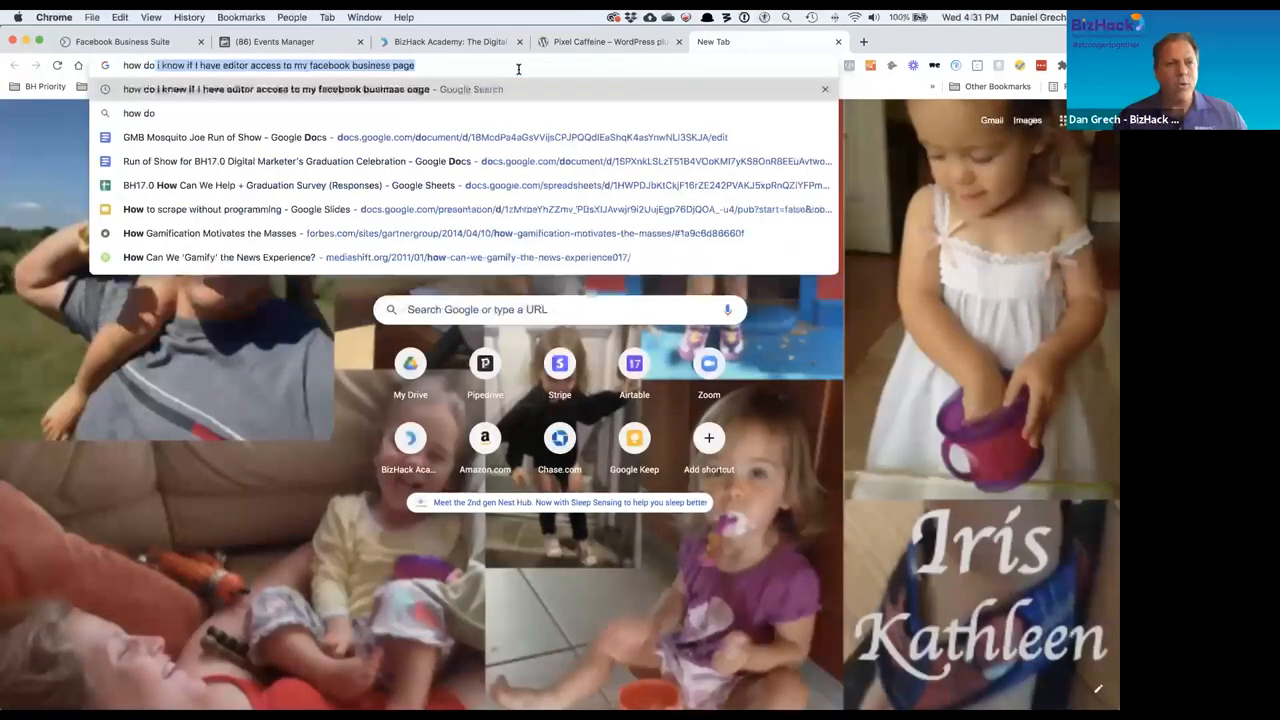
pyautogui.write('how do i install fac')
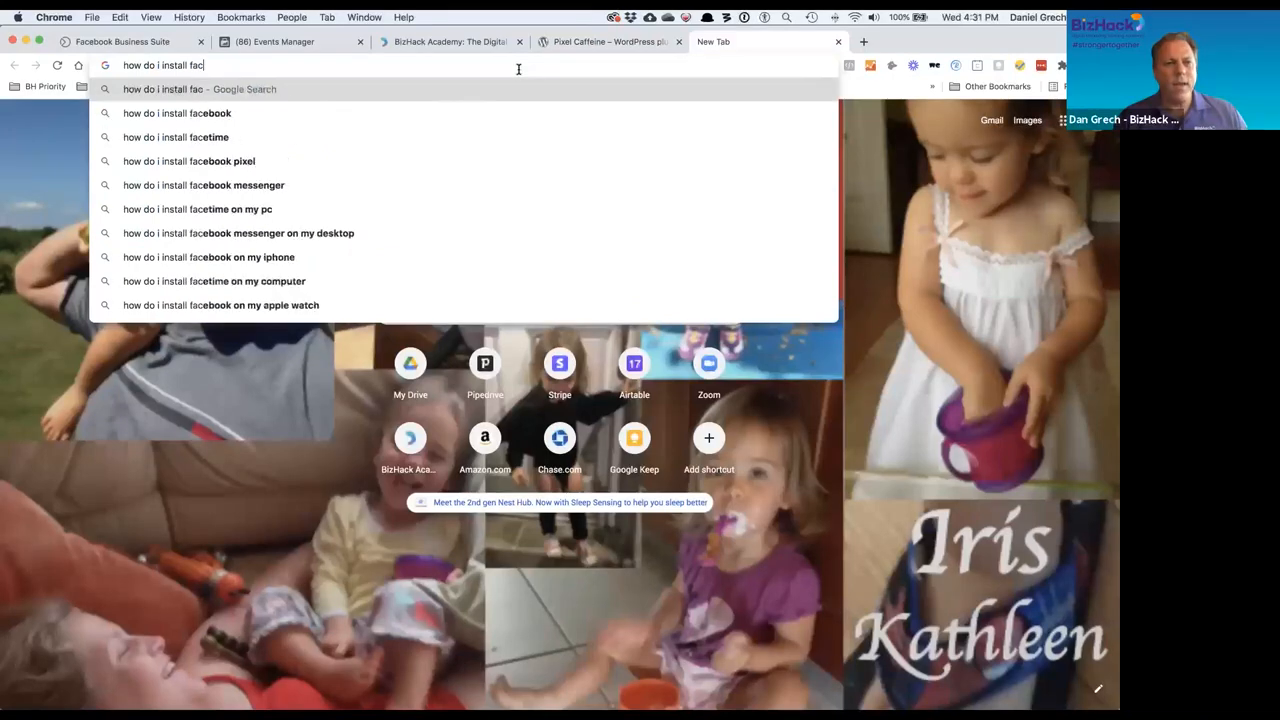
pyautogui.write('ebook pixel')
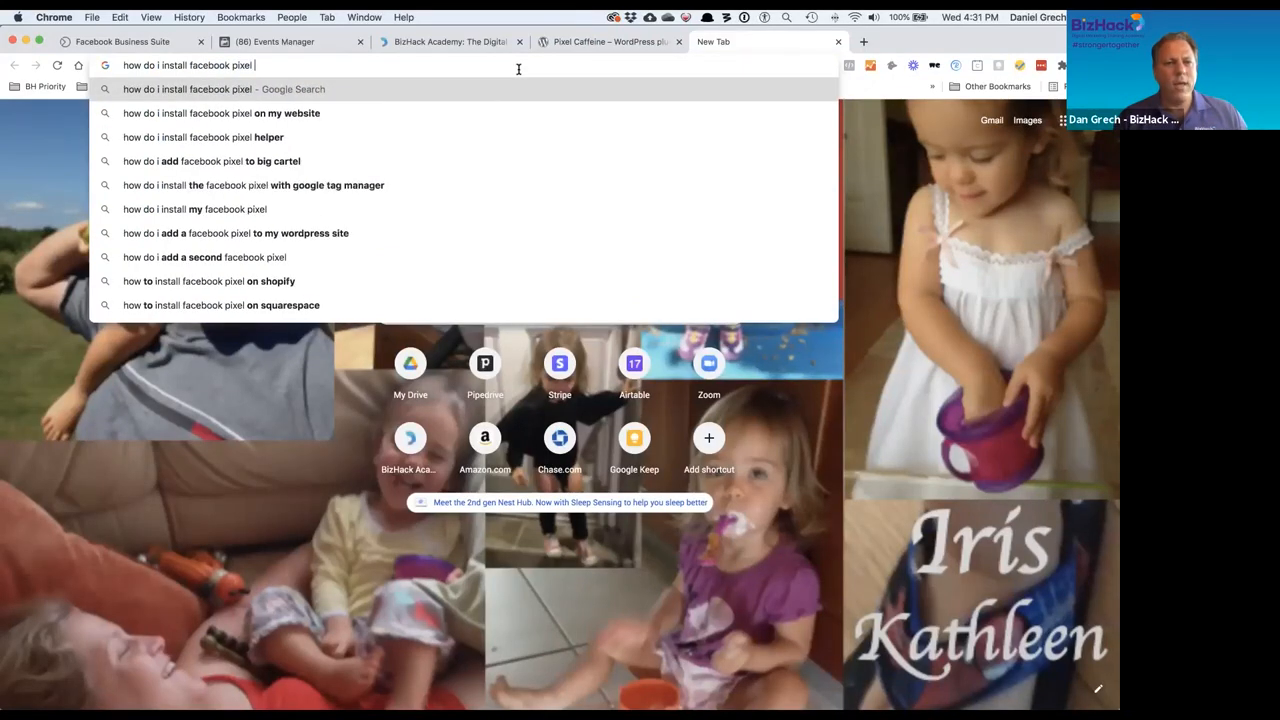
pyautogui.write('in my wix')
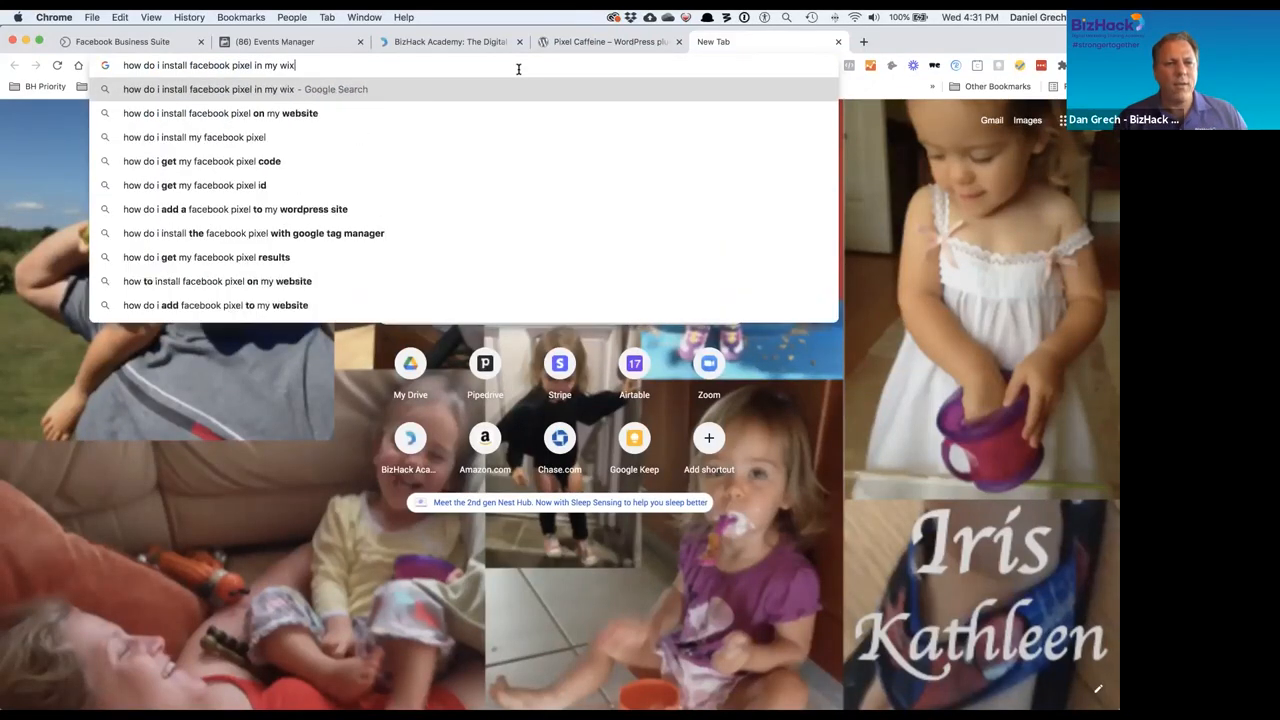
pyautogui.write('web')
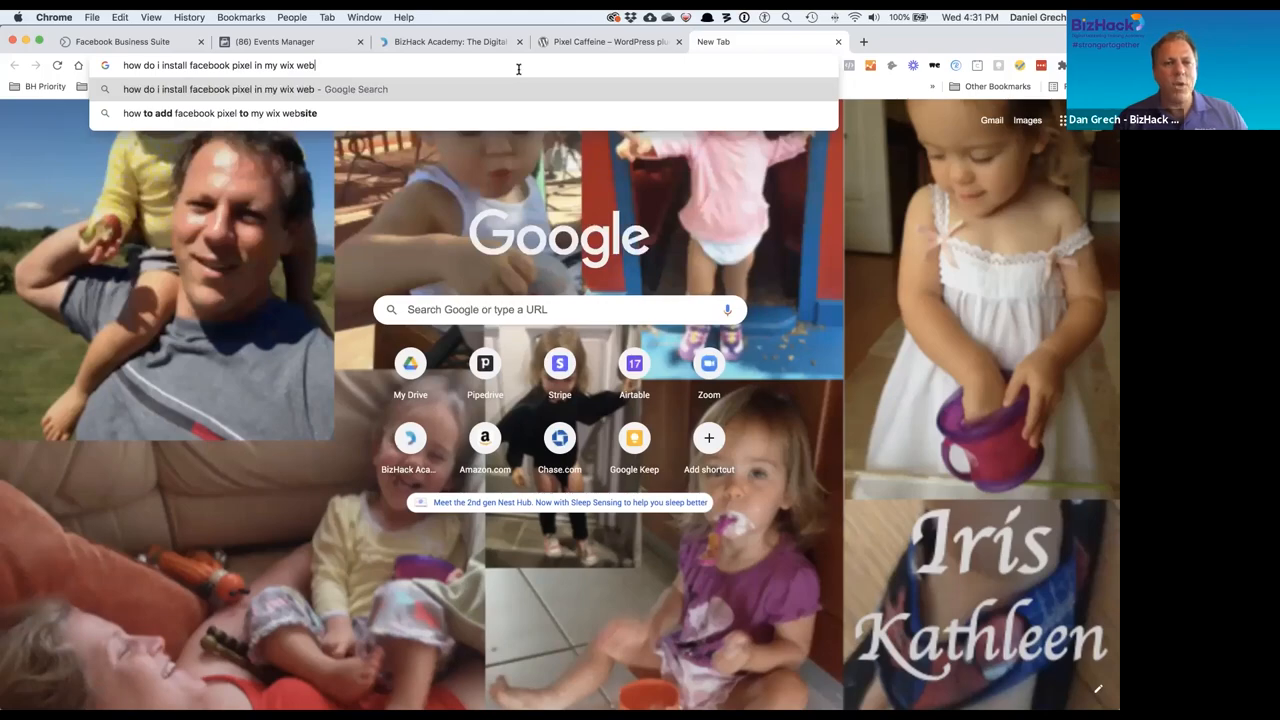
pyautogui.press('Return')
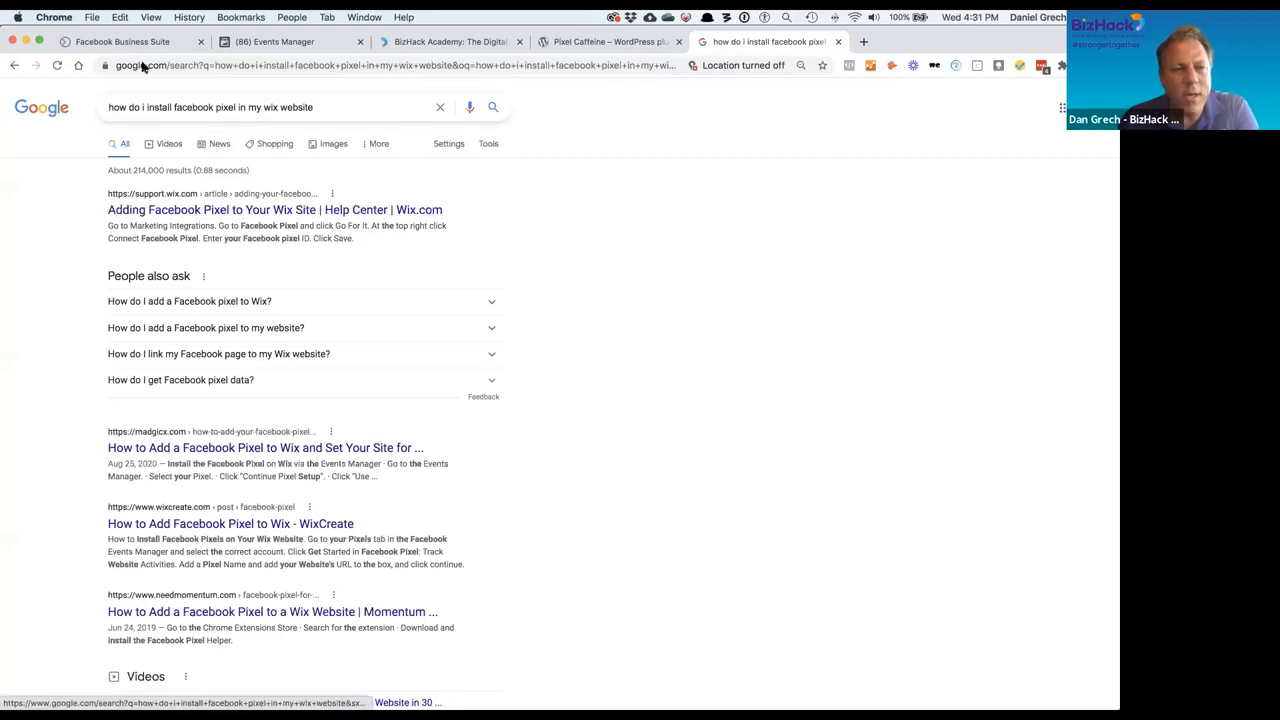
pyautogui.moveTo(175, 210)
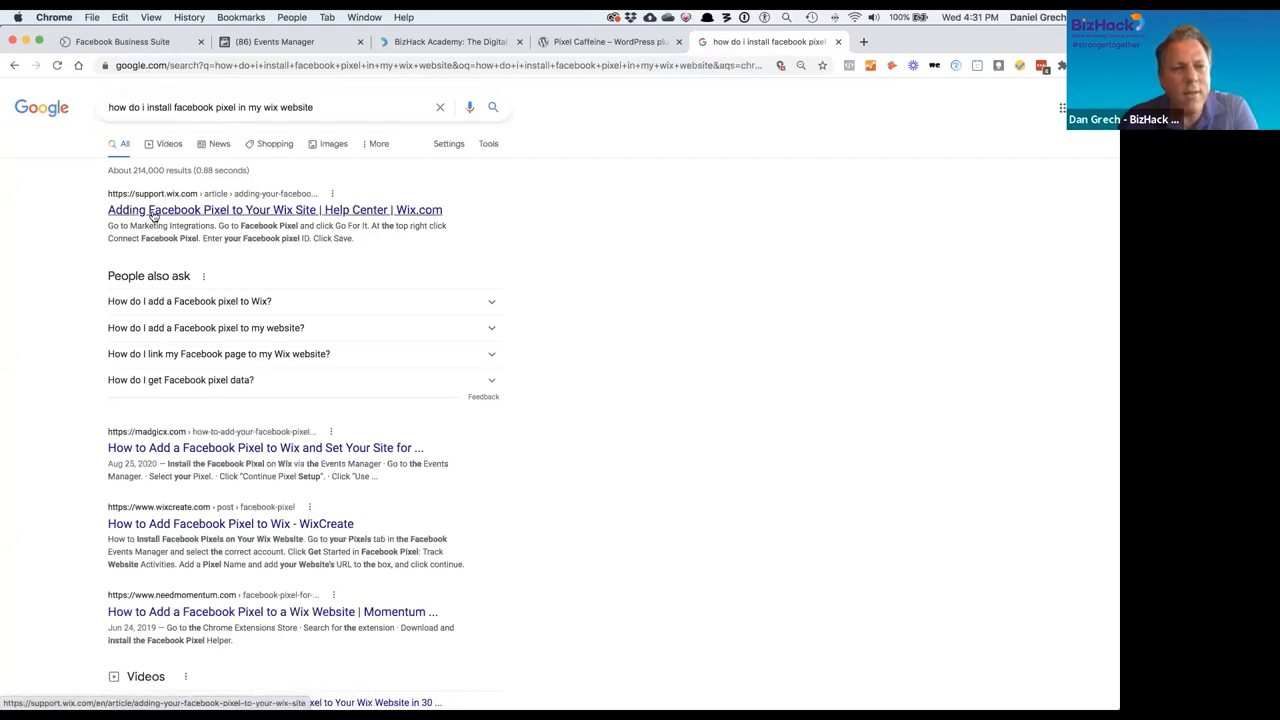
pyautogui.click(275, 209)
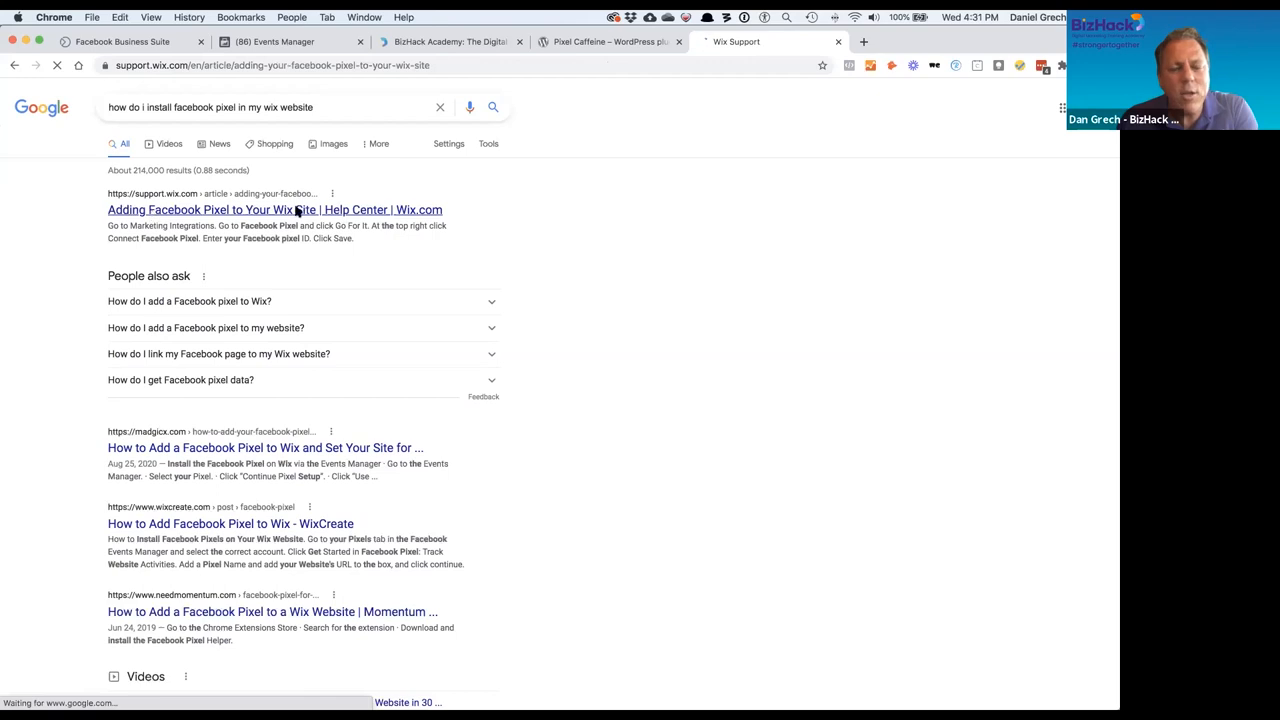
# - Expand 'Step 1 | Retrieve your Facebook pixel' in the Wix pixel article and read through it
pyautogui.click(274, 209)
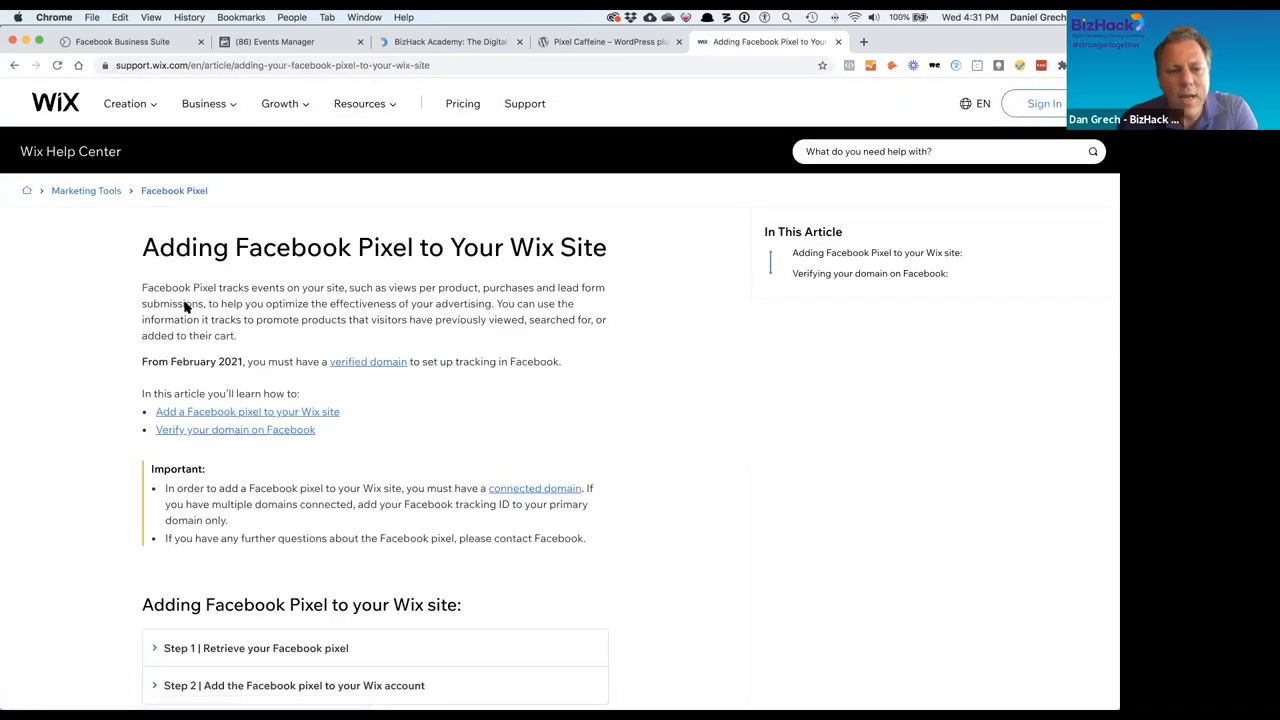
pyautogui.scroll(-3)
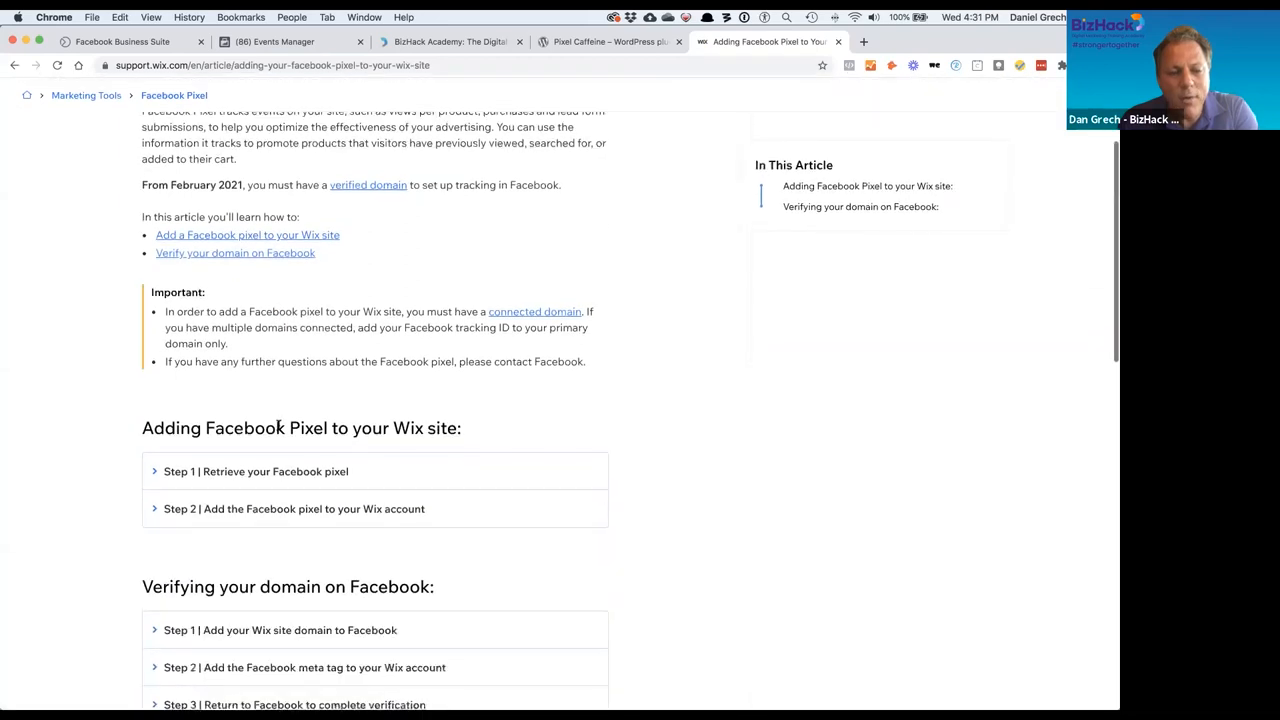
pyautogui.scroll(-3)
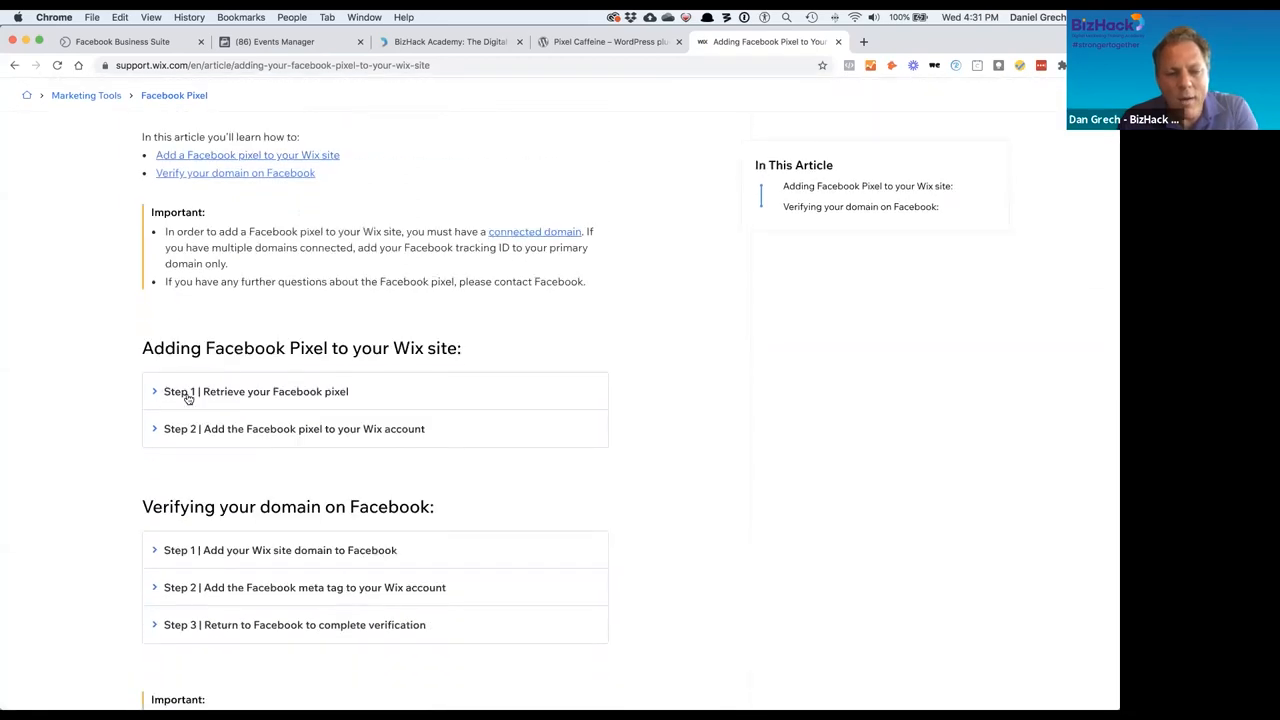
pyautogui.click(256, 391)
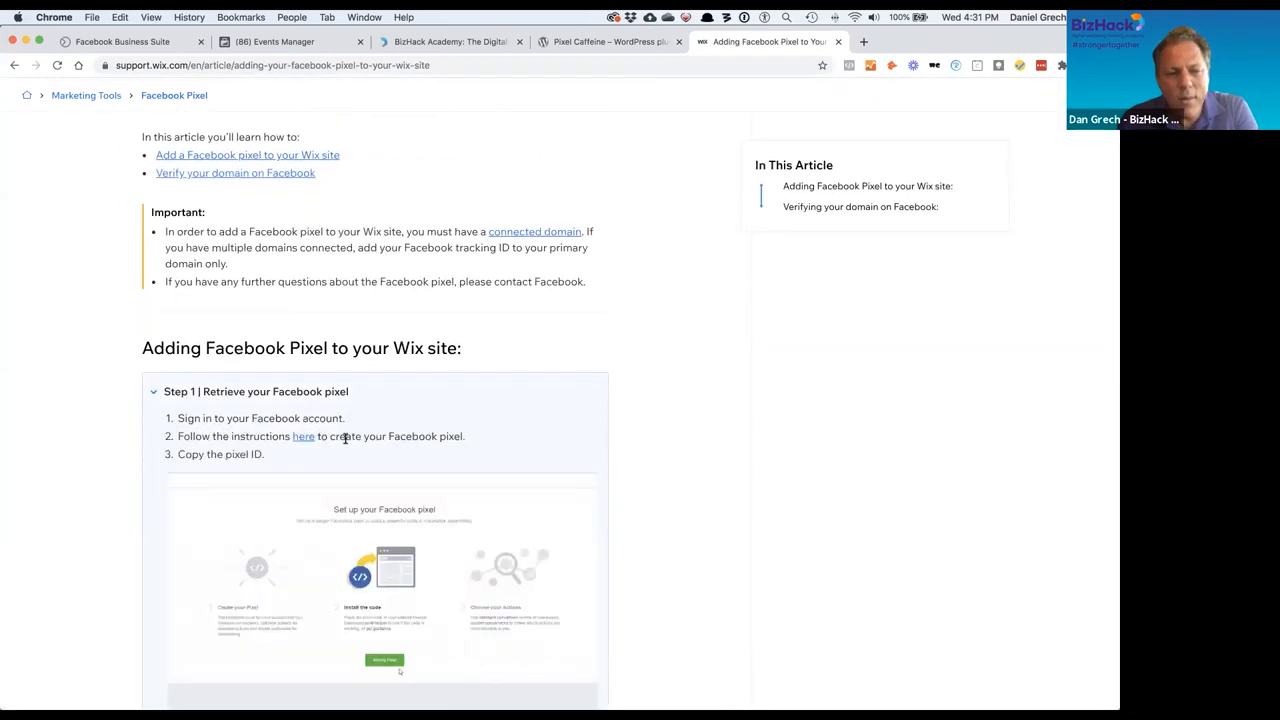
pyautogui.scroll(-3)
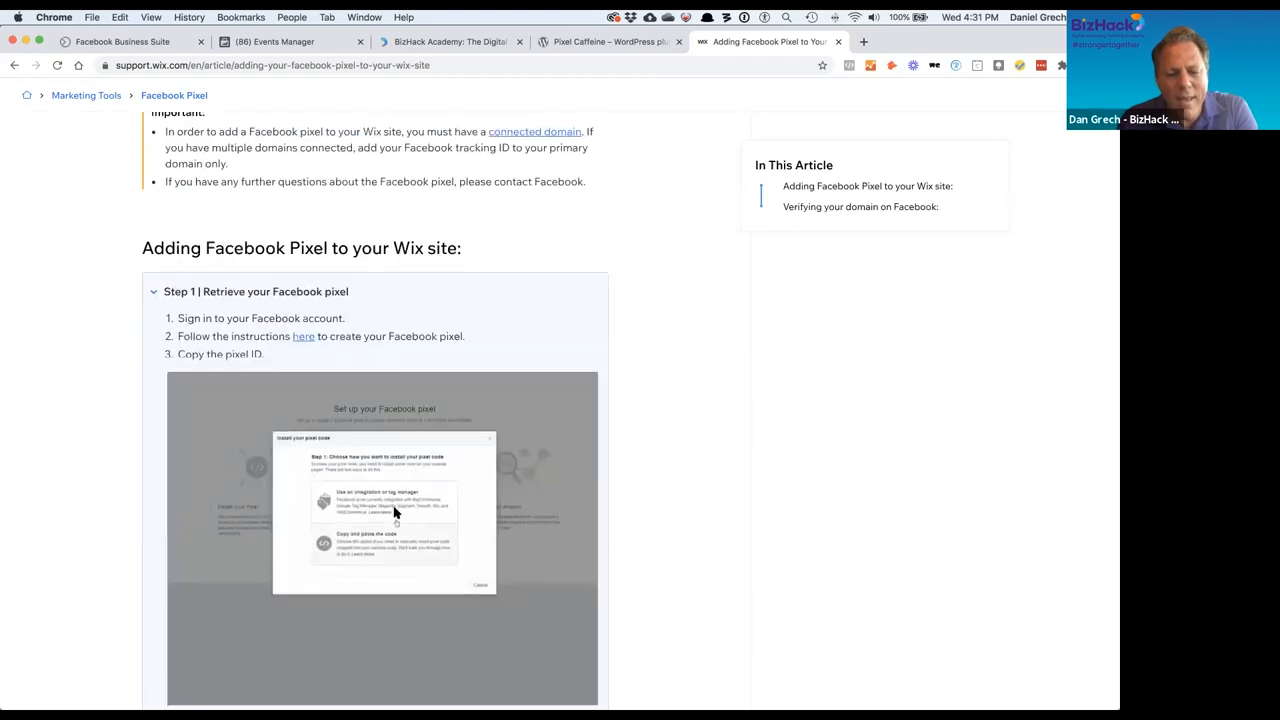
pyautogui.scroll(-3)
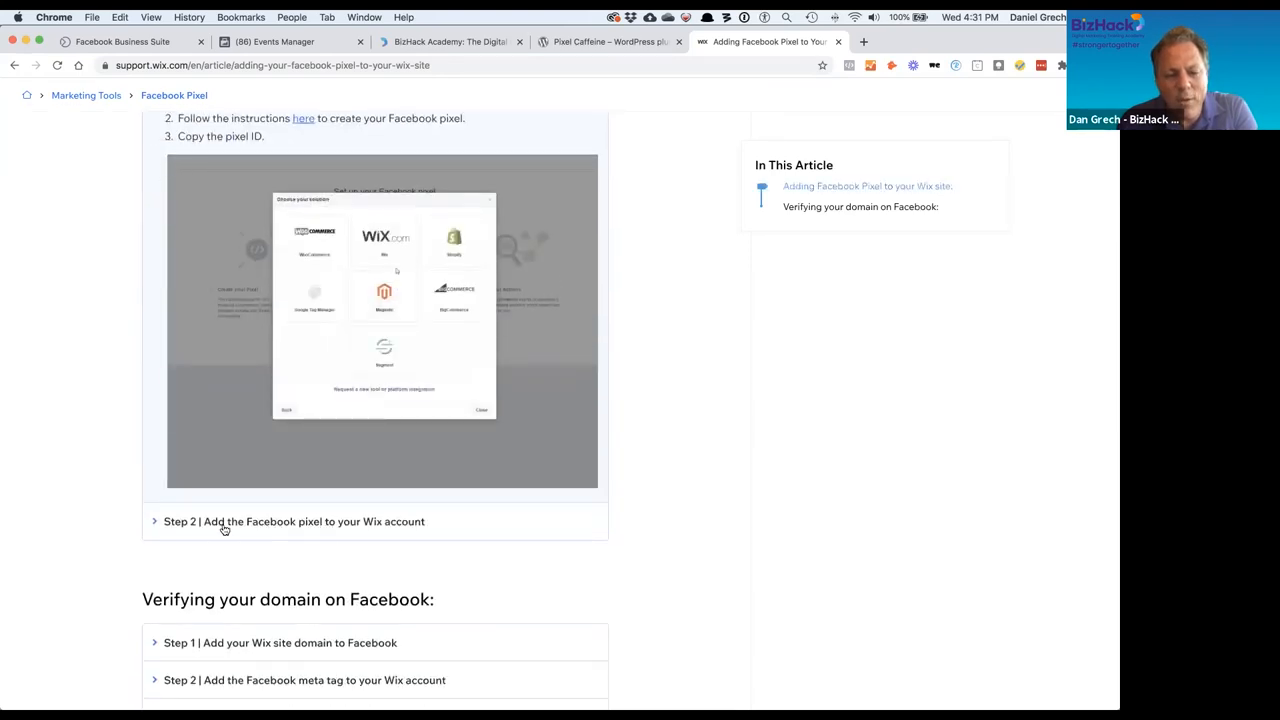
pyautogui.scroll(-3)
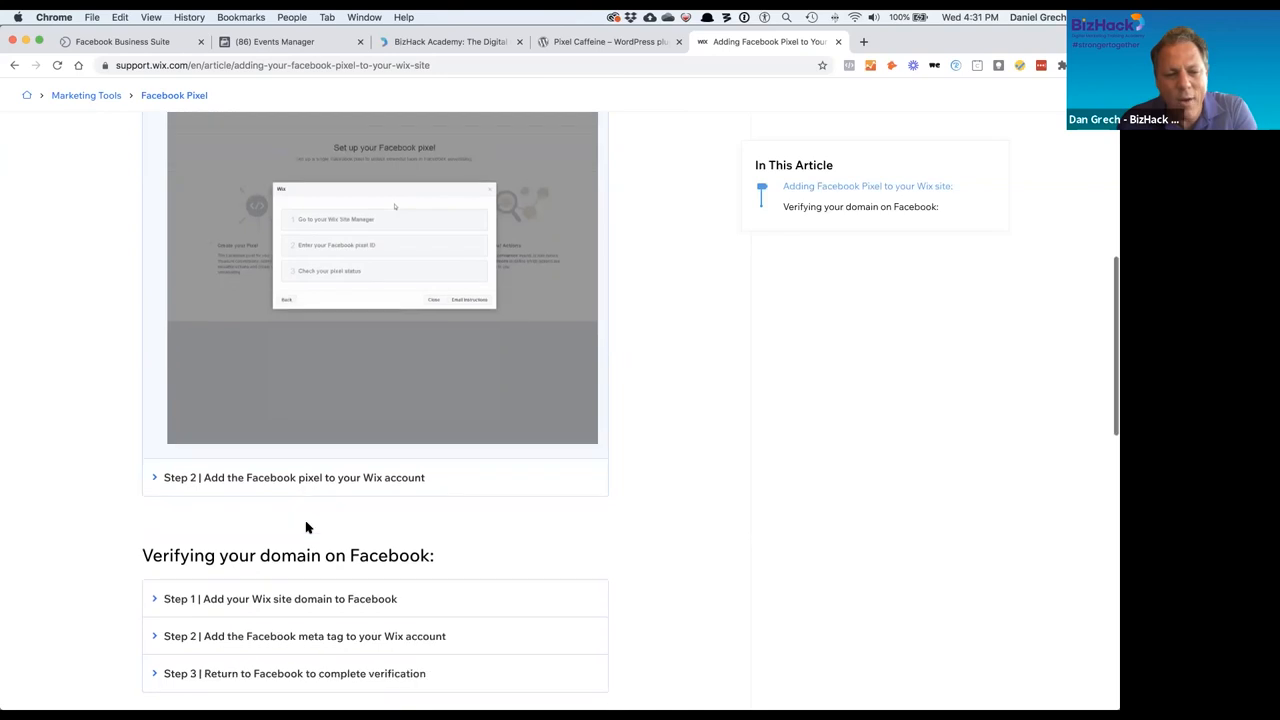
pyautogui.scroll(-3)
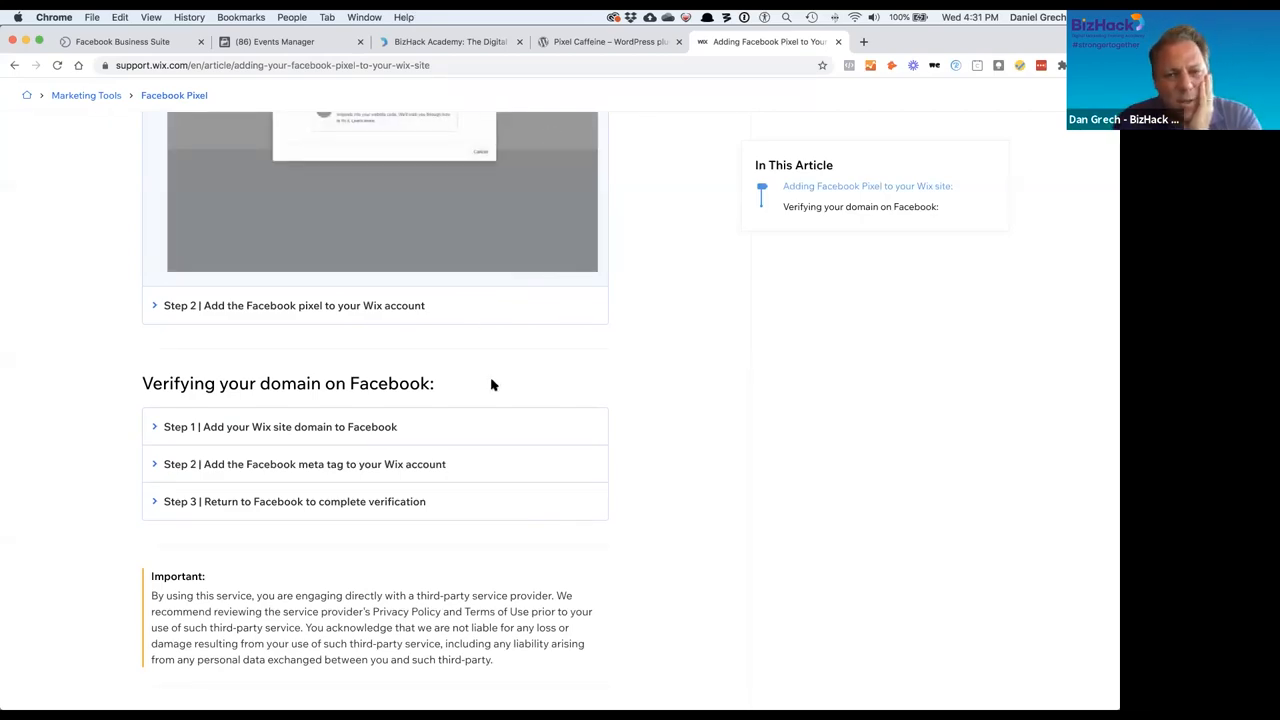
pyautogui.scroll(3)
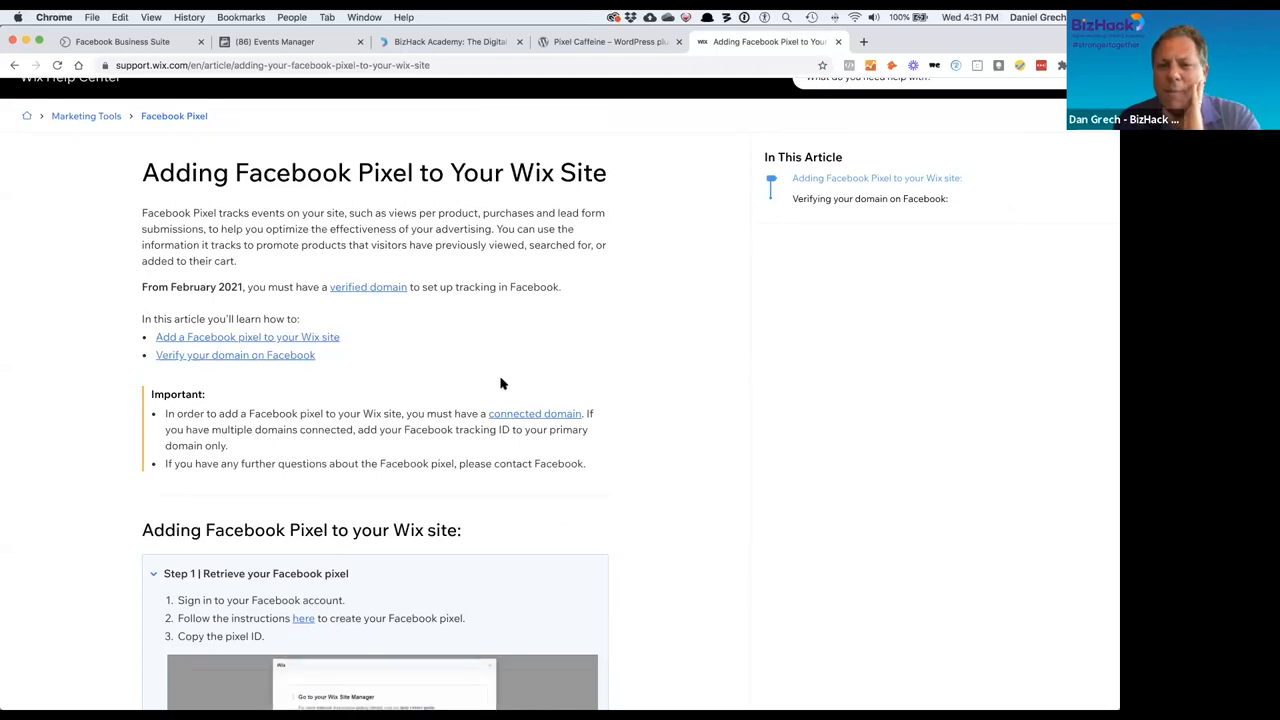
pyautogui.moveTo(650, 288)
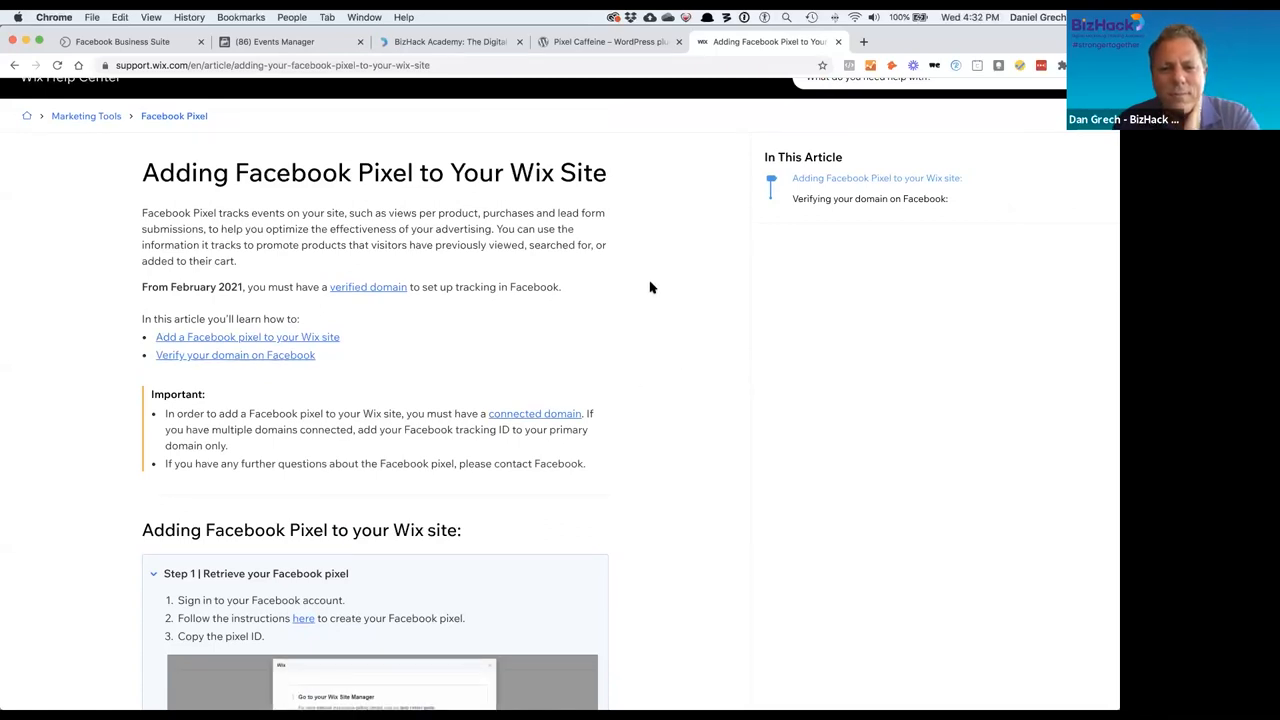